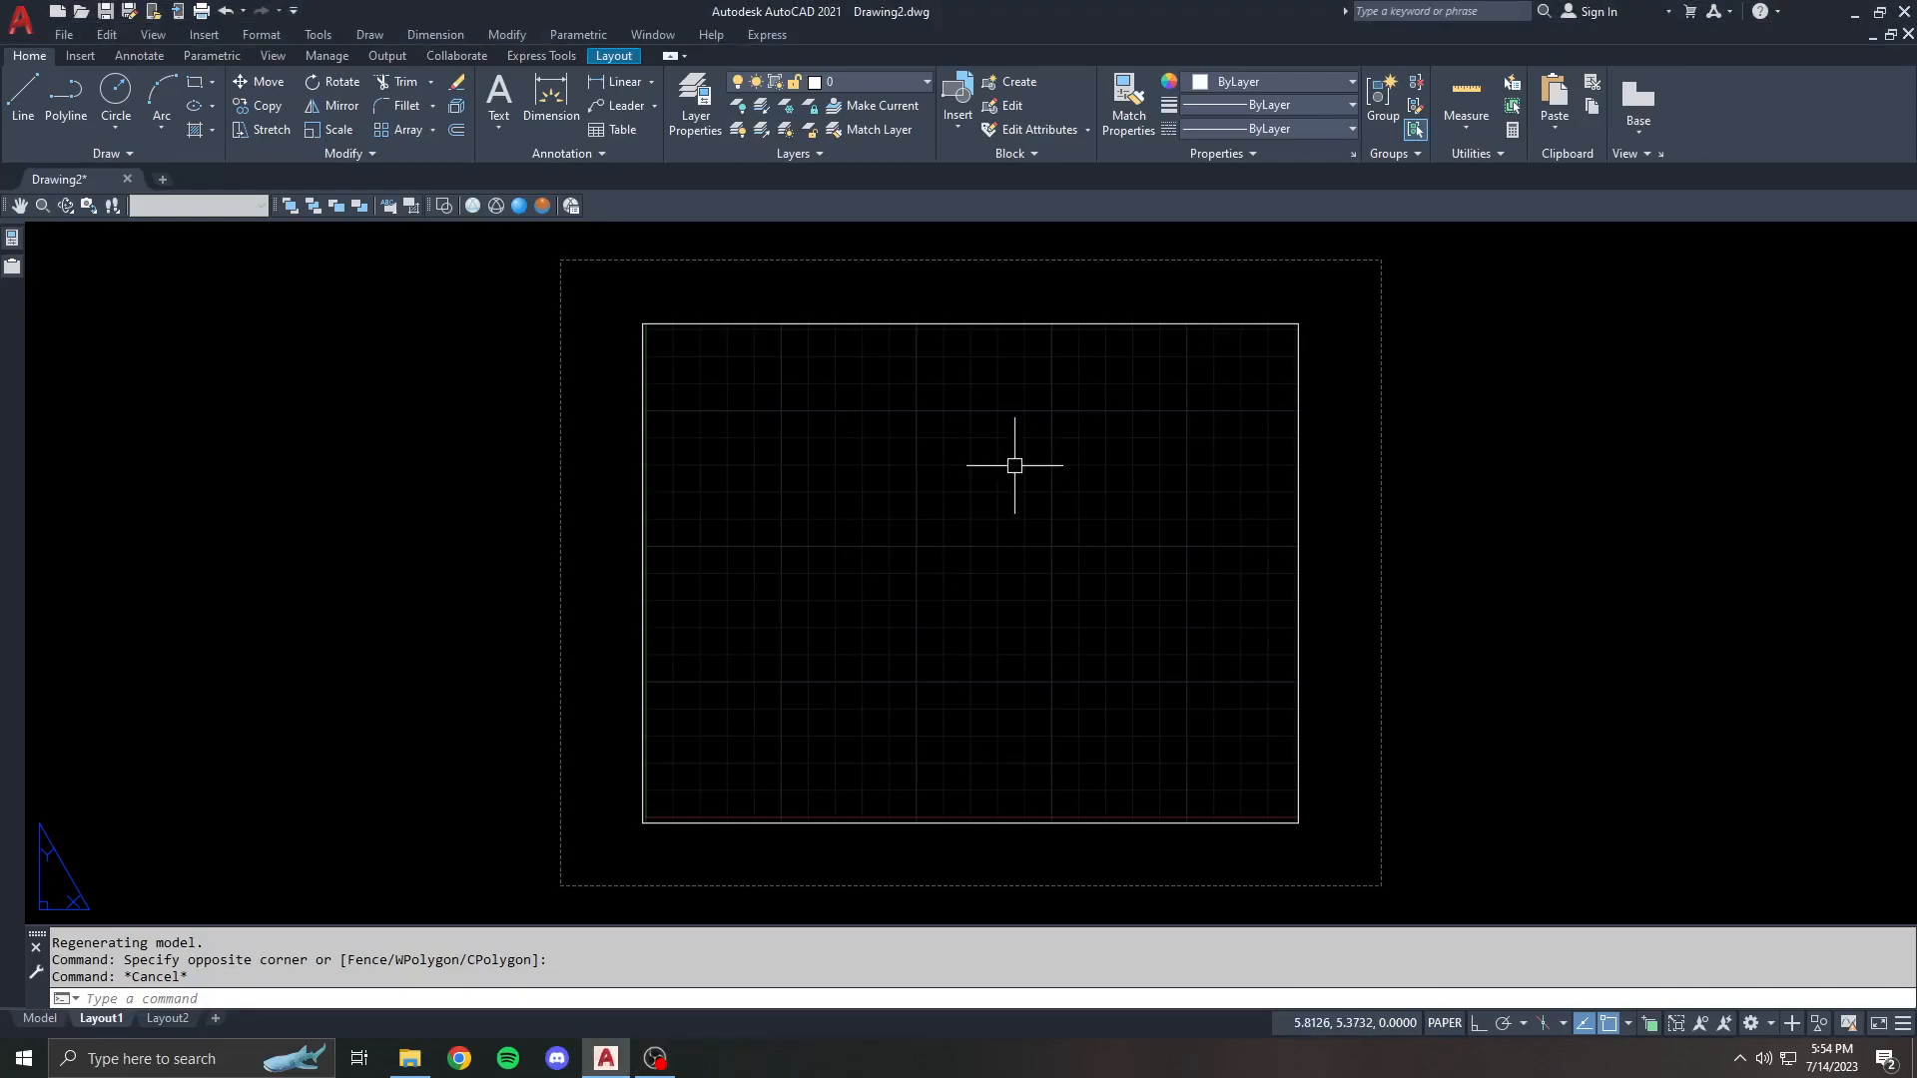
mouse_move(899, 437)
type("t")
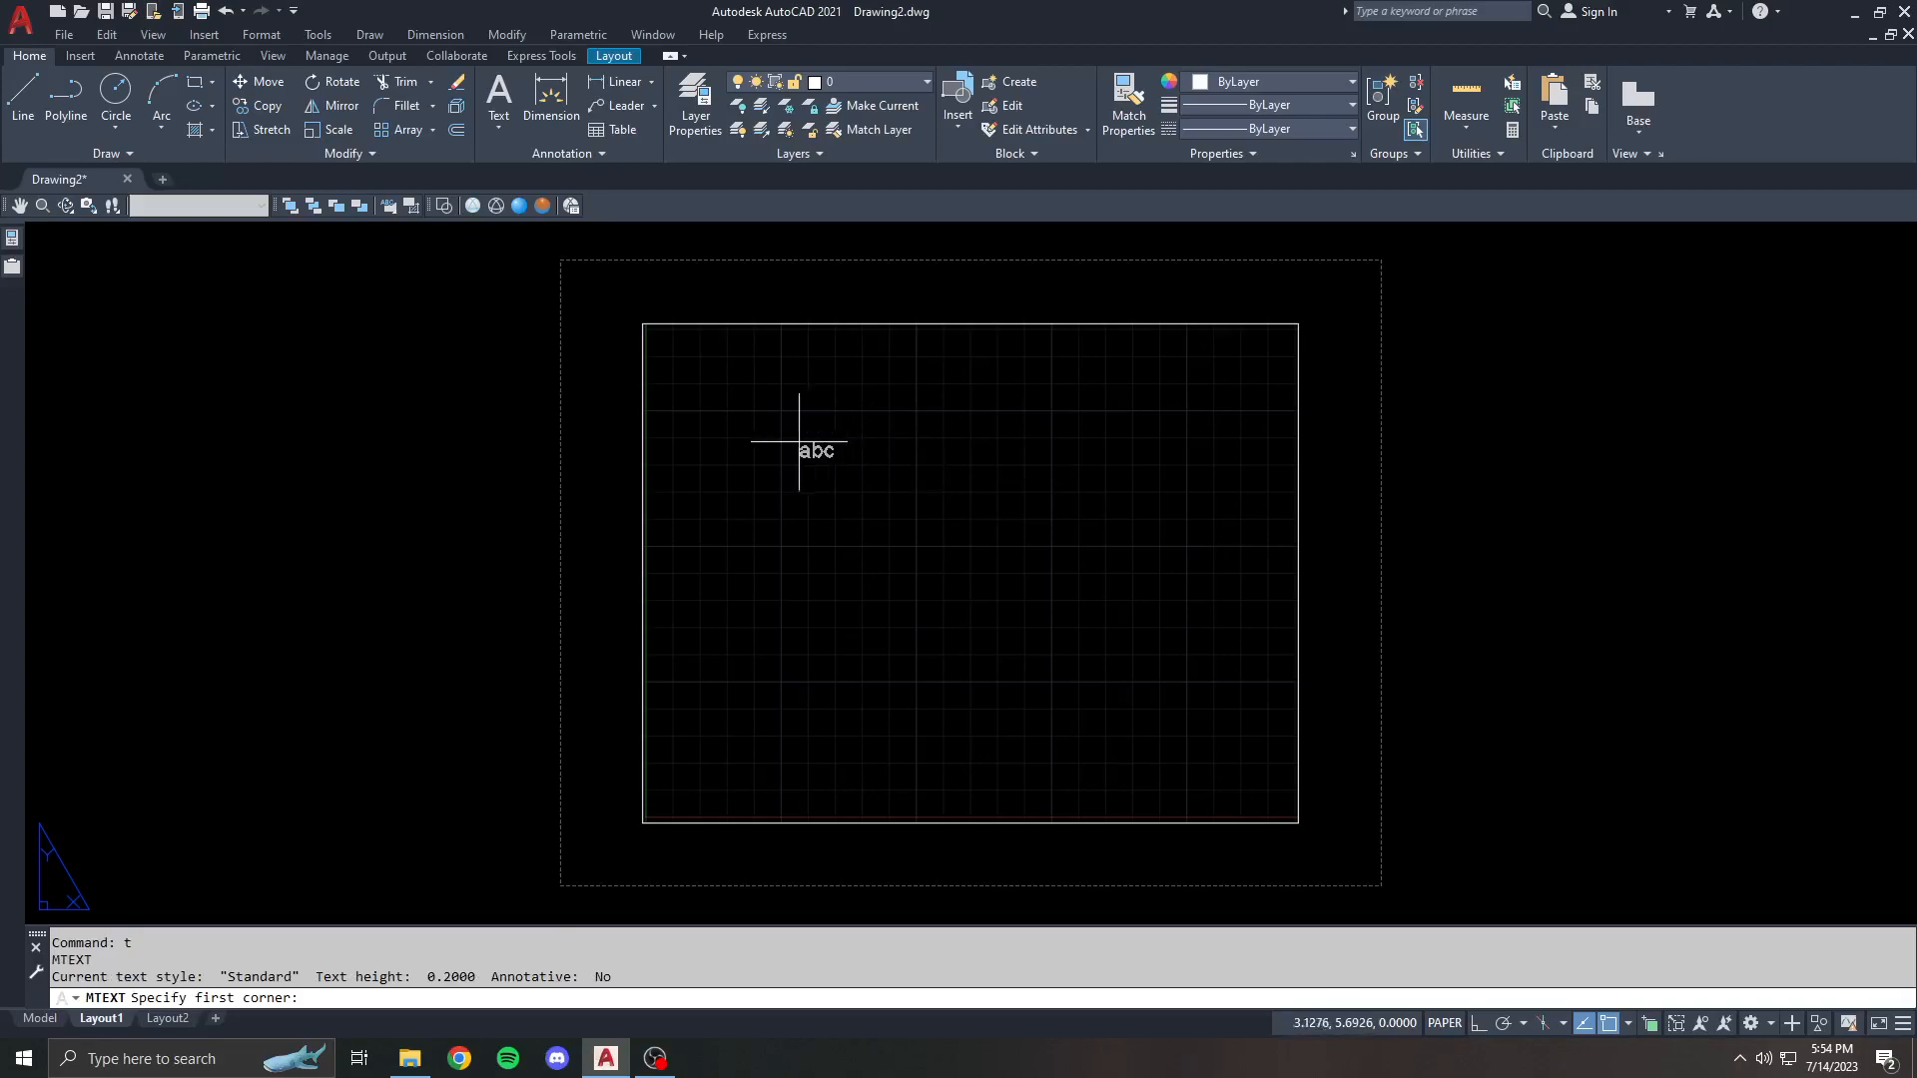
- Place an MTEXT box near the top of the sheet reading TEST TEXT BOX =
left_click(841, 440)
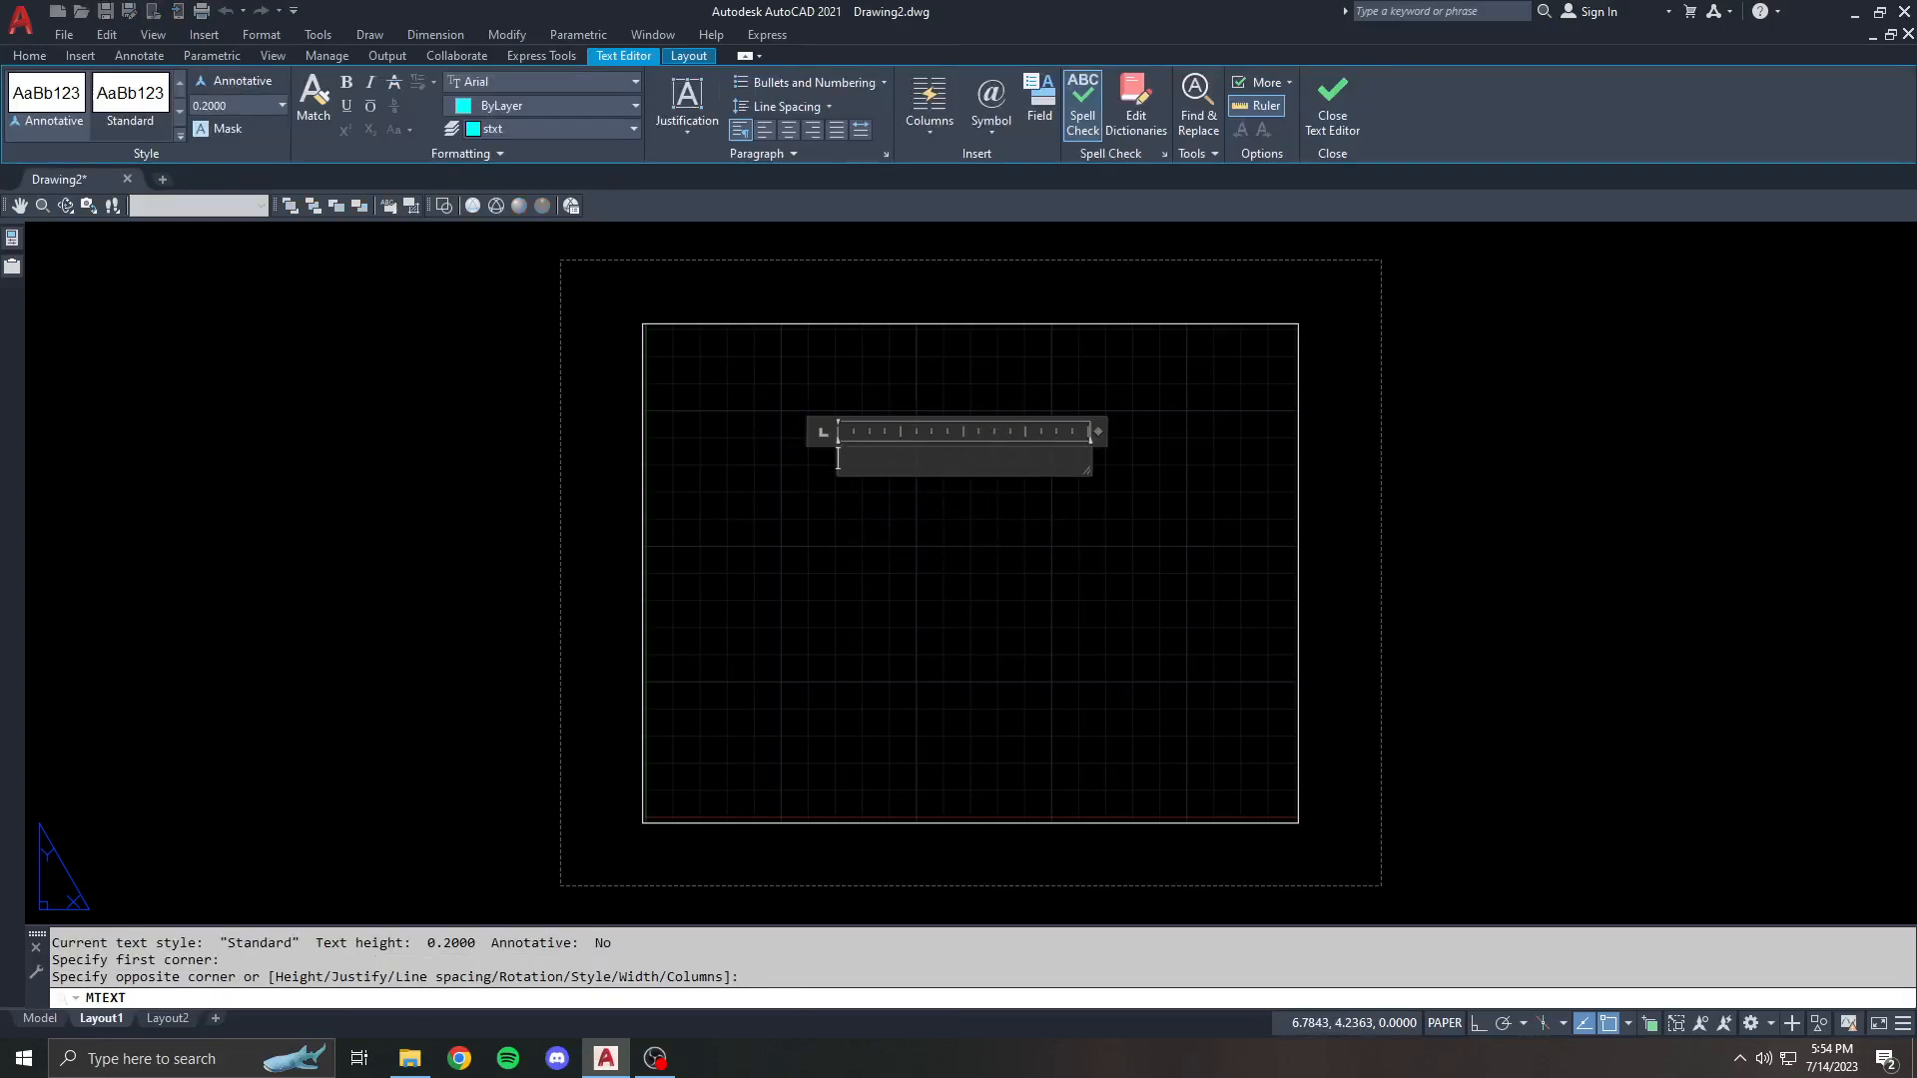
type("TEST TEXT")
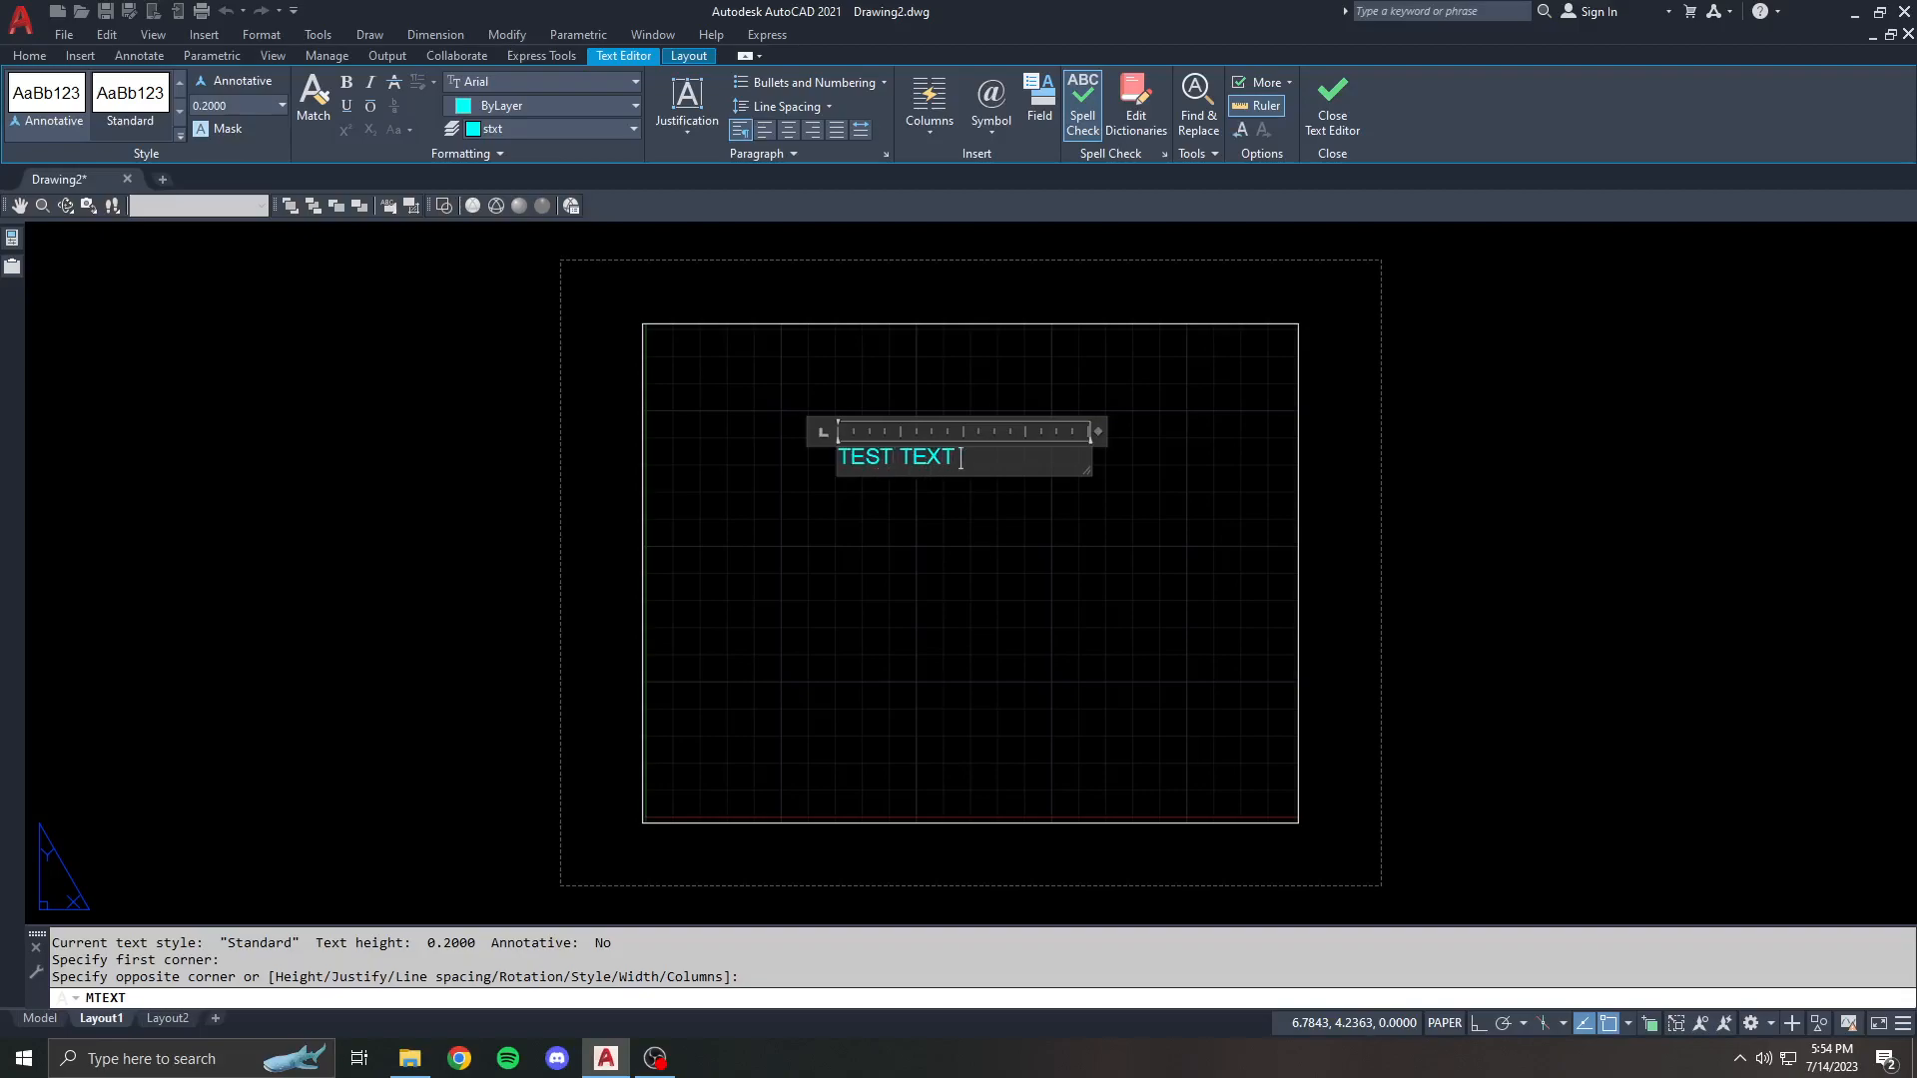
type("BOX =")
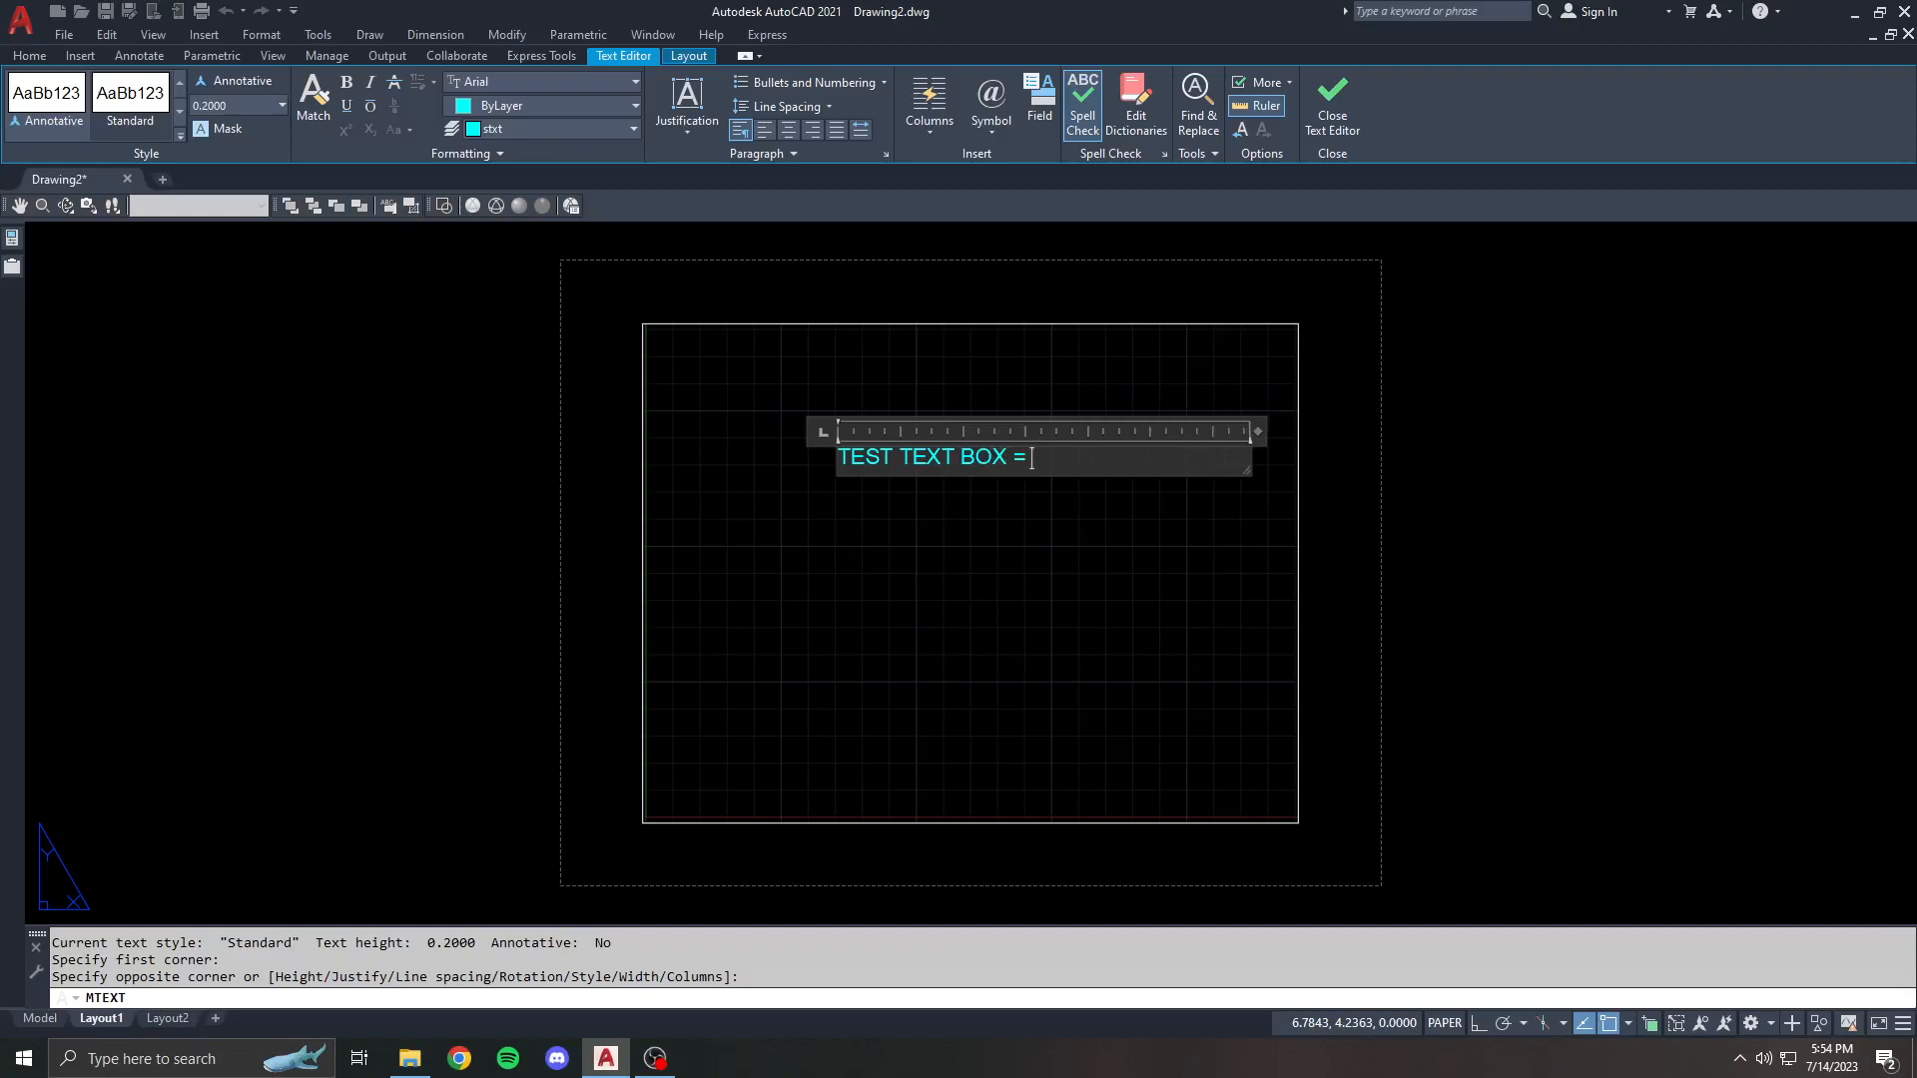
left_click(1330, 101)
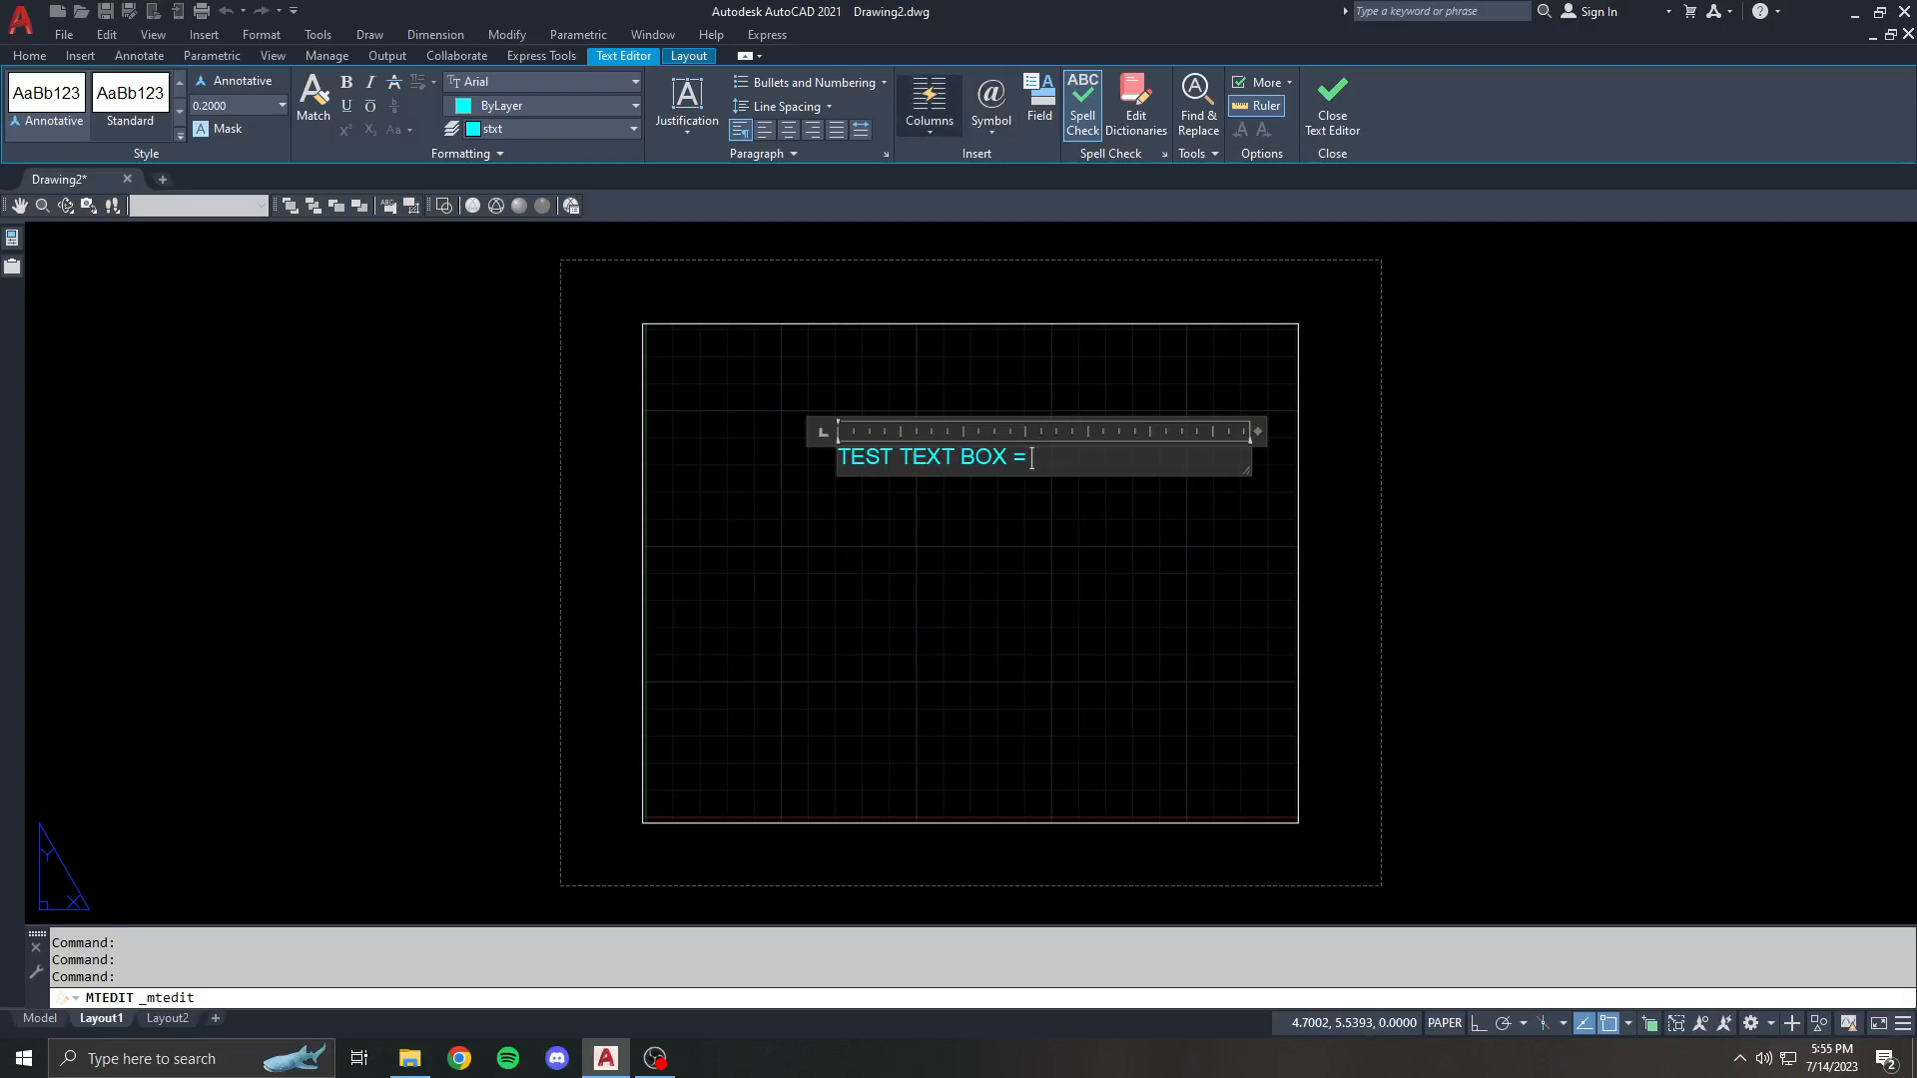
mouse_move(990, 97)
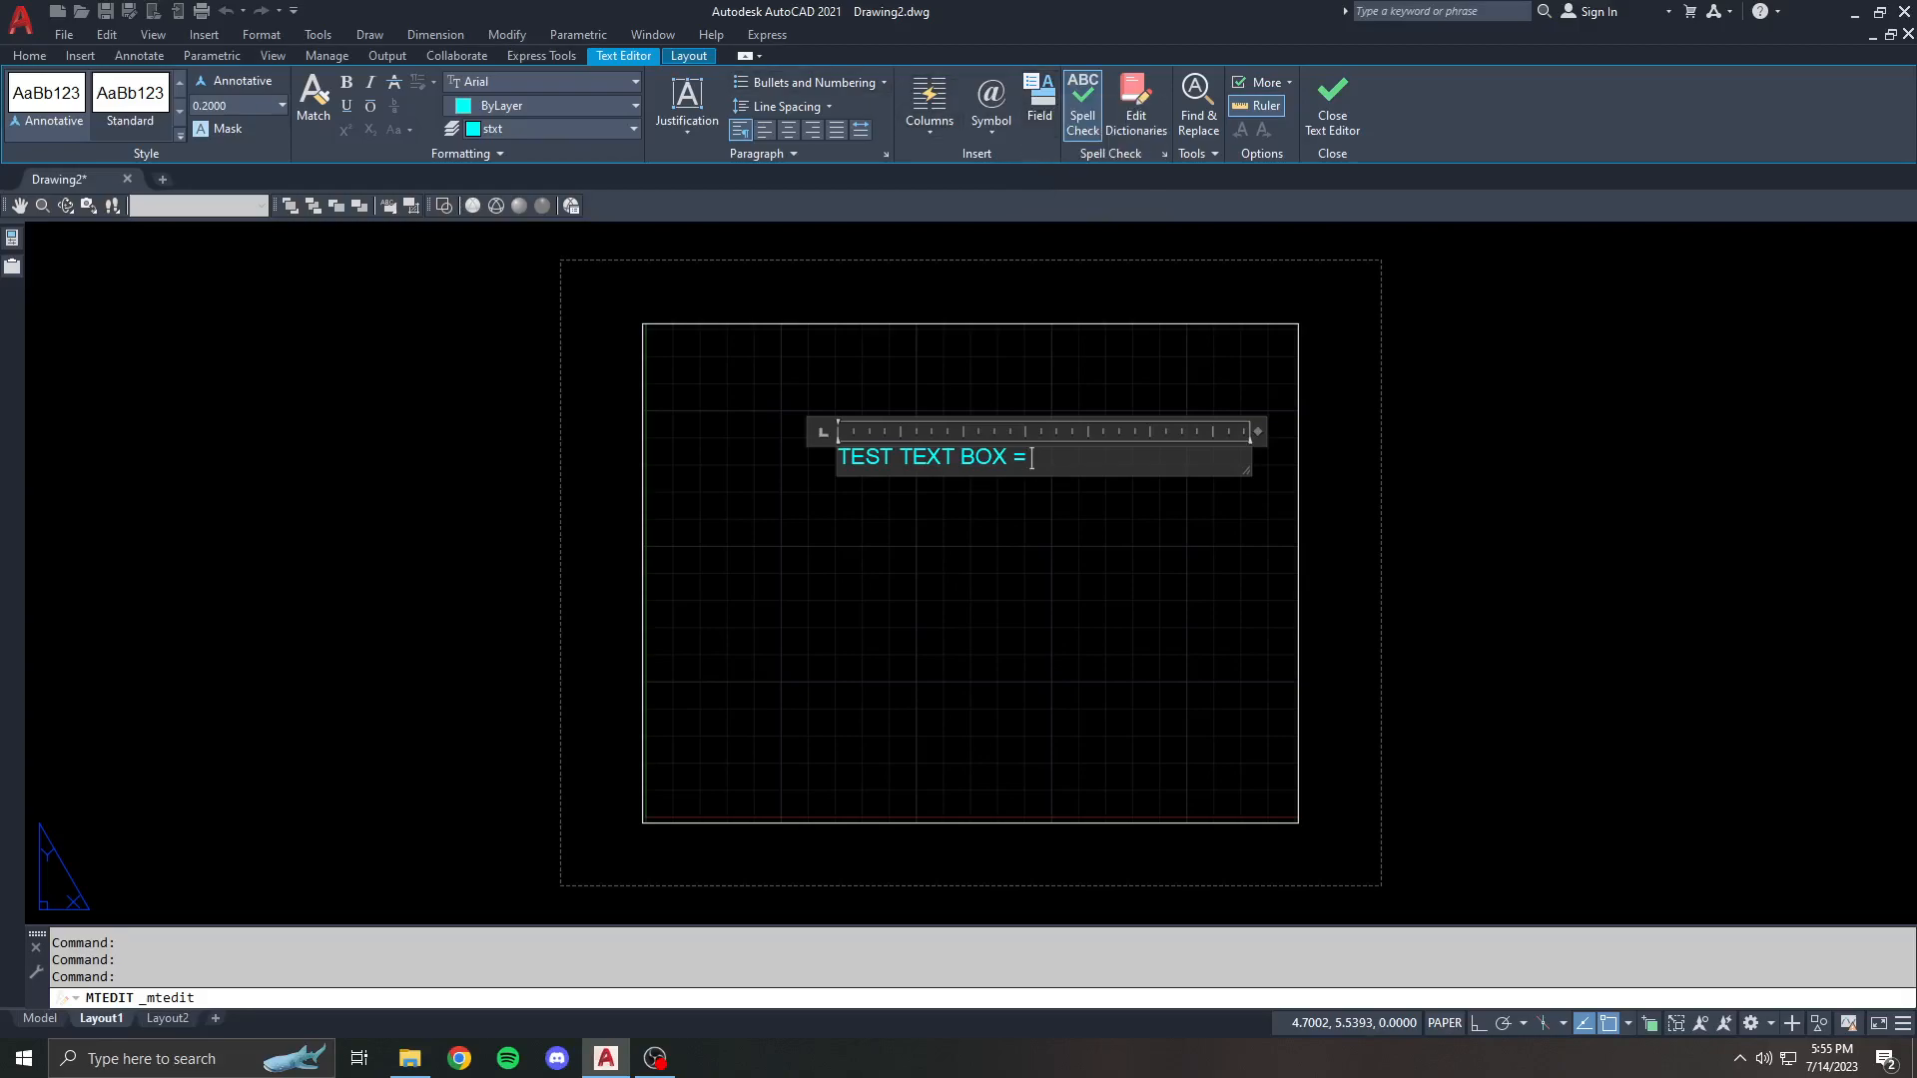
left_click(1038, 104)
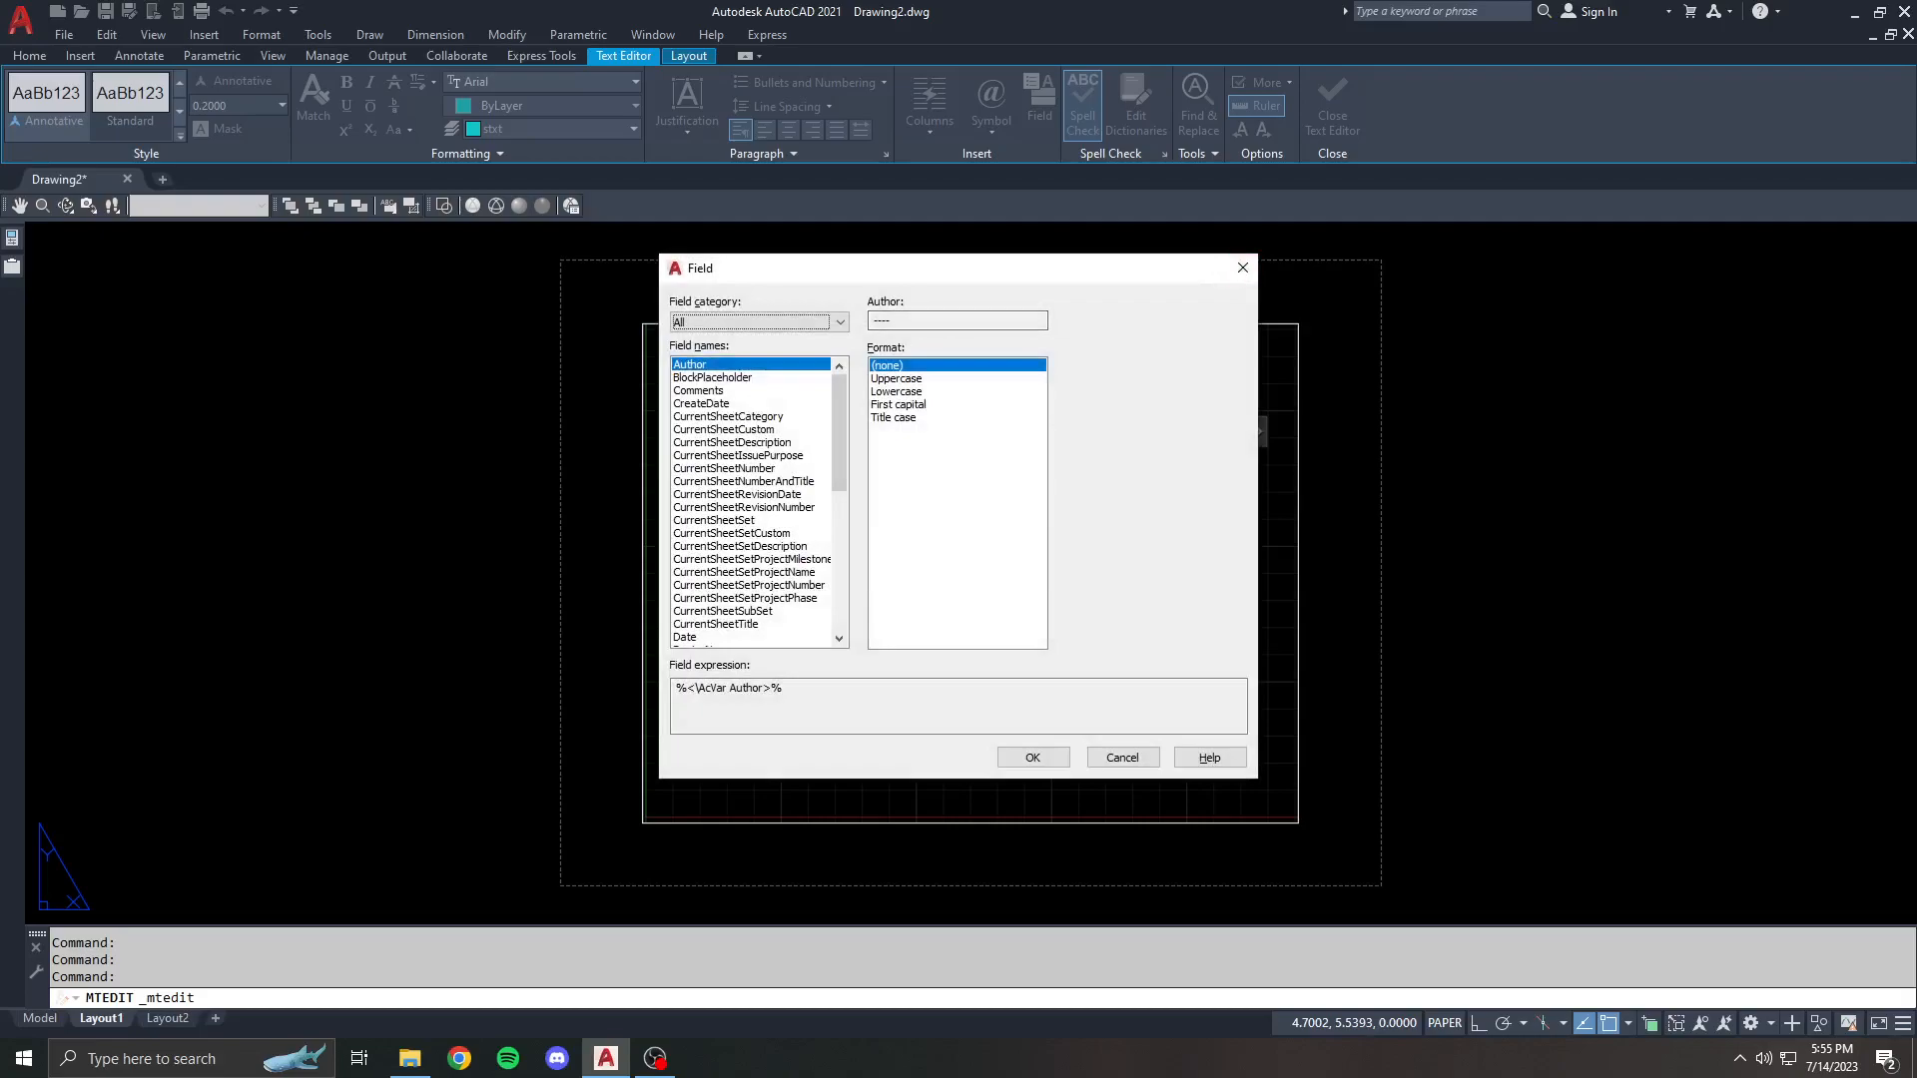
left_click(1030, 756)
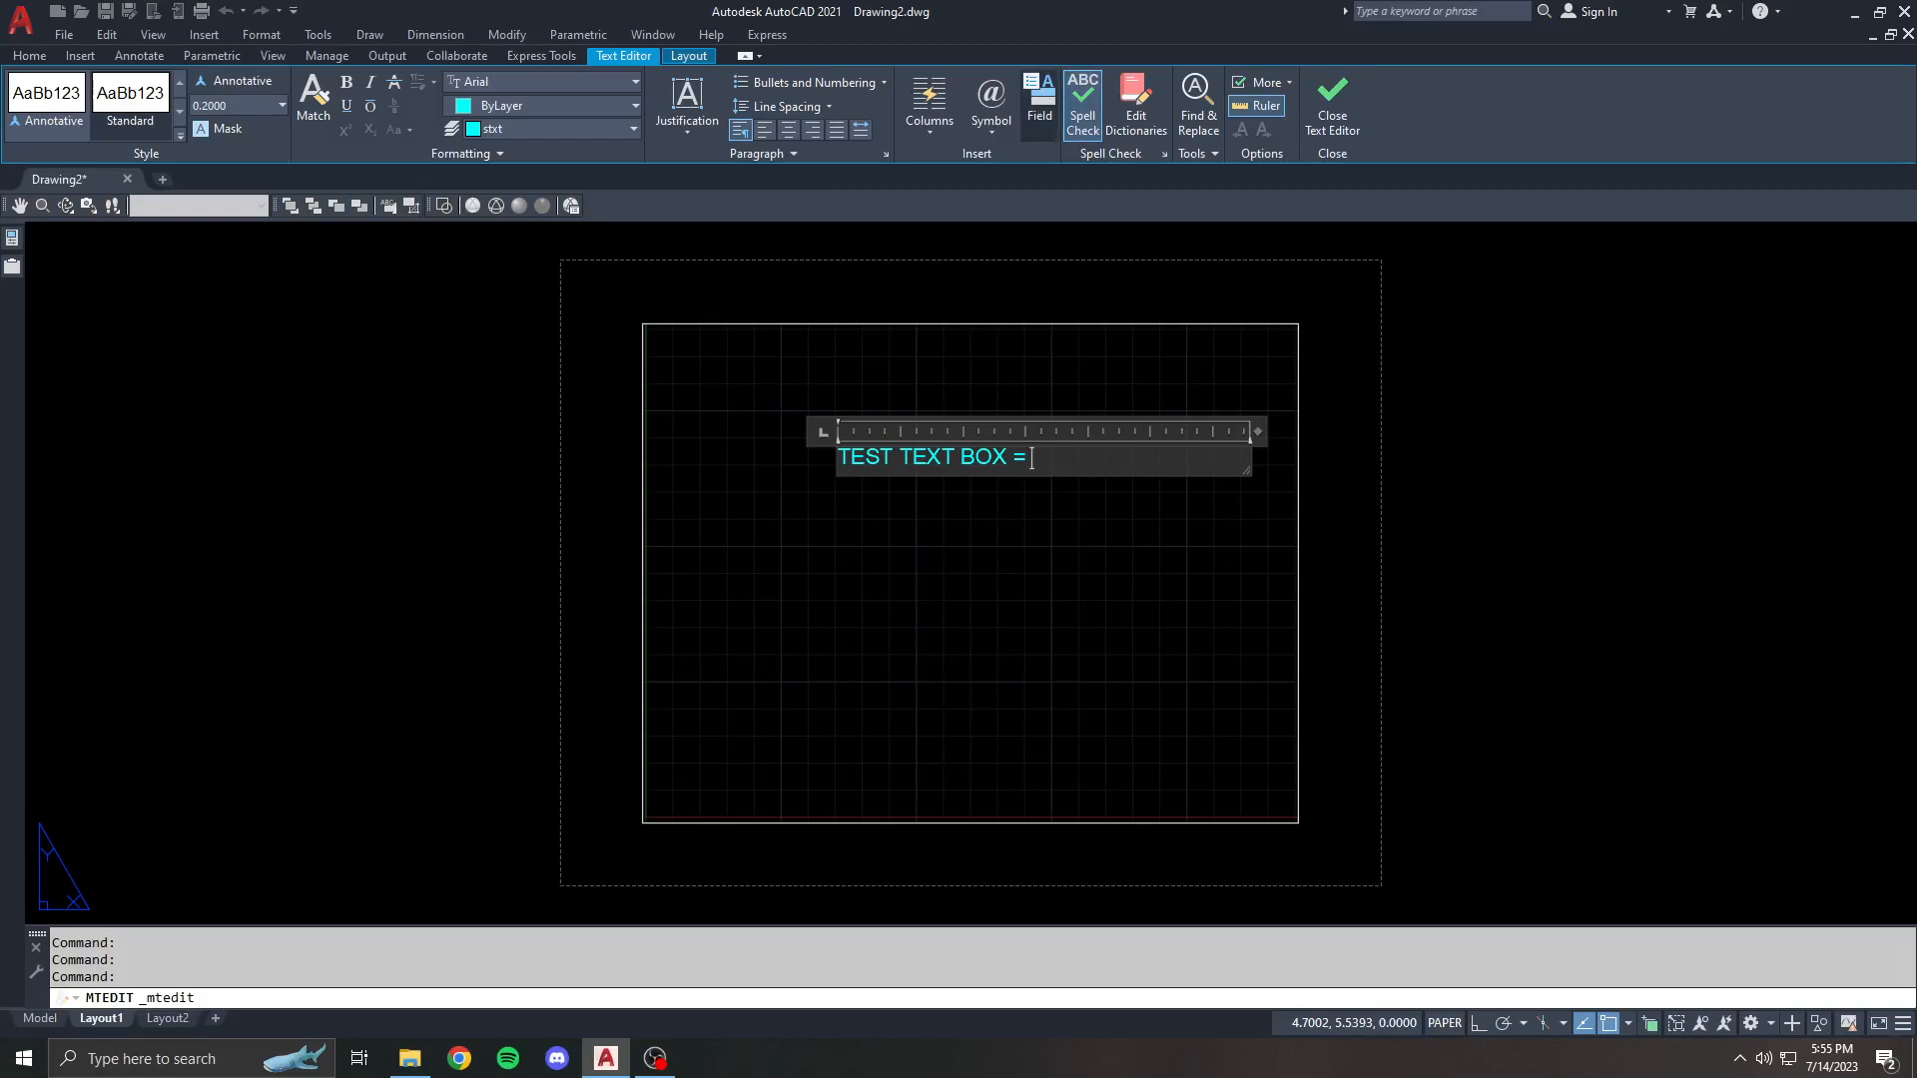
mouse_move(1039, 98)
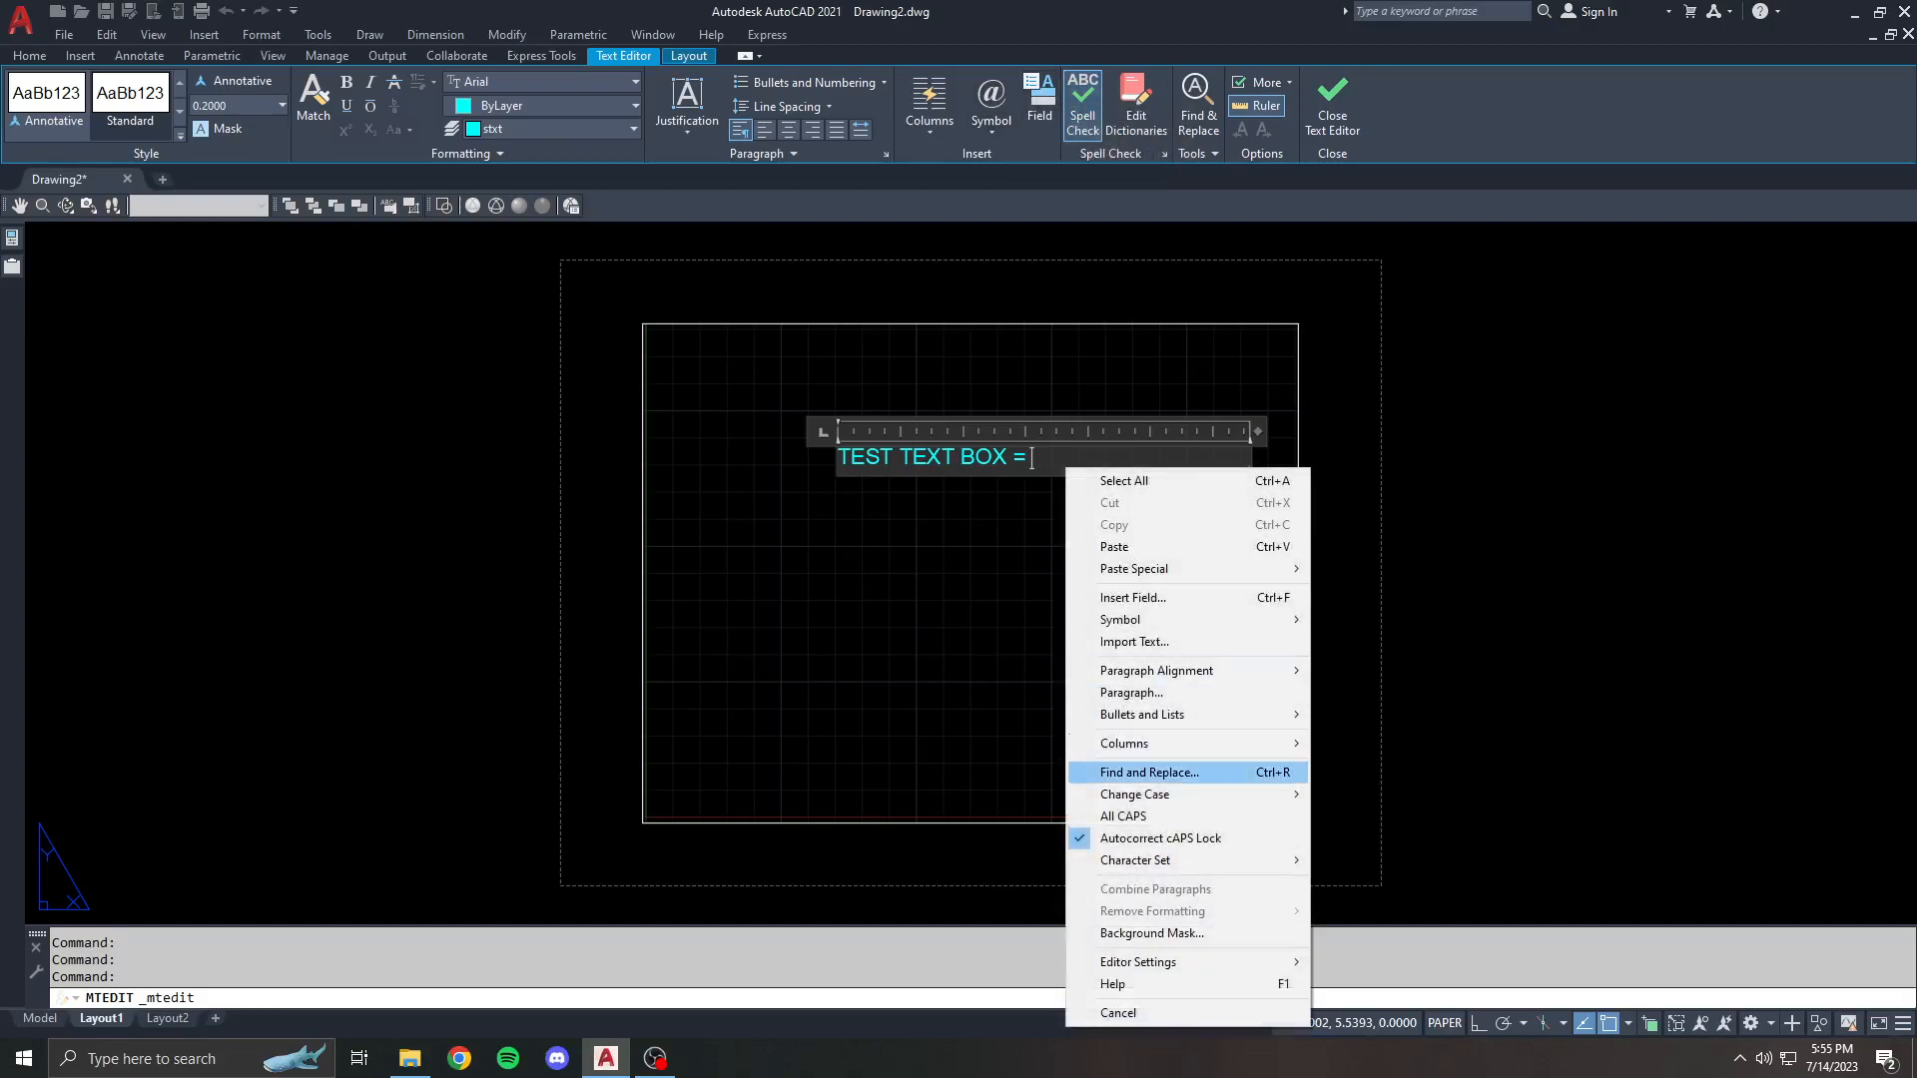
mouse_move(1154, 714)
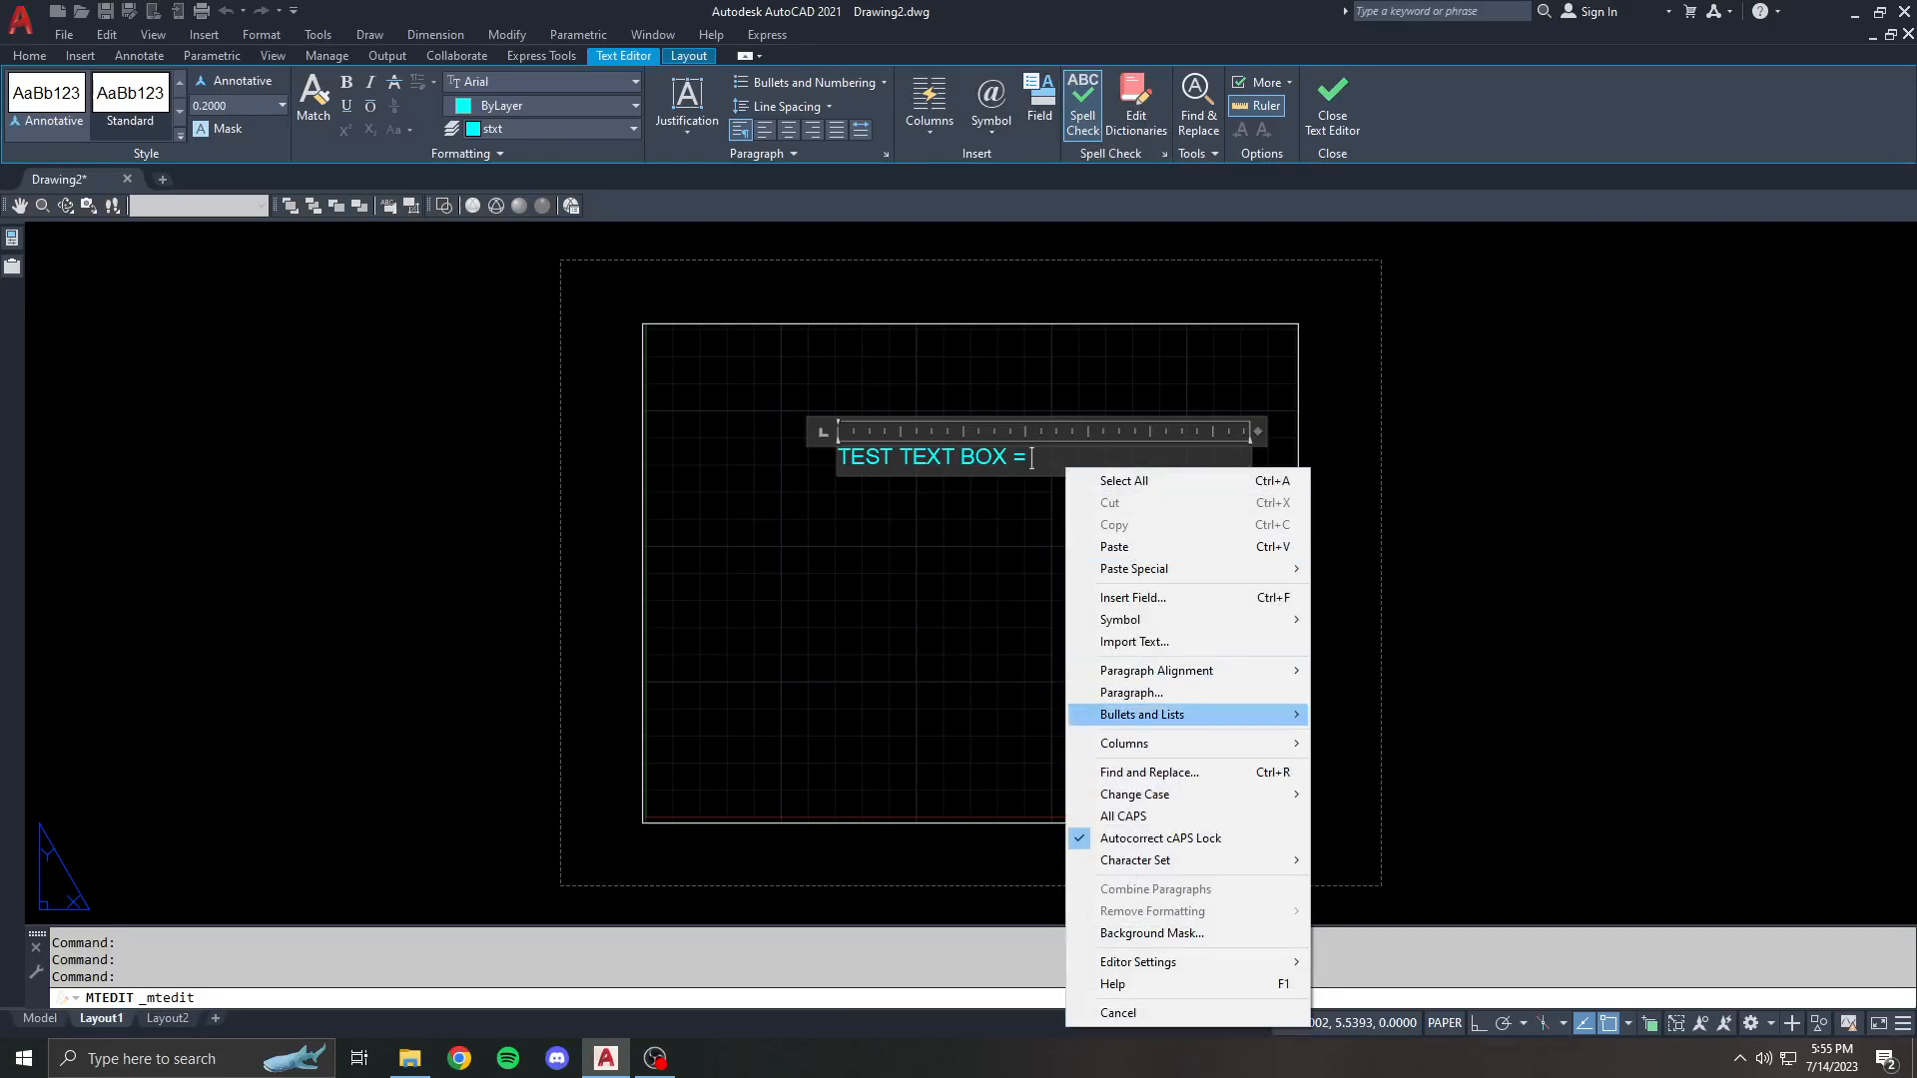
mouse_move(1130, 641)
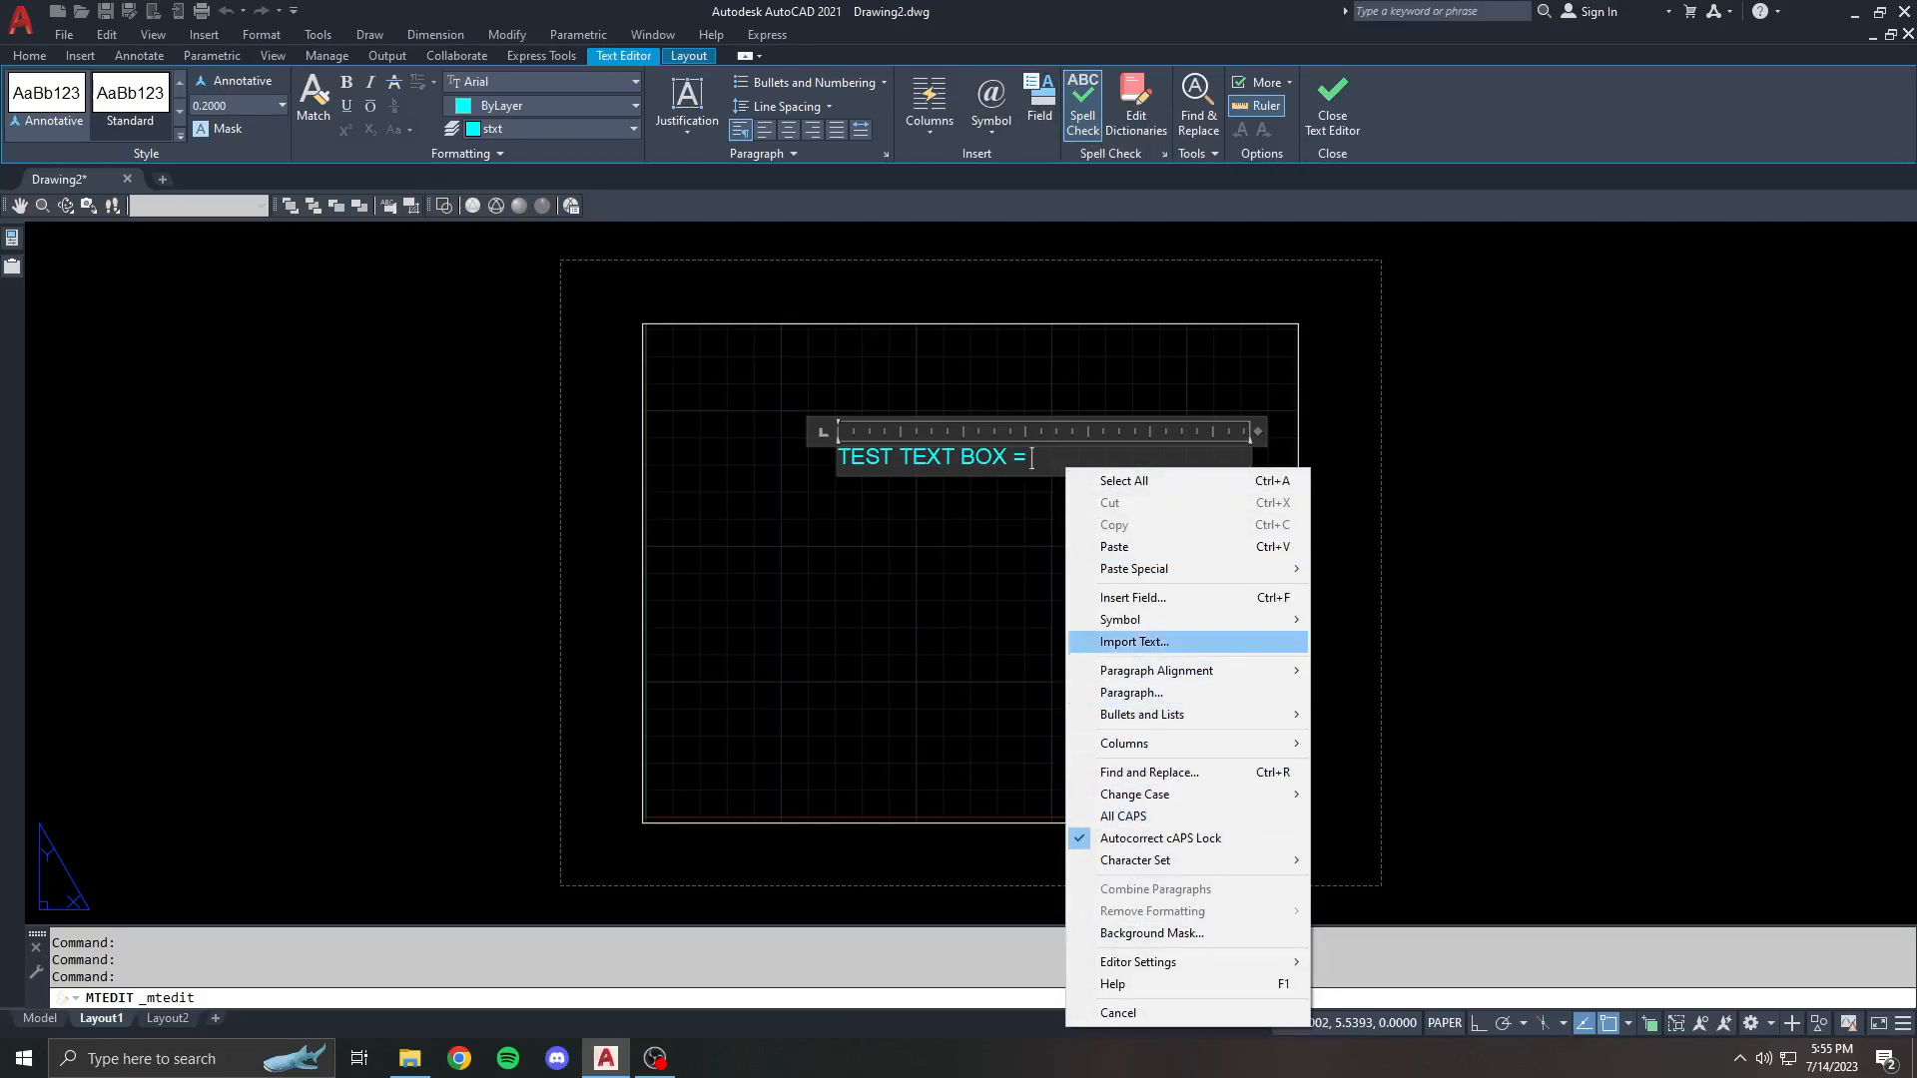
mouse_move(1146, 771)
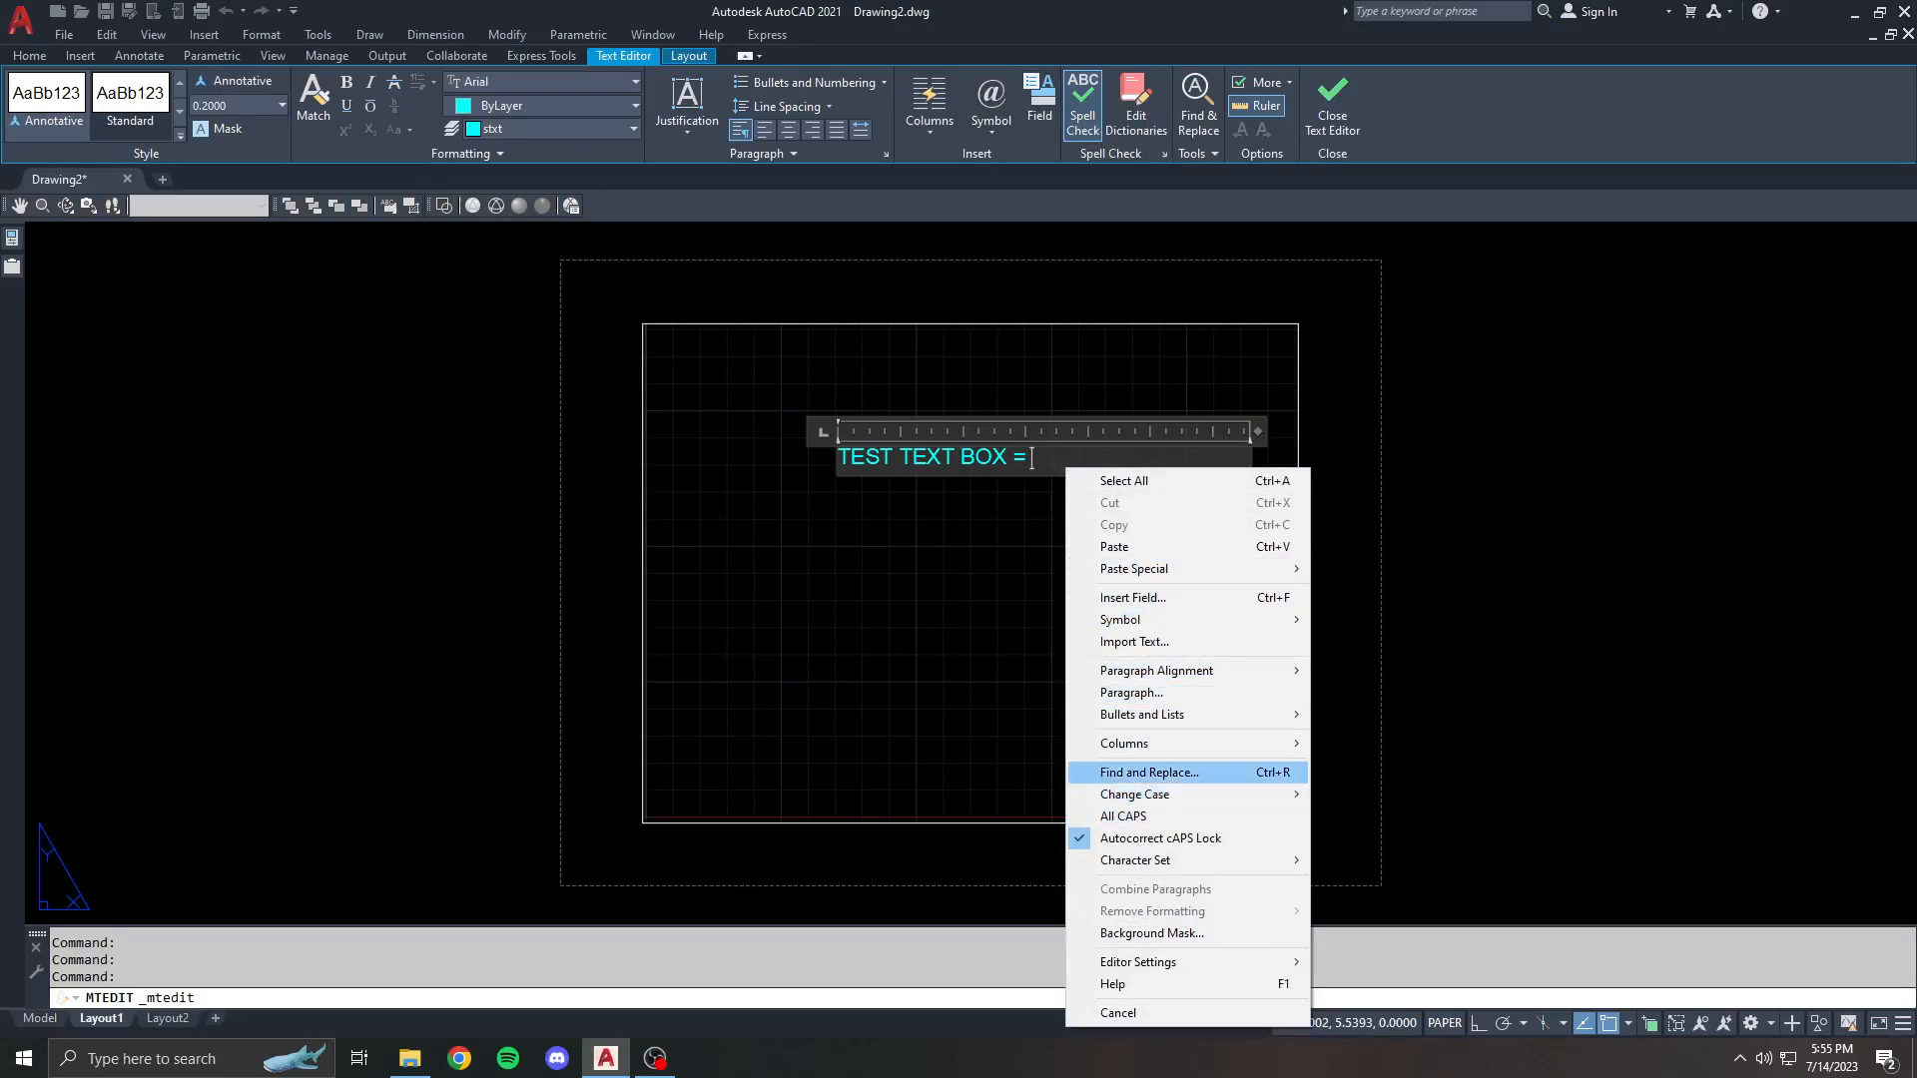
mouse_move(1134, 815)
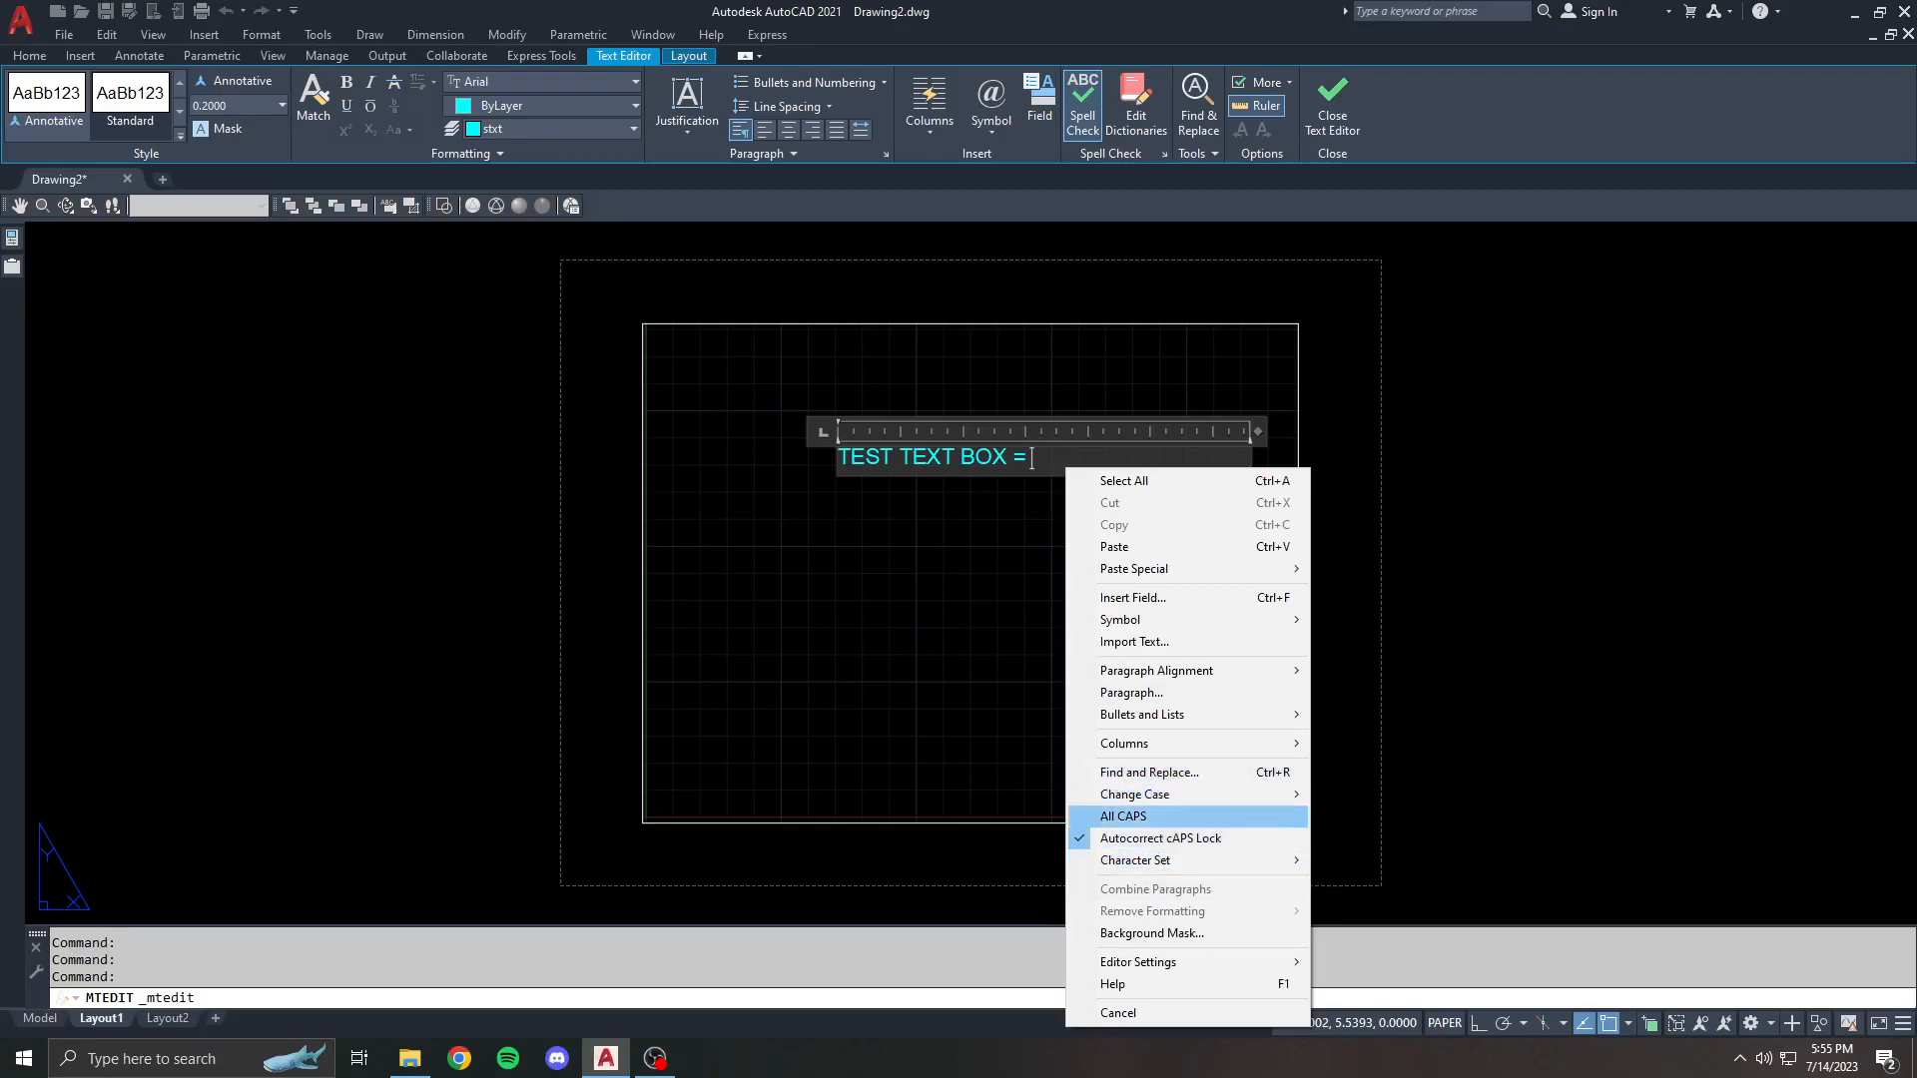
mouse_move(1136, 961)
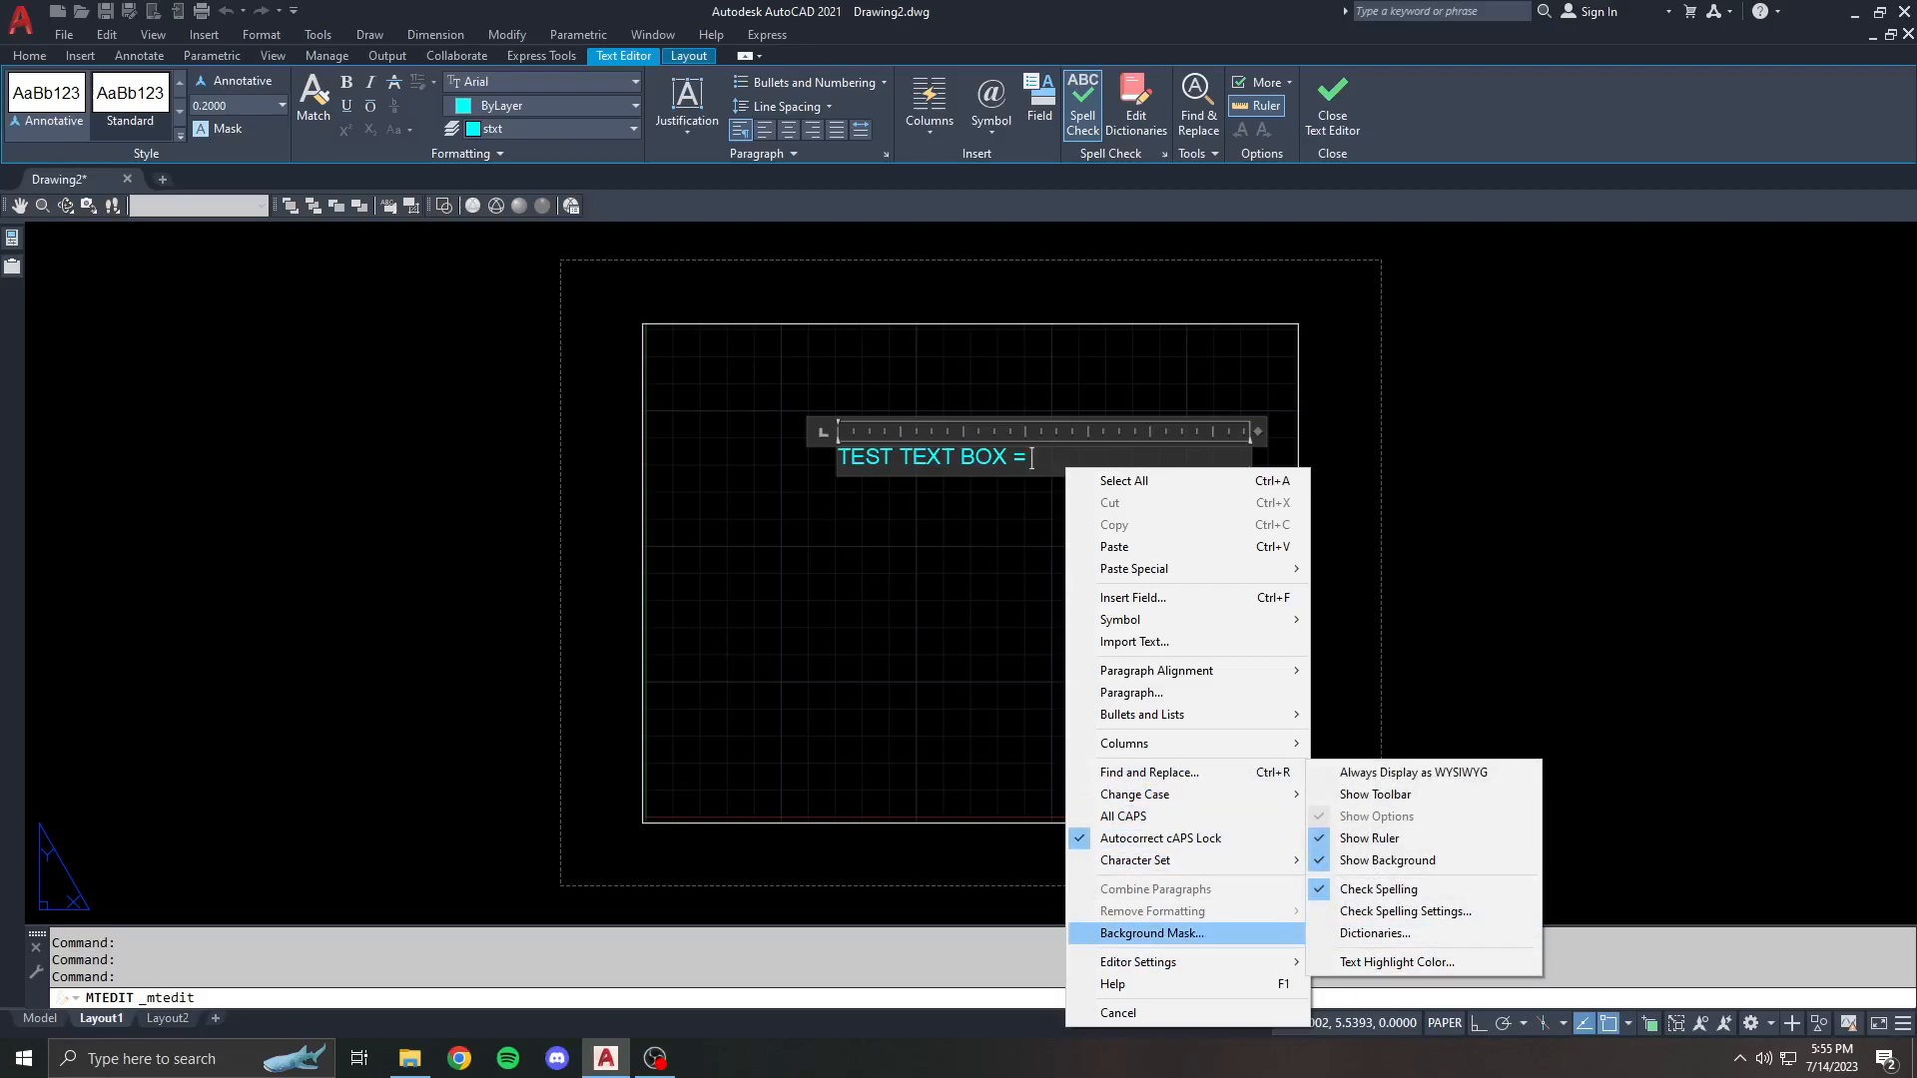
mouse_move(1119, 619)
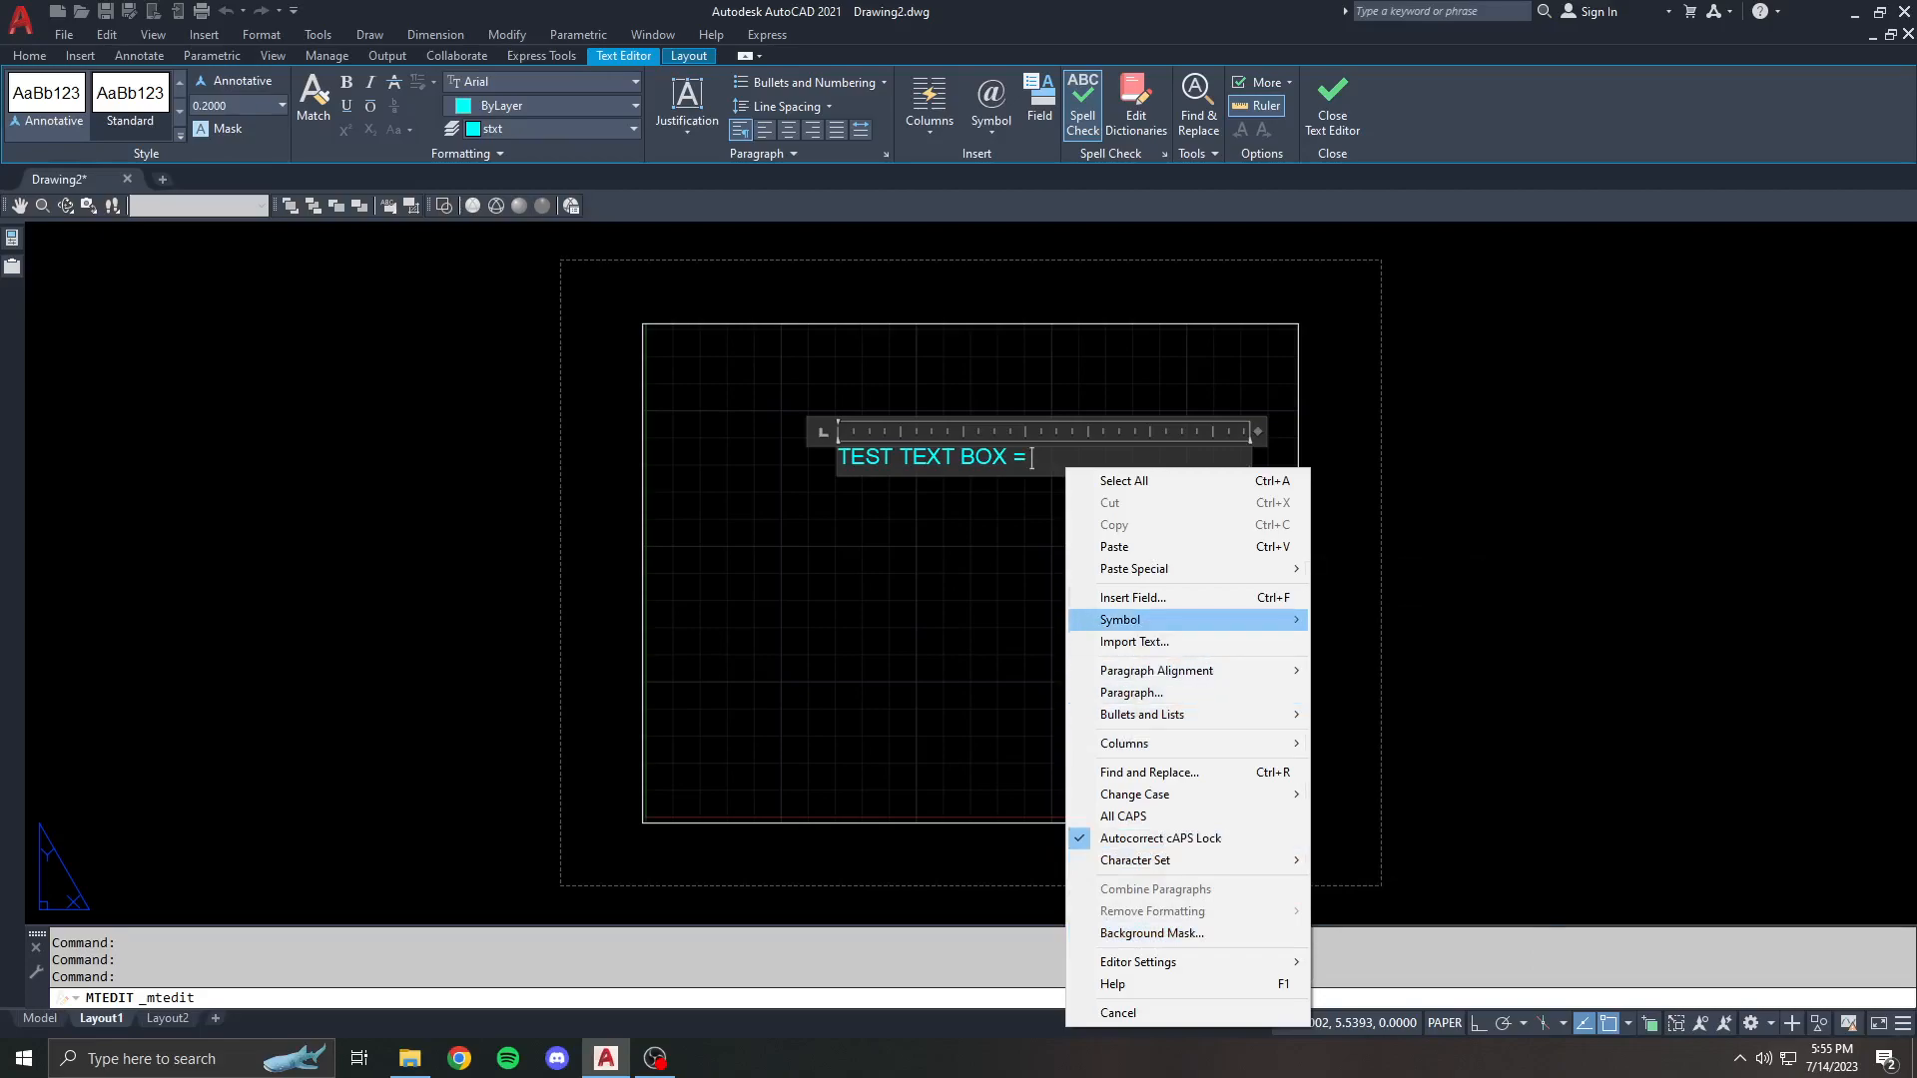
mouse_move(1130, 597)
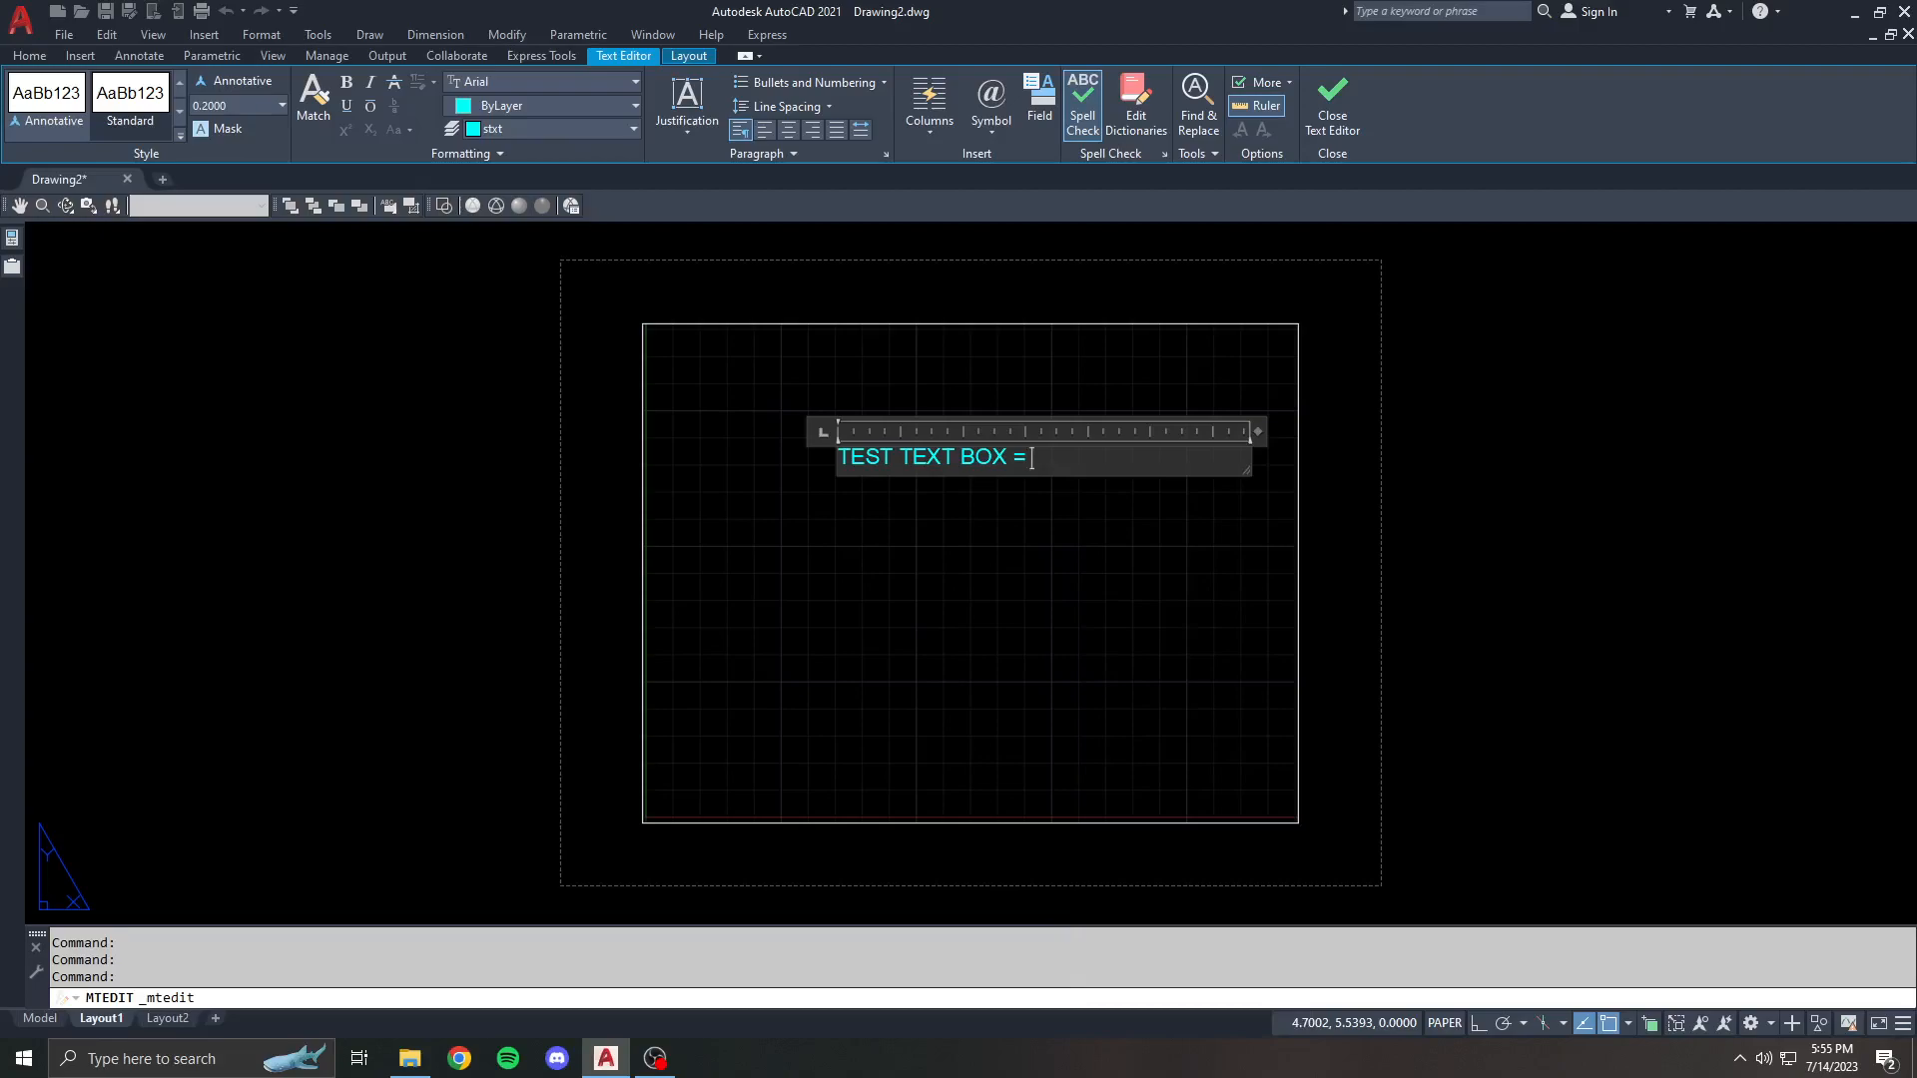
- In the Field dialog, narrow the field category to Date & Time
left_click(1038, 104)
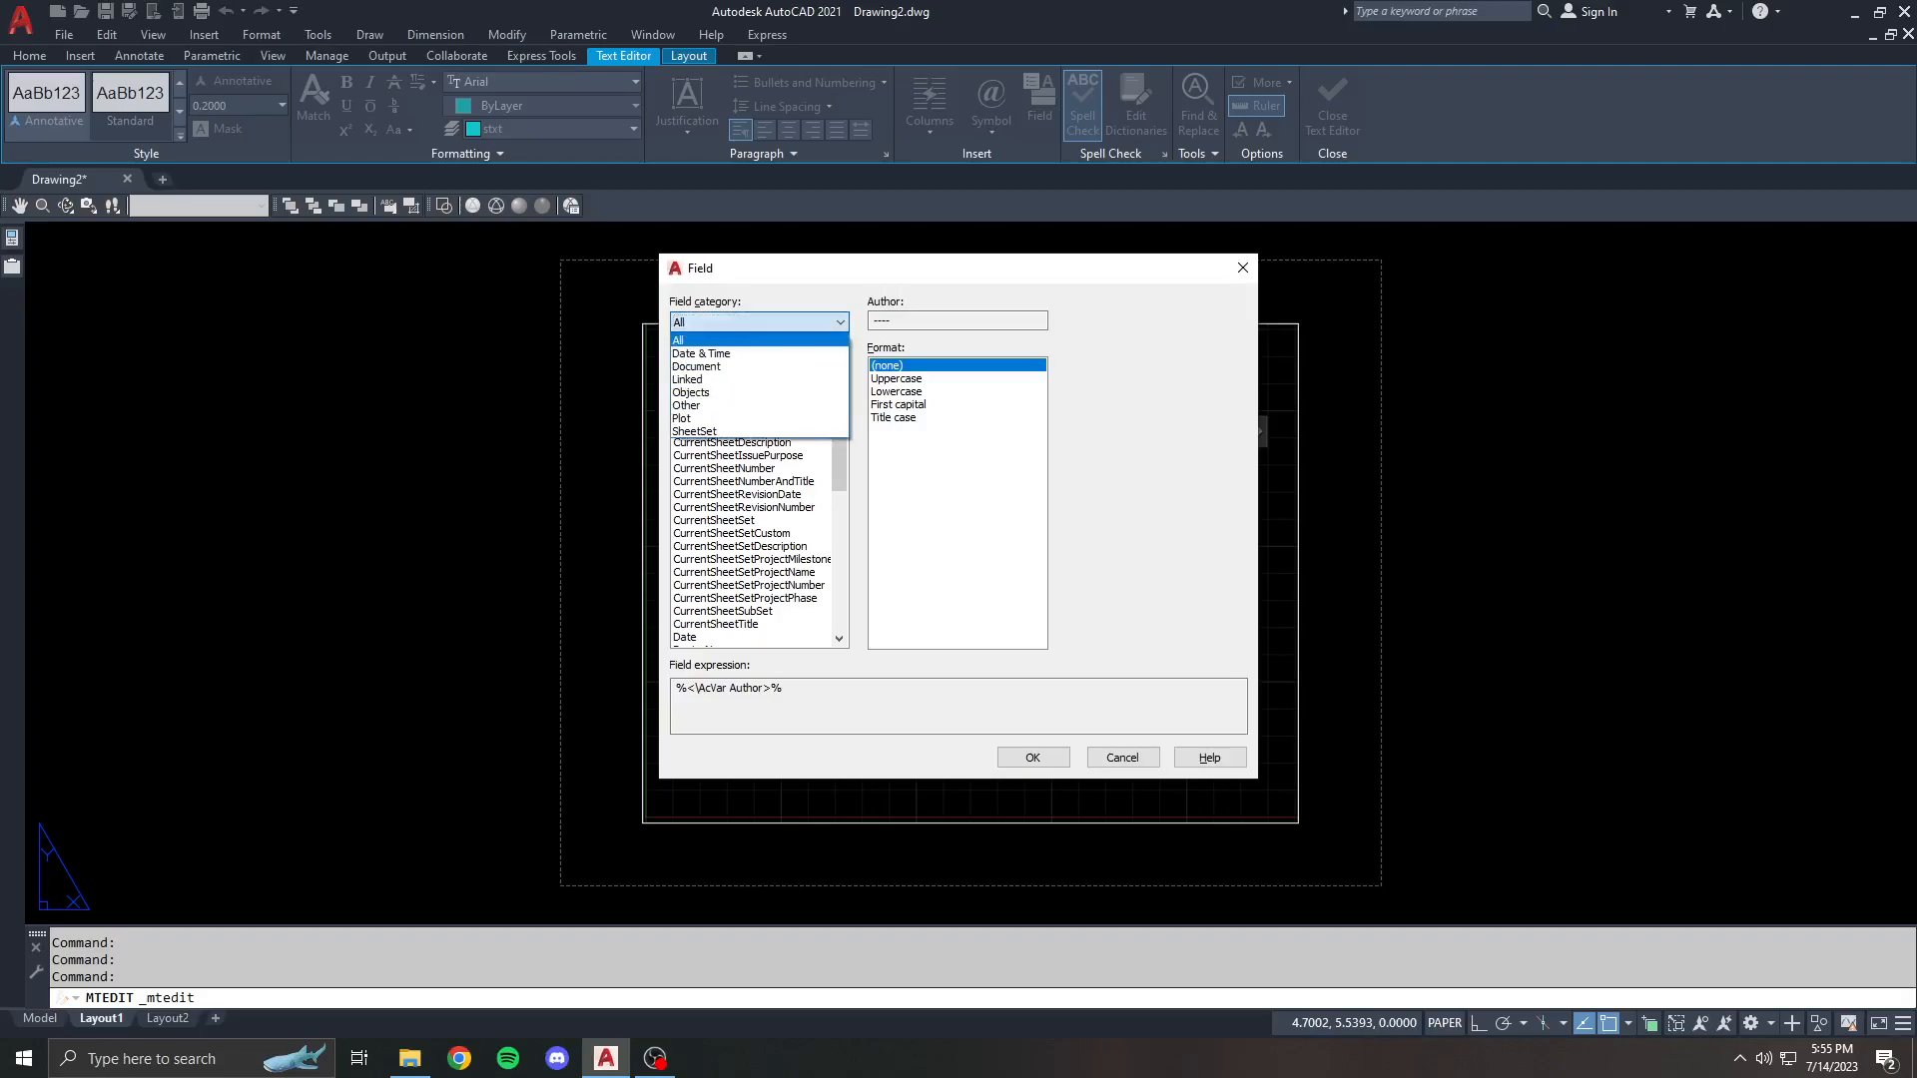
left_click(695, 365)
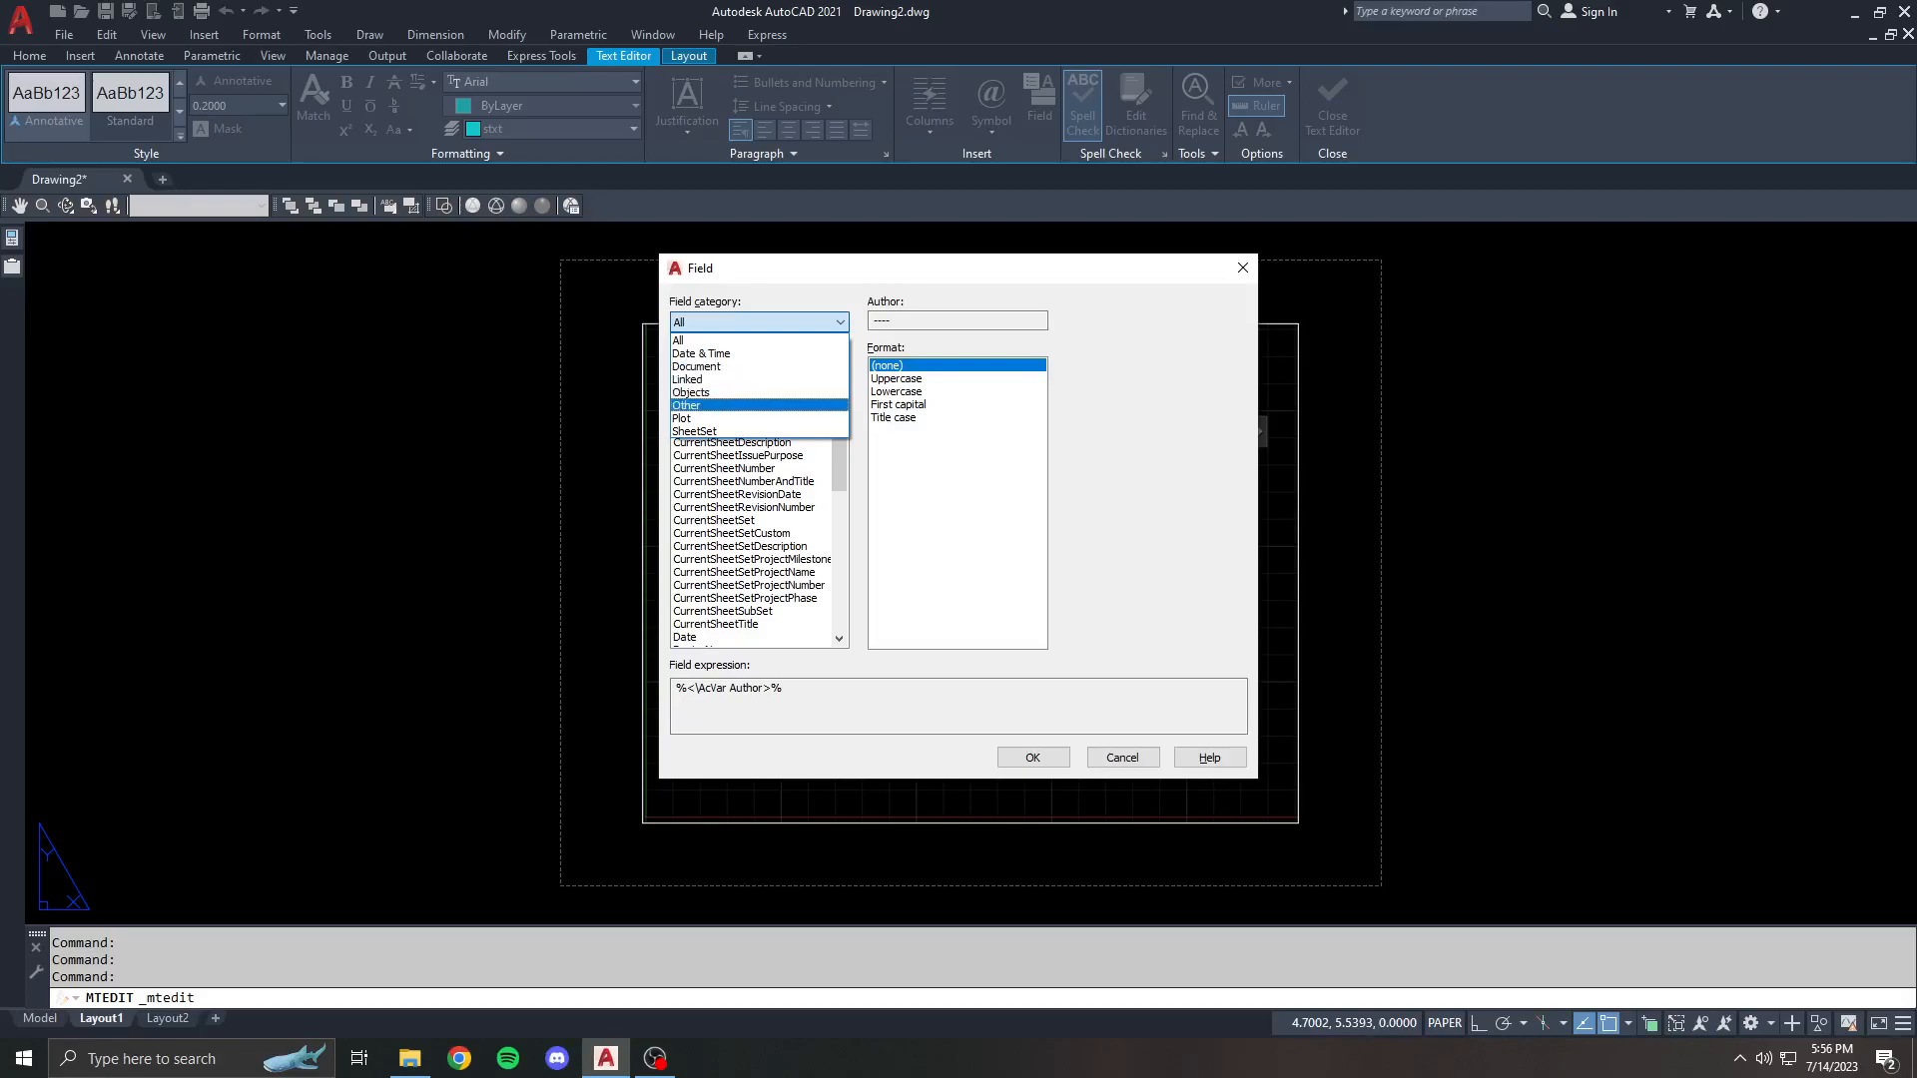
left_click(679, 340)
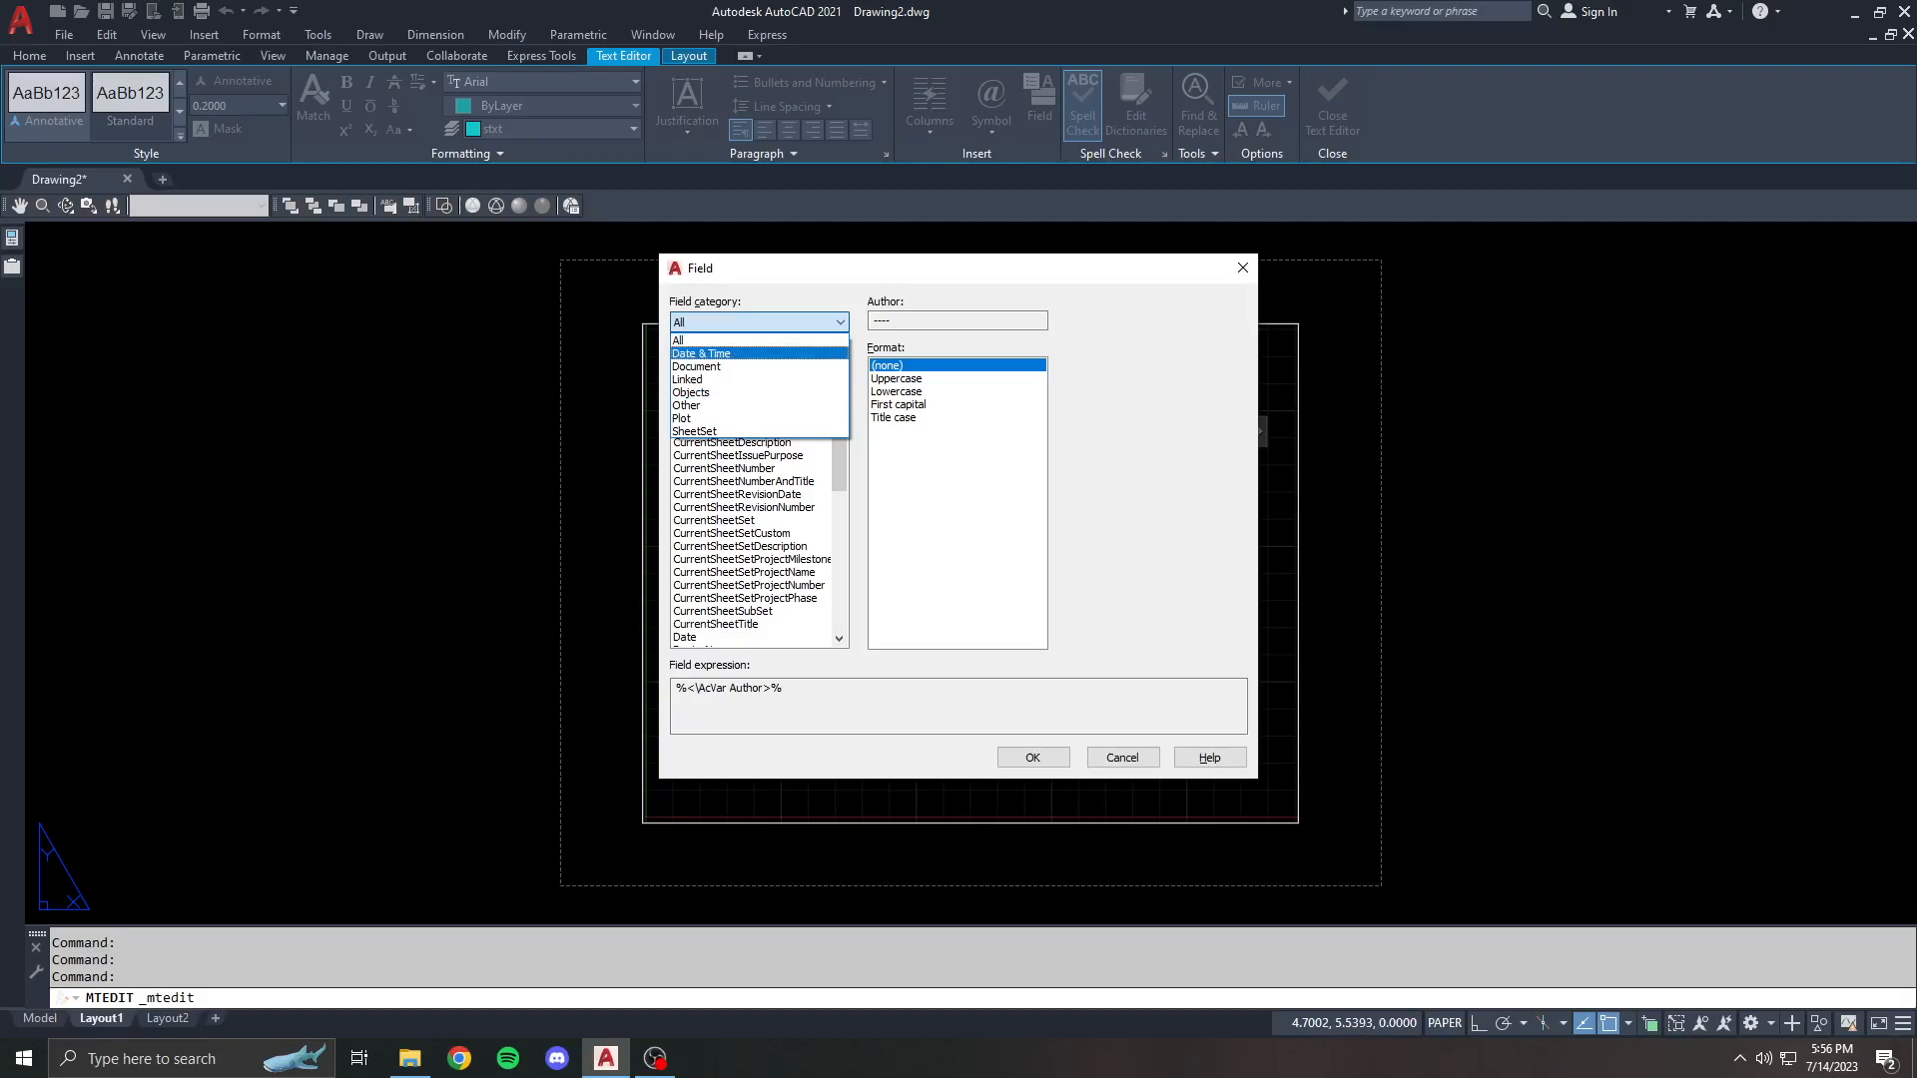
left_click(701, 354)
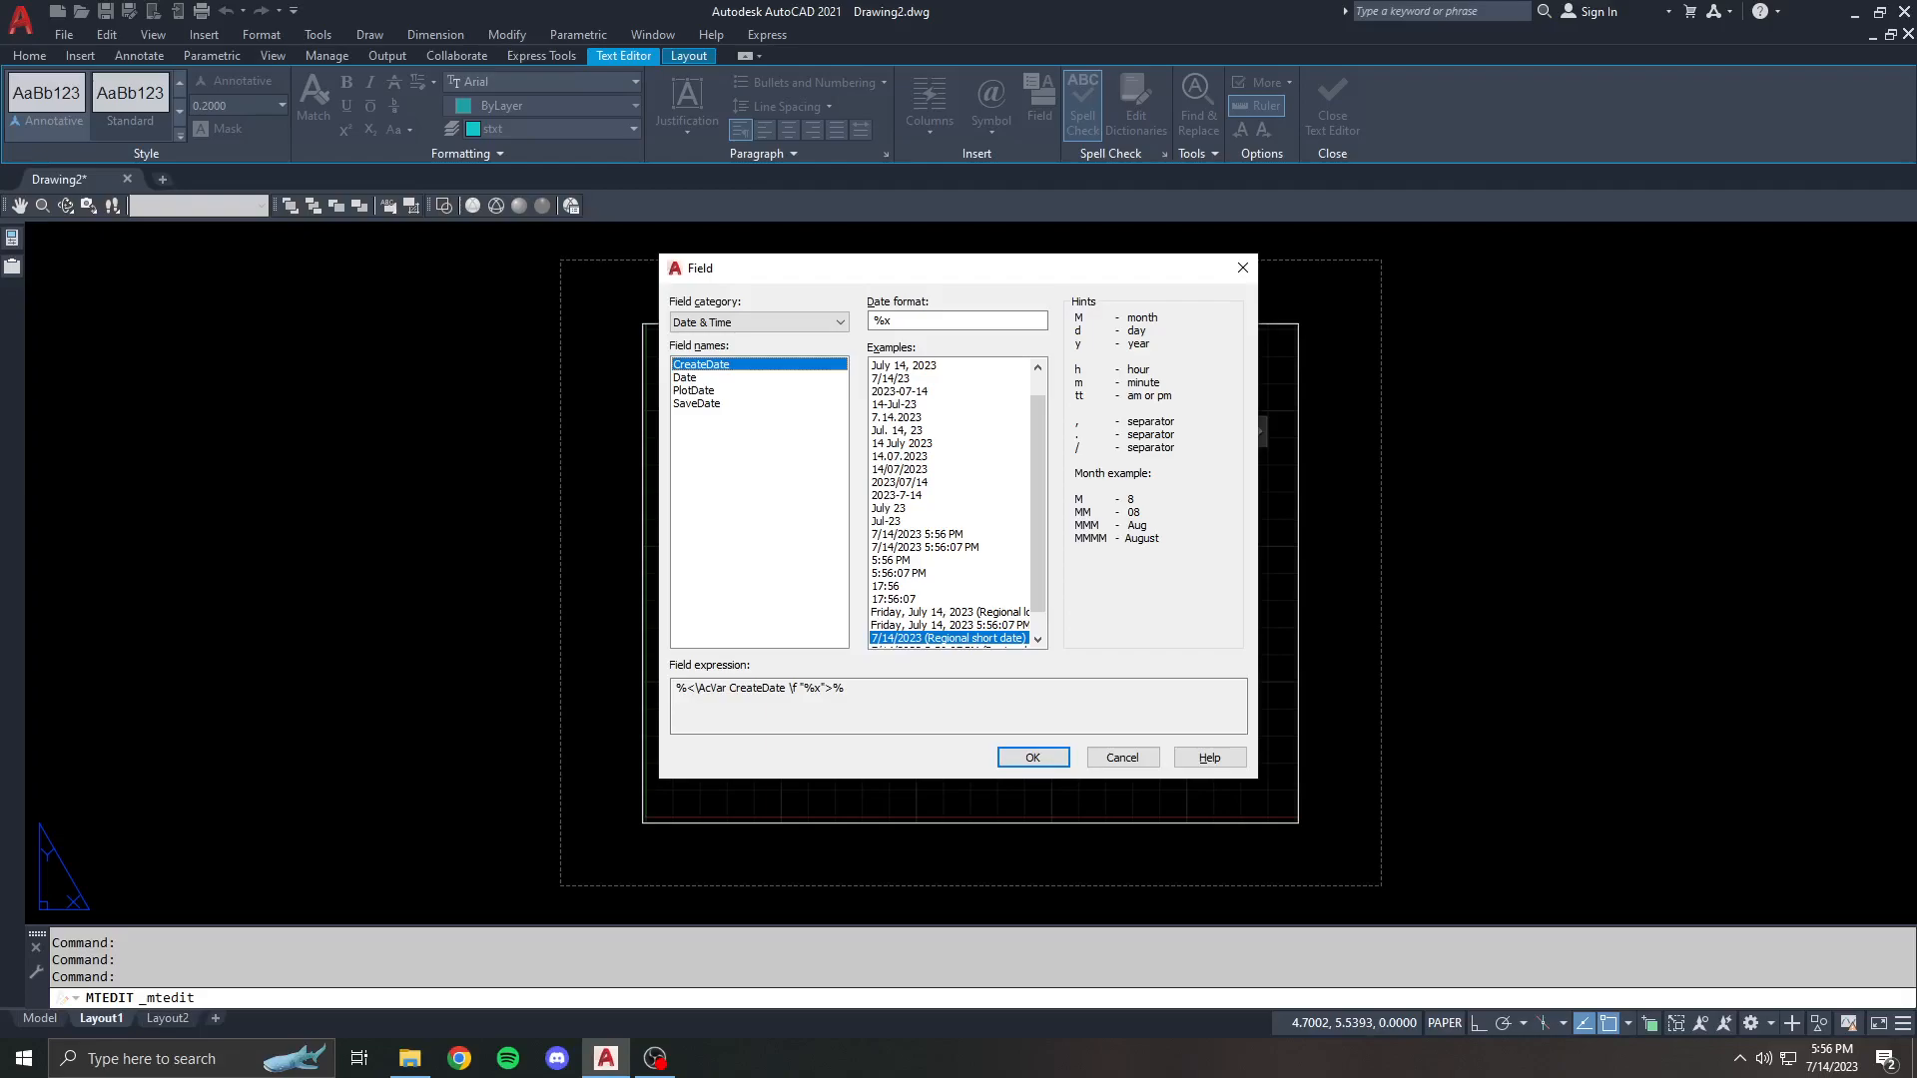
- Insert a Date field in the M/d/yyyy format, showing 7/14/2023
left_click(685, 378)
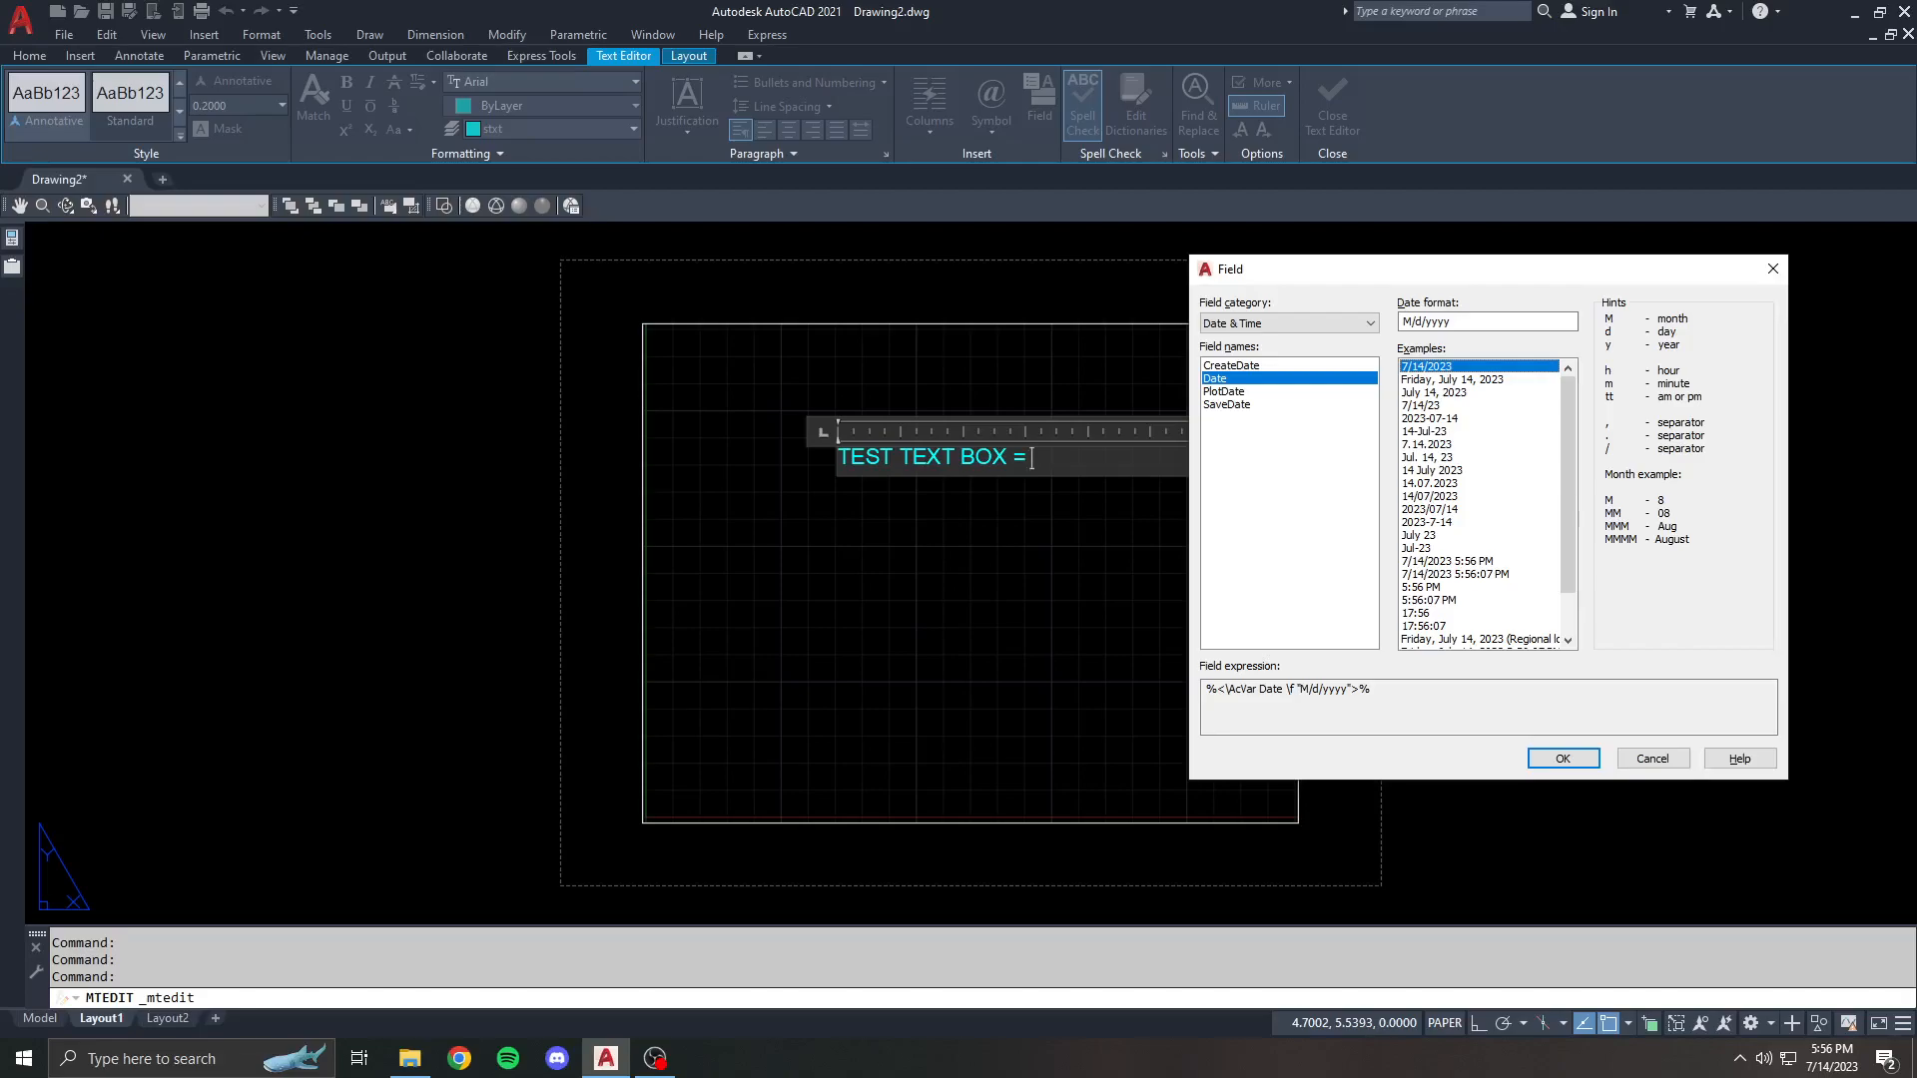
left_click(1455, 377)
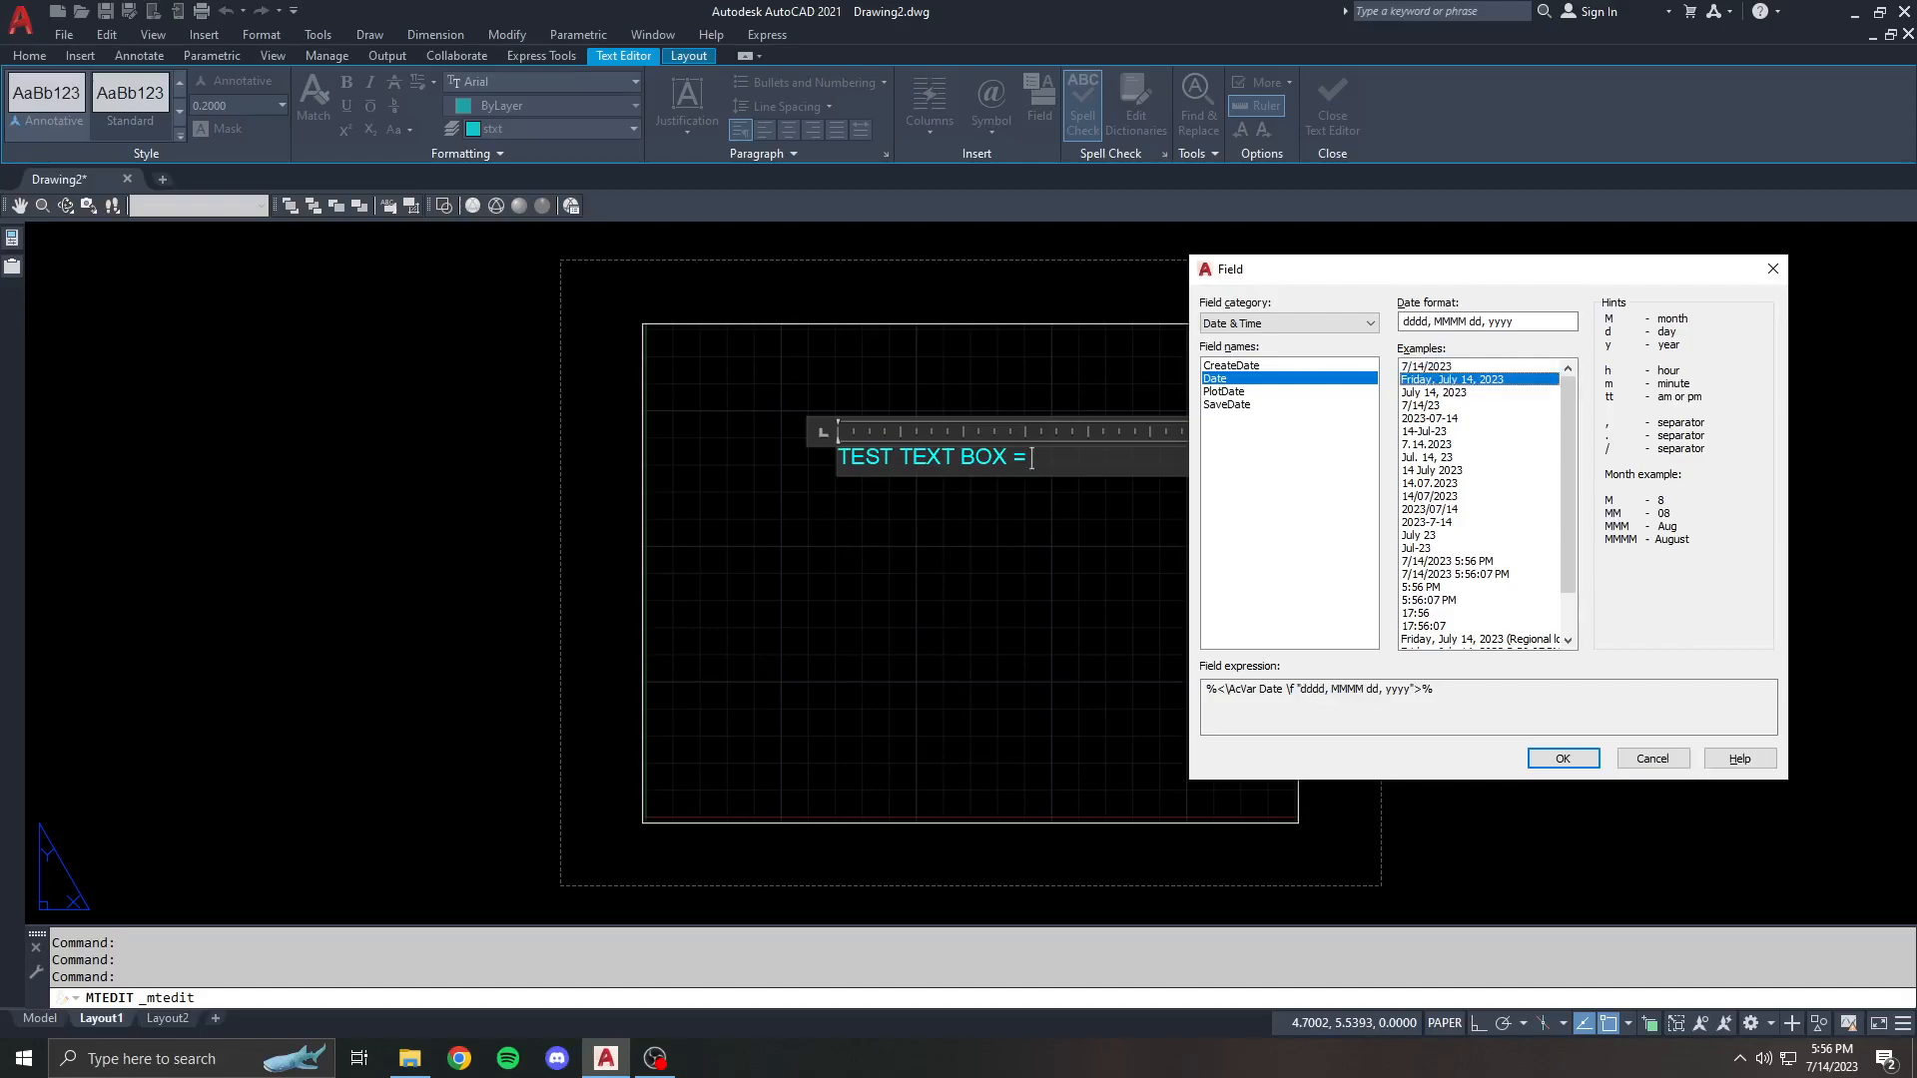
left_click(1426, 366)
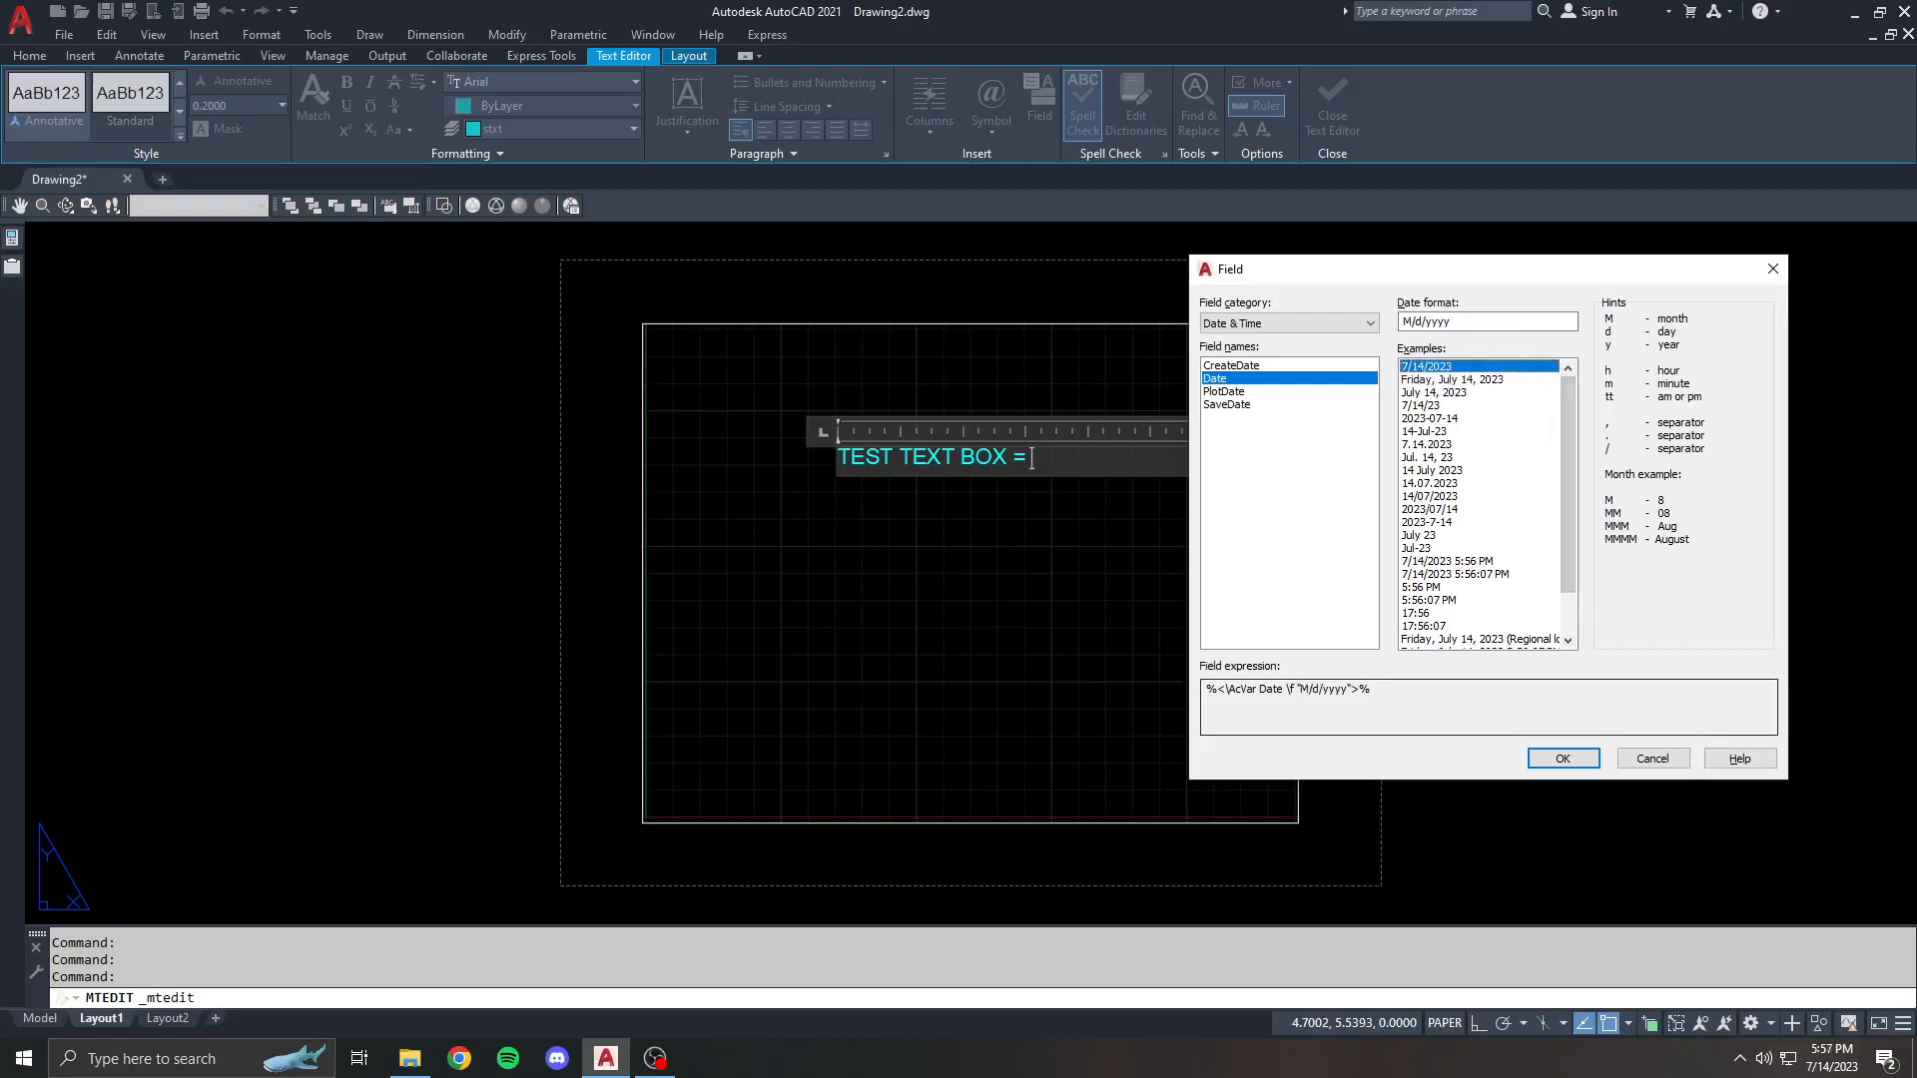
left_click(1562, 758)
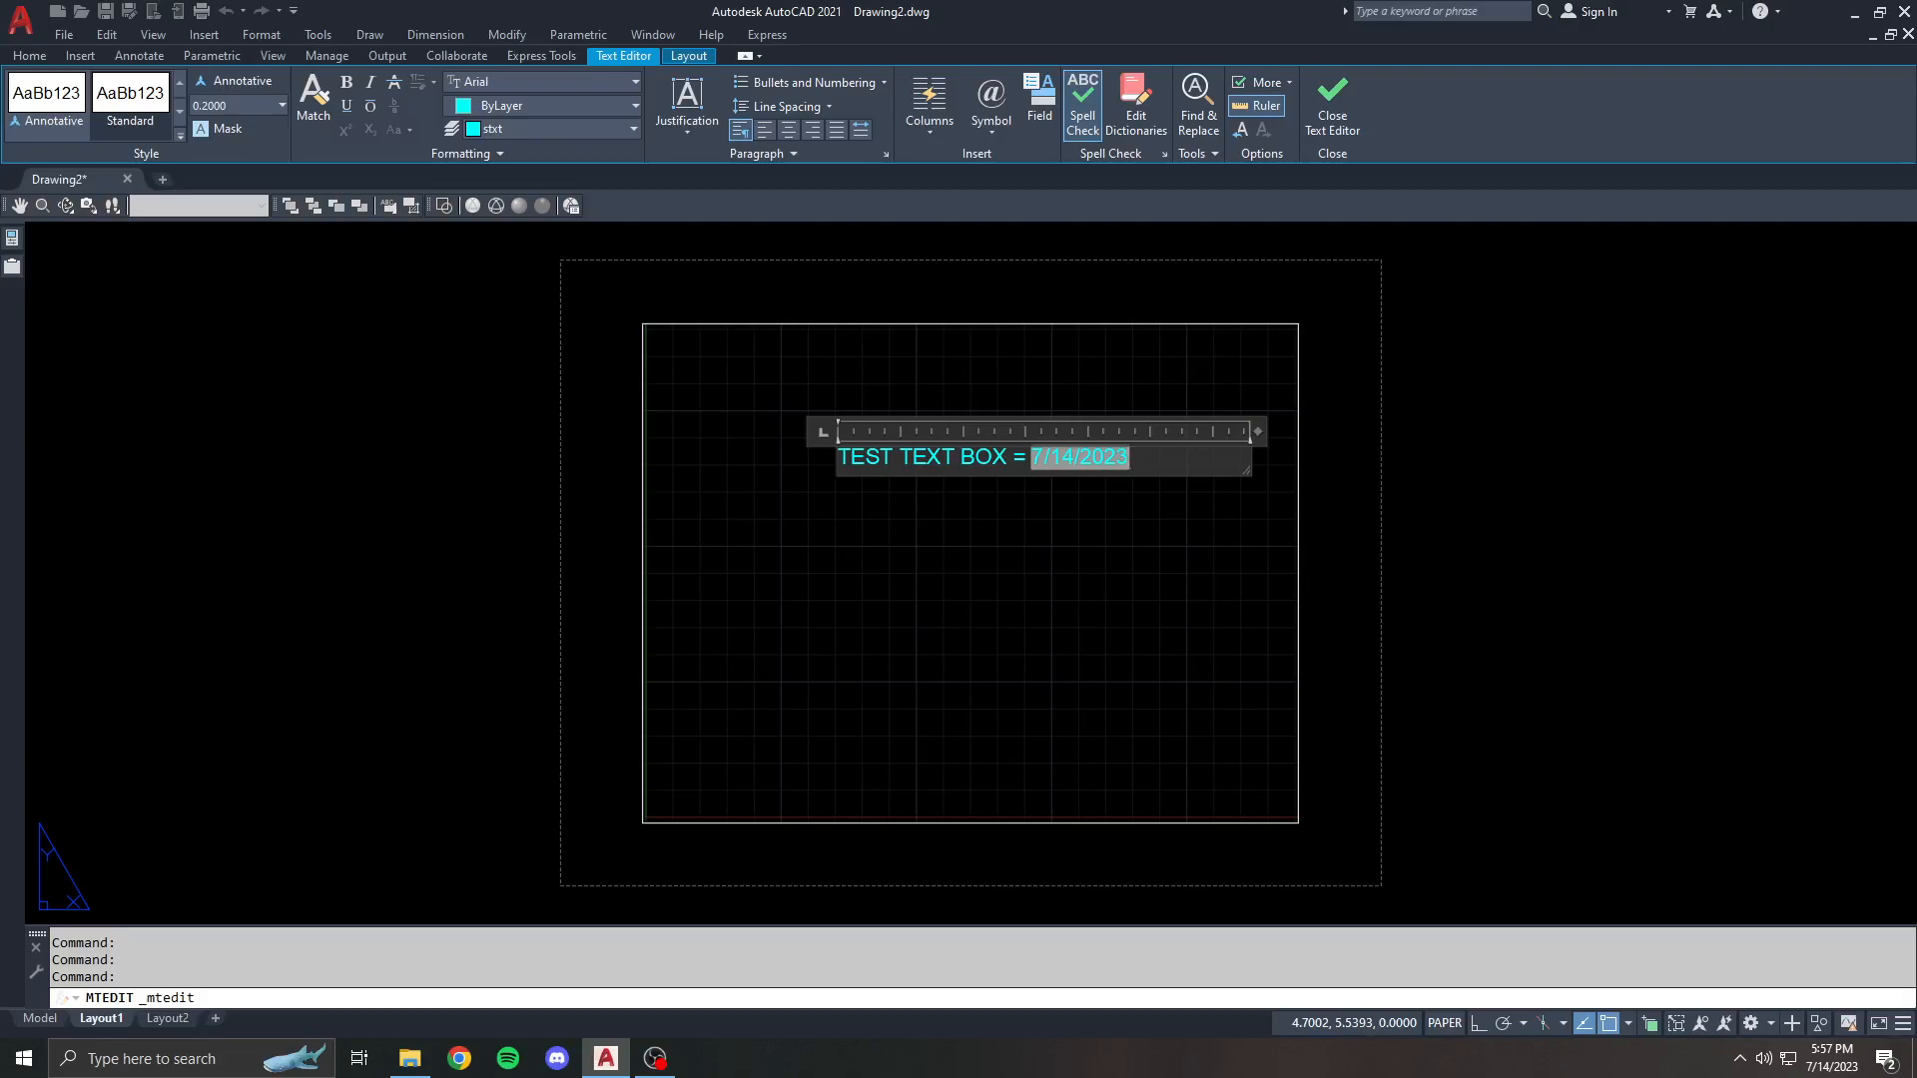
- Reformat the date field as a long weekday date and switch it to PlotDate
left_click(1038, 100)
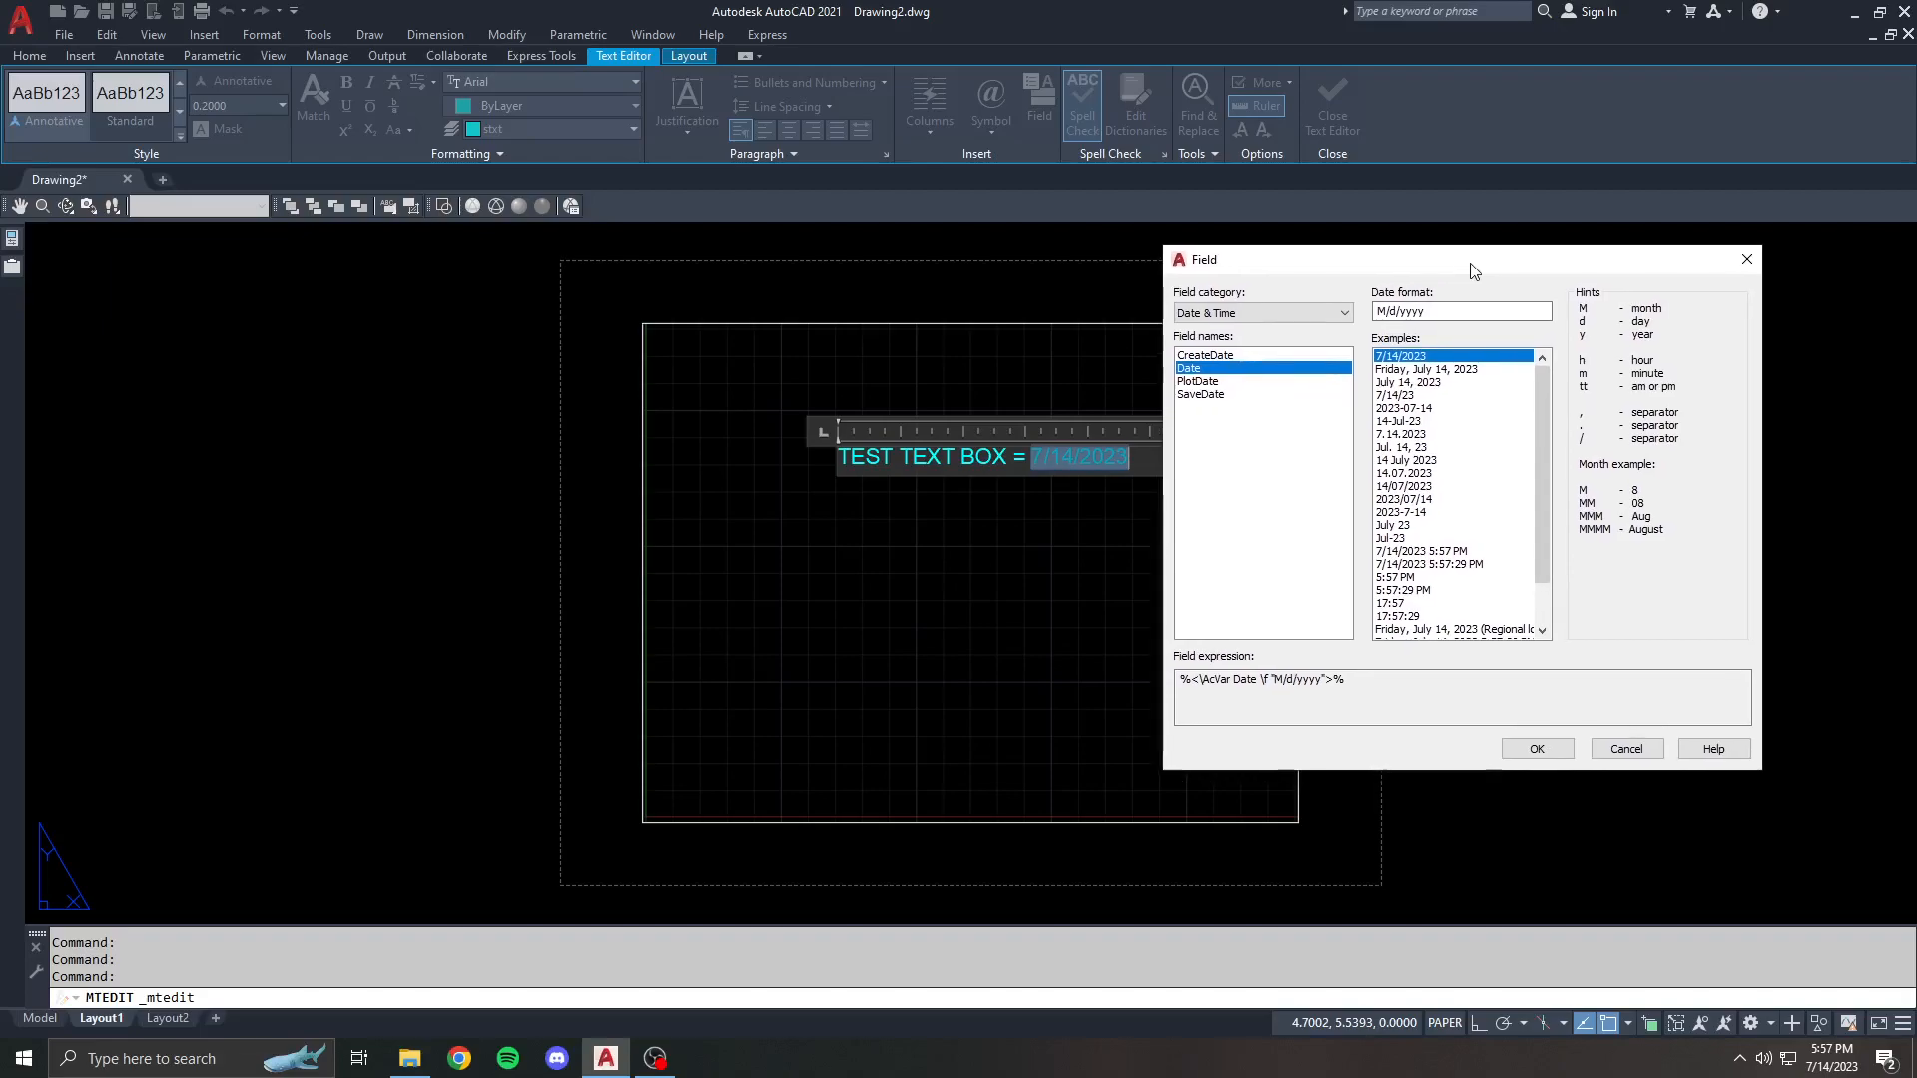
left_click(1424, 370)
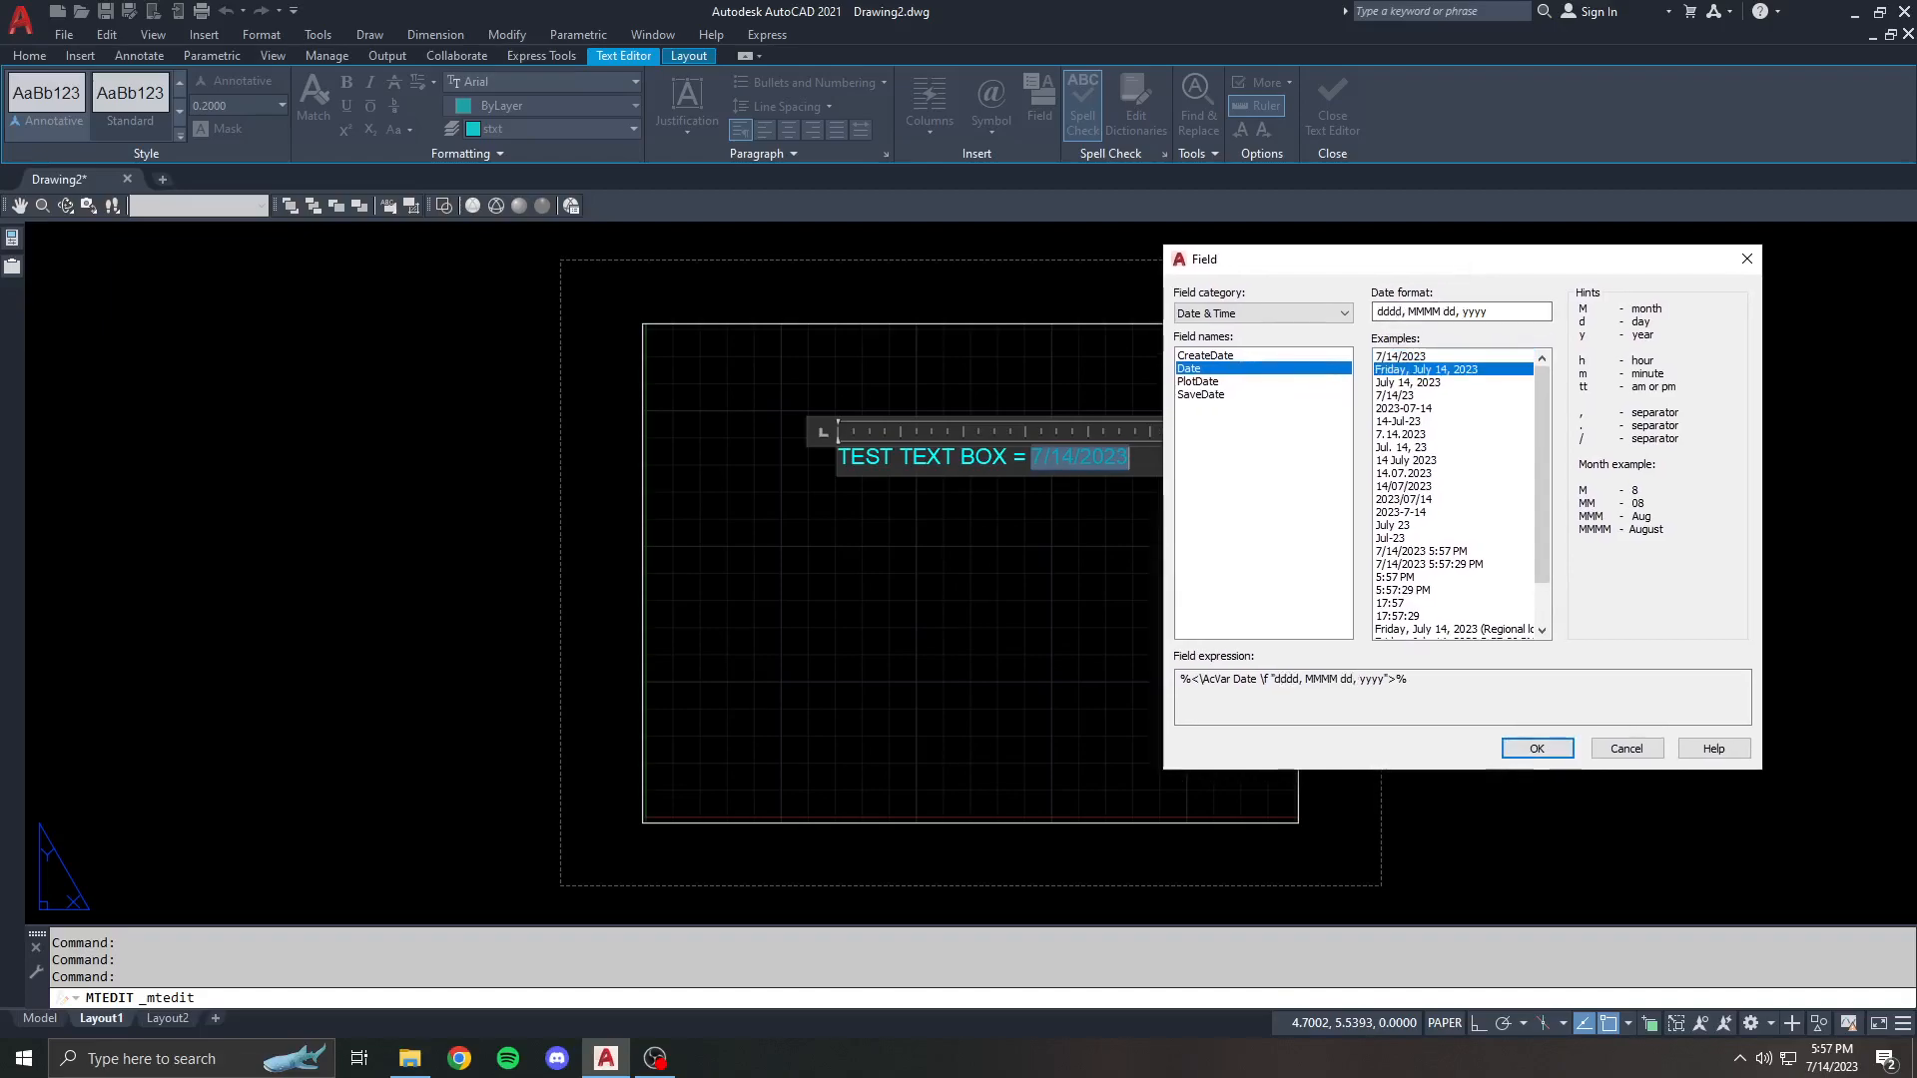
left_click(1536, 746)
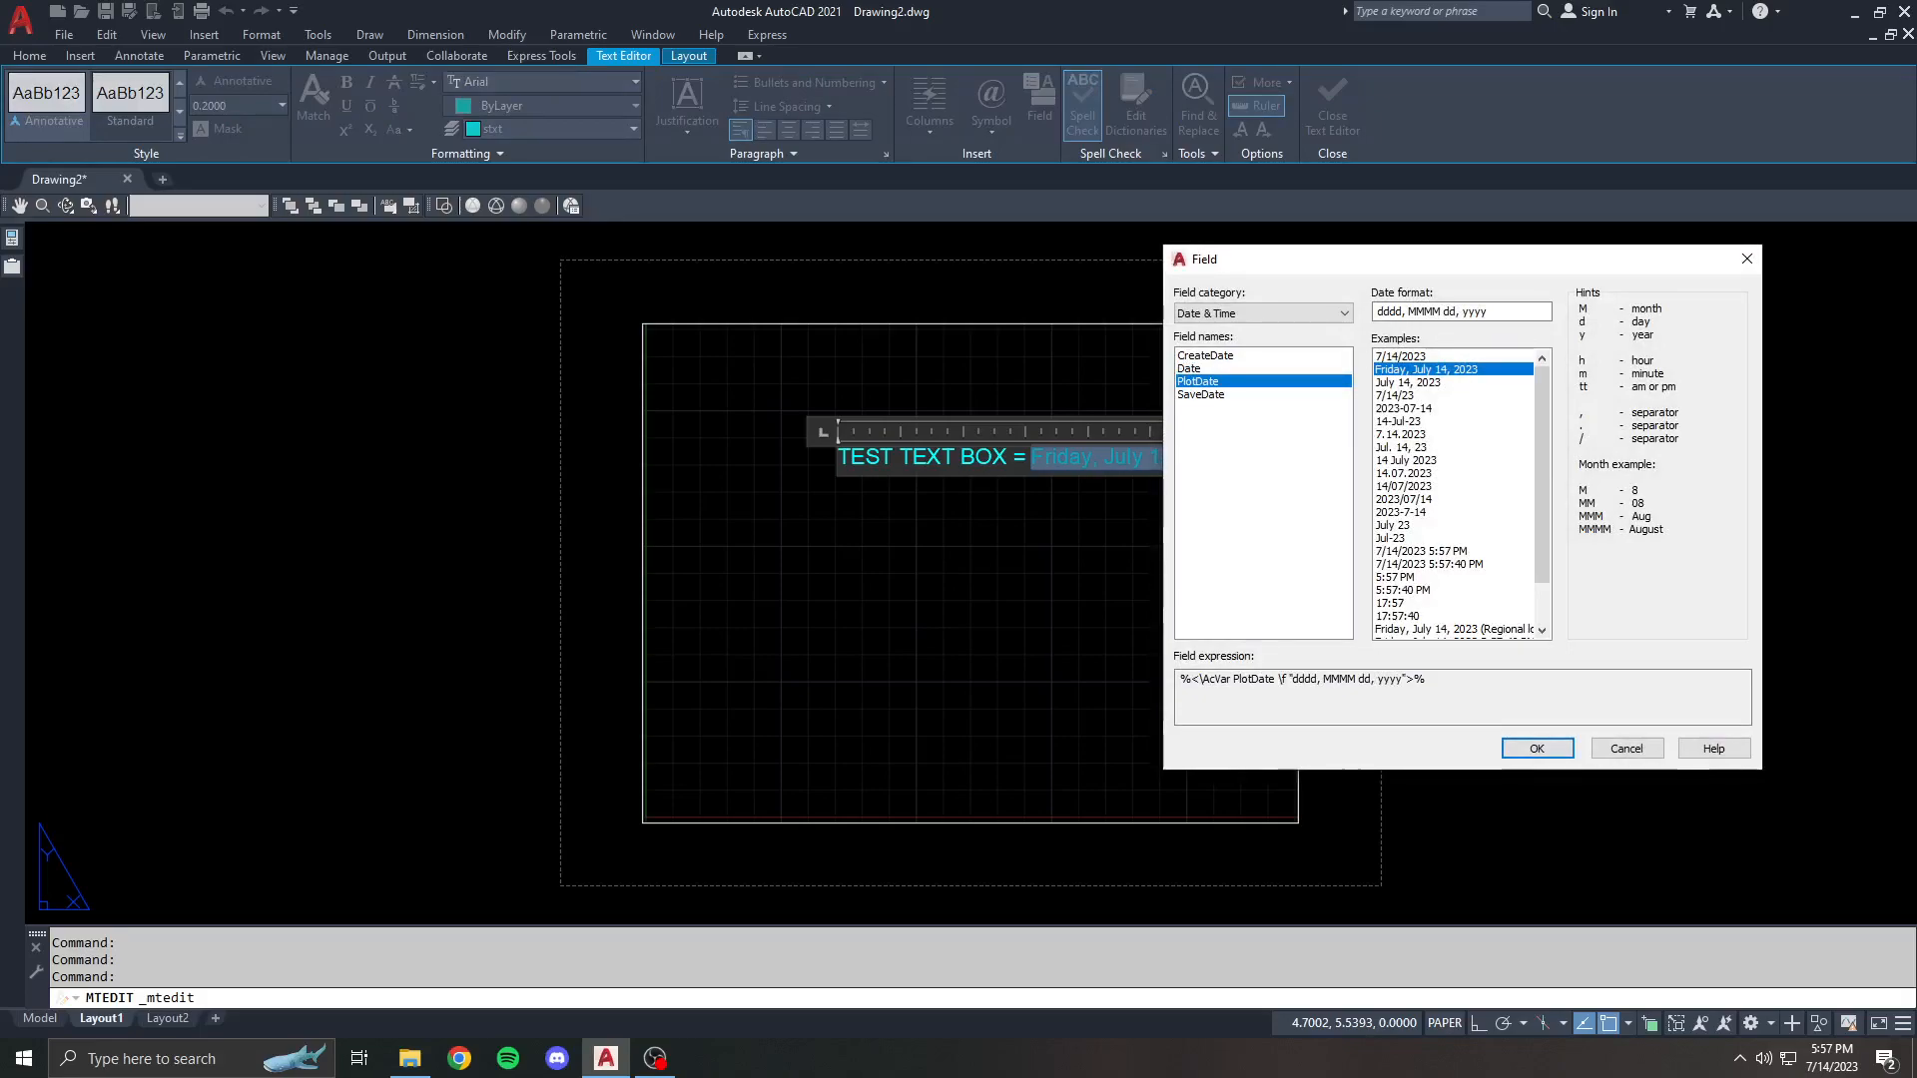
- Preview long date, 7/14/2023 and h:mm tt formats, then choose CreateDate
left_click(1200, 394)
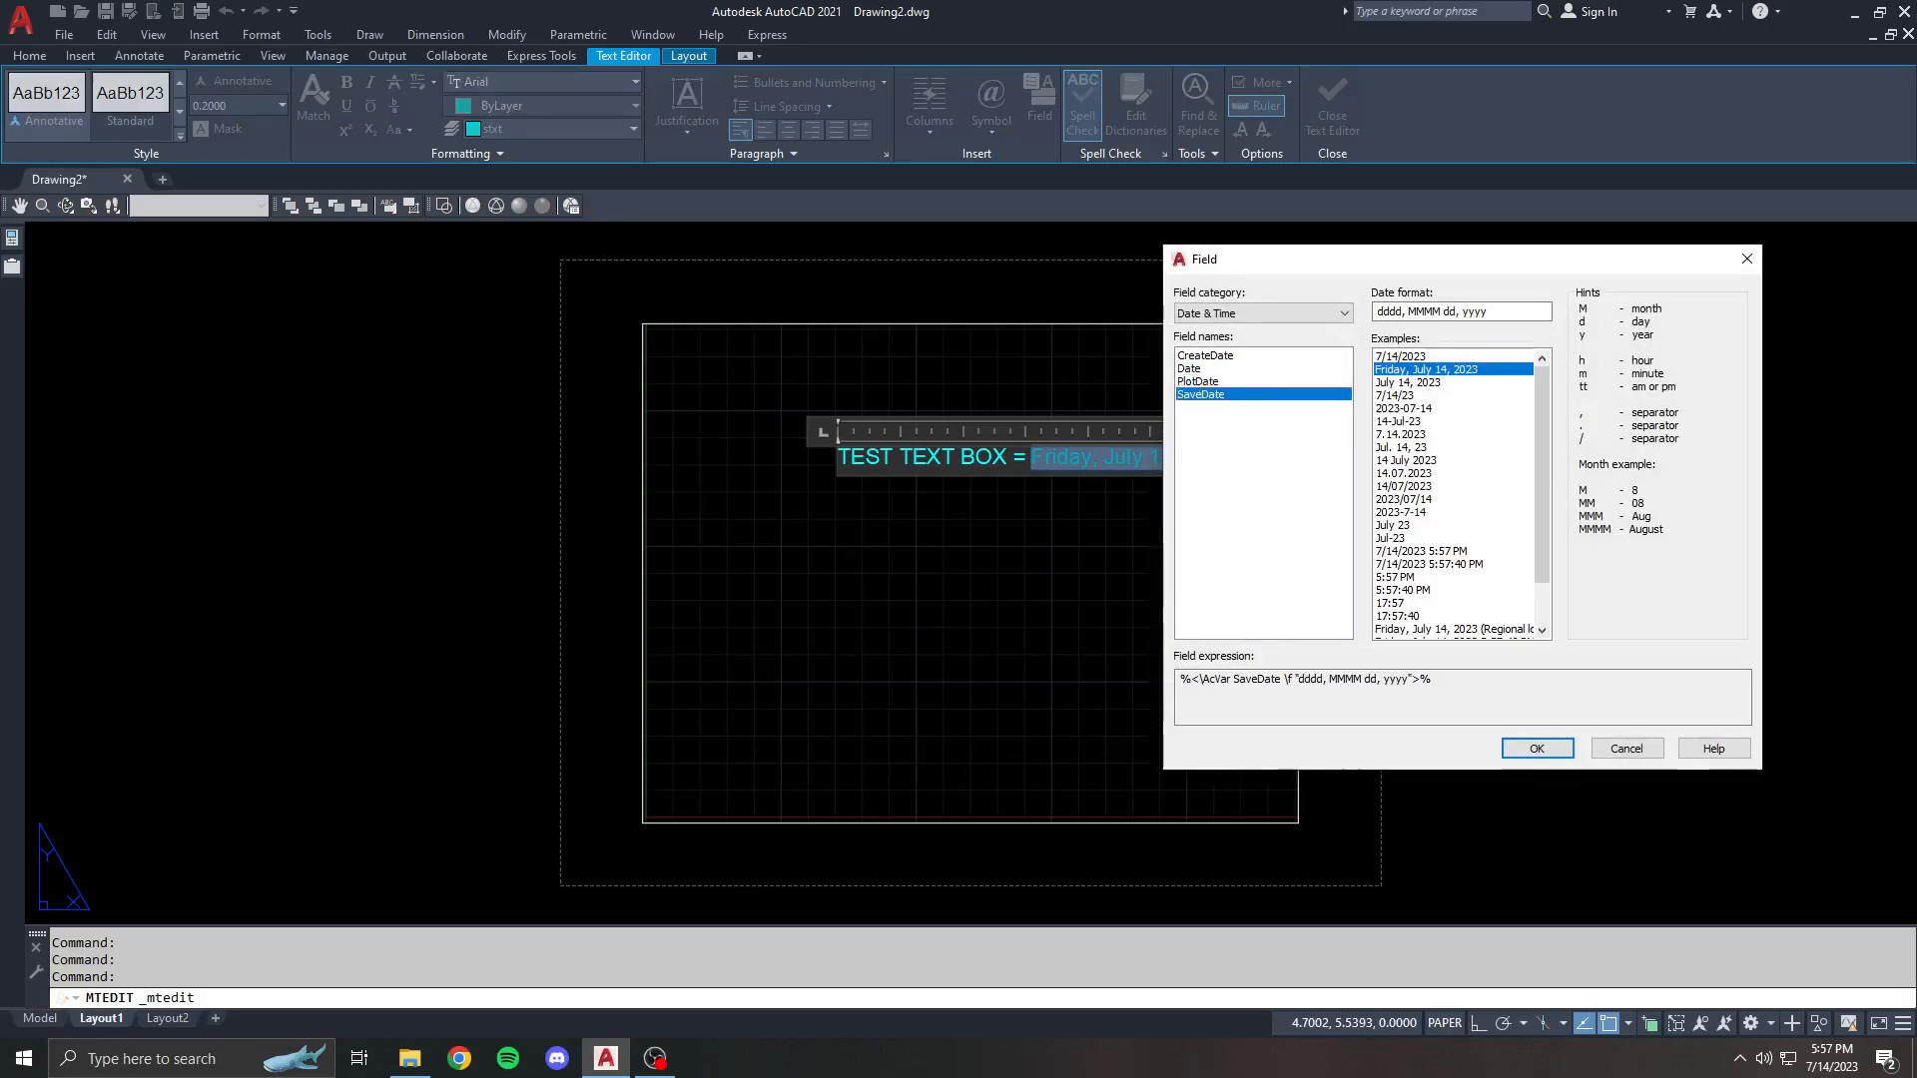
left_click(1399, 355)
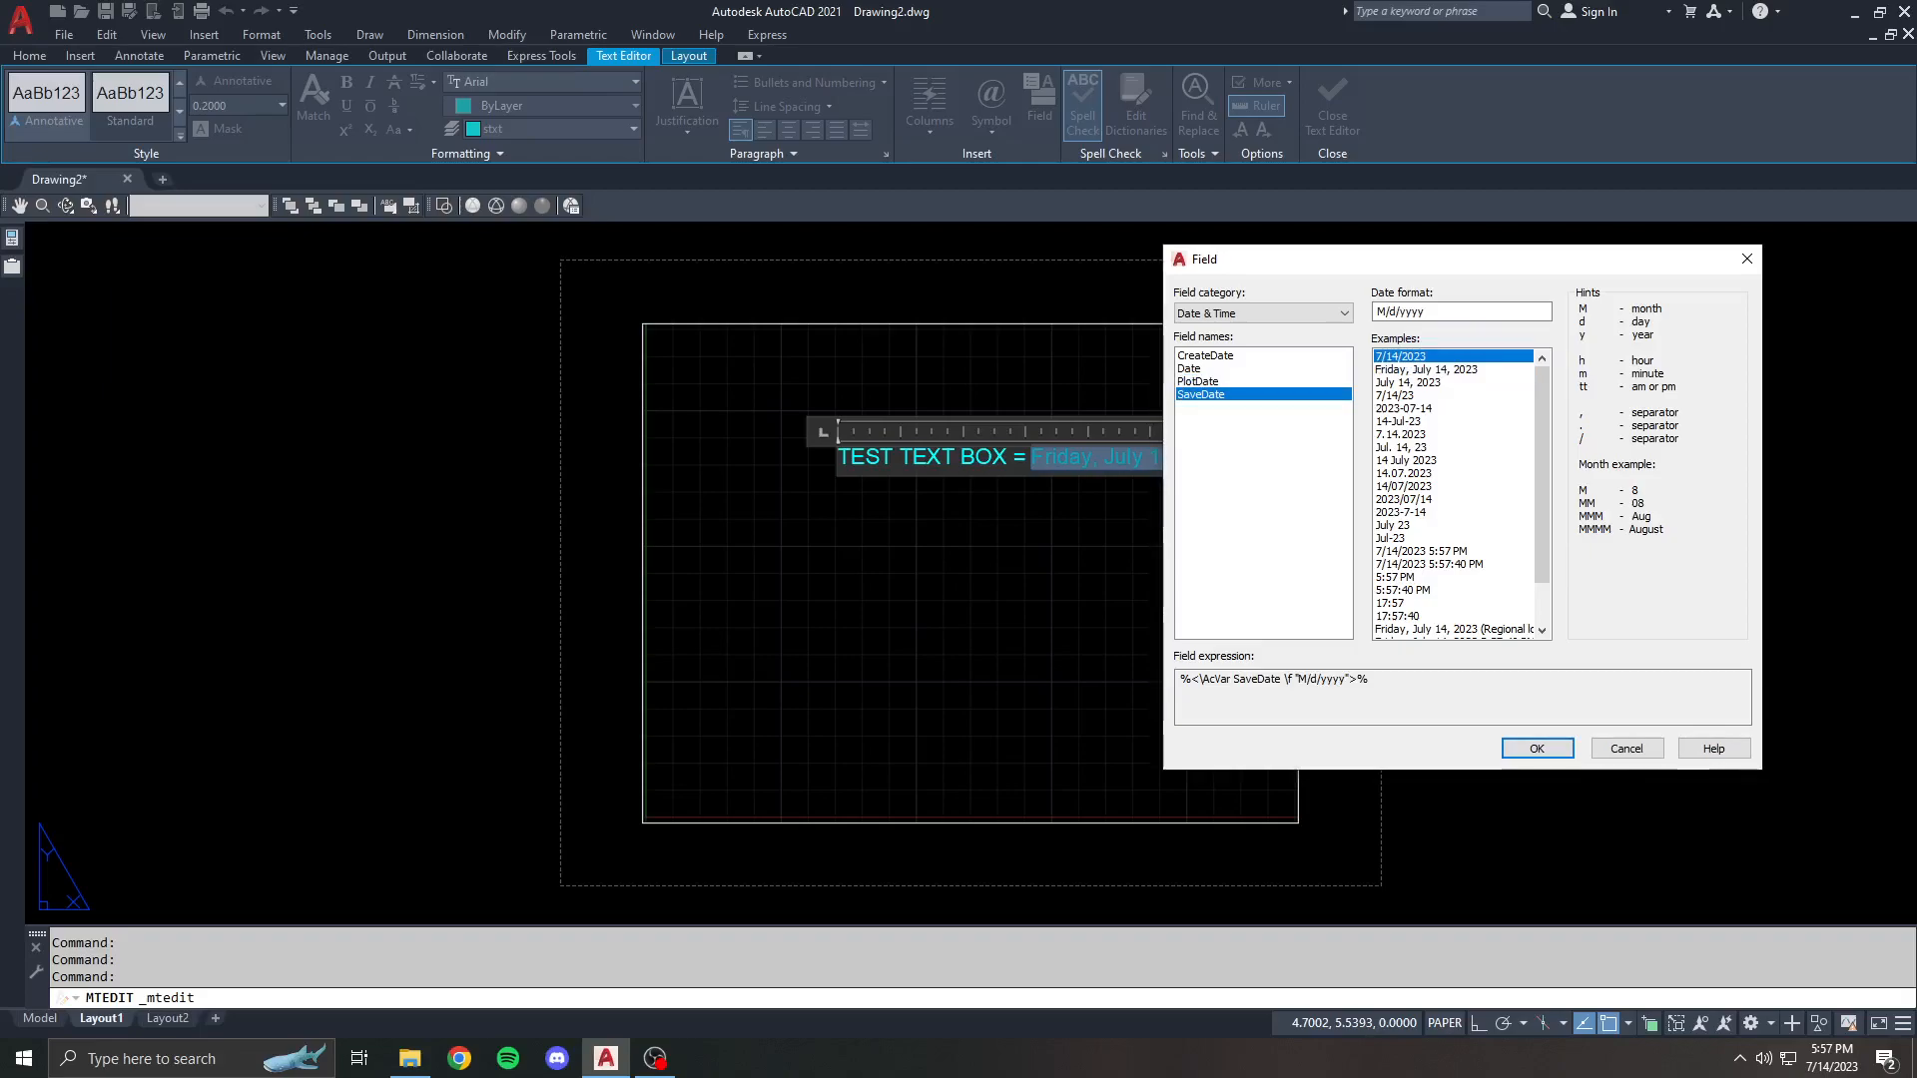
left_click(1418, 575)
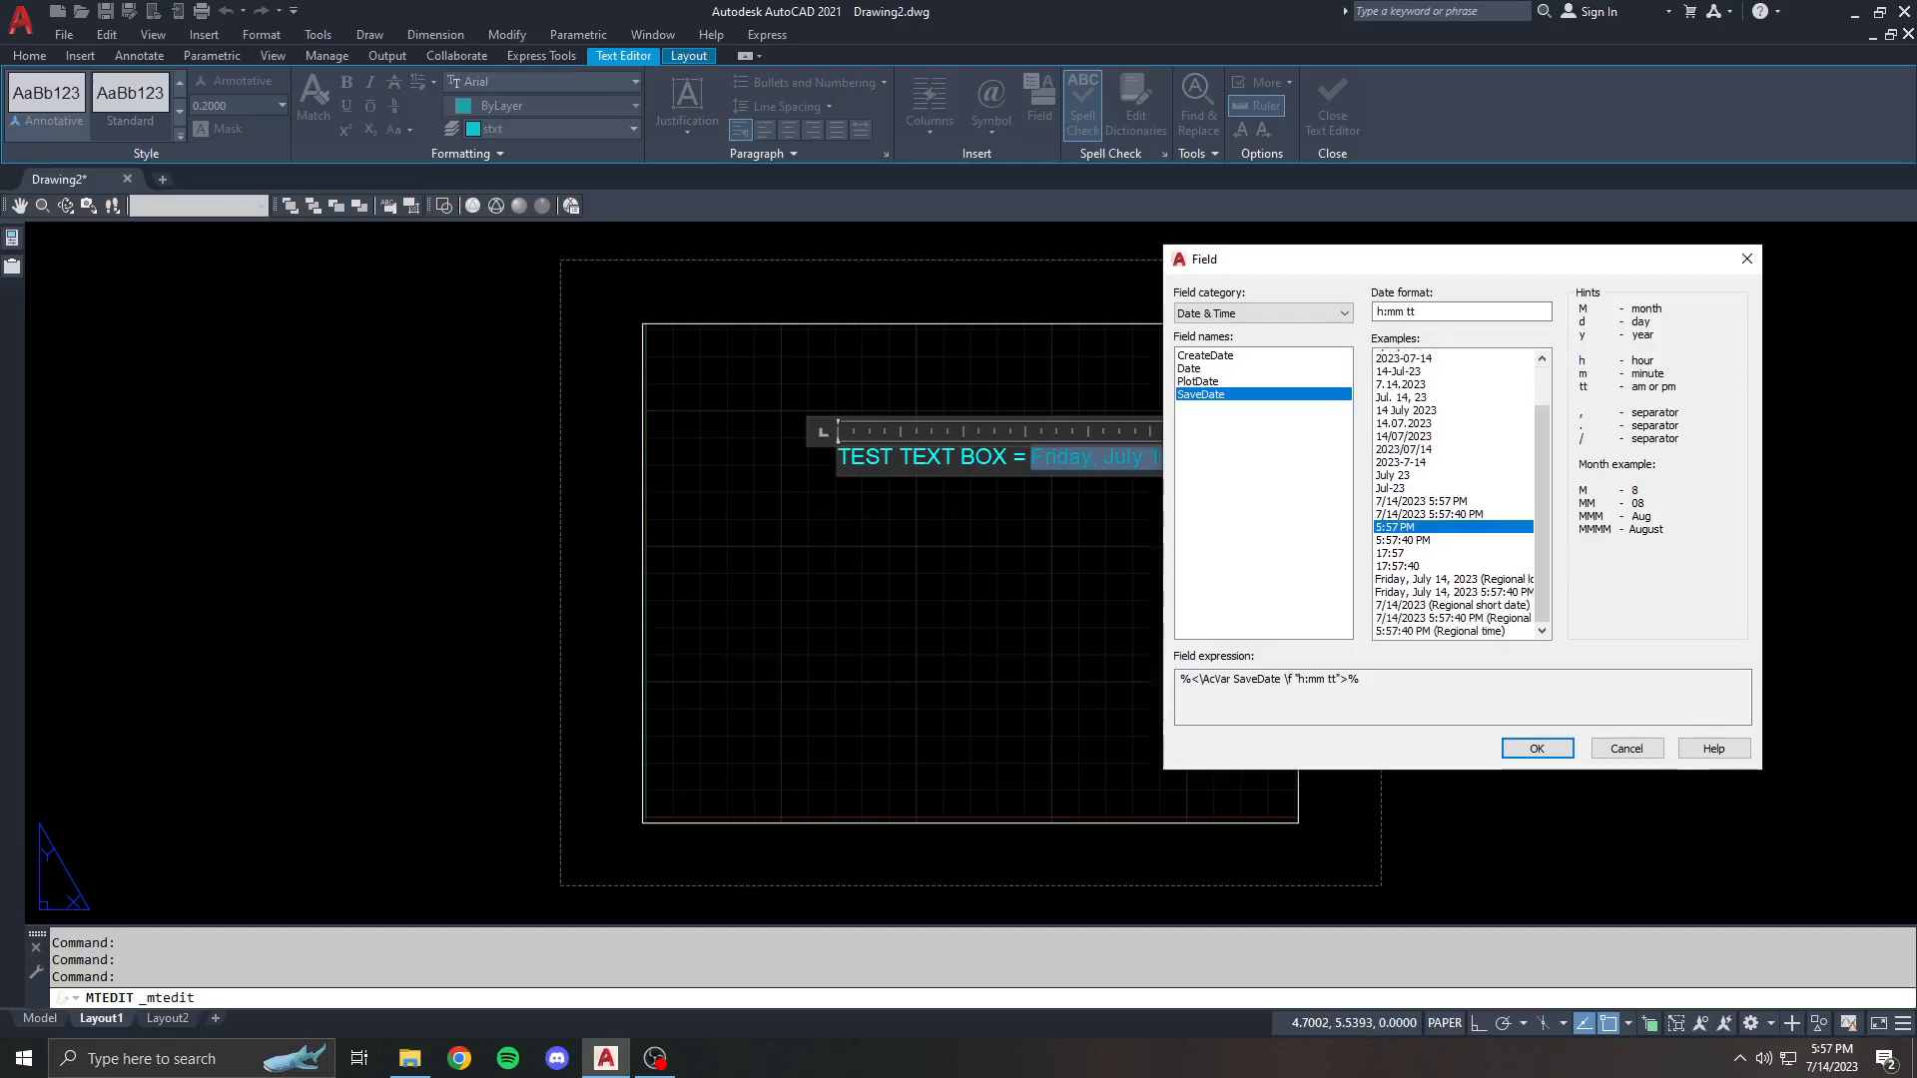
left_click(1204, 356)
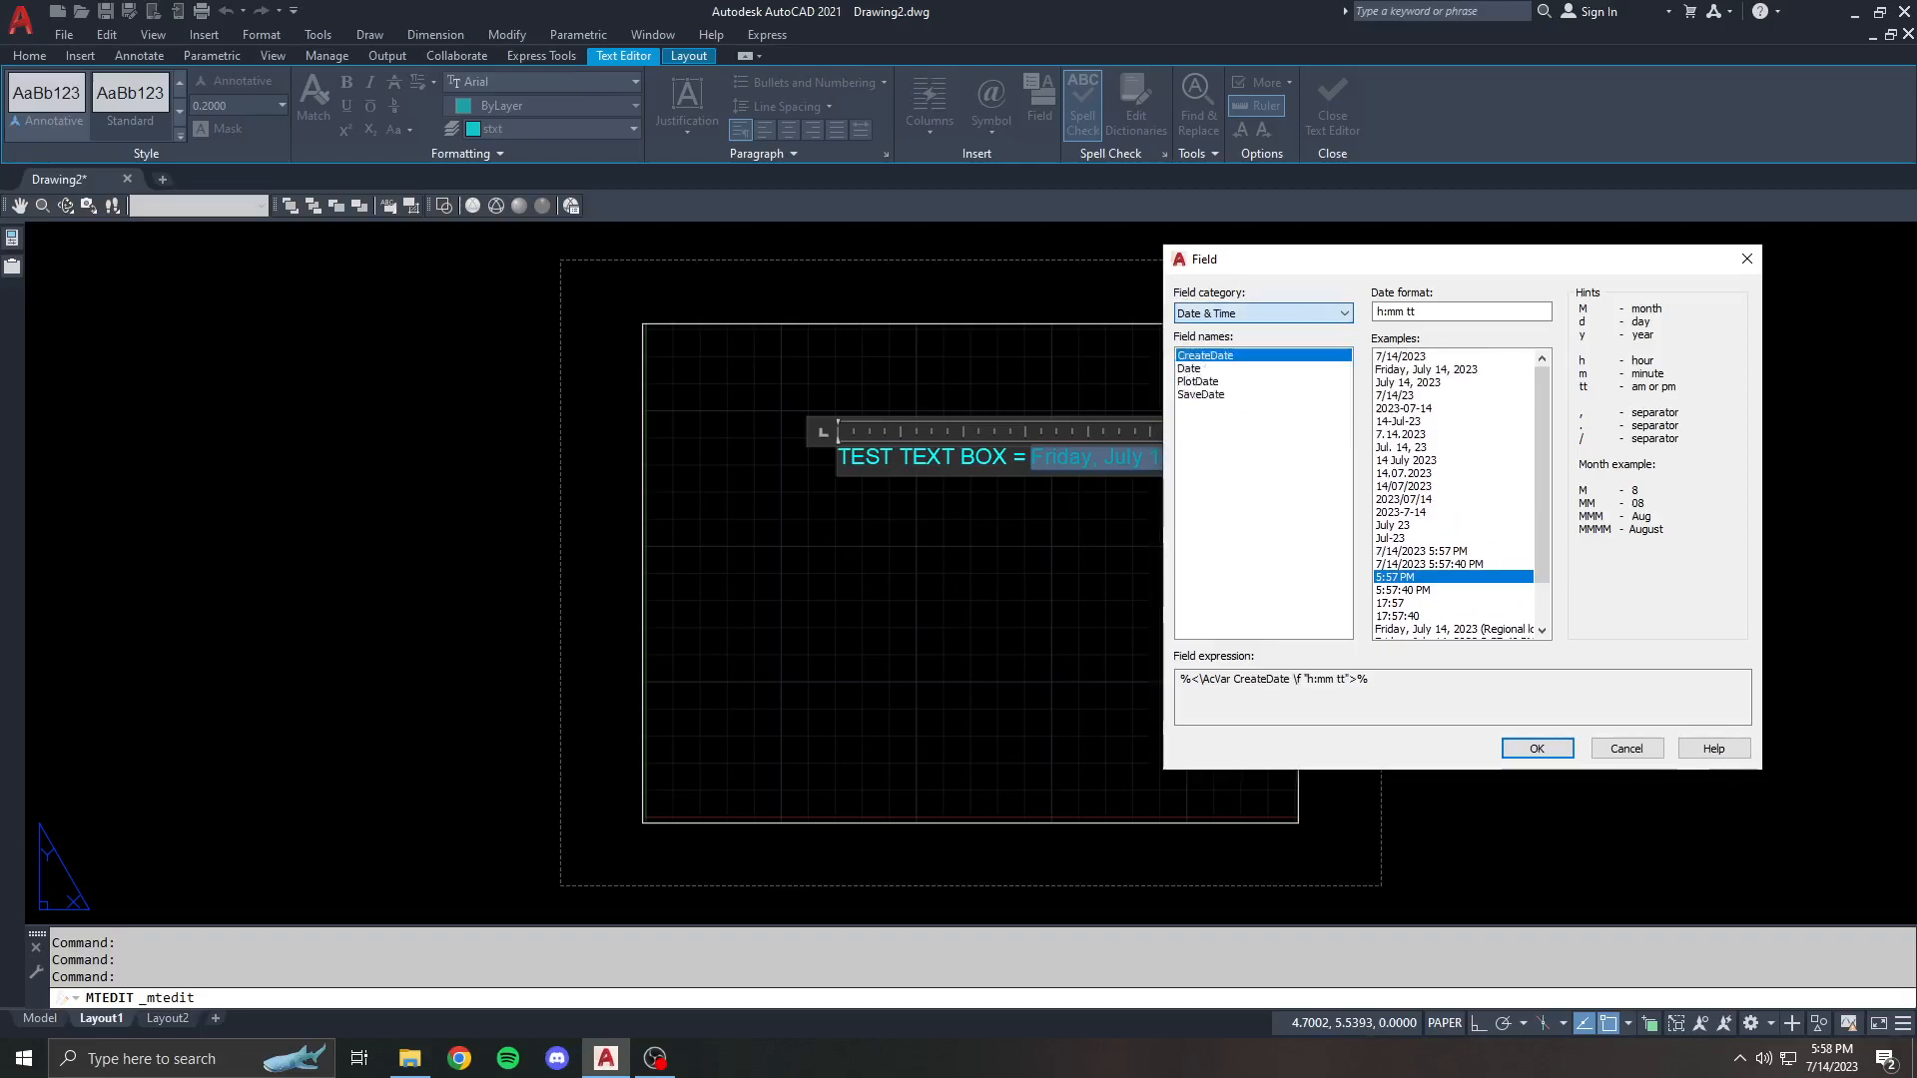
- Under Document fields, preview Filesize and then Filename
left_click(1260, 313)
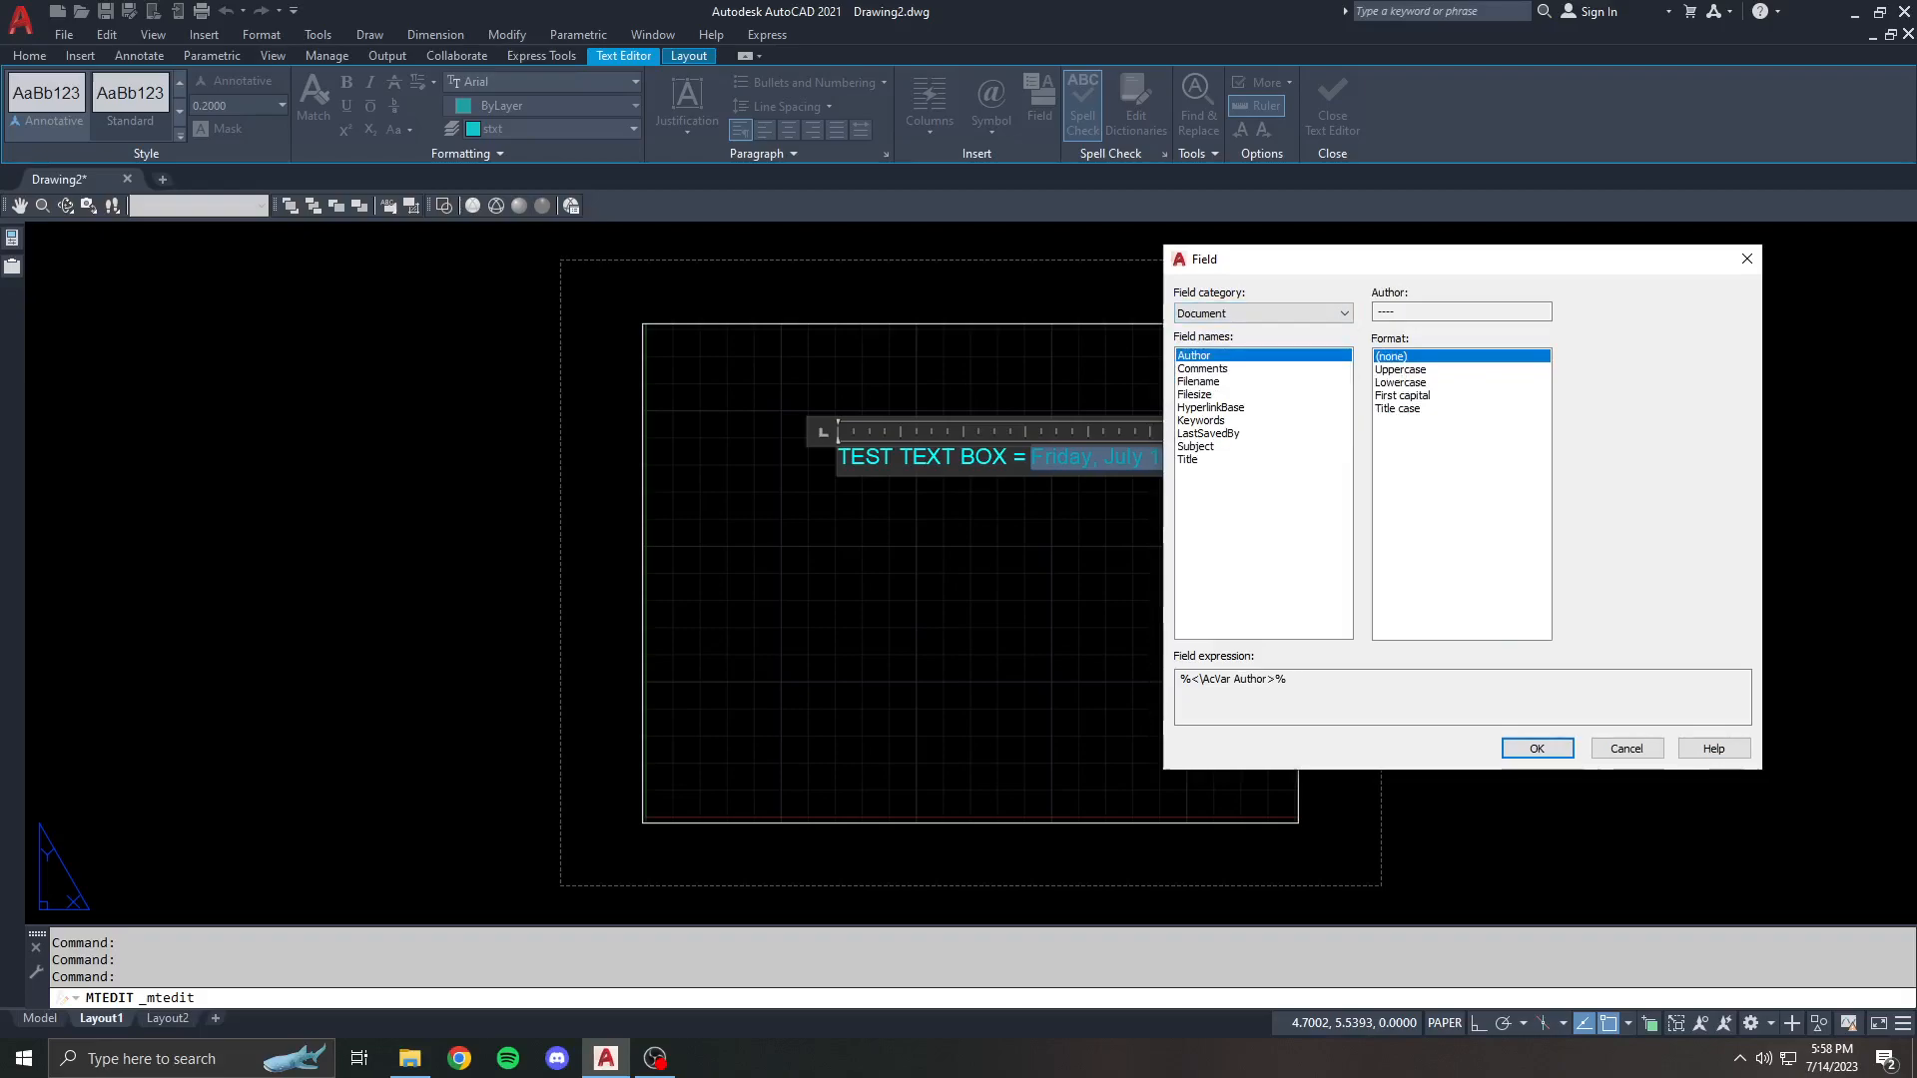
left_click(1194, 393)
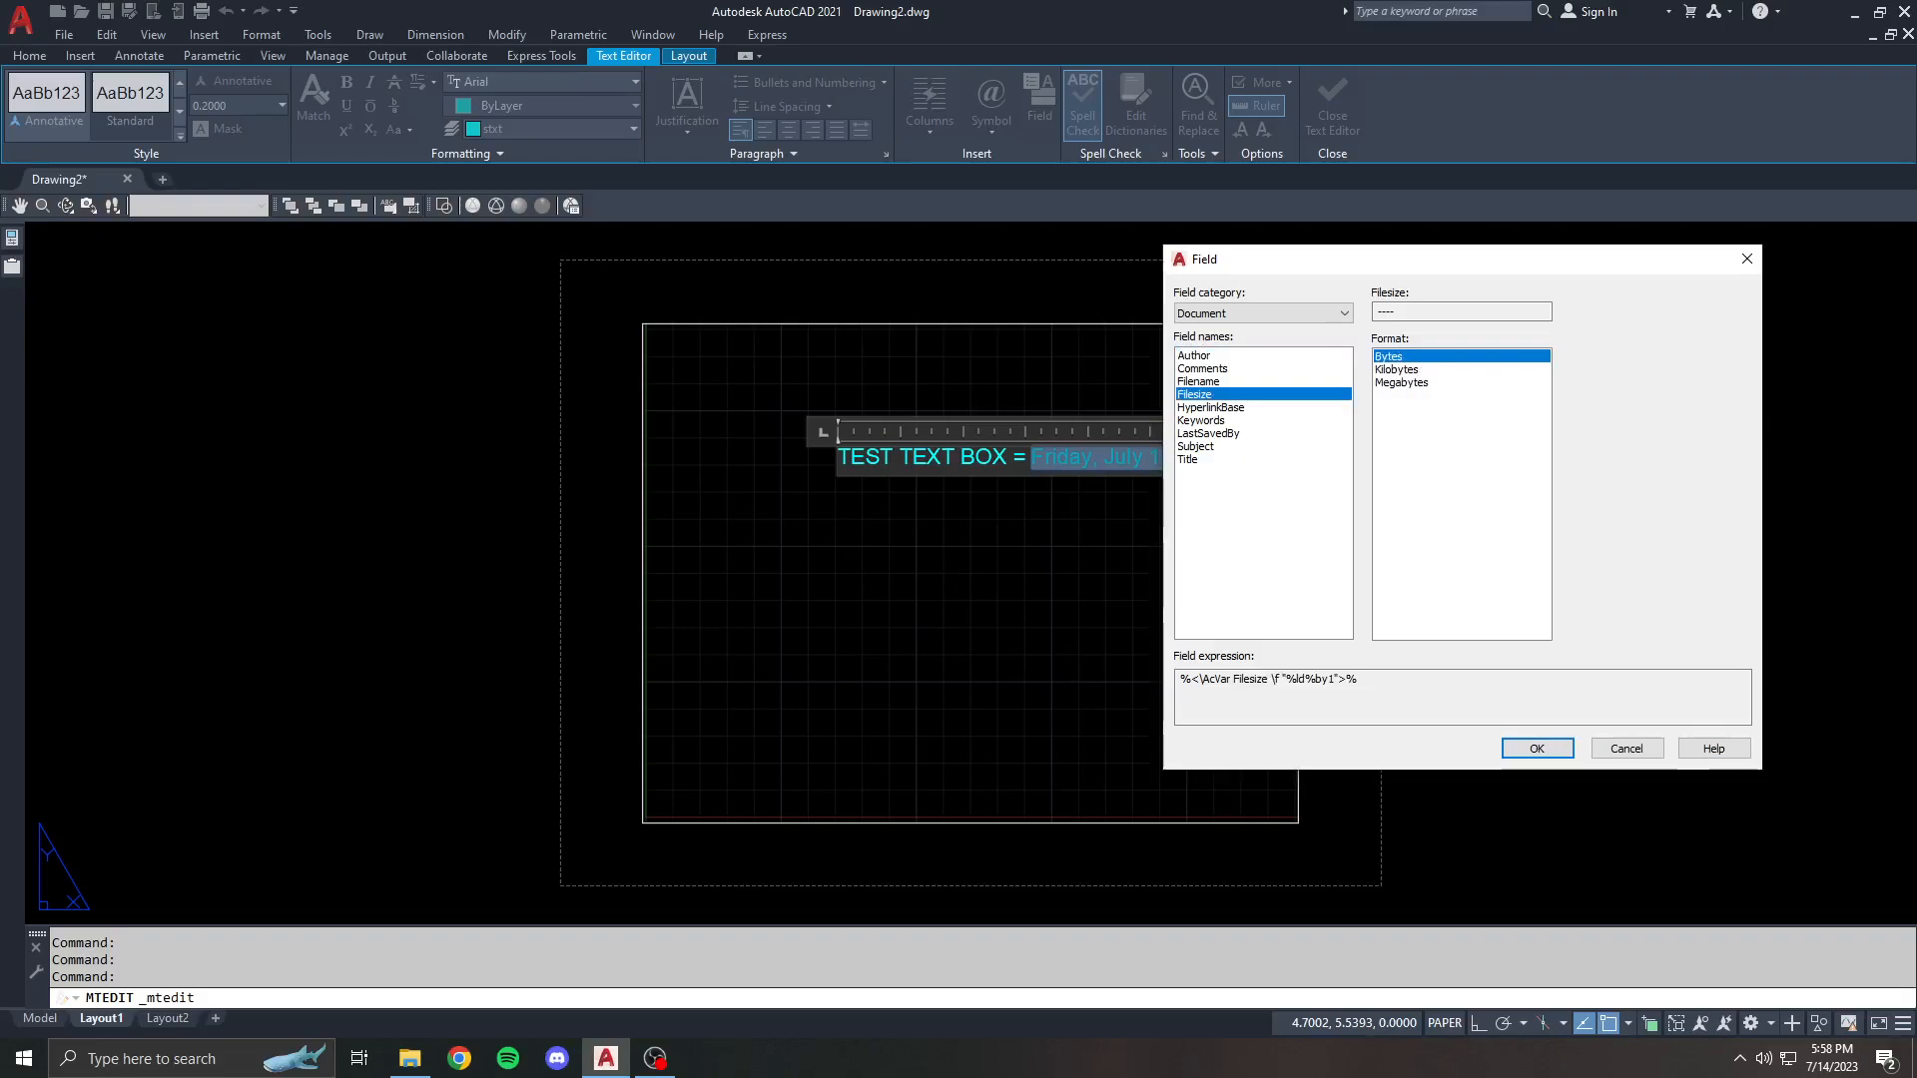
left_click(1198, 379)
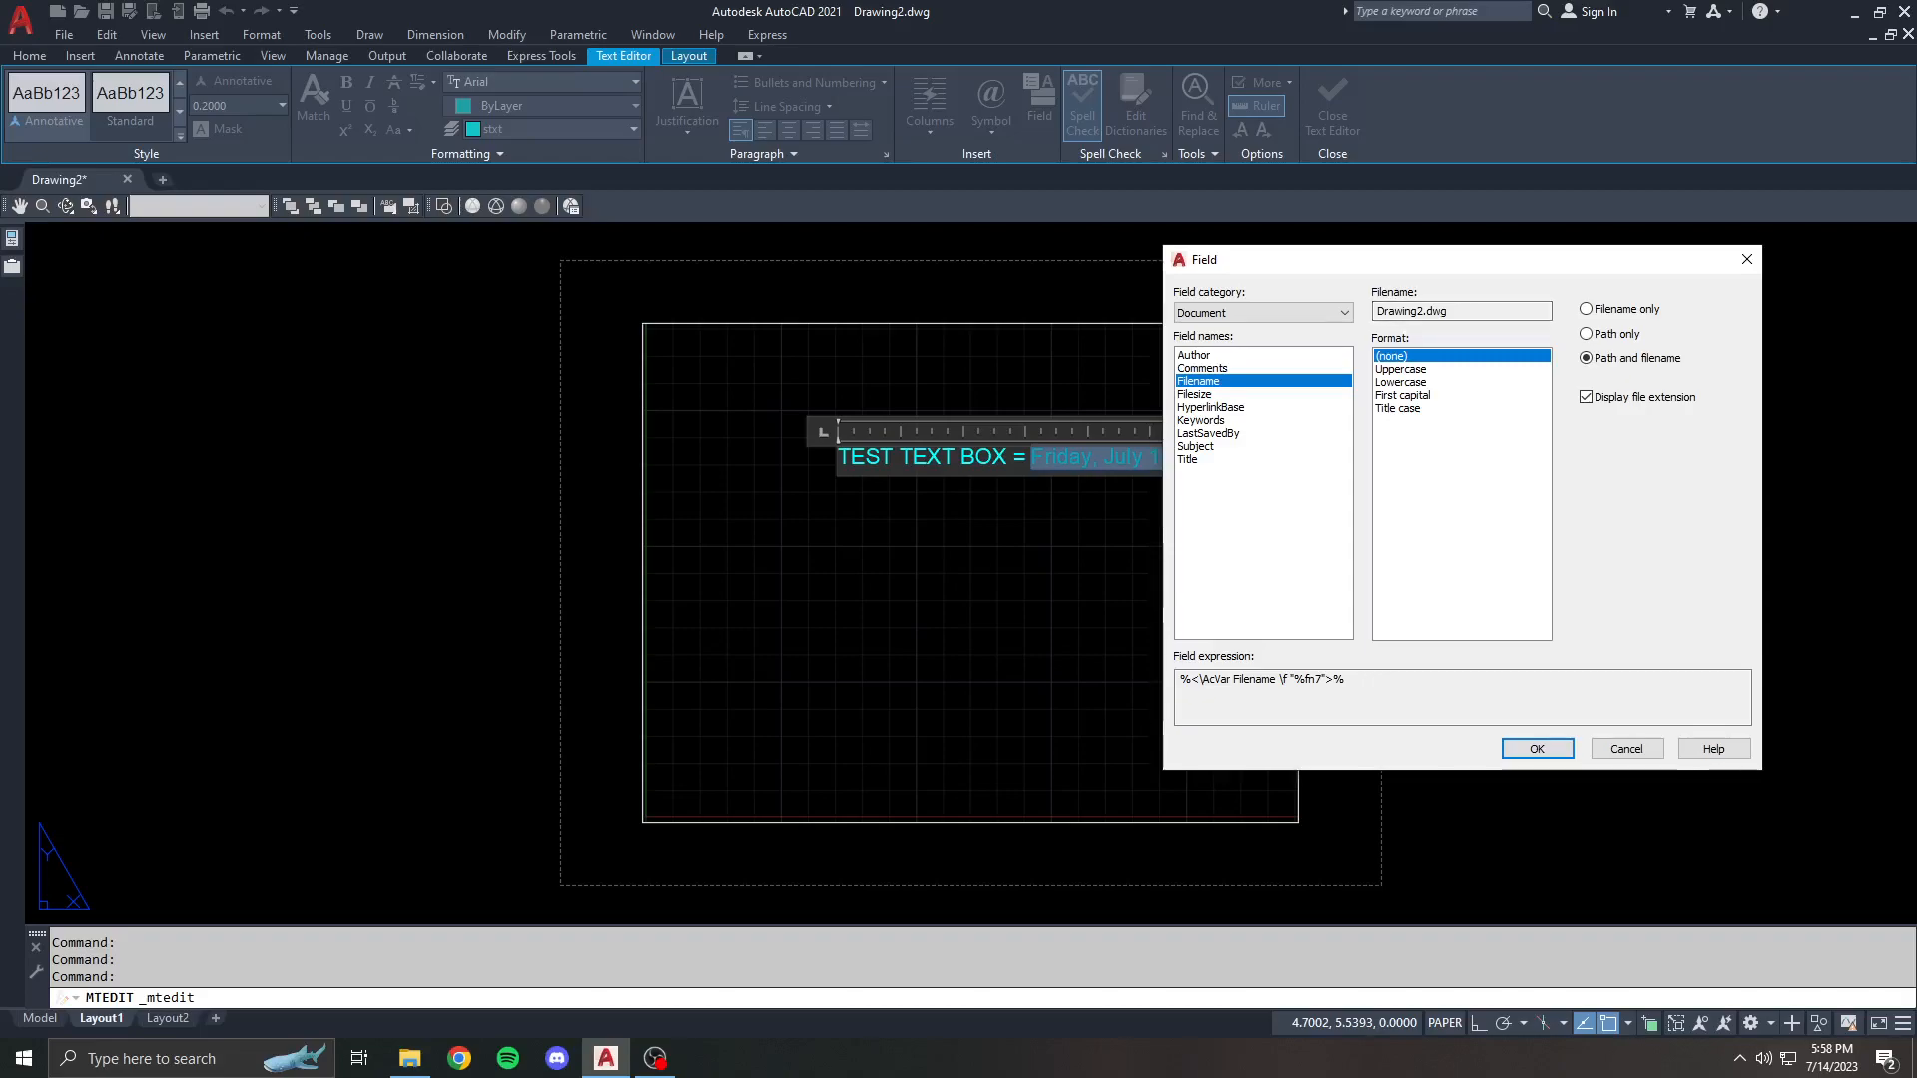
- Insert the Filename field as filename only (Drawing2) and start saving the drawing
left_click(1587, 334)
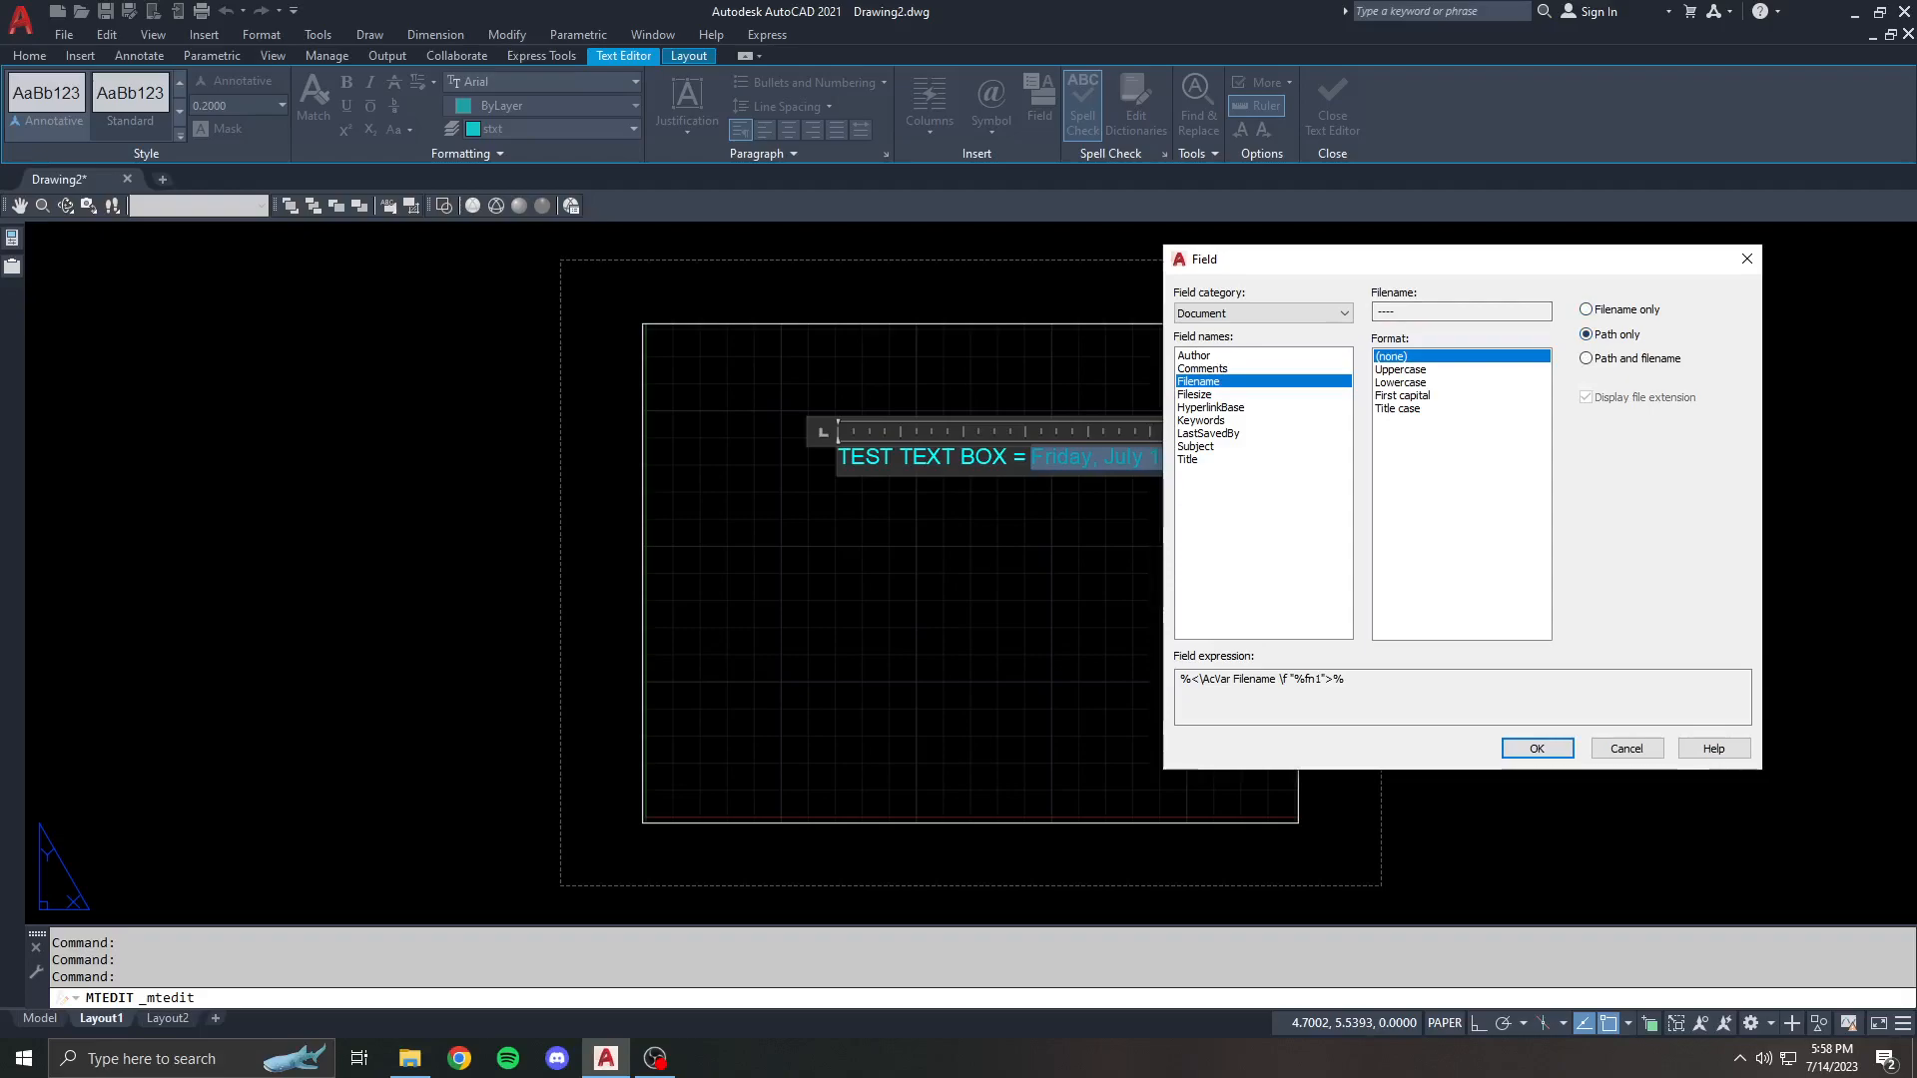
left_click(1587, 309)
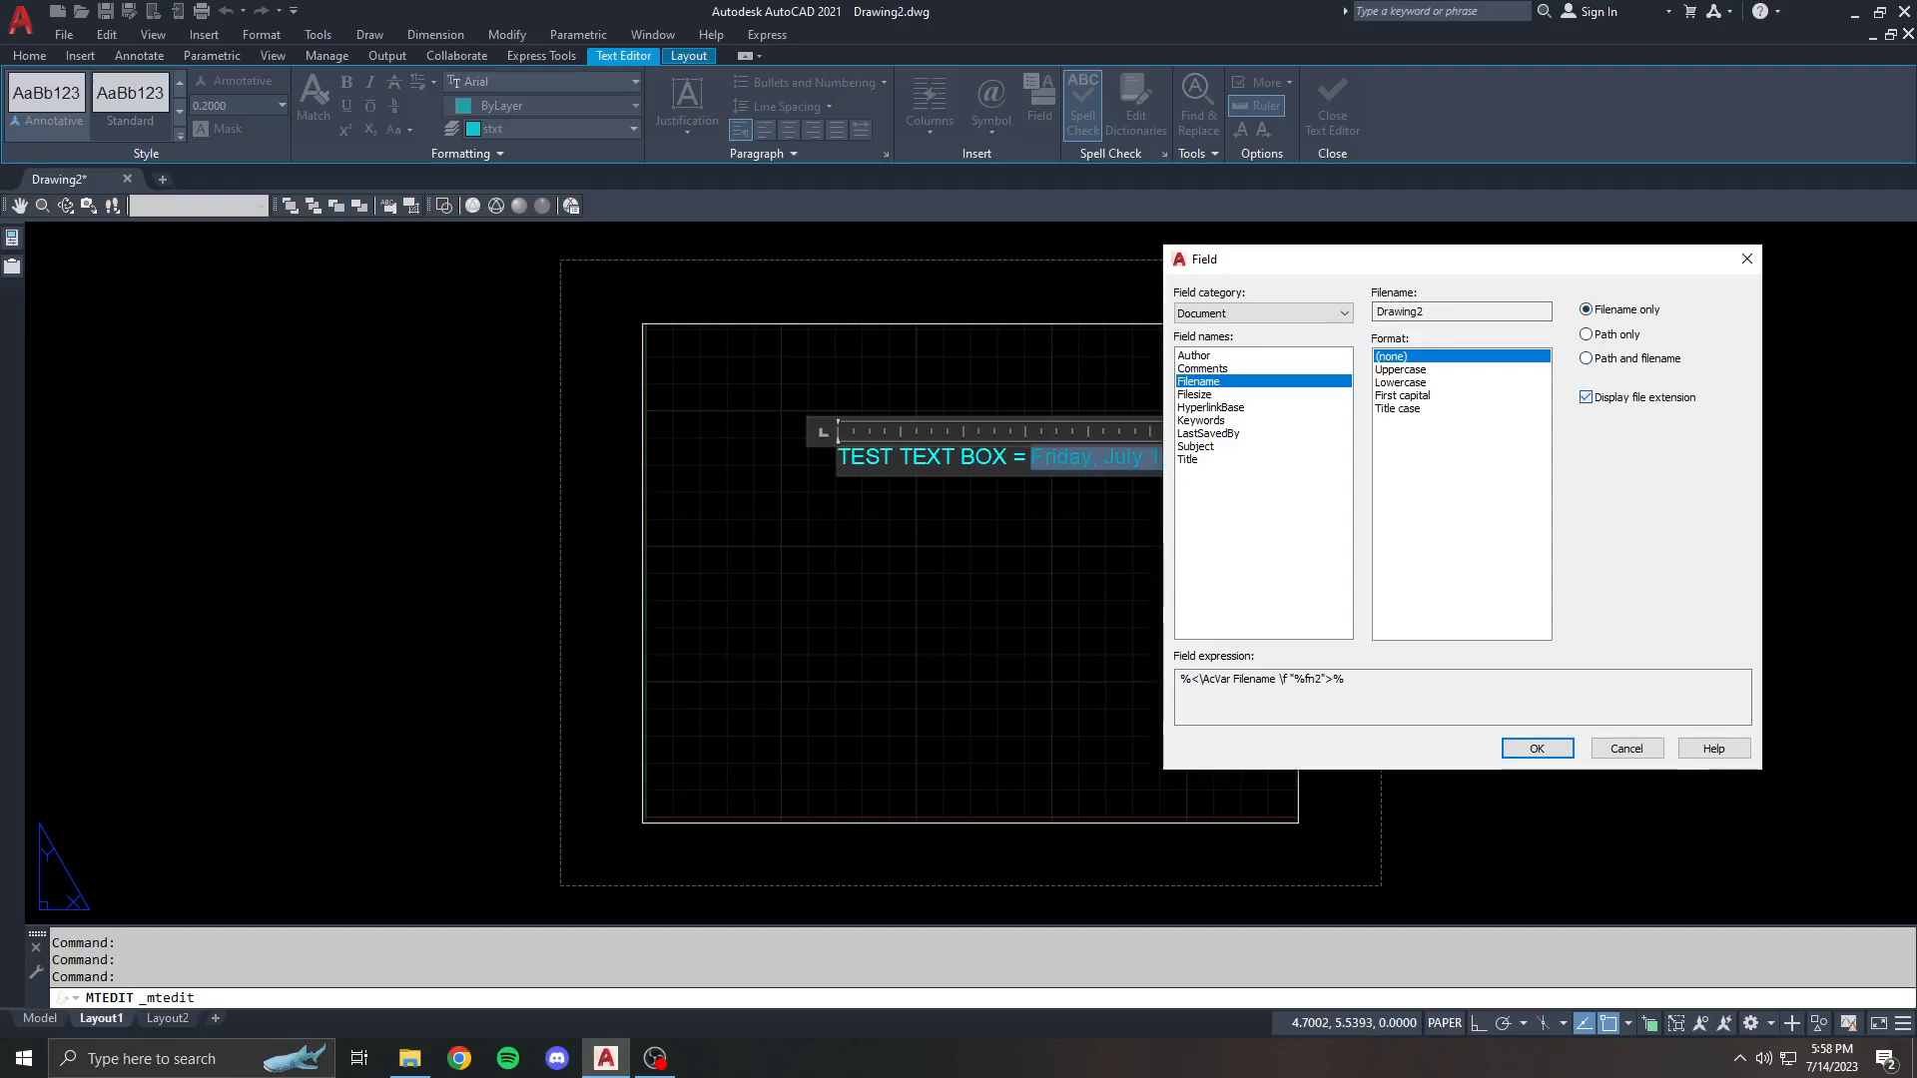
left_click(1535, 747)
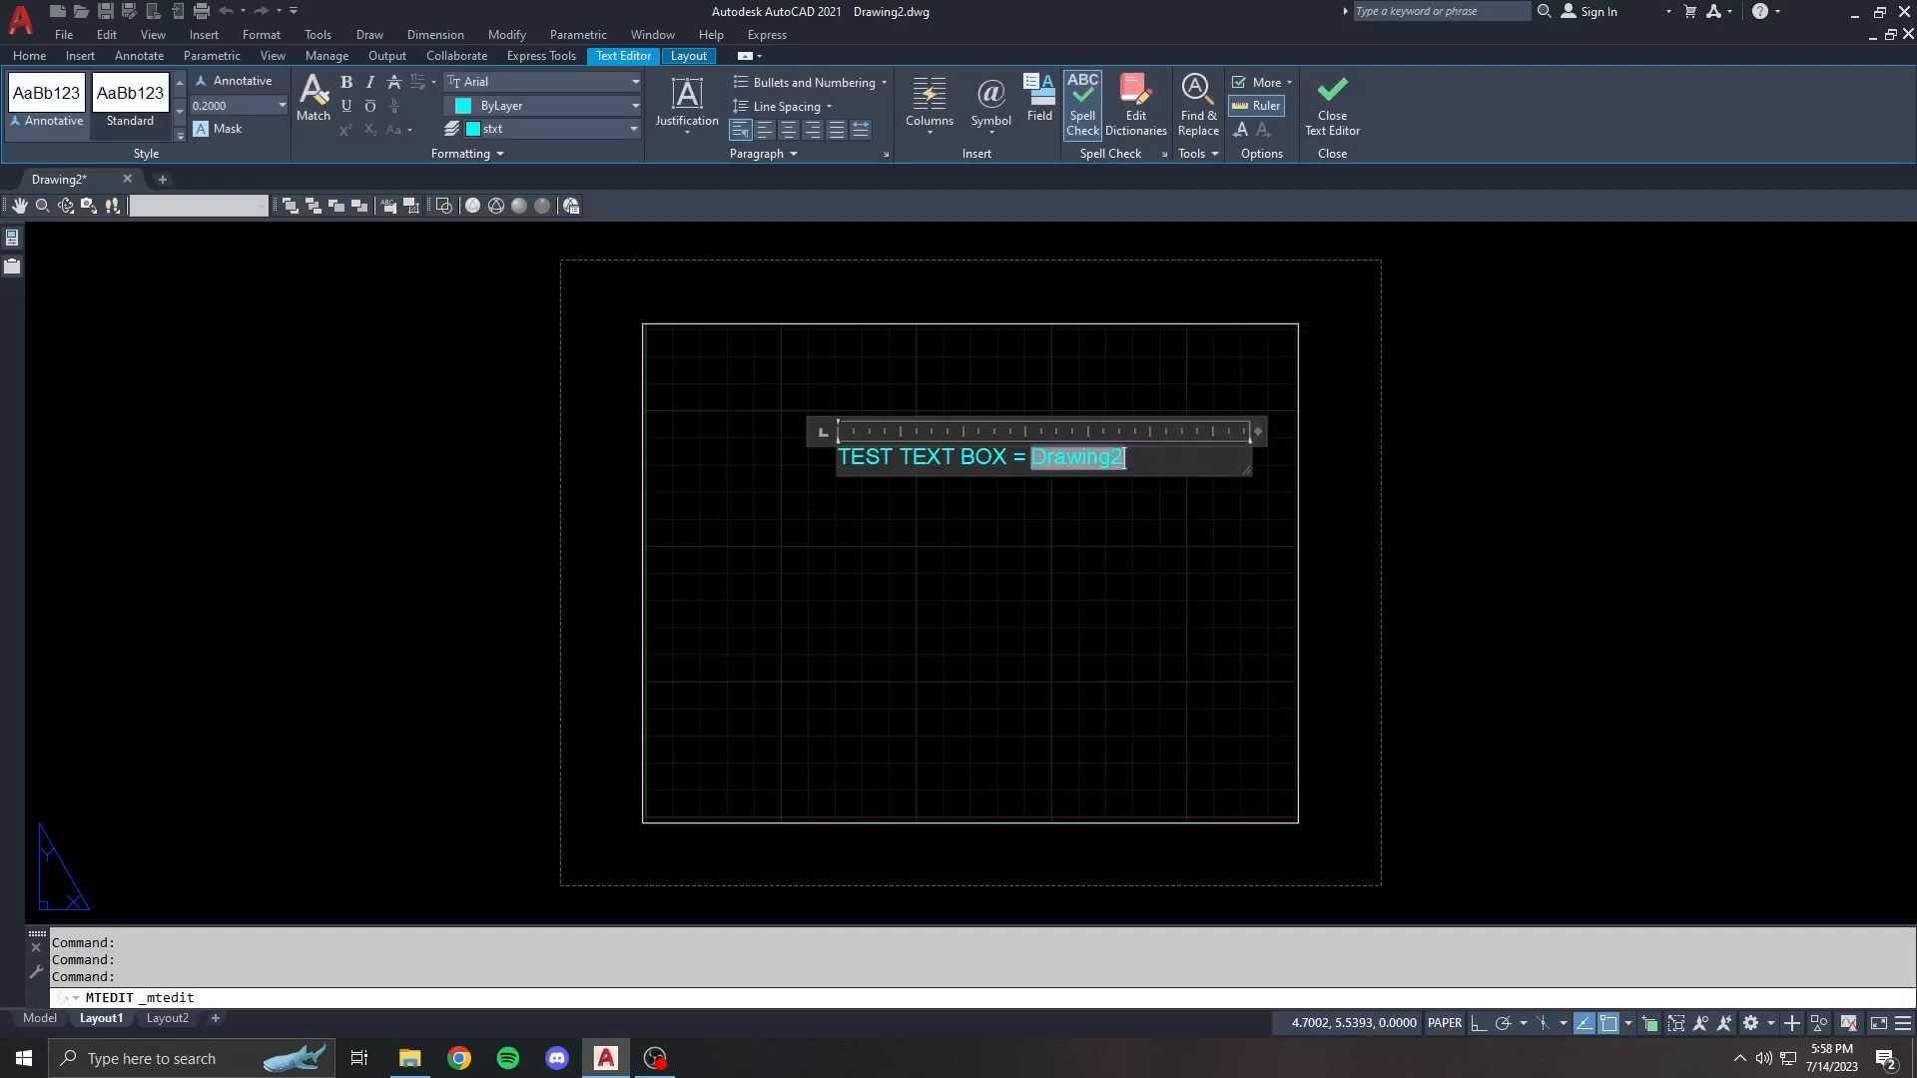
left_click(1330, 104)
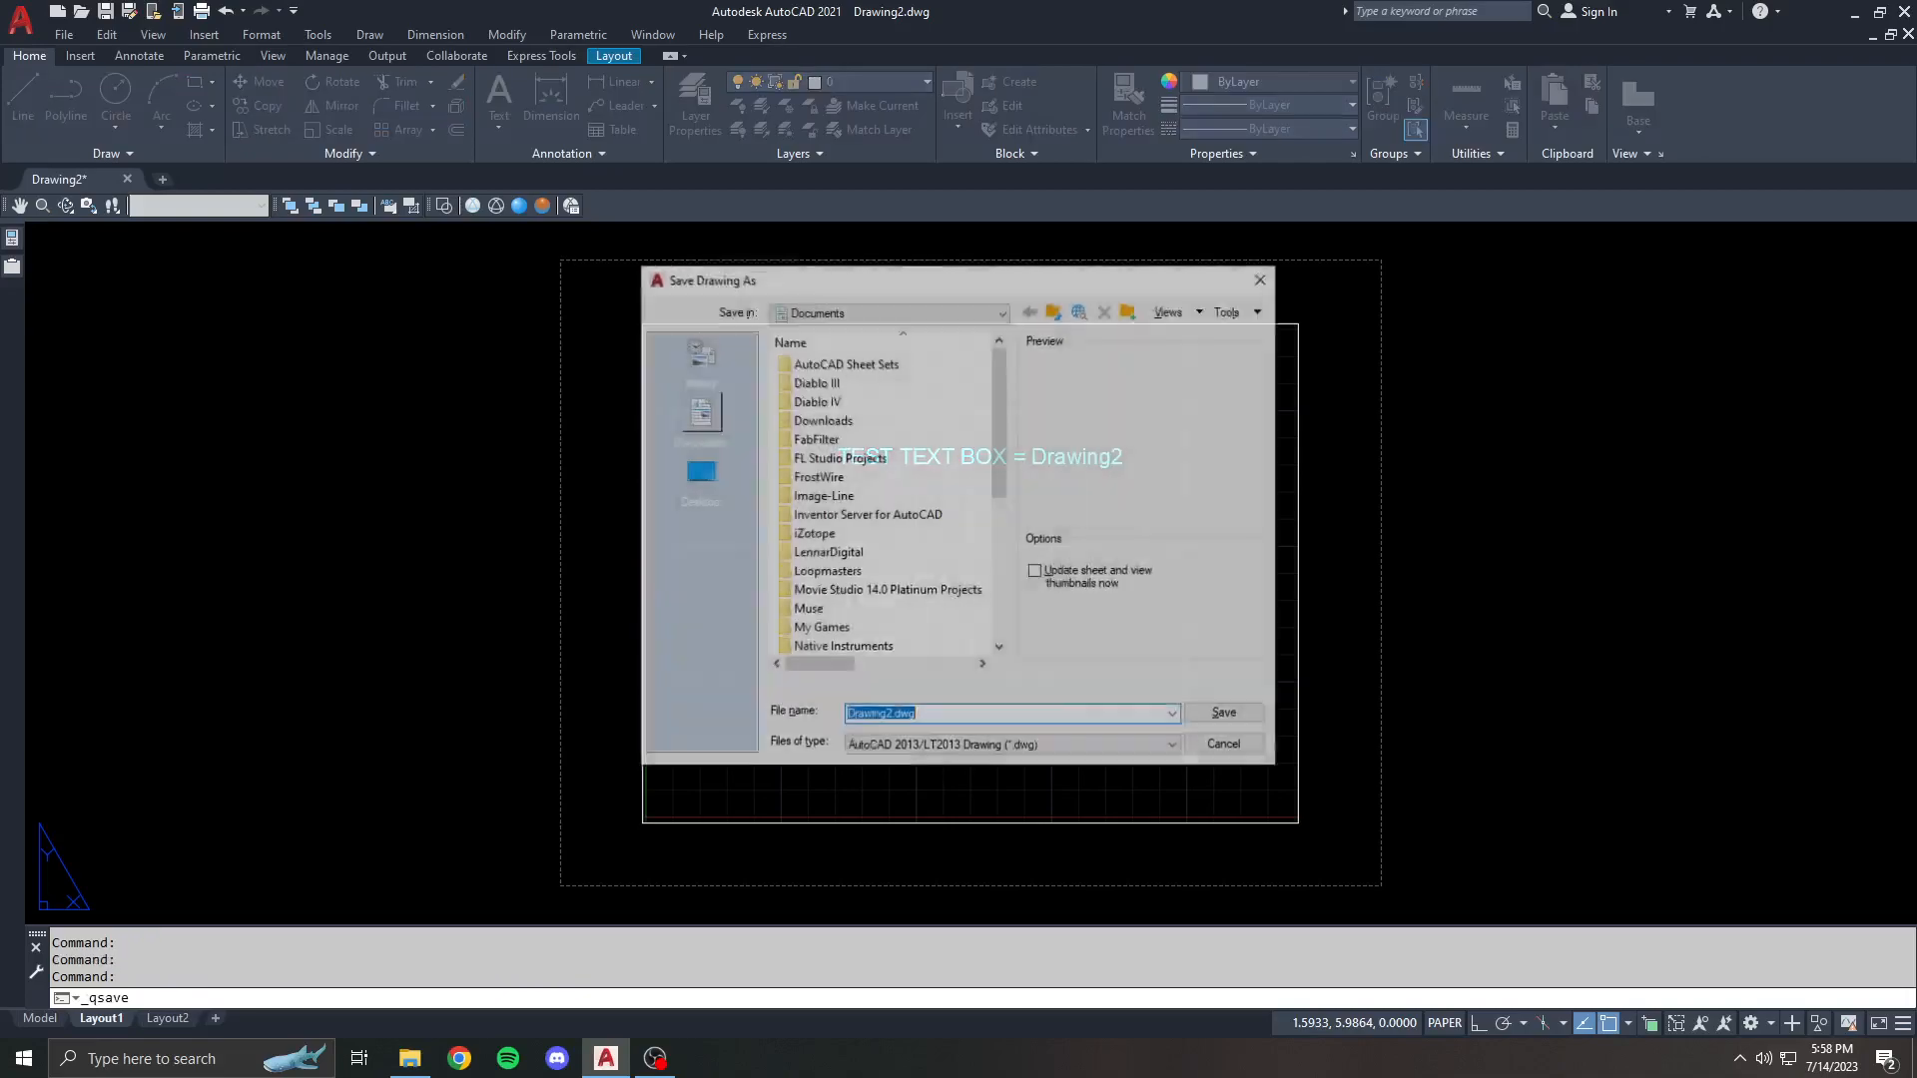
- Browse into the You Can Draft folder in Save Drawing As
scroll("down", 3)
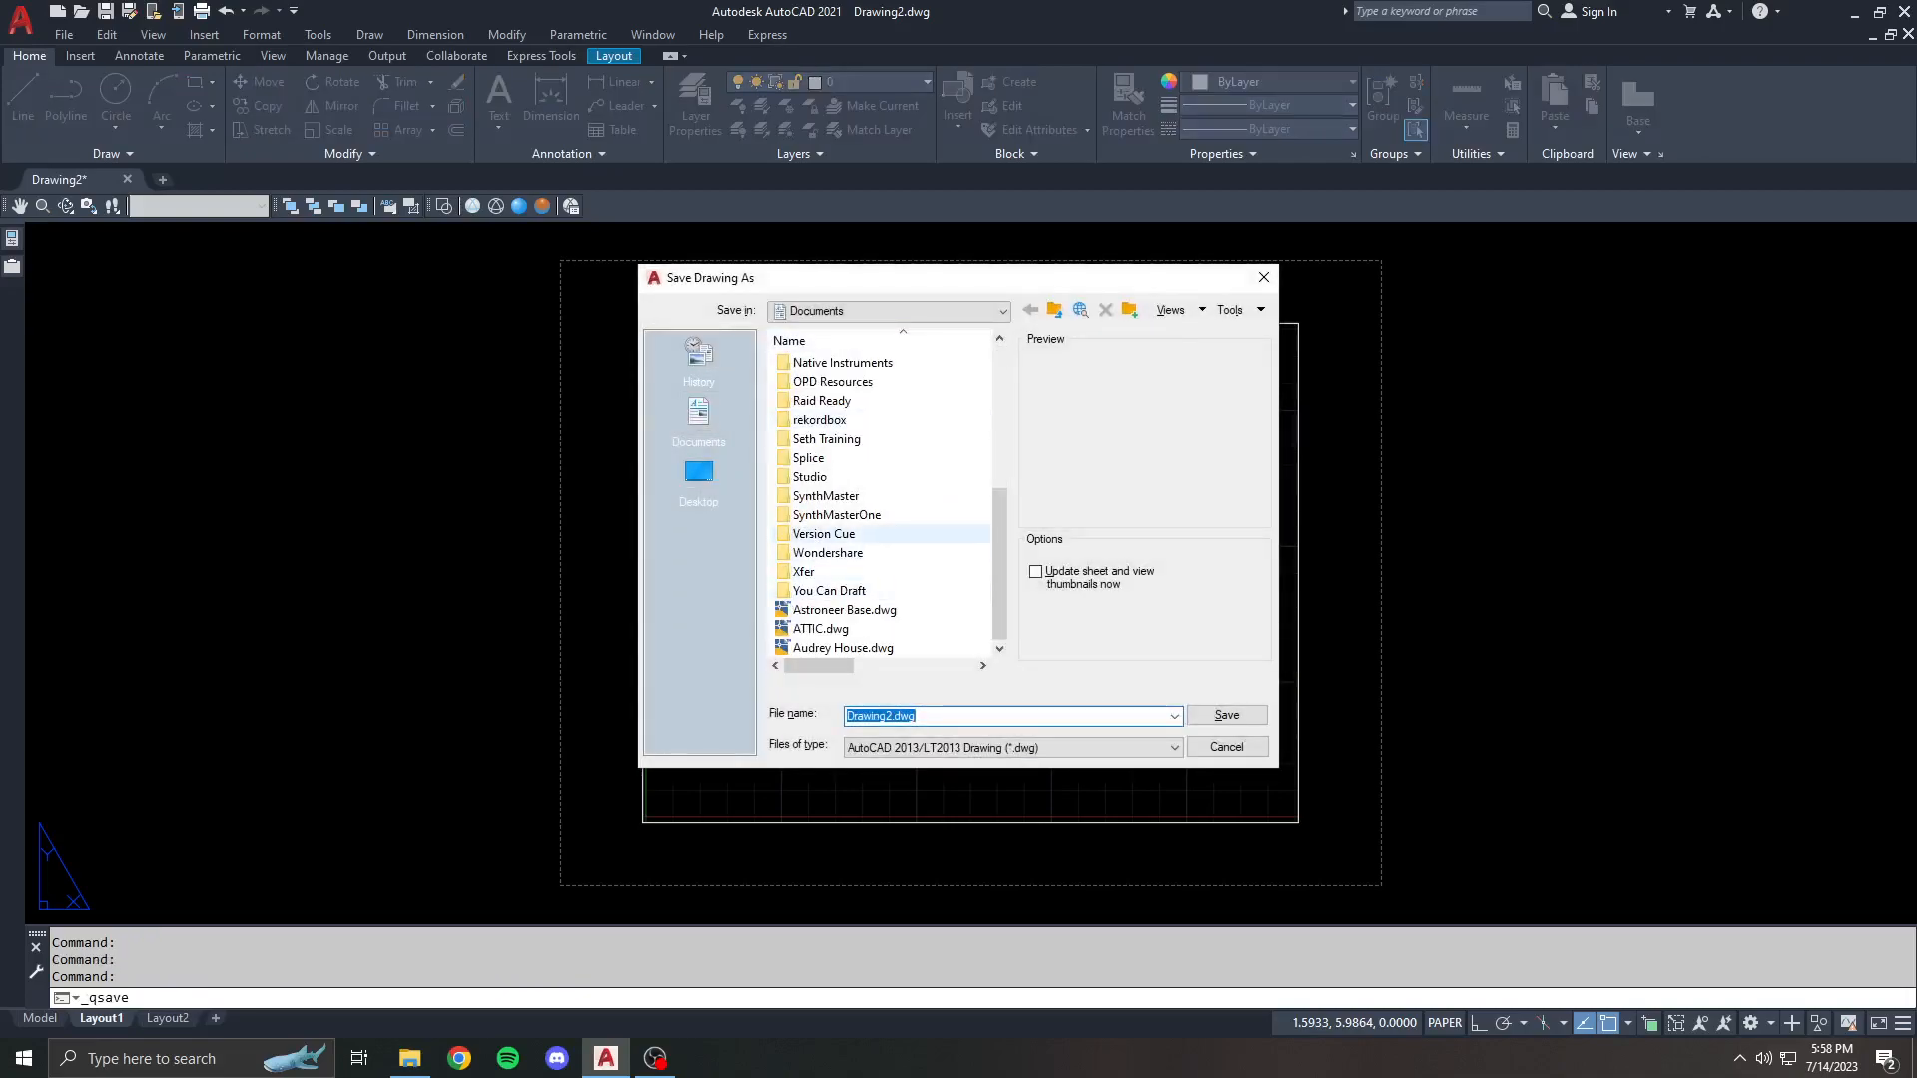
left_click(808, 477)
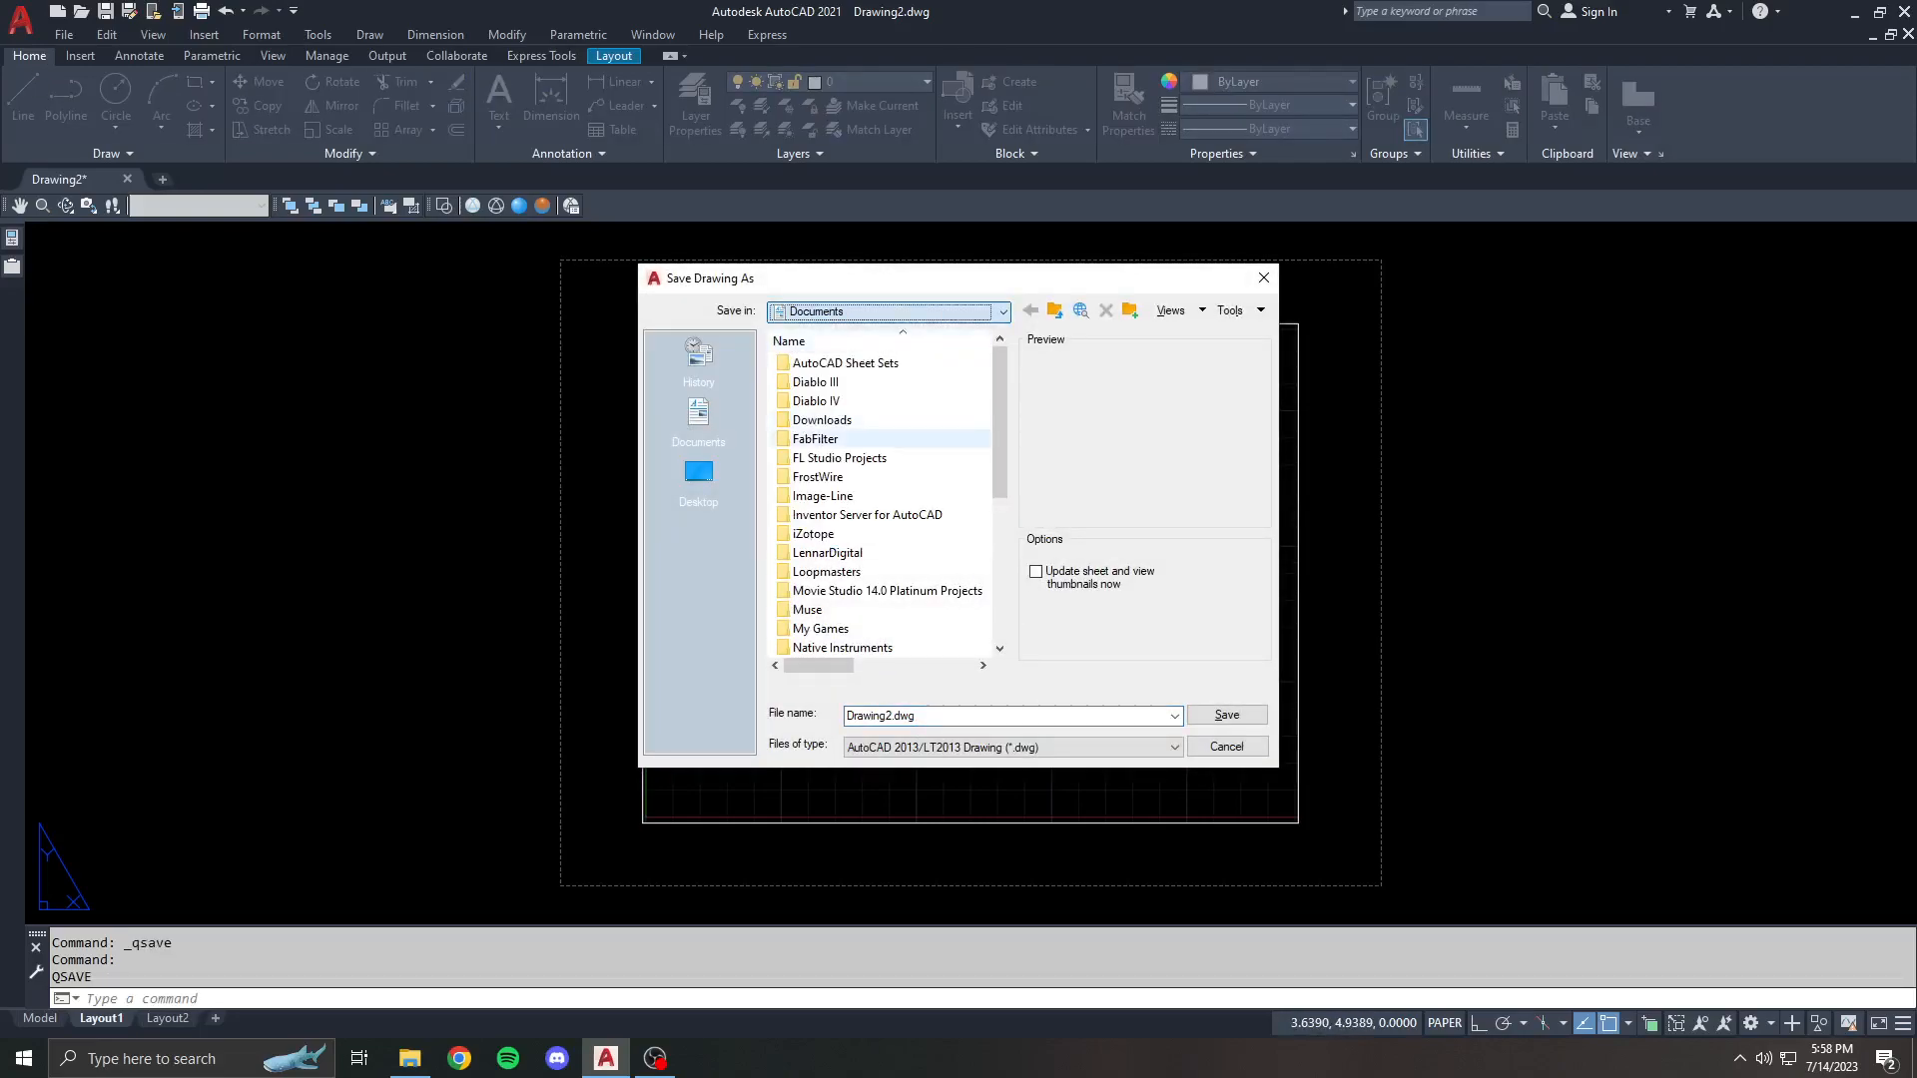
scroll("down", 3)
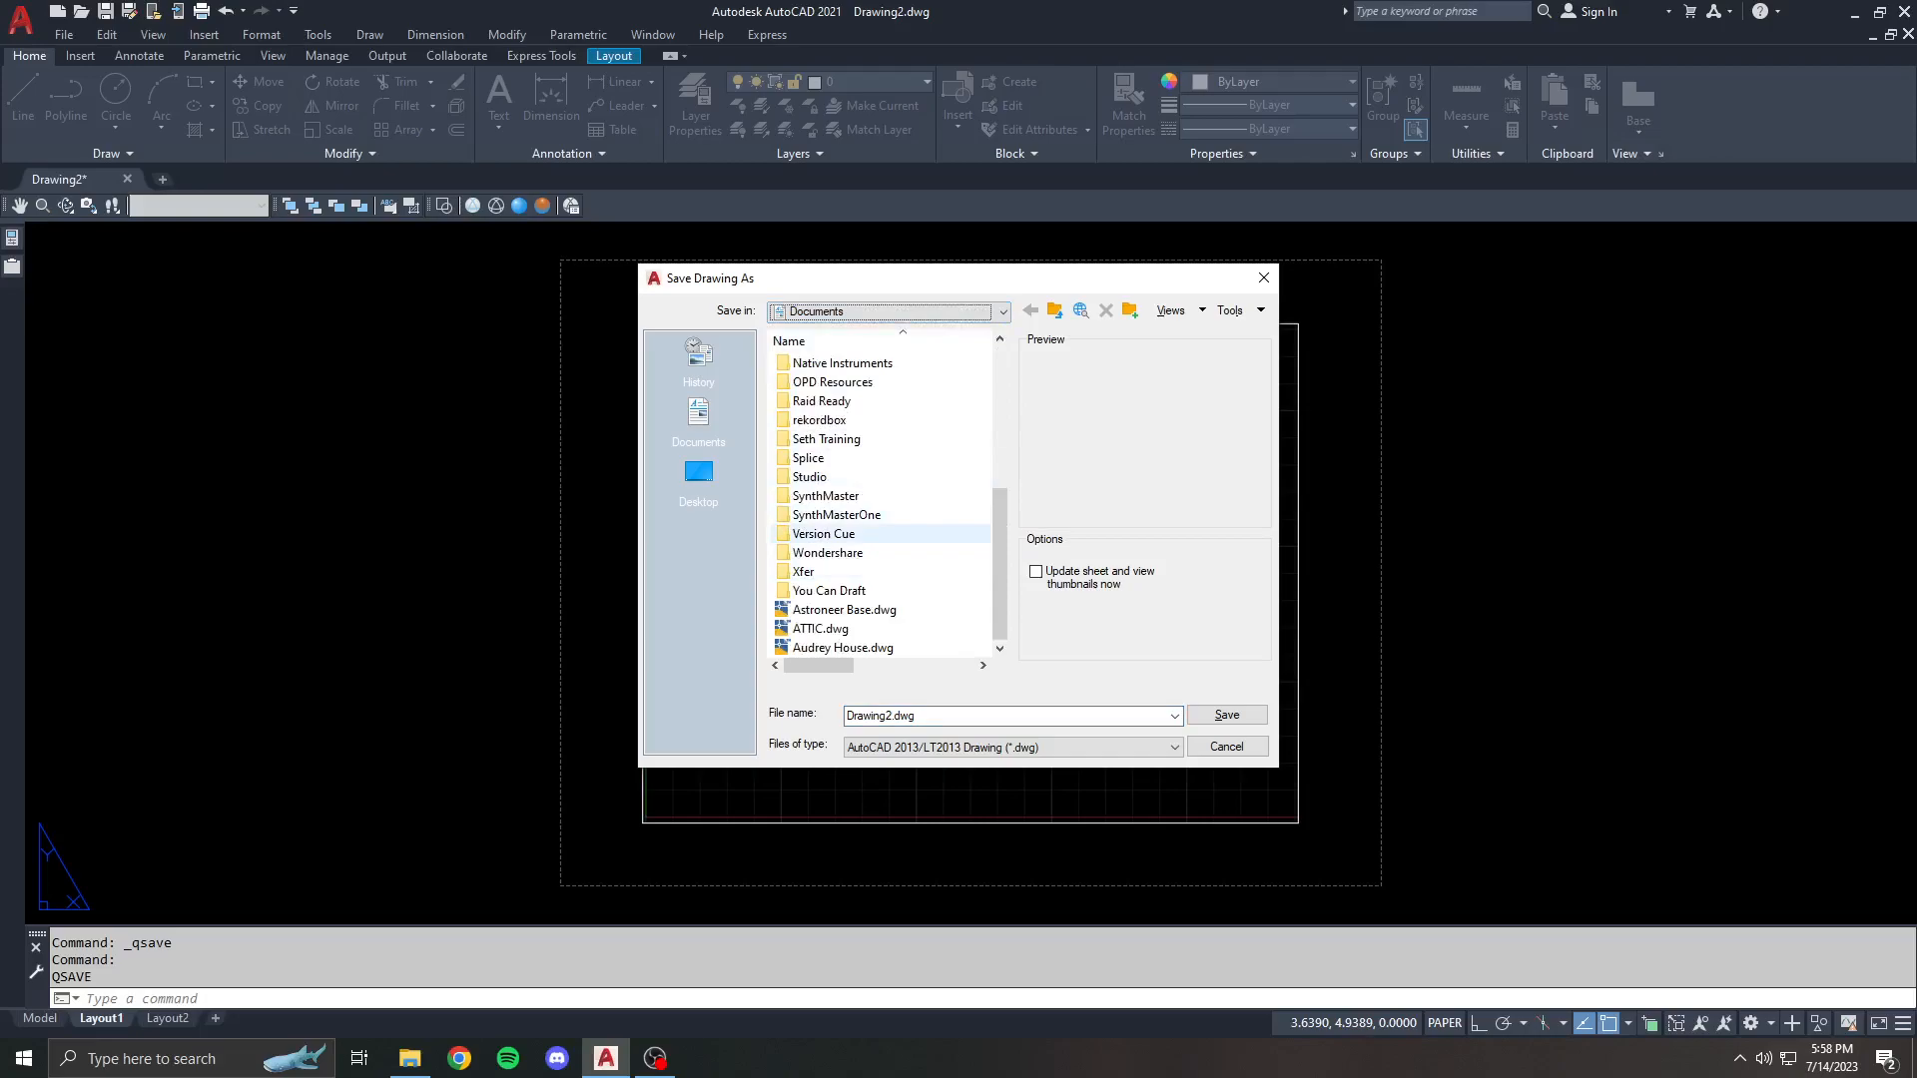
double_click(828, 591)
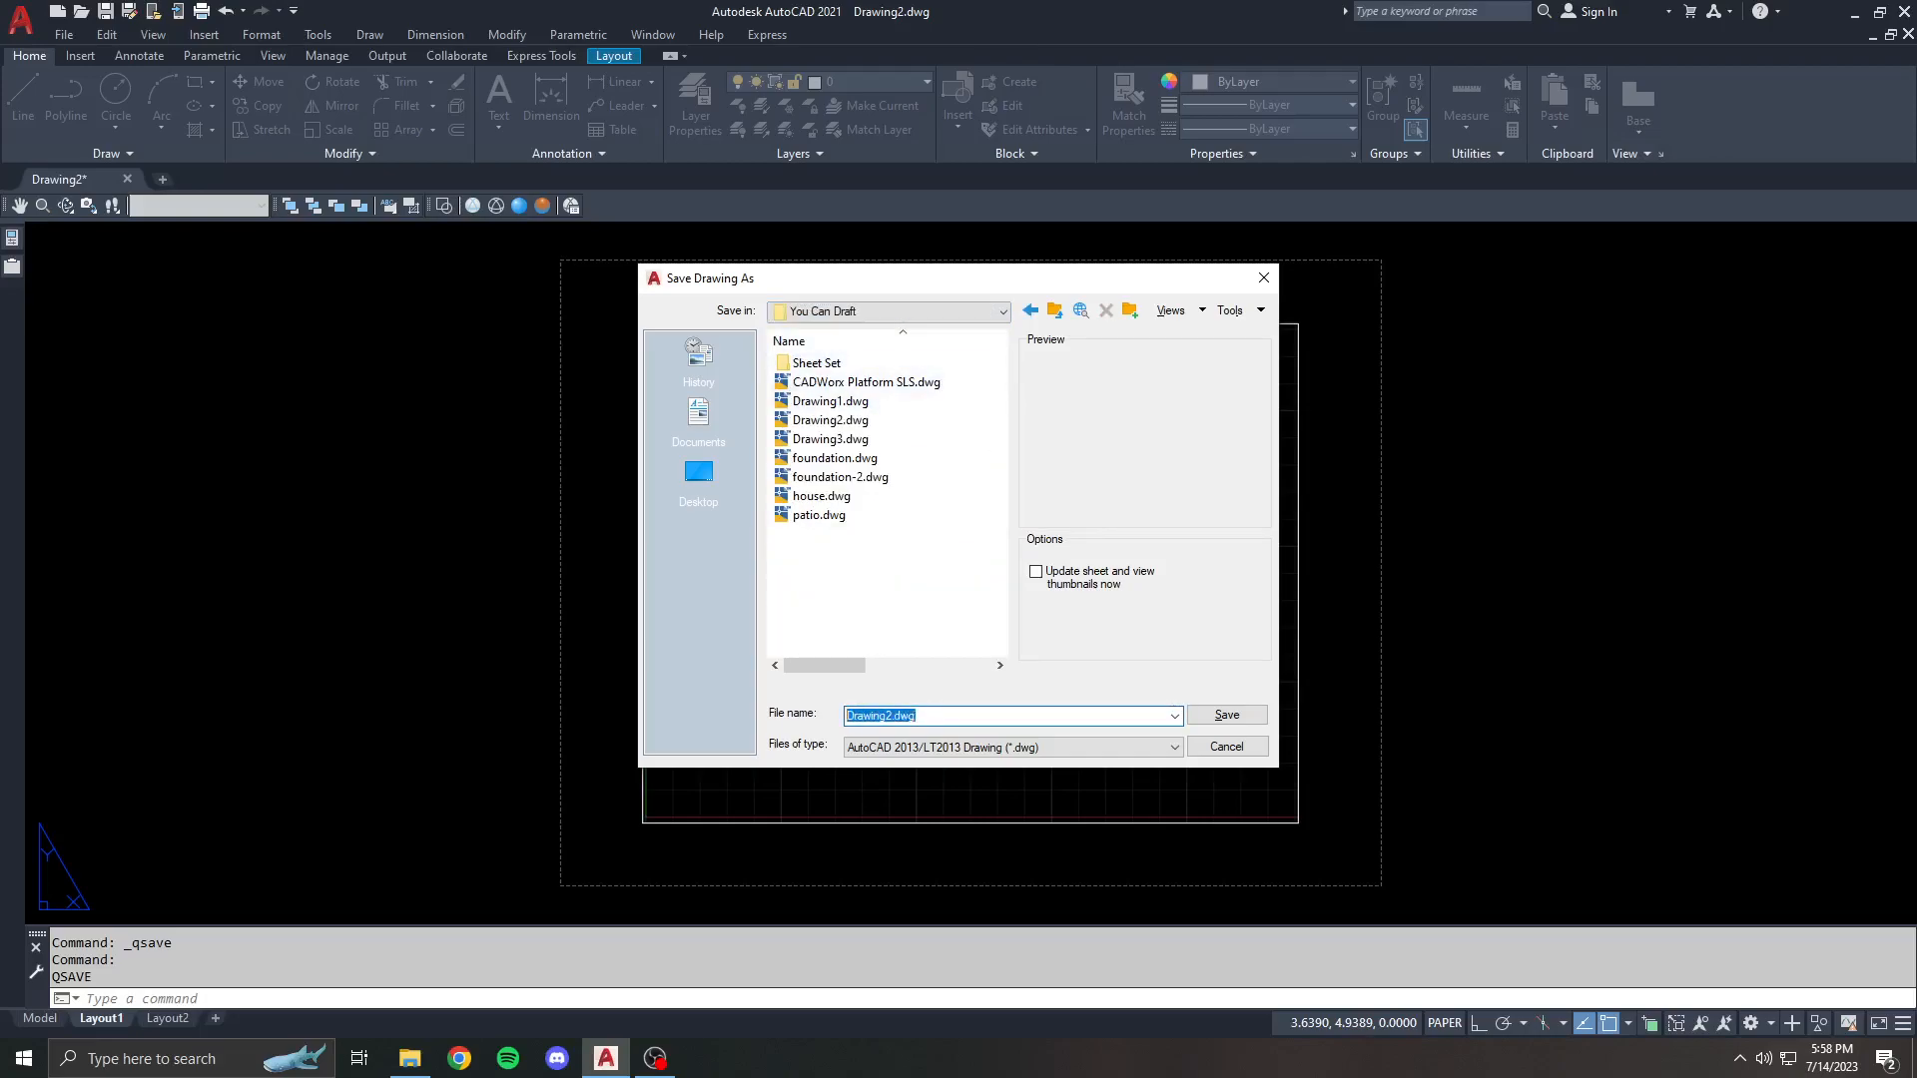
mouse_move(828, 402)
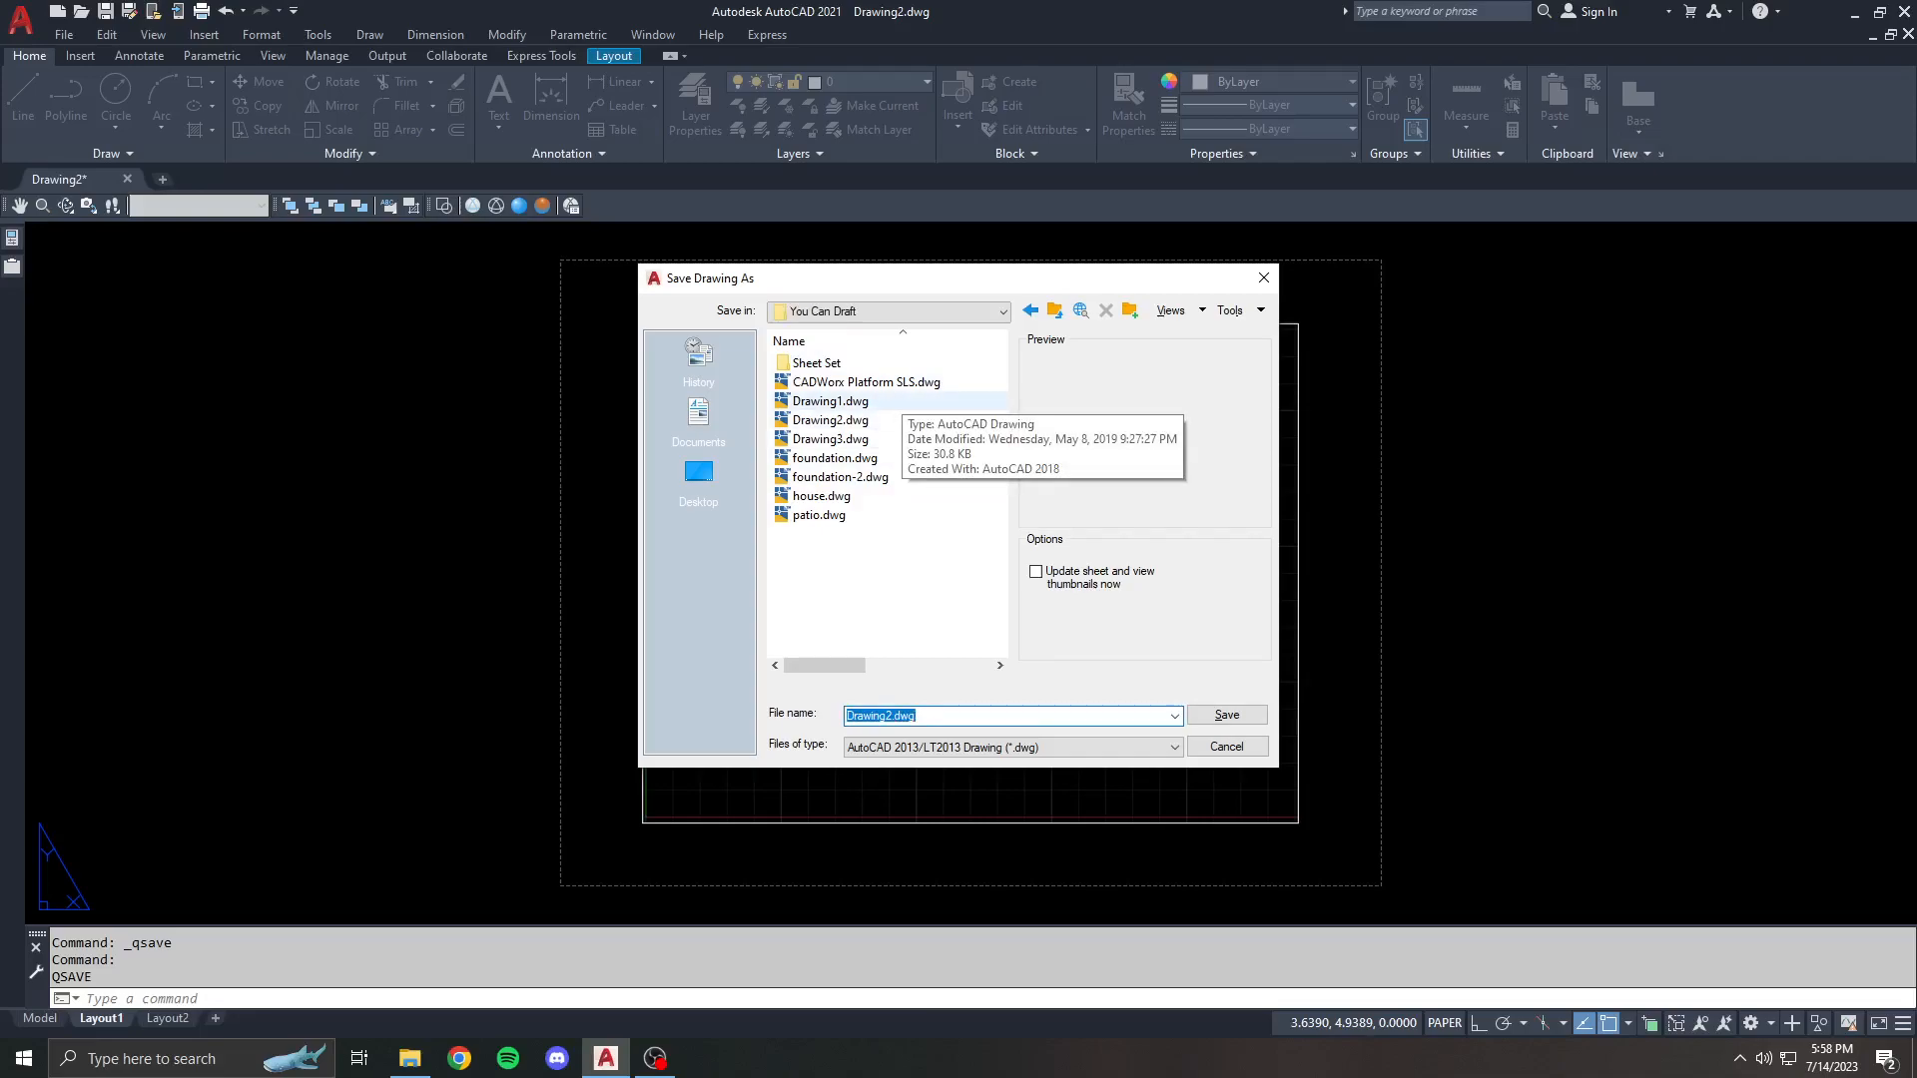
- Save the drawing as A10-FP so the field reads TEST TEXT BOX = A10-FP
type("A")
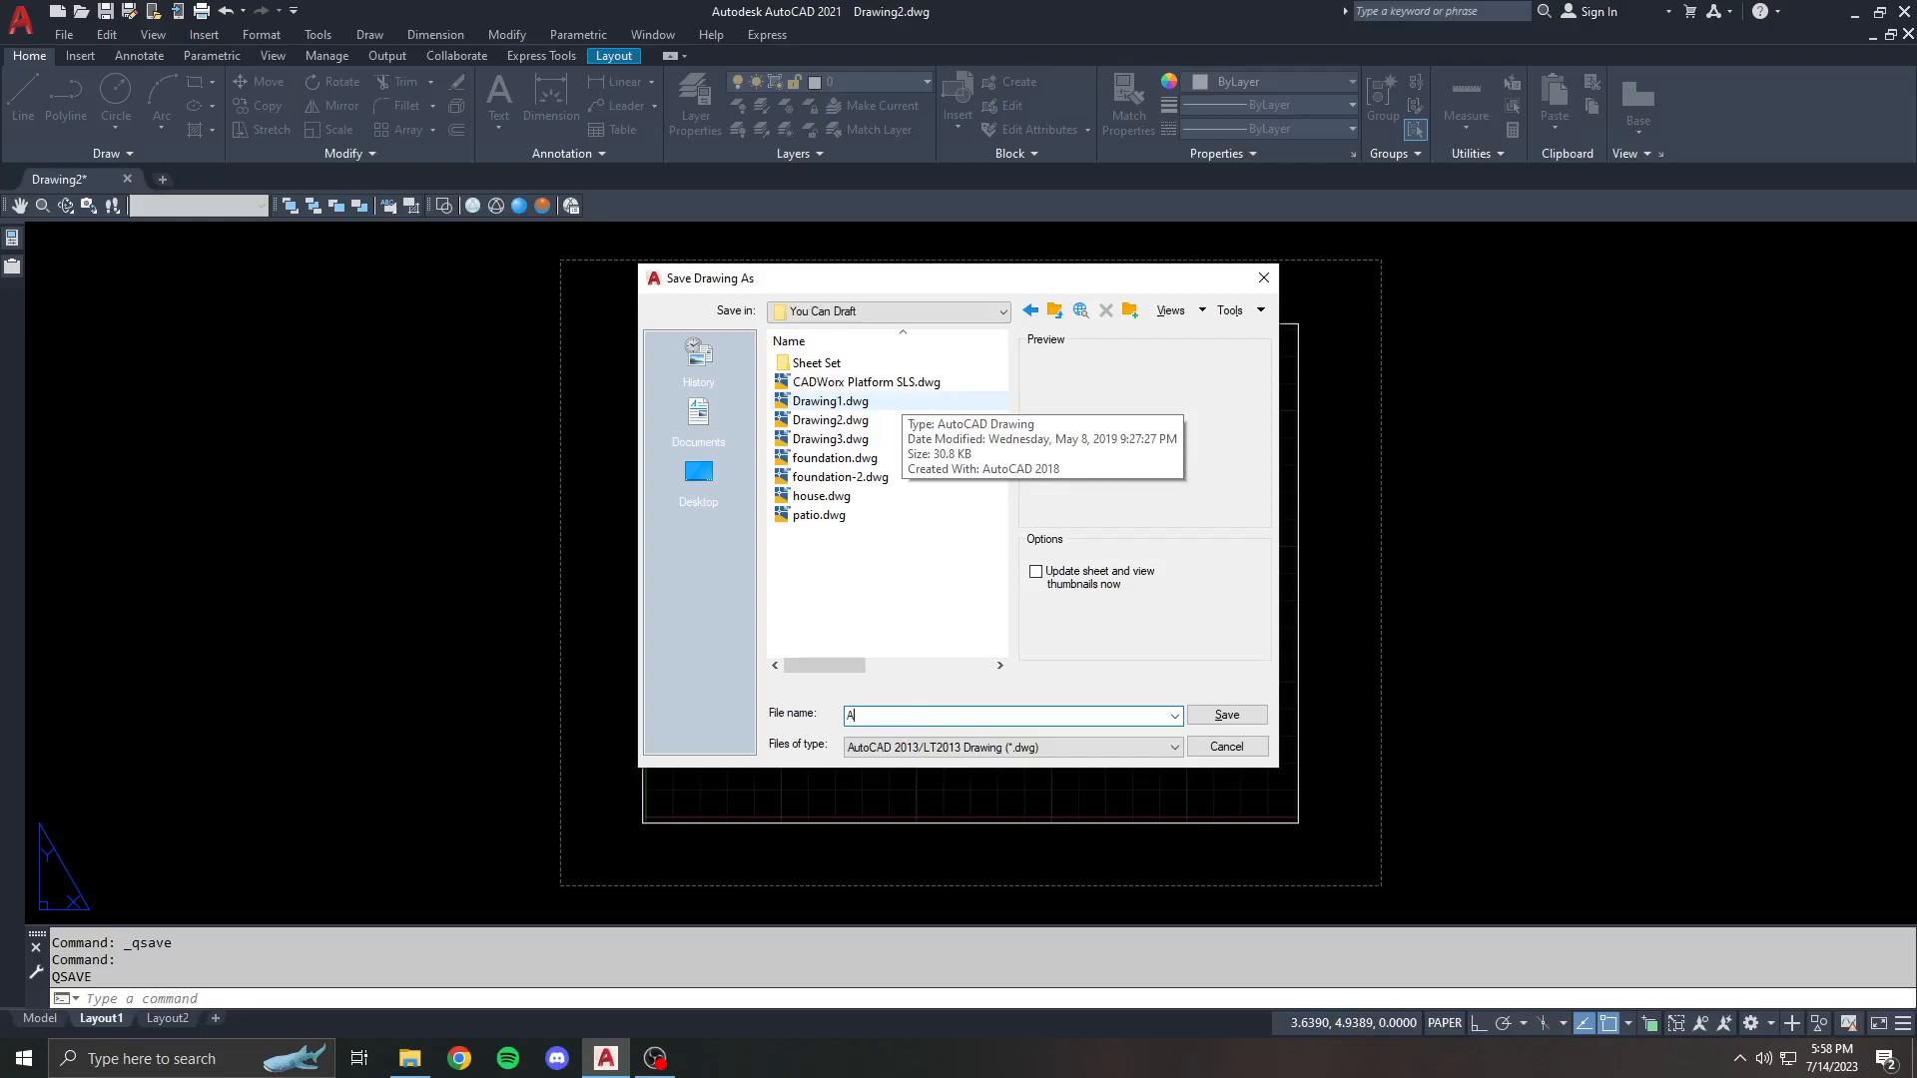
type("10fp")
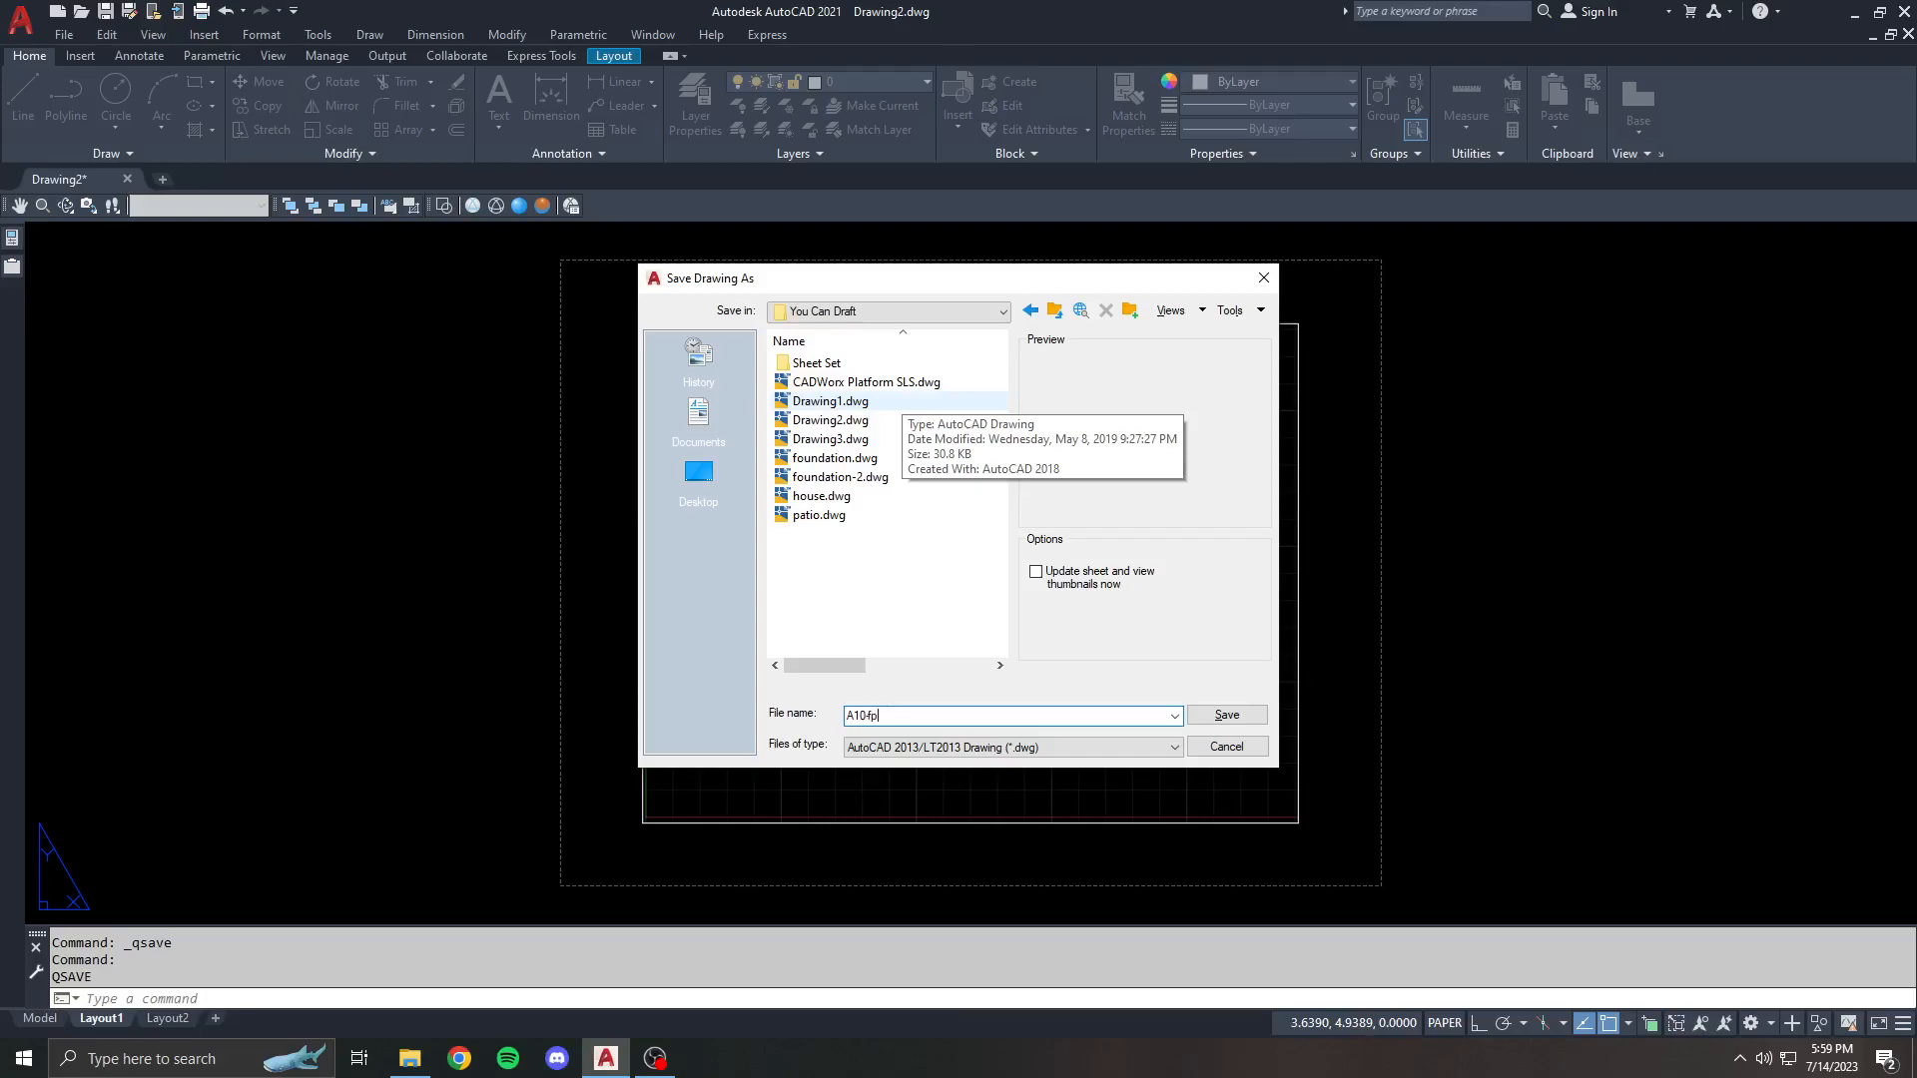
type("A10-FP")
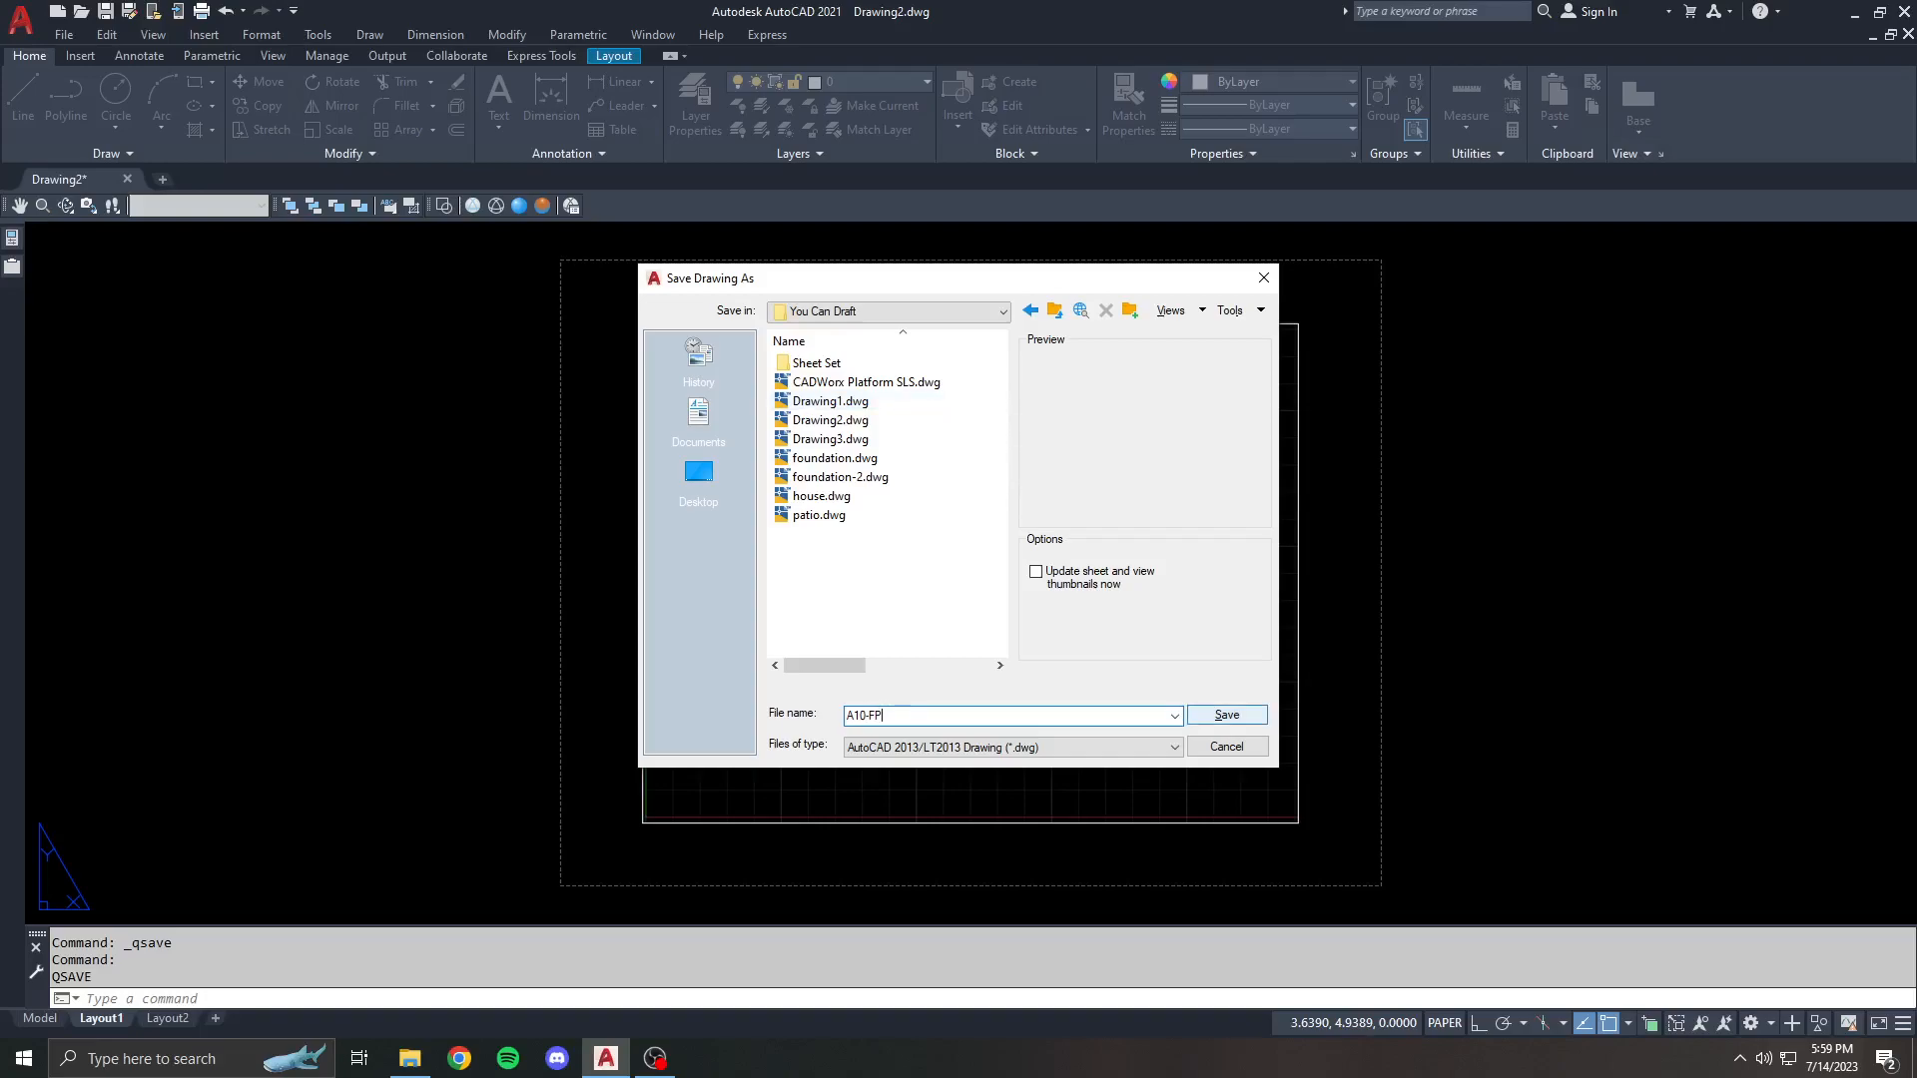
left_click(1224, 715)
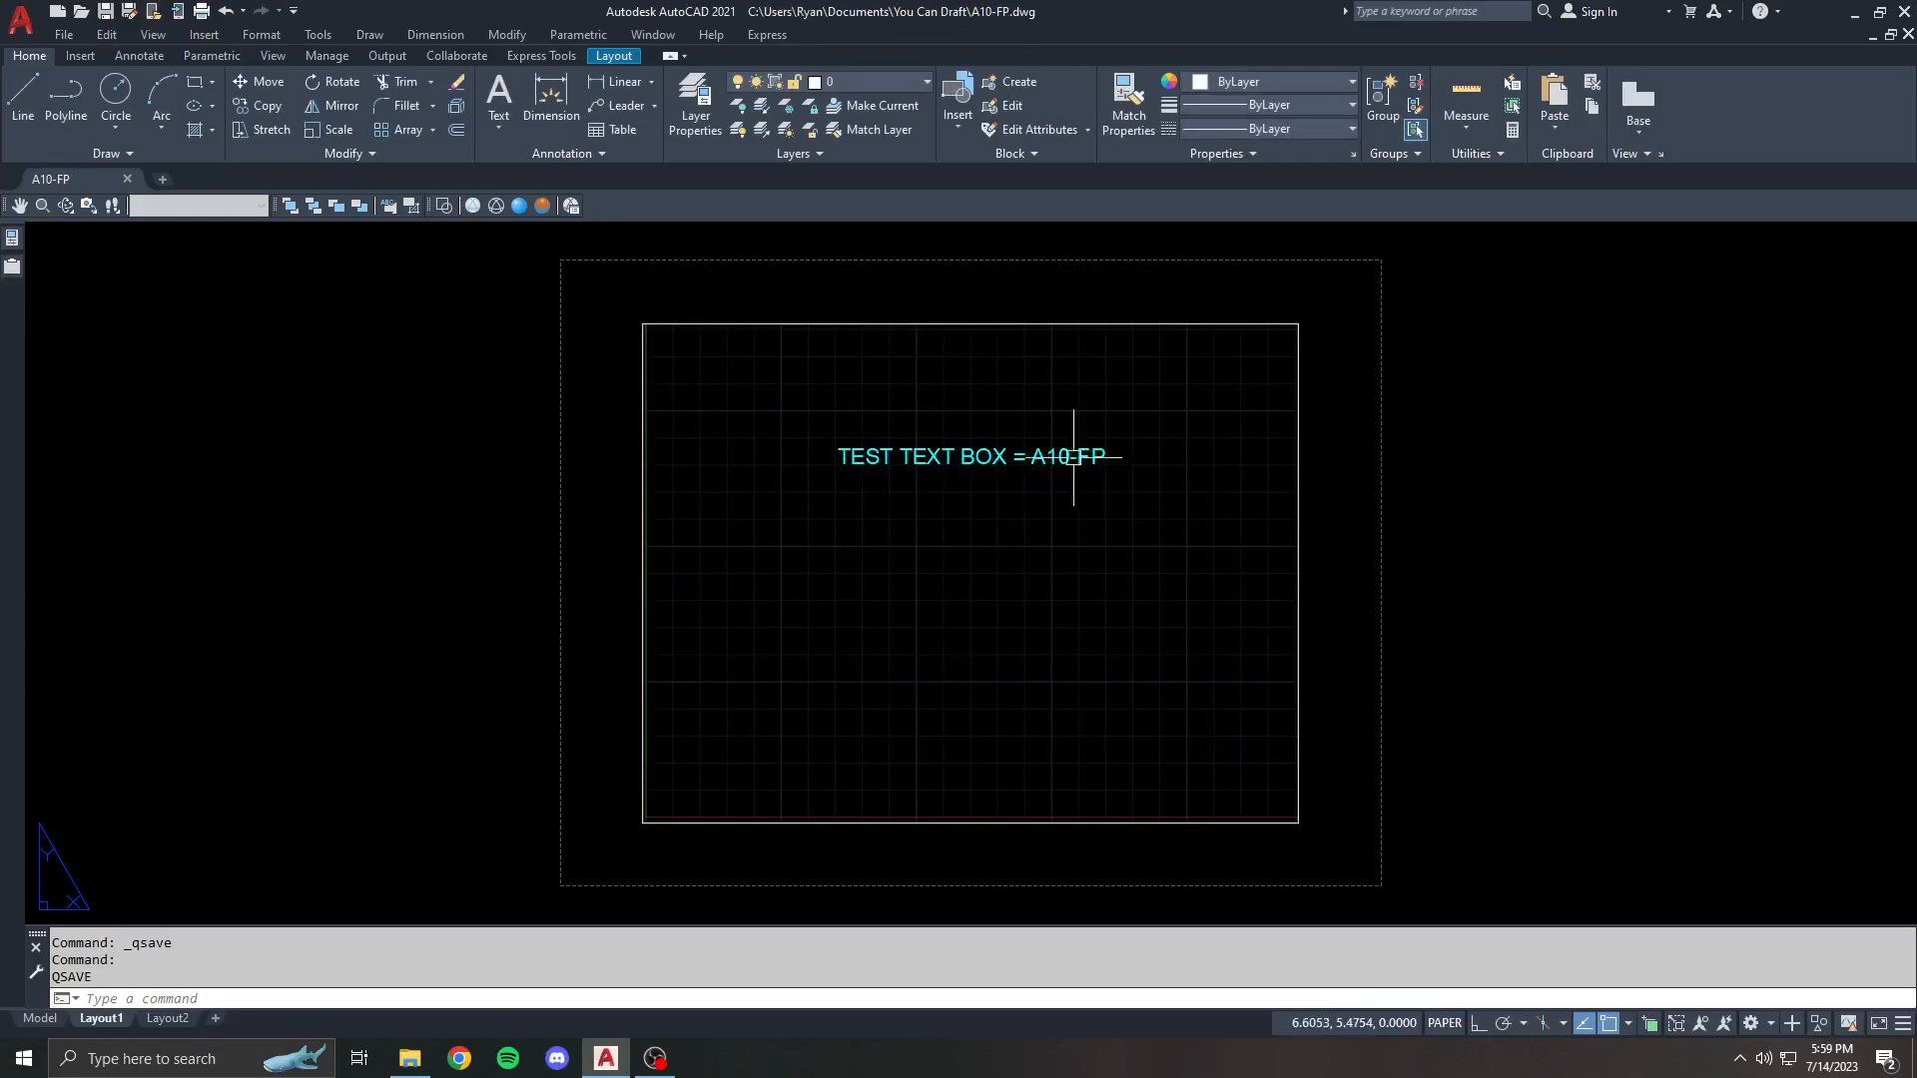
mouse_move(1074, 449)
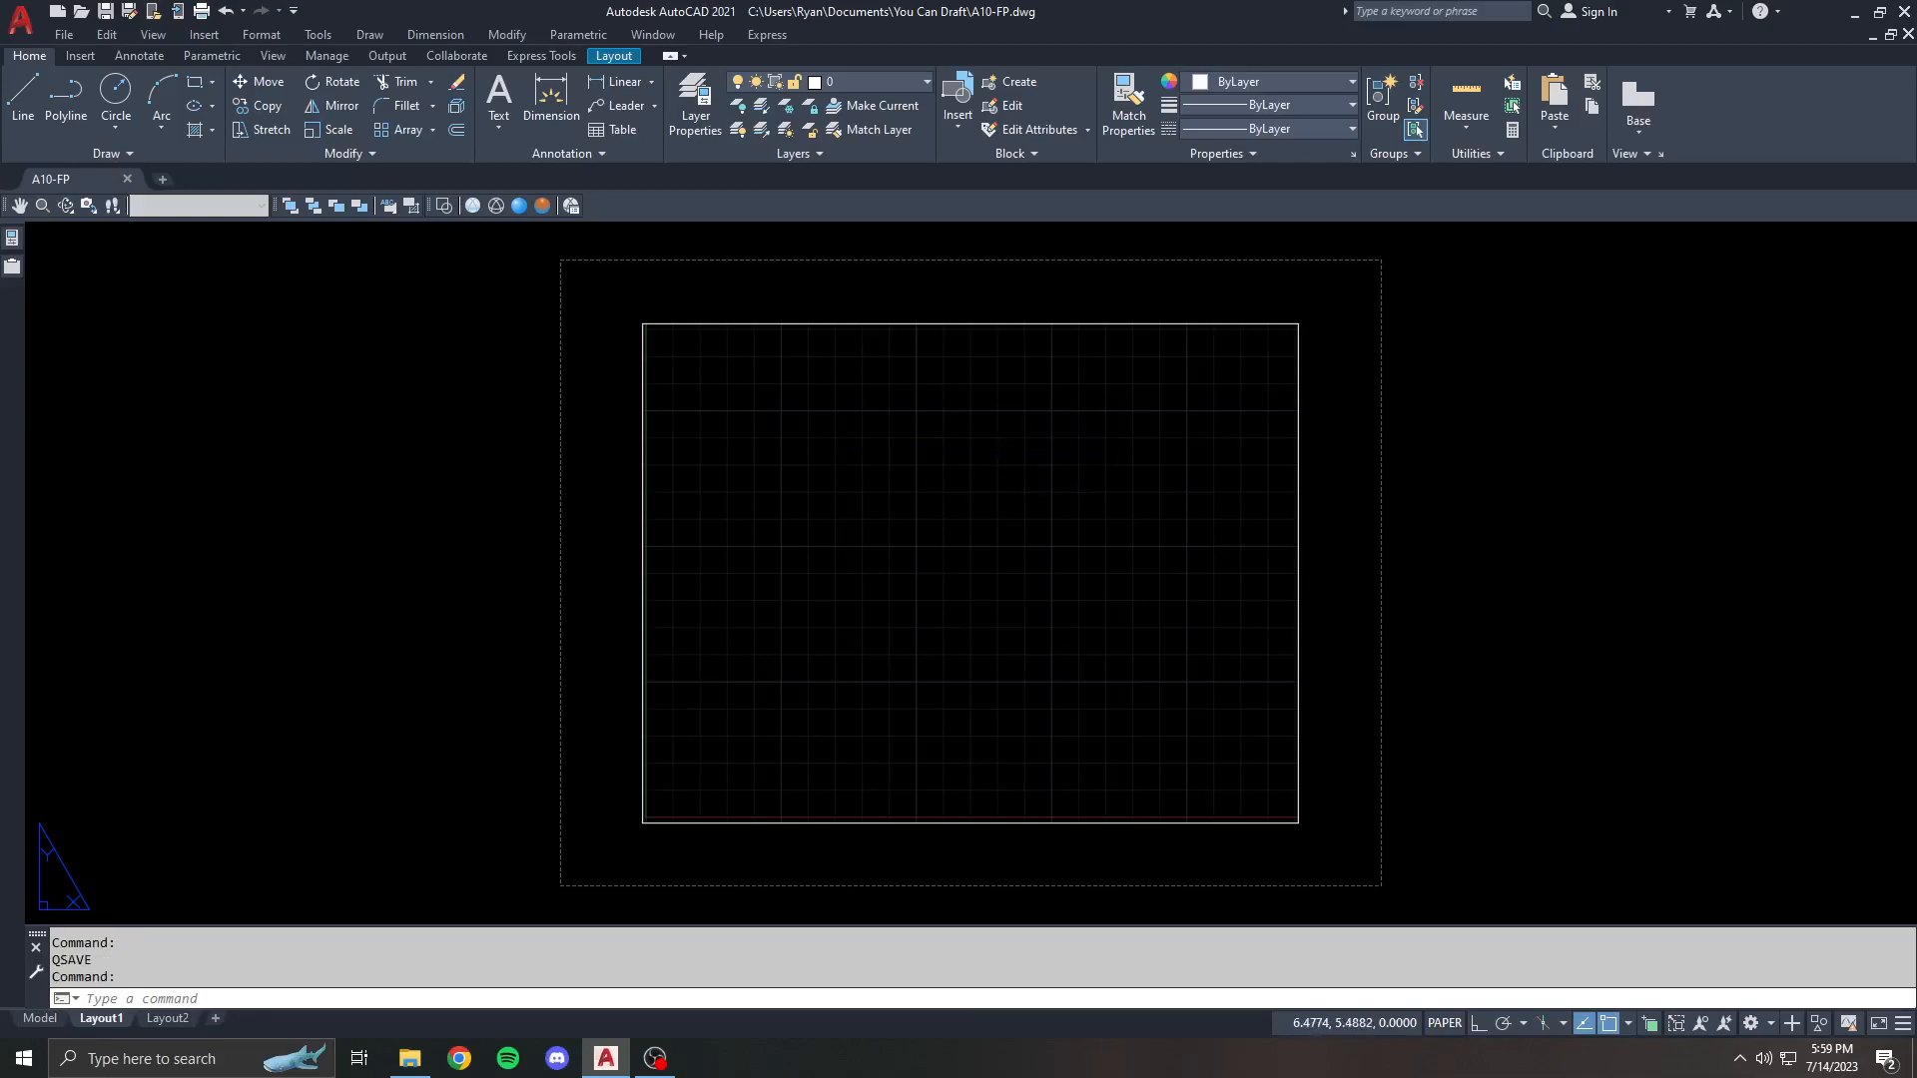
- Reopen the A10-FP filename field and toggle file extension and lowercase options
left_click(1039, 100)
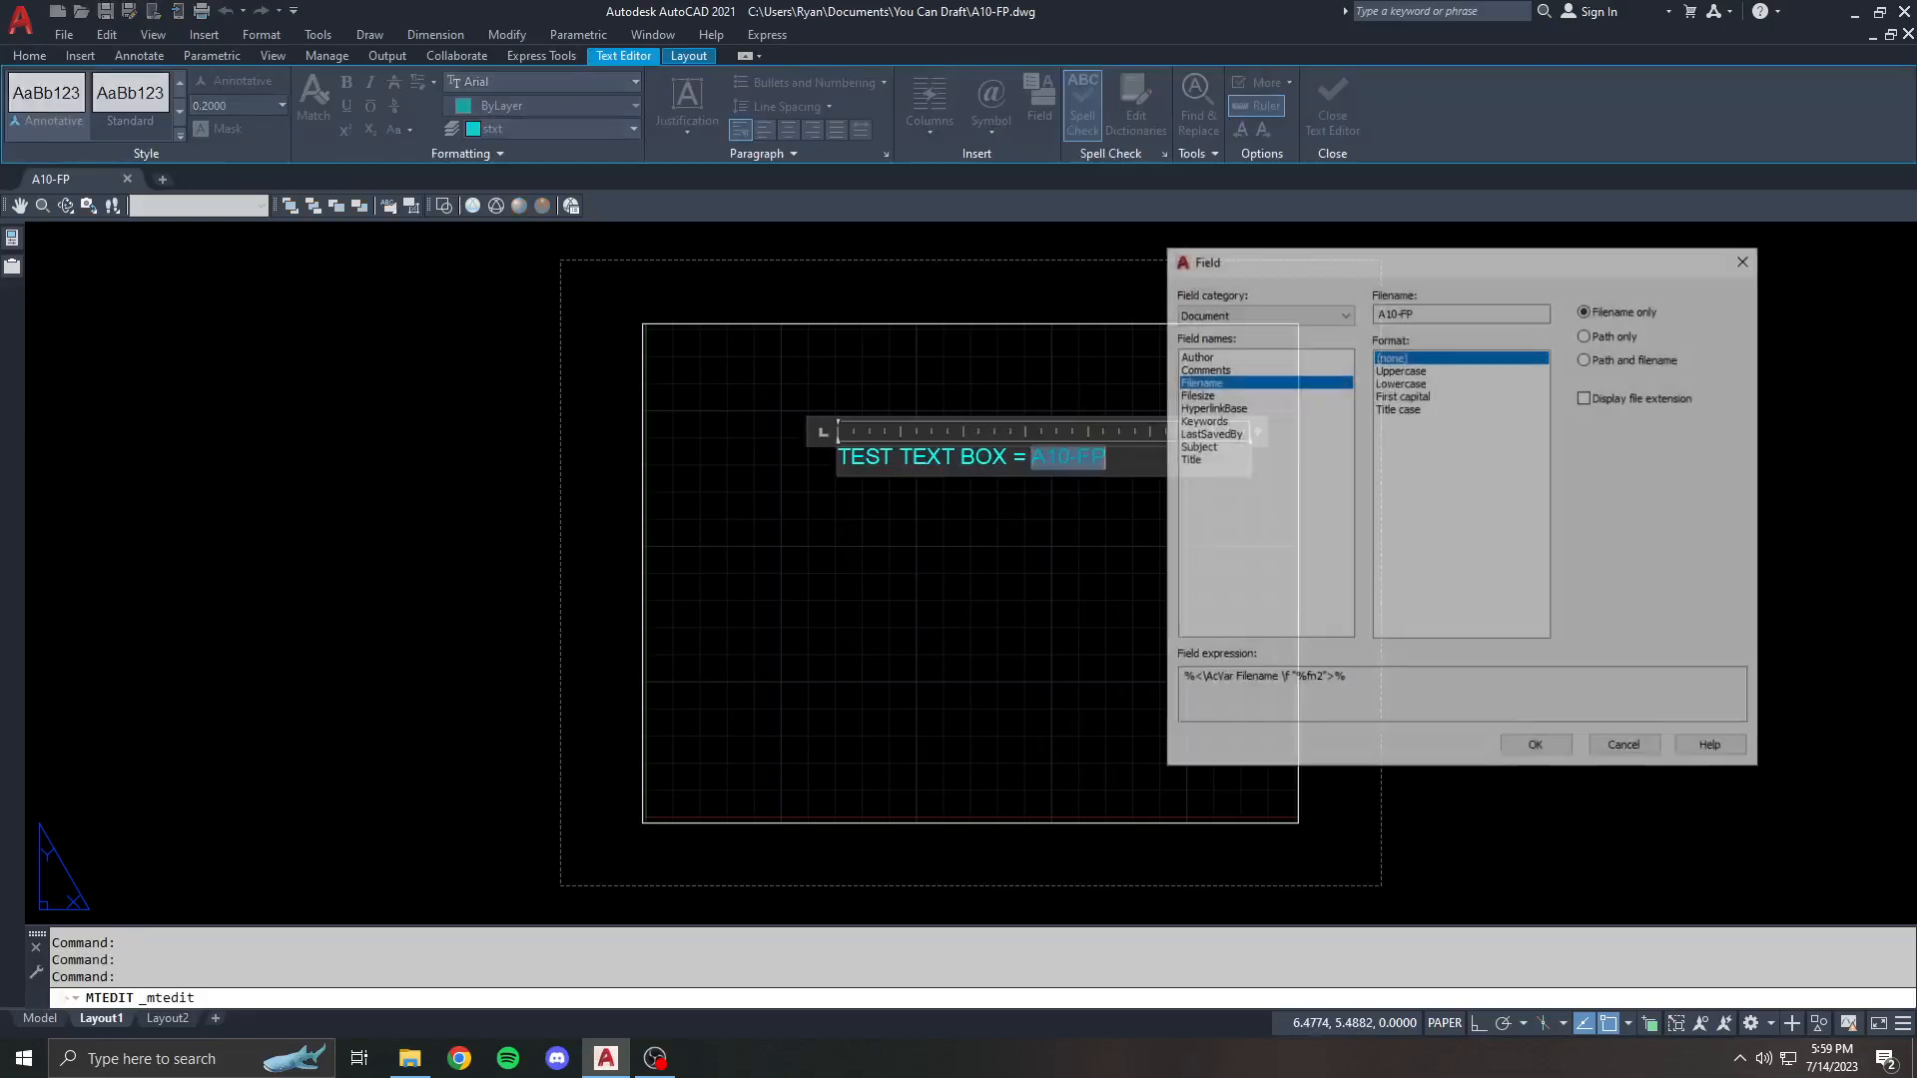
left_click(1585, 395)
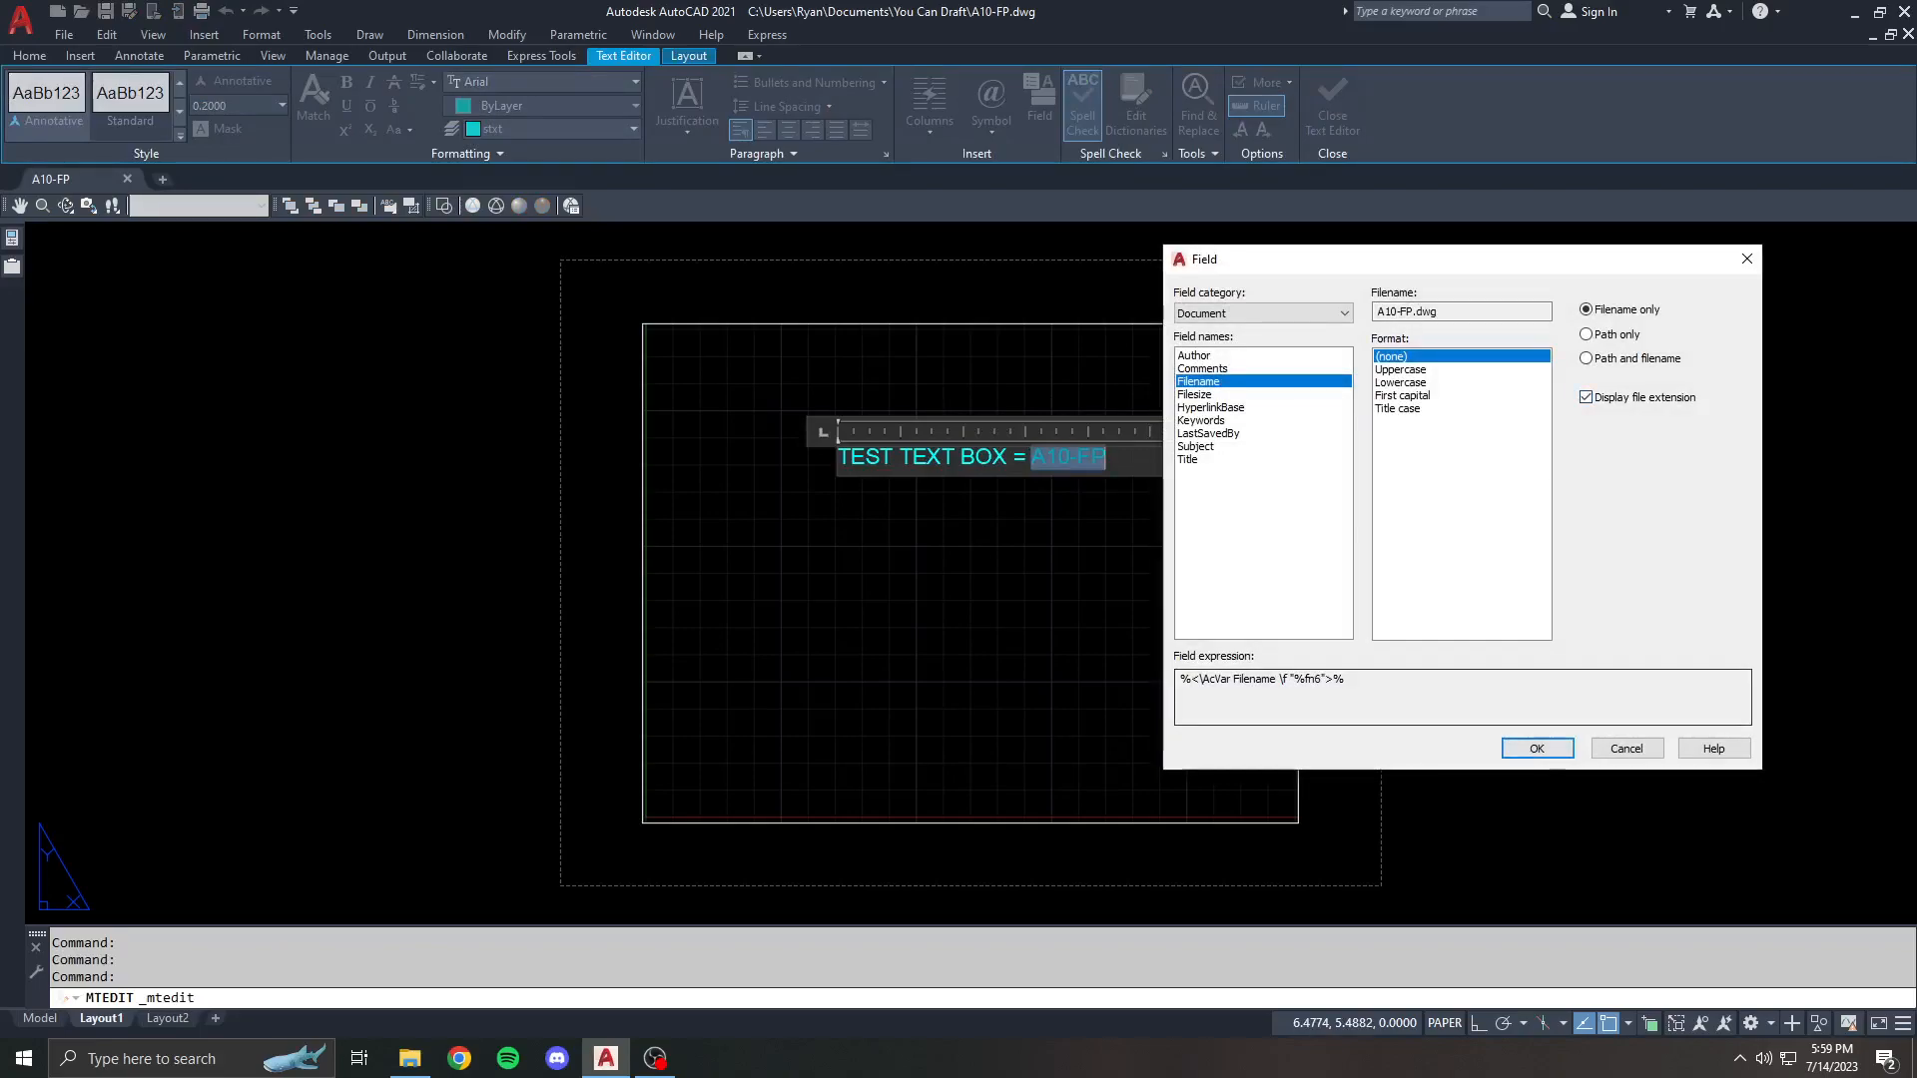
left_click(1535, 747)
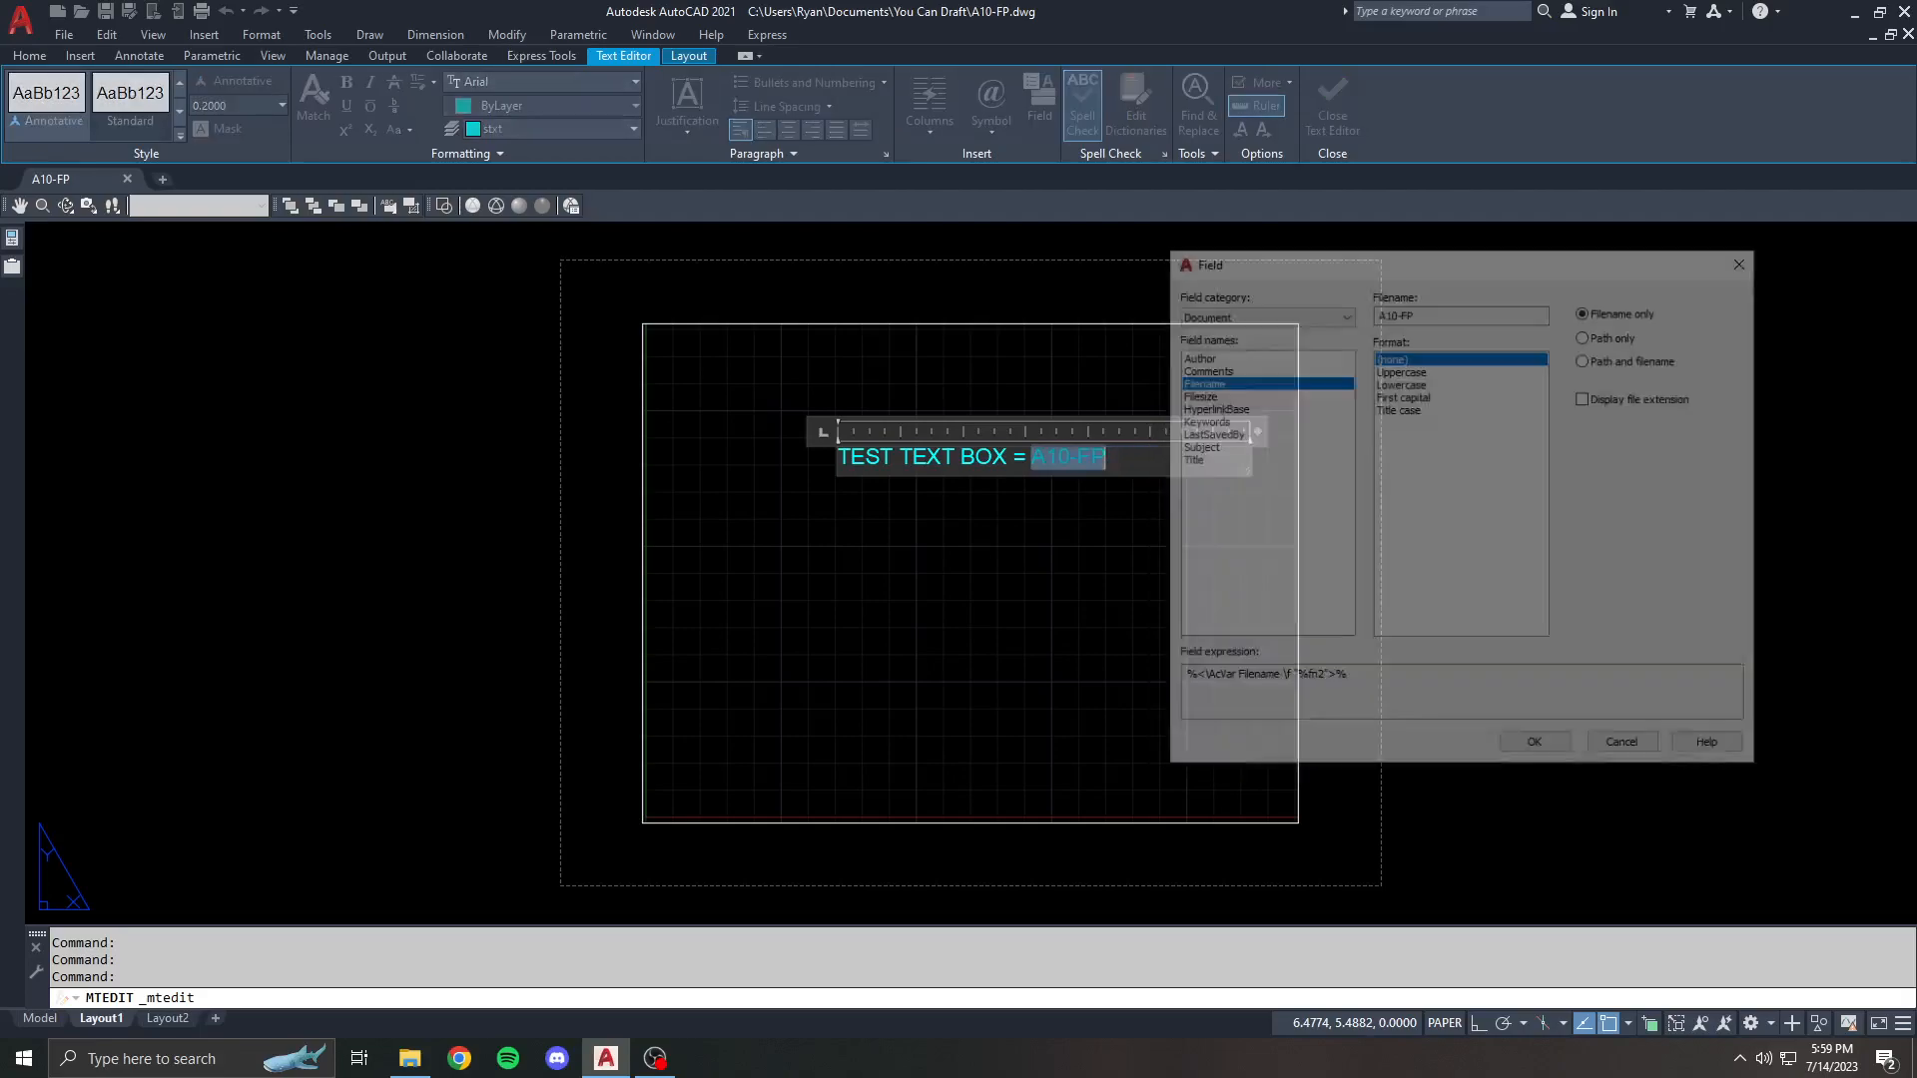
left_click(1402, 382)
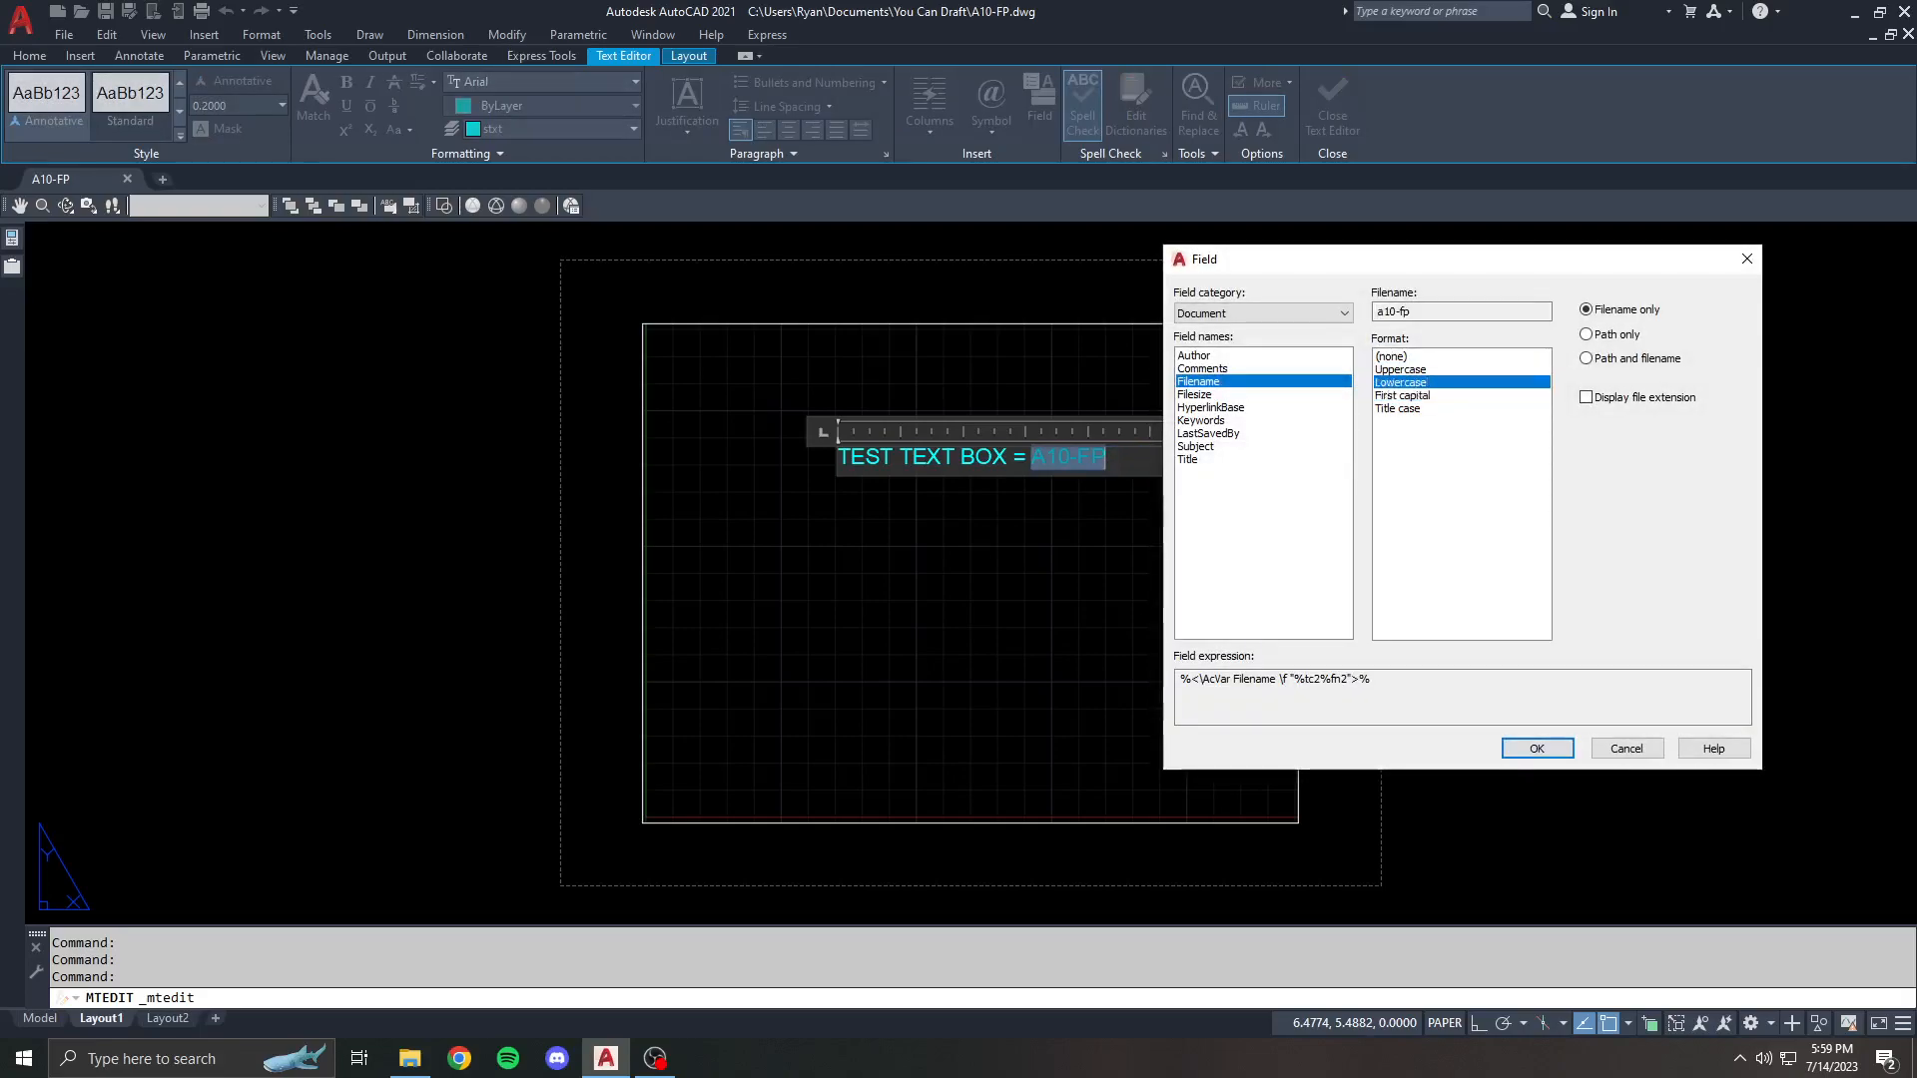
- Preview LastSavedBy, then the SheetSet category's CurrentSheetCustom field
left_click(1396, 407)
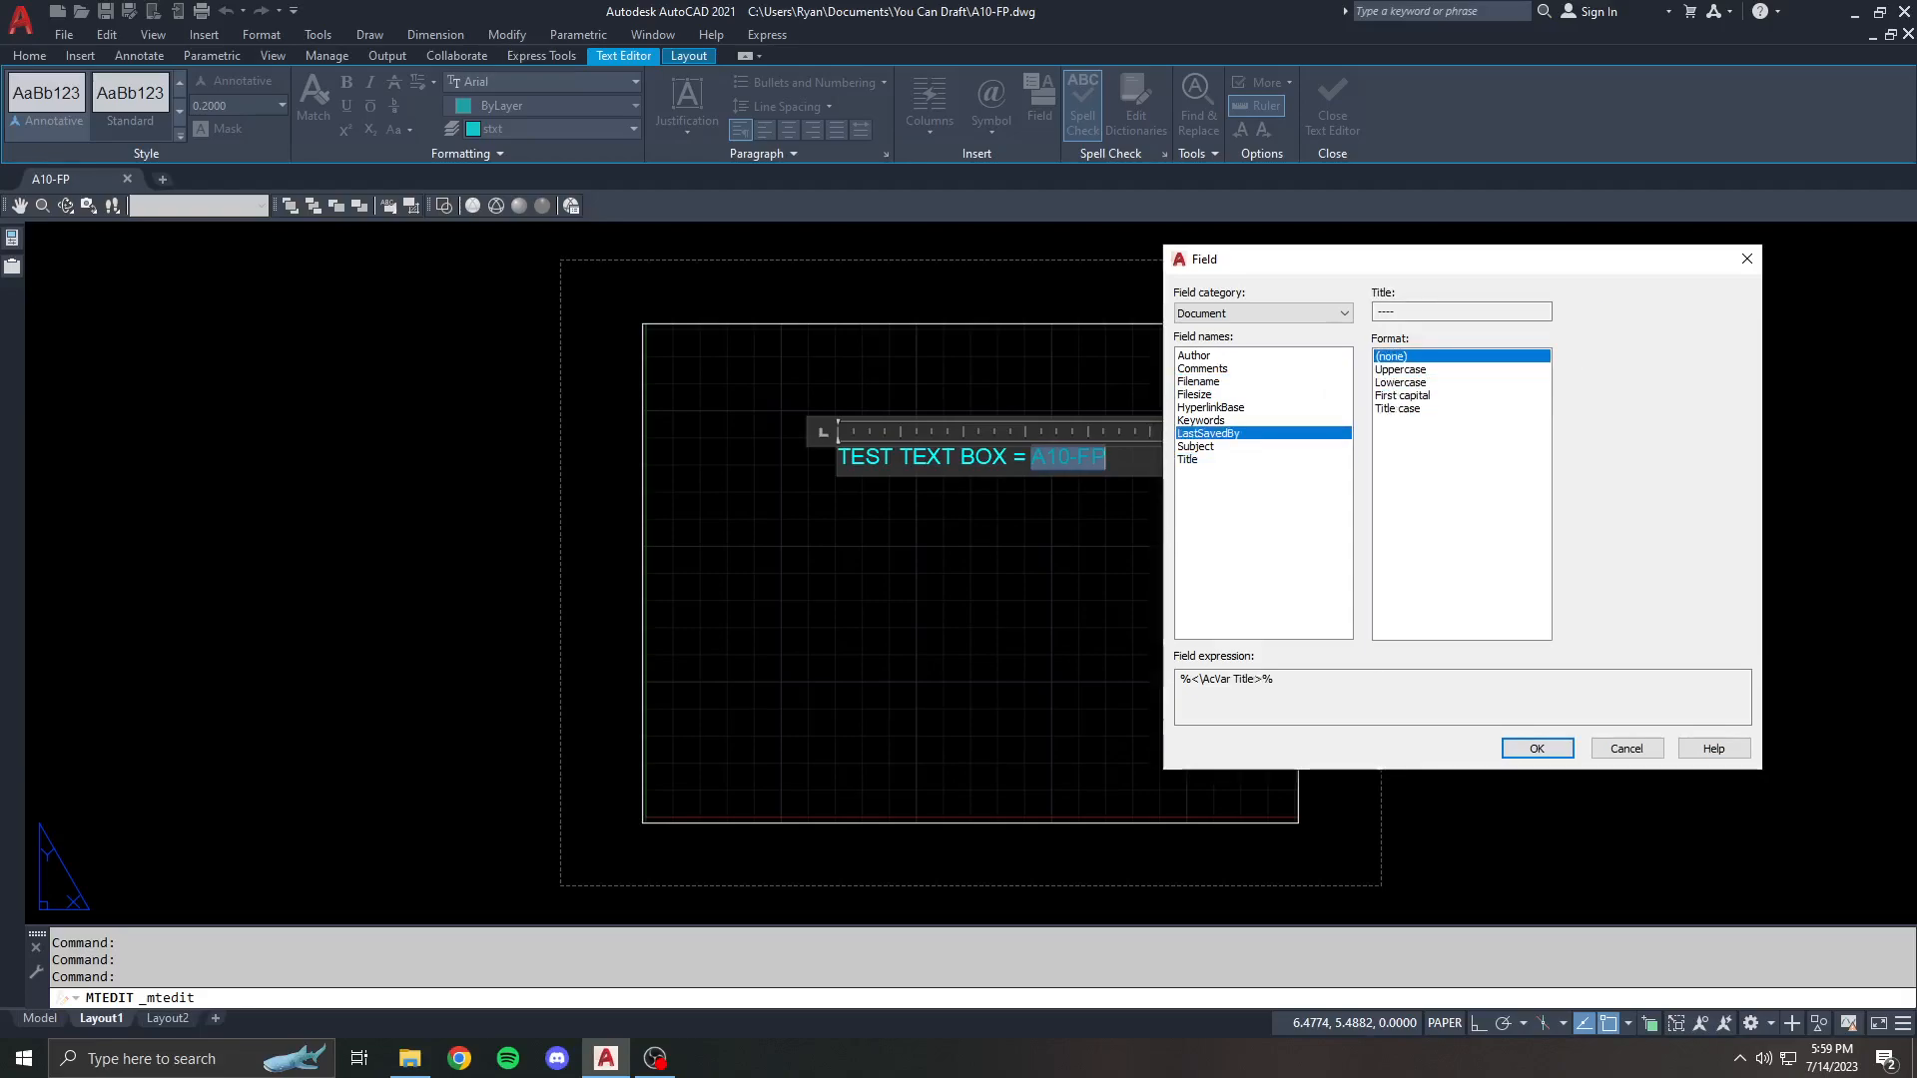
left_click(1194, 393)
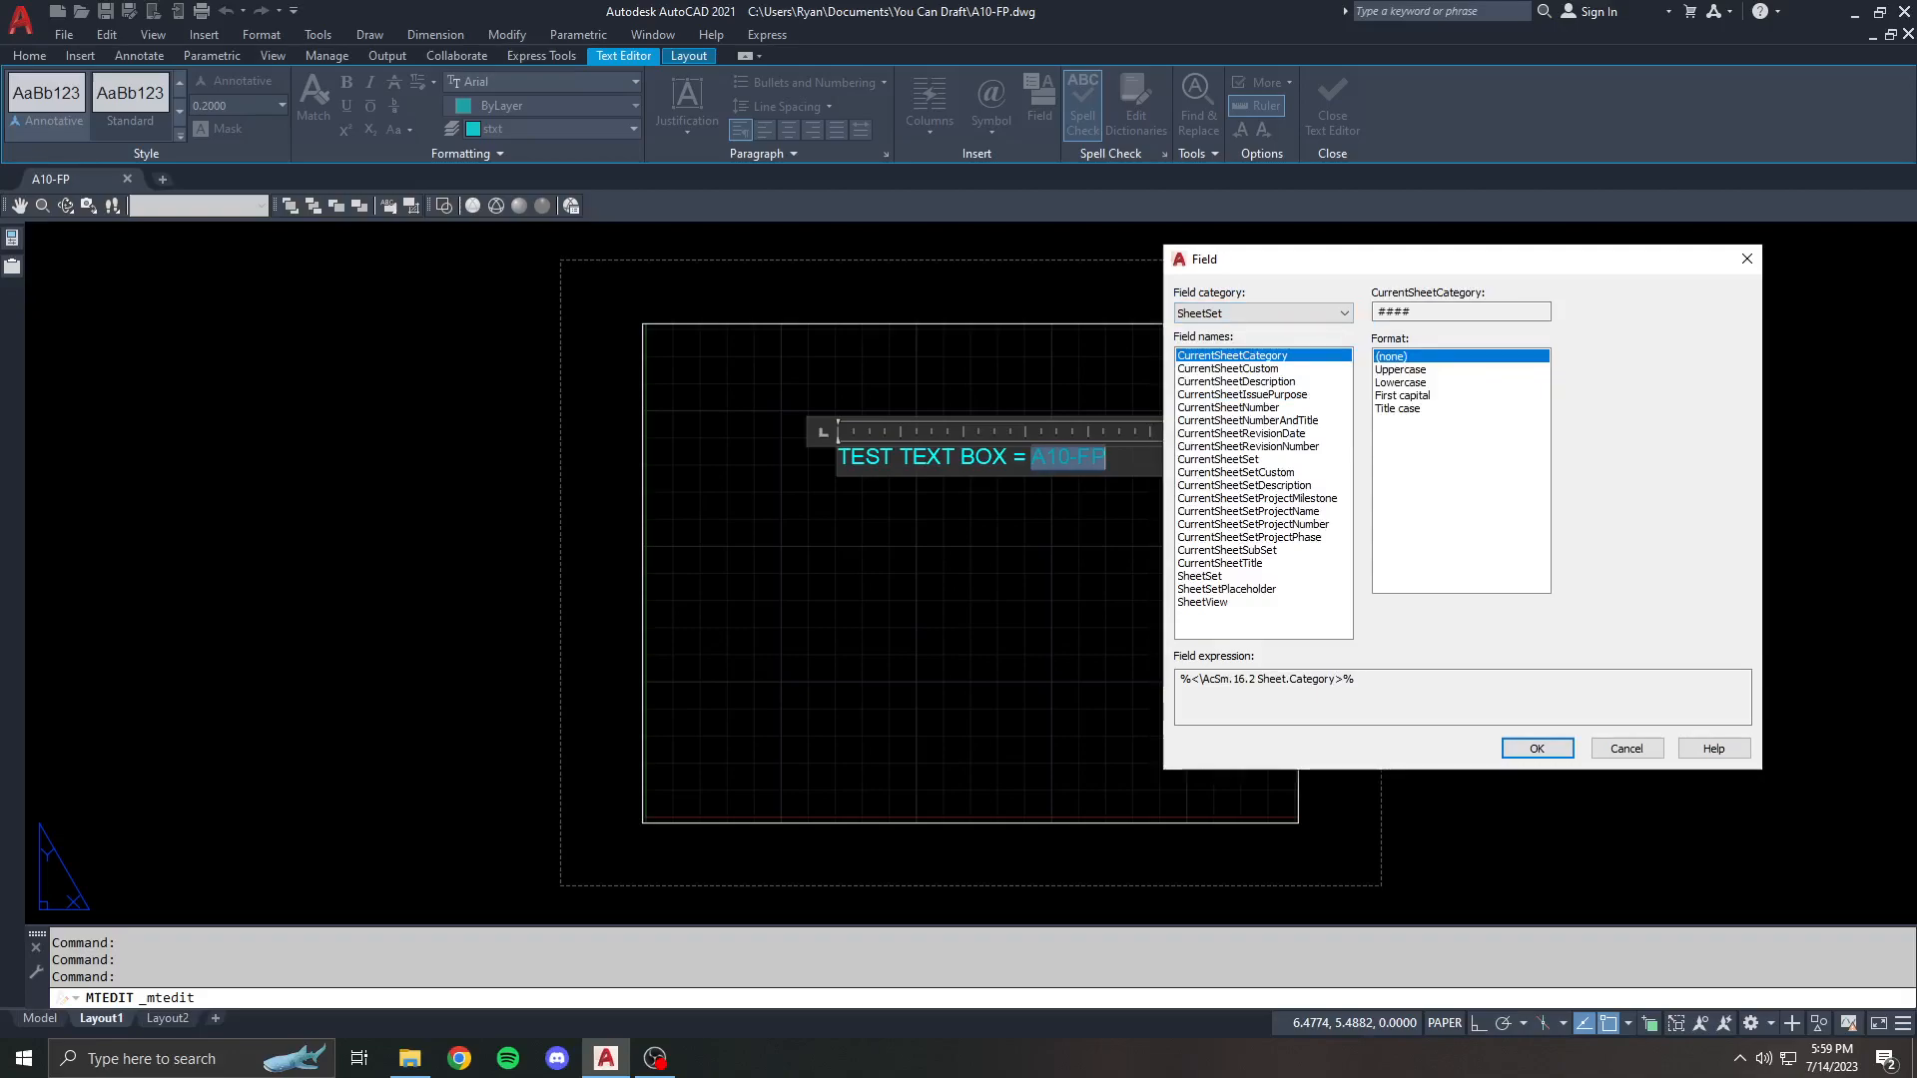
left_click(1228, 367)
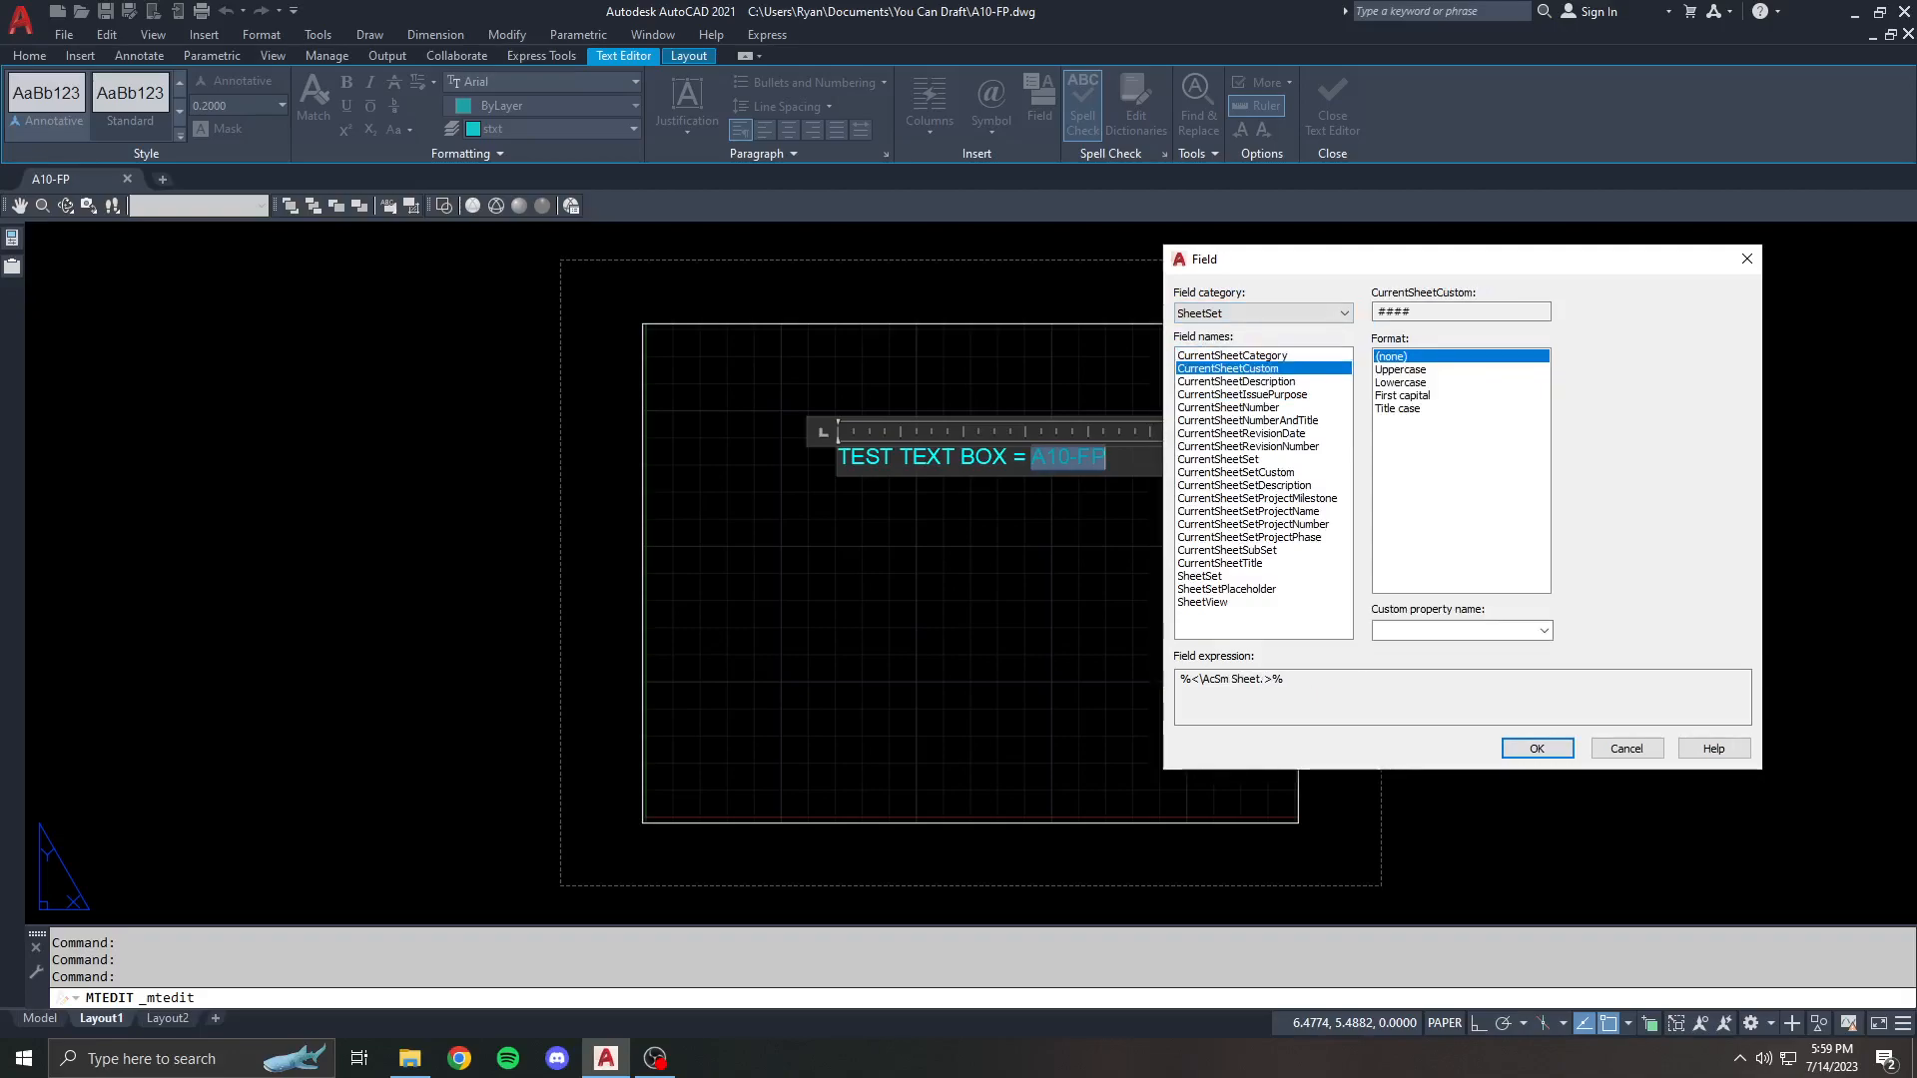
left_click(1236, 472)
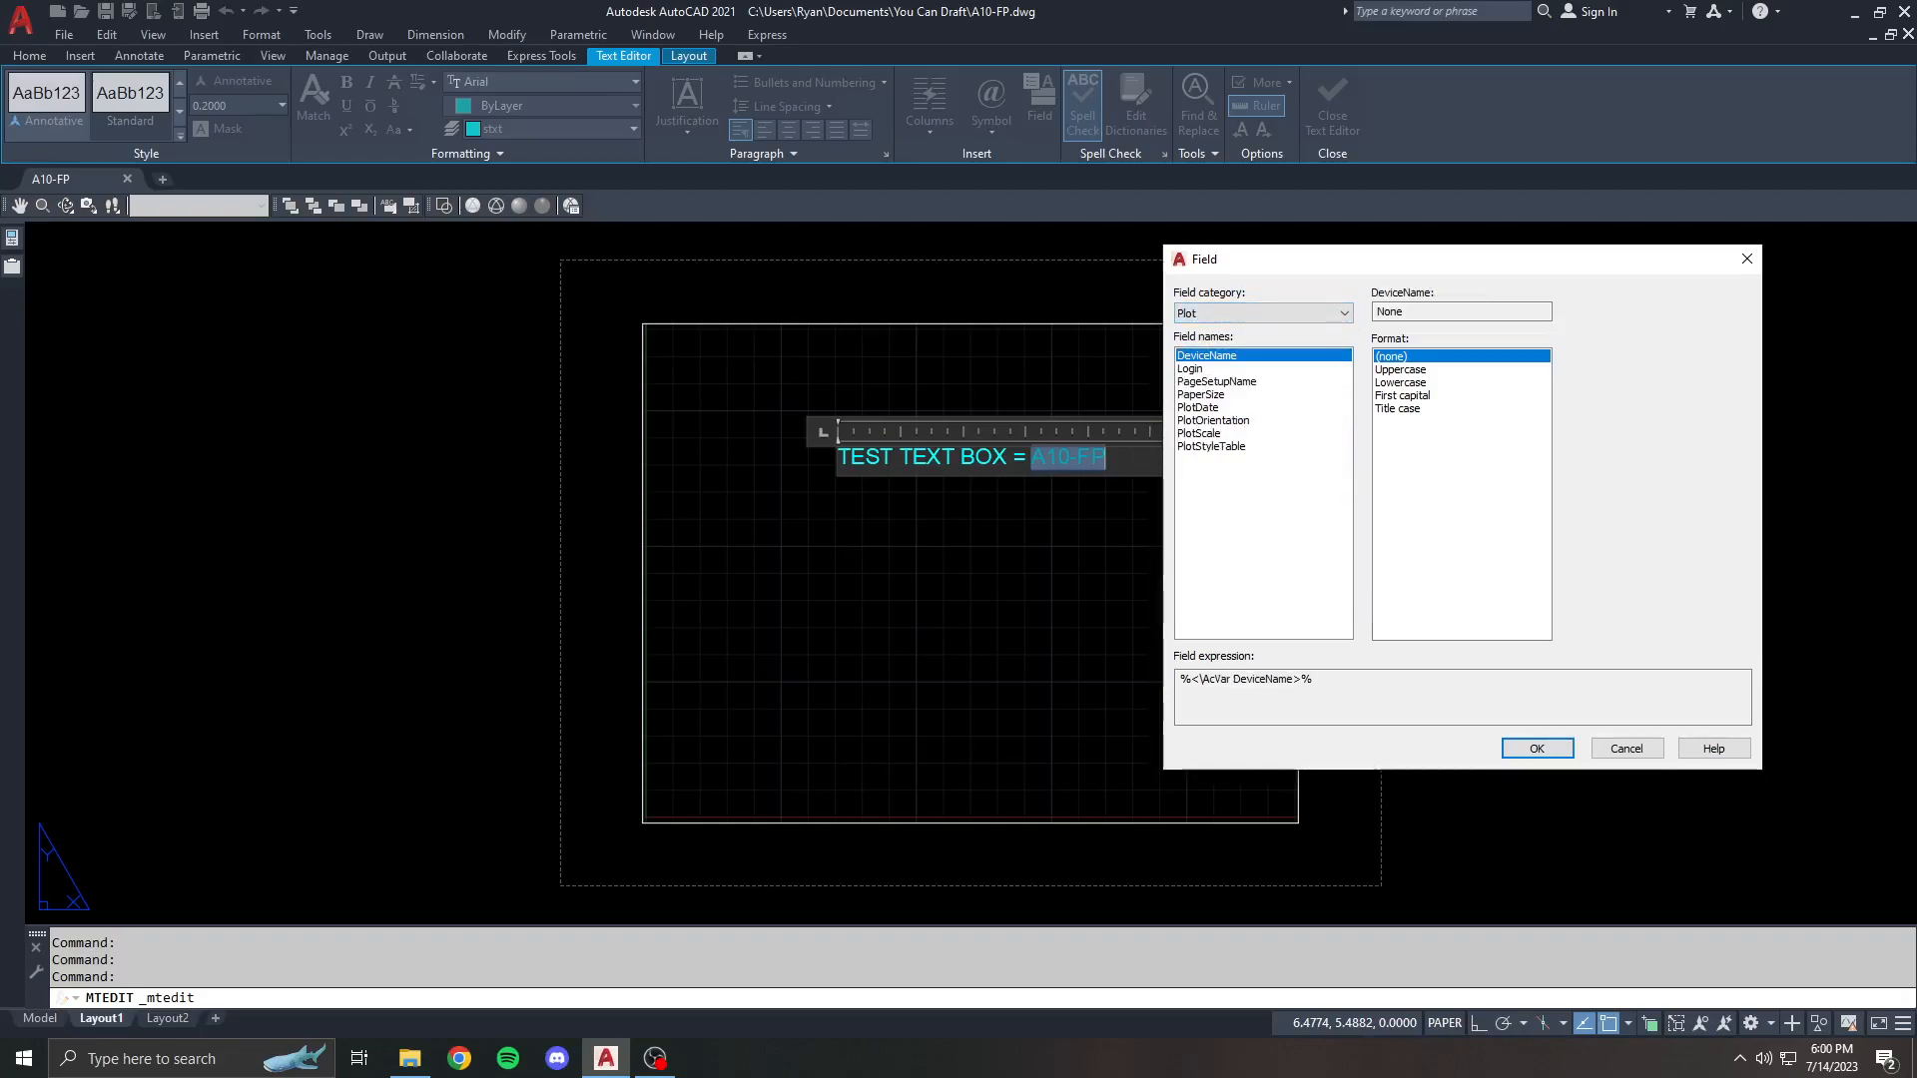
- Preview the Plot category's Login, PlotDate and PaperSize fields
left_click(1190, 368)
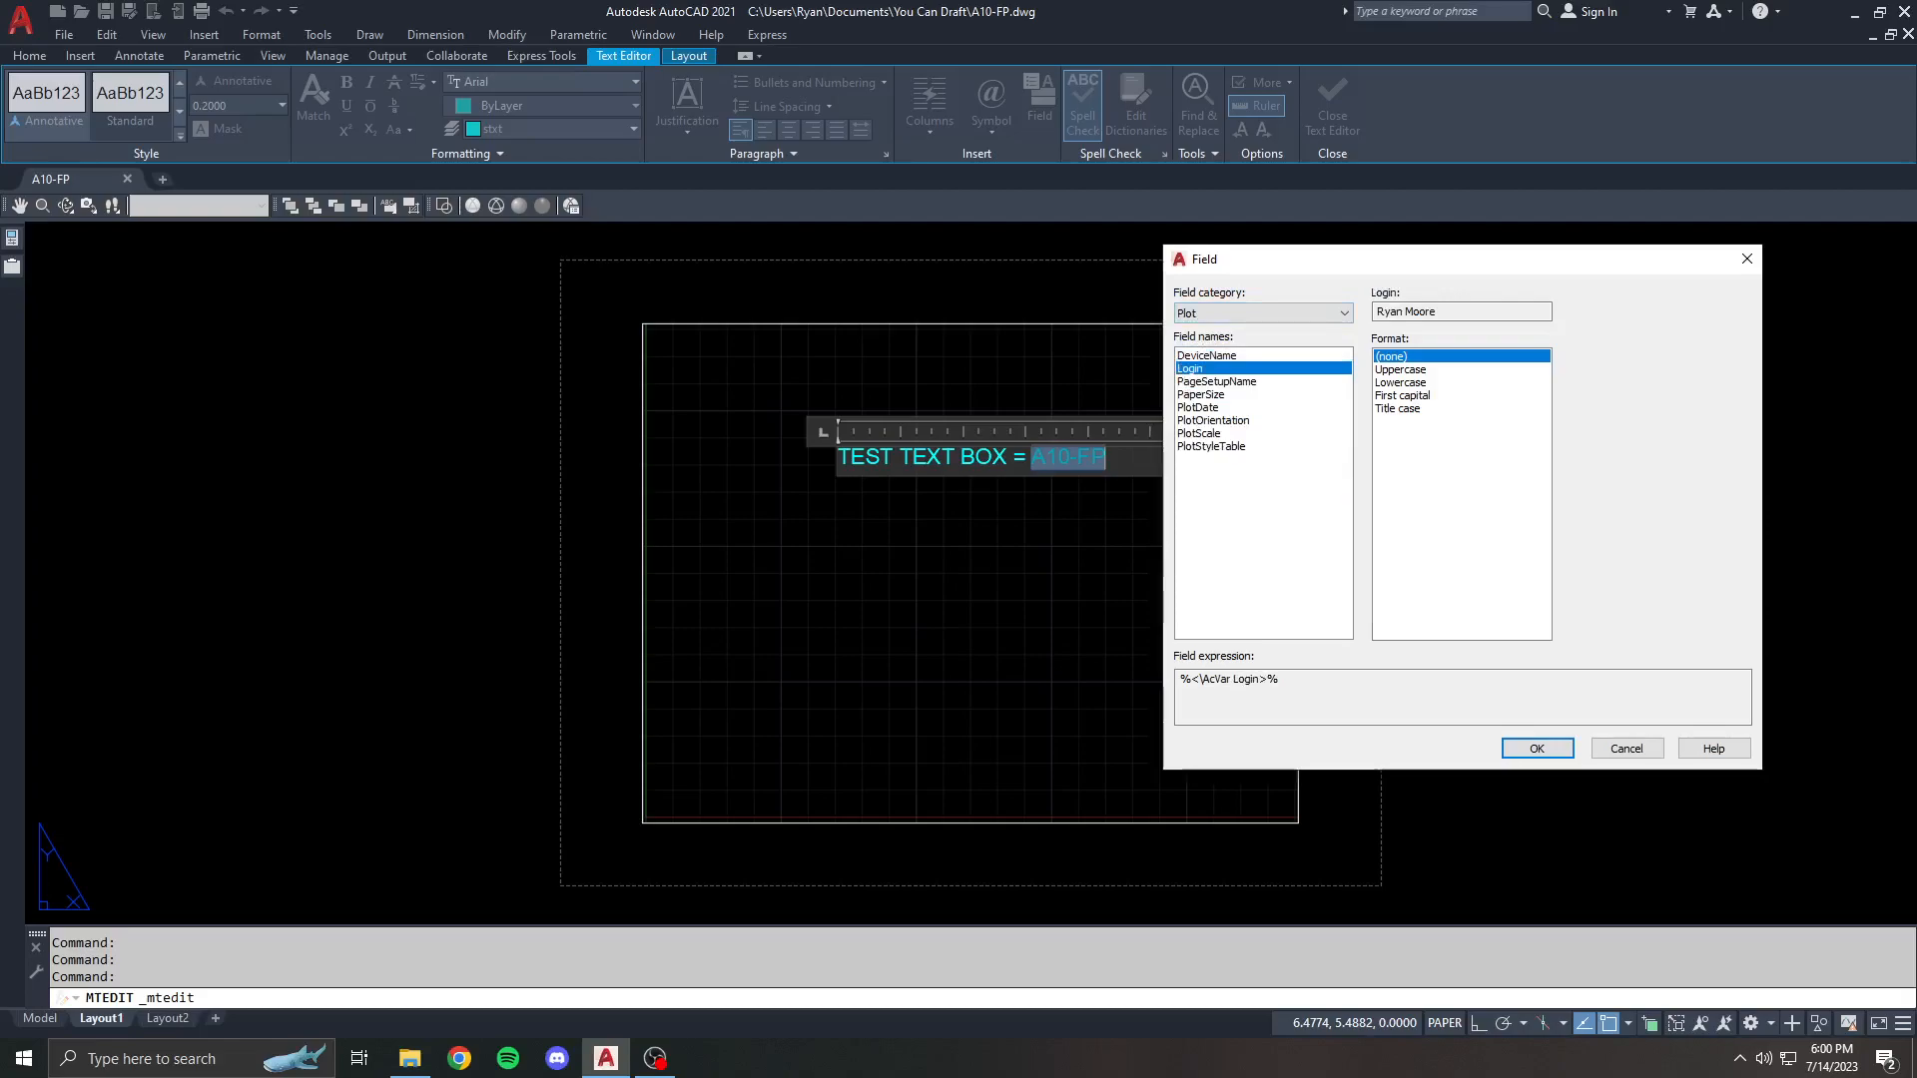
left_click(1196, 405)
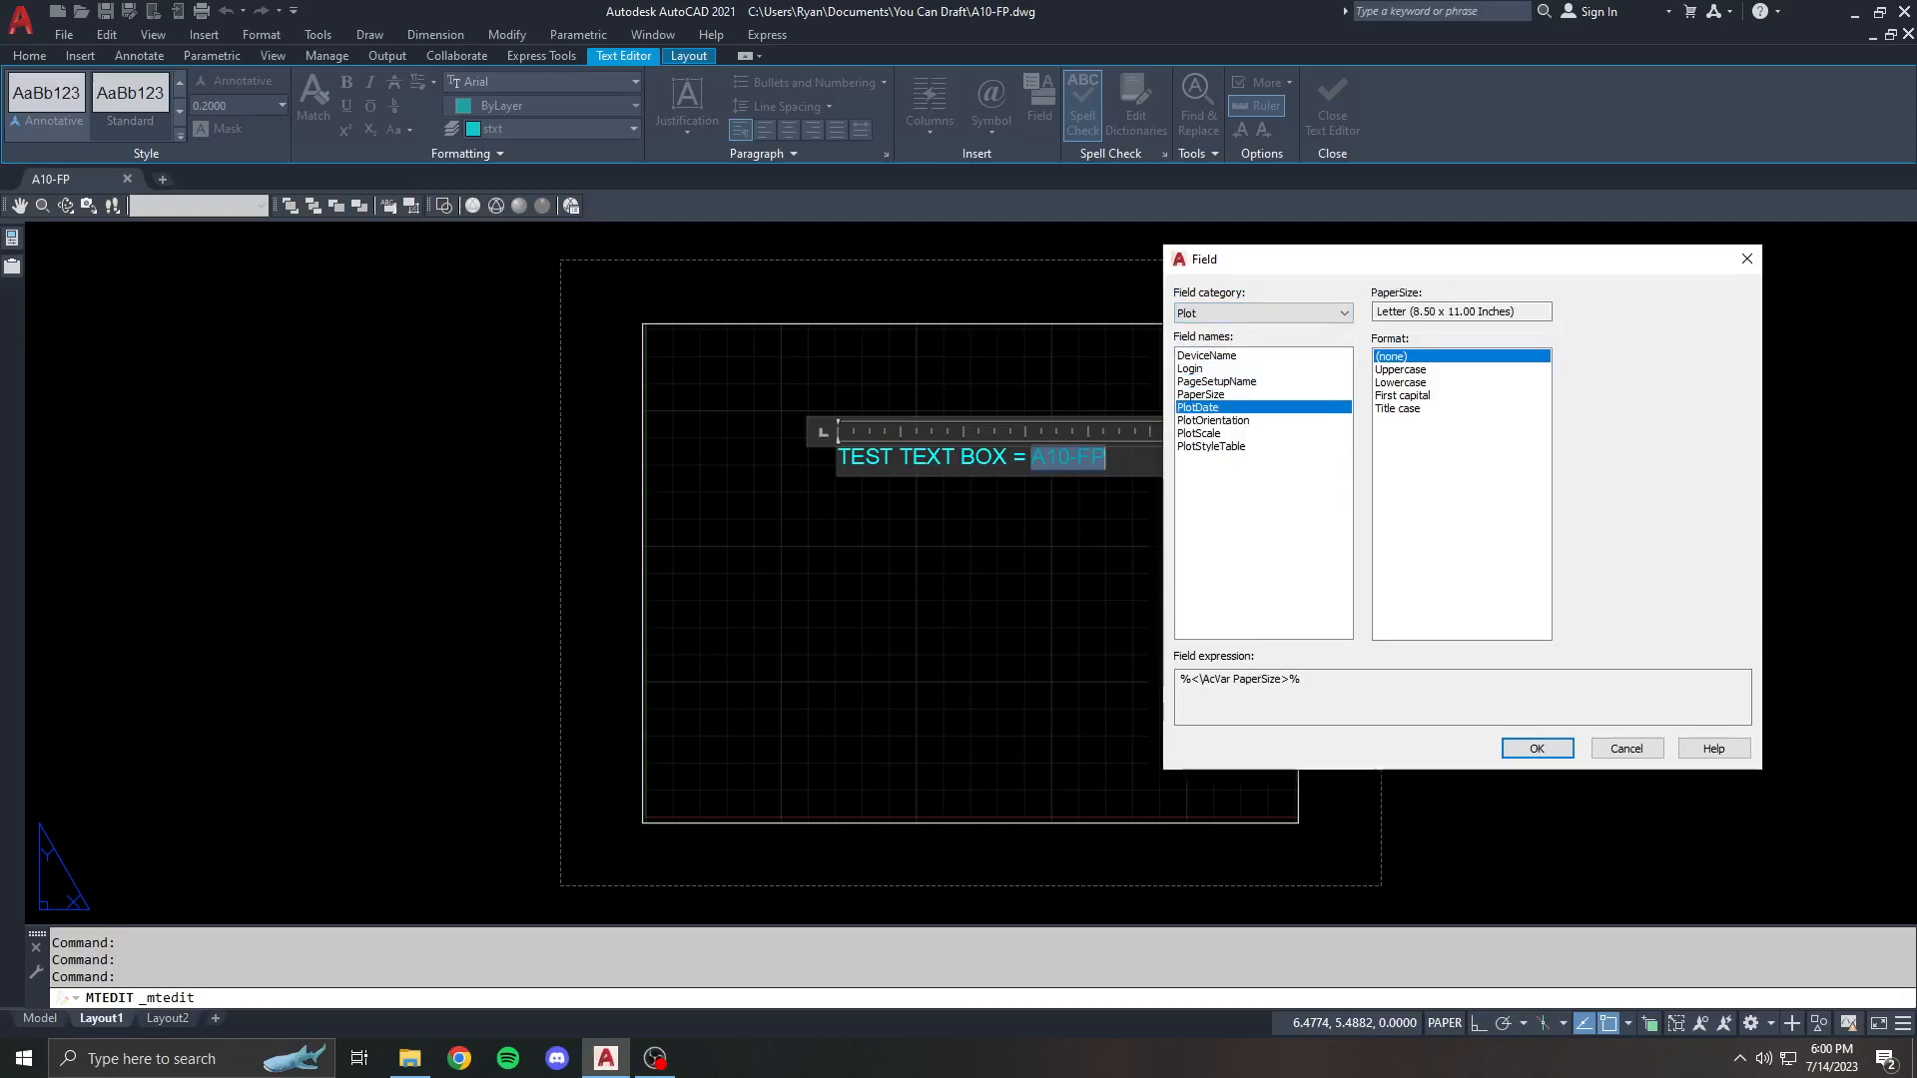
left_click(1200, 393)
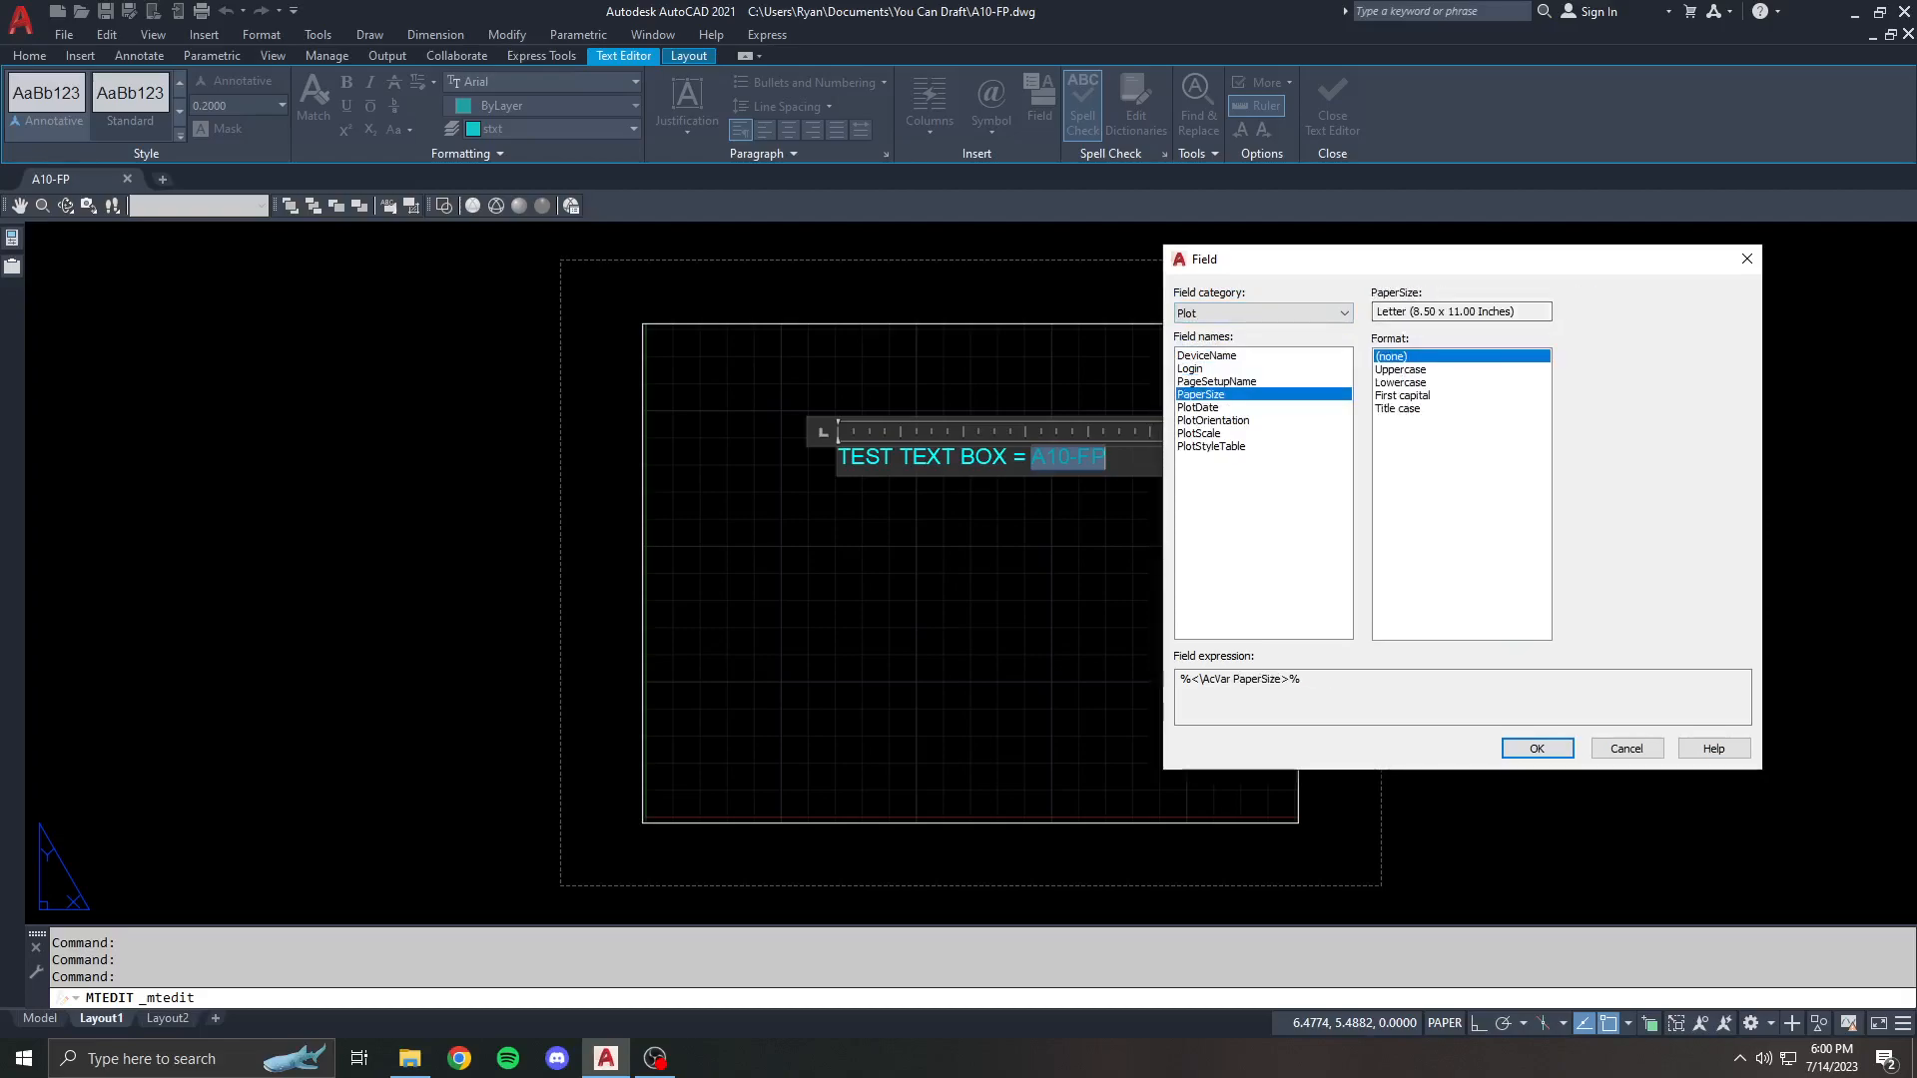
left_click(1198, 433)
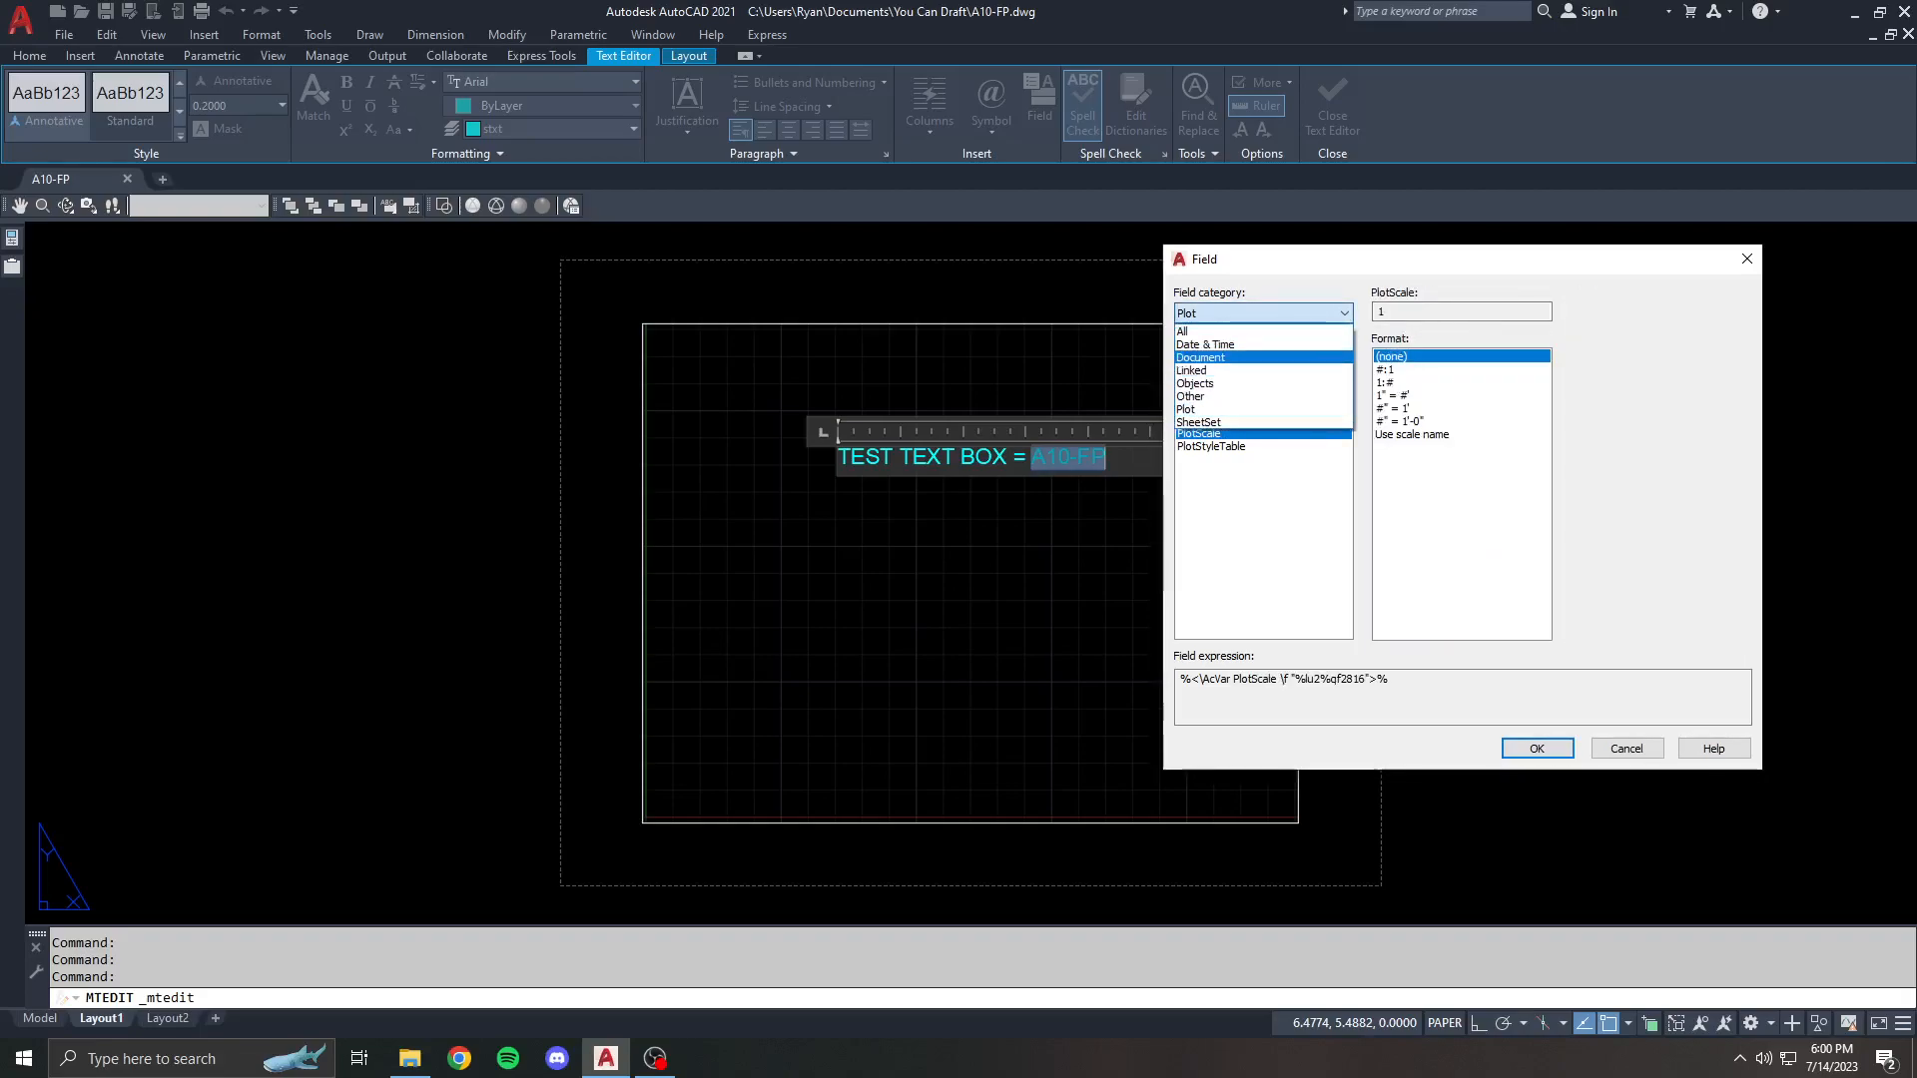
- Browse the Document, Date & Time and All field categories
left_click(1260, 314)
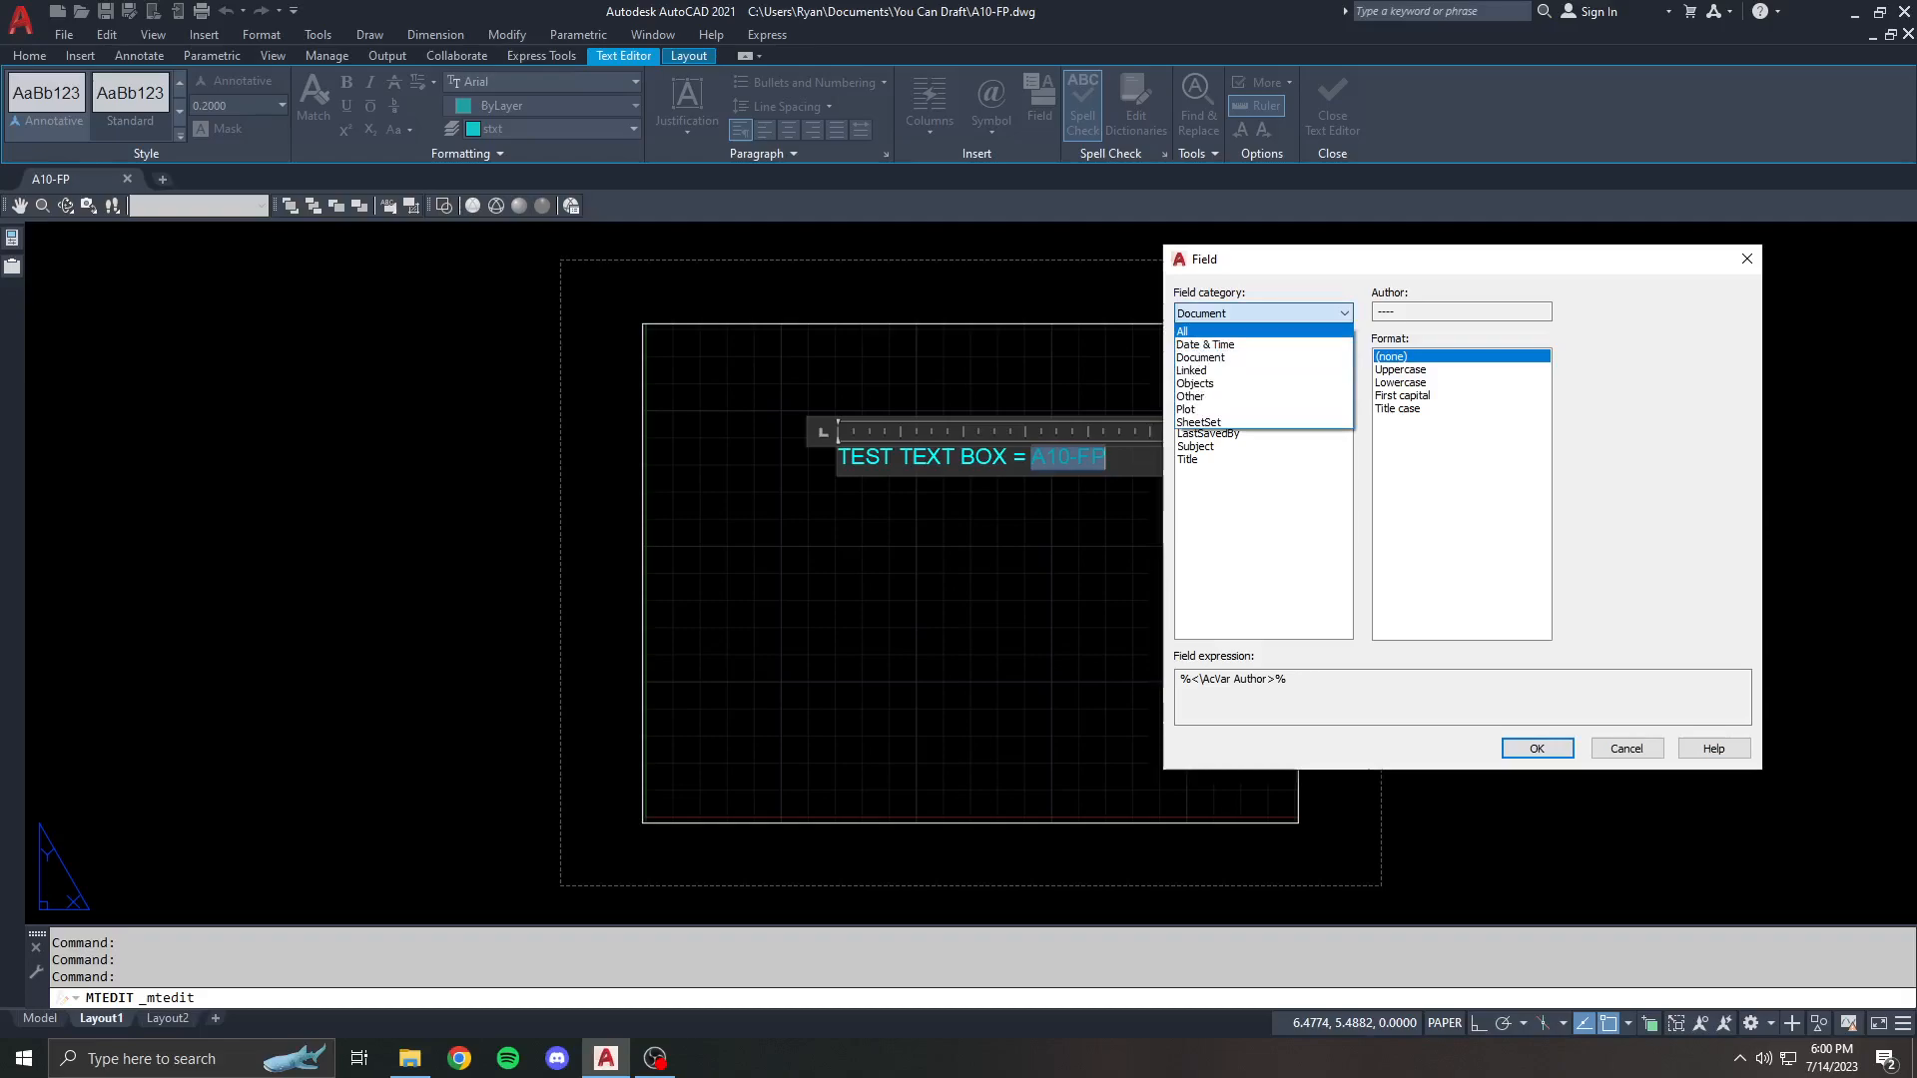
left_click(1205, 343)
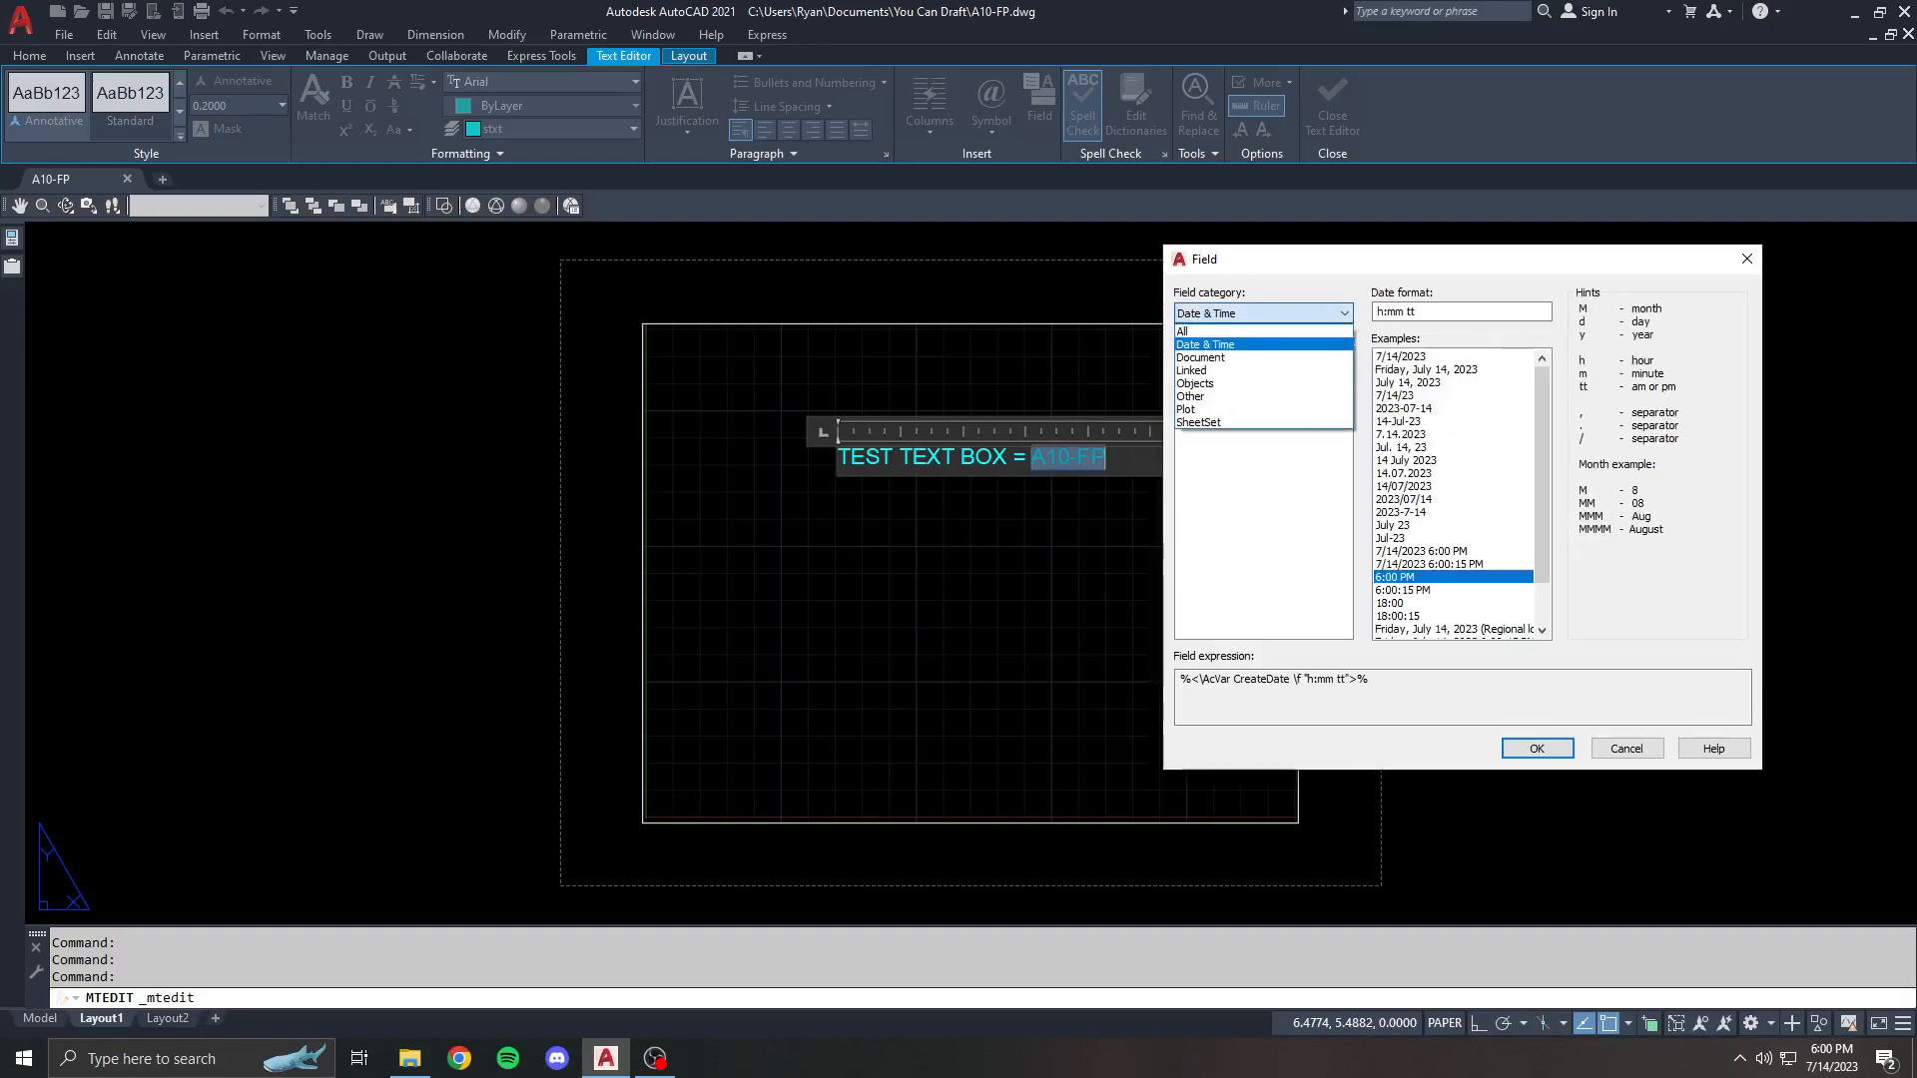
left_click(1228, 330)
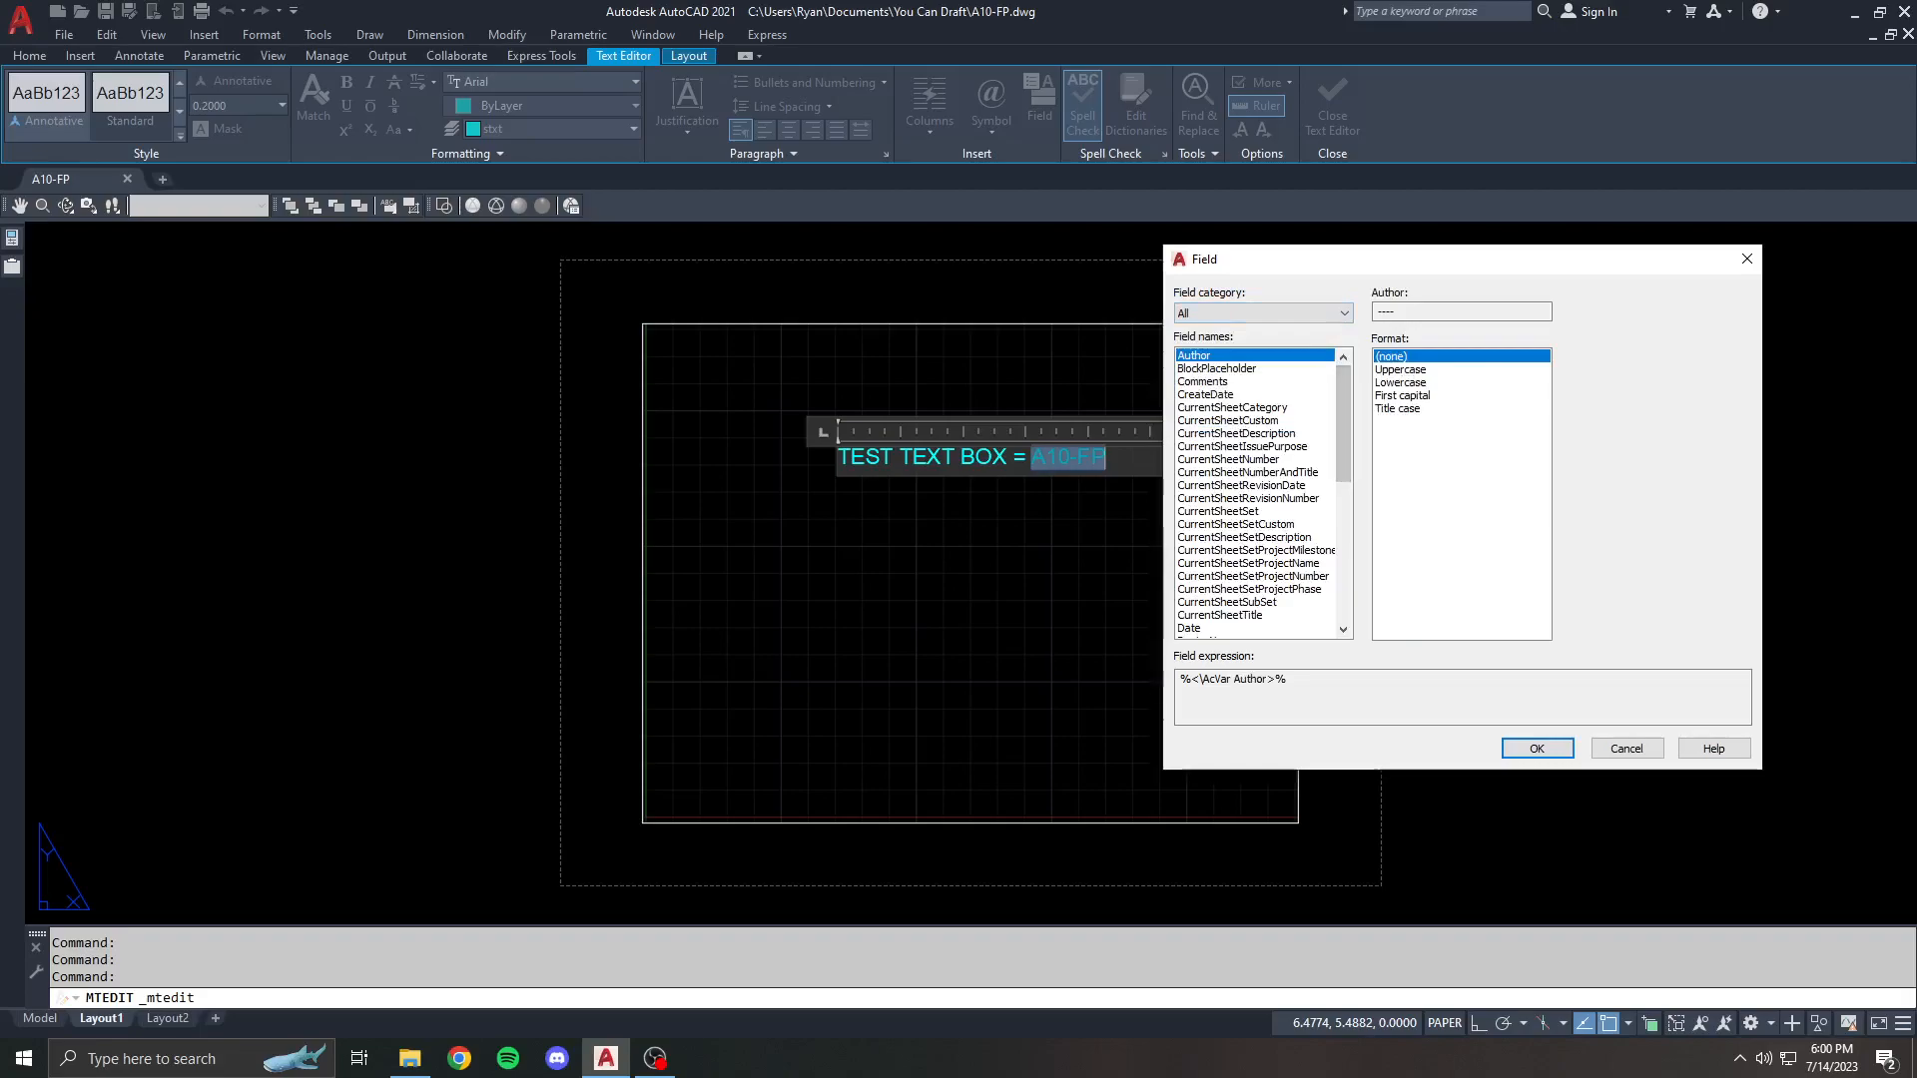
scroll("down", 3)
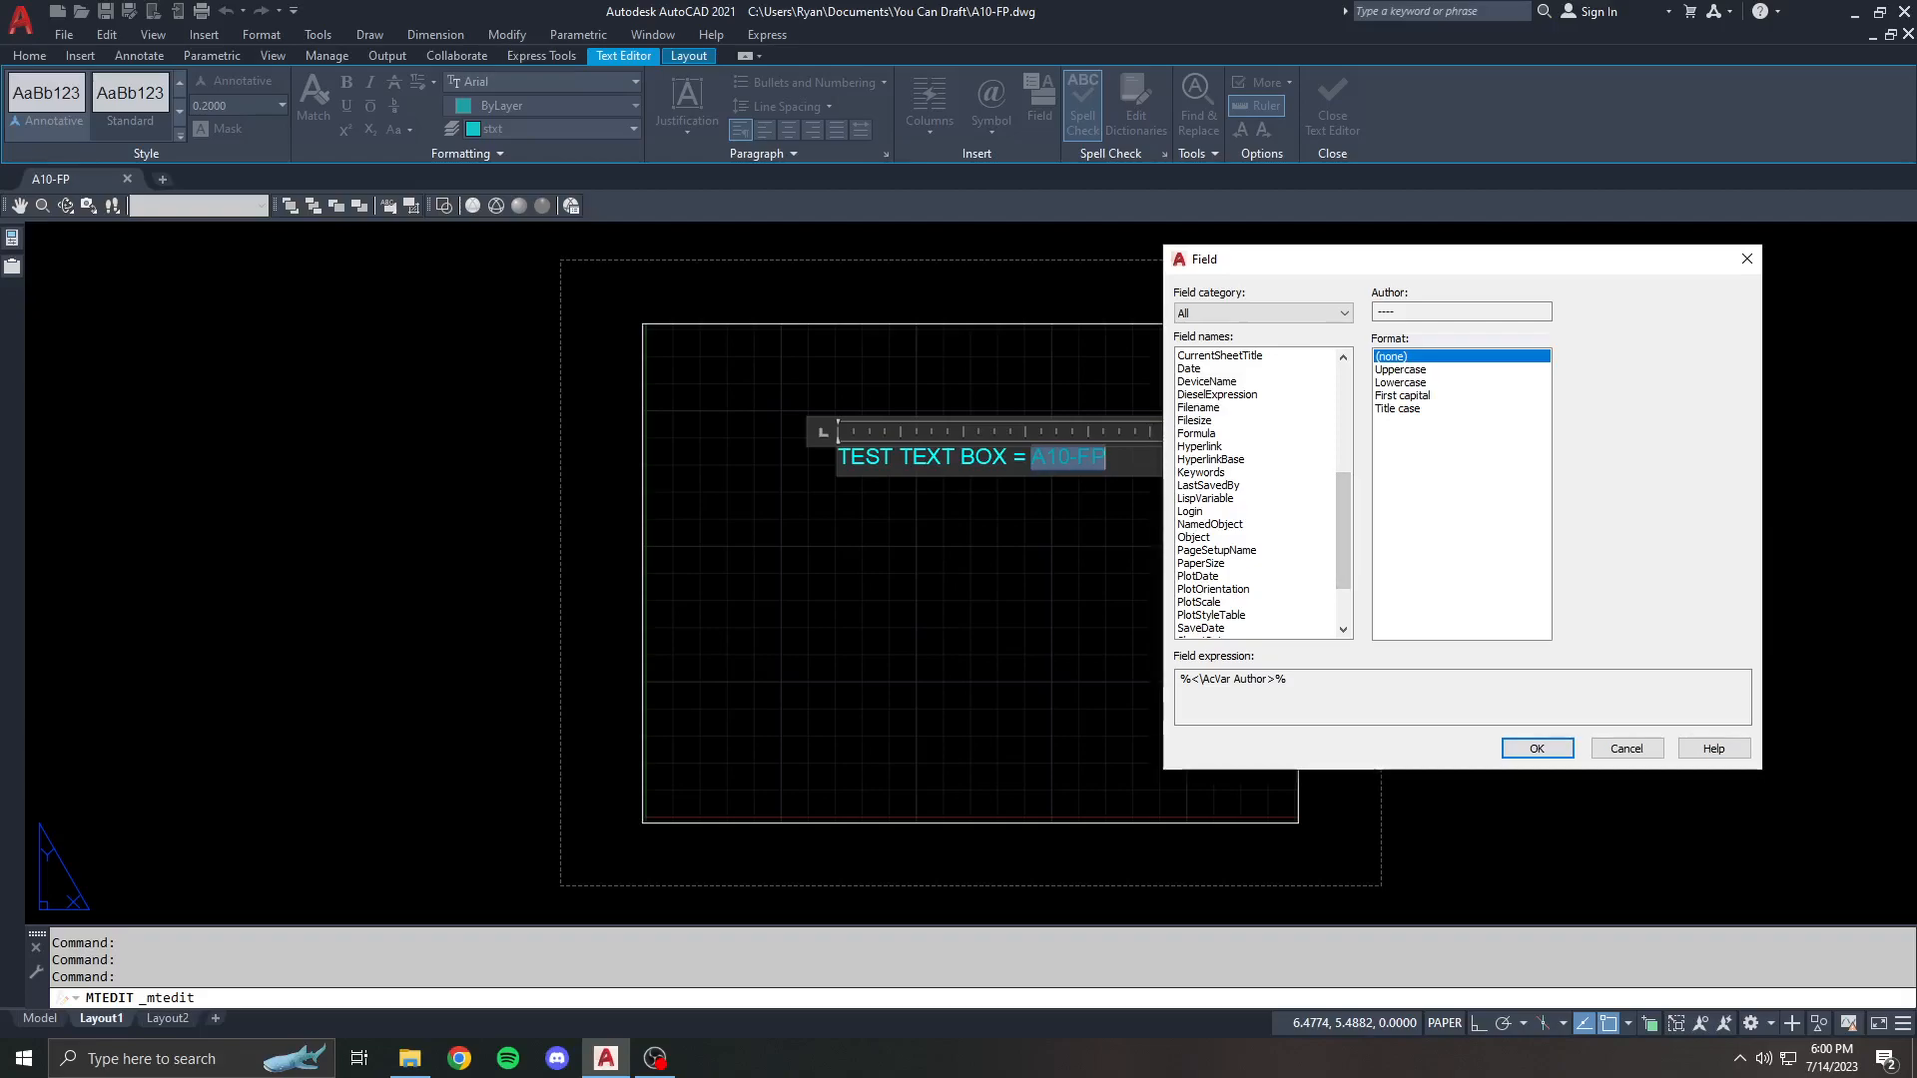
- Select the Objects > Object field, then cancel the Field dialog without inserting
left_click(1260, 313)
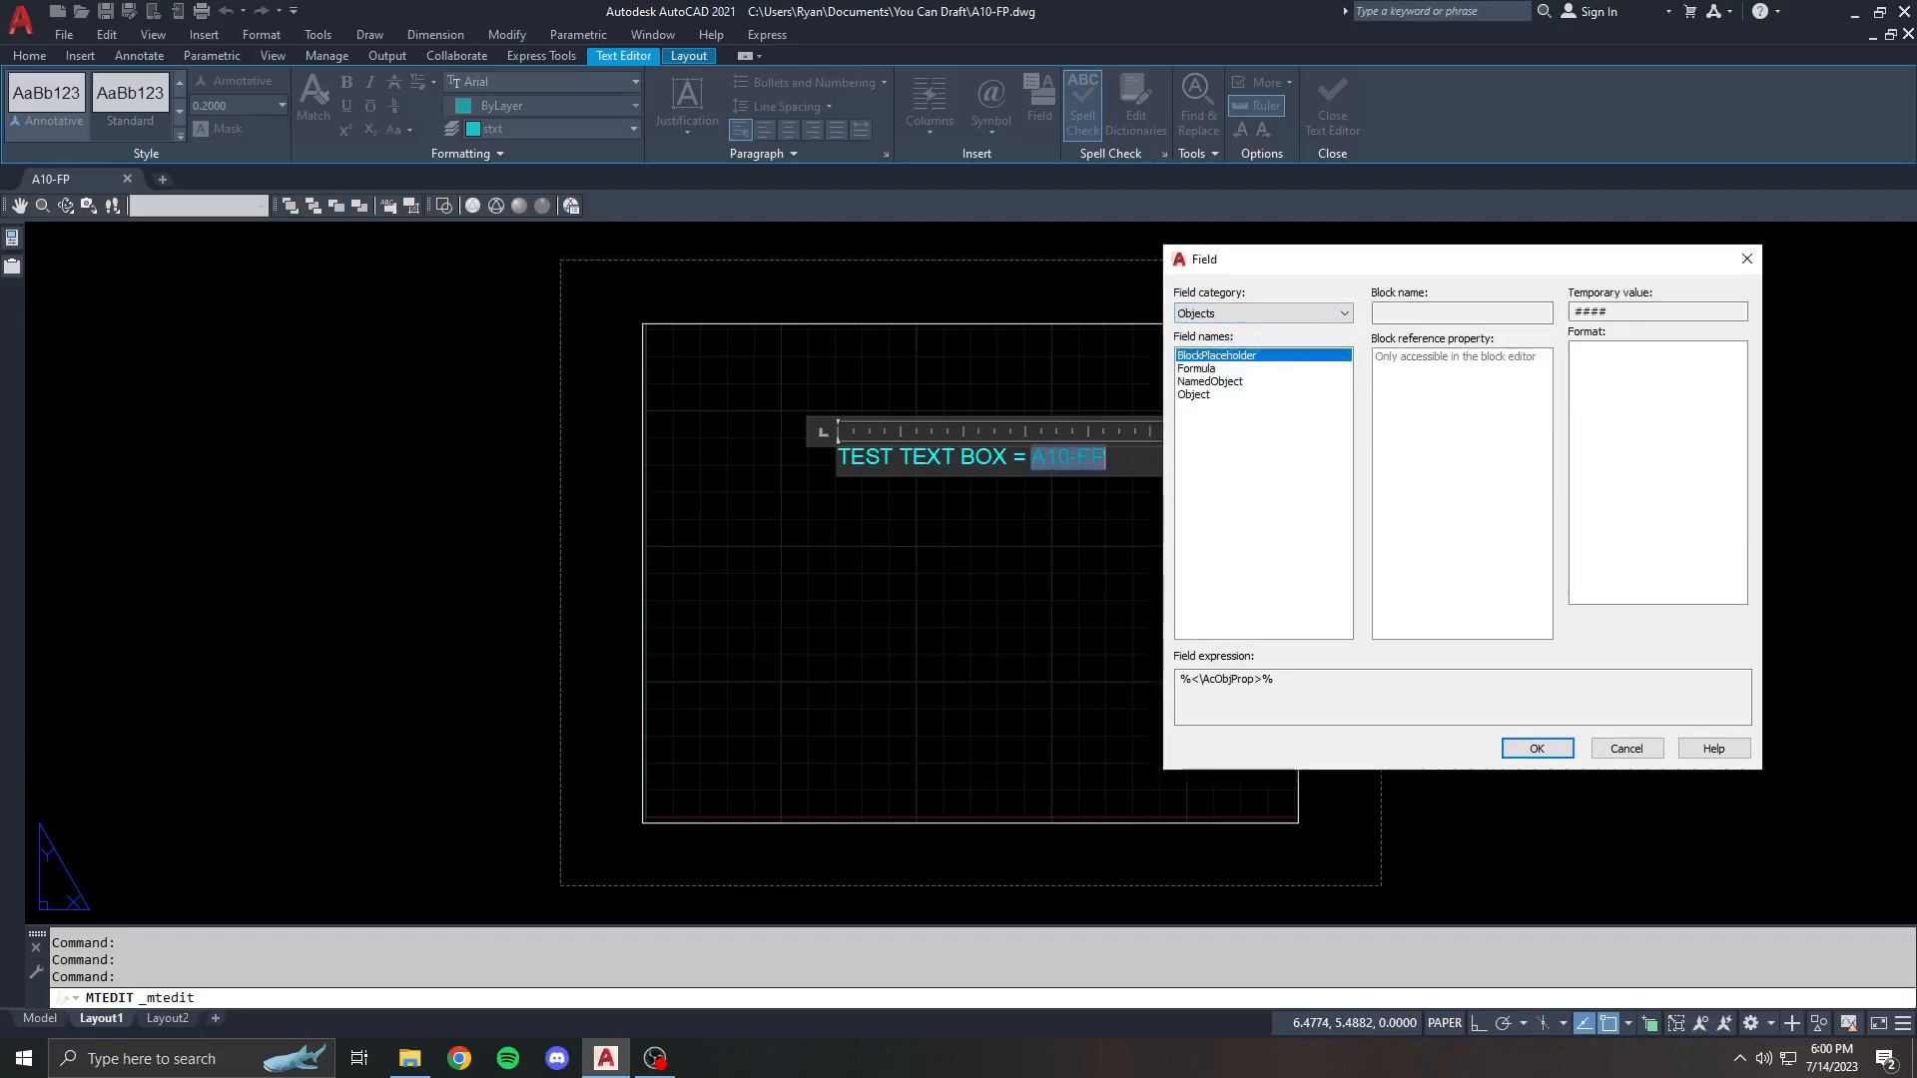
left_click(1194, 393)
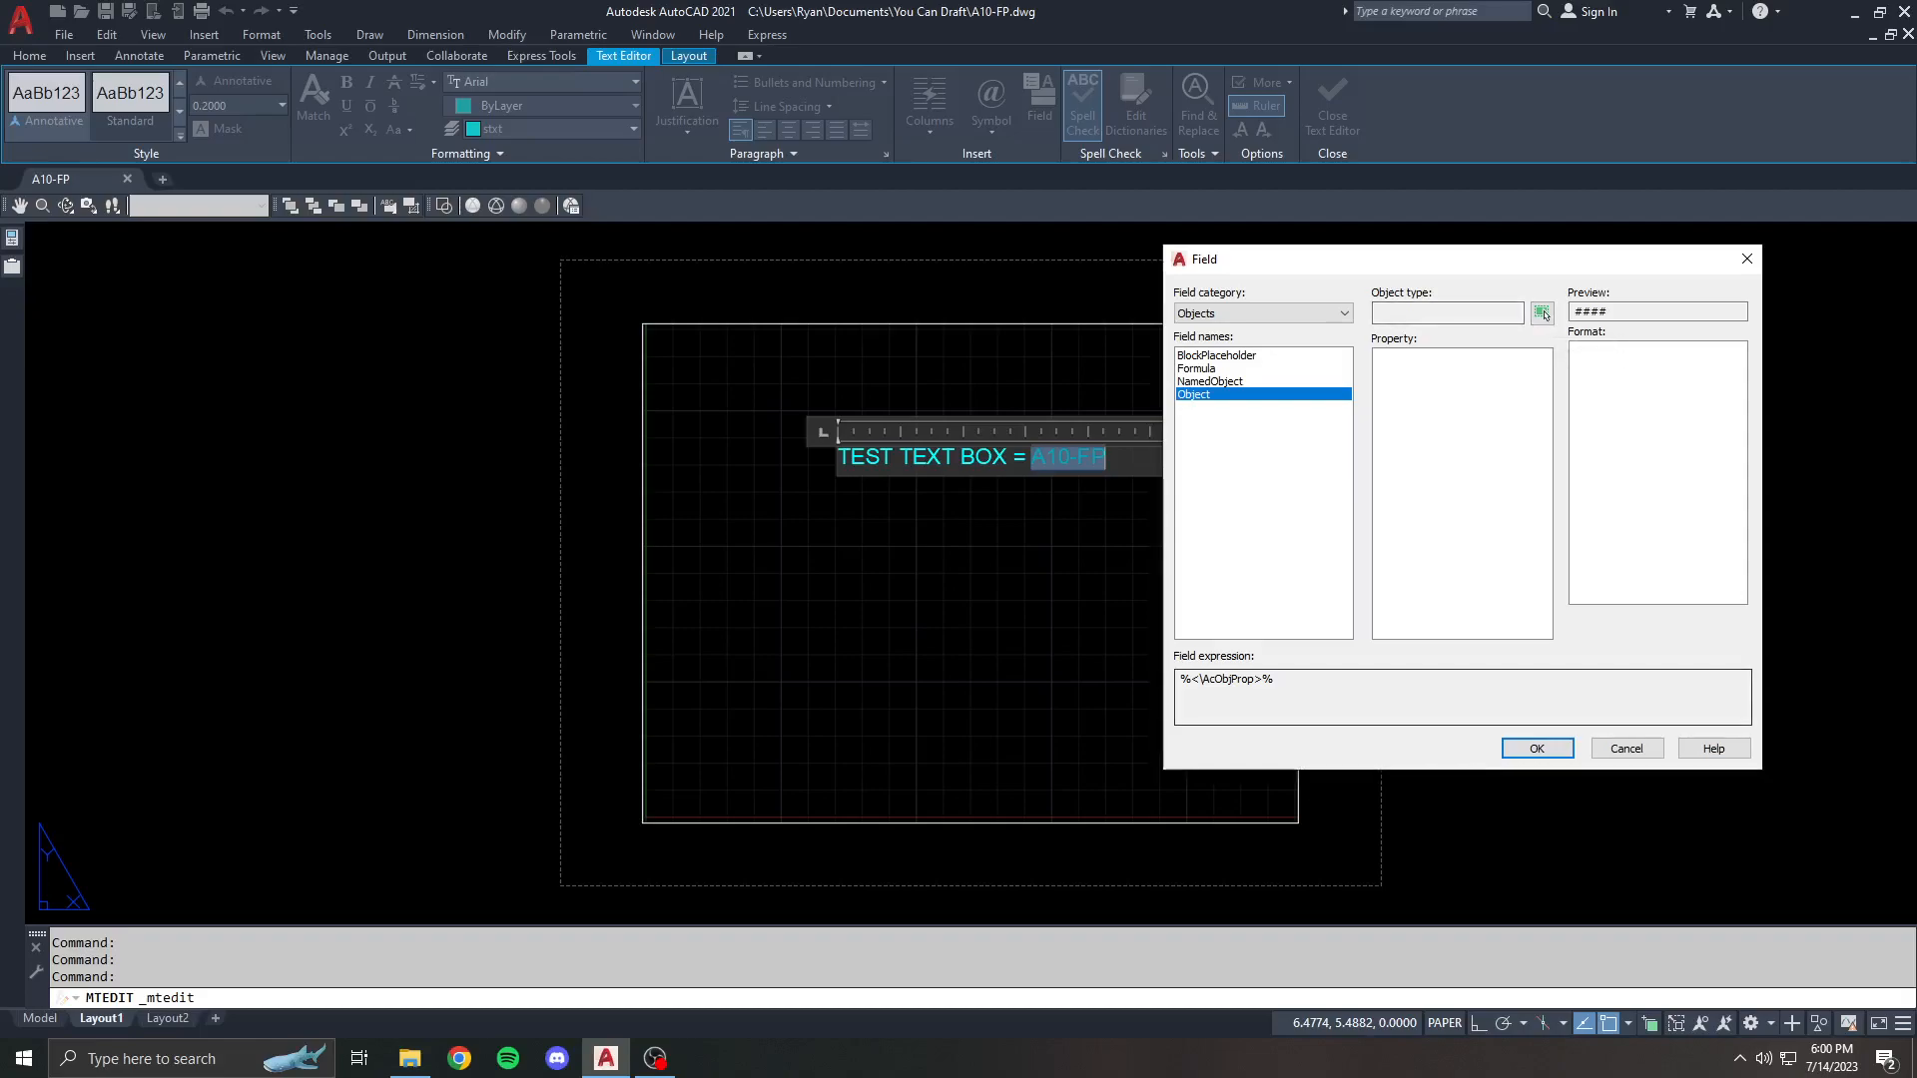
left_click(1533, 747)
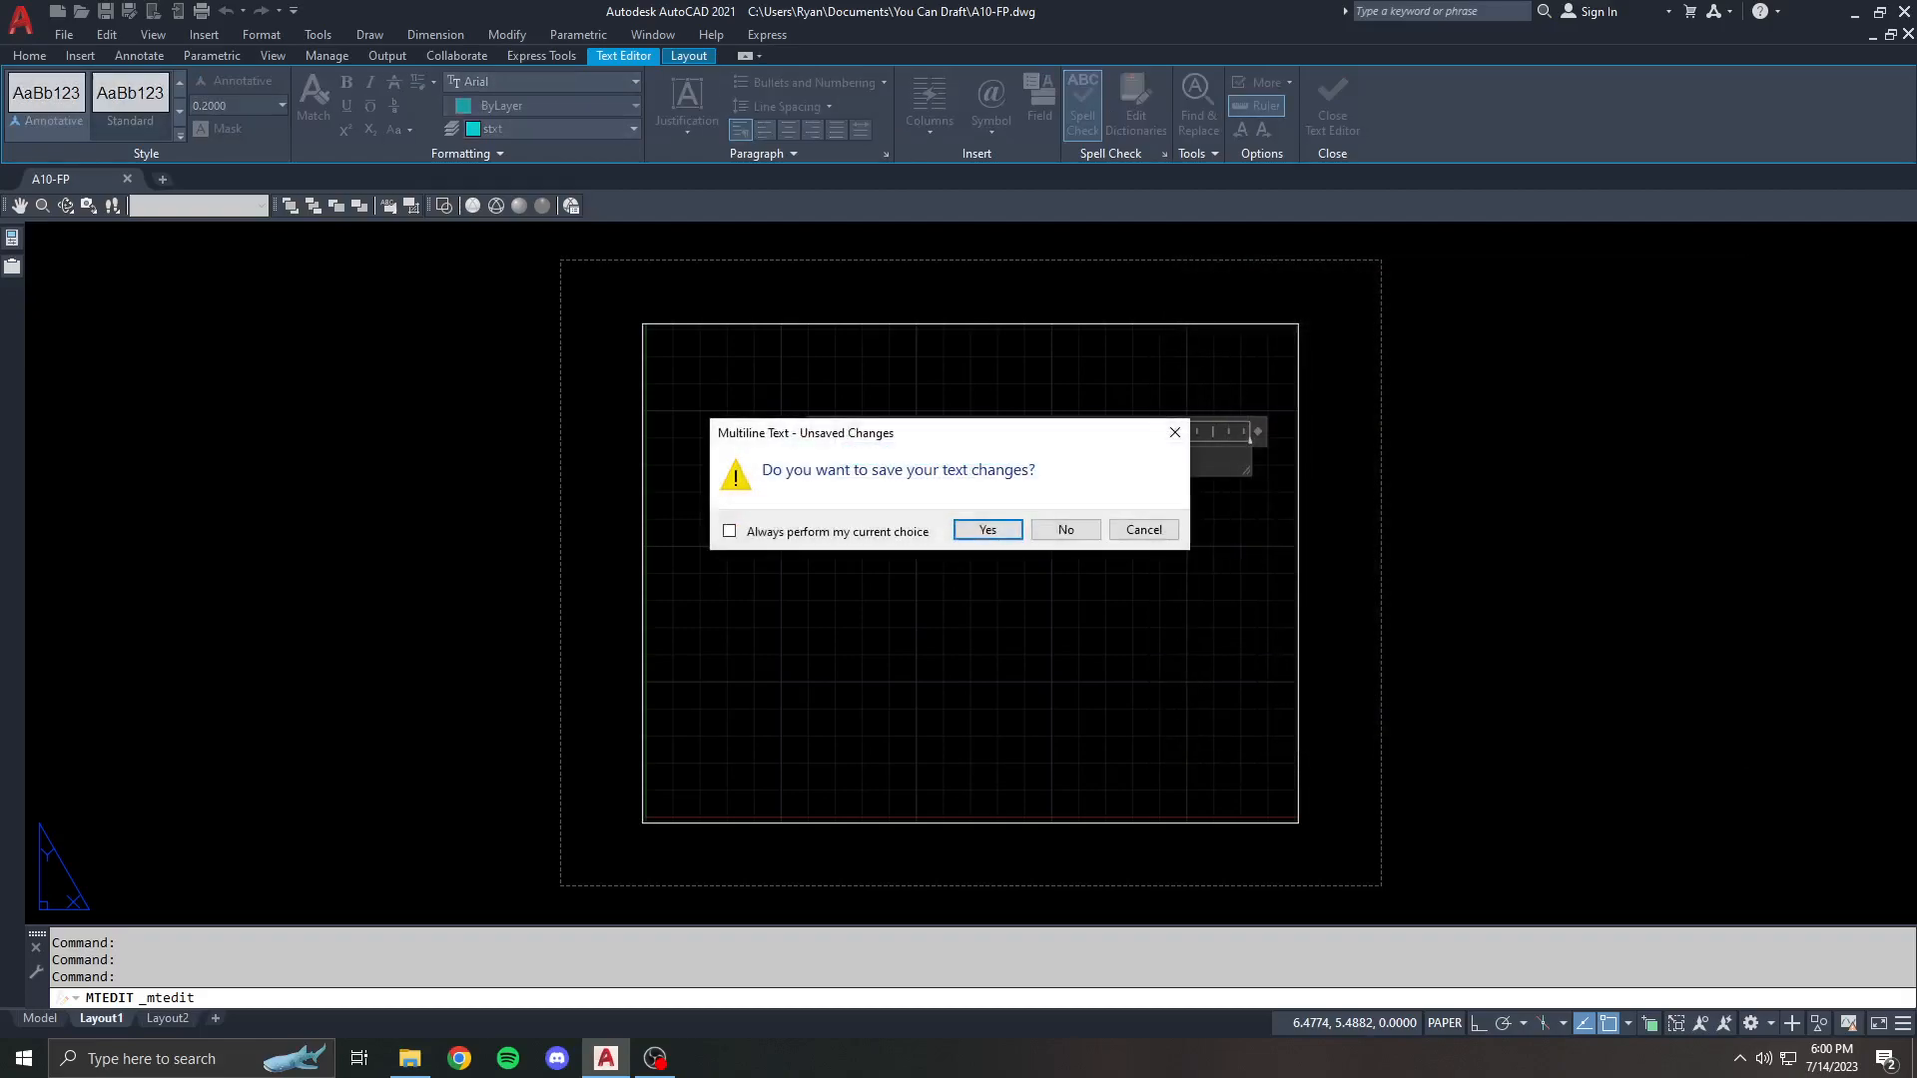
- Keep the text changes, reopen Insert Field, choose Objects > Object and pick the circle
left_click(985, 529)
type("ED")
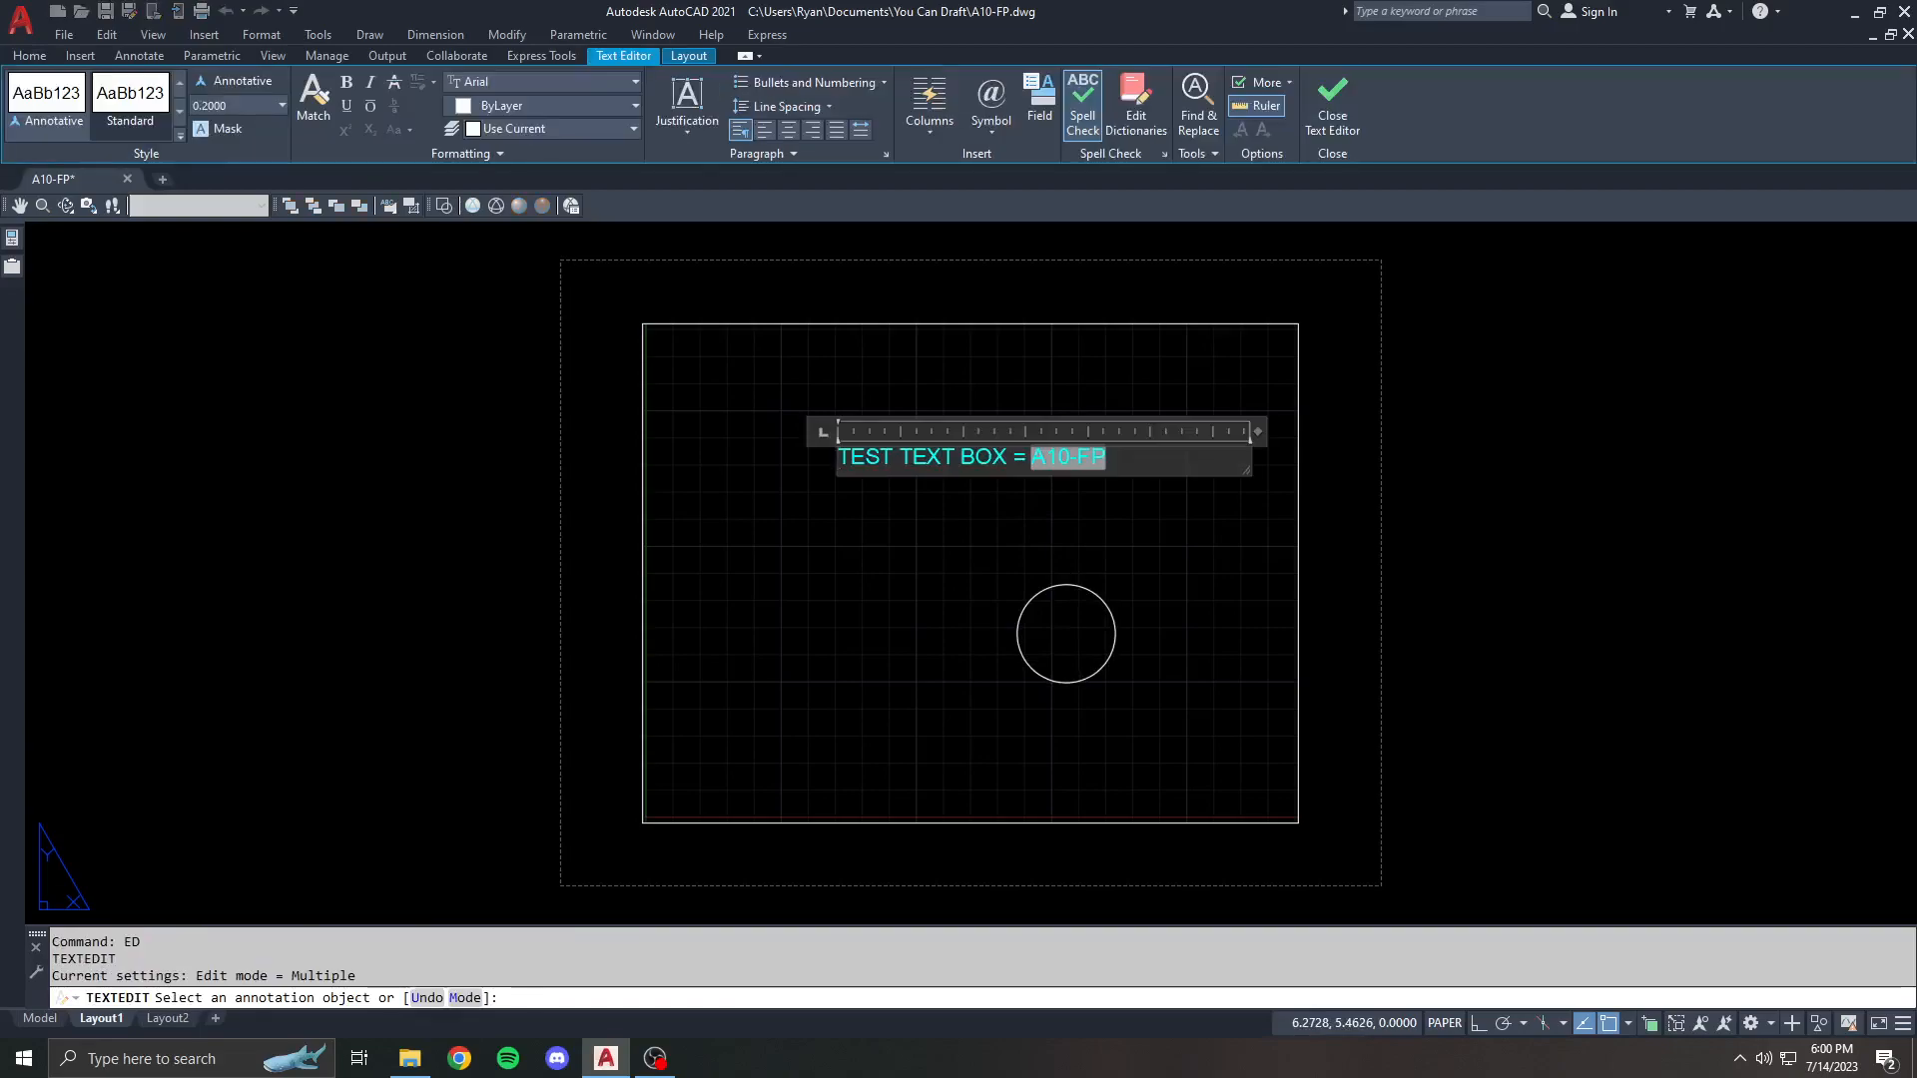
left_click(1039, 104)
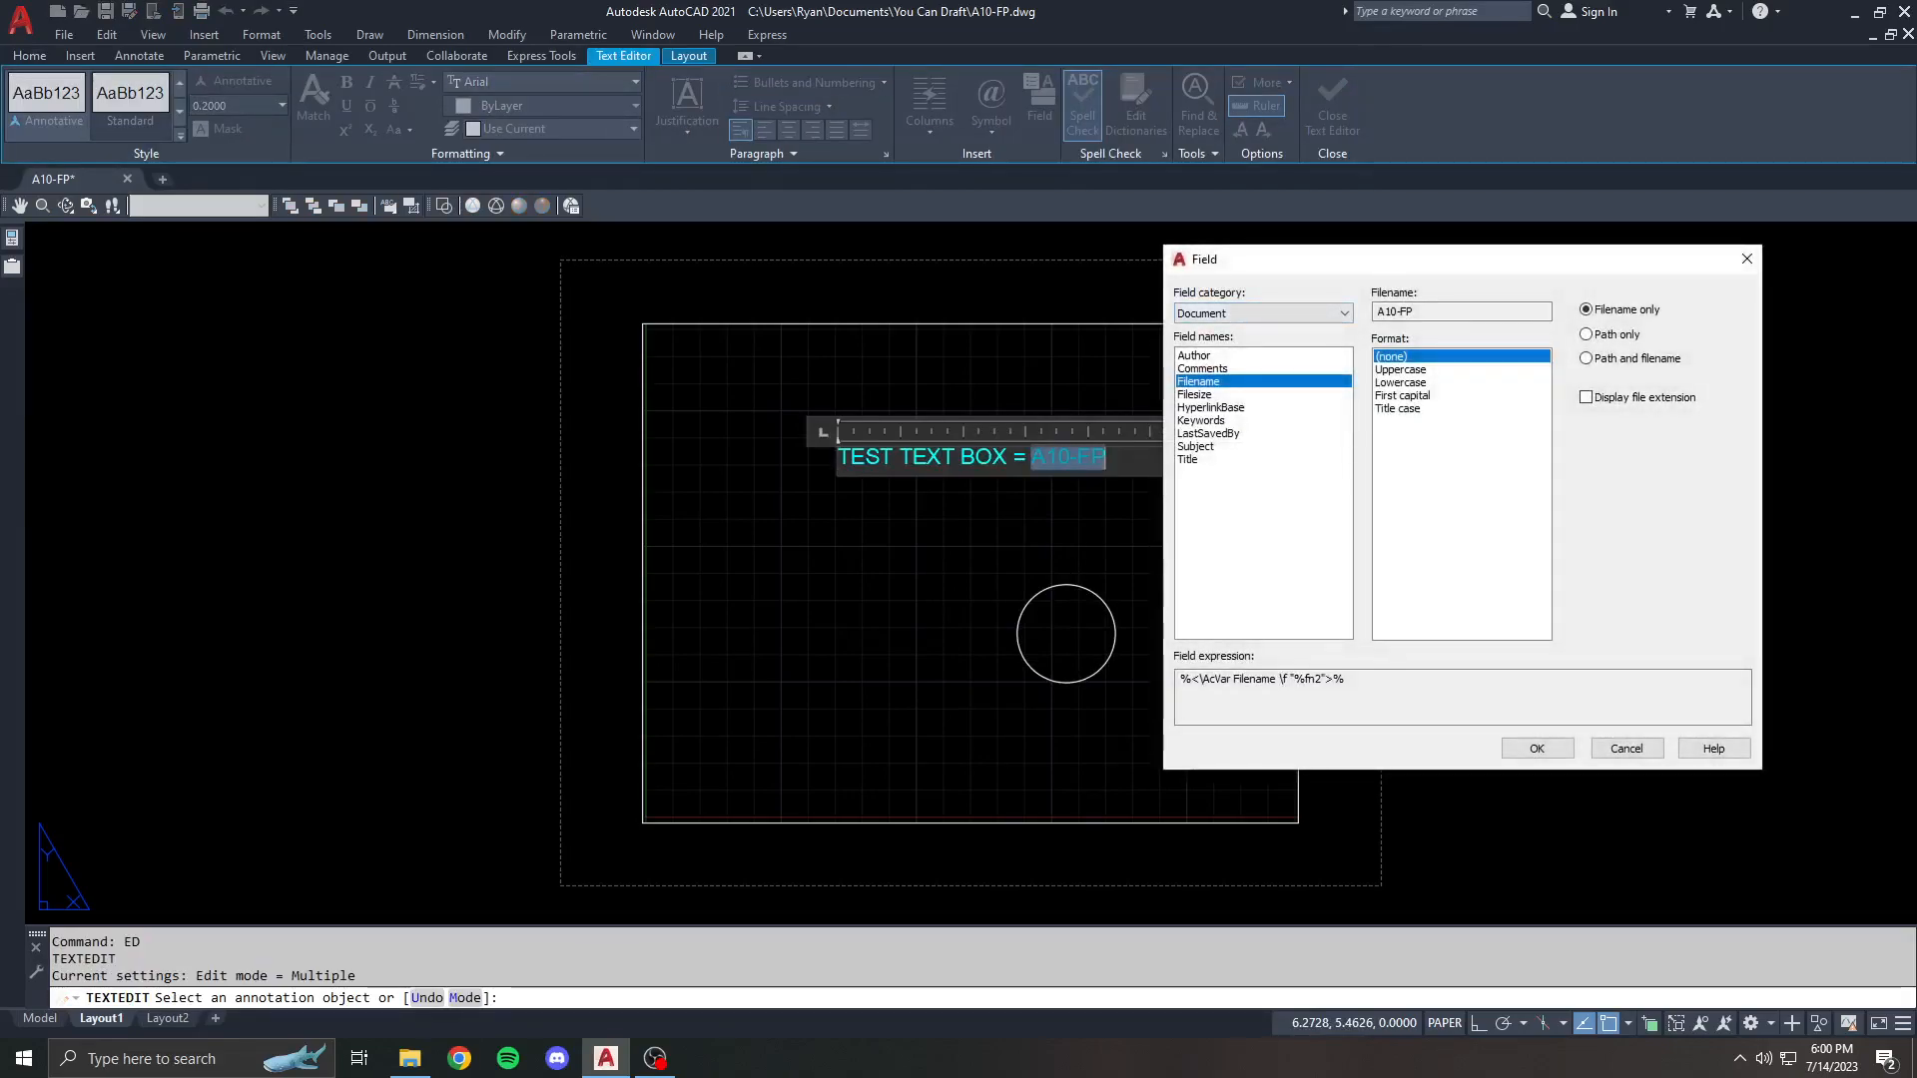
left_click(1262, 314)
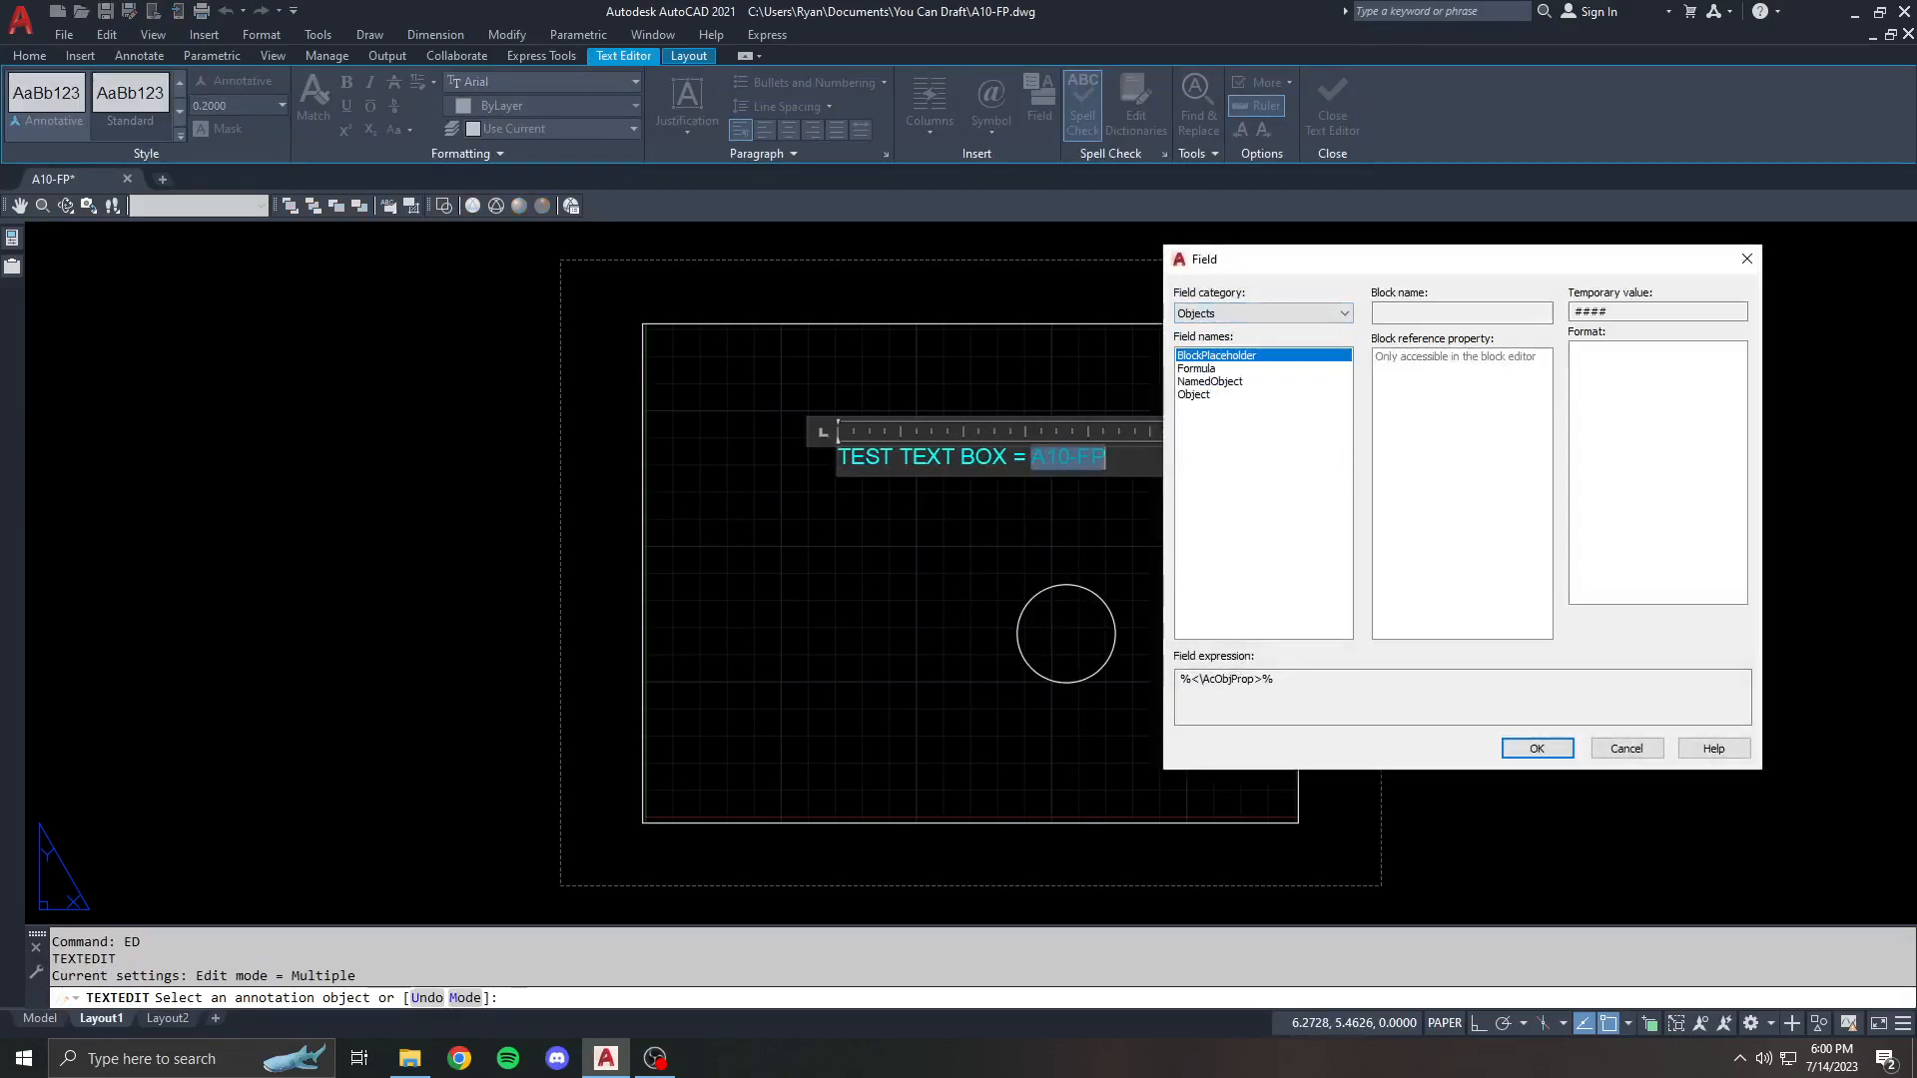
left_click(1194, 393)
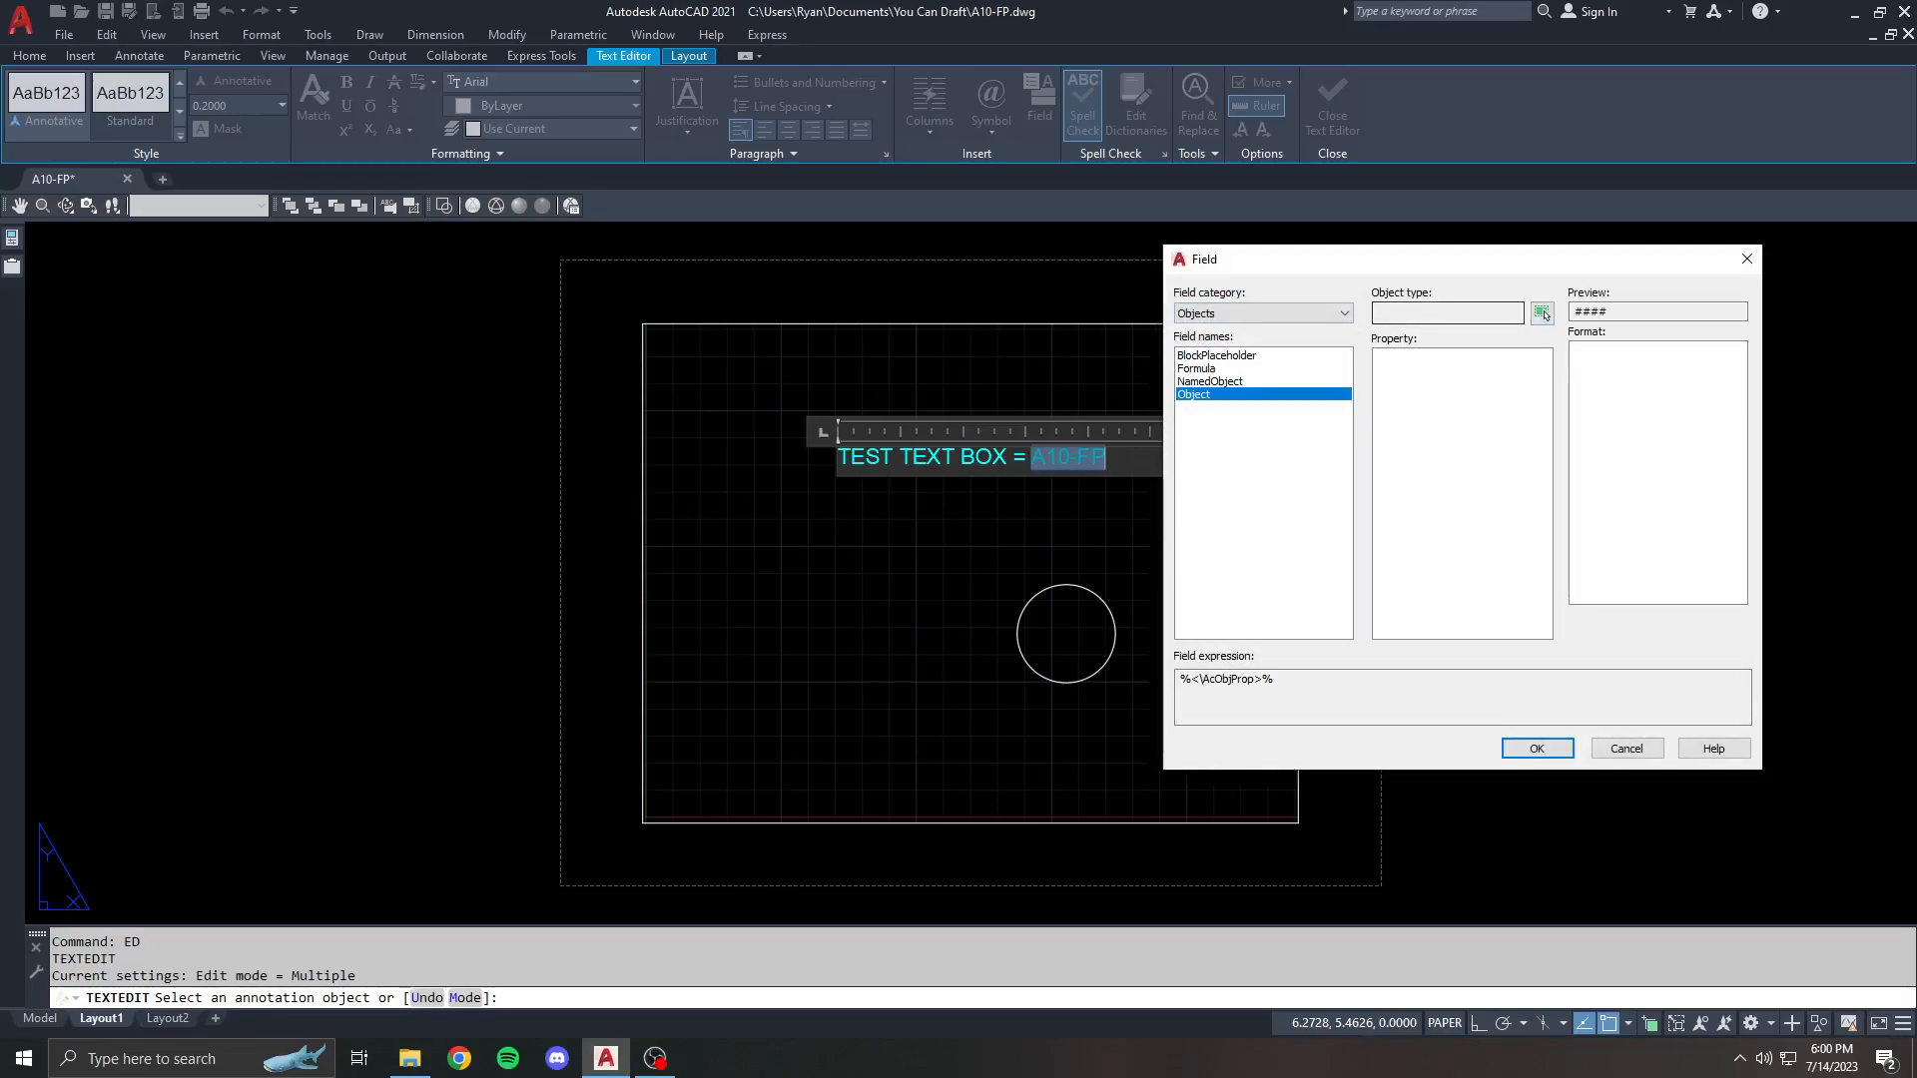
mouse_move(1542, 314)
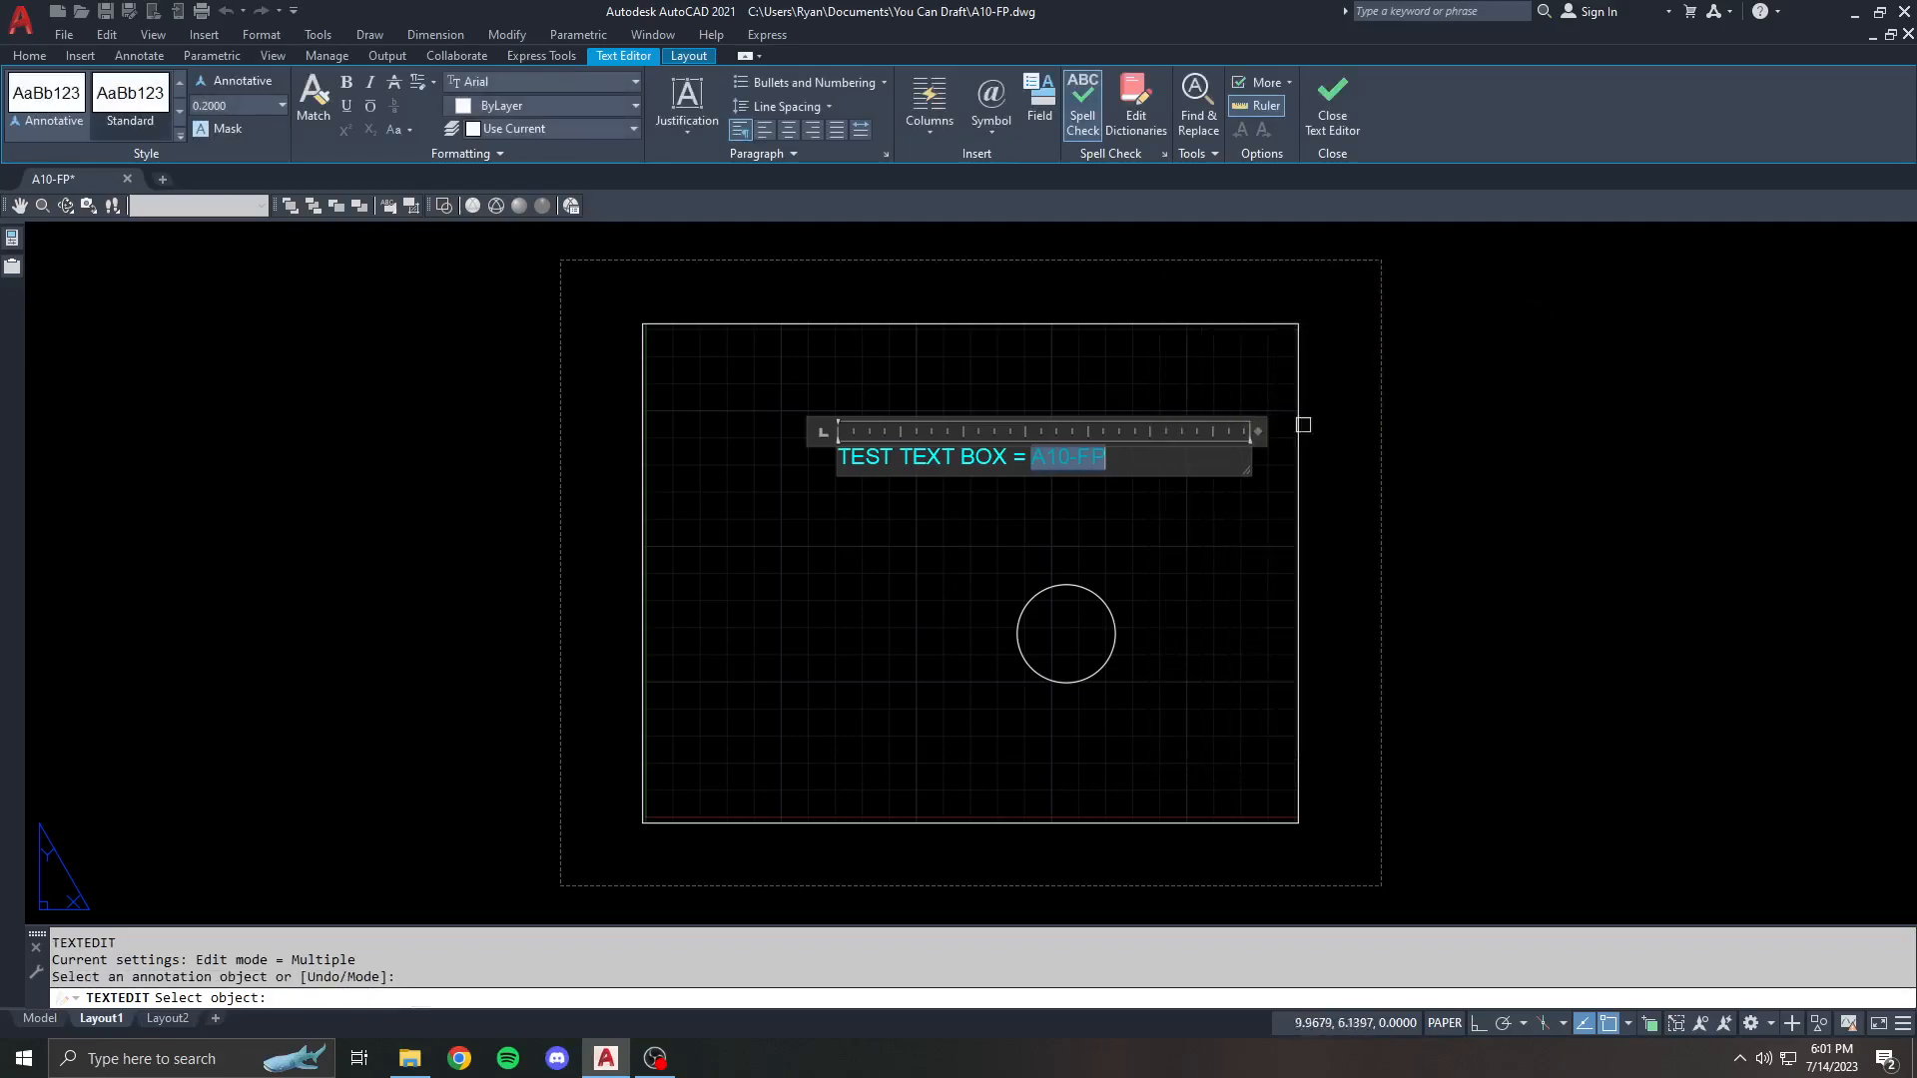
left_click(1038, 104)
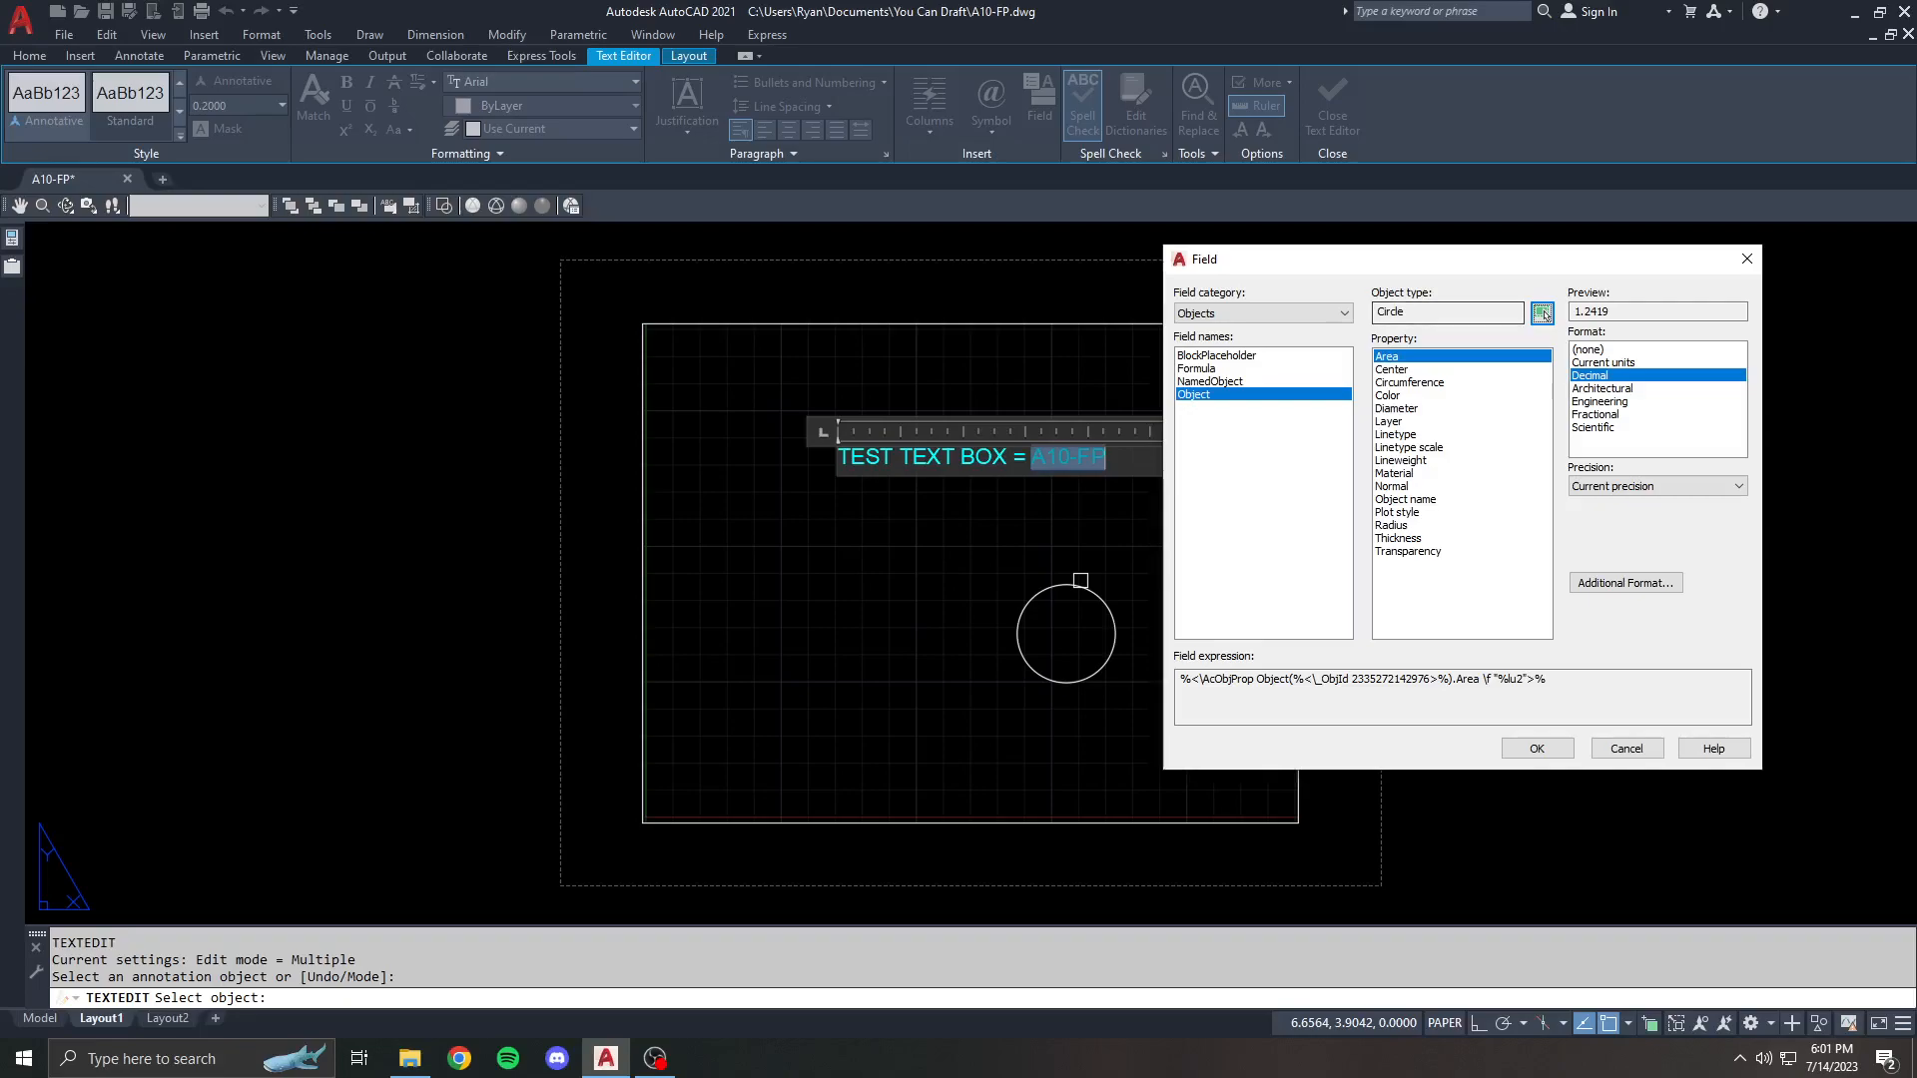
- Insert the circle's Radius in Architectural units, reading 0'-0 5/8"
left_click(1388, 395)
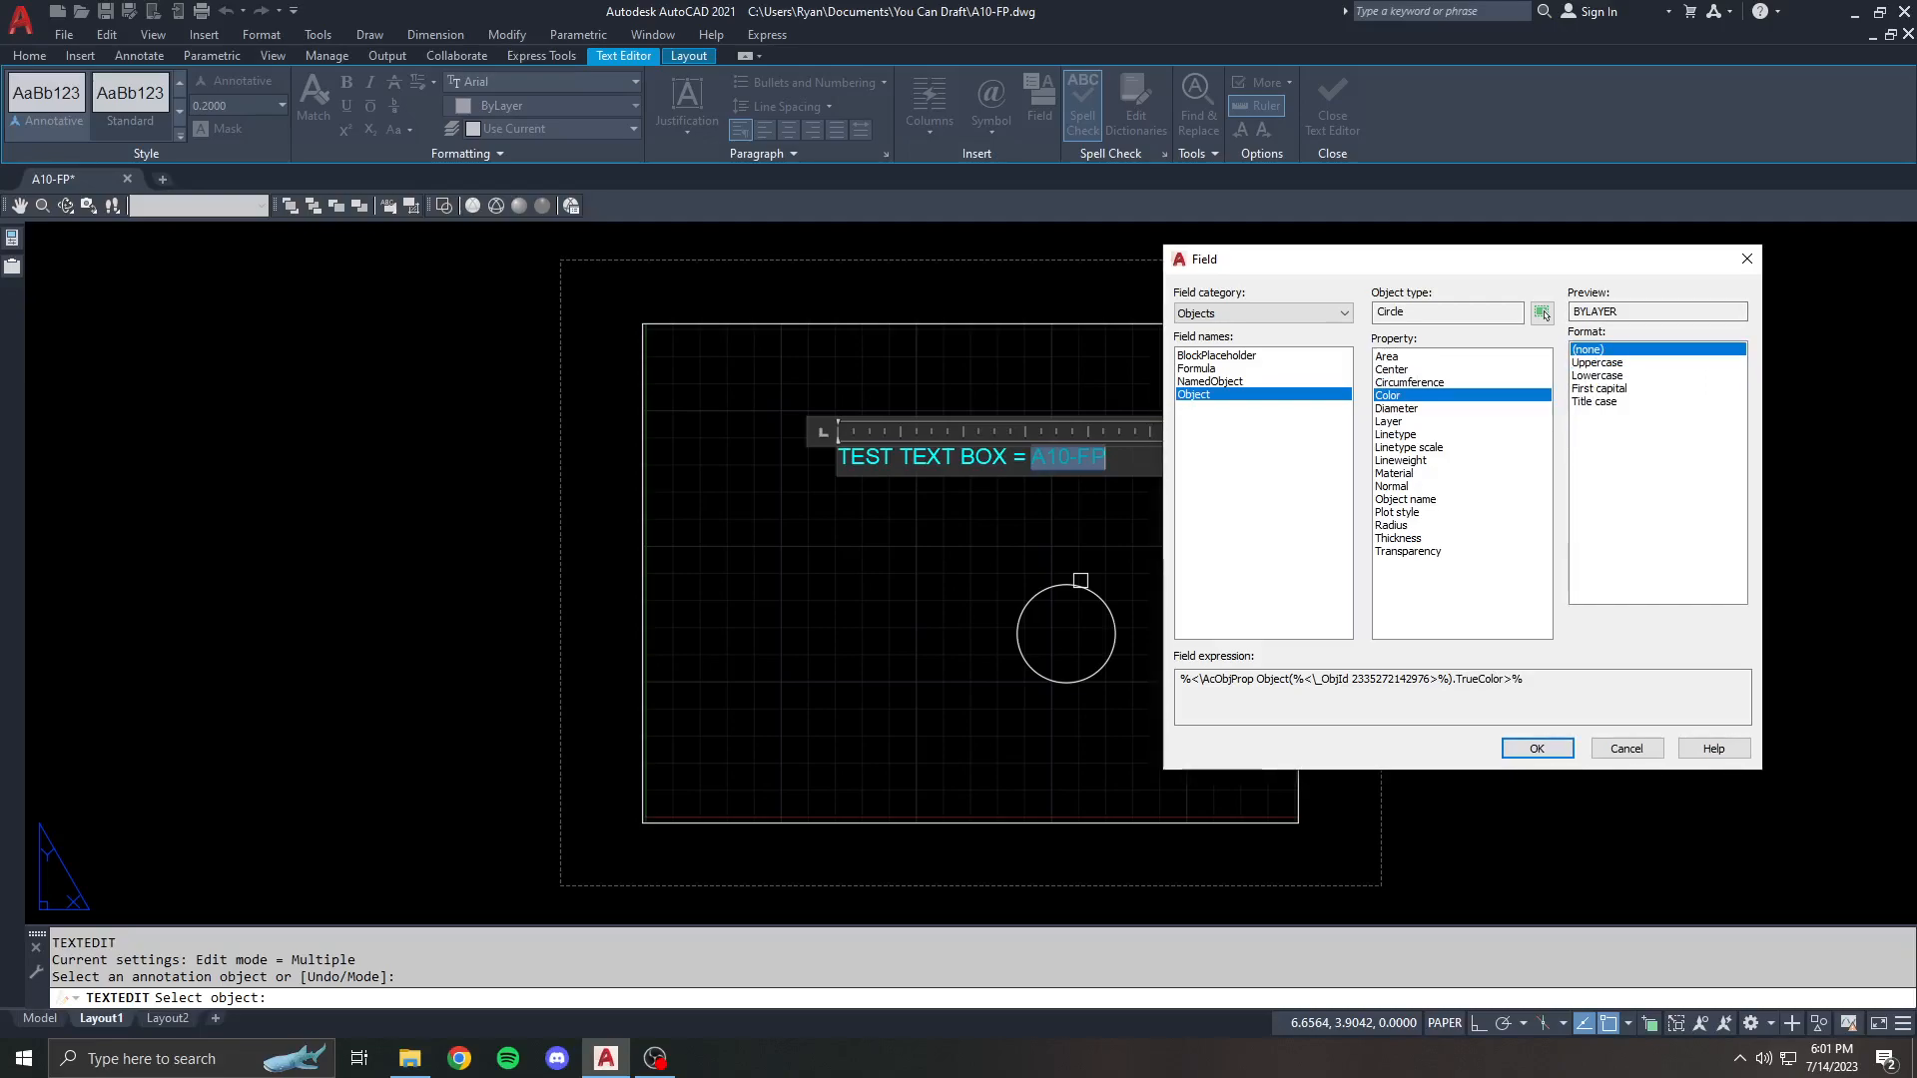
left_click(1392, 525)
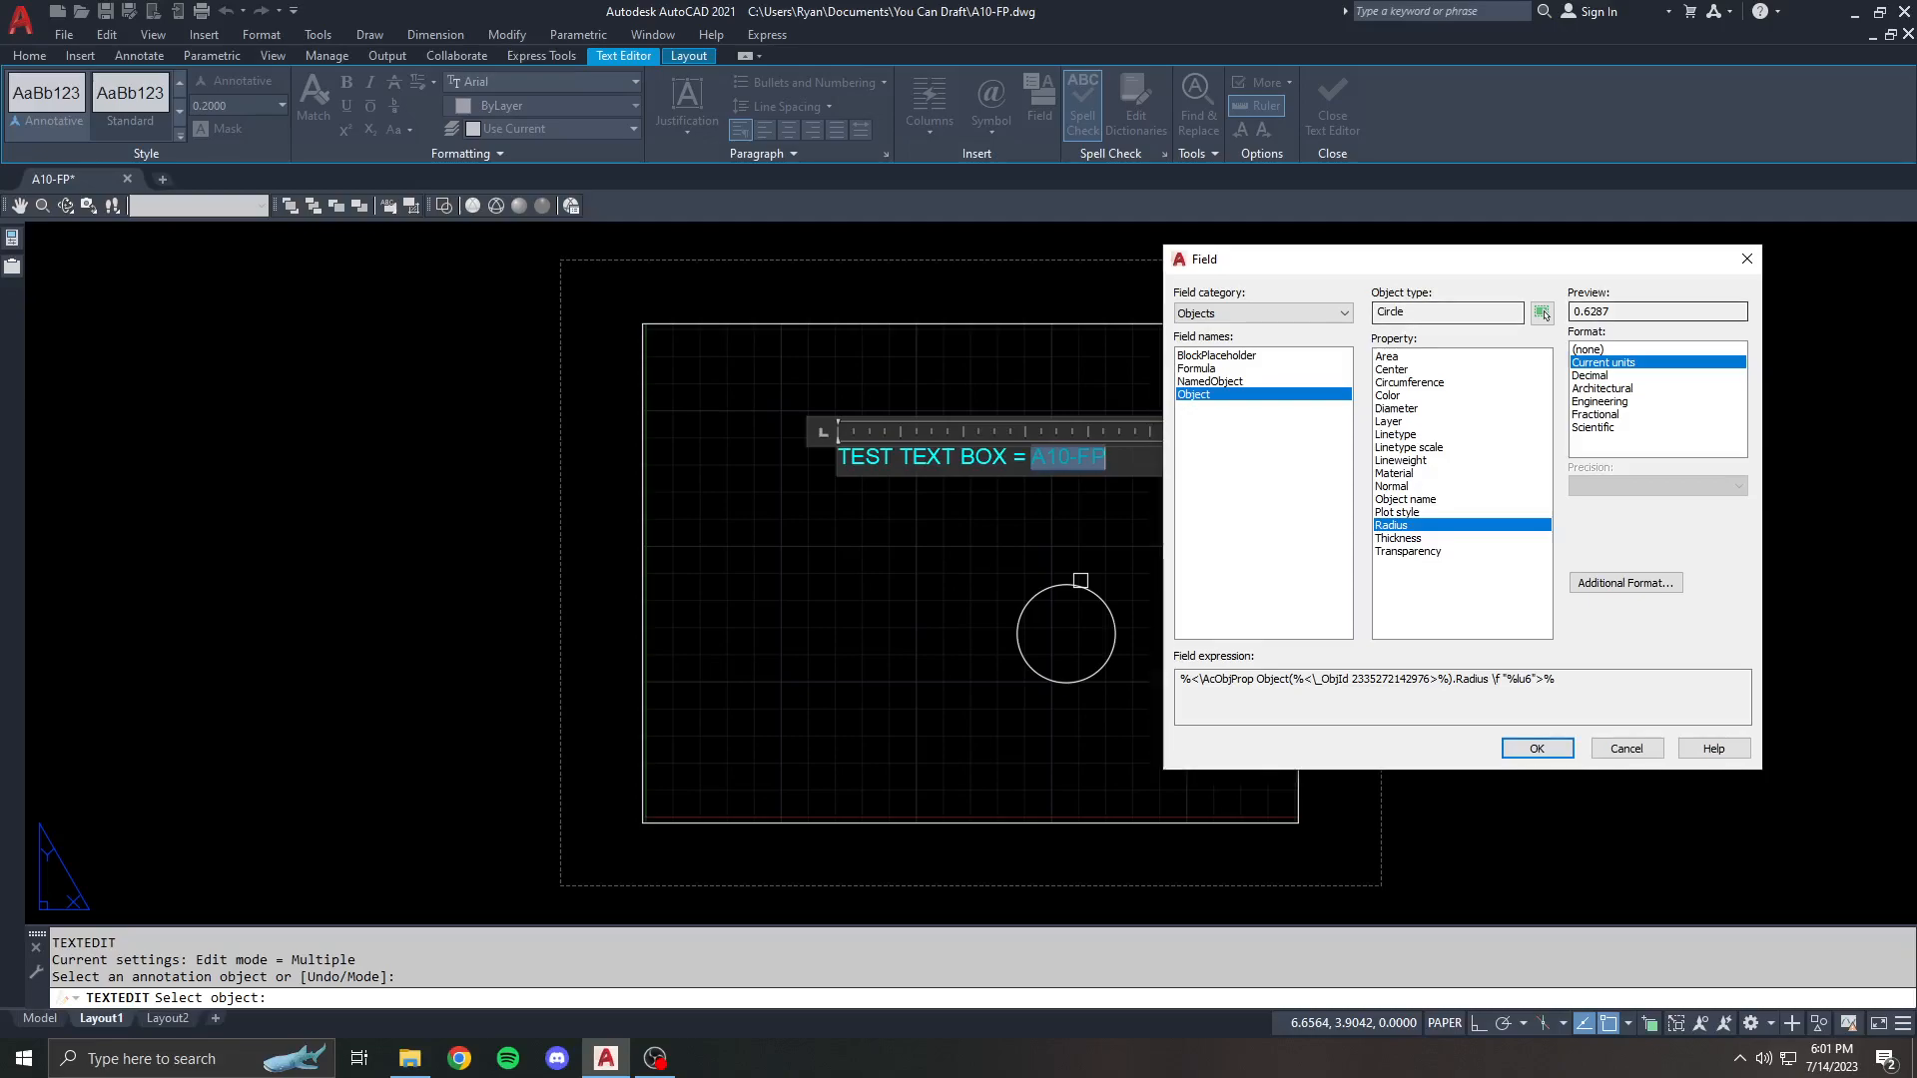
left_click(1604, 387)
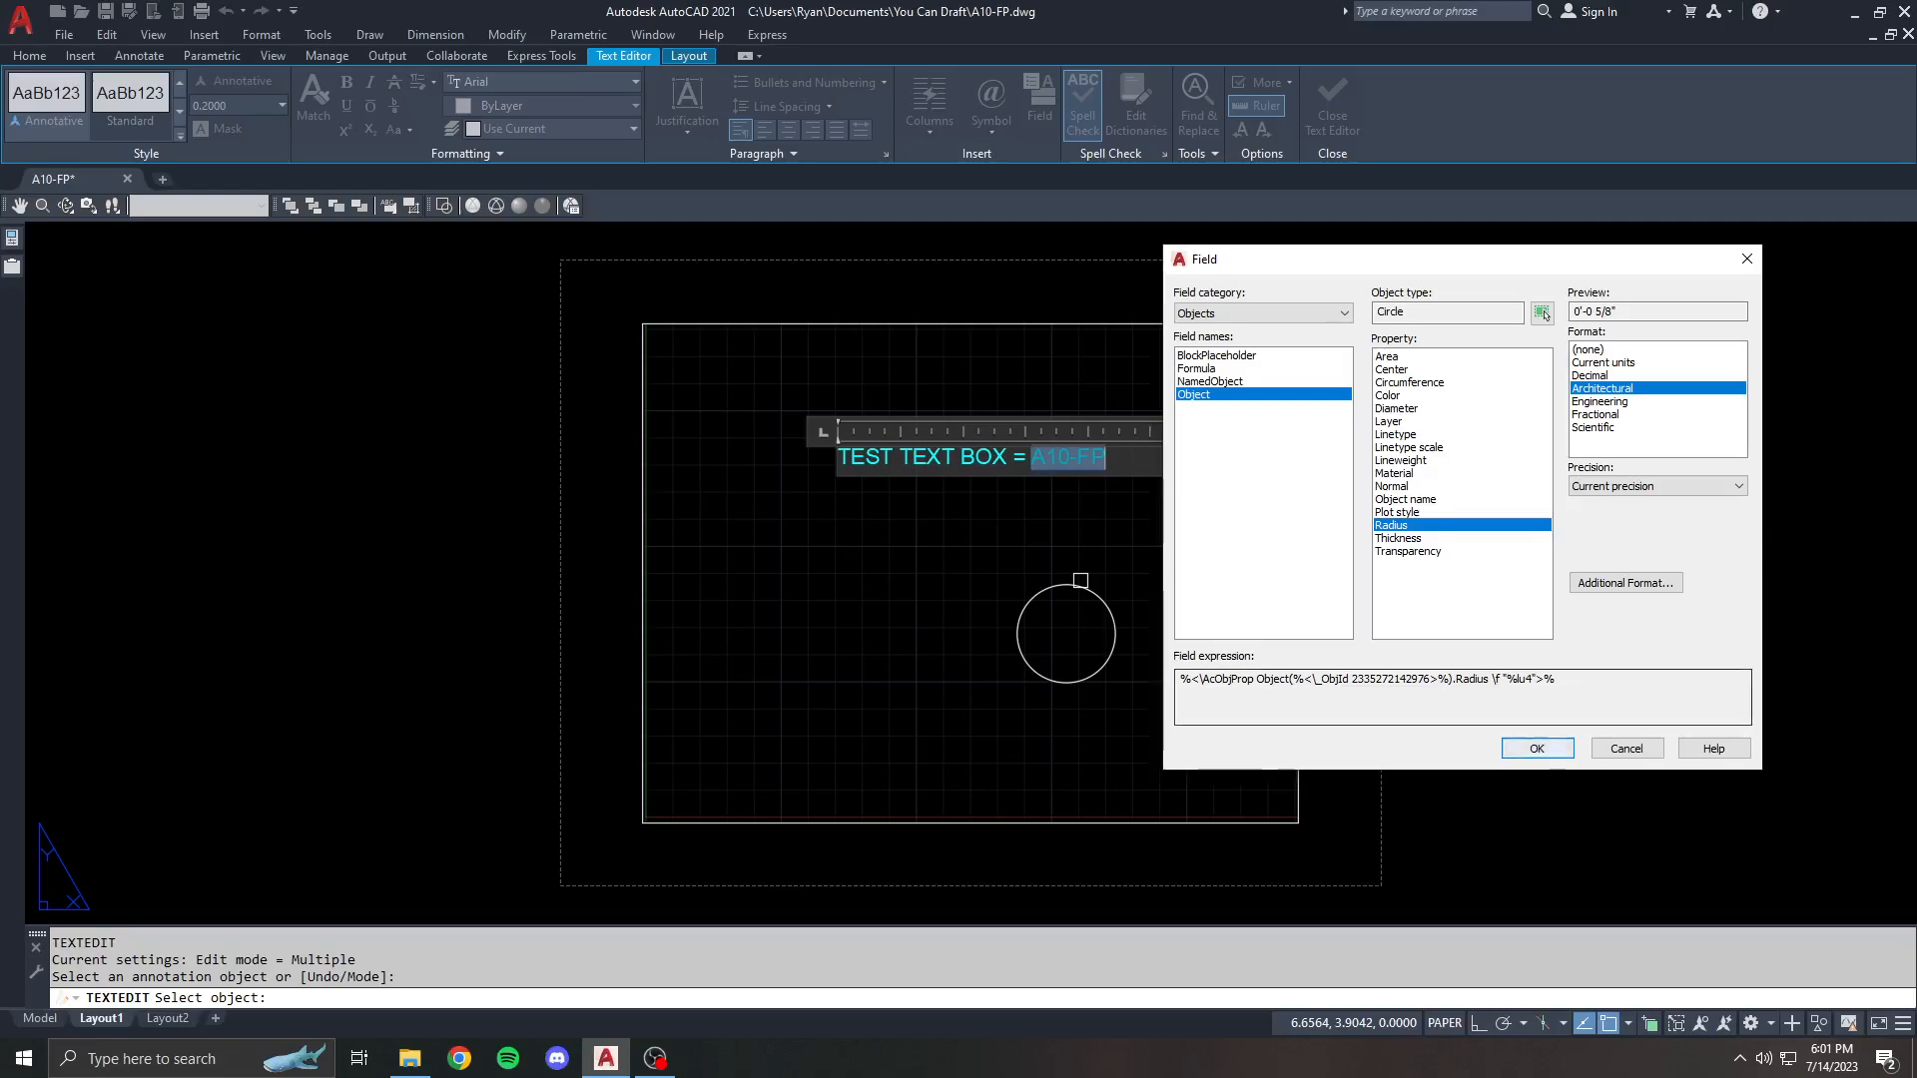
left_click(1536, 746)
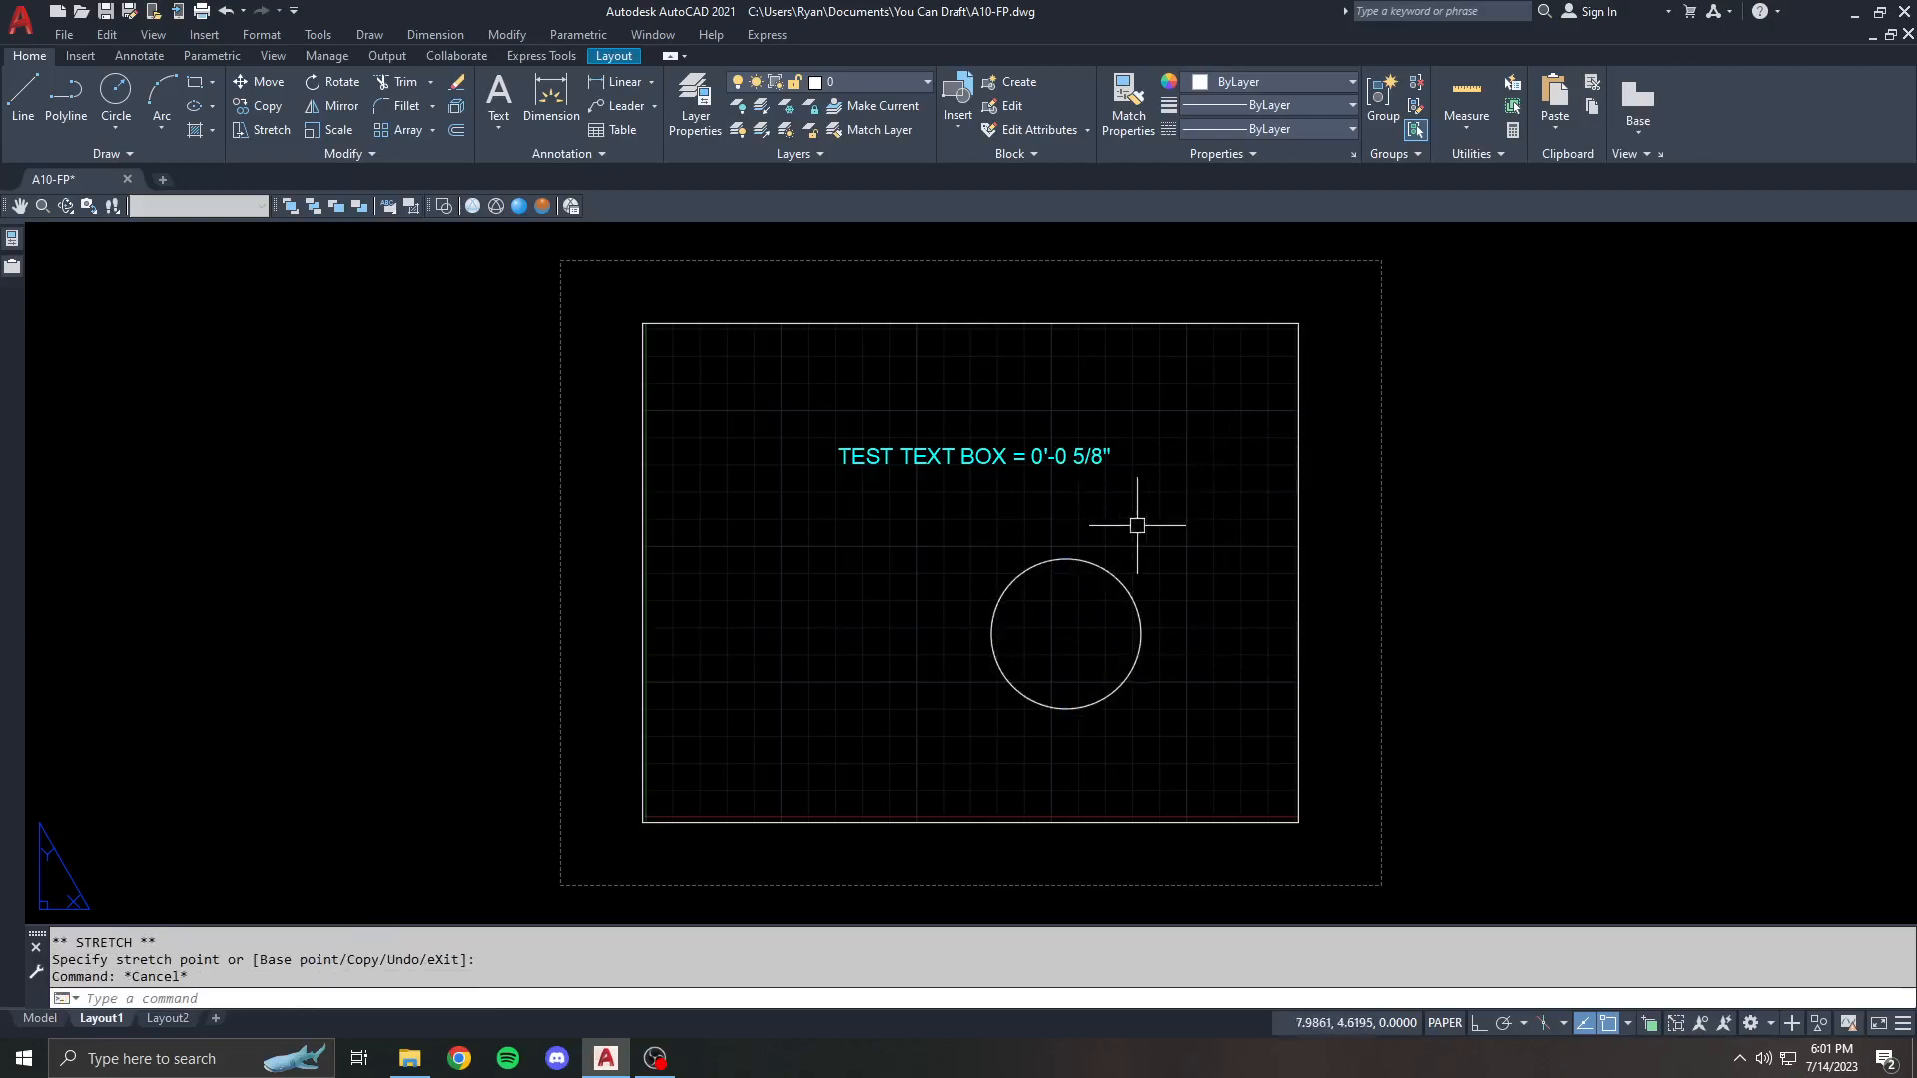
mouse_move(1150, 455)
type("RE")
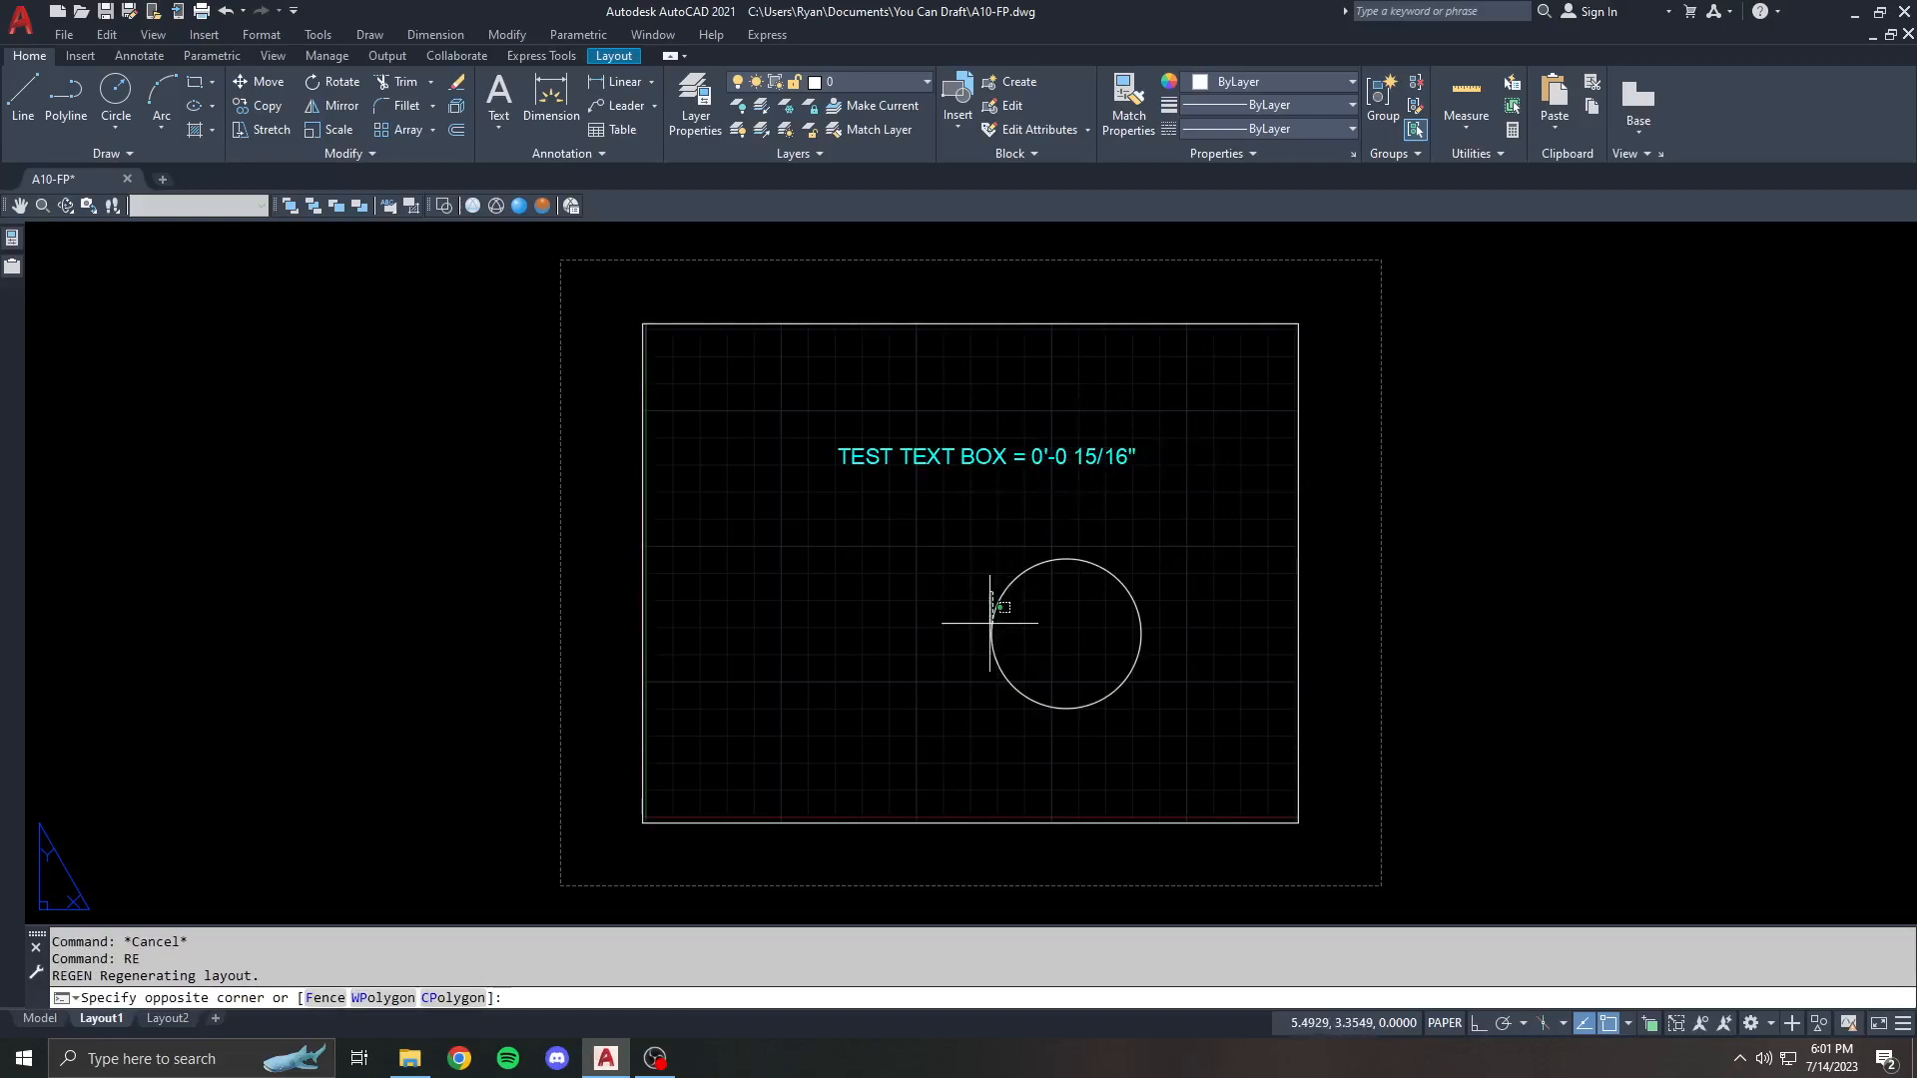
- Select the circle for grip-resizing, then release the selection
left_click(1064, 633)
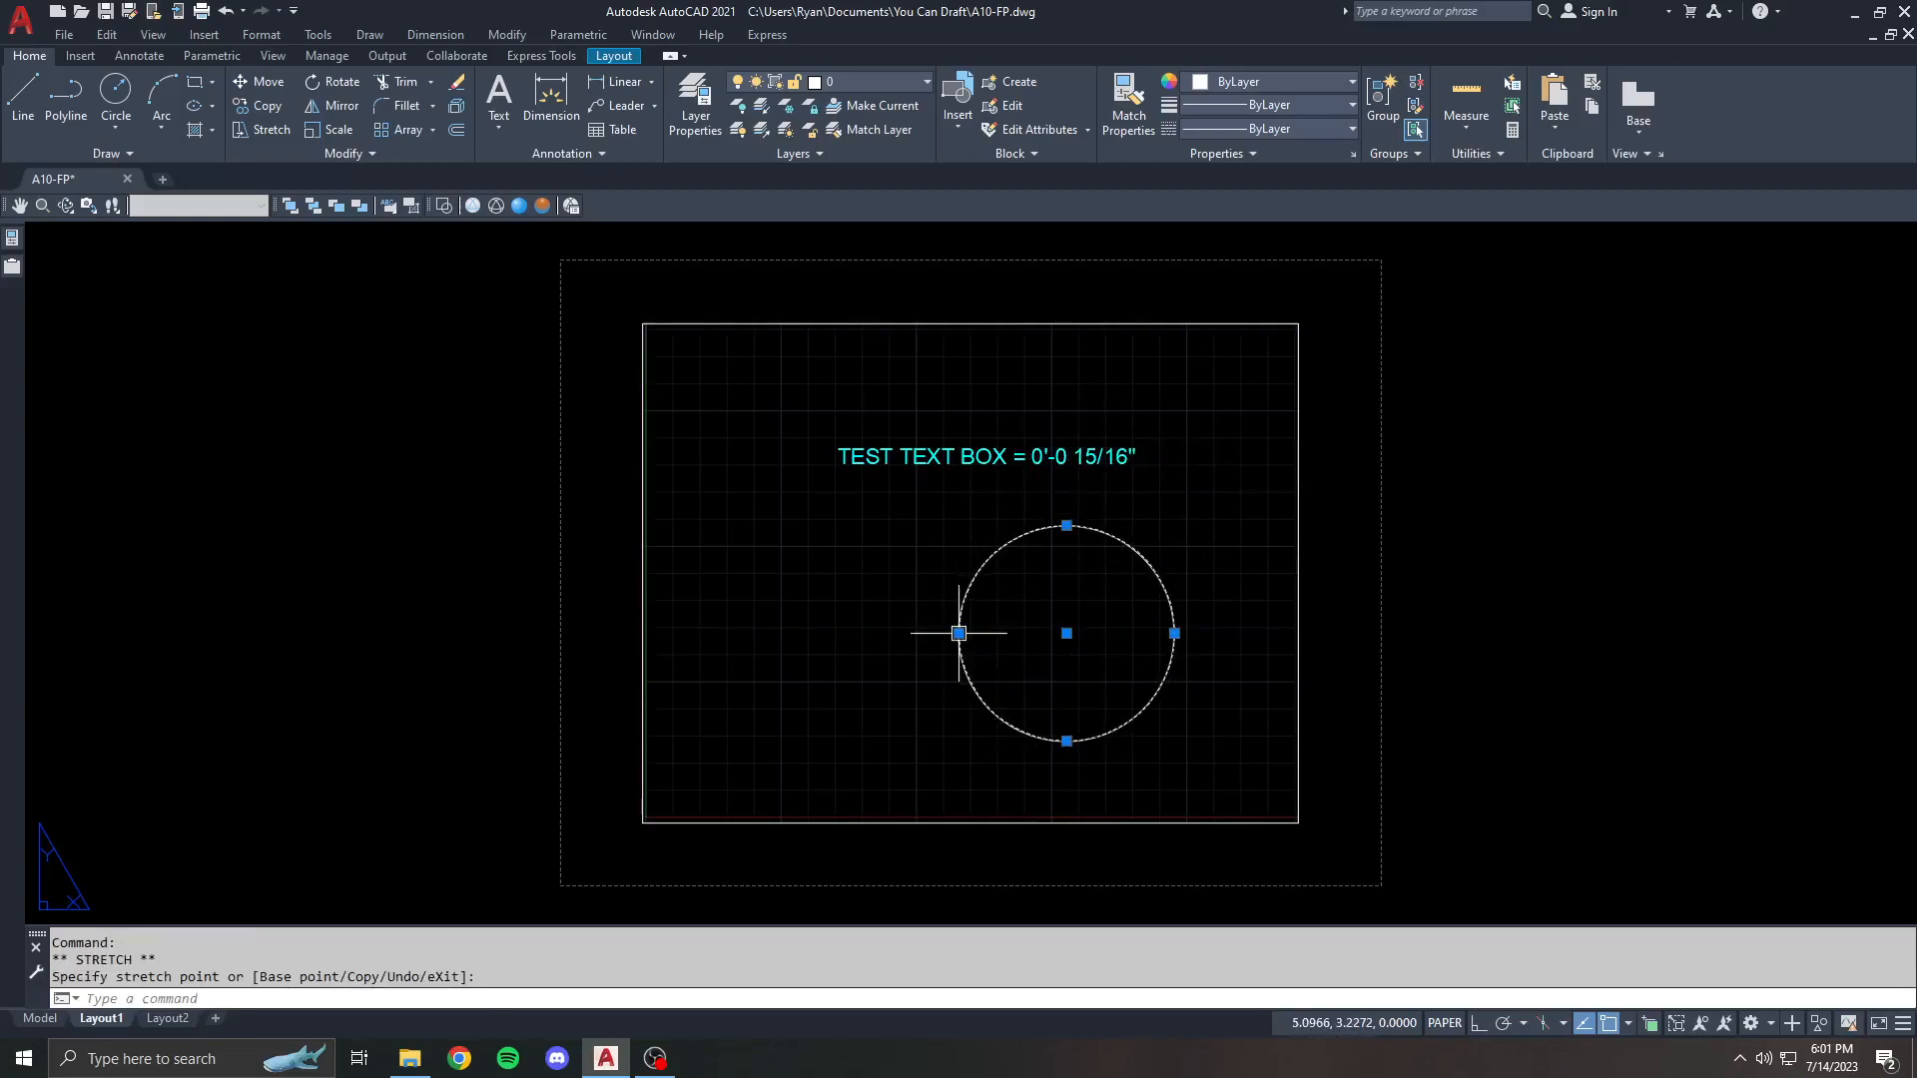
key("Escape")
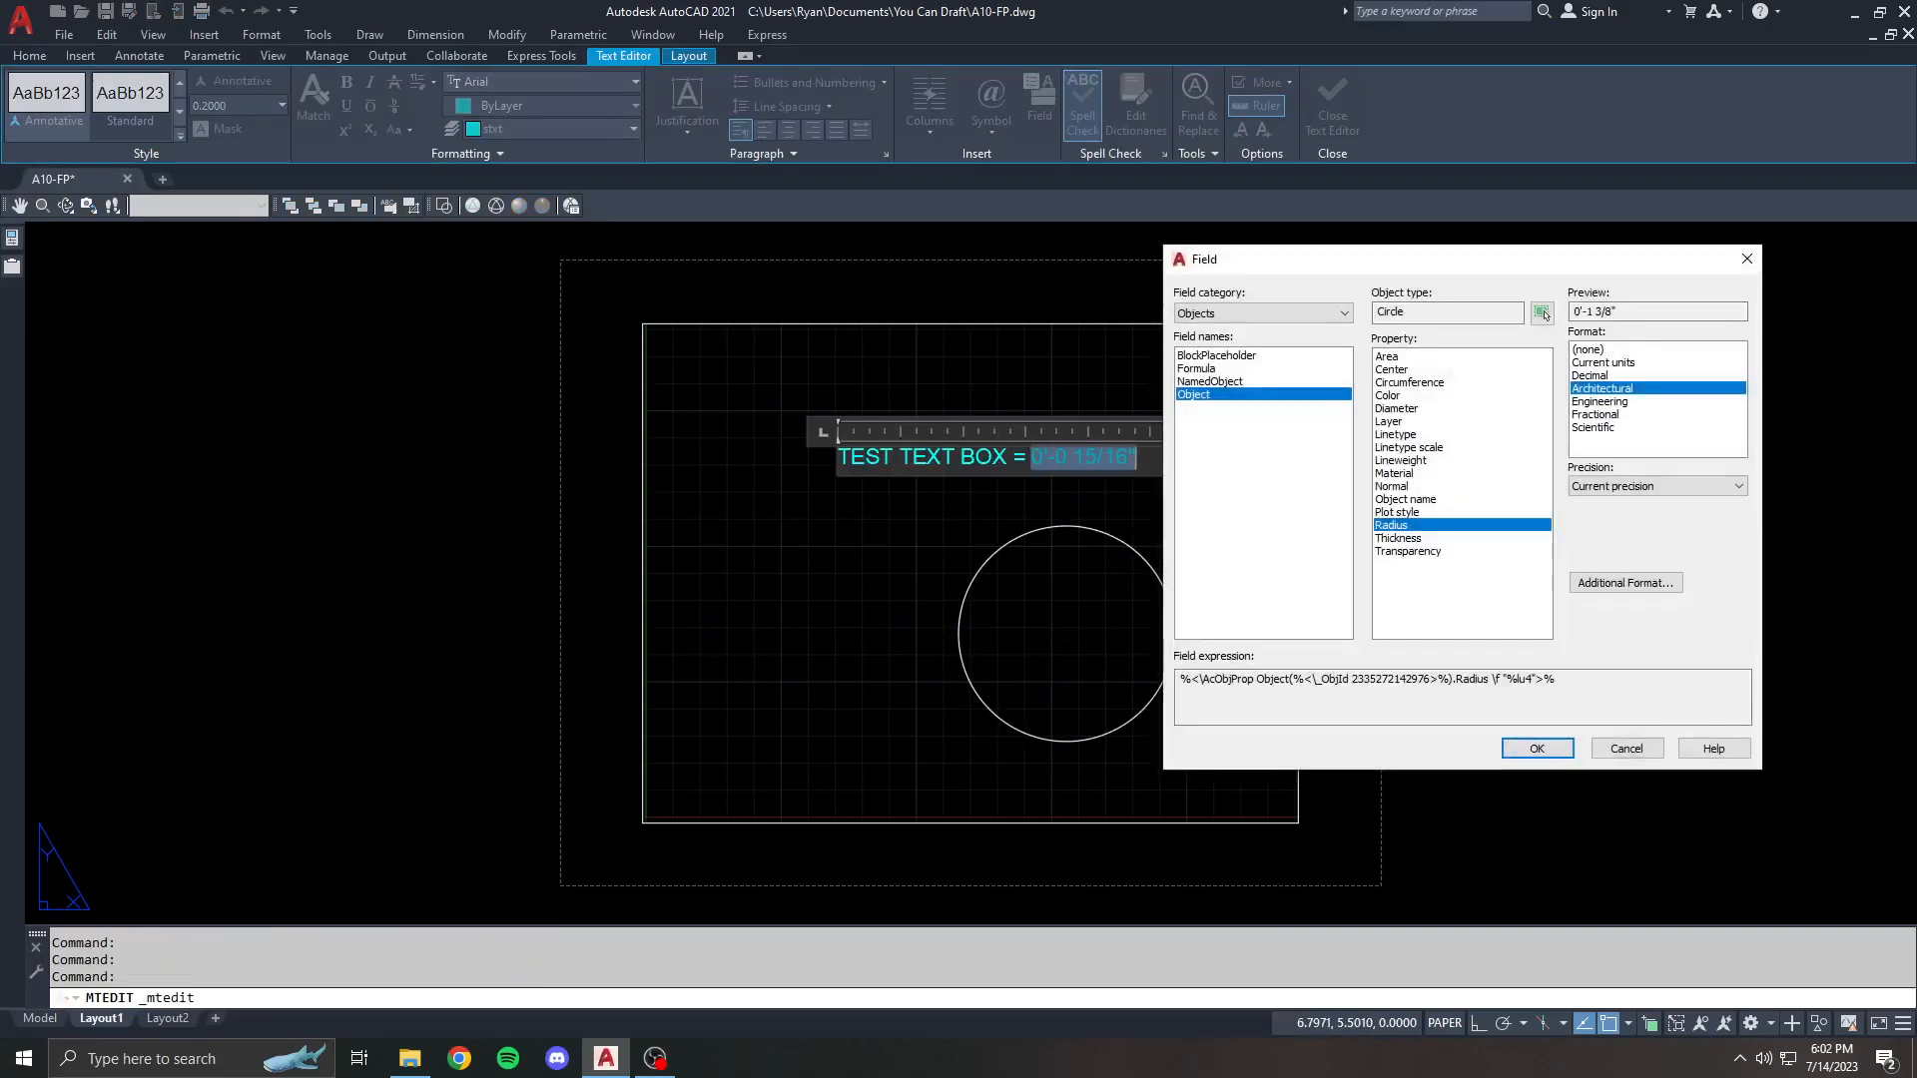
- Switch the field to the circle's Center property and insert it
left_click(1390, 369)
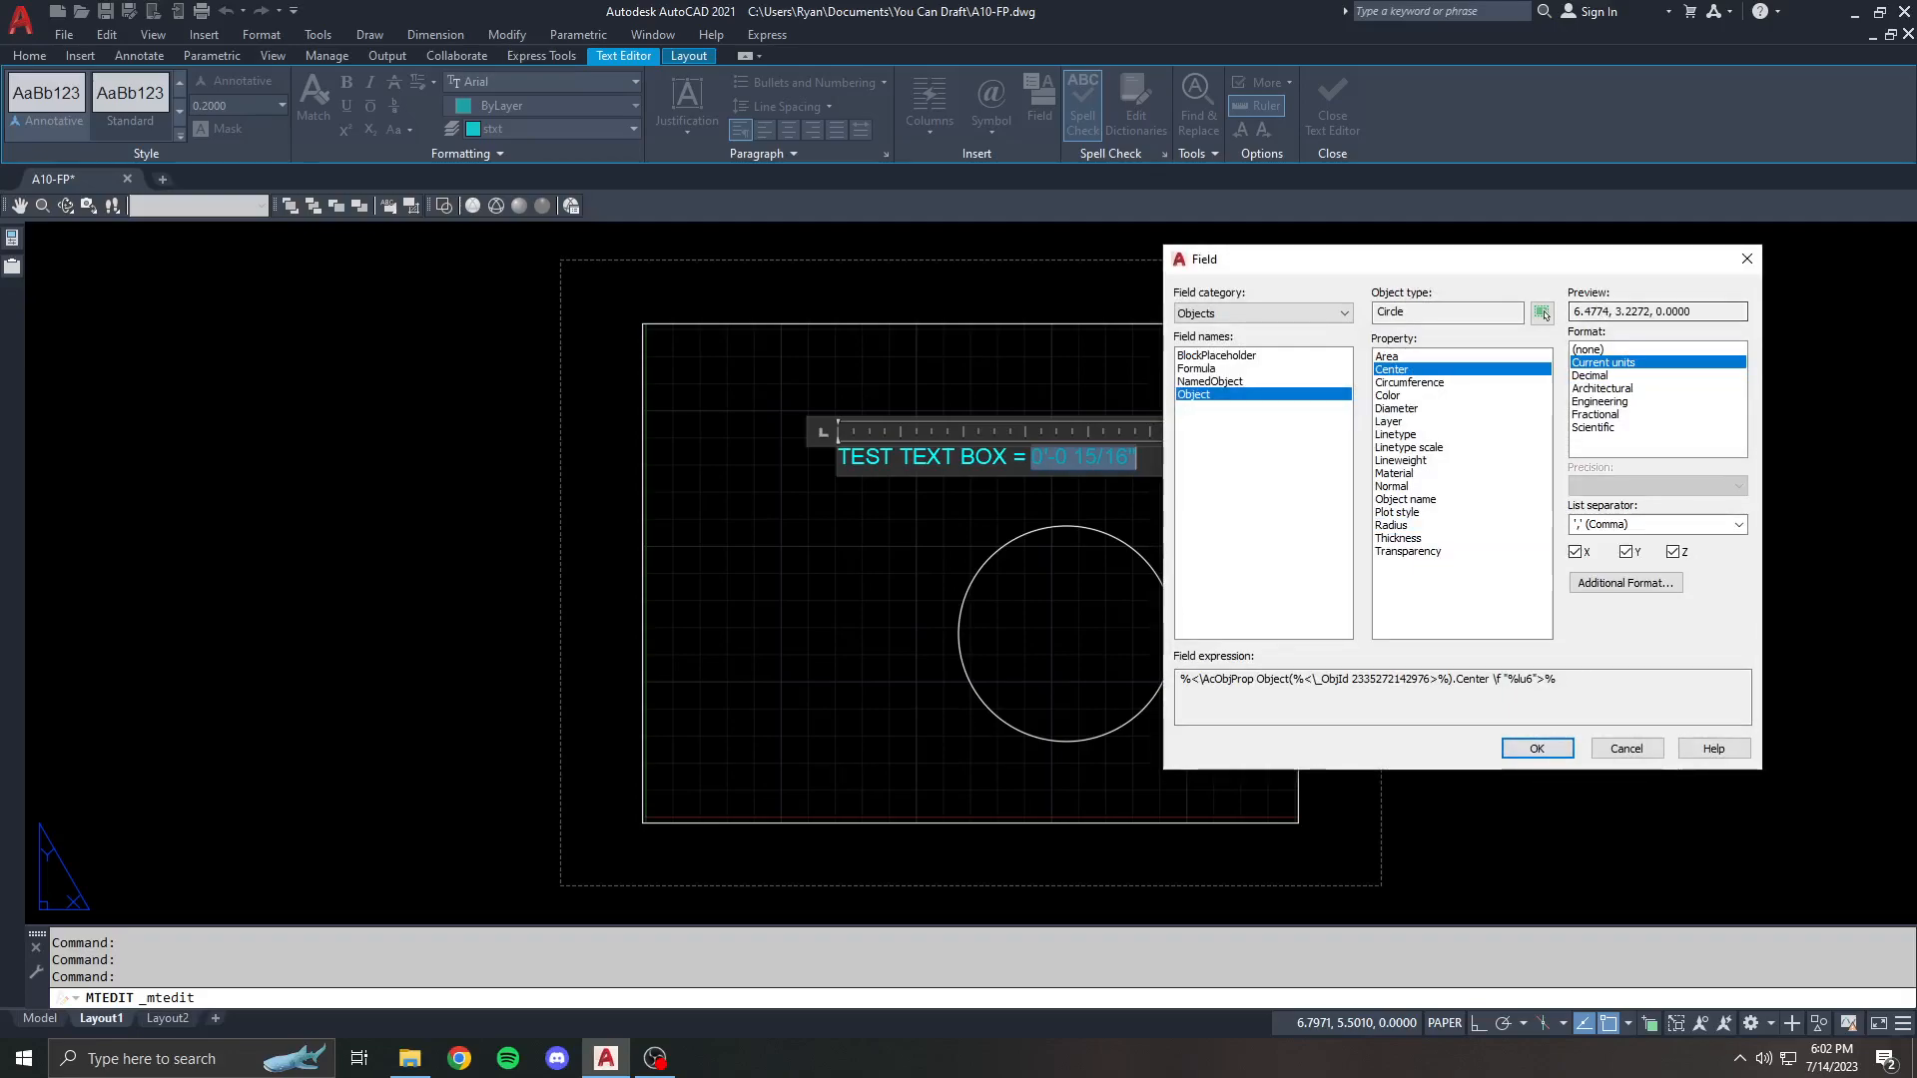
left_click(1536, 747)
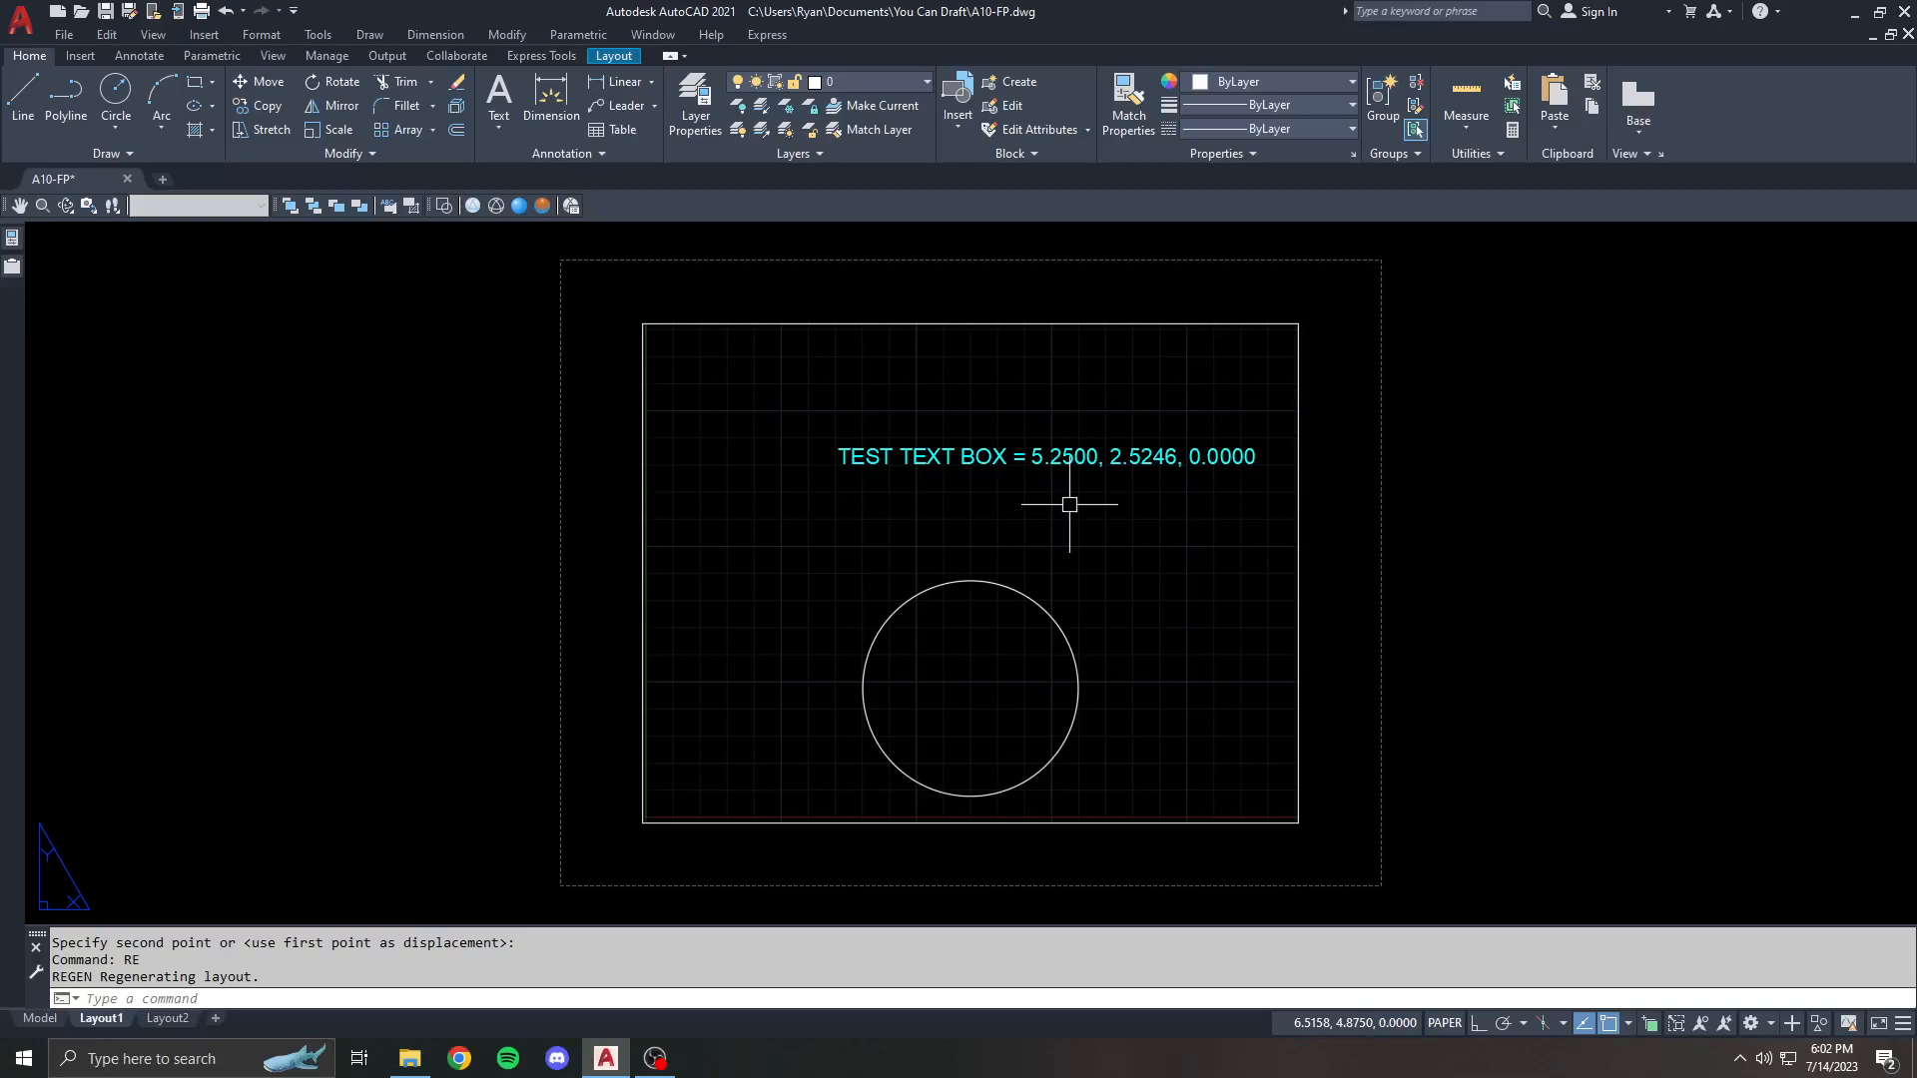
mouse_move(1088, 505)
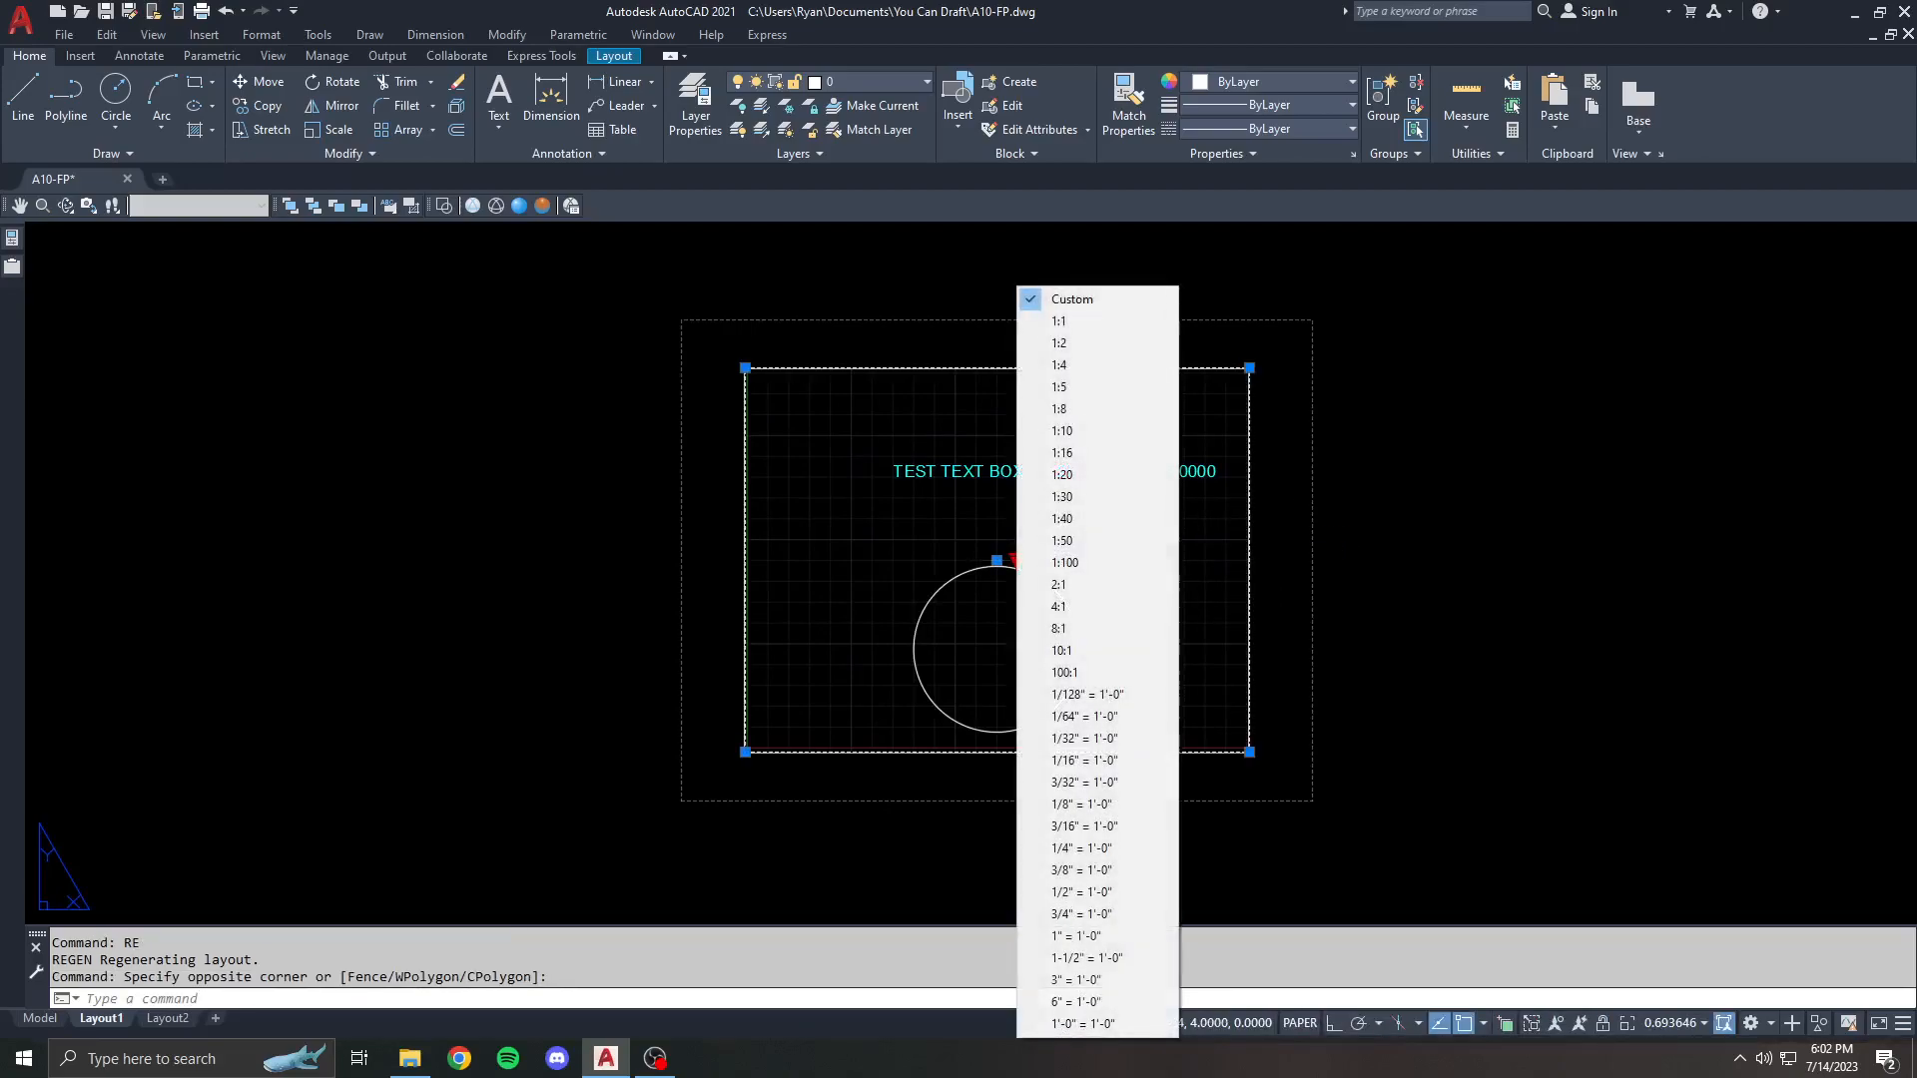
mouse_move(1096, 805)
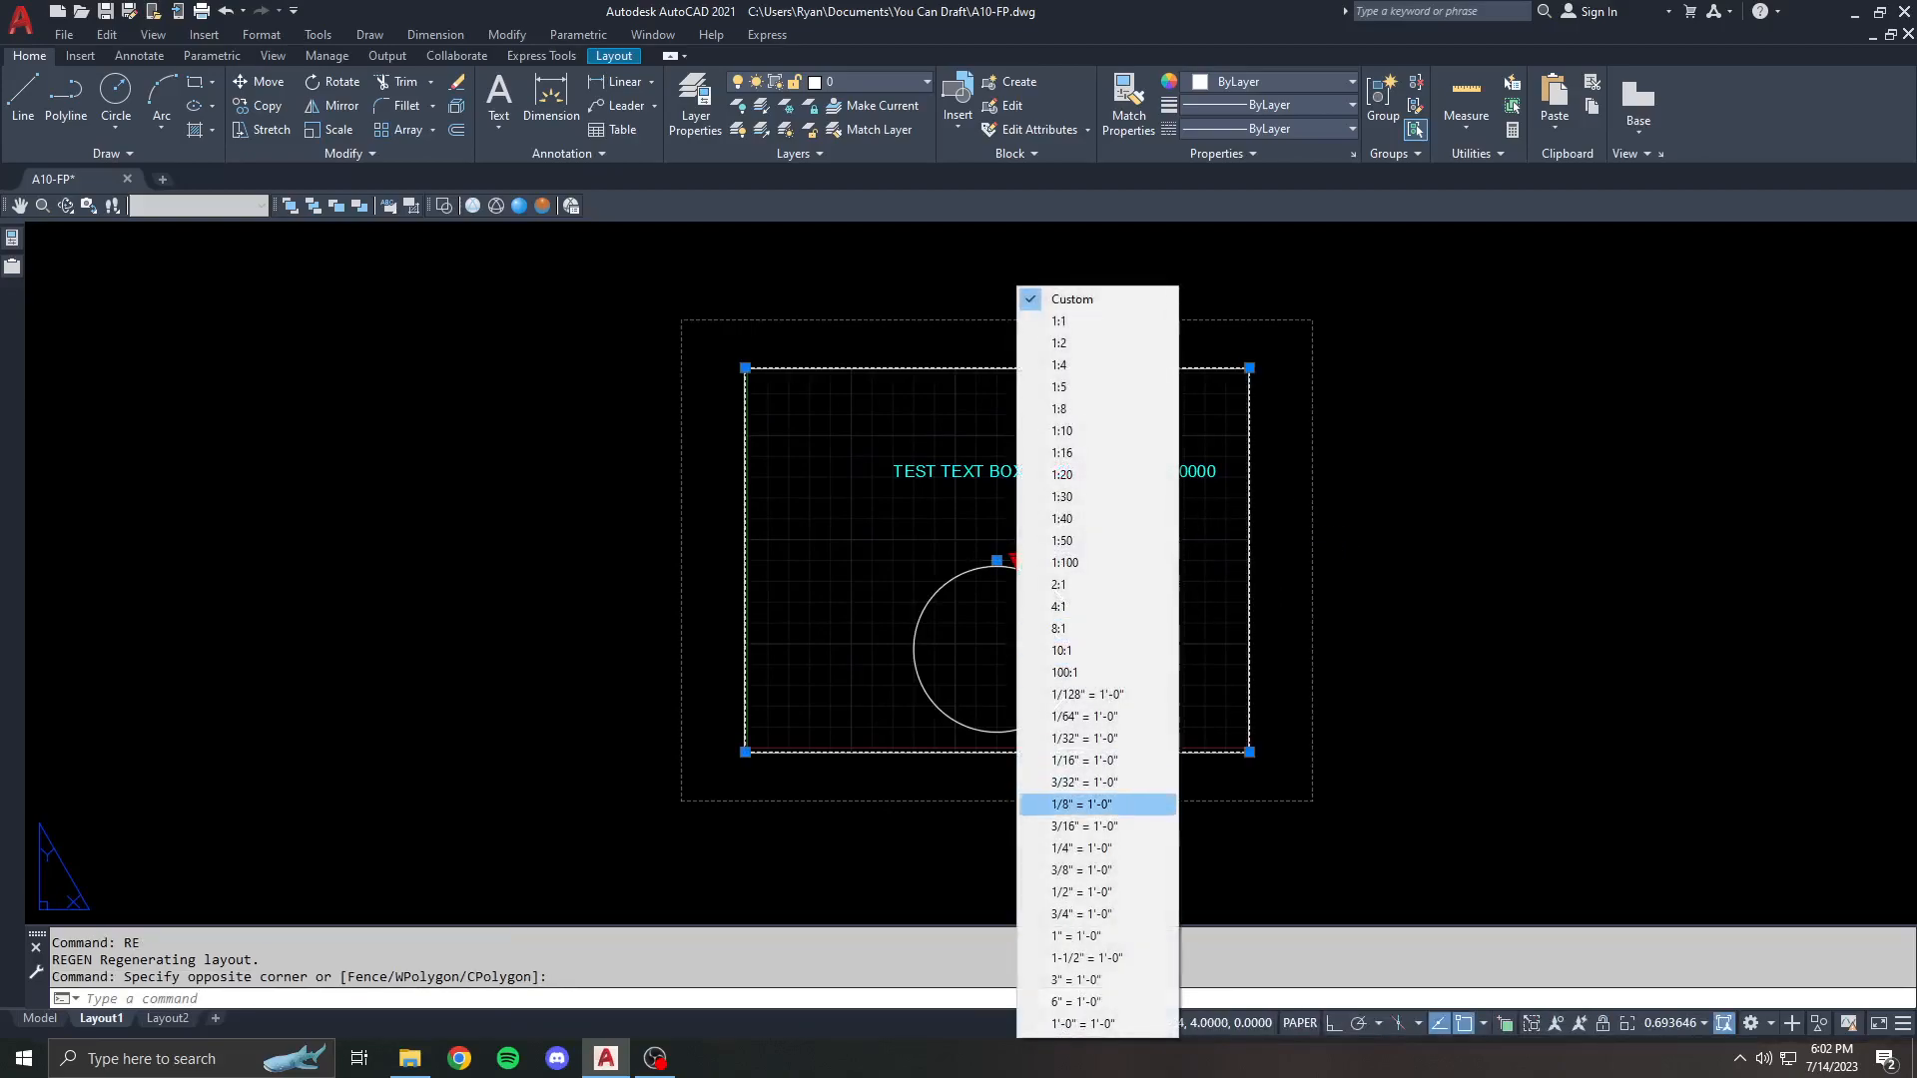
- Pick a standard architectural scale for the selected layout viewport from the status-bar scale list
left_click(1094, 846)
type("ED")
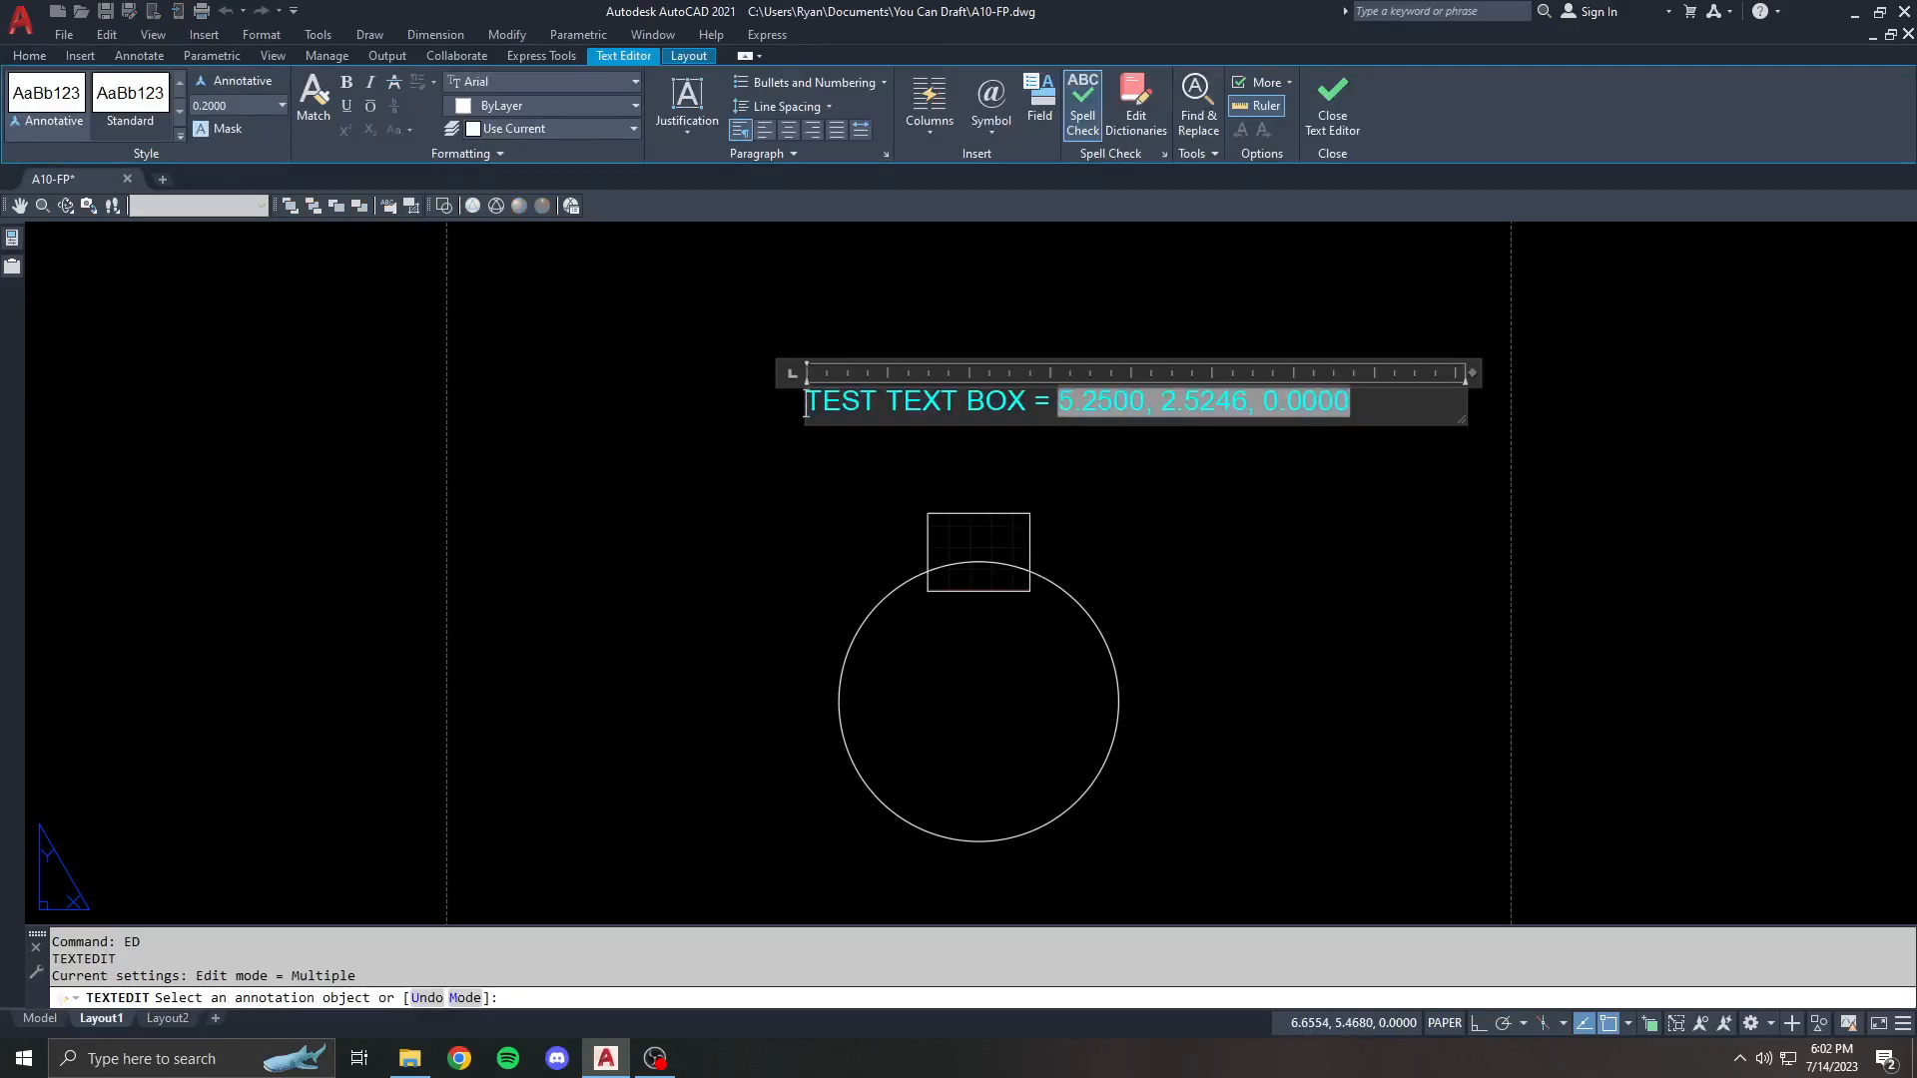
- Type the two-line centred label SECTION "A" / SCALE: and reopen it for editing
type("SE")
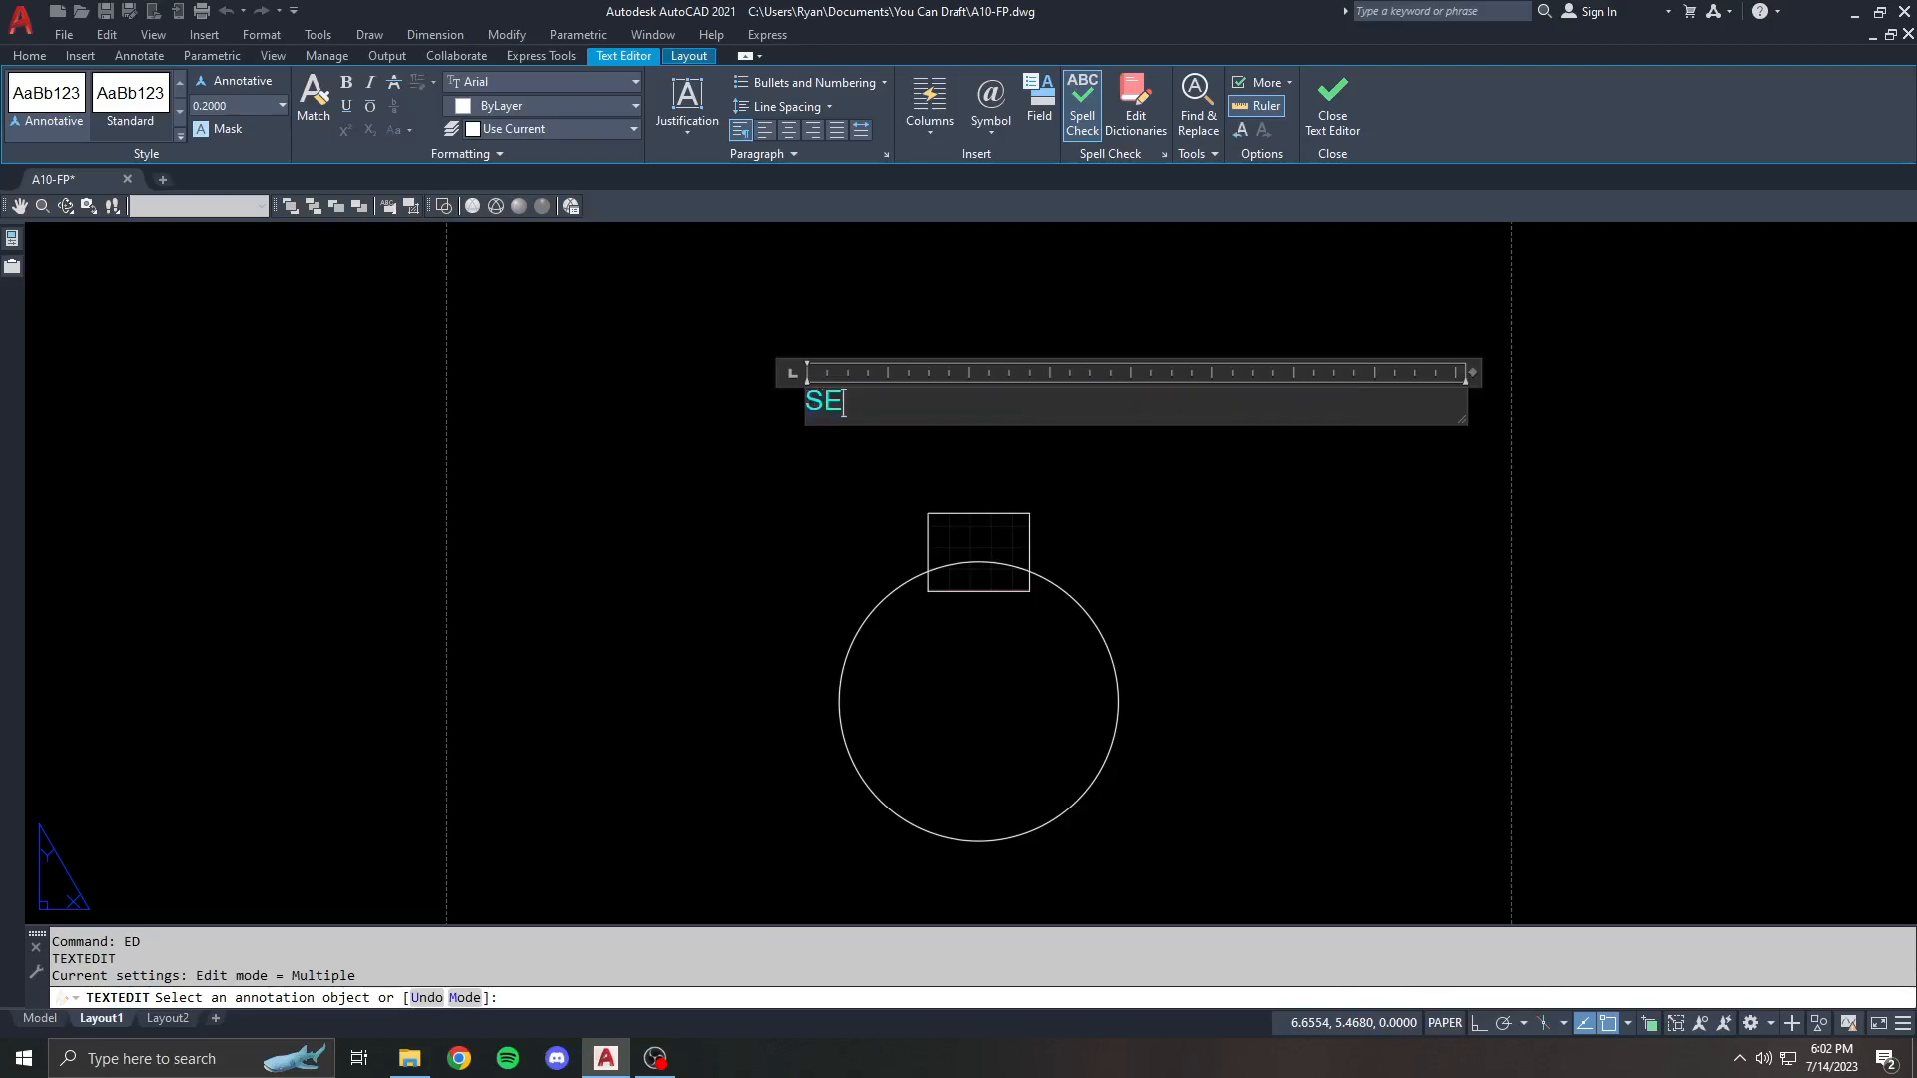
type("CTION")
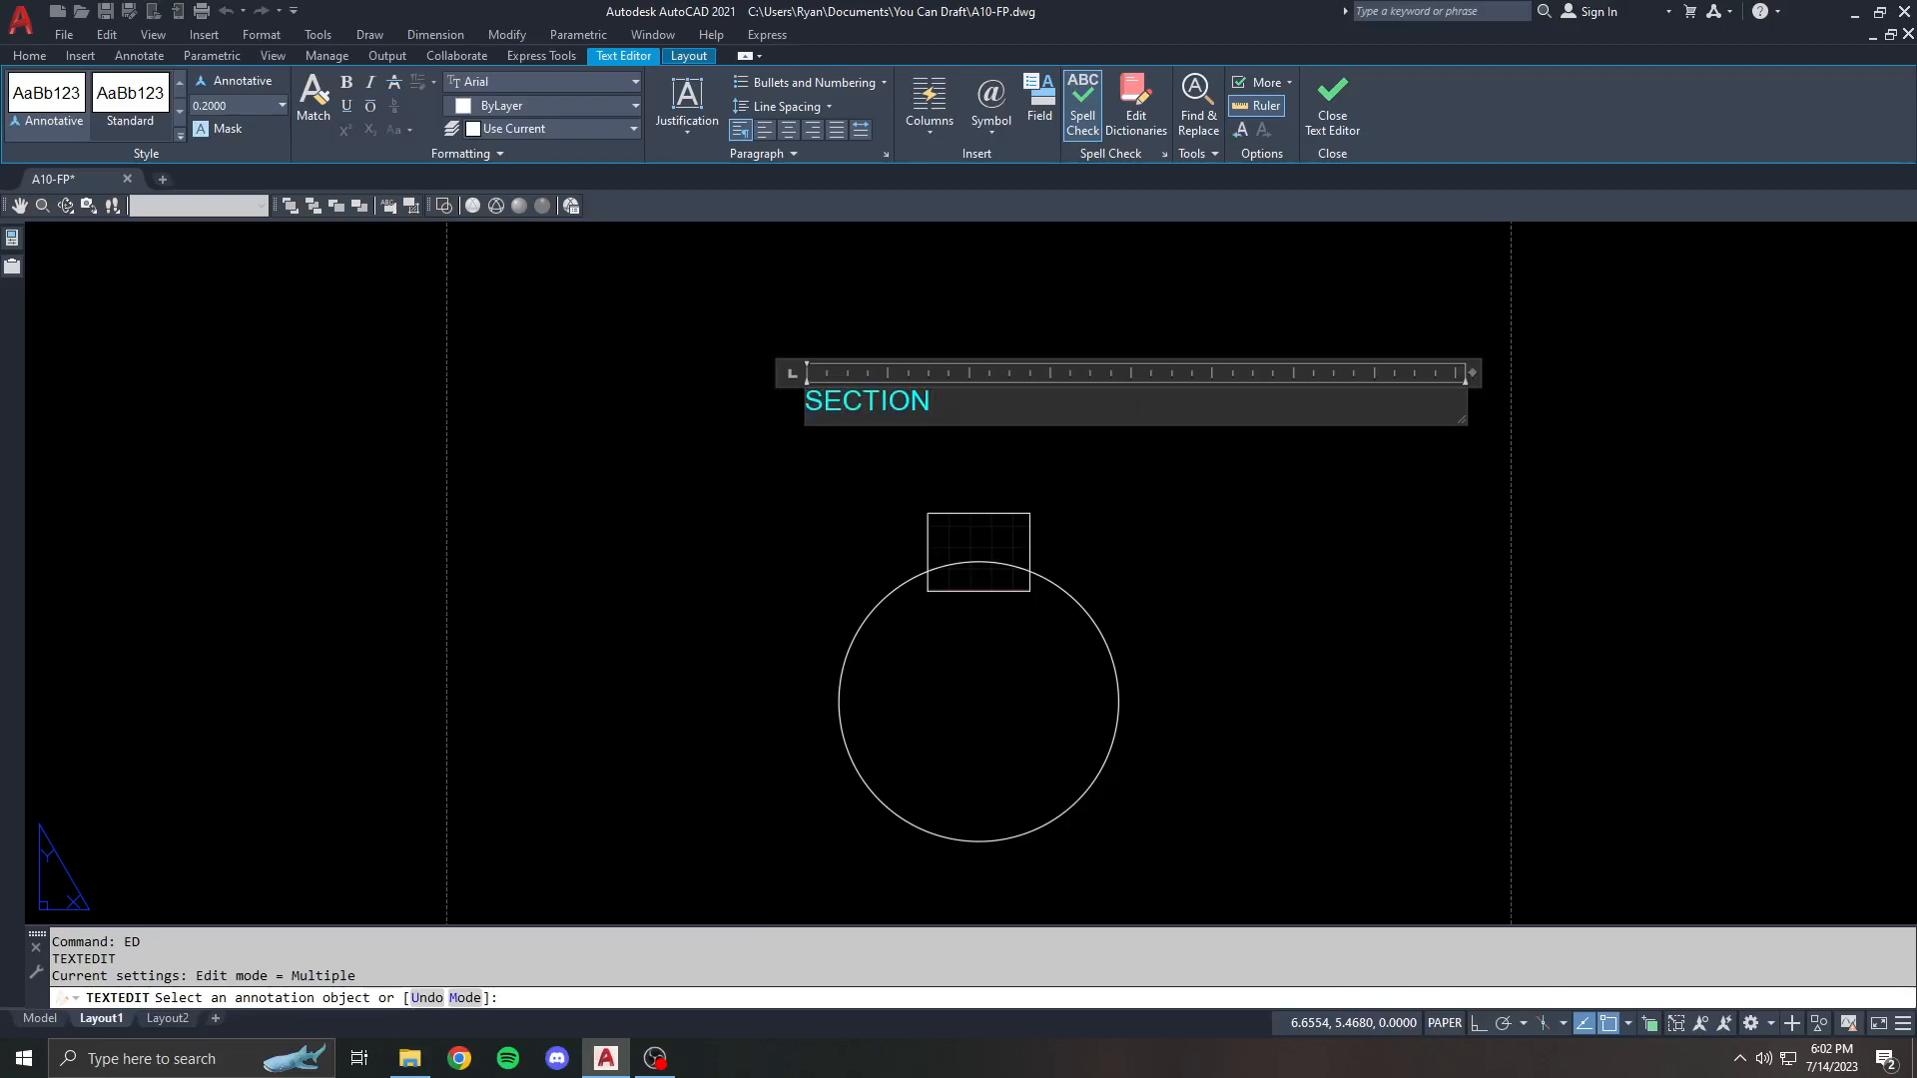
type("\"A\"")
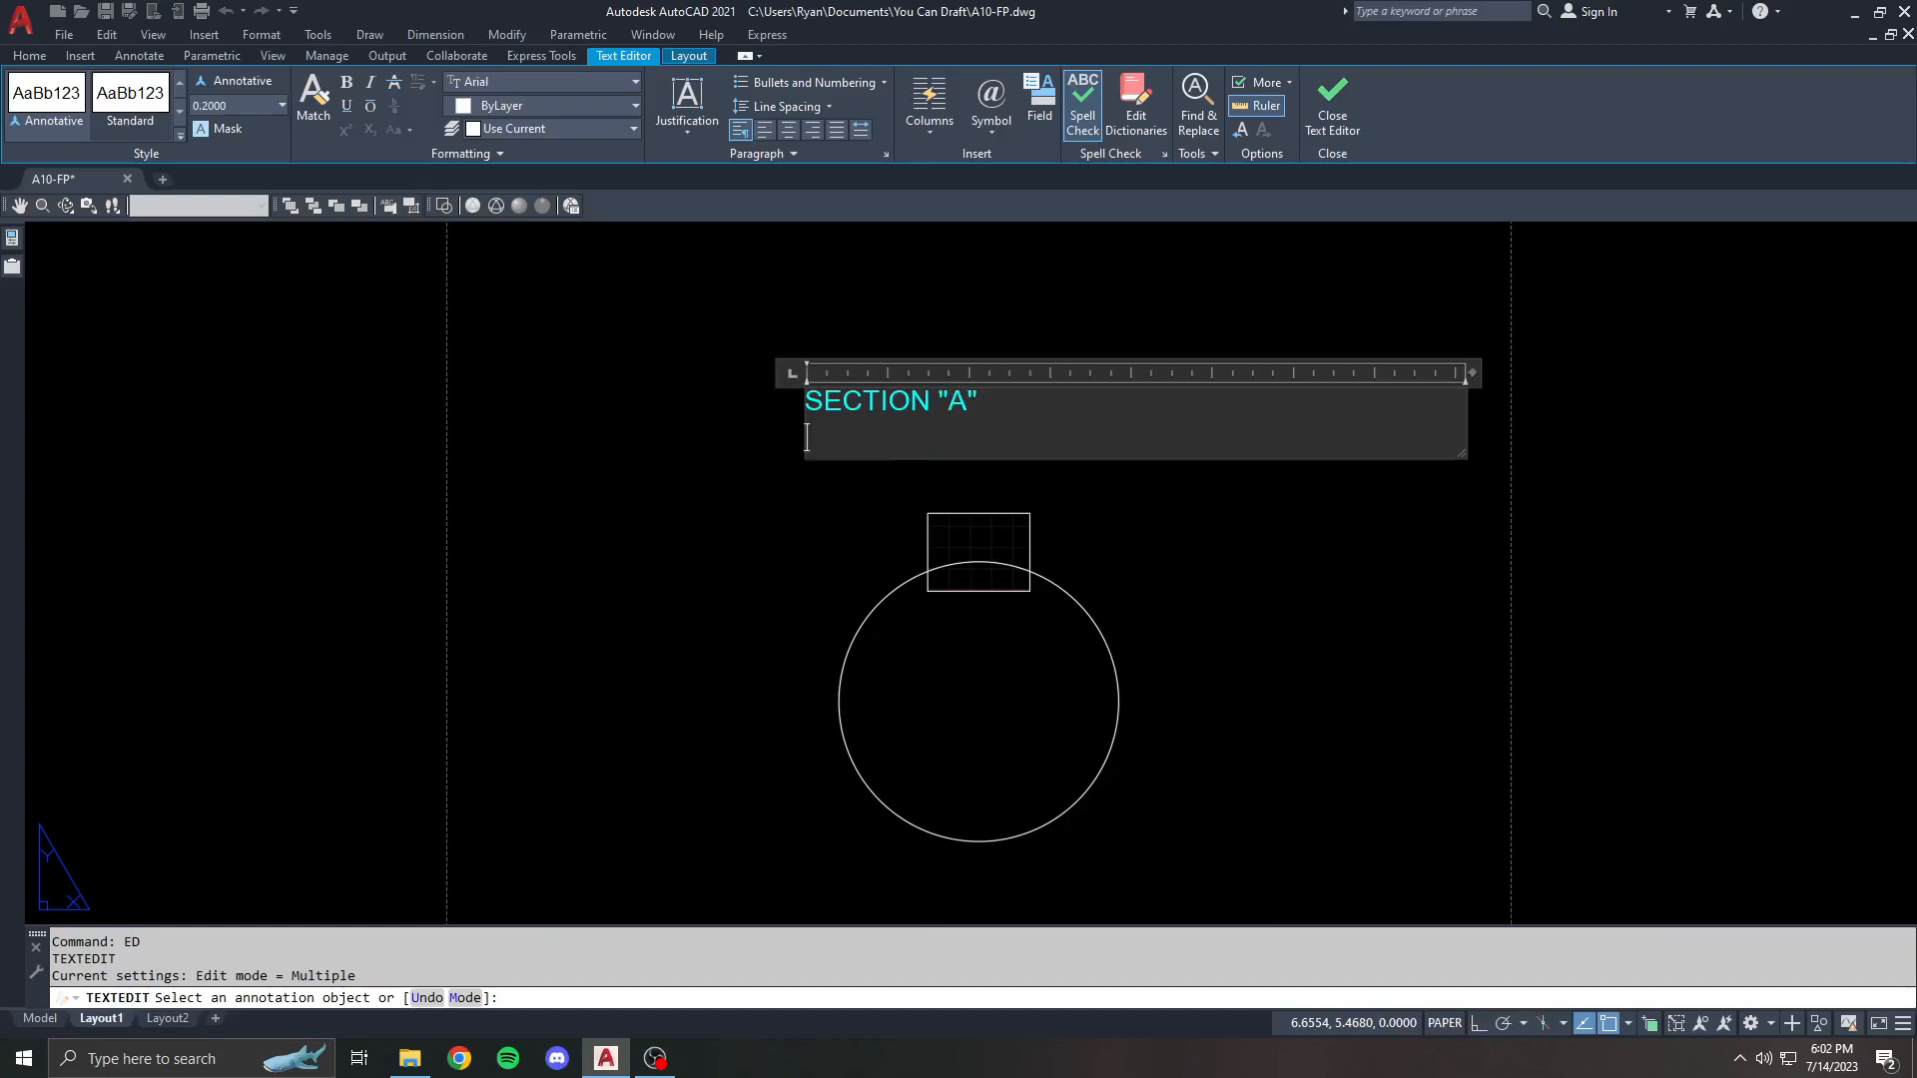
type("SCALE:")
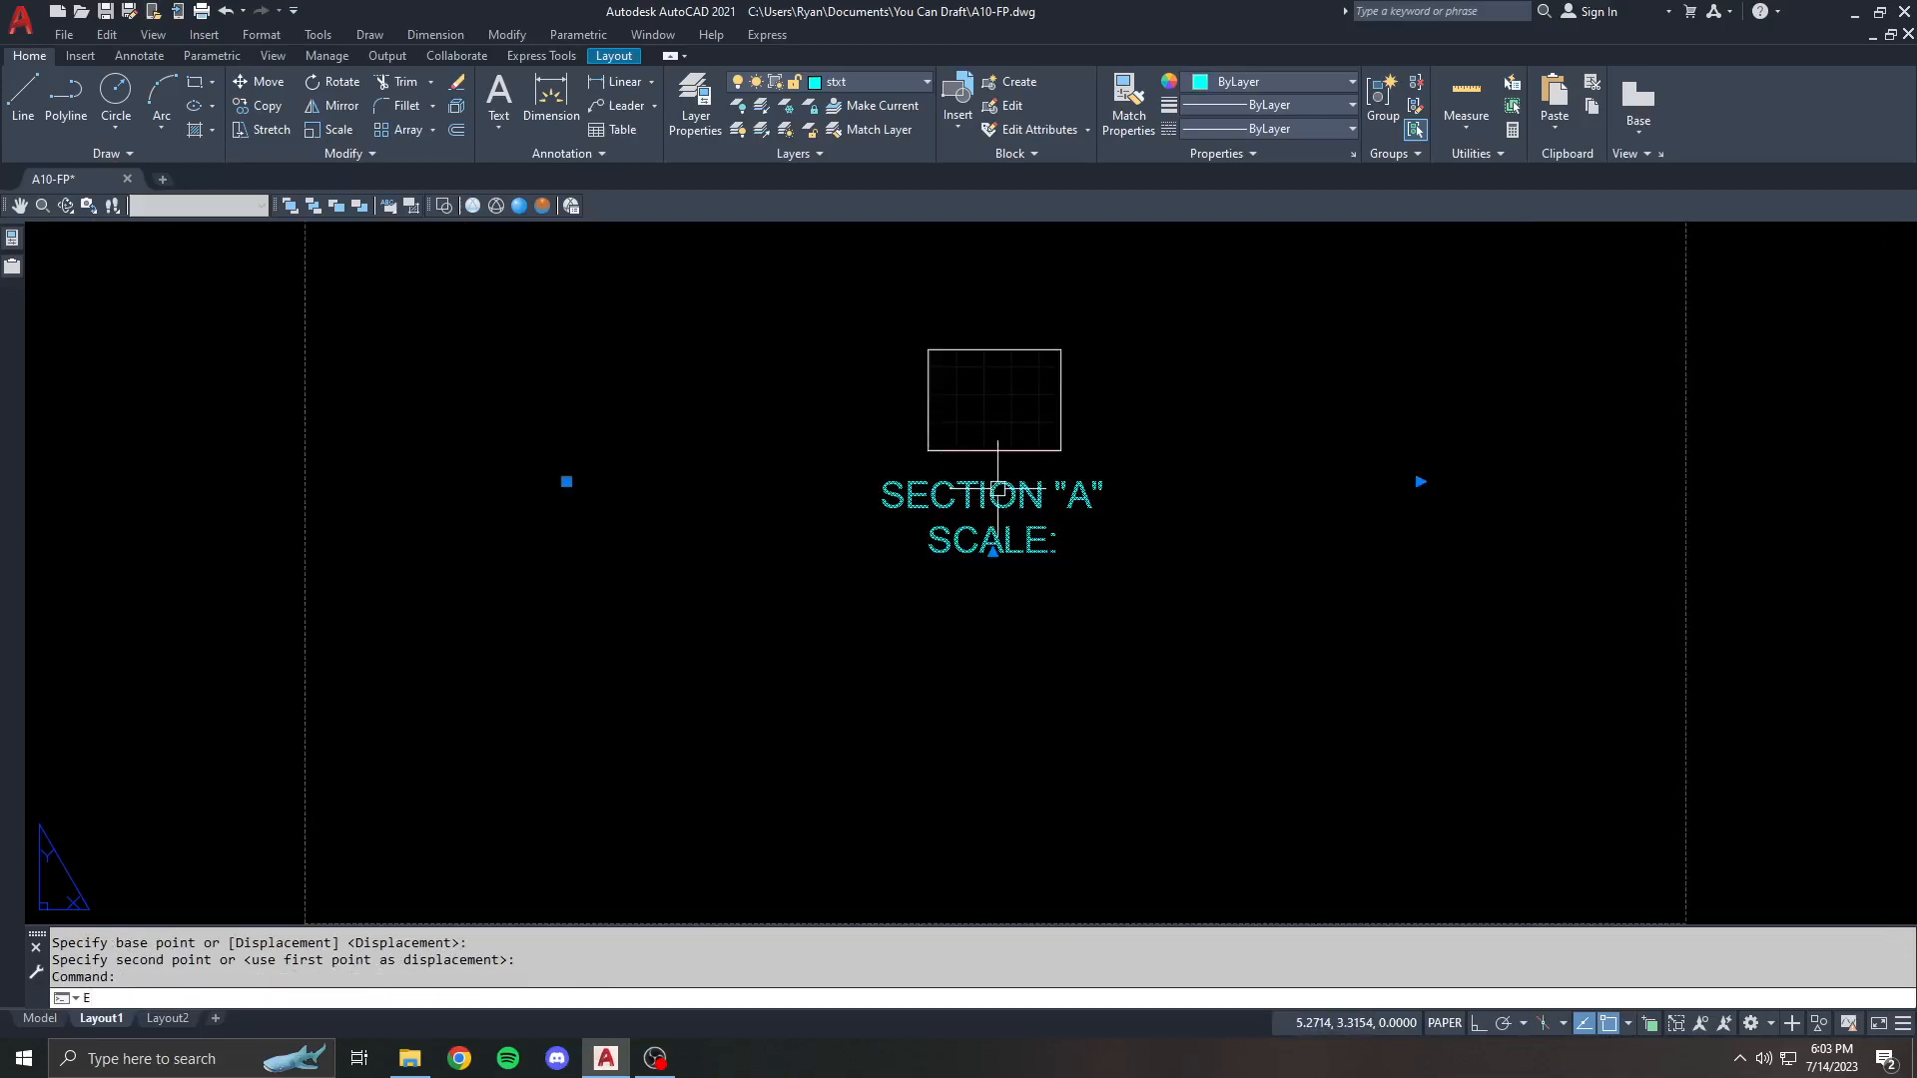
double_click(990, 515)
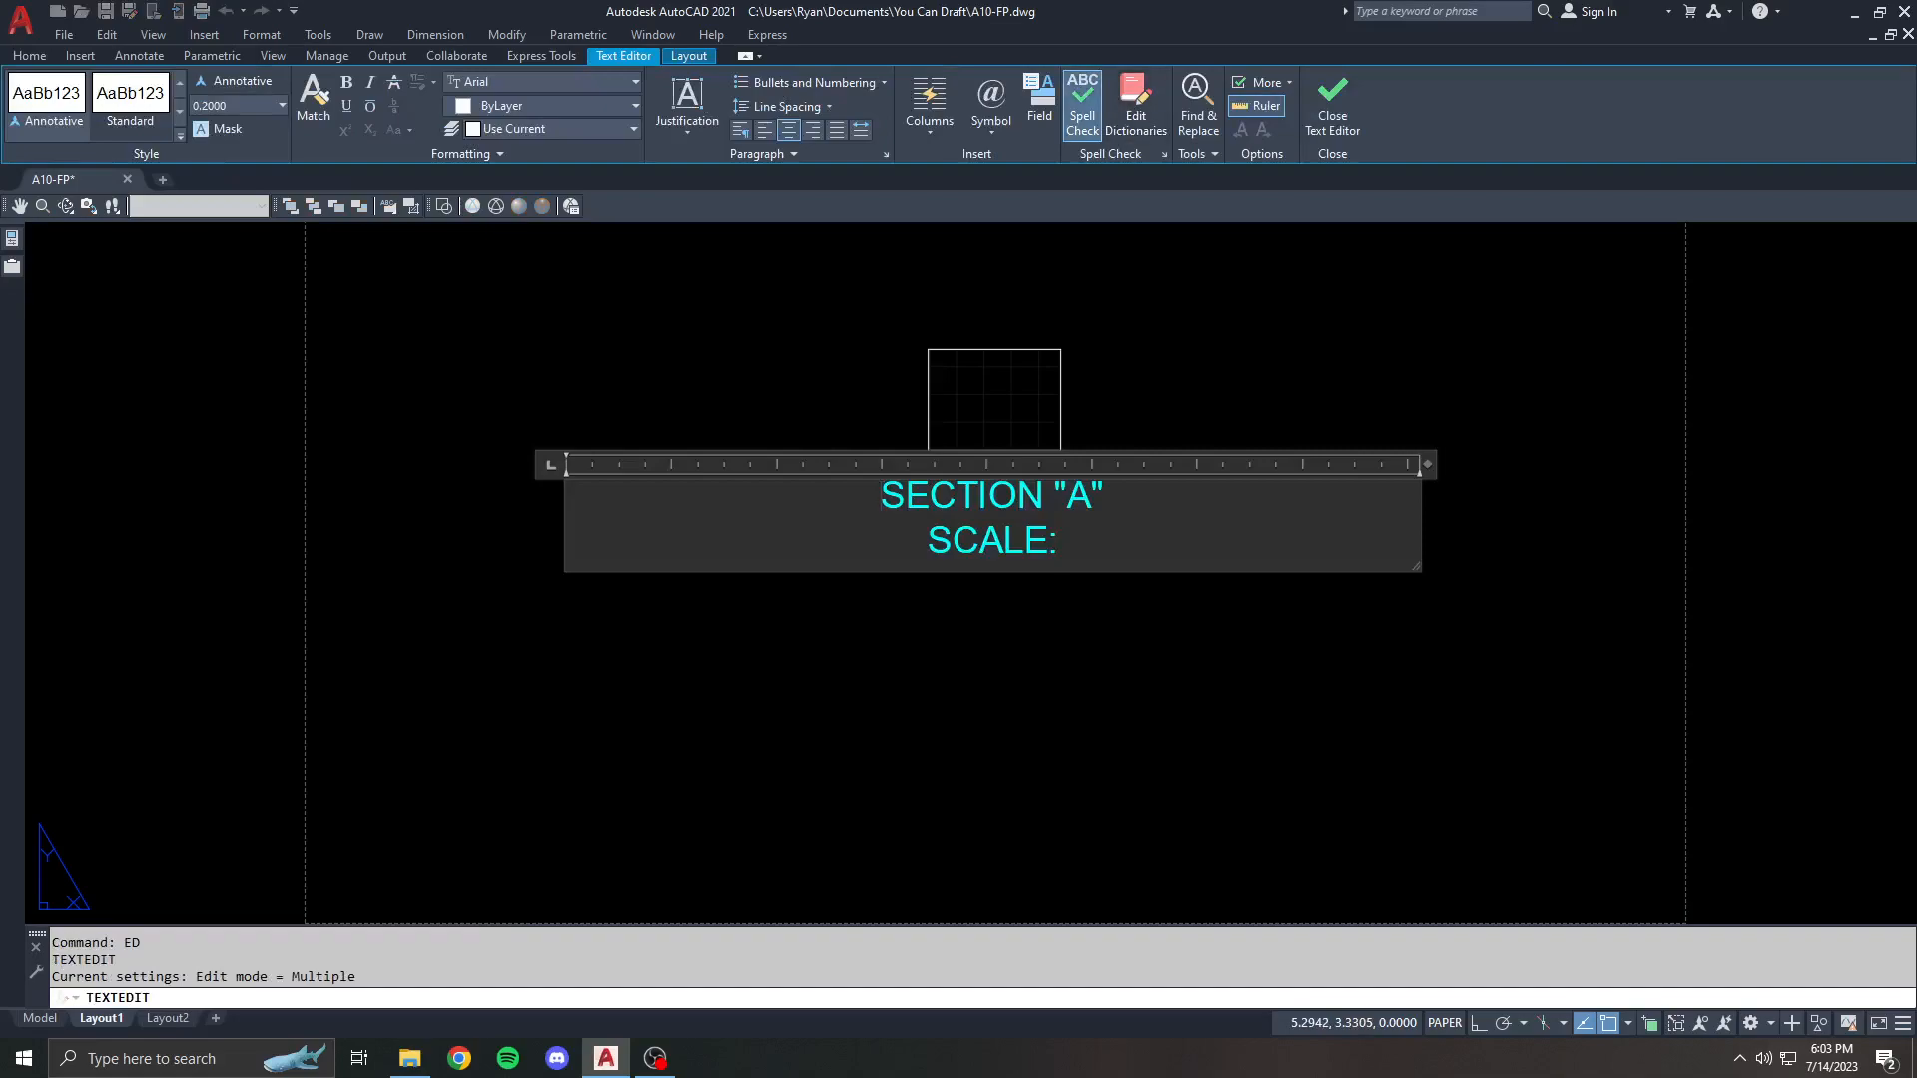
- Insert the viewport's Standard scale as a field after SCALE: in the label
left_click(1038, 102)
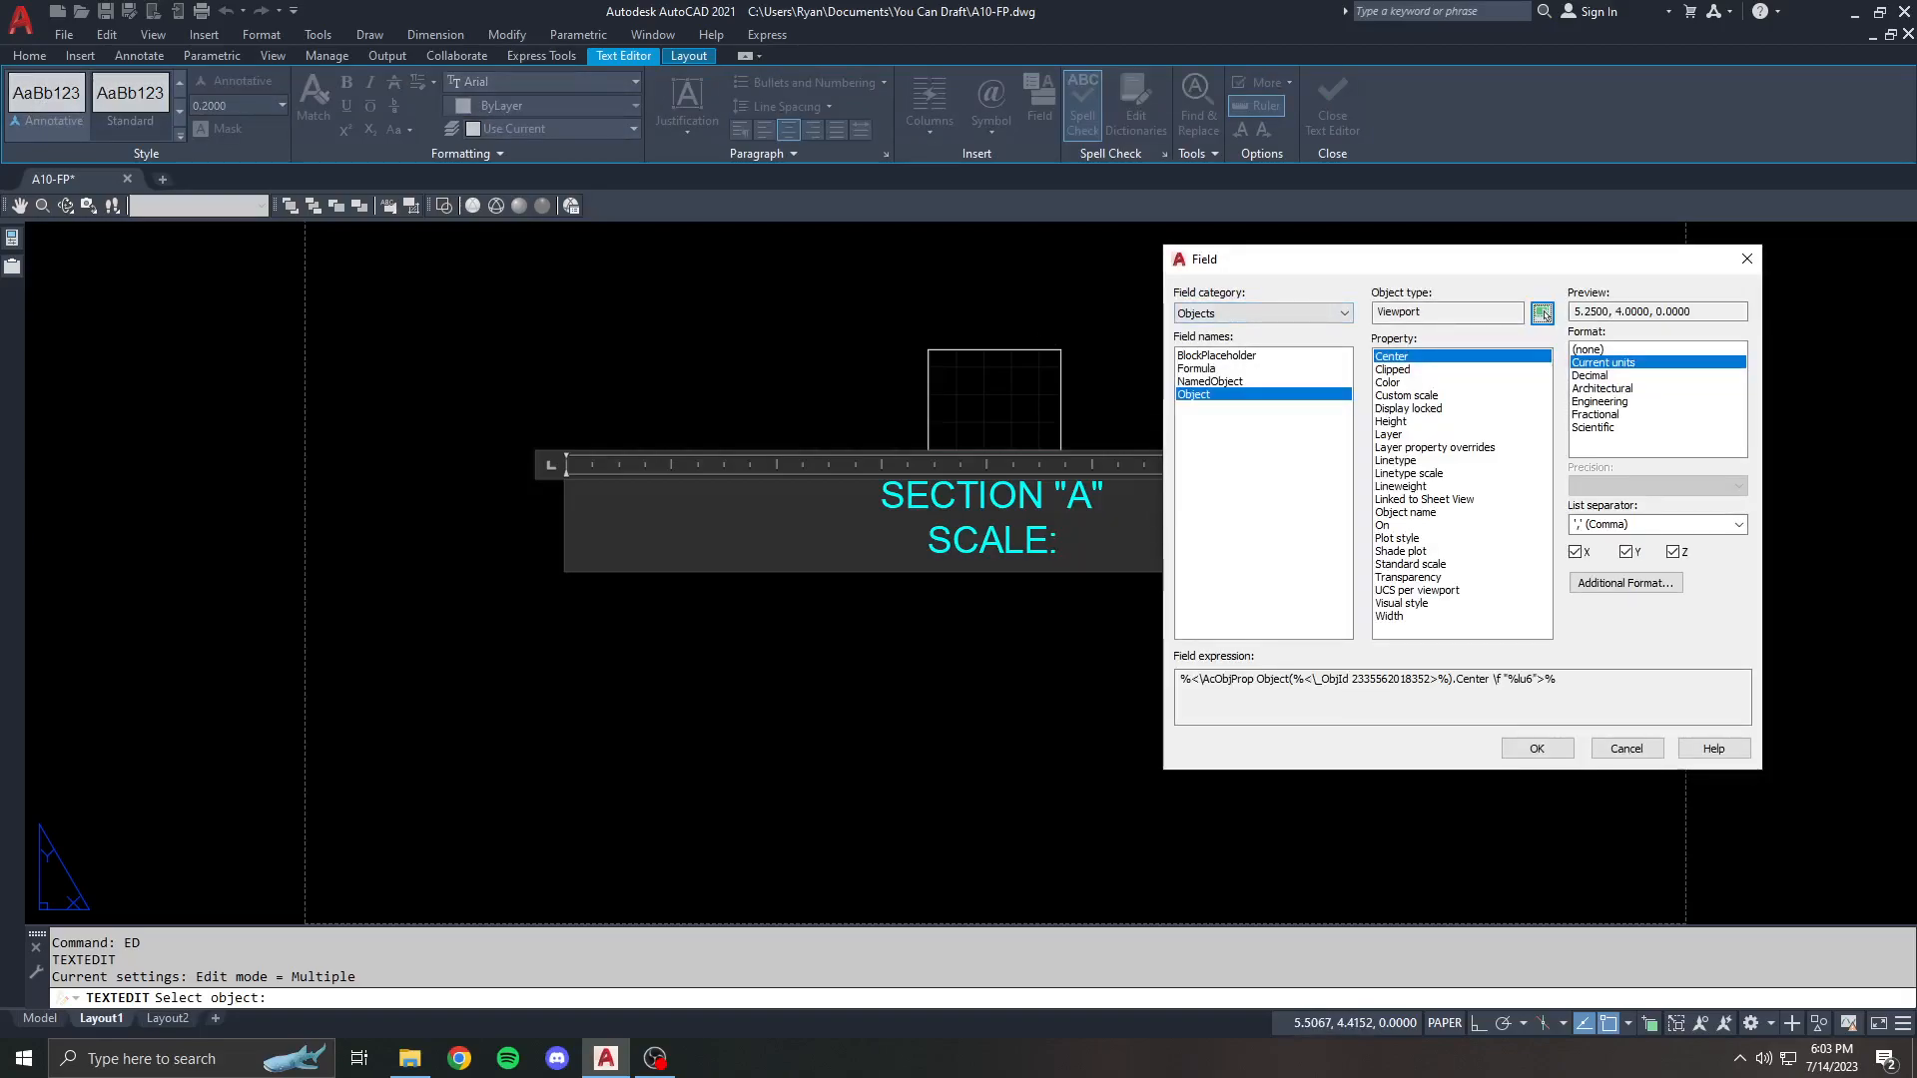
left_click(1410, 563)
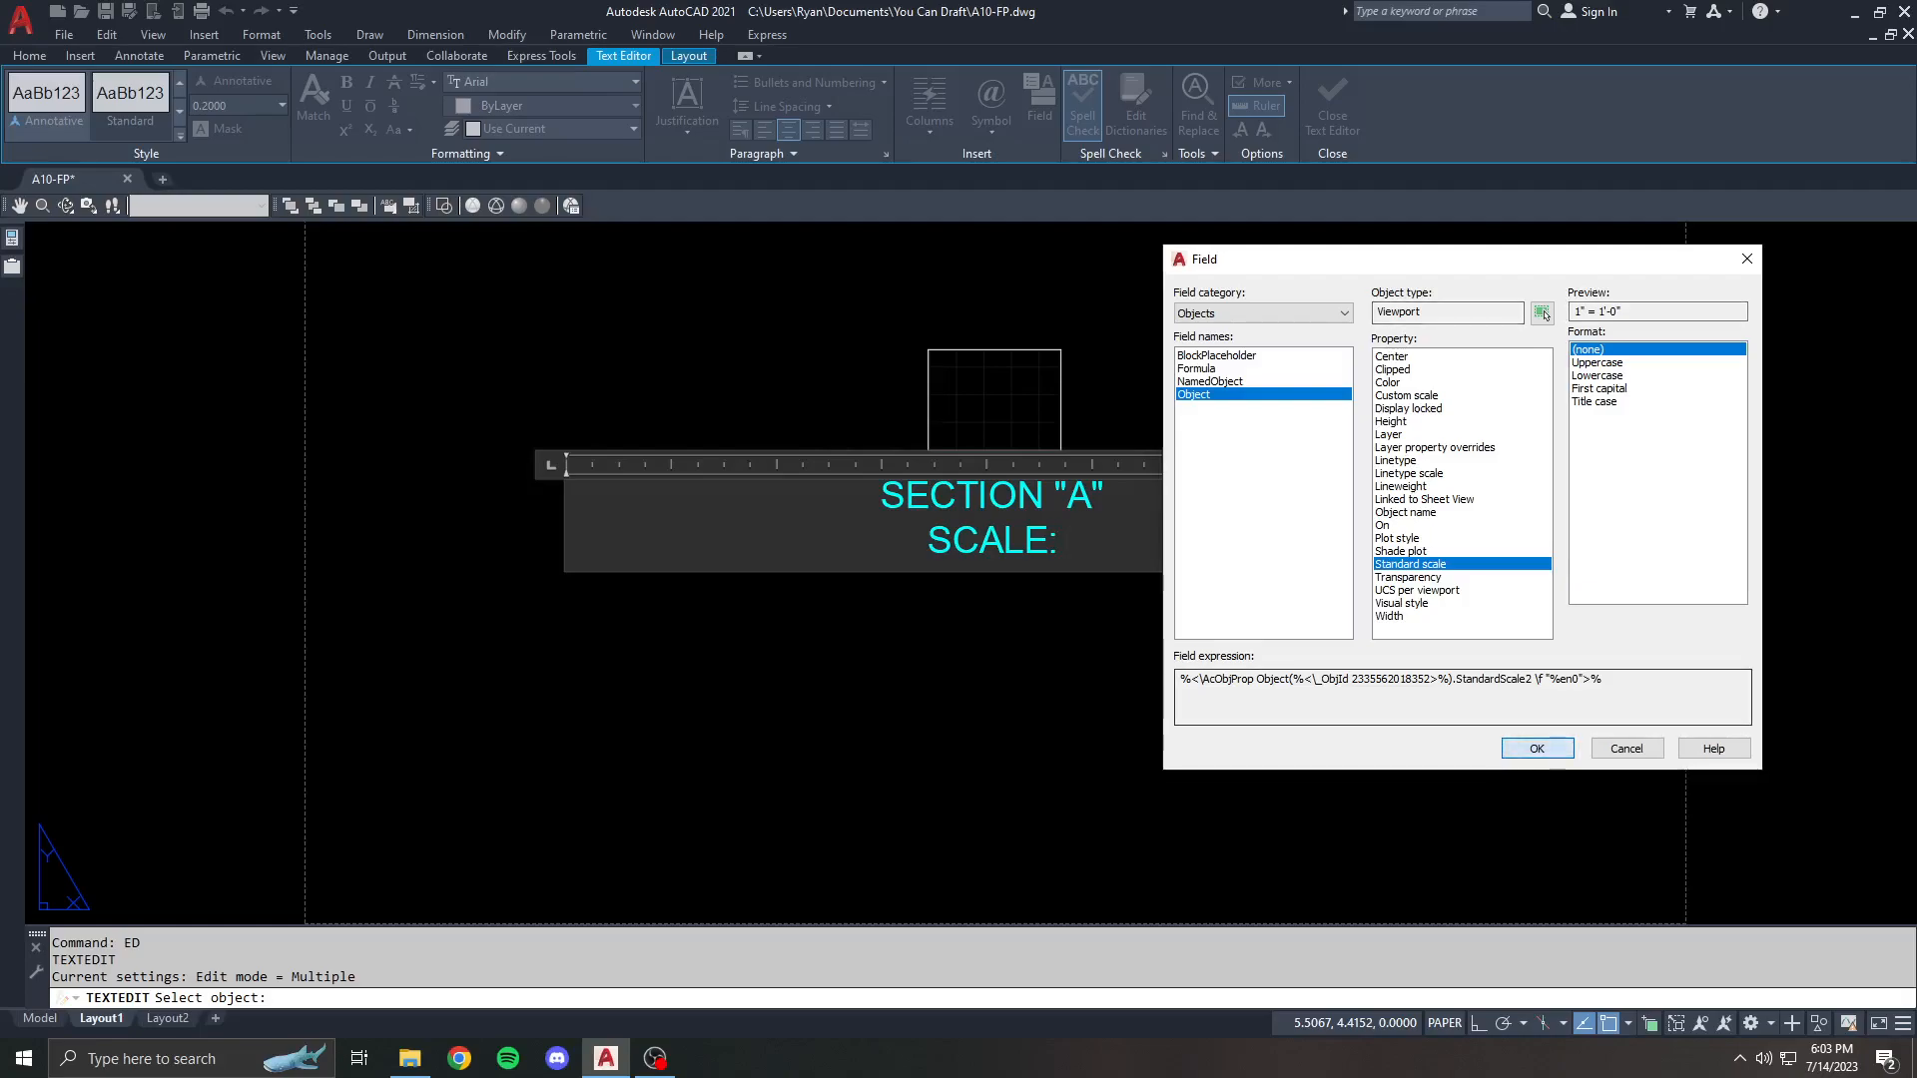
left_click(1535, 747)
type("RE")
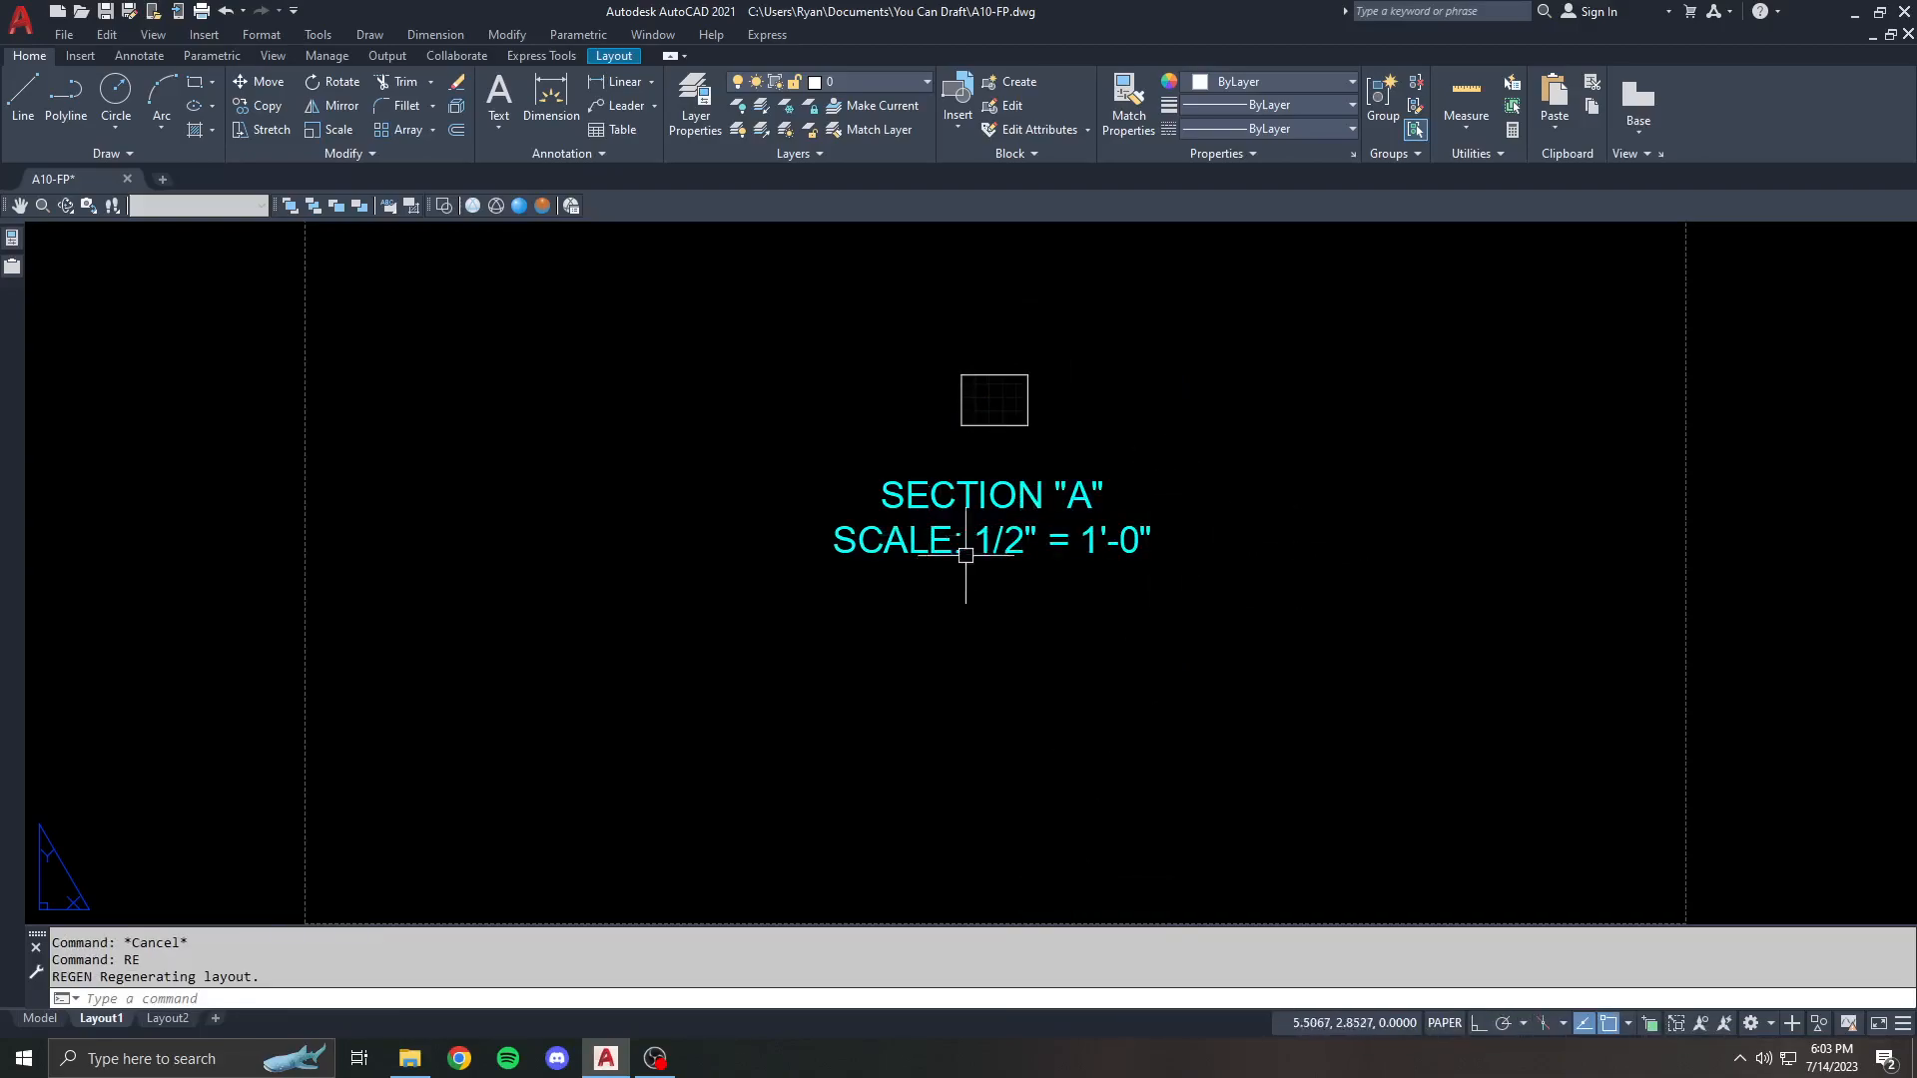
mouse_move(1100, 541)
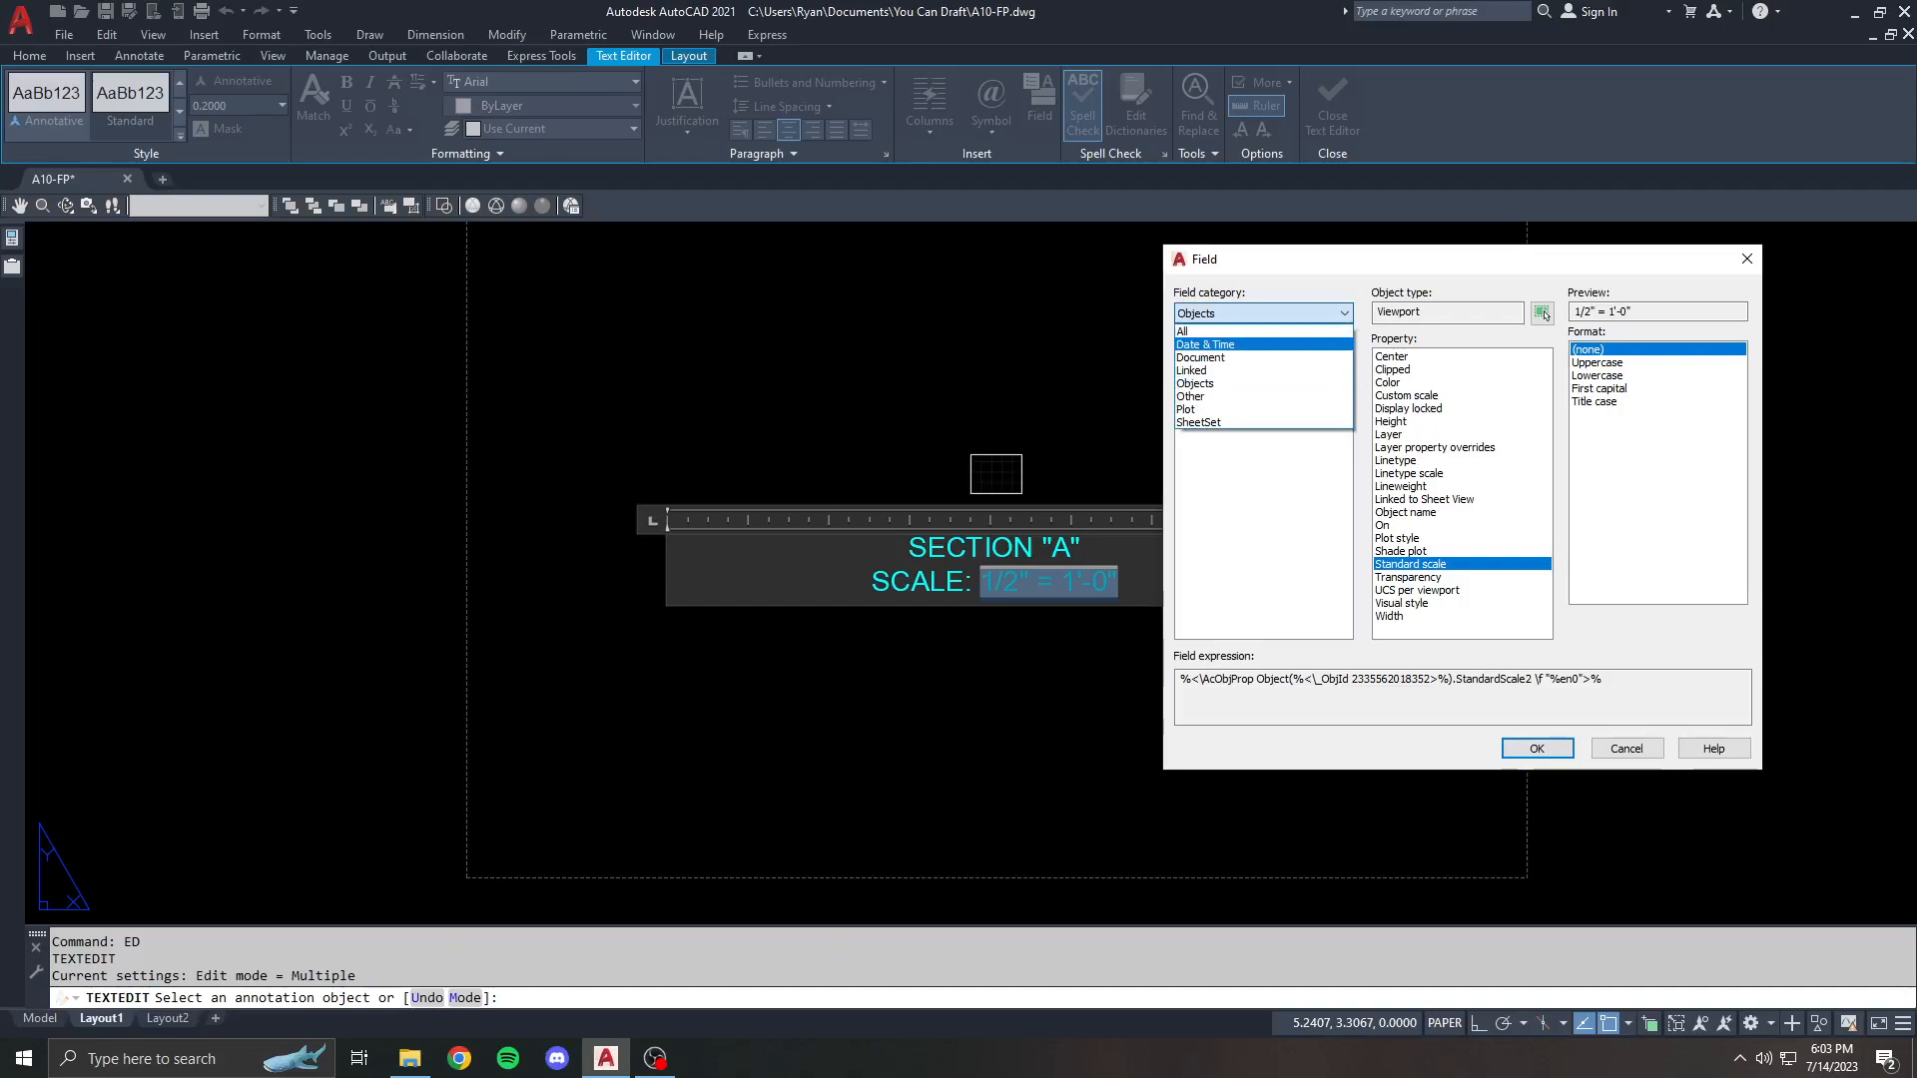
- Replace it with a Date & Time field in h:mm tt format so the label ends in 5:59 PM
left_click(1184, 331)
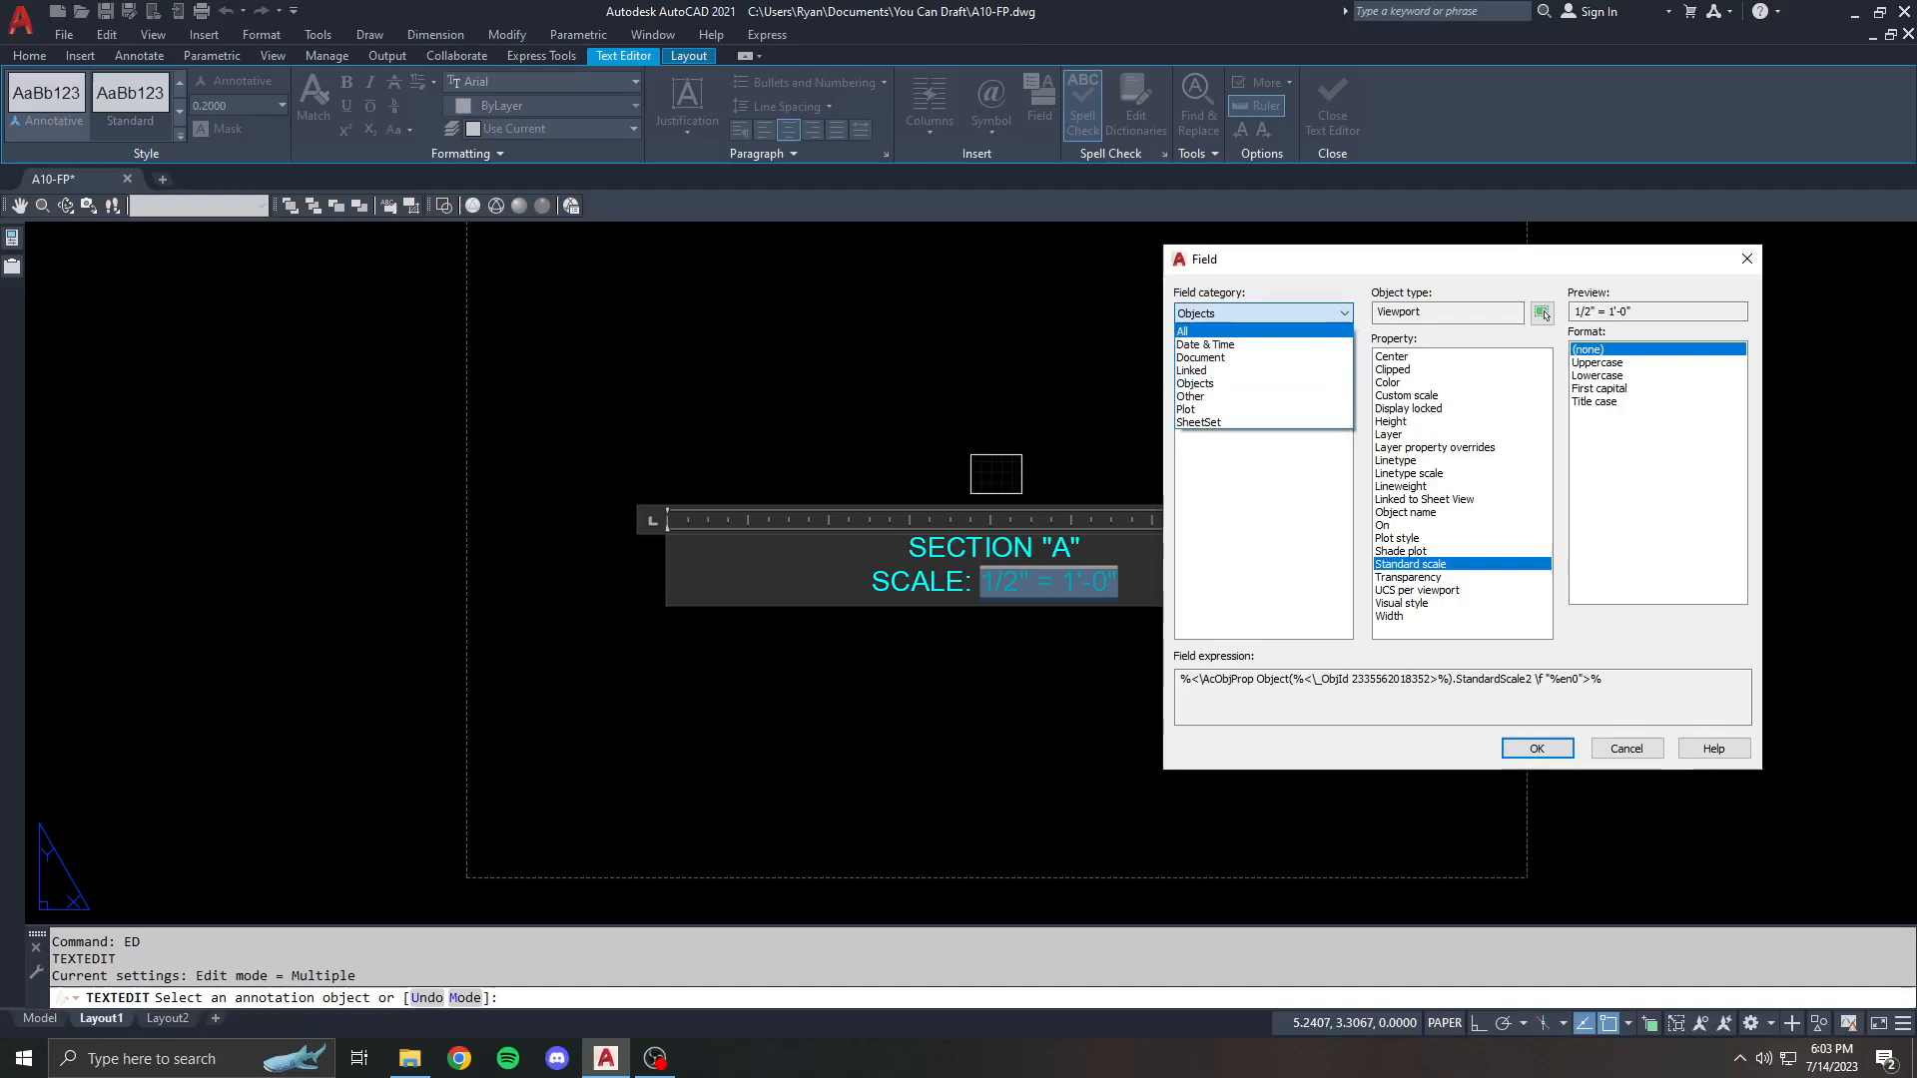
left_click(1260, 313)
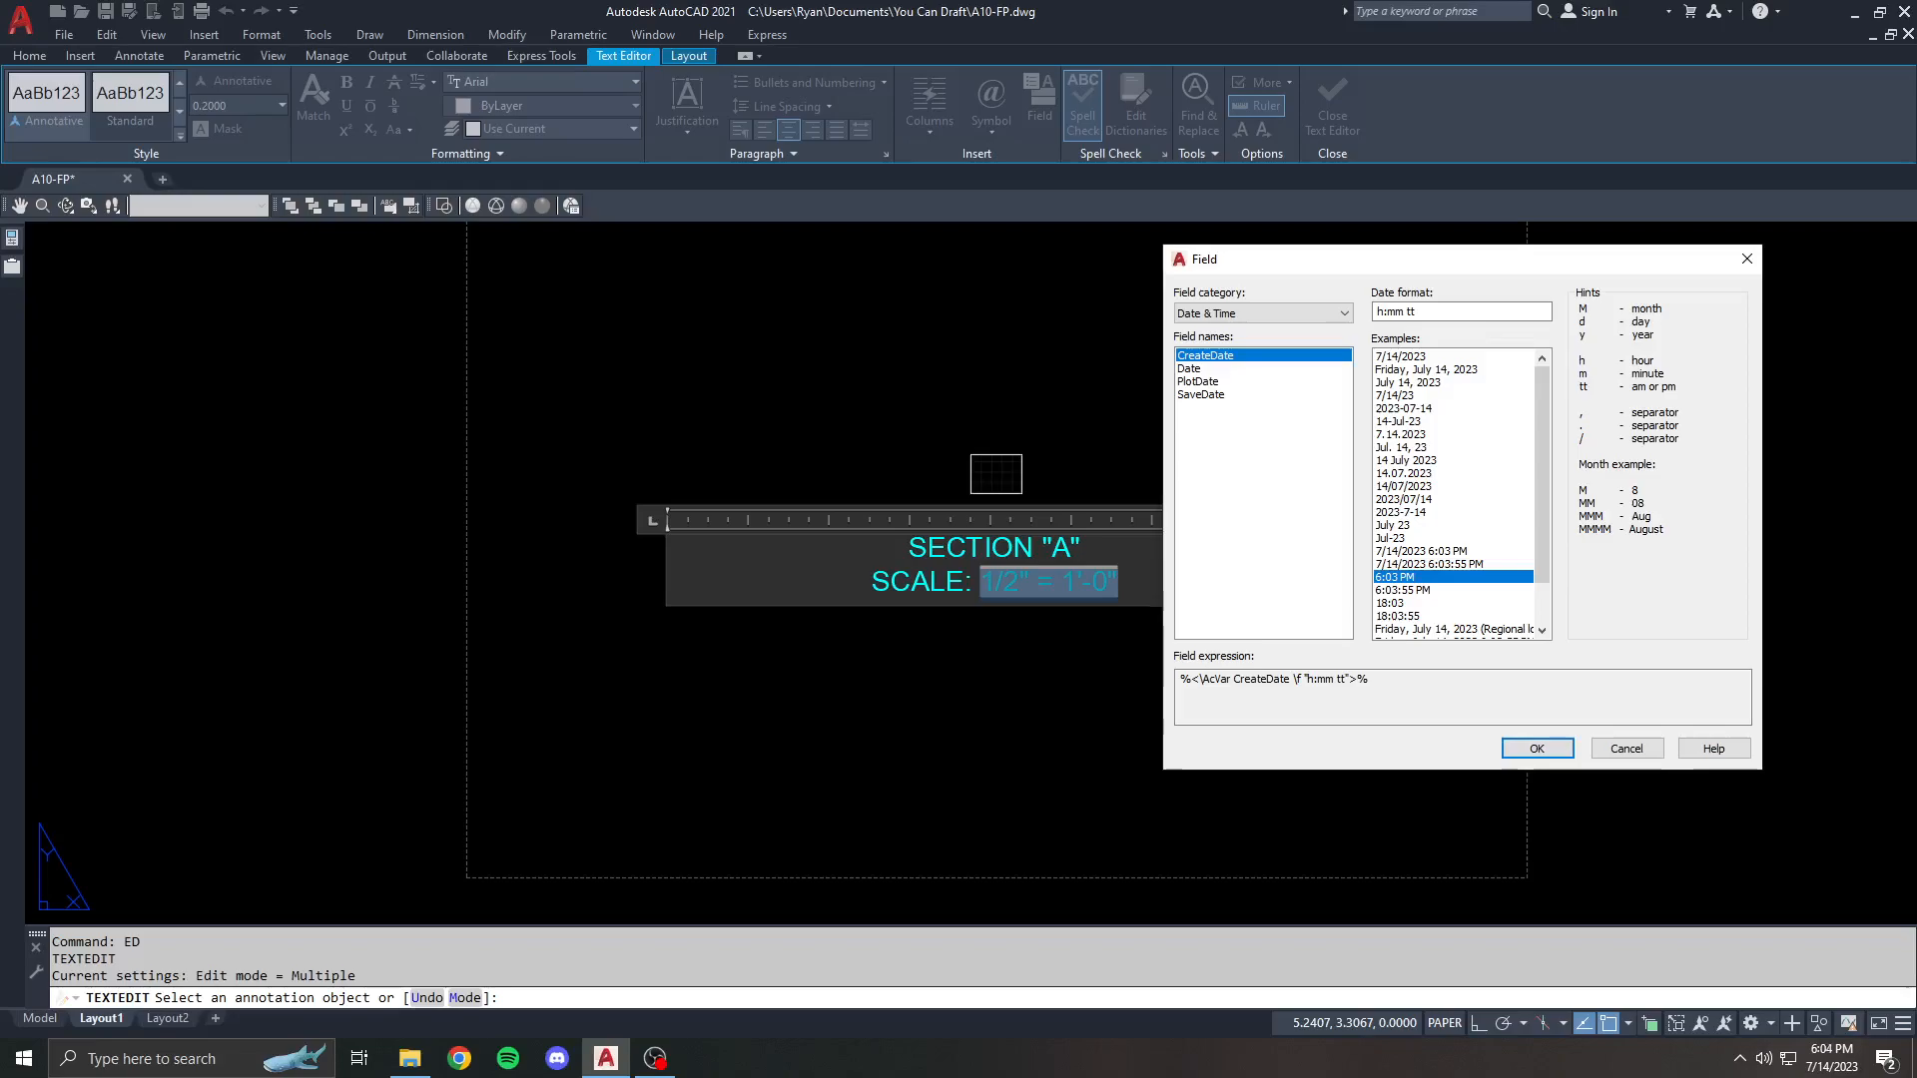
left_click(1200, 394)
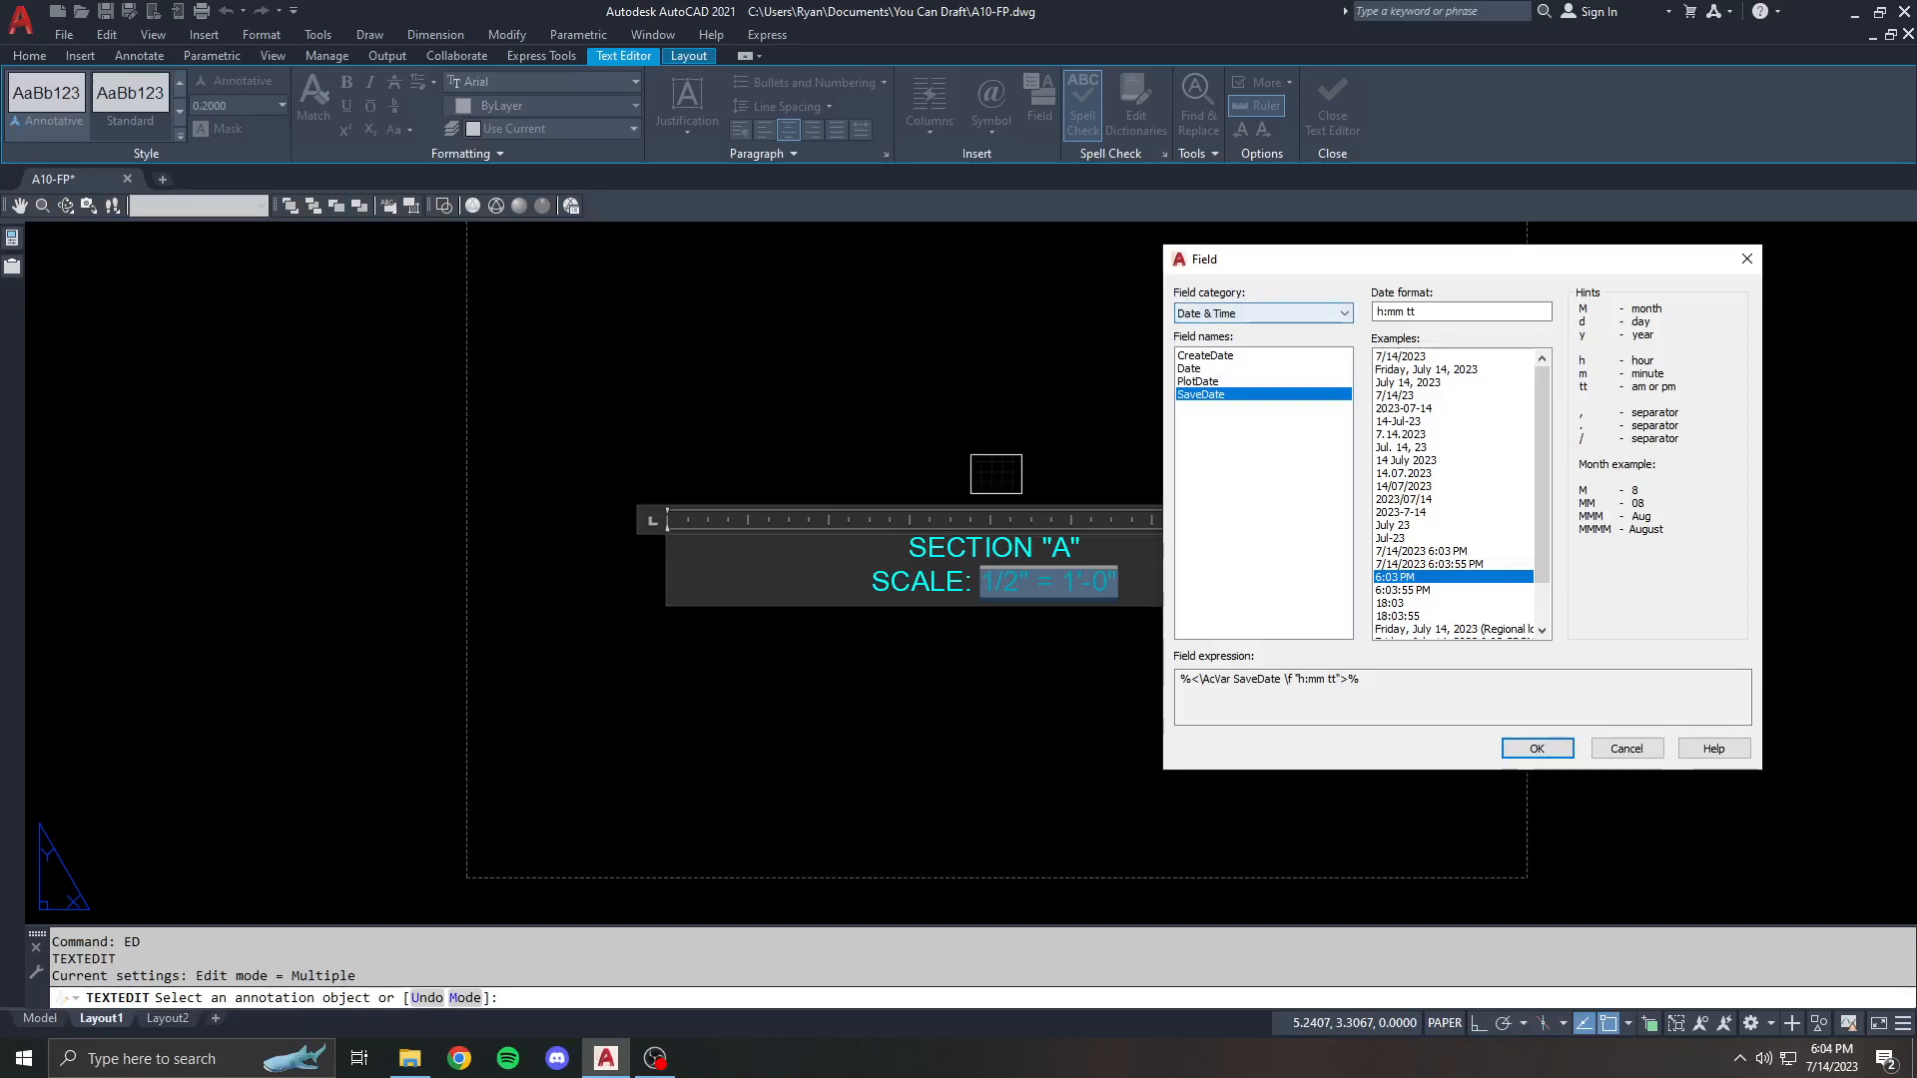
left_click(1344, 313)
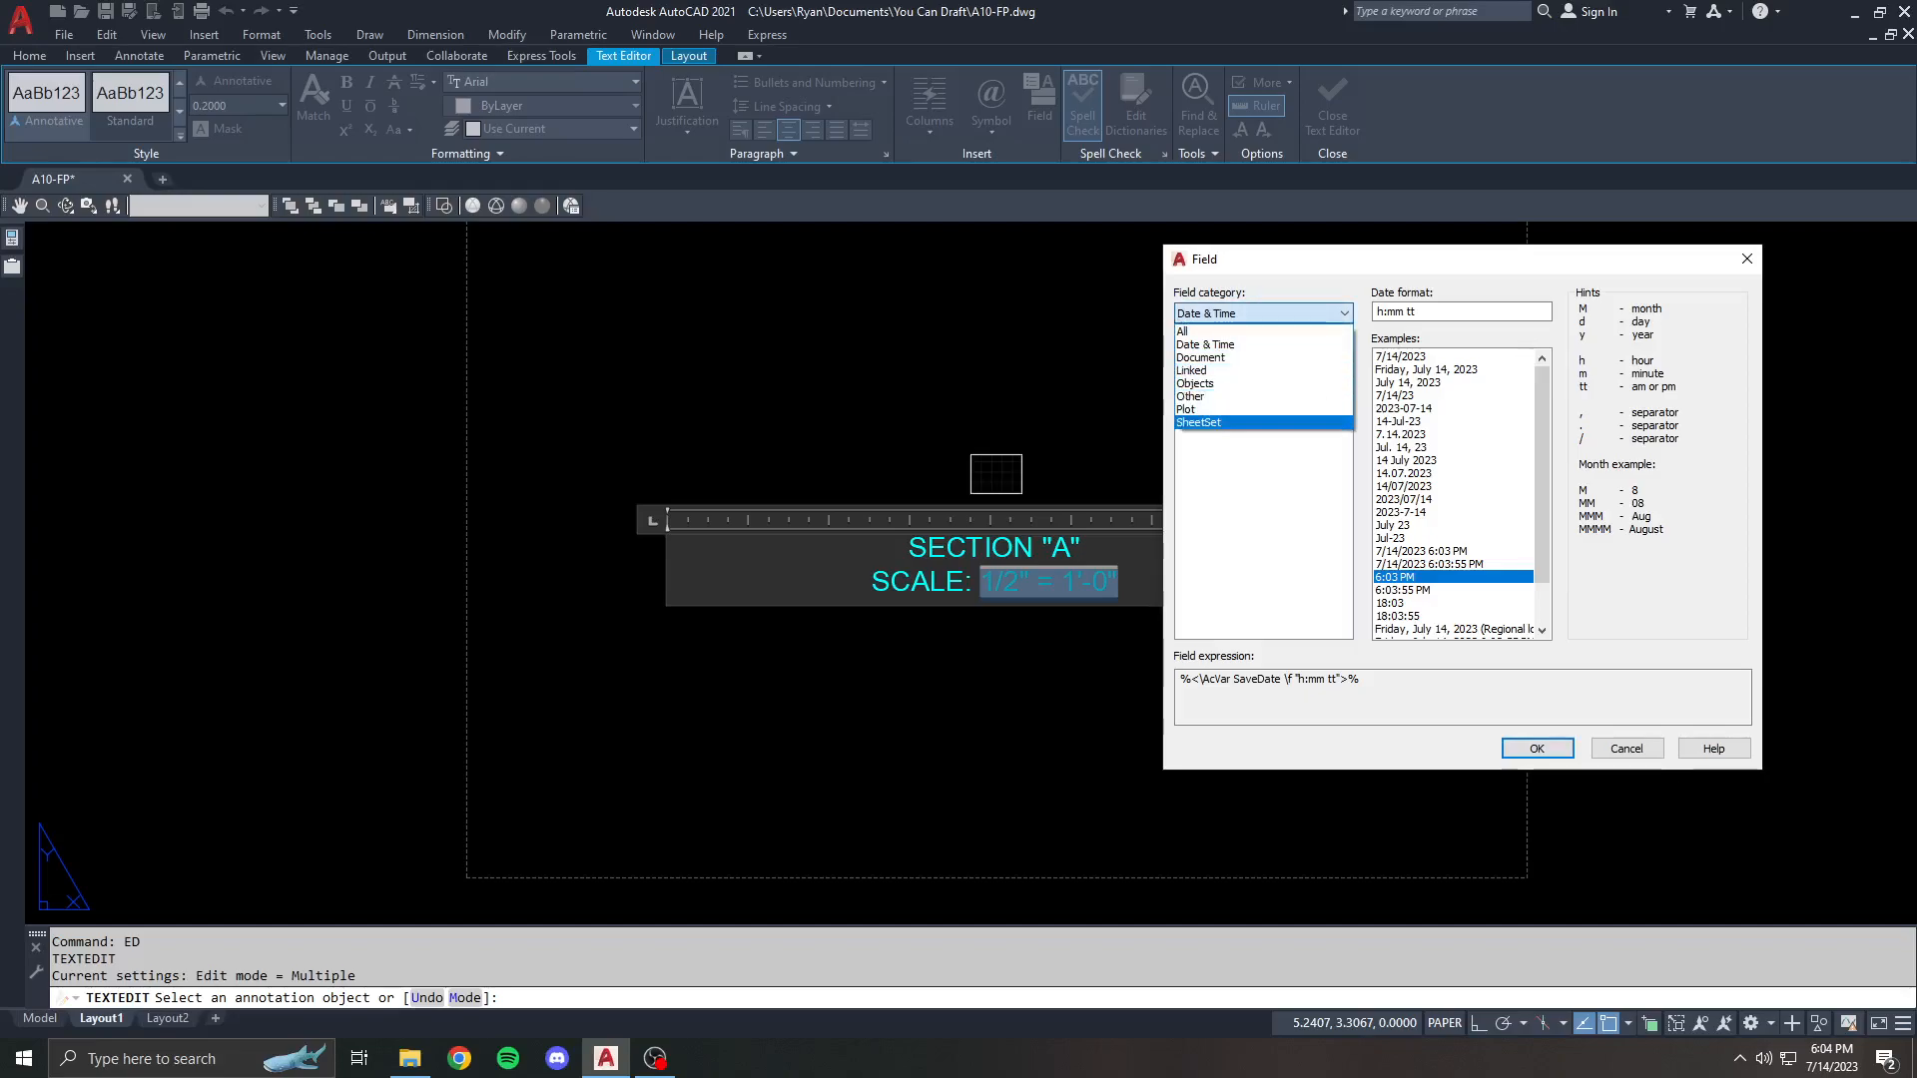
left_click(1260, 314)
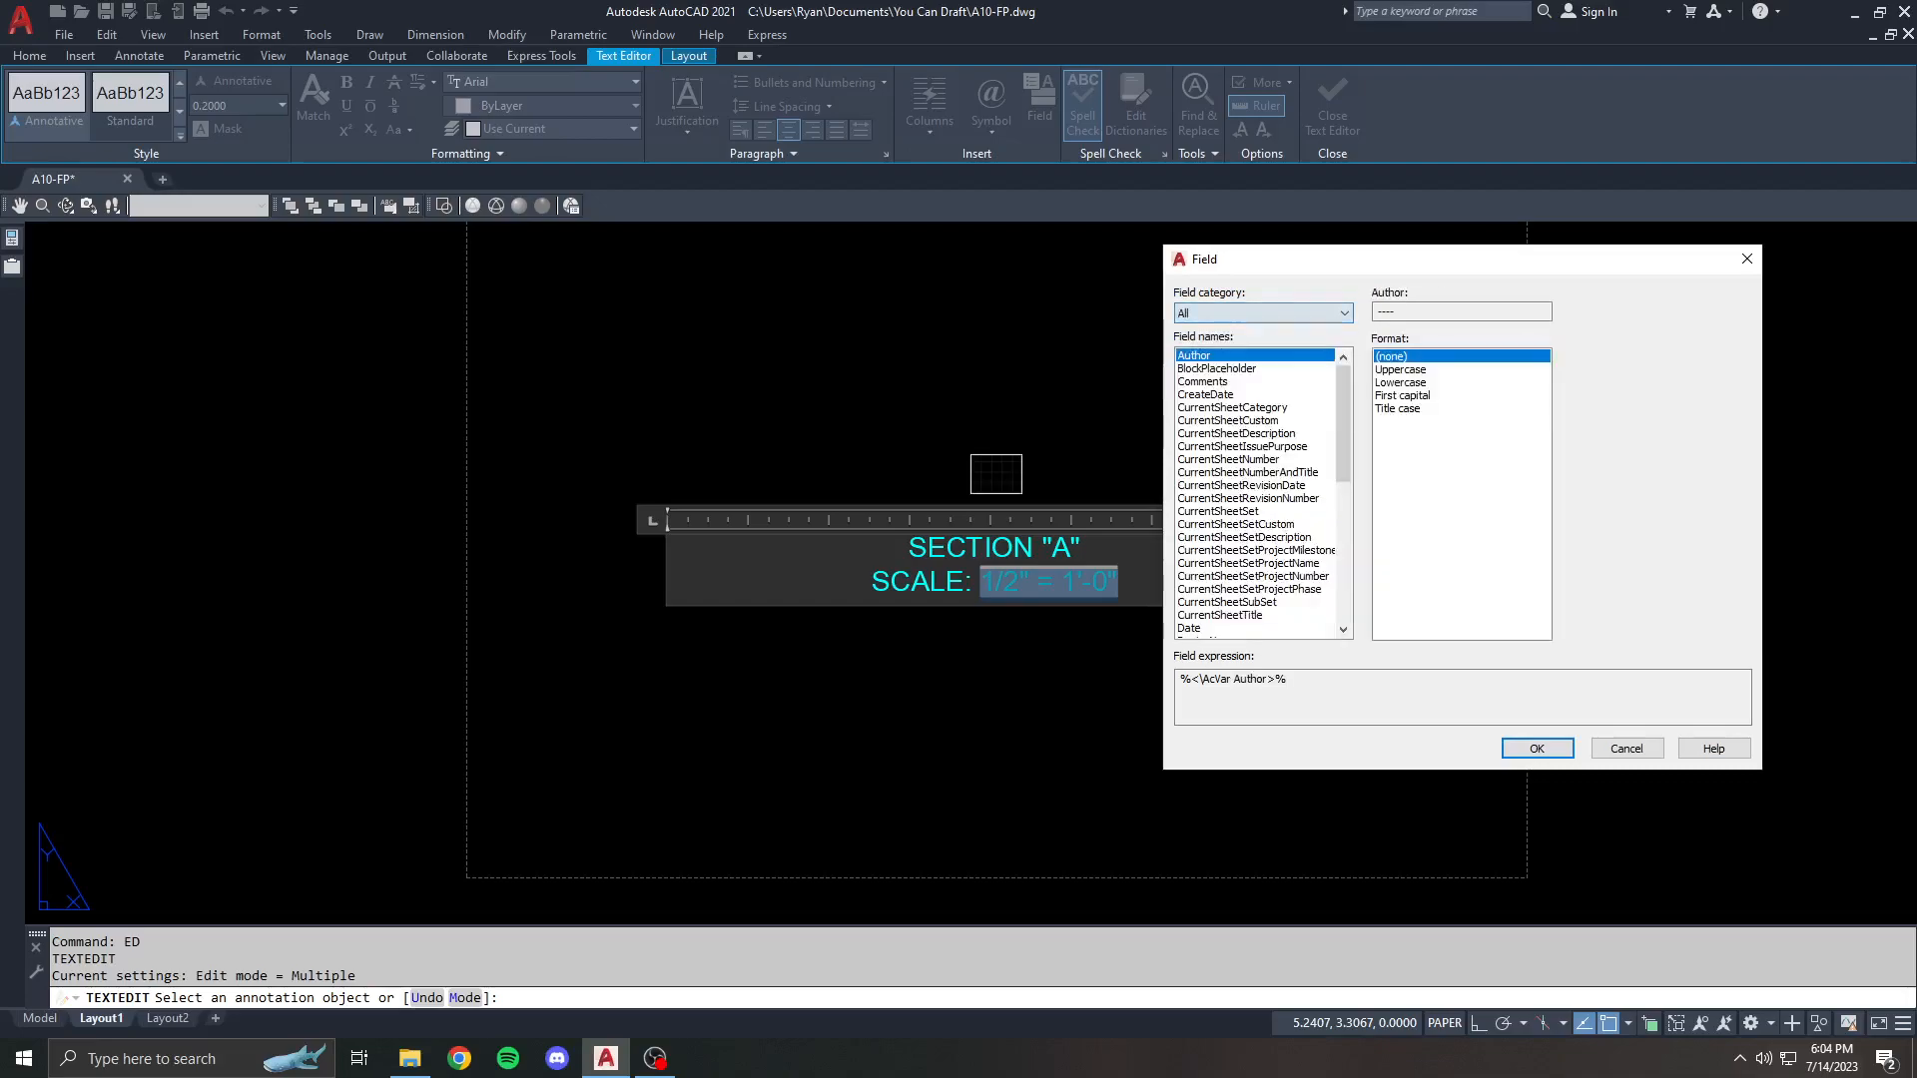
left_click(1260, 314)
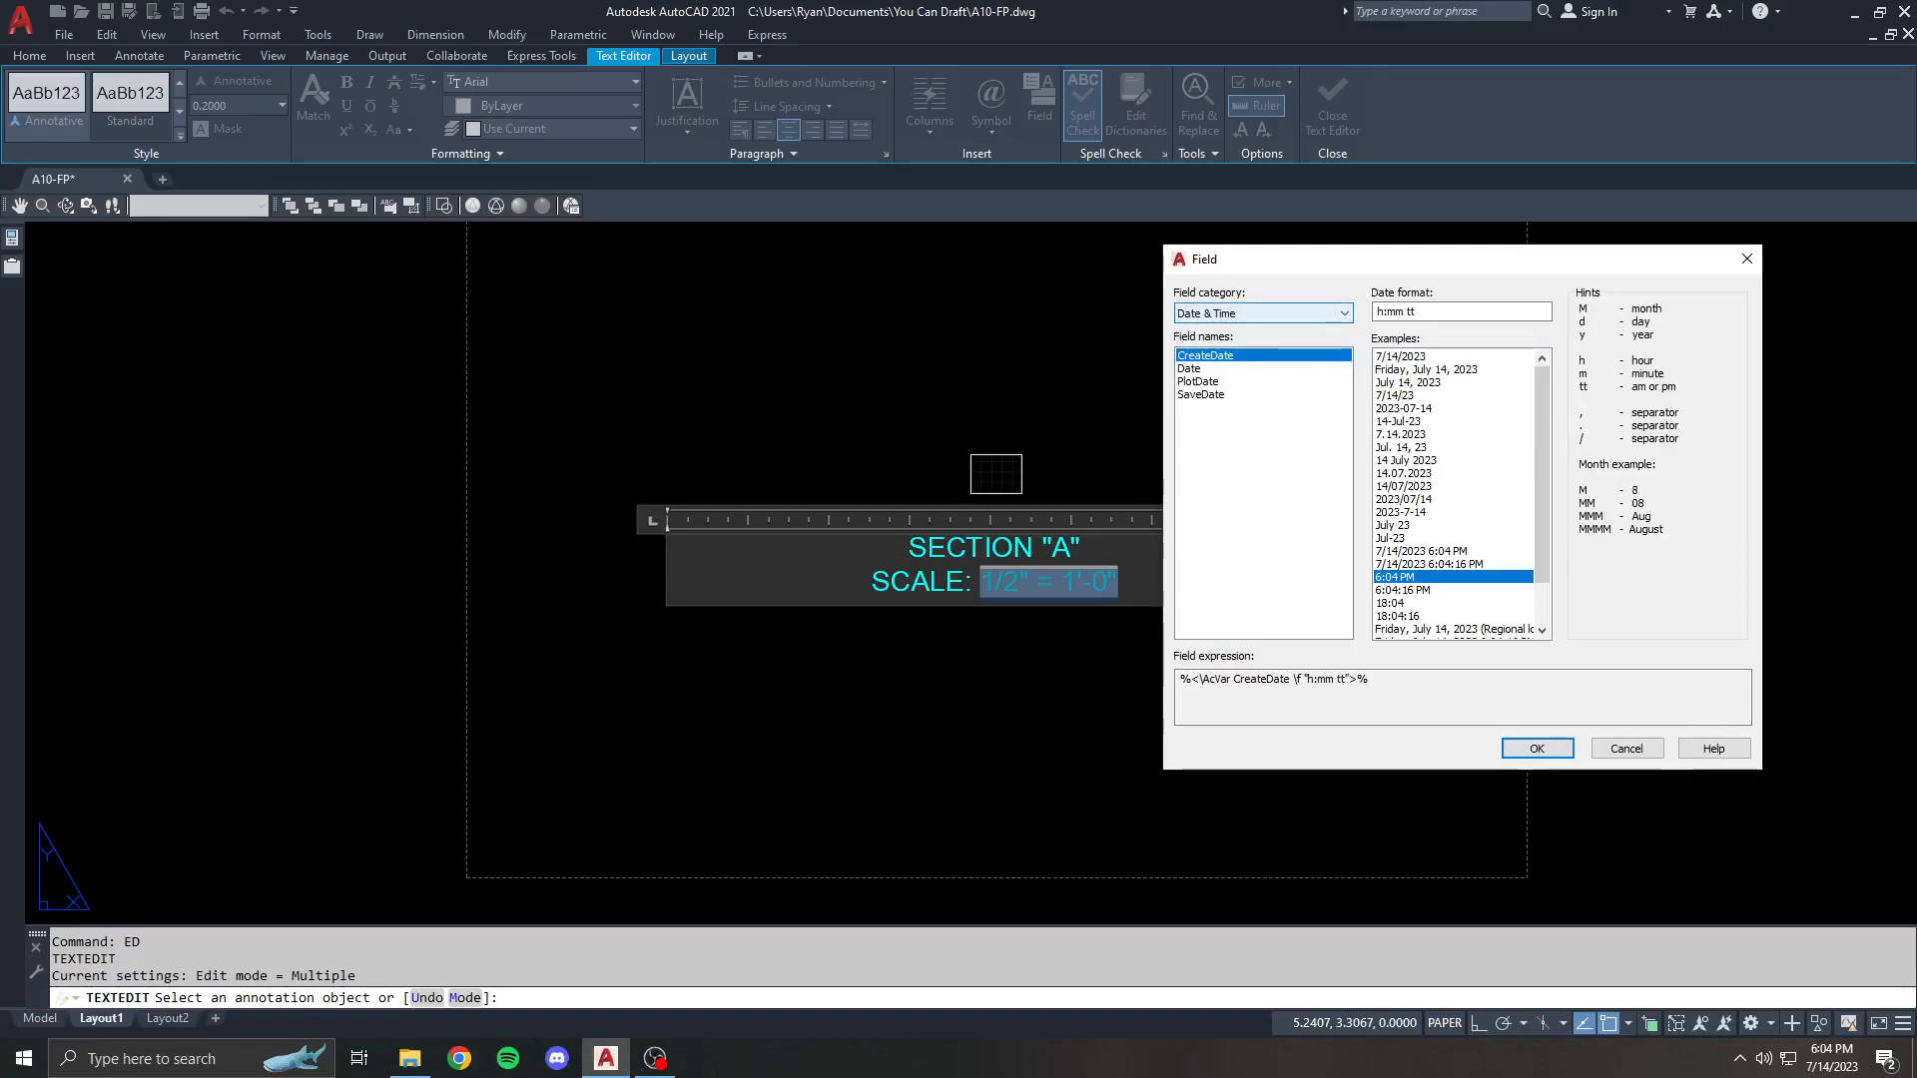
left_click(1535, 747)
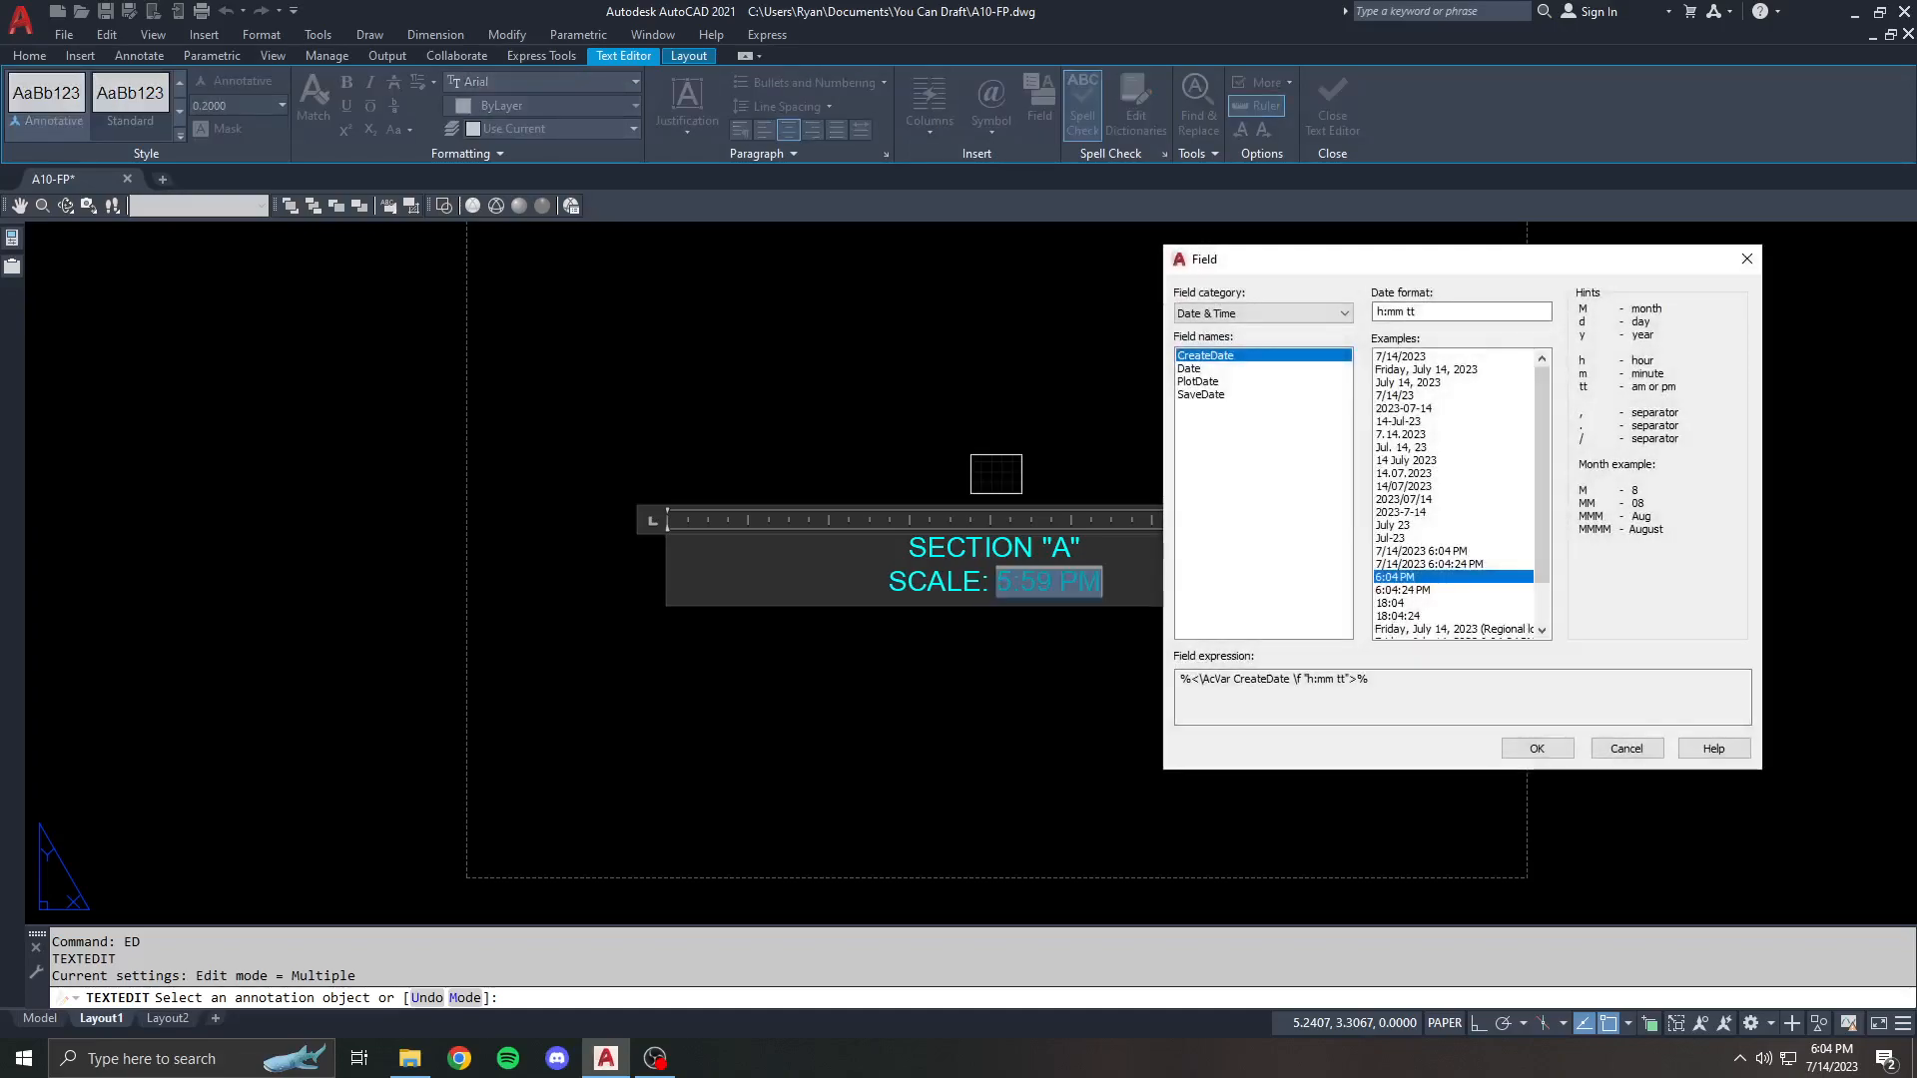
left_click(1623, 747)
type("AT")
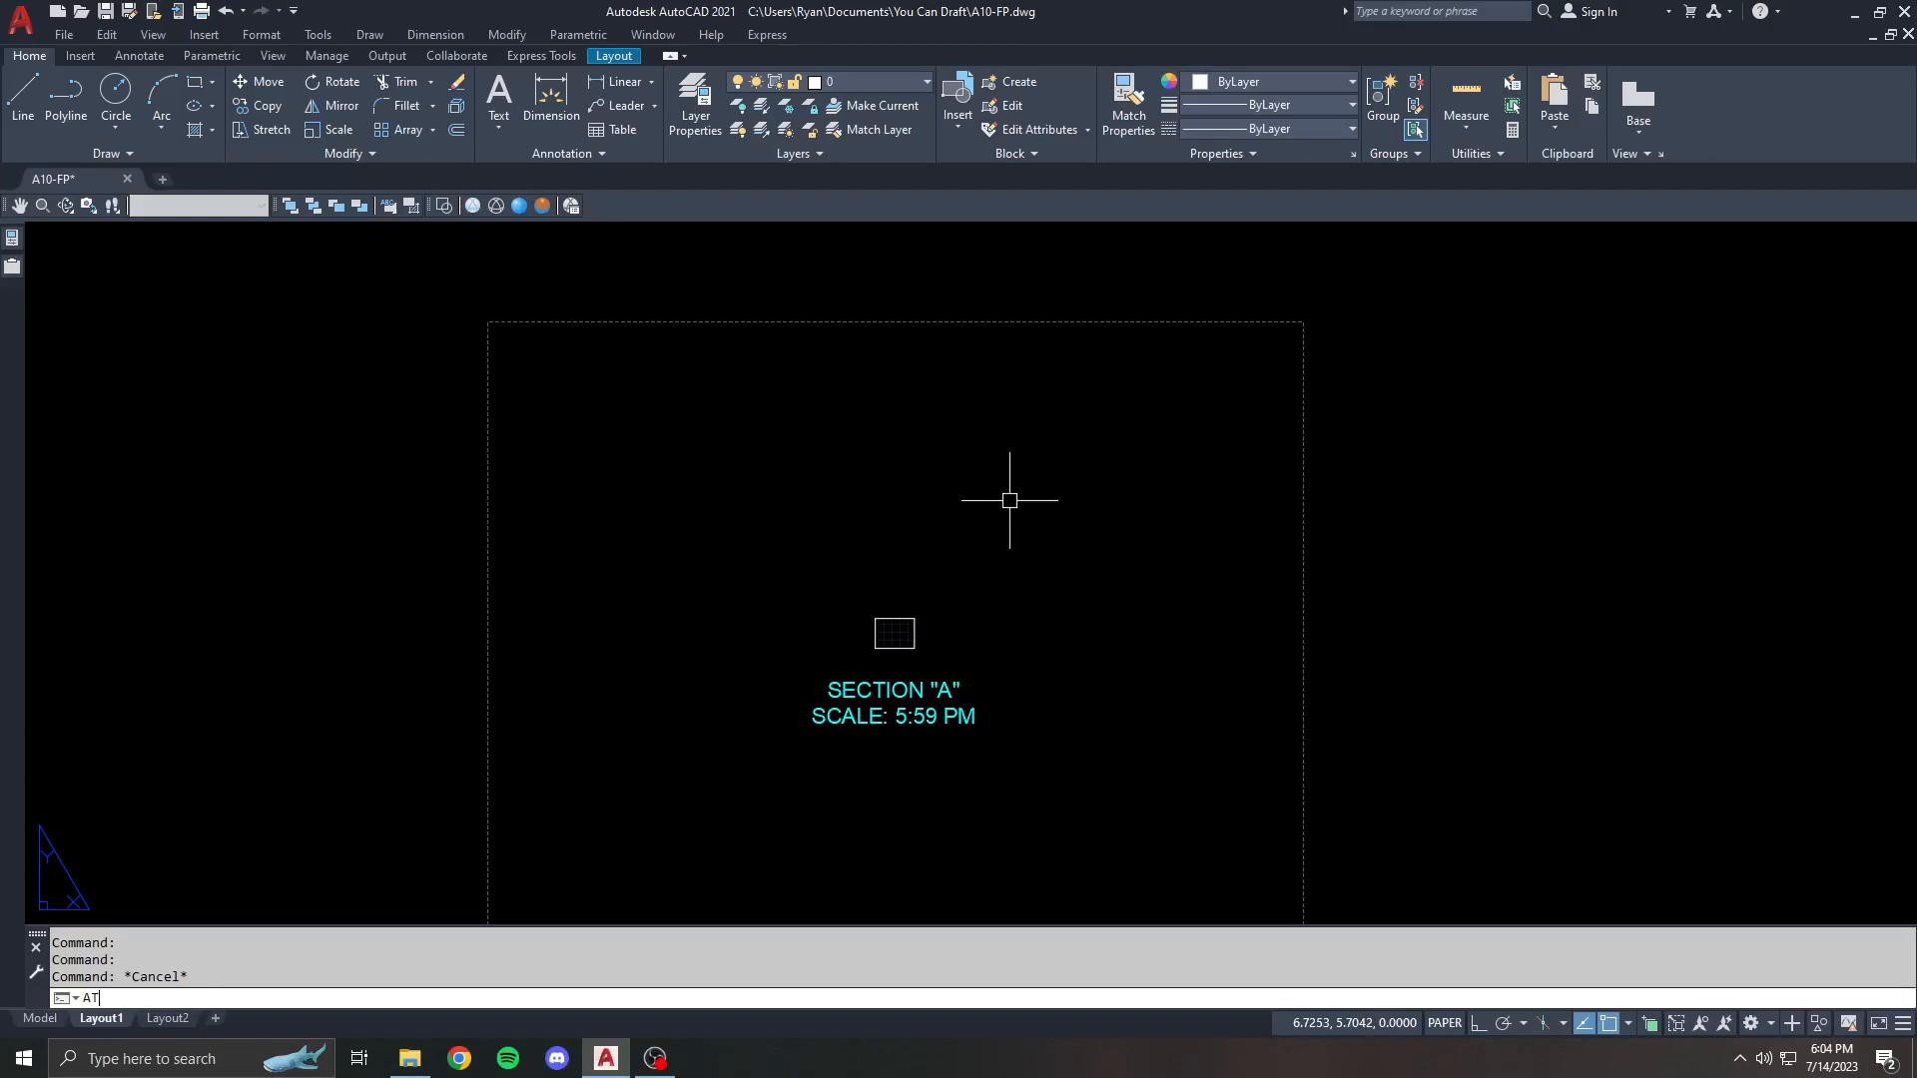
- Define an attribute with tag FIELD, default TEMP and Middle center justification via ATTDEF
key("Enter")
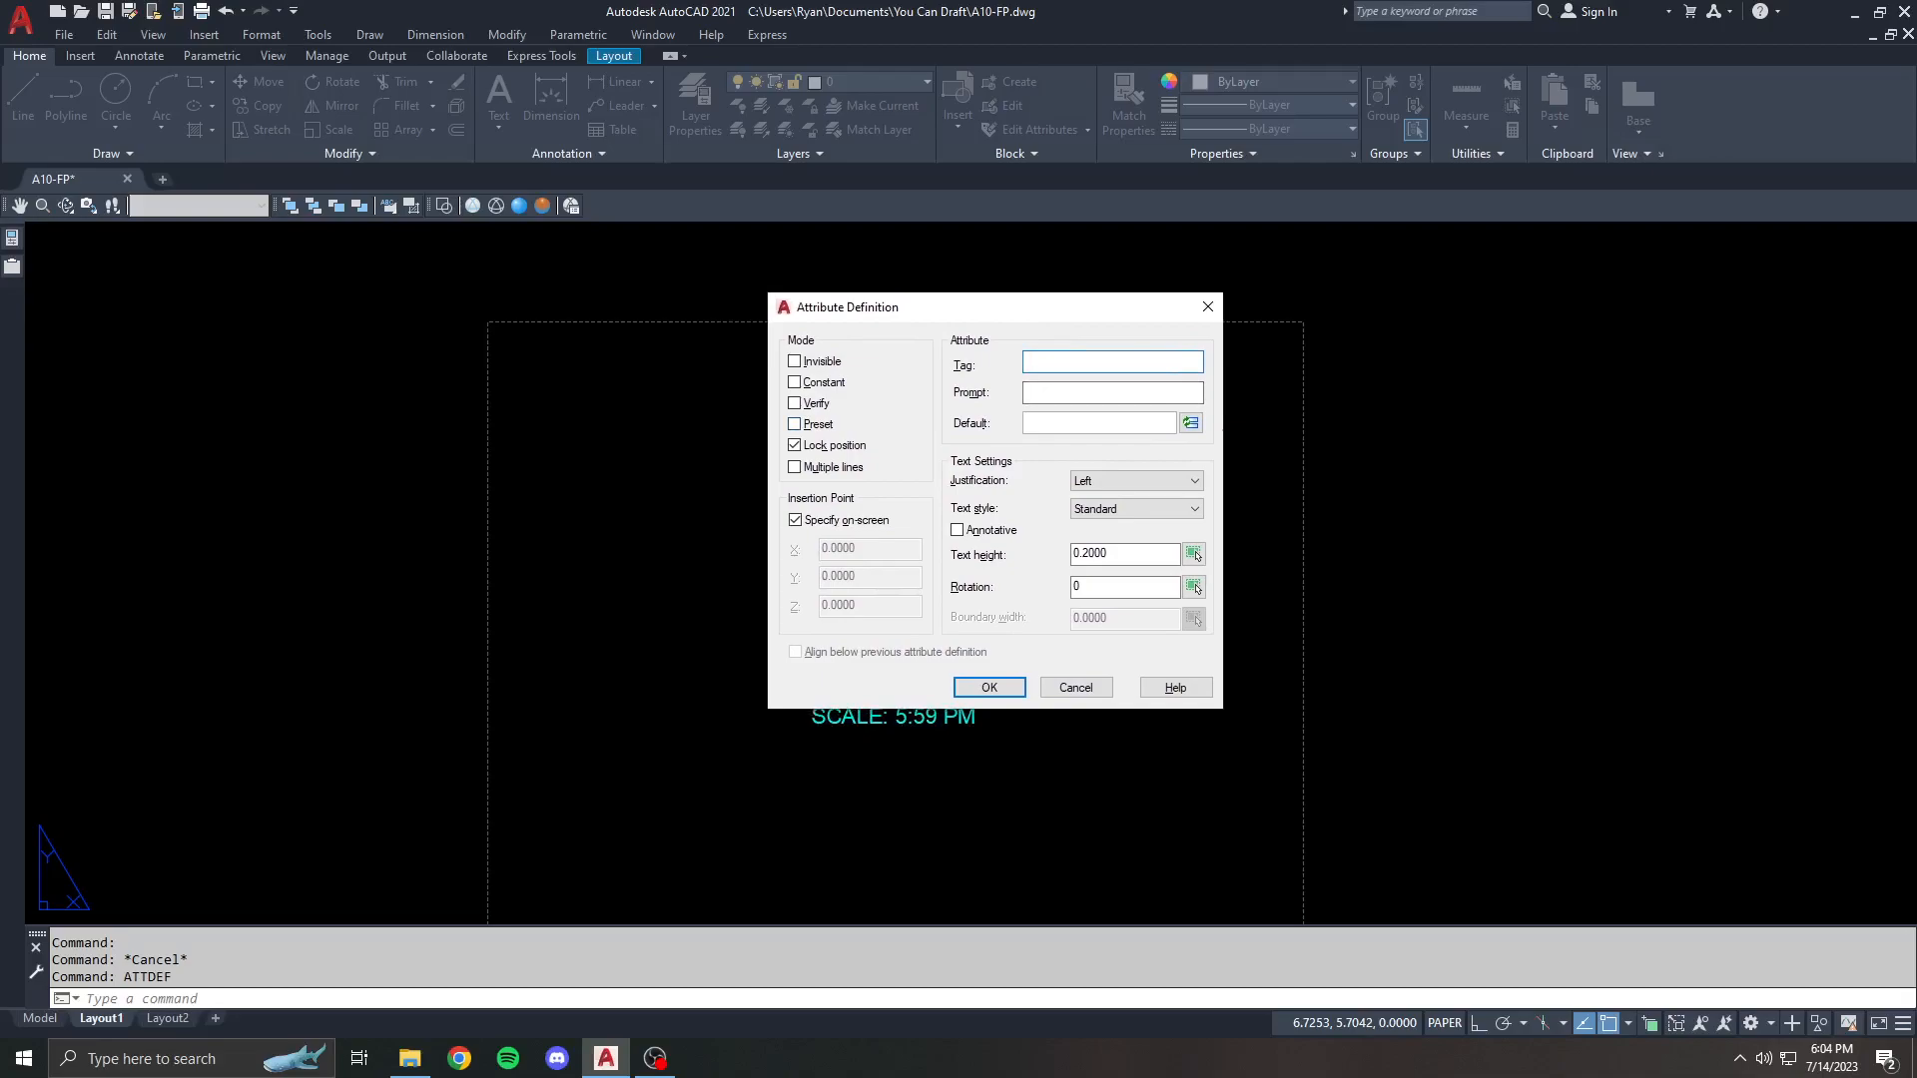
type("FIELD")
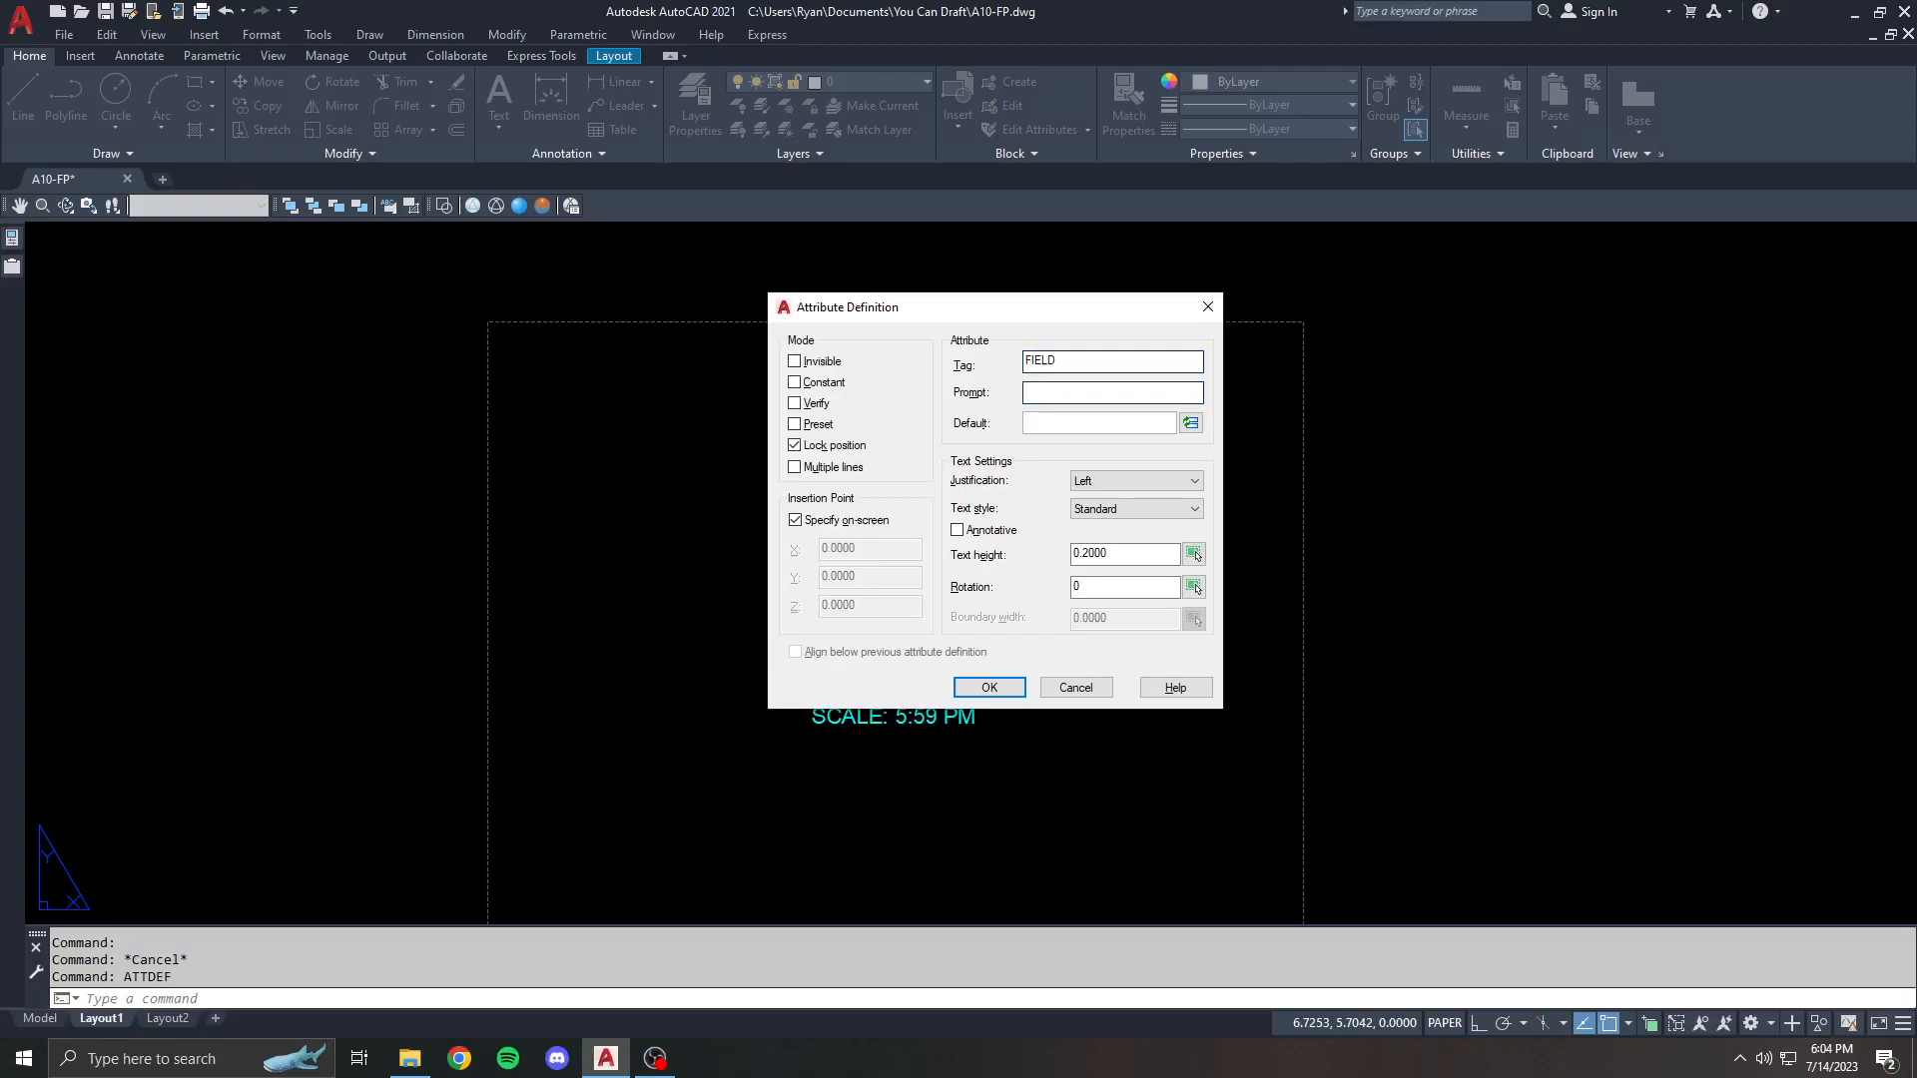
type("TEMP")
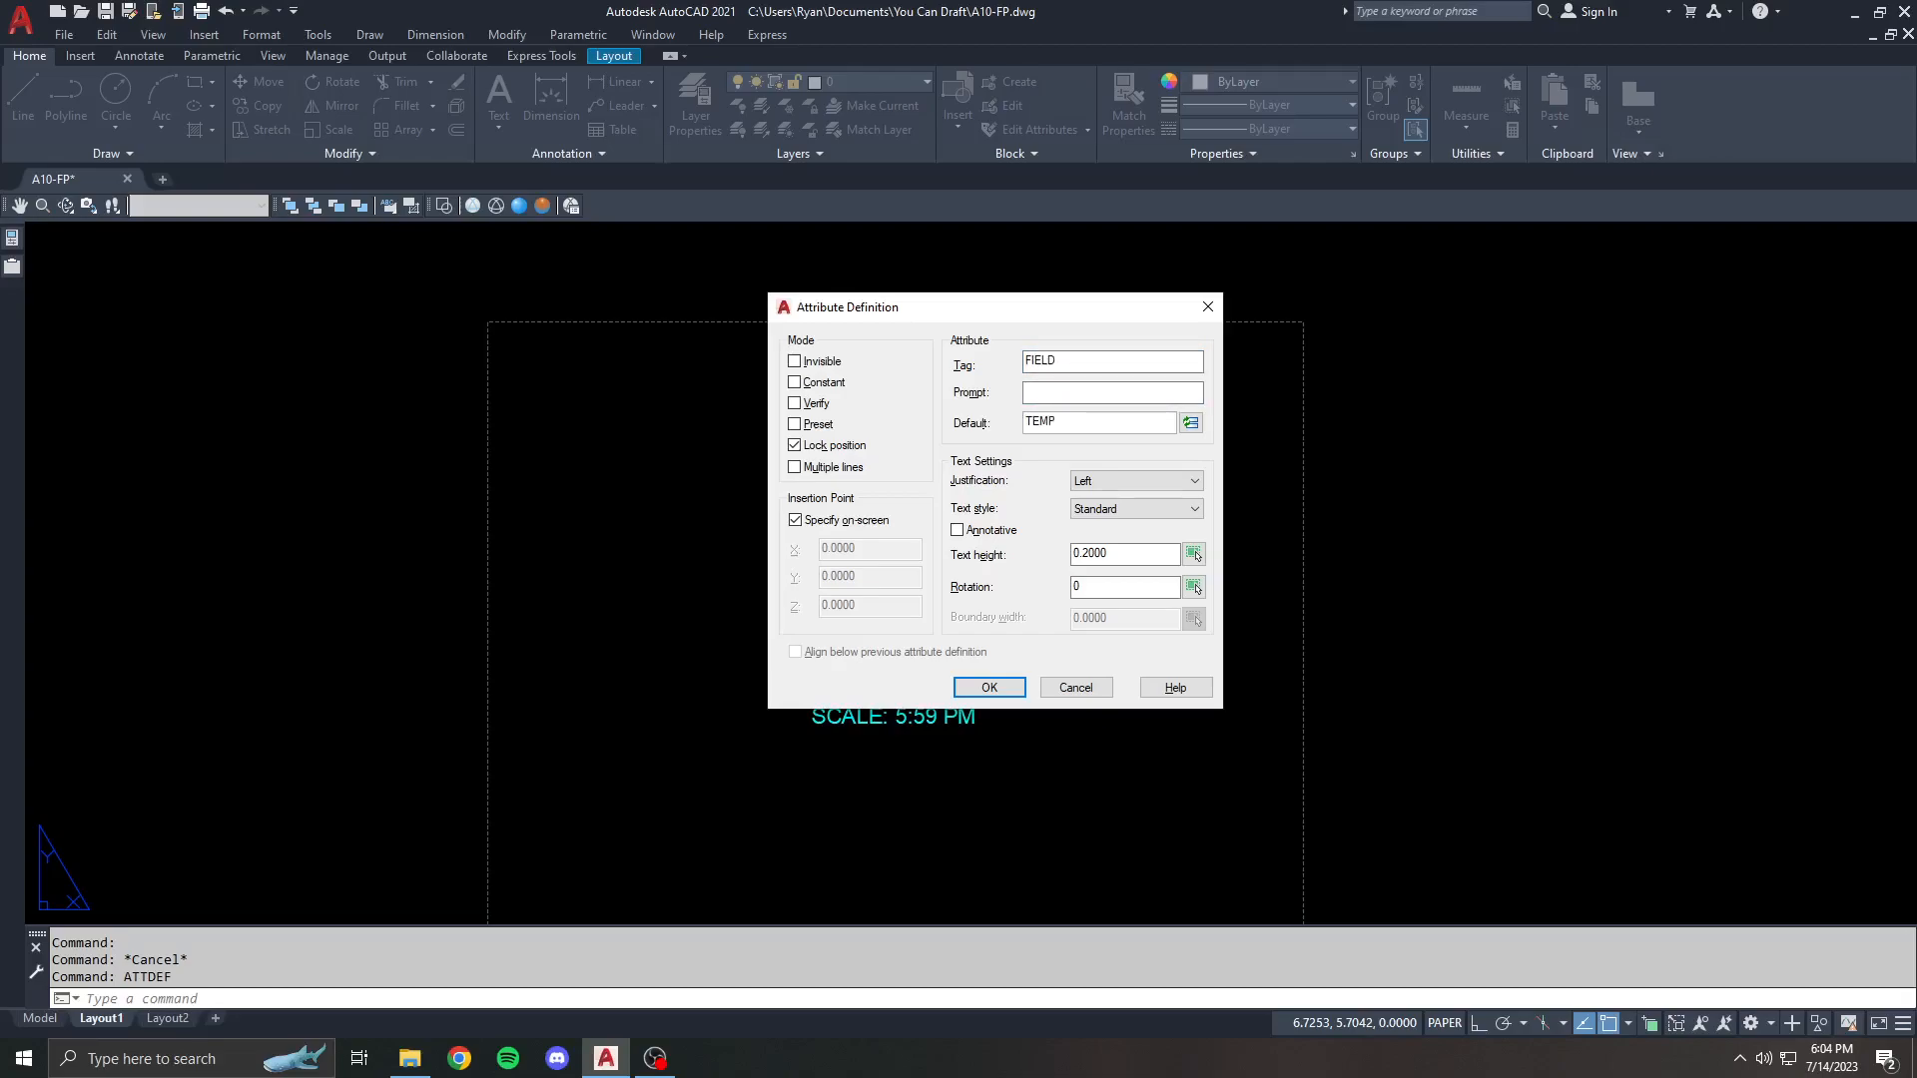
left_click(1192, 481)
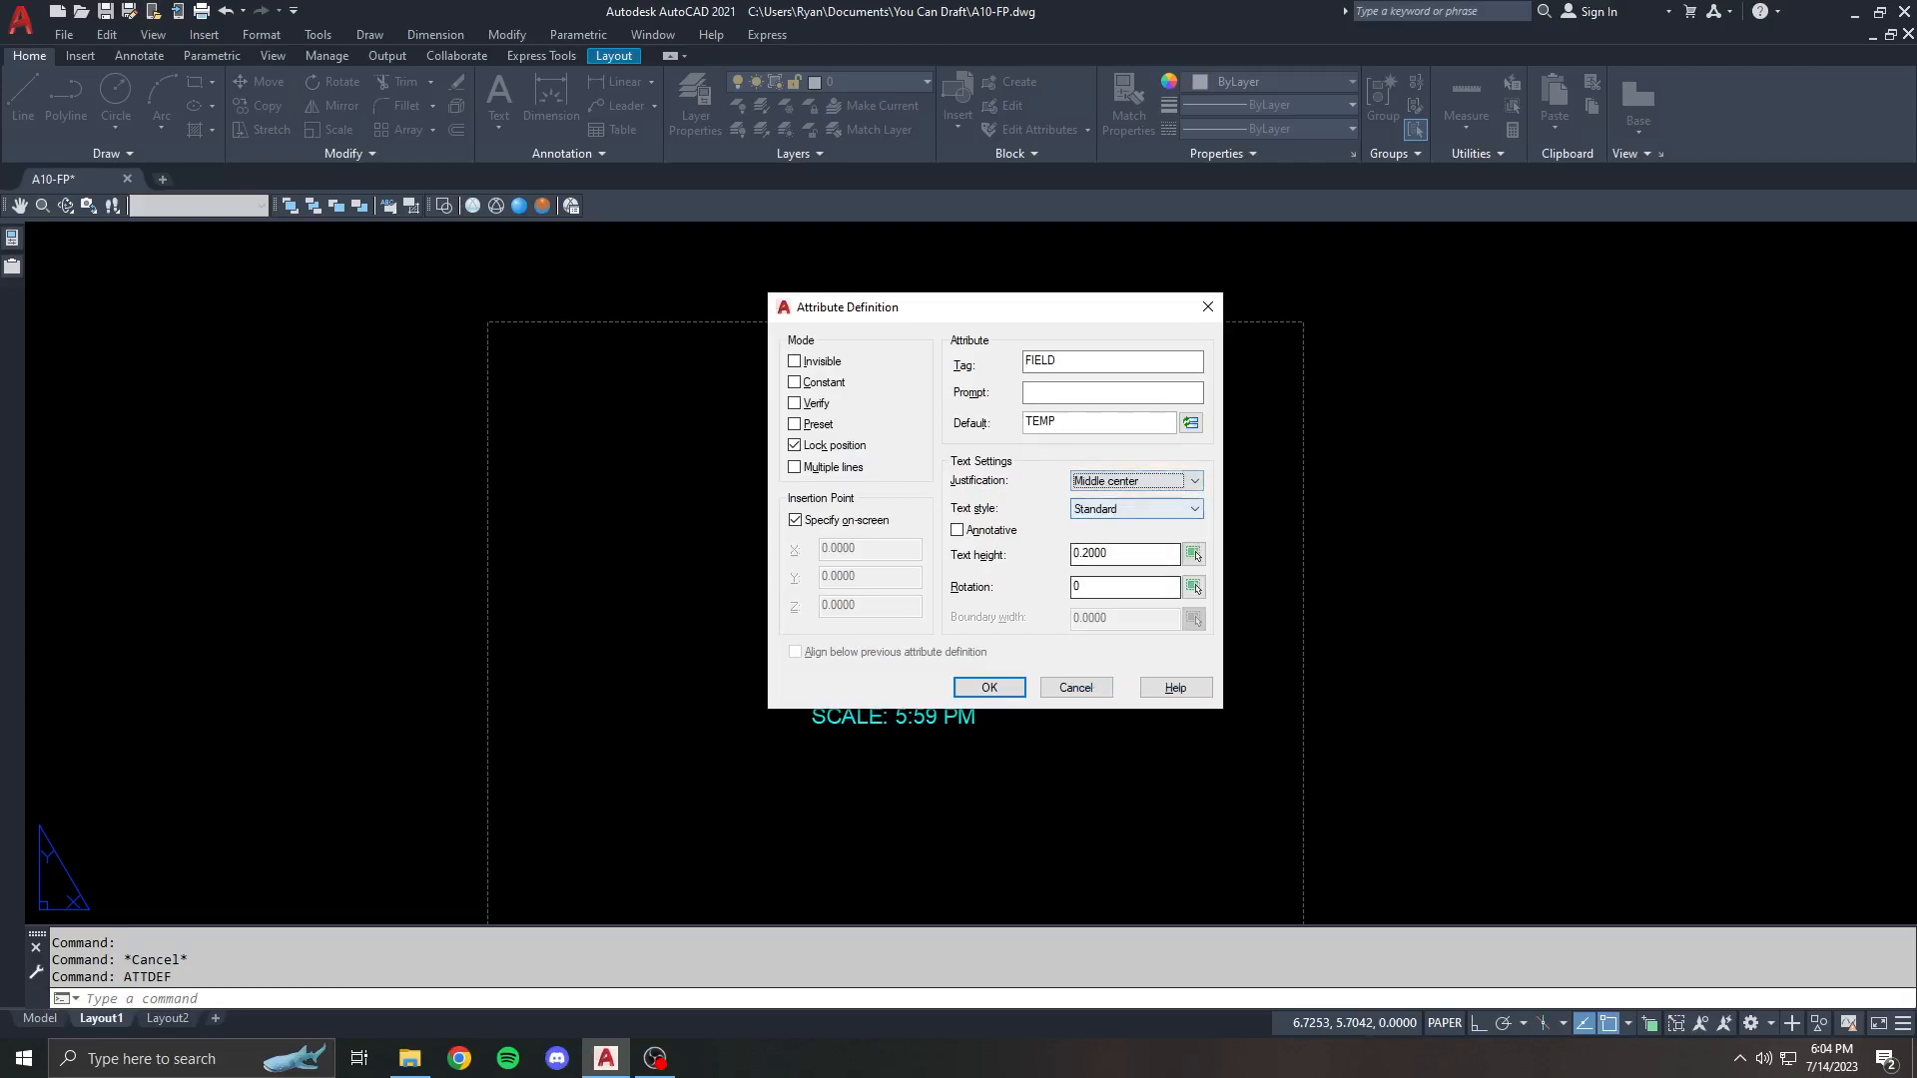
left_click(988, 687)
type("B")
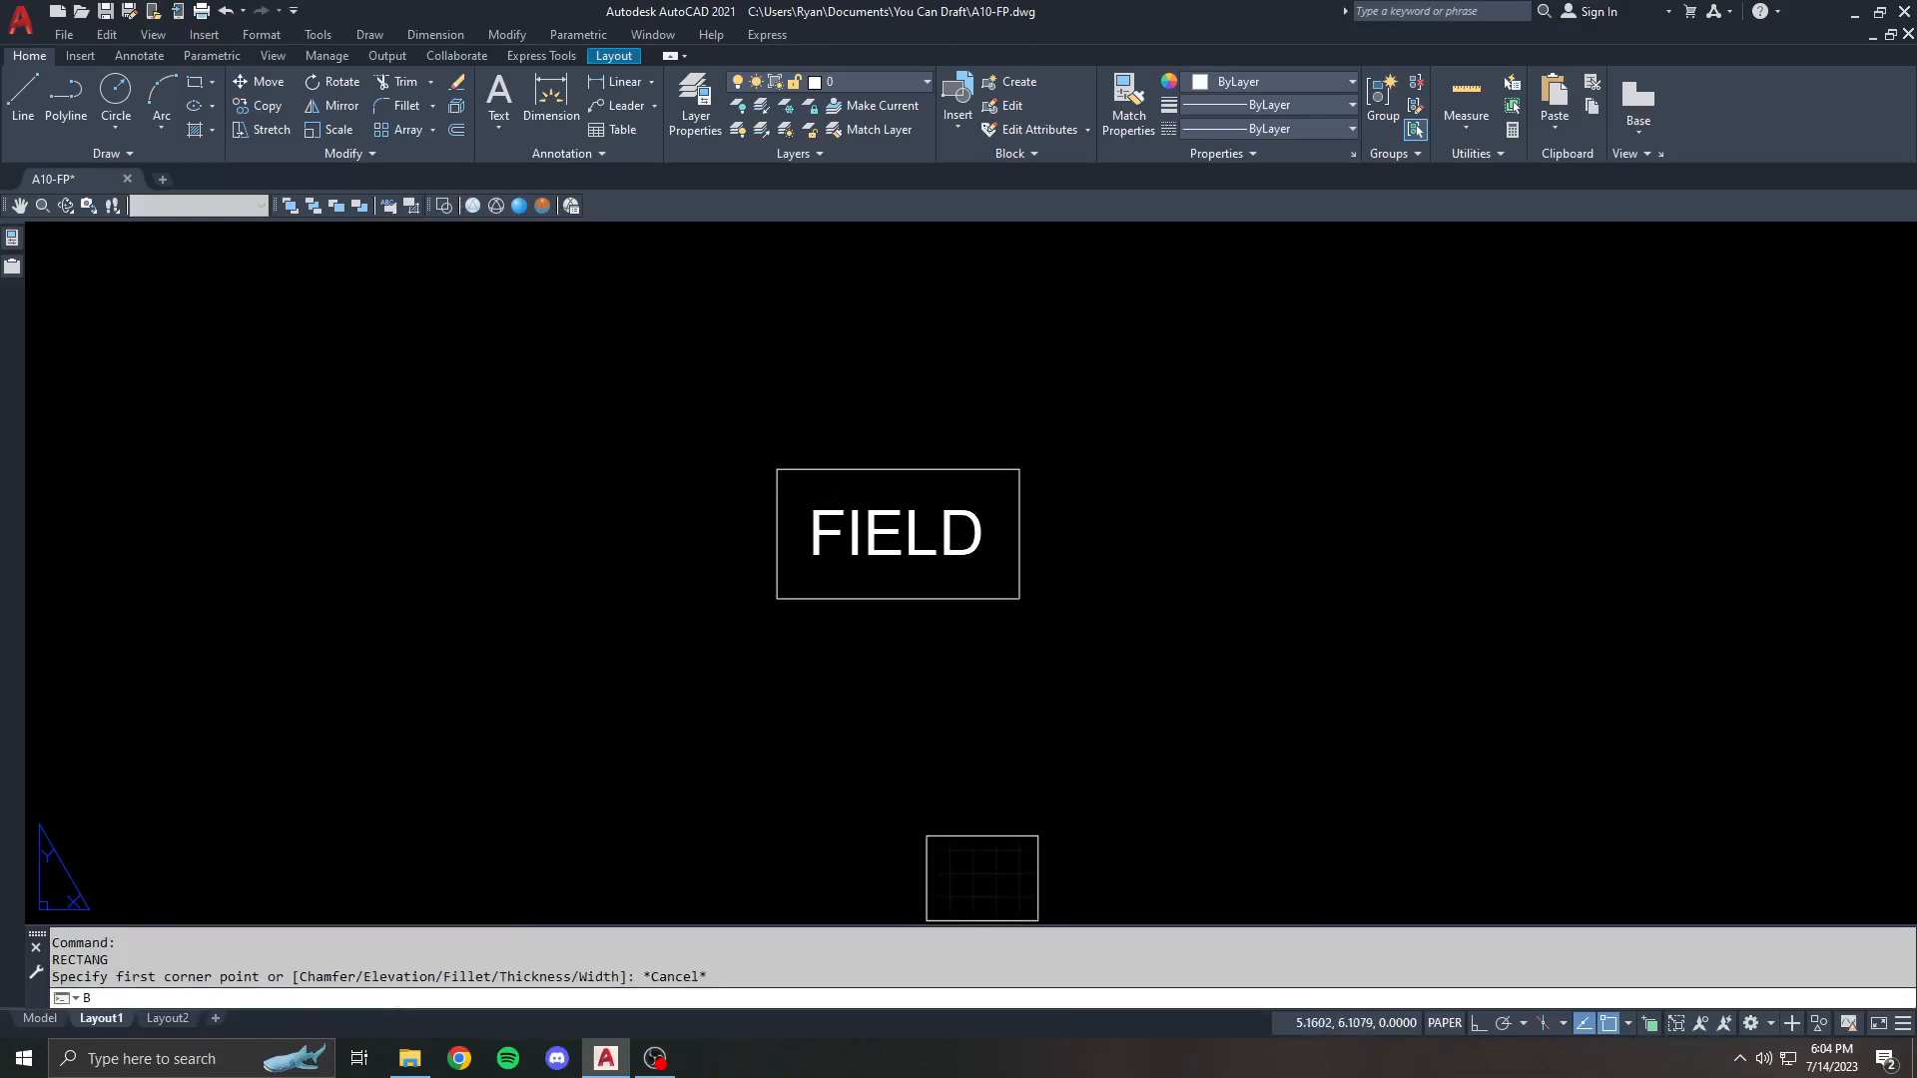
- Block the rectangle and attribute as TESTBLOCK, accepting TEMP as its displayed value
type("TEMP")
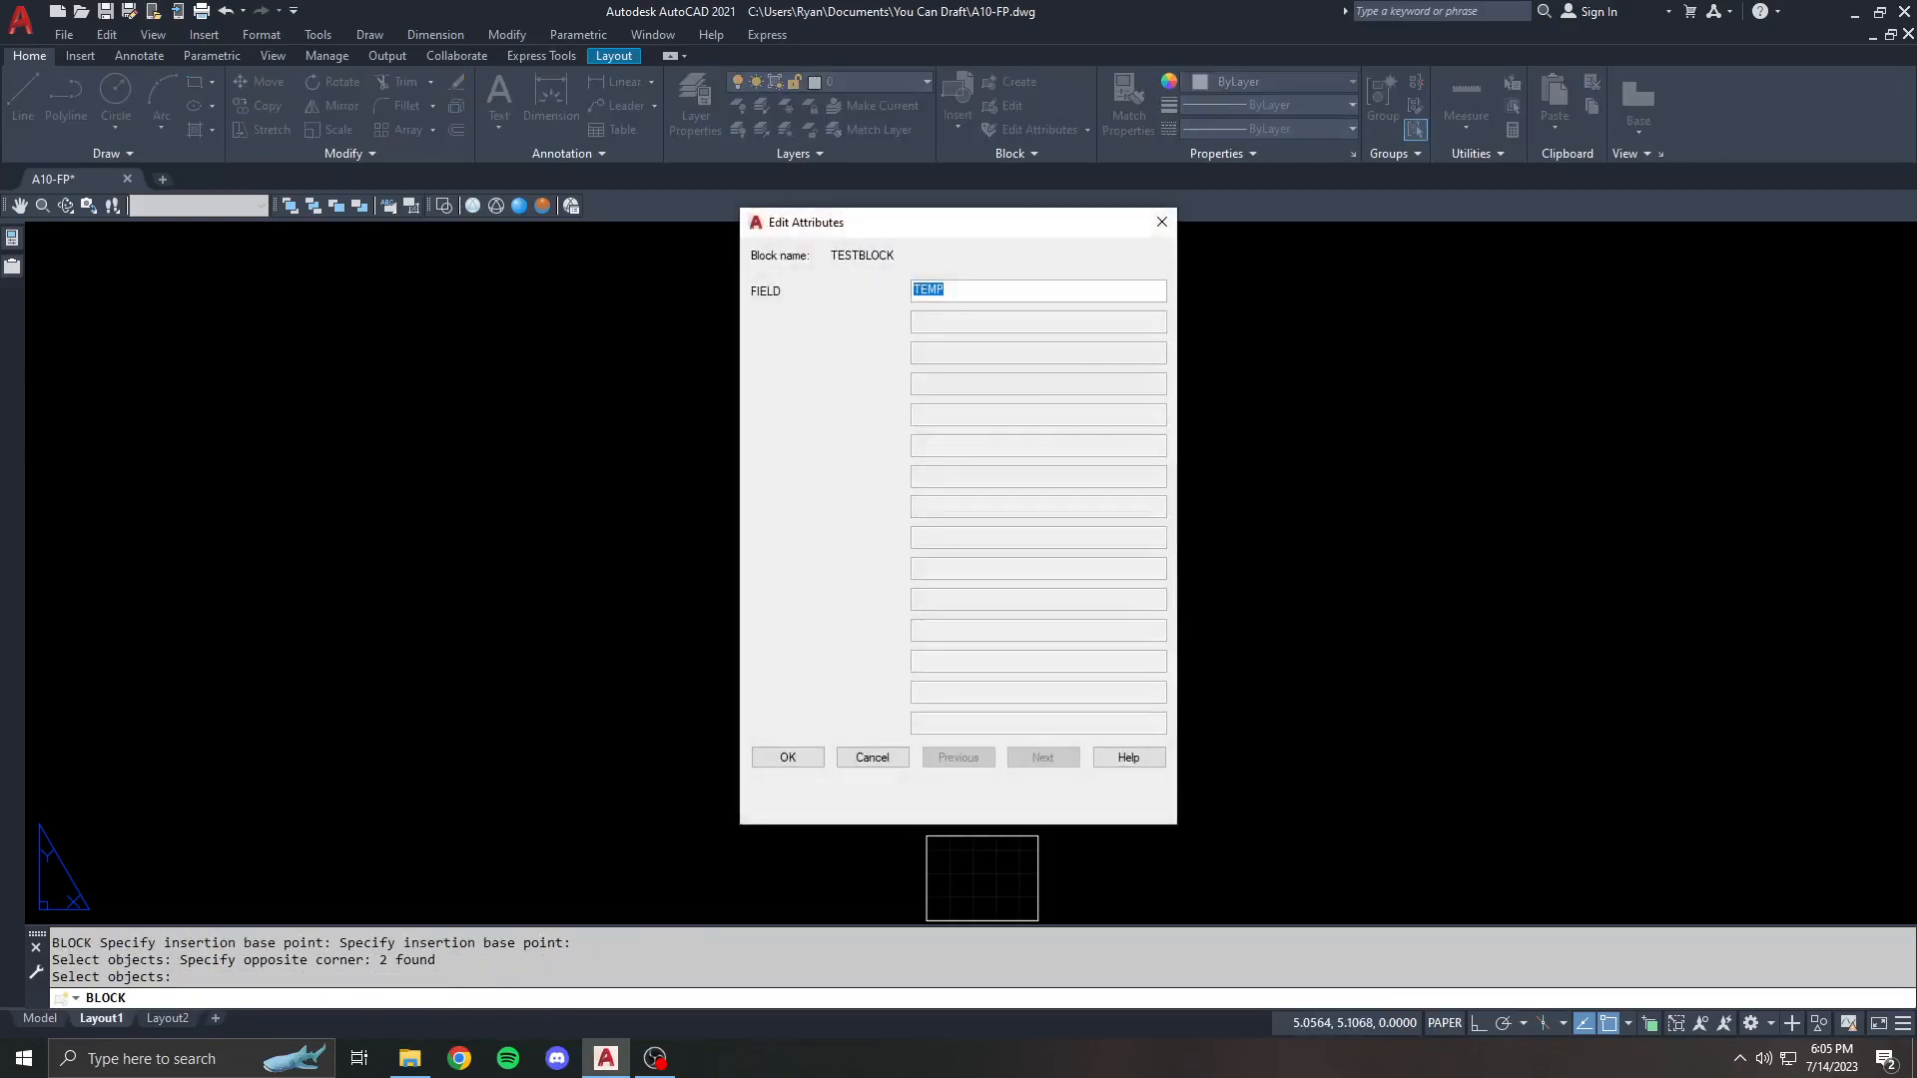
left_click(786, 757)
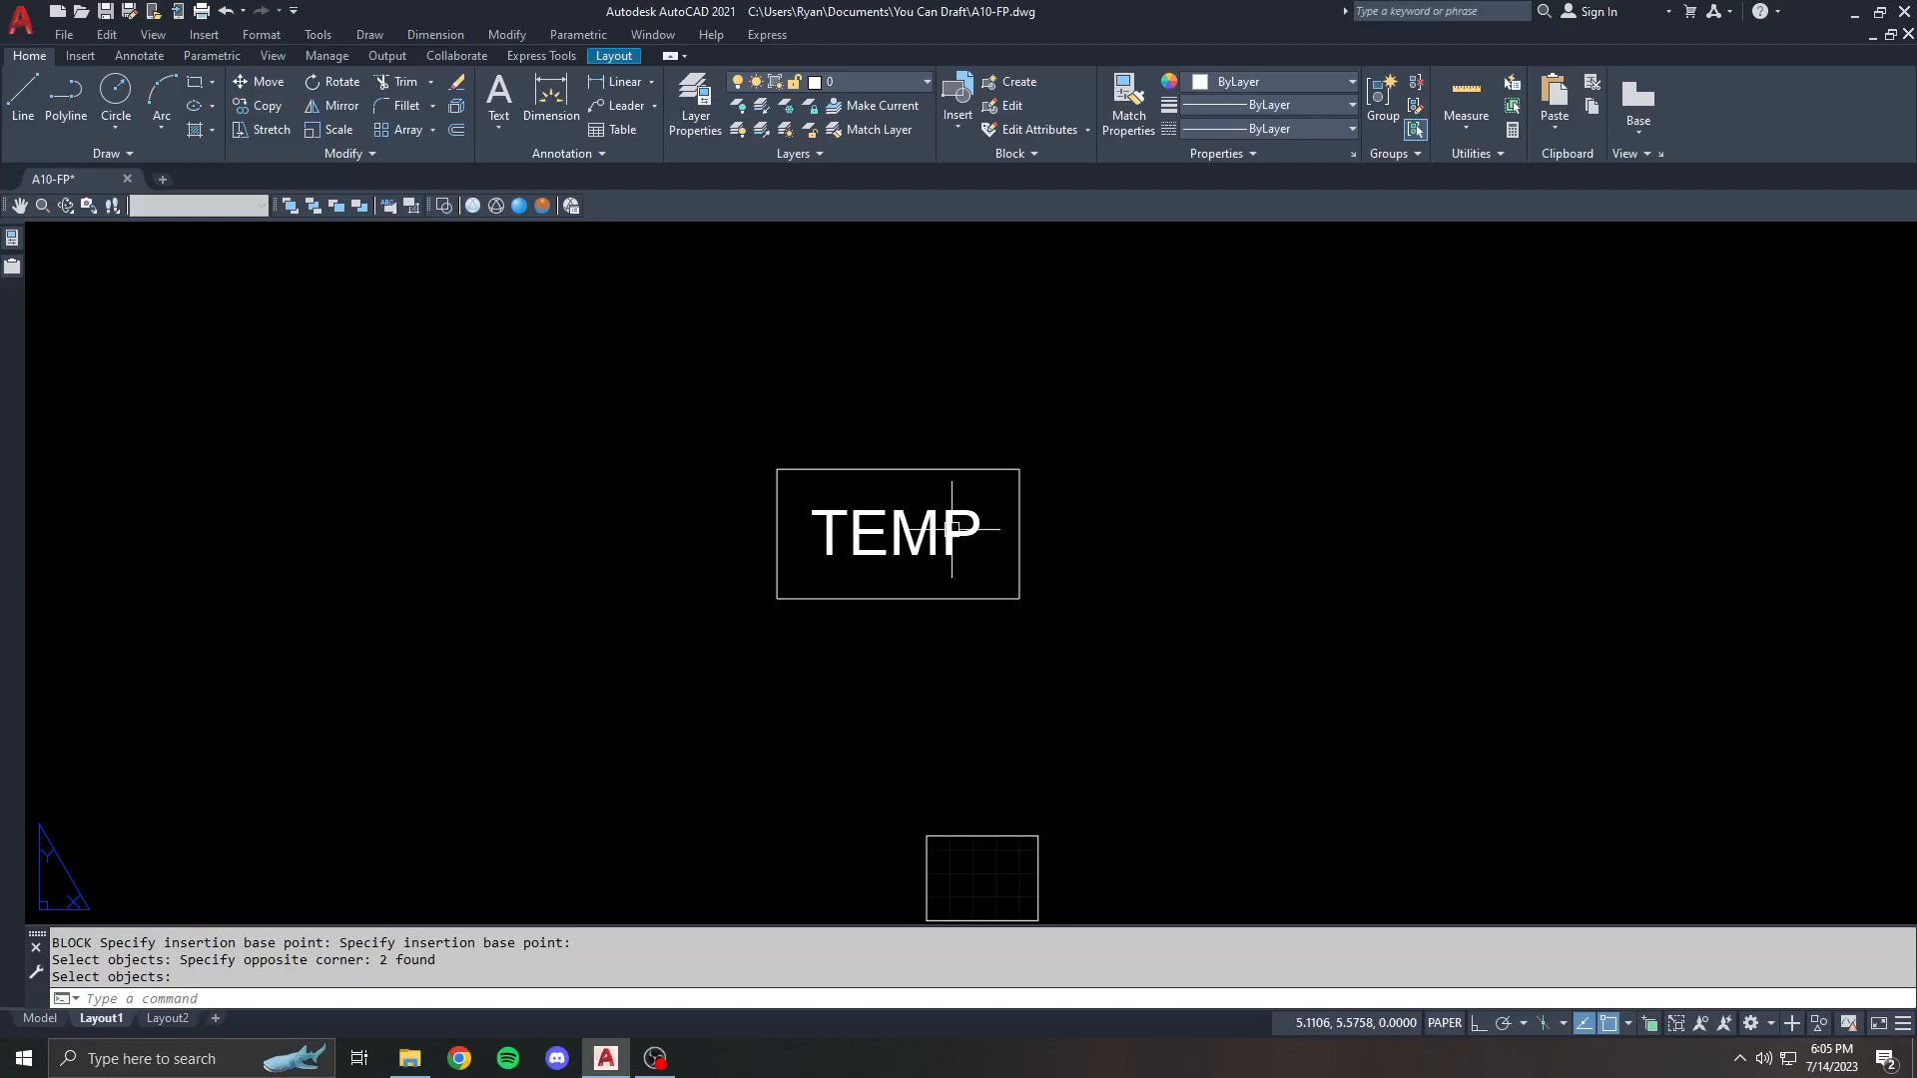
mouse_move(915, 527)
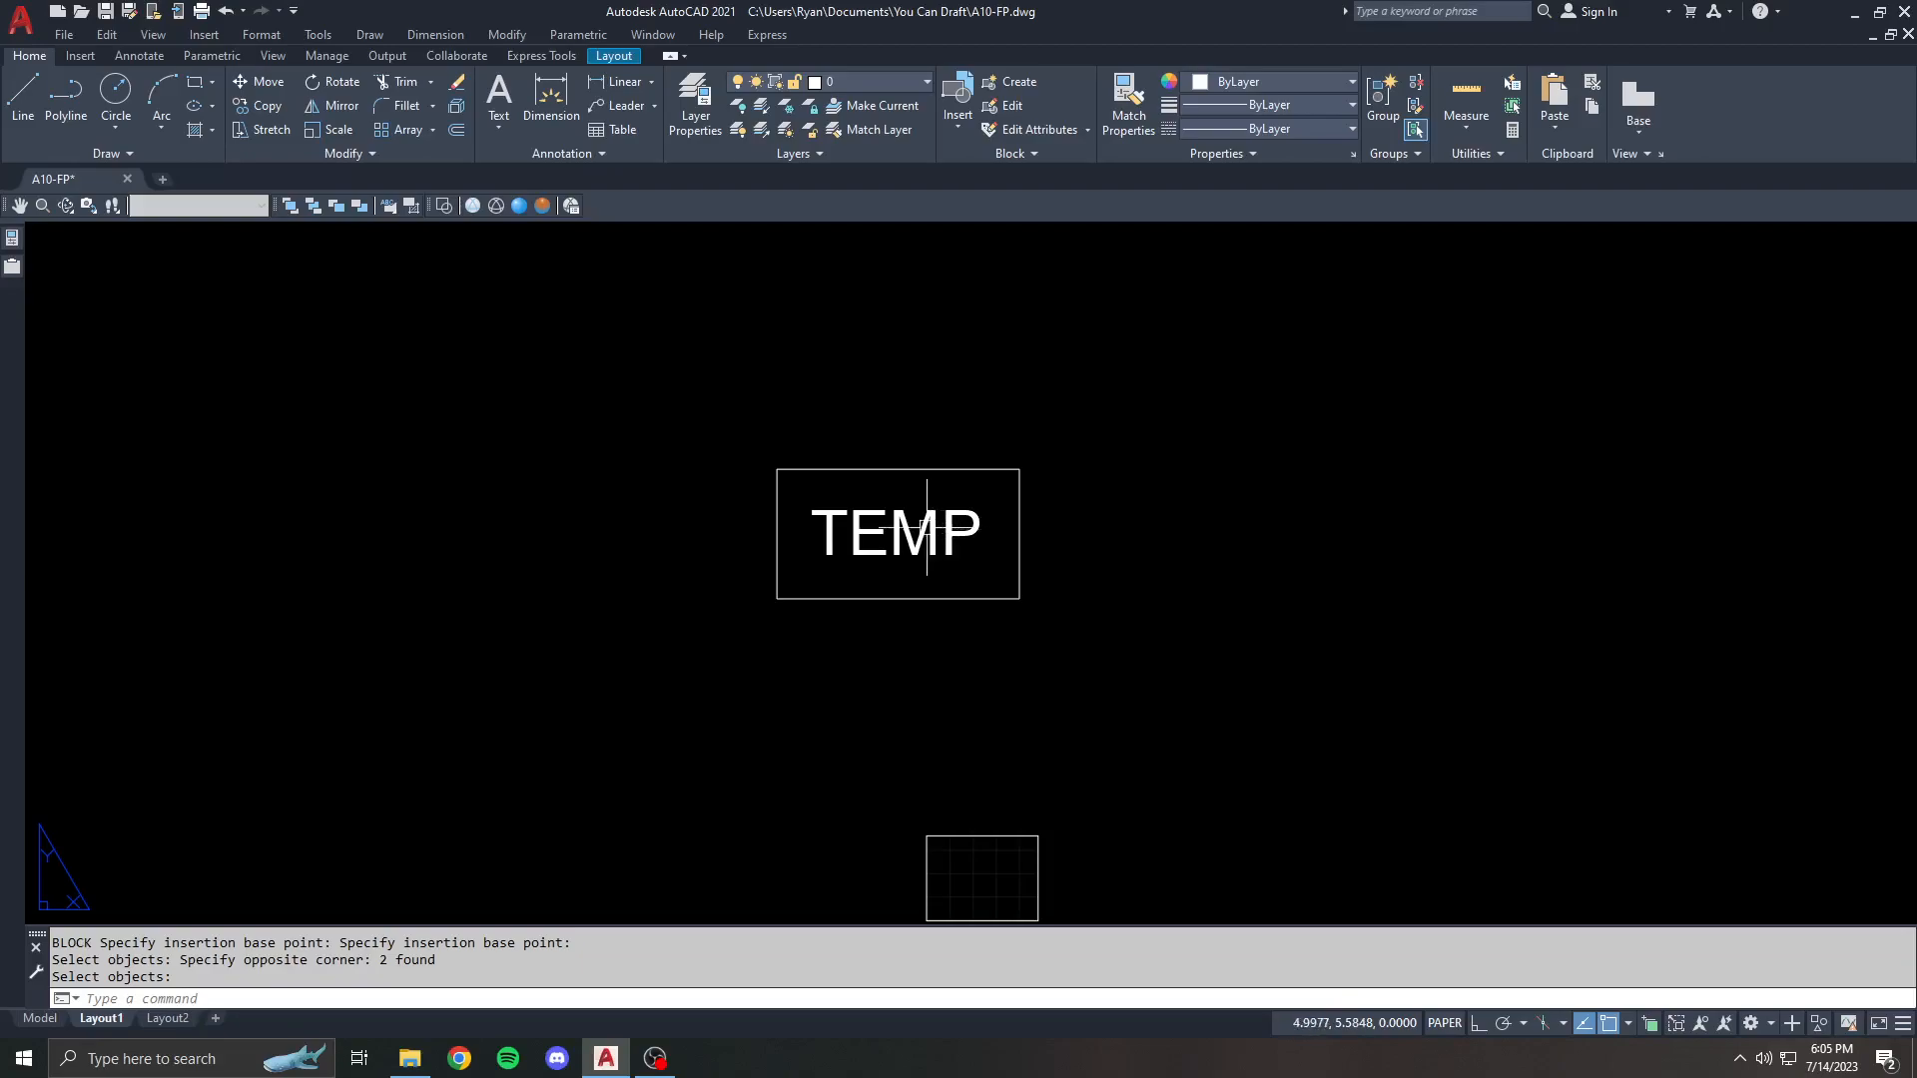
- Set the TESTBLOCK attribute value to a Date & Time field showing 7/14/2023
double_click(896, 531)
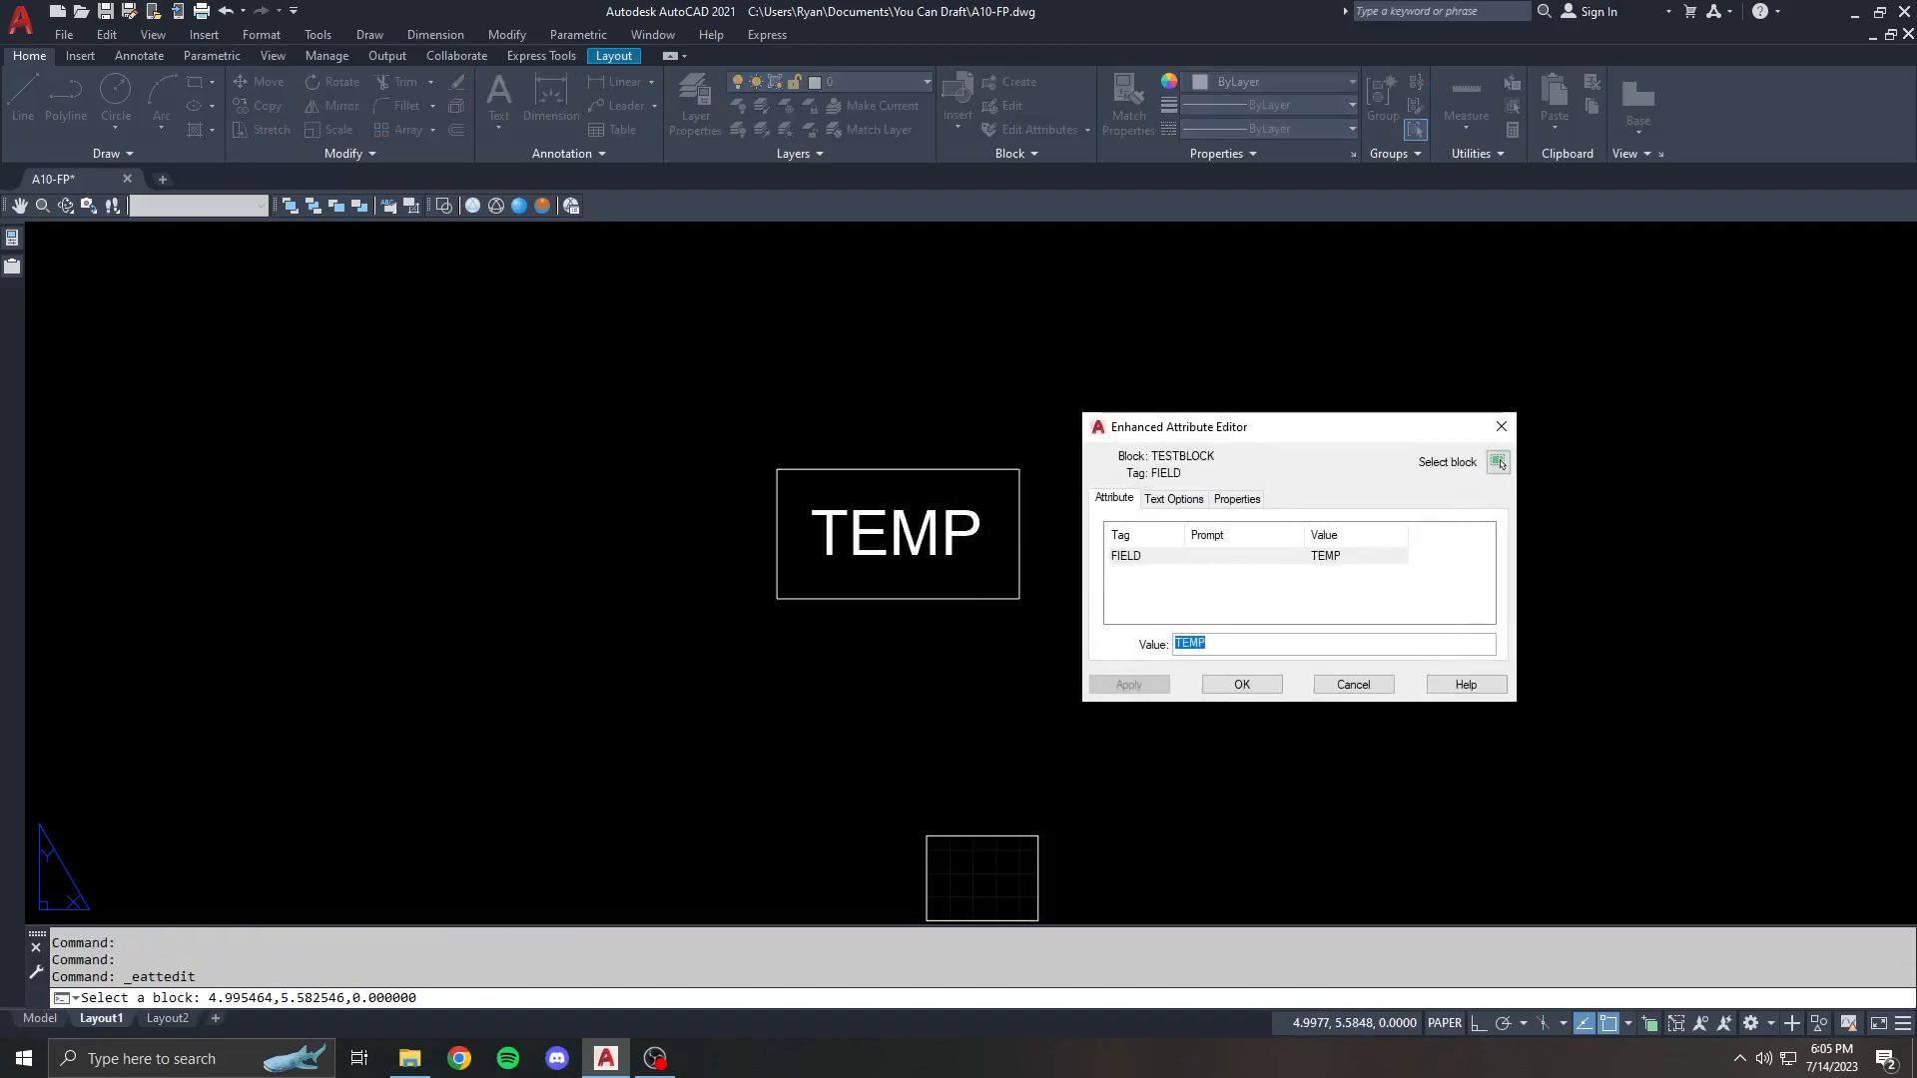
type("TE")
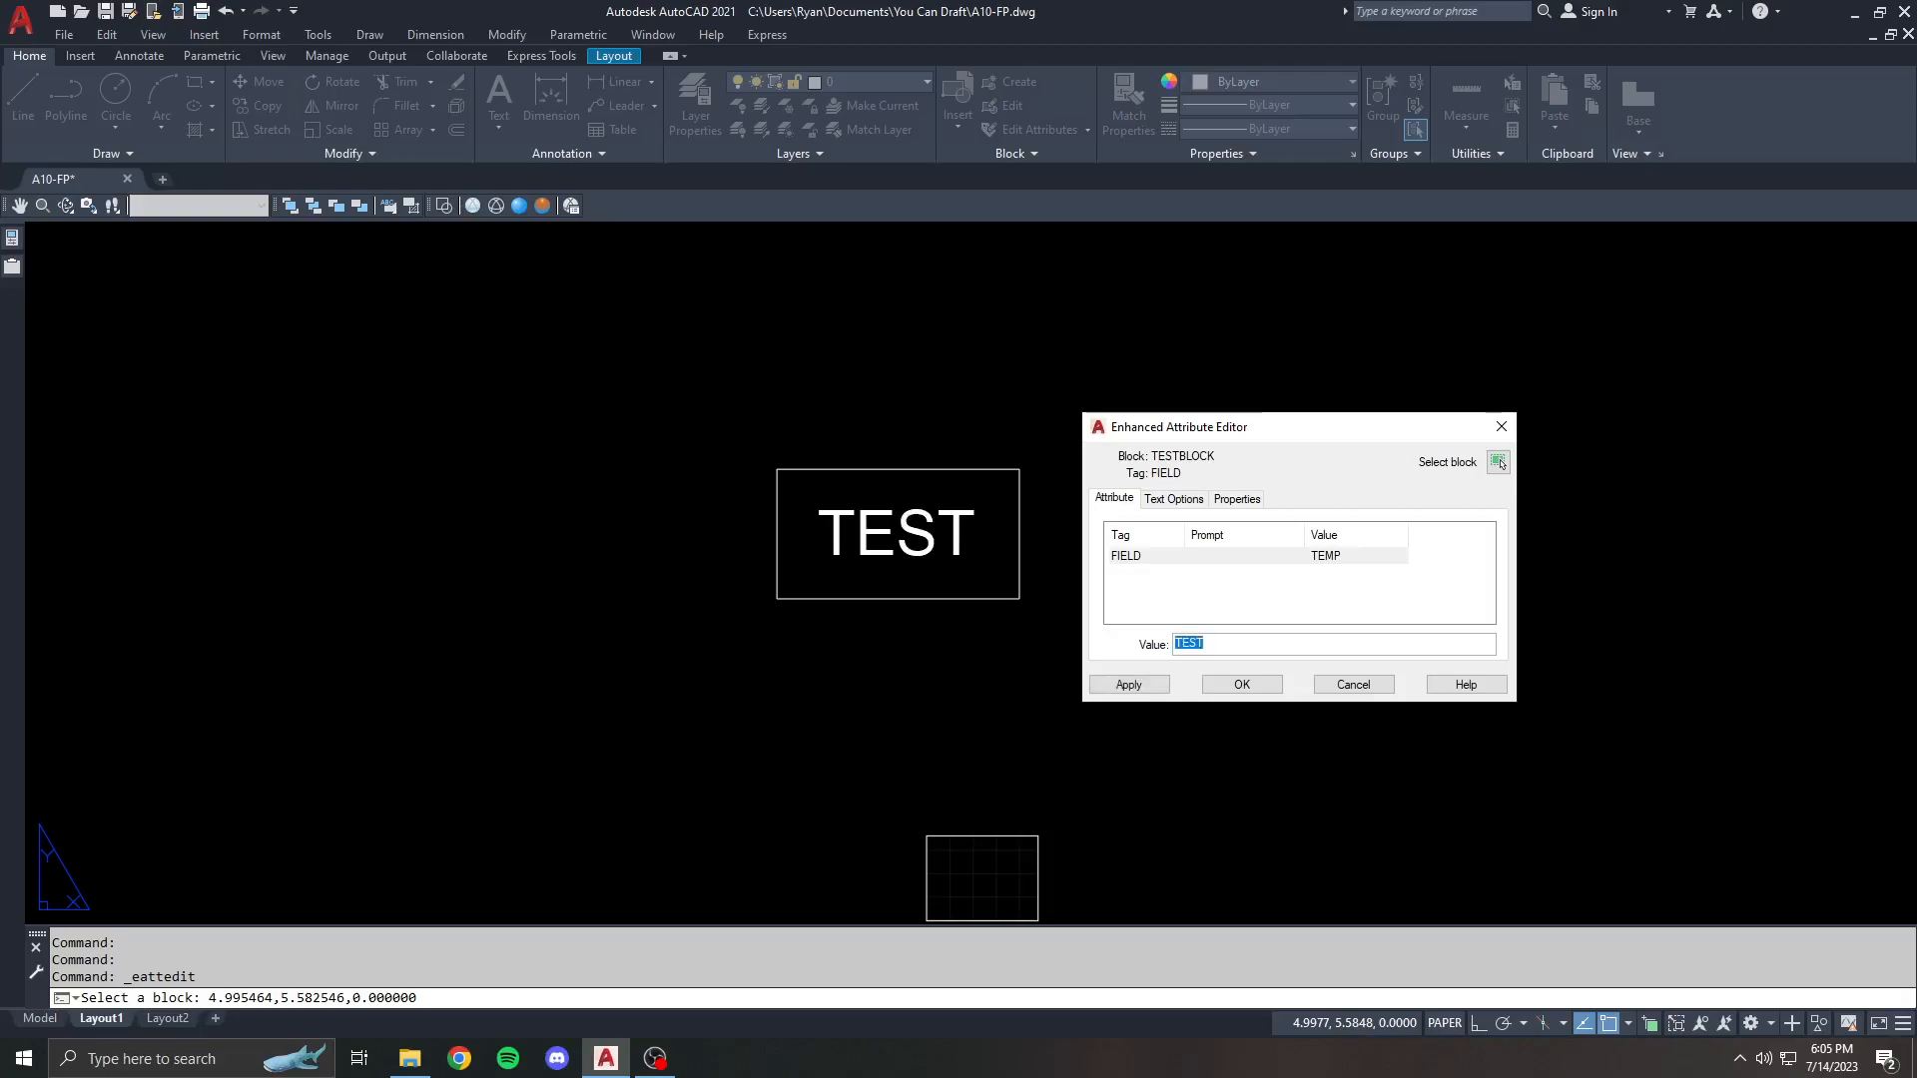
type("DWG")
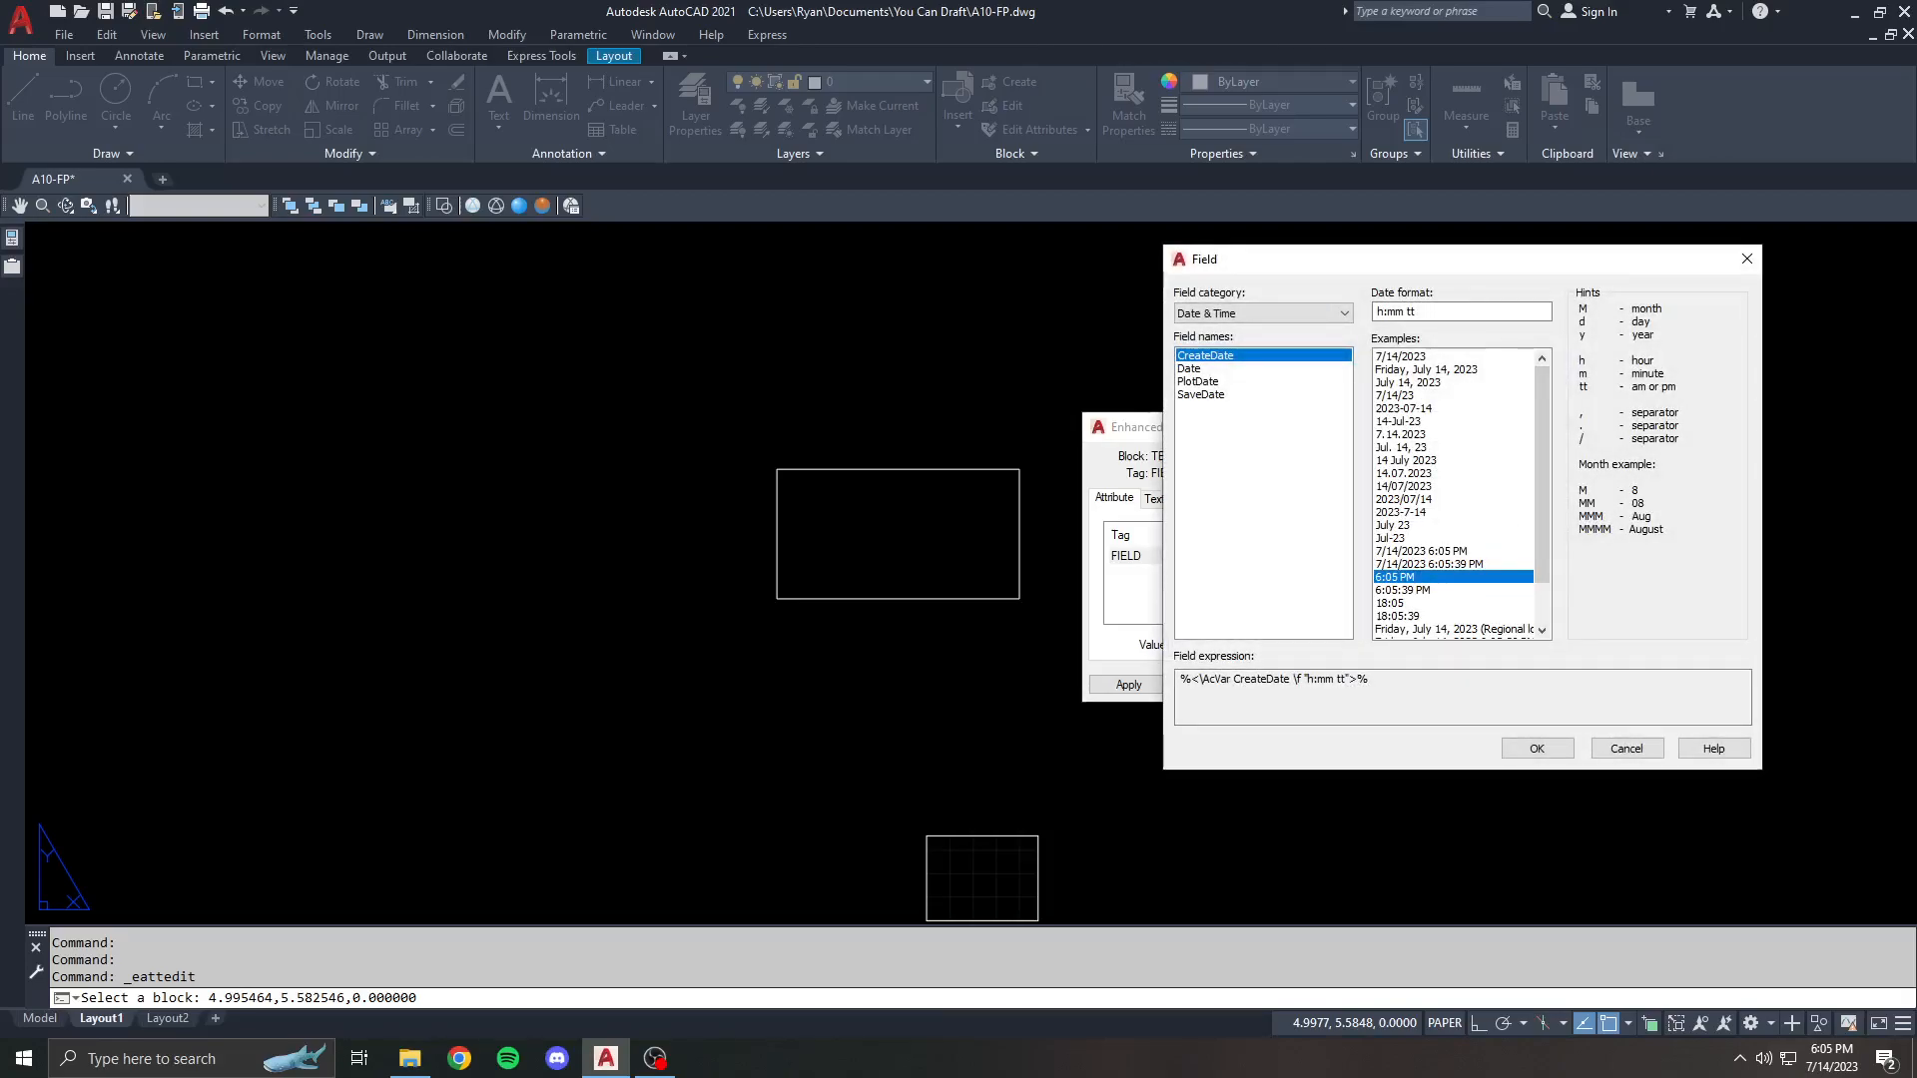
left_click(1535, 747)
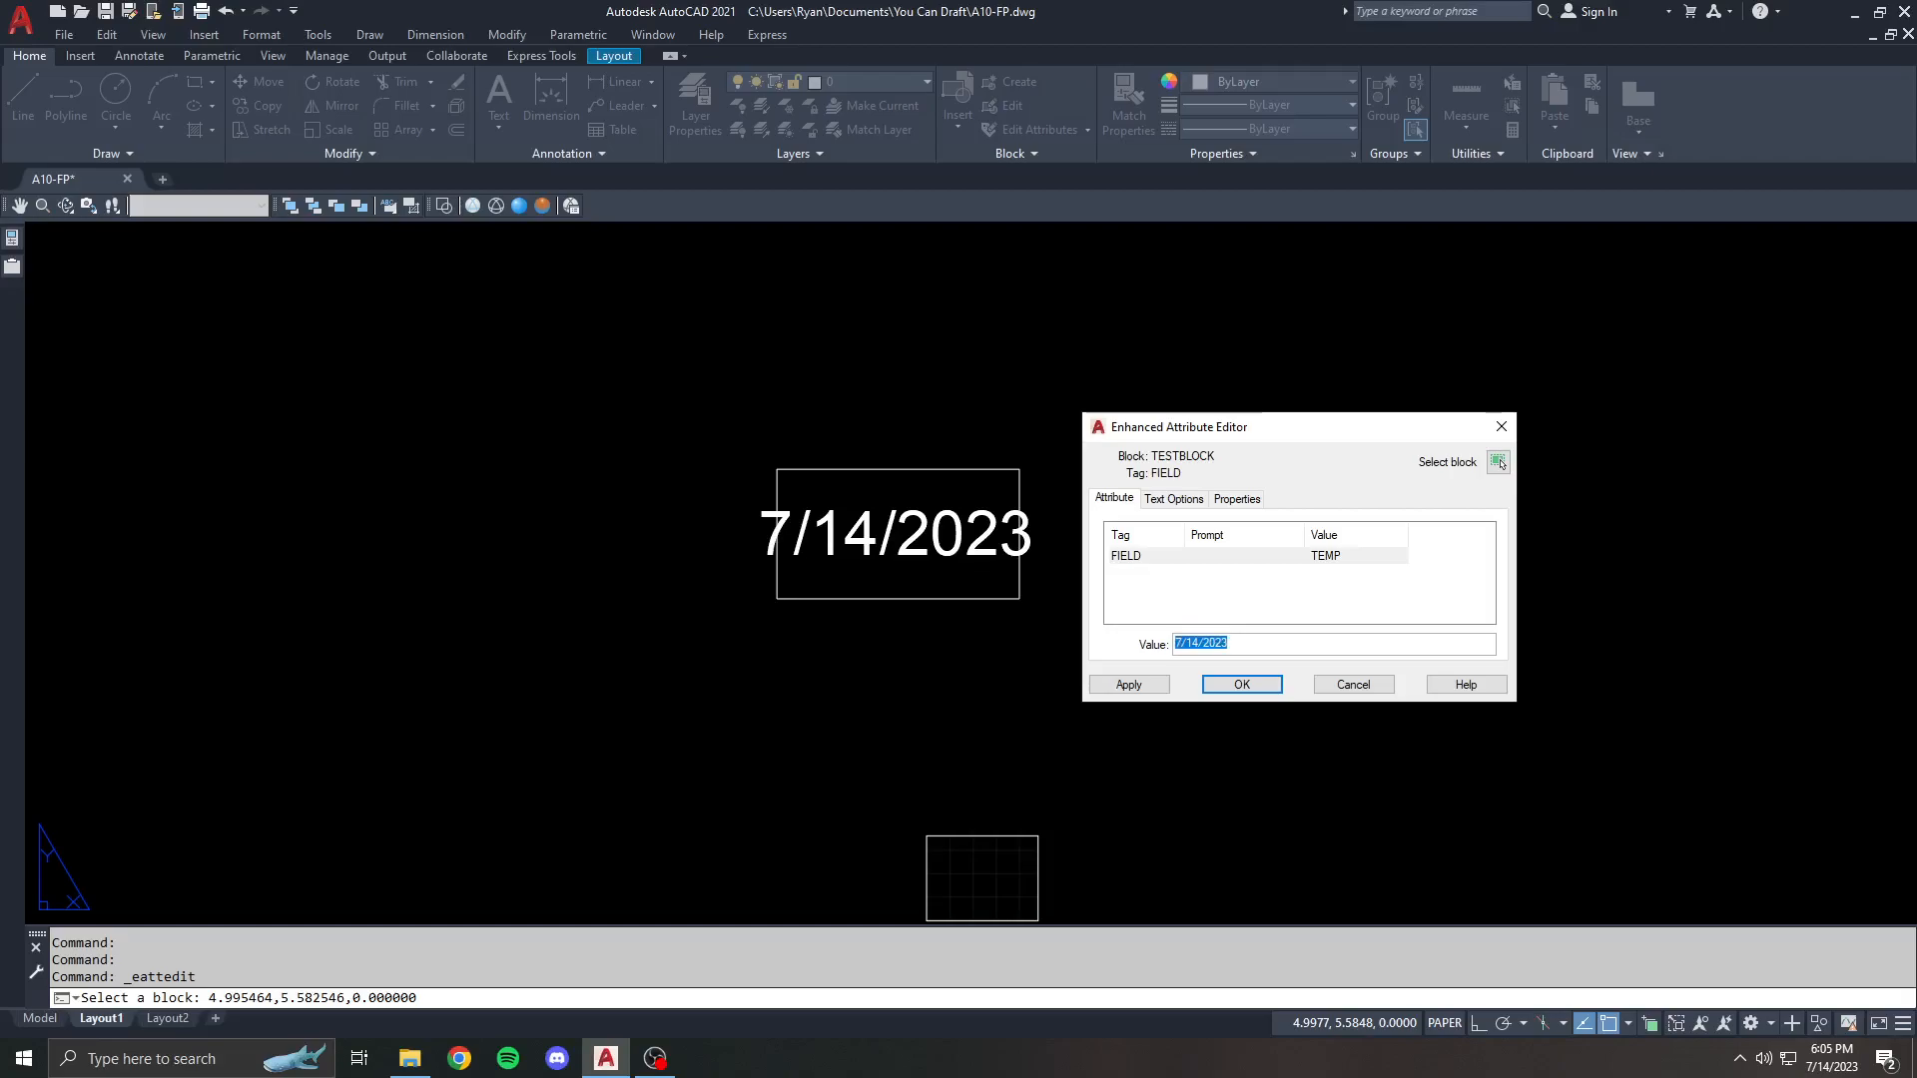
- Give the attribute text width factor .8 and Red colour, then apply the changes
left_click(1172, 497)
type(".8")
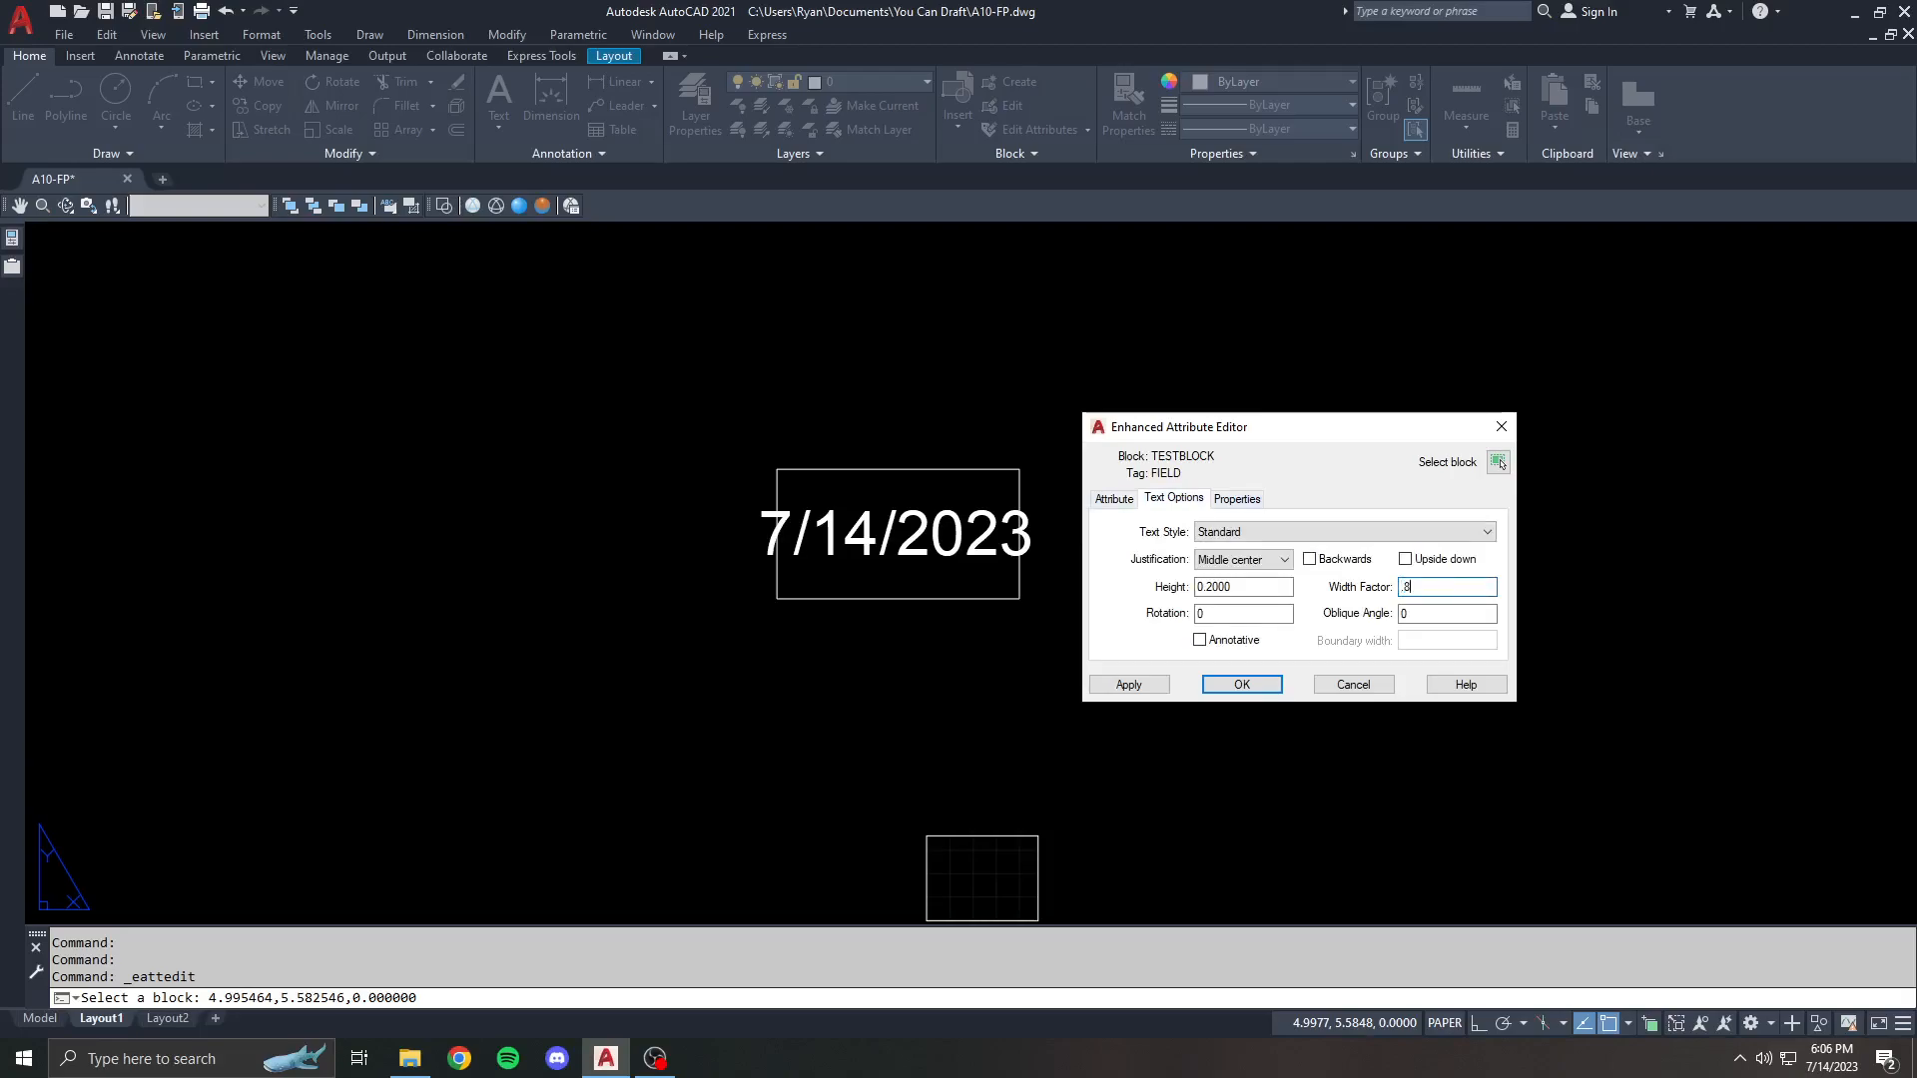
left_click(1236, 497)
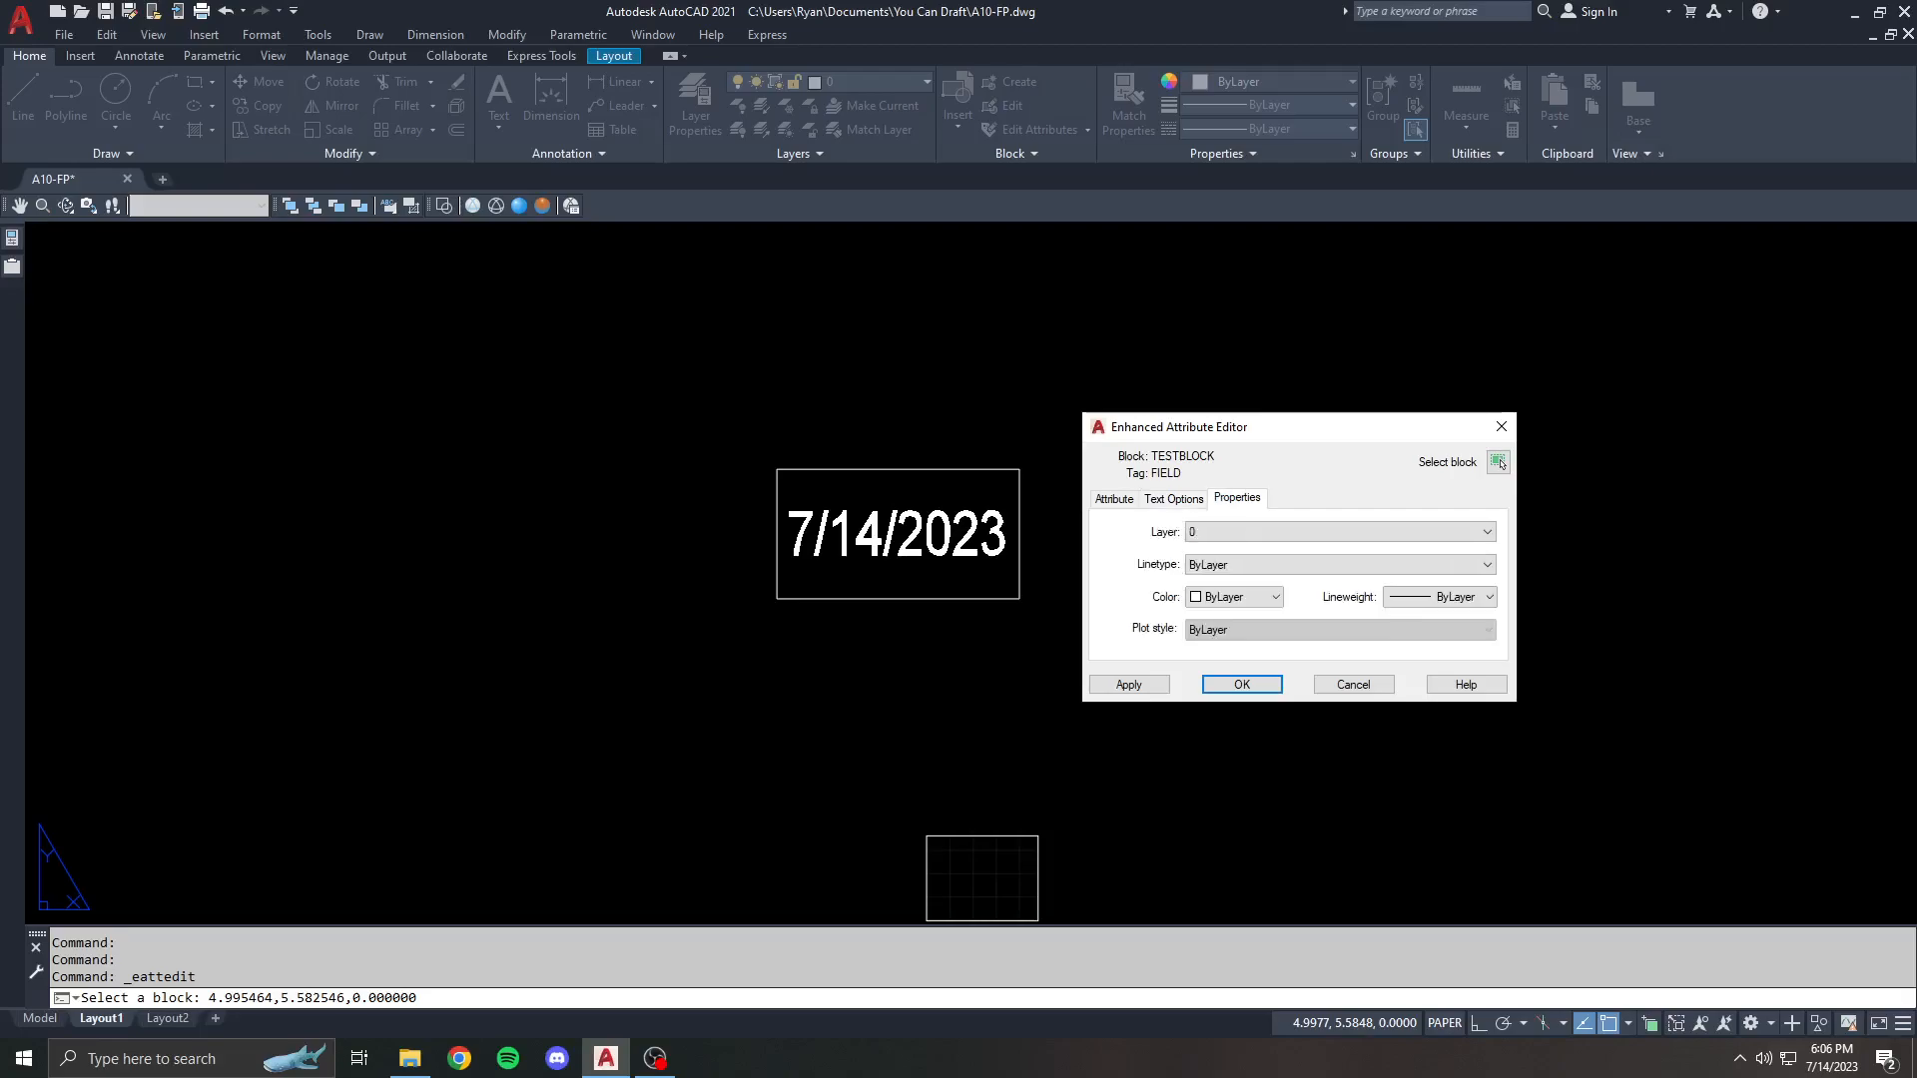
left_click(1231, 597)
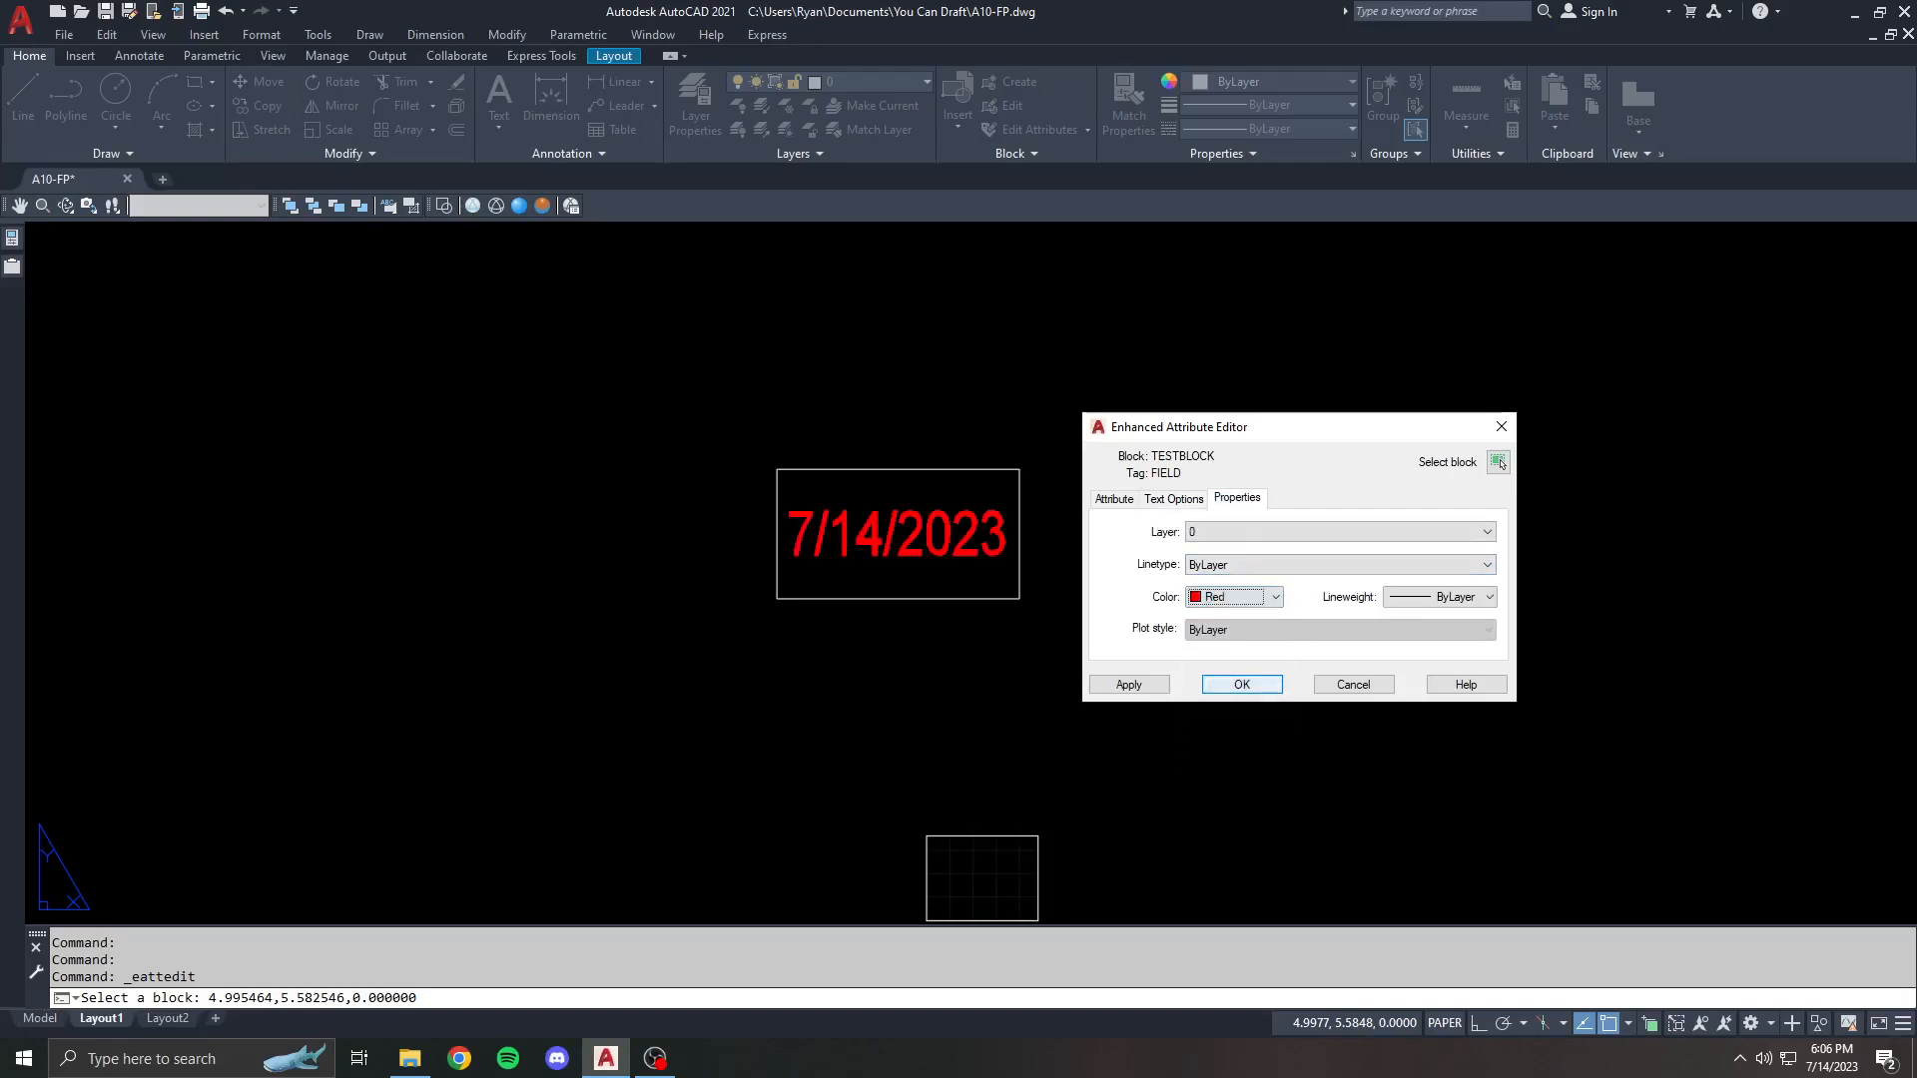
left_click(1112, 499)
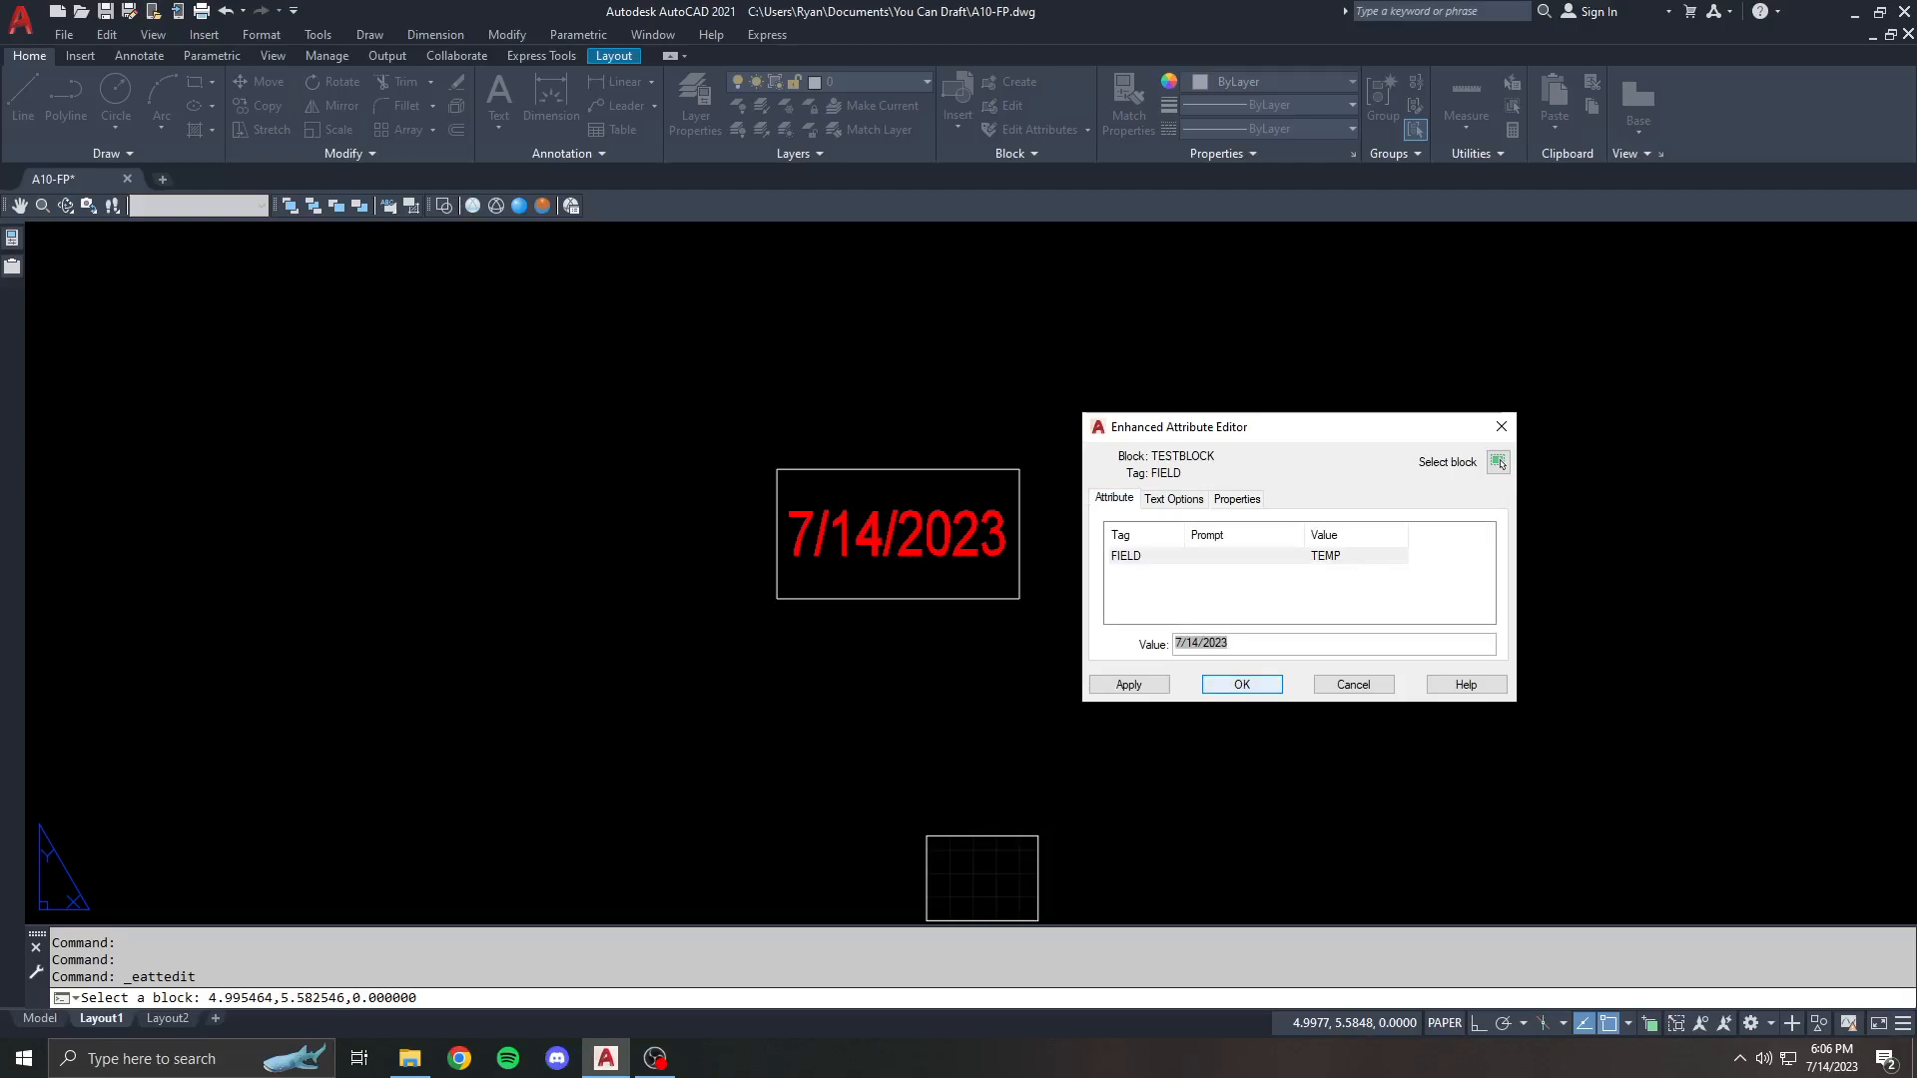
left_click(1352, 683)
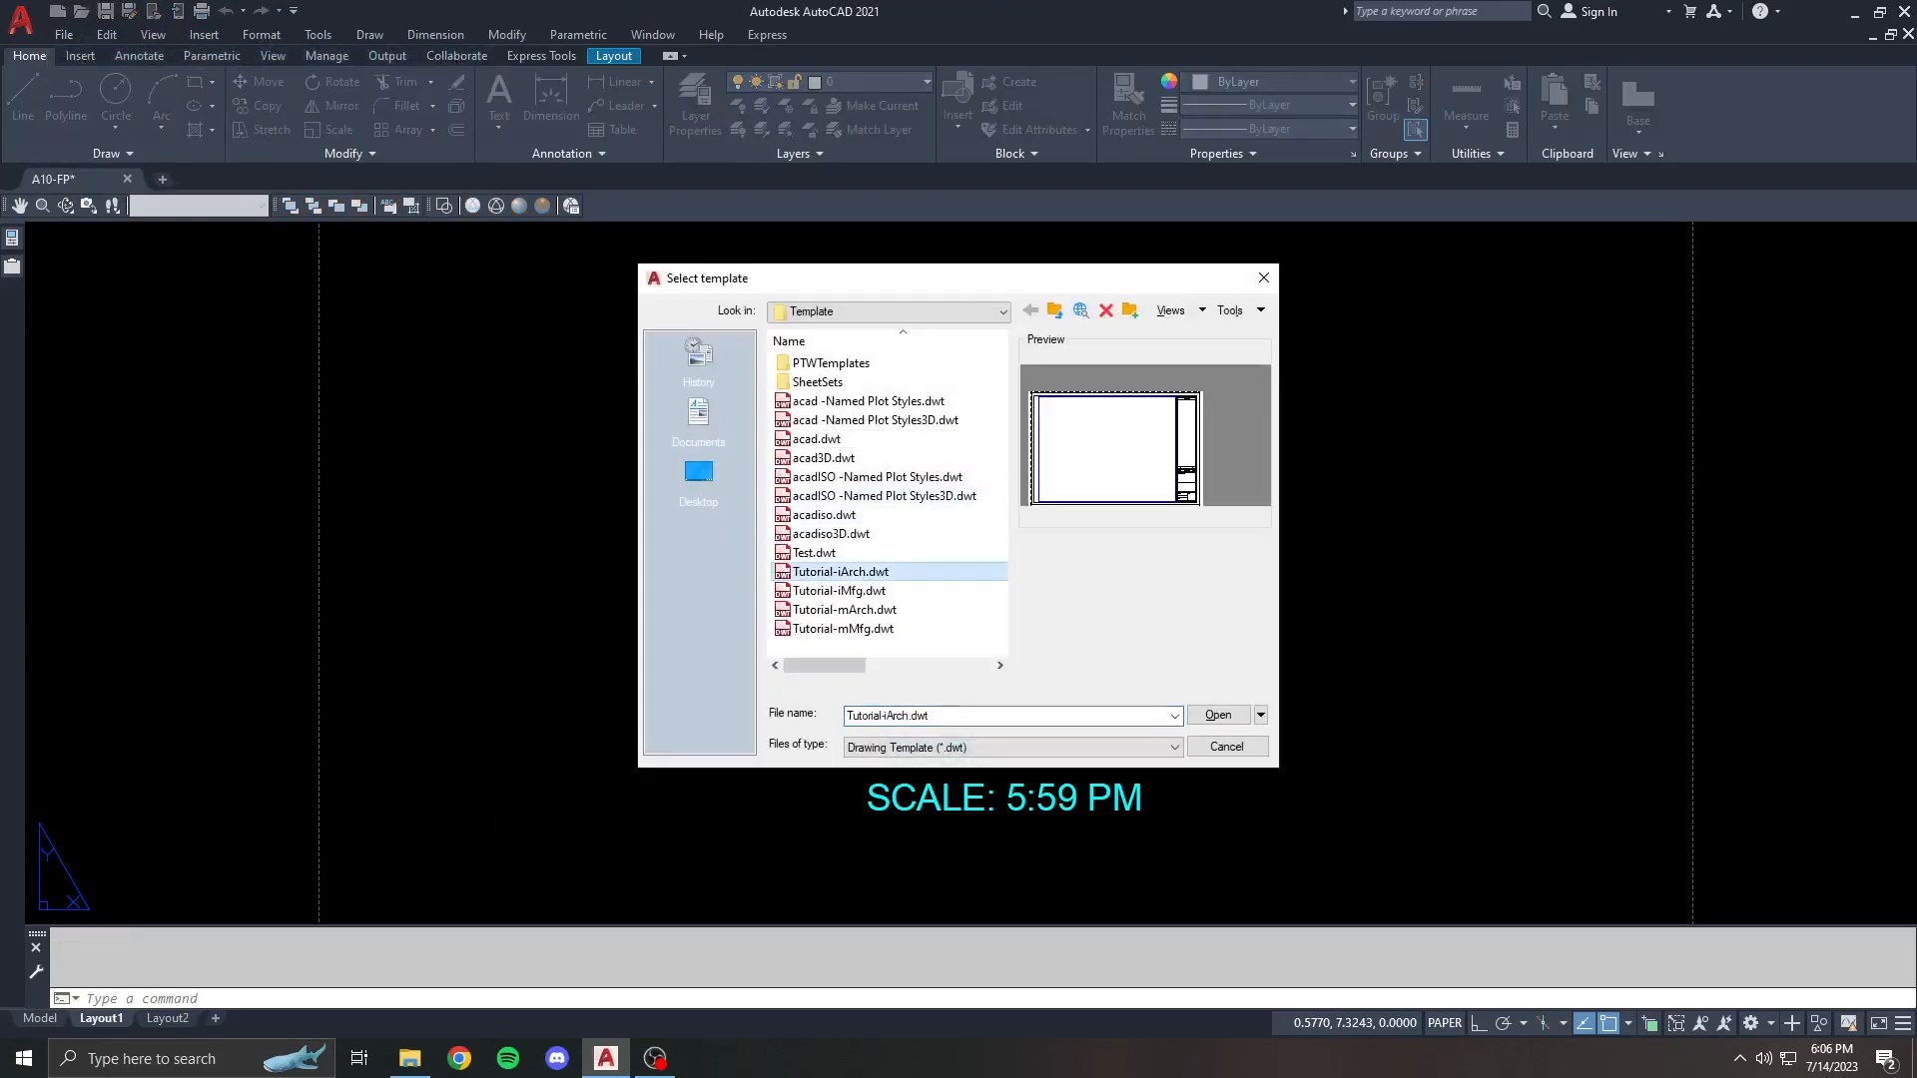
- Create Drawing3 from Tutorial-iArch.dwt and start BE to edit its title block
left_click(1216, 715)
type("BE")
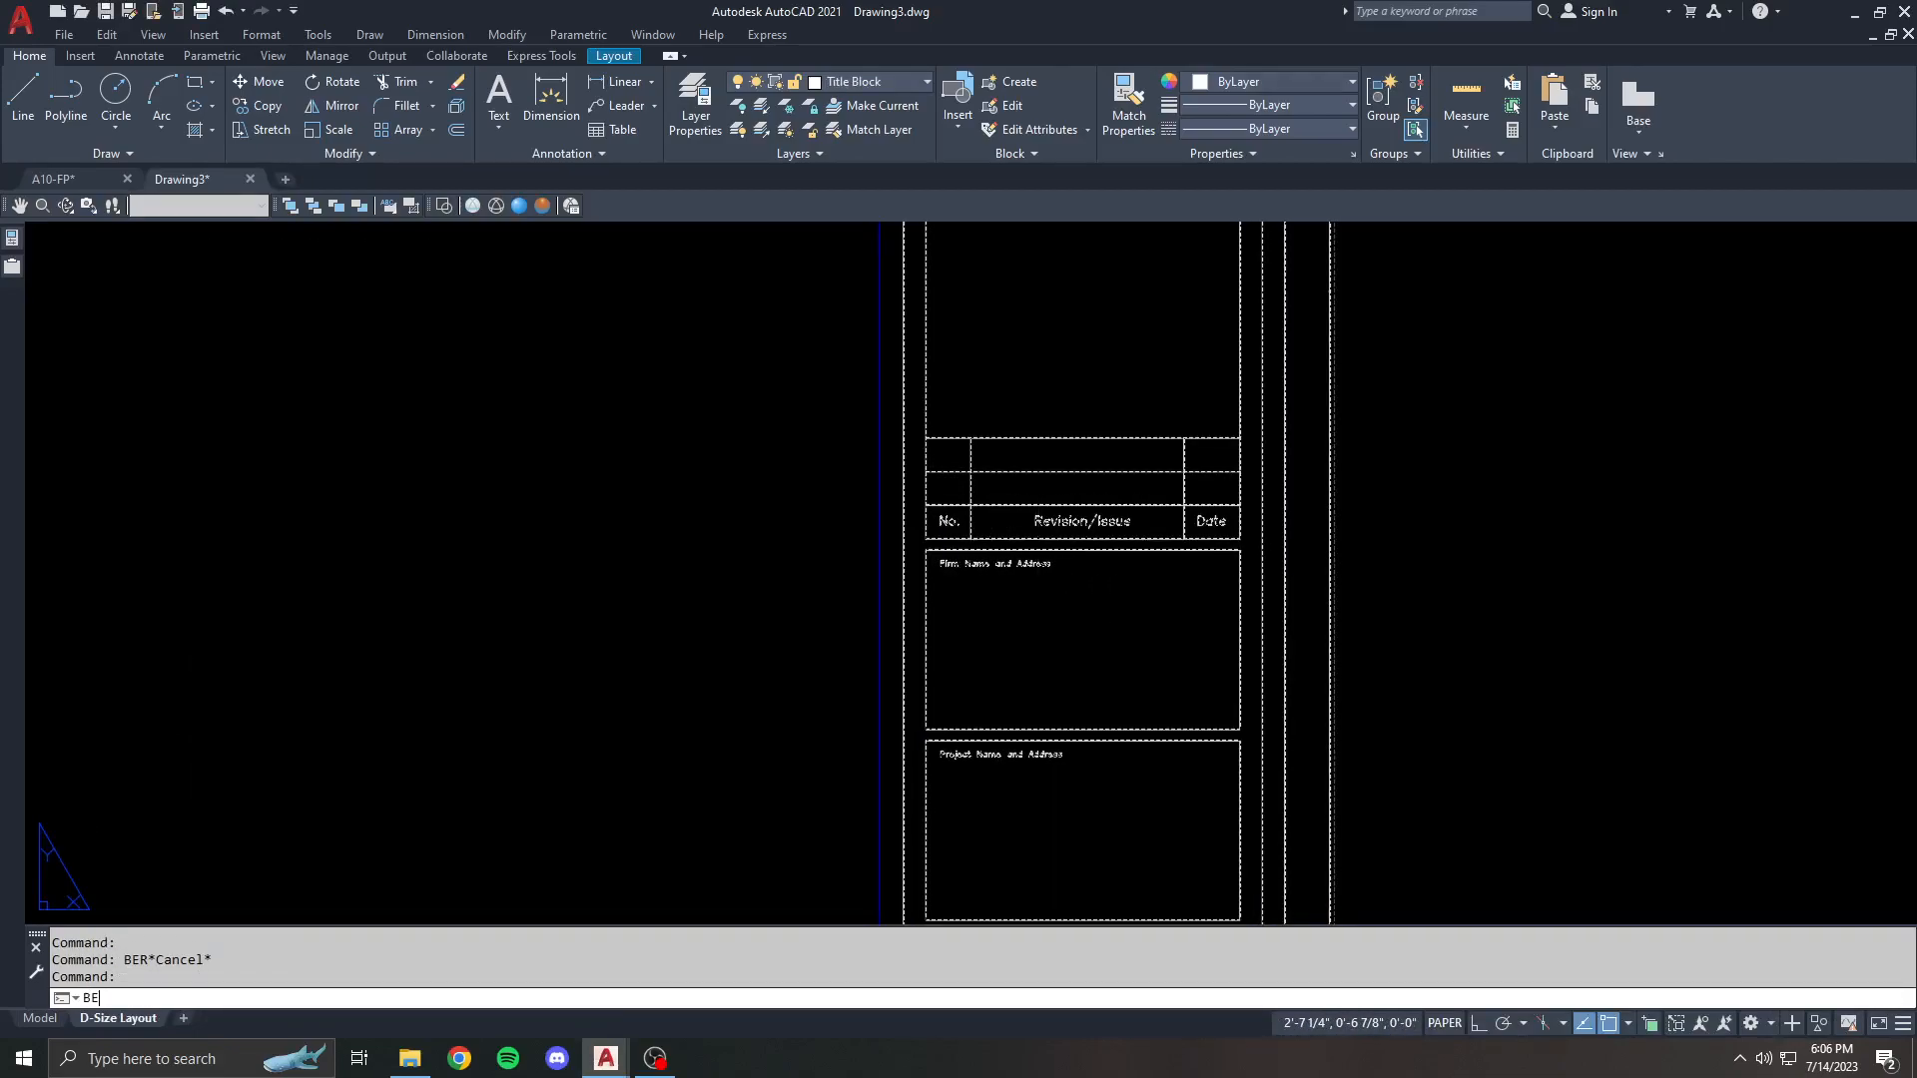
key("enter")
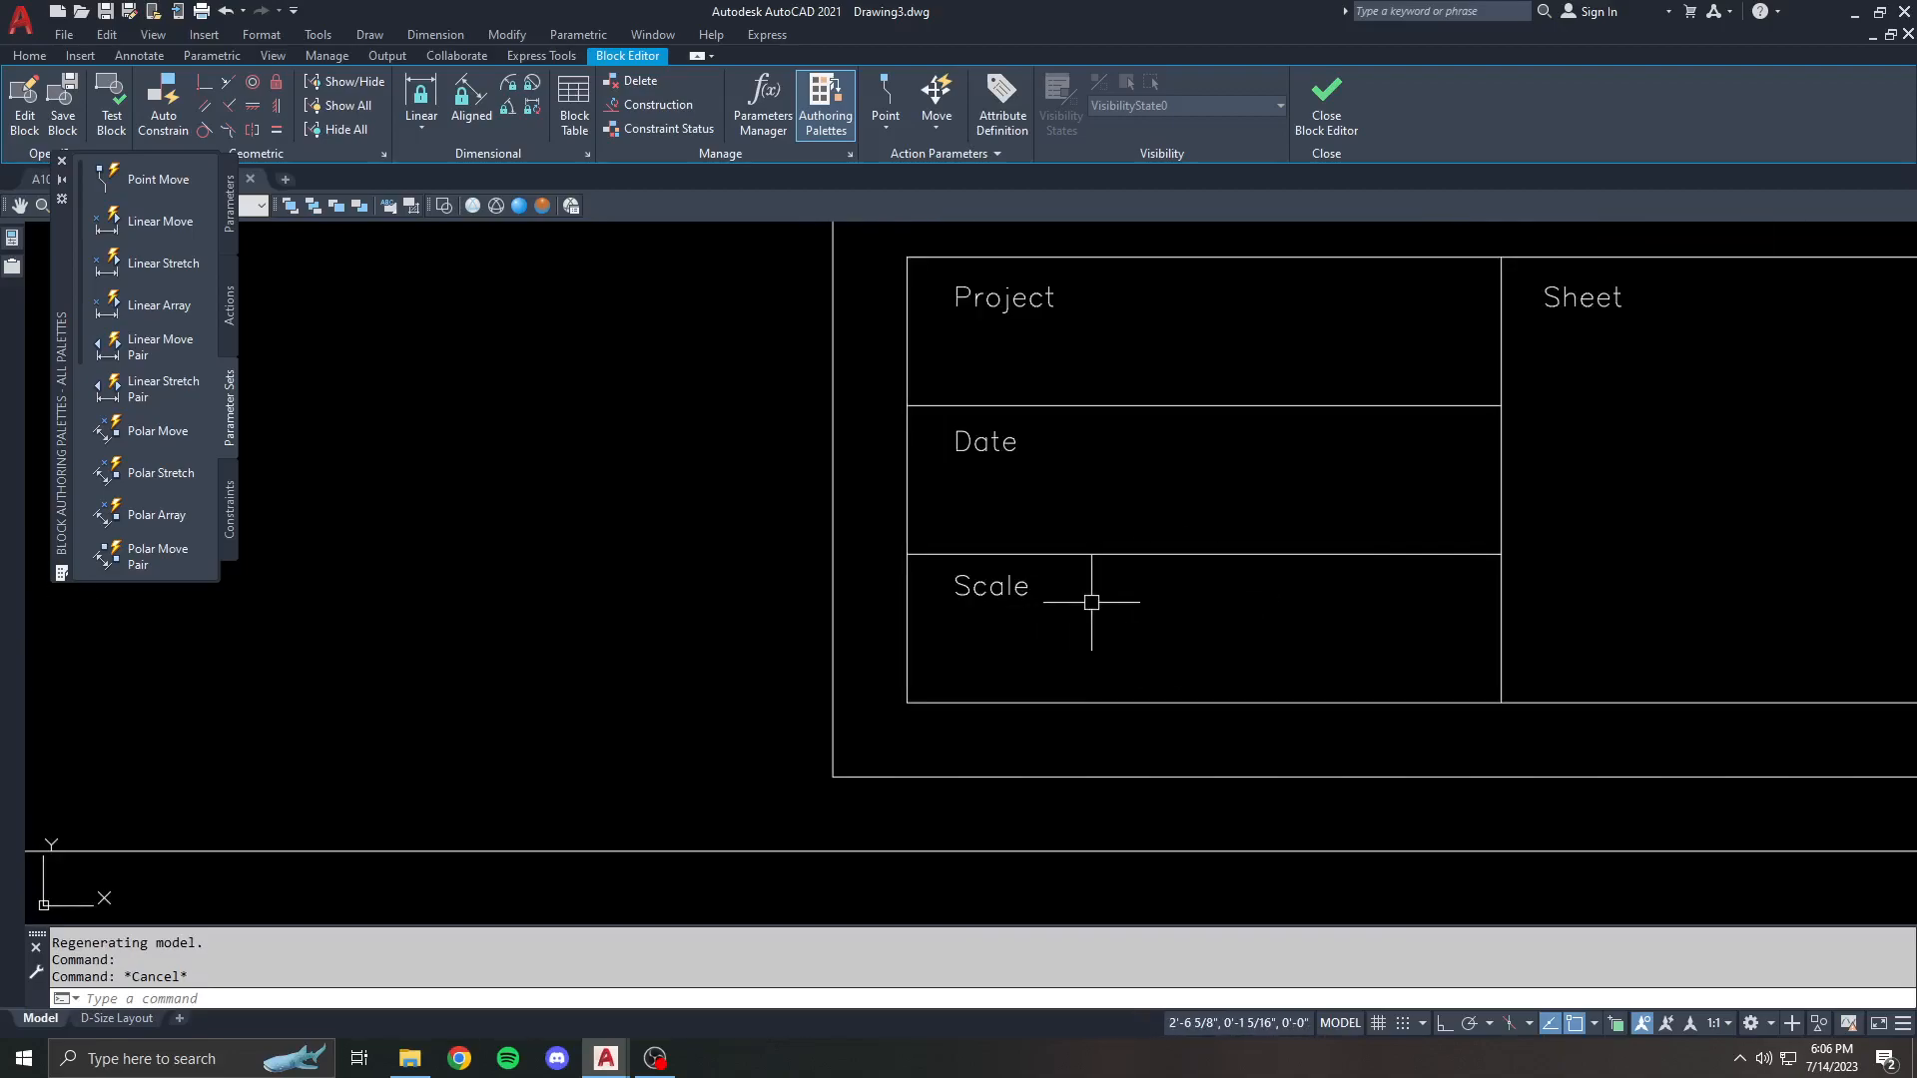
- Define a DATE attribute whose default value is the SaveDate field via ATTDEF
type("ATTAD")
type("SCALE")
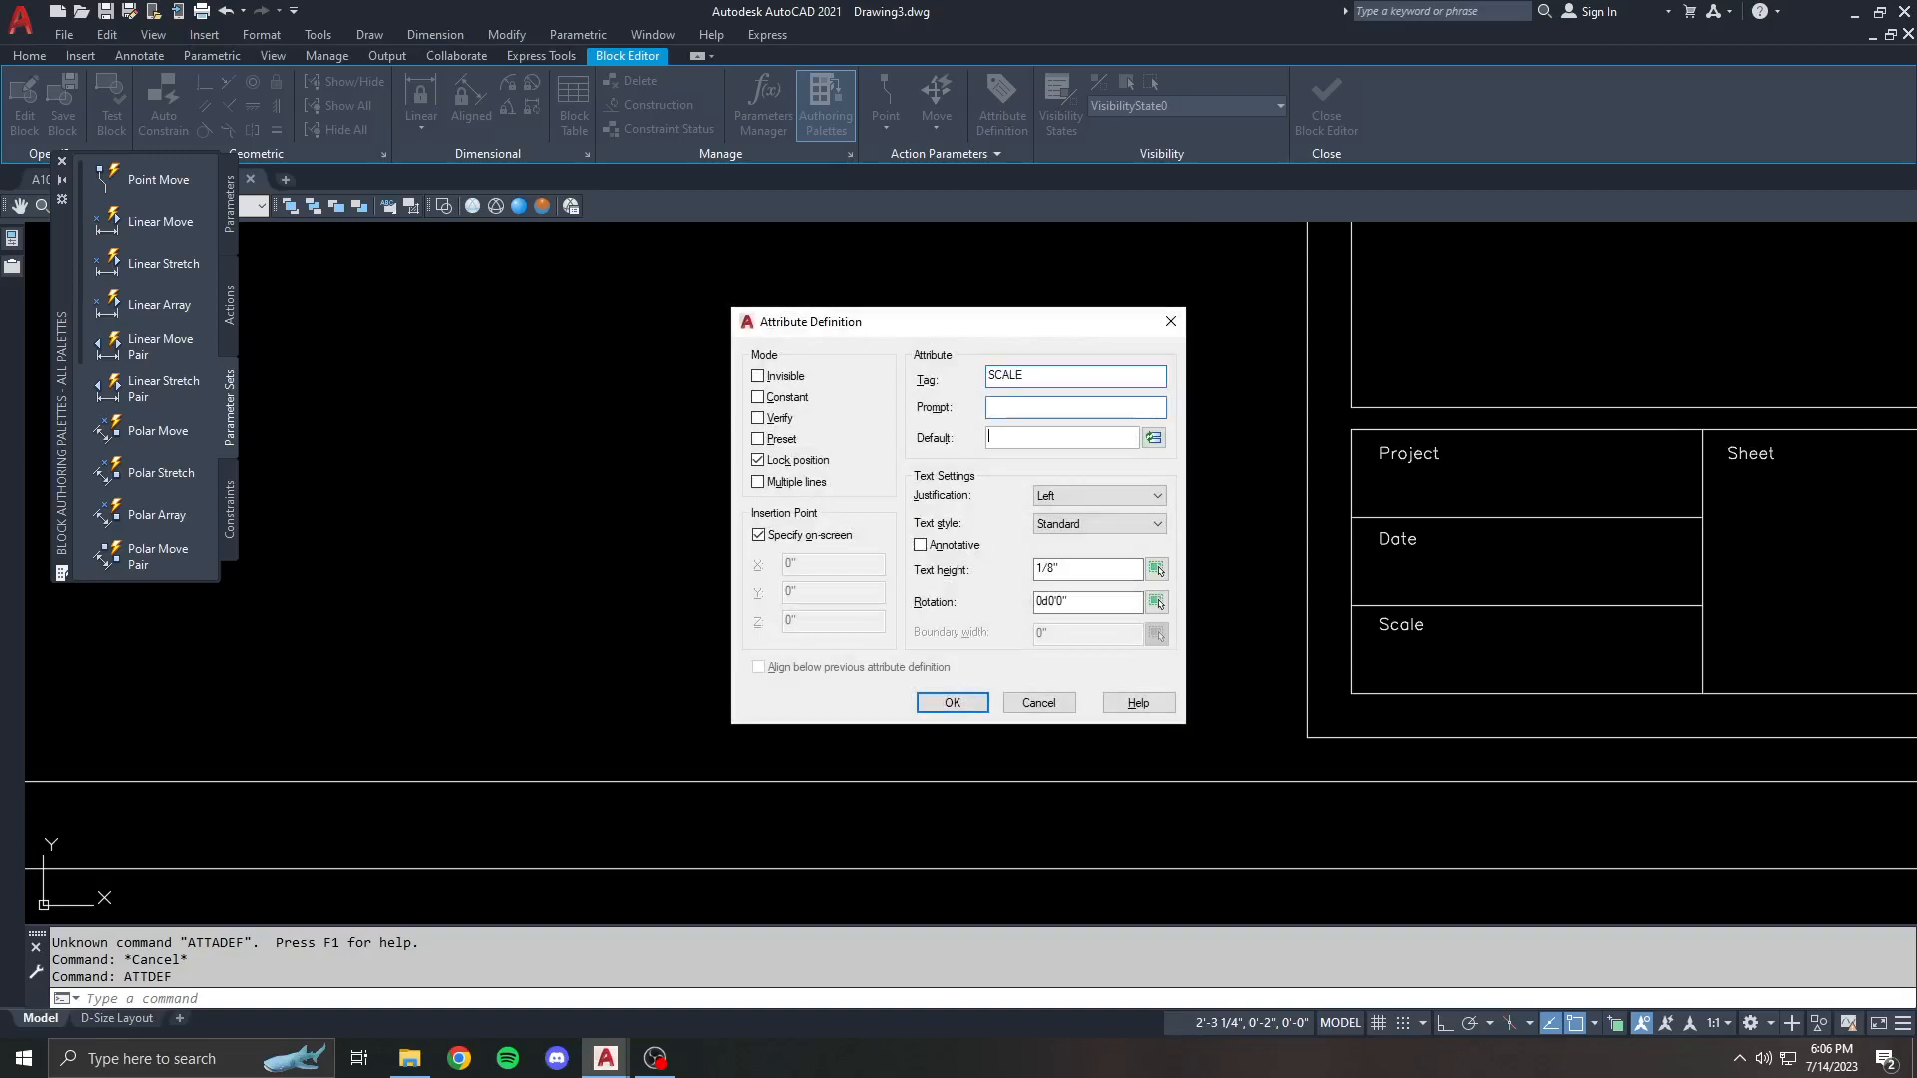
type("X")
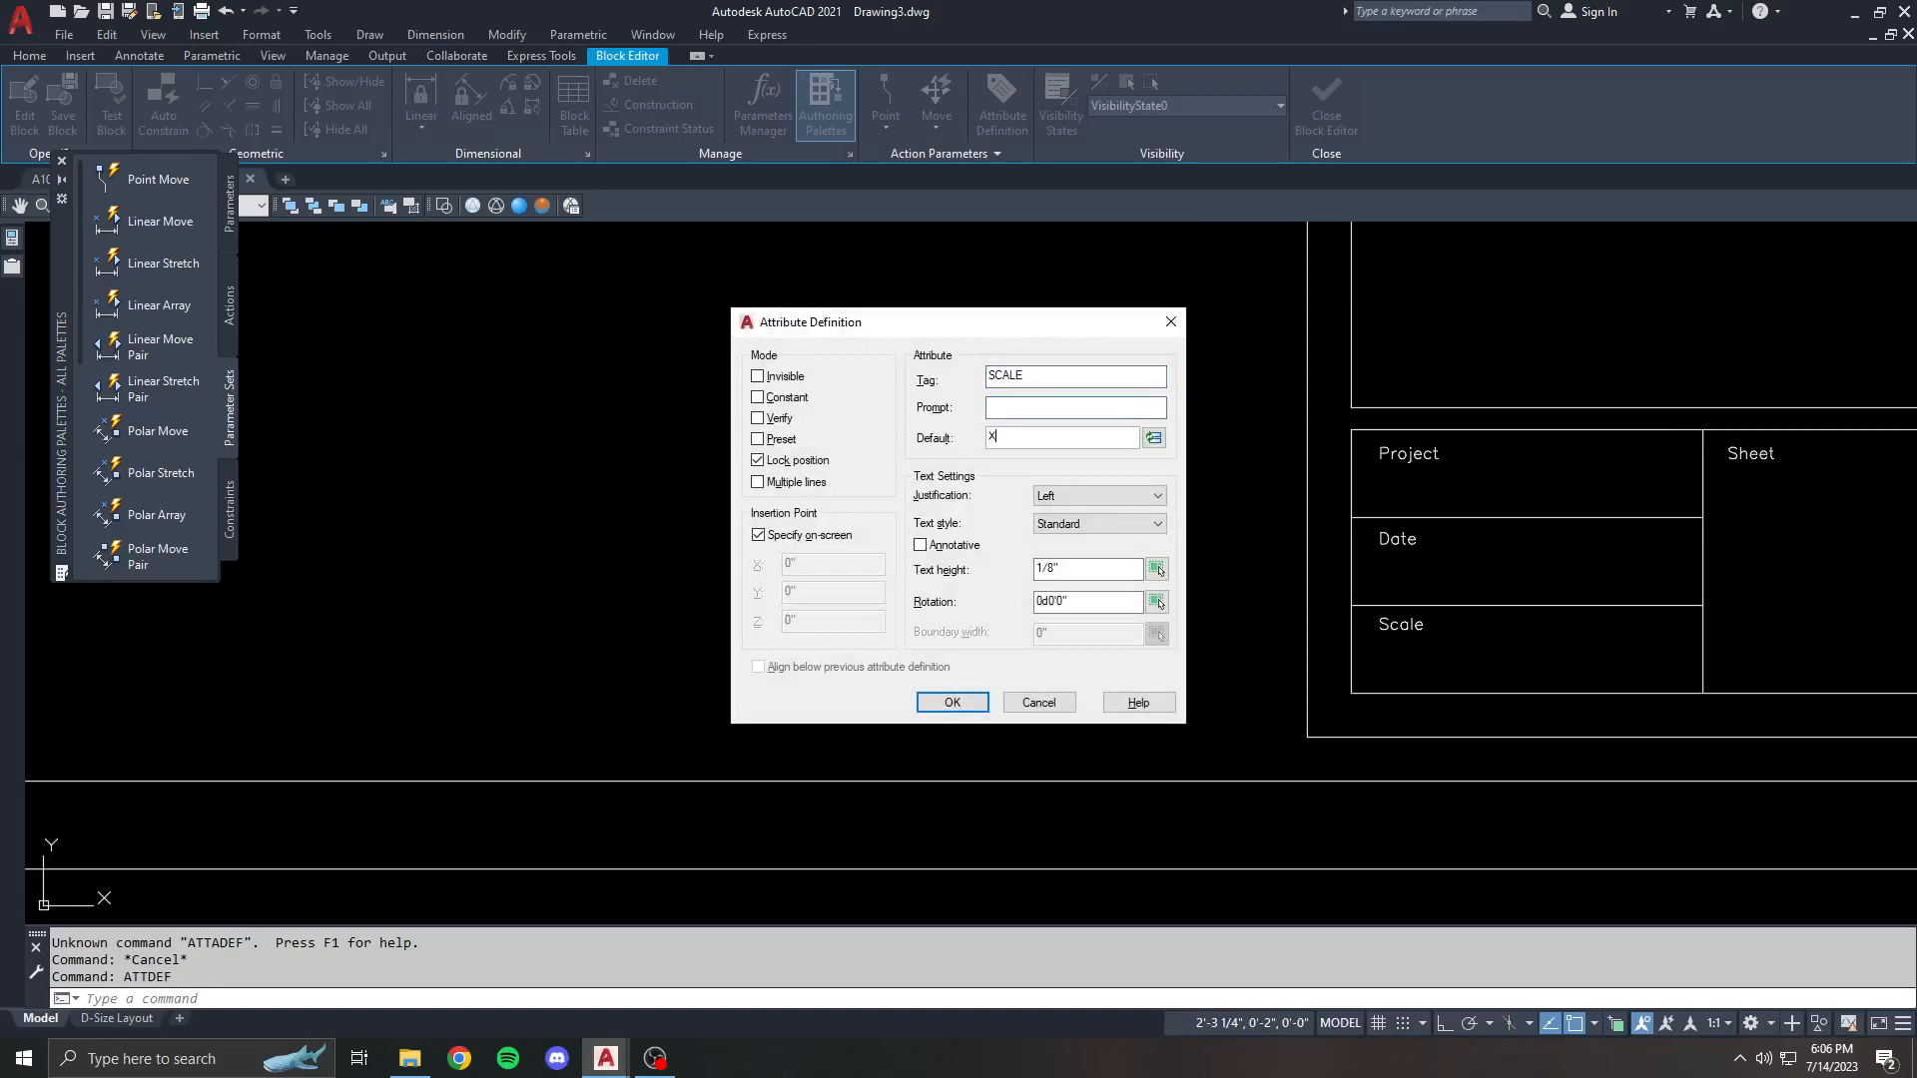
type("XXX")
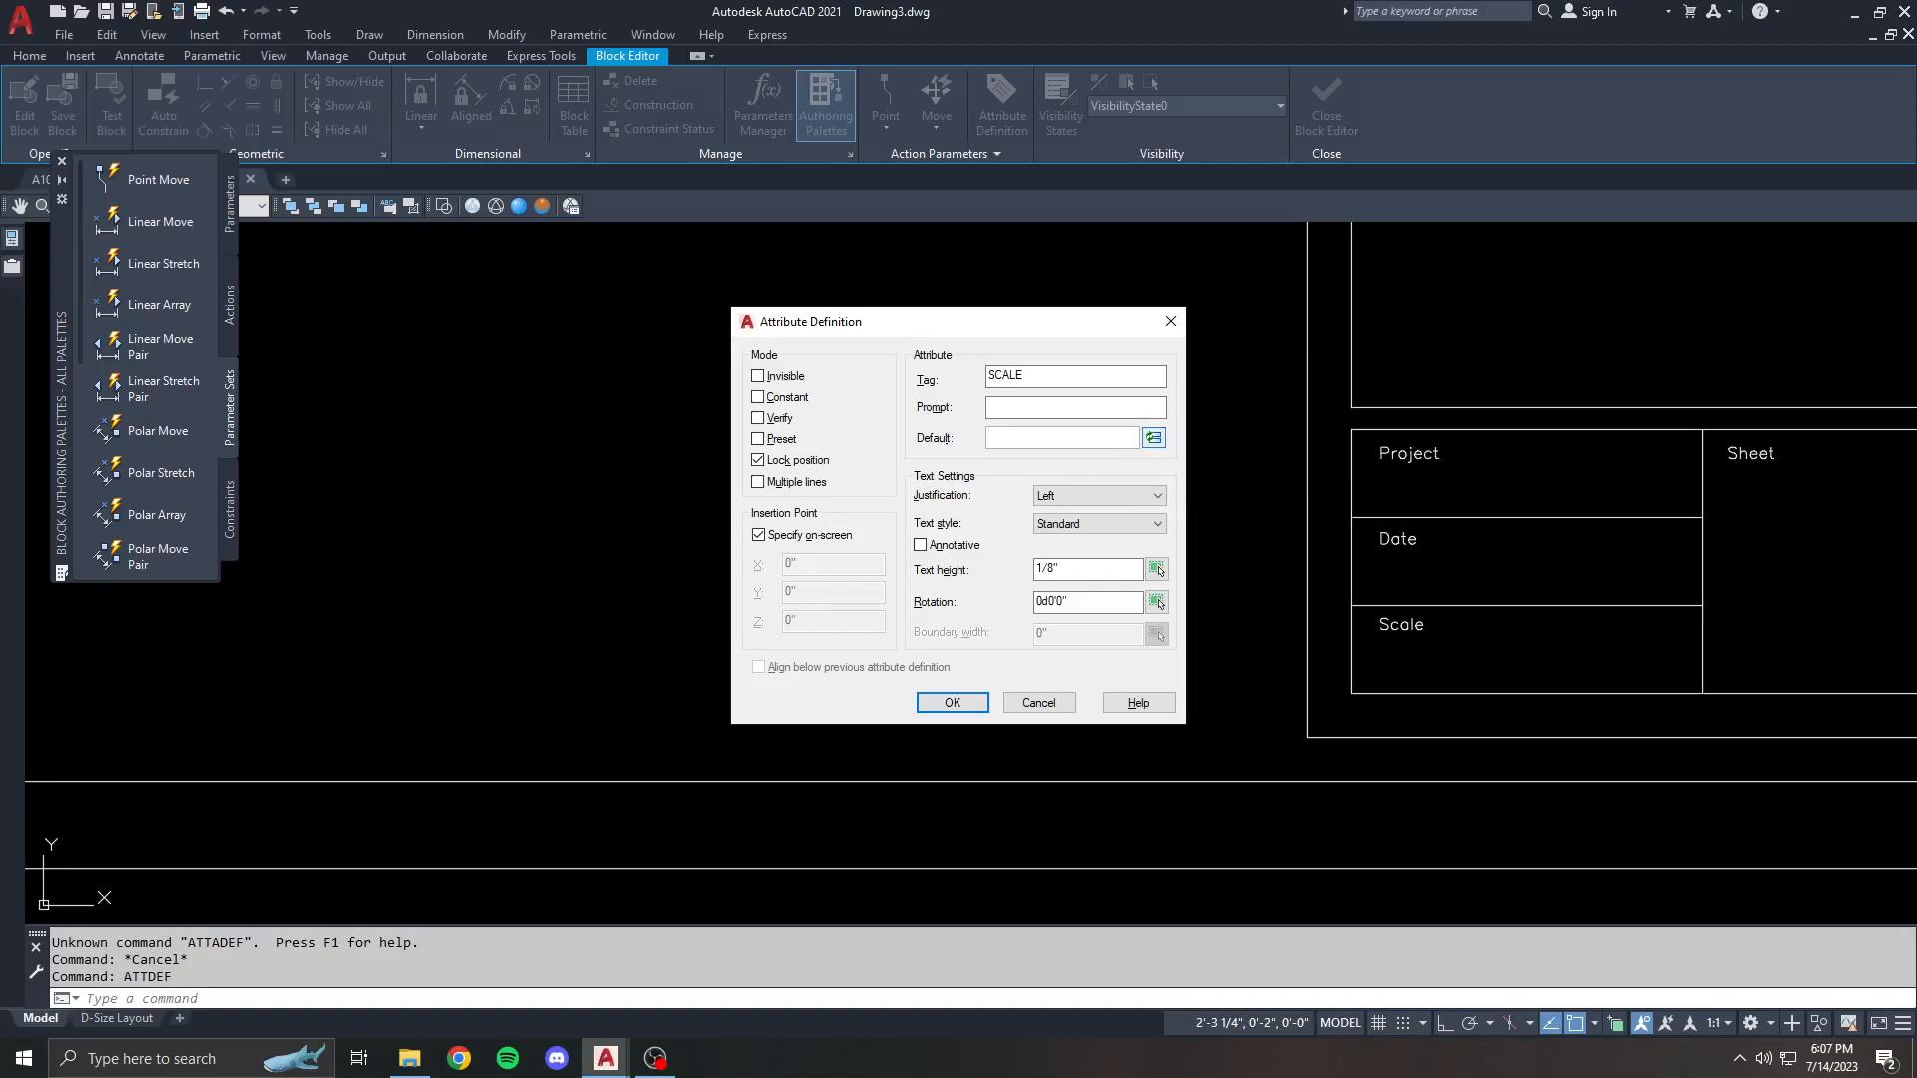
left_click(1150, 437)
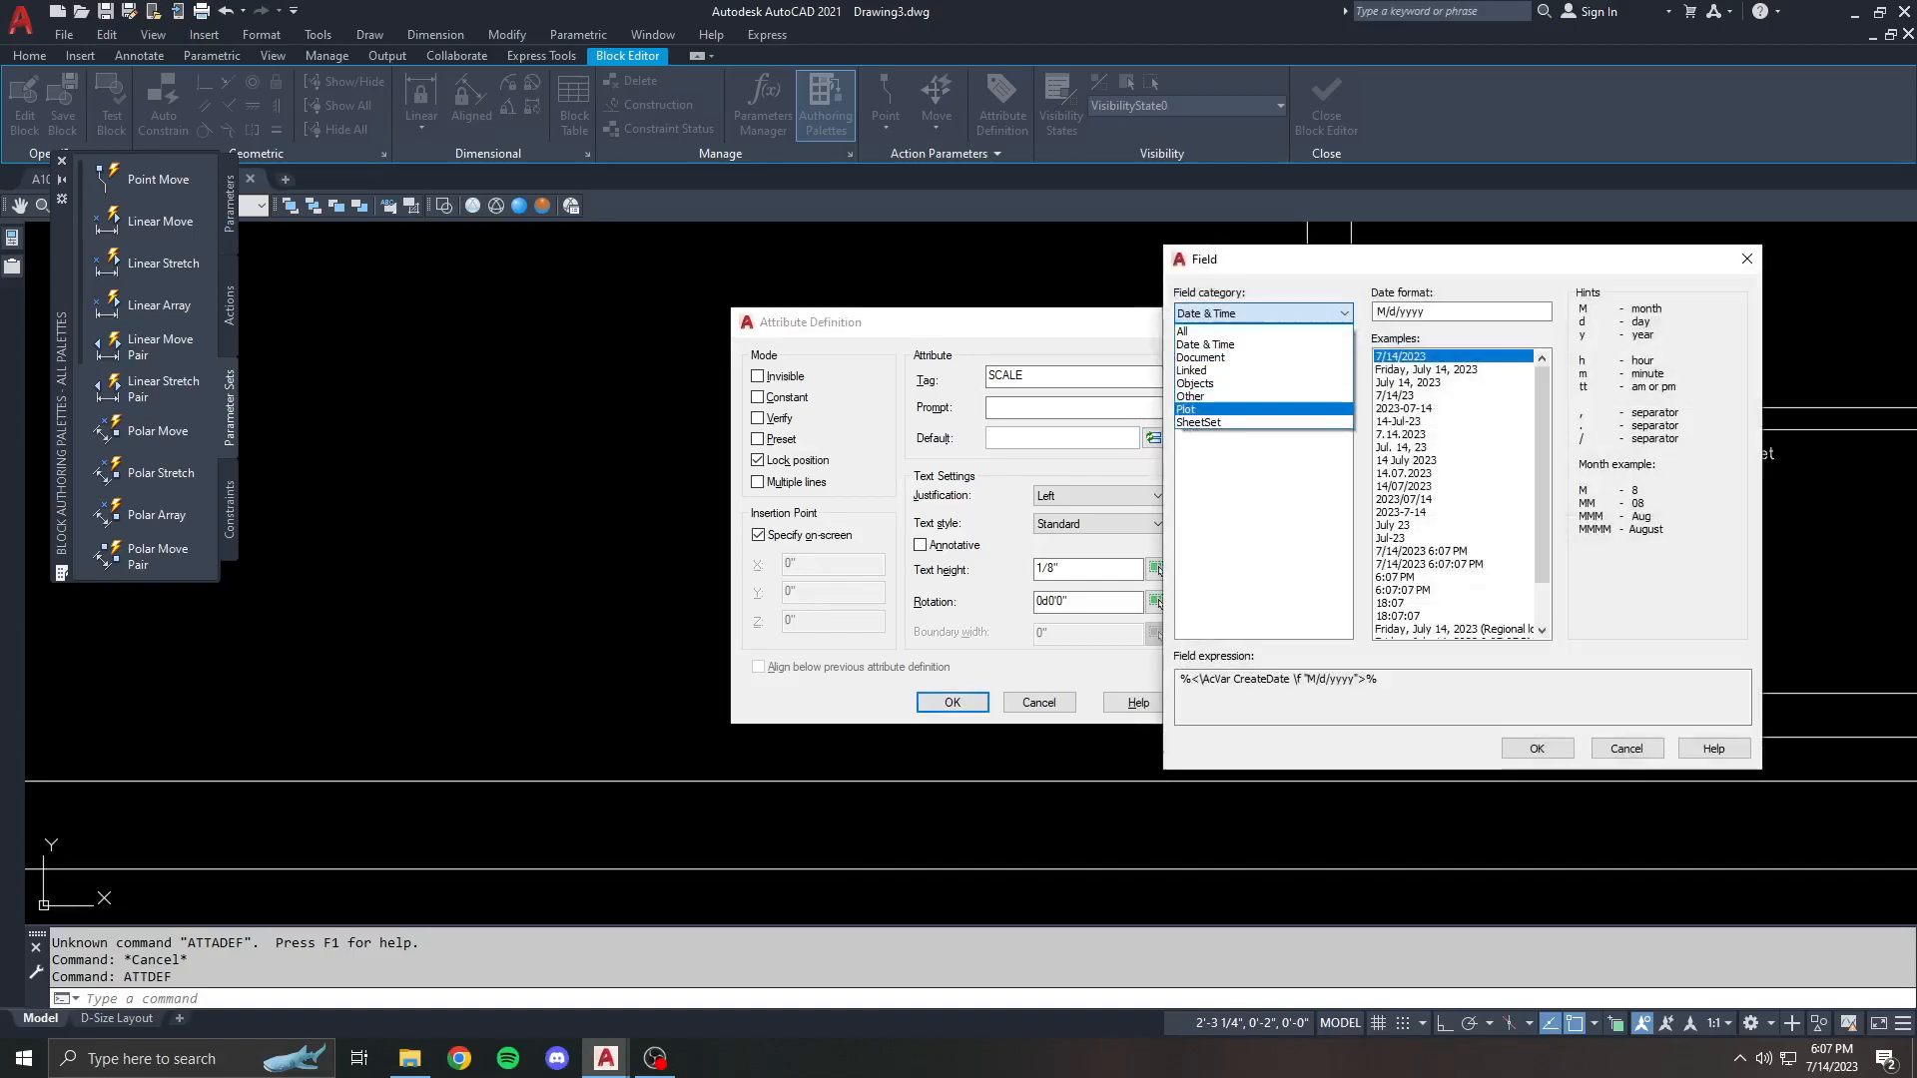
left_click(1188, 396)
type("DATE")
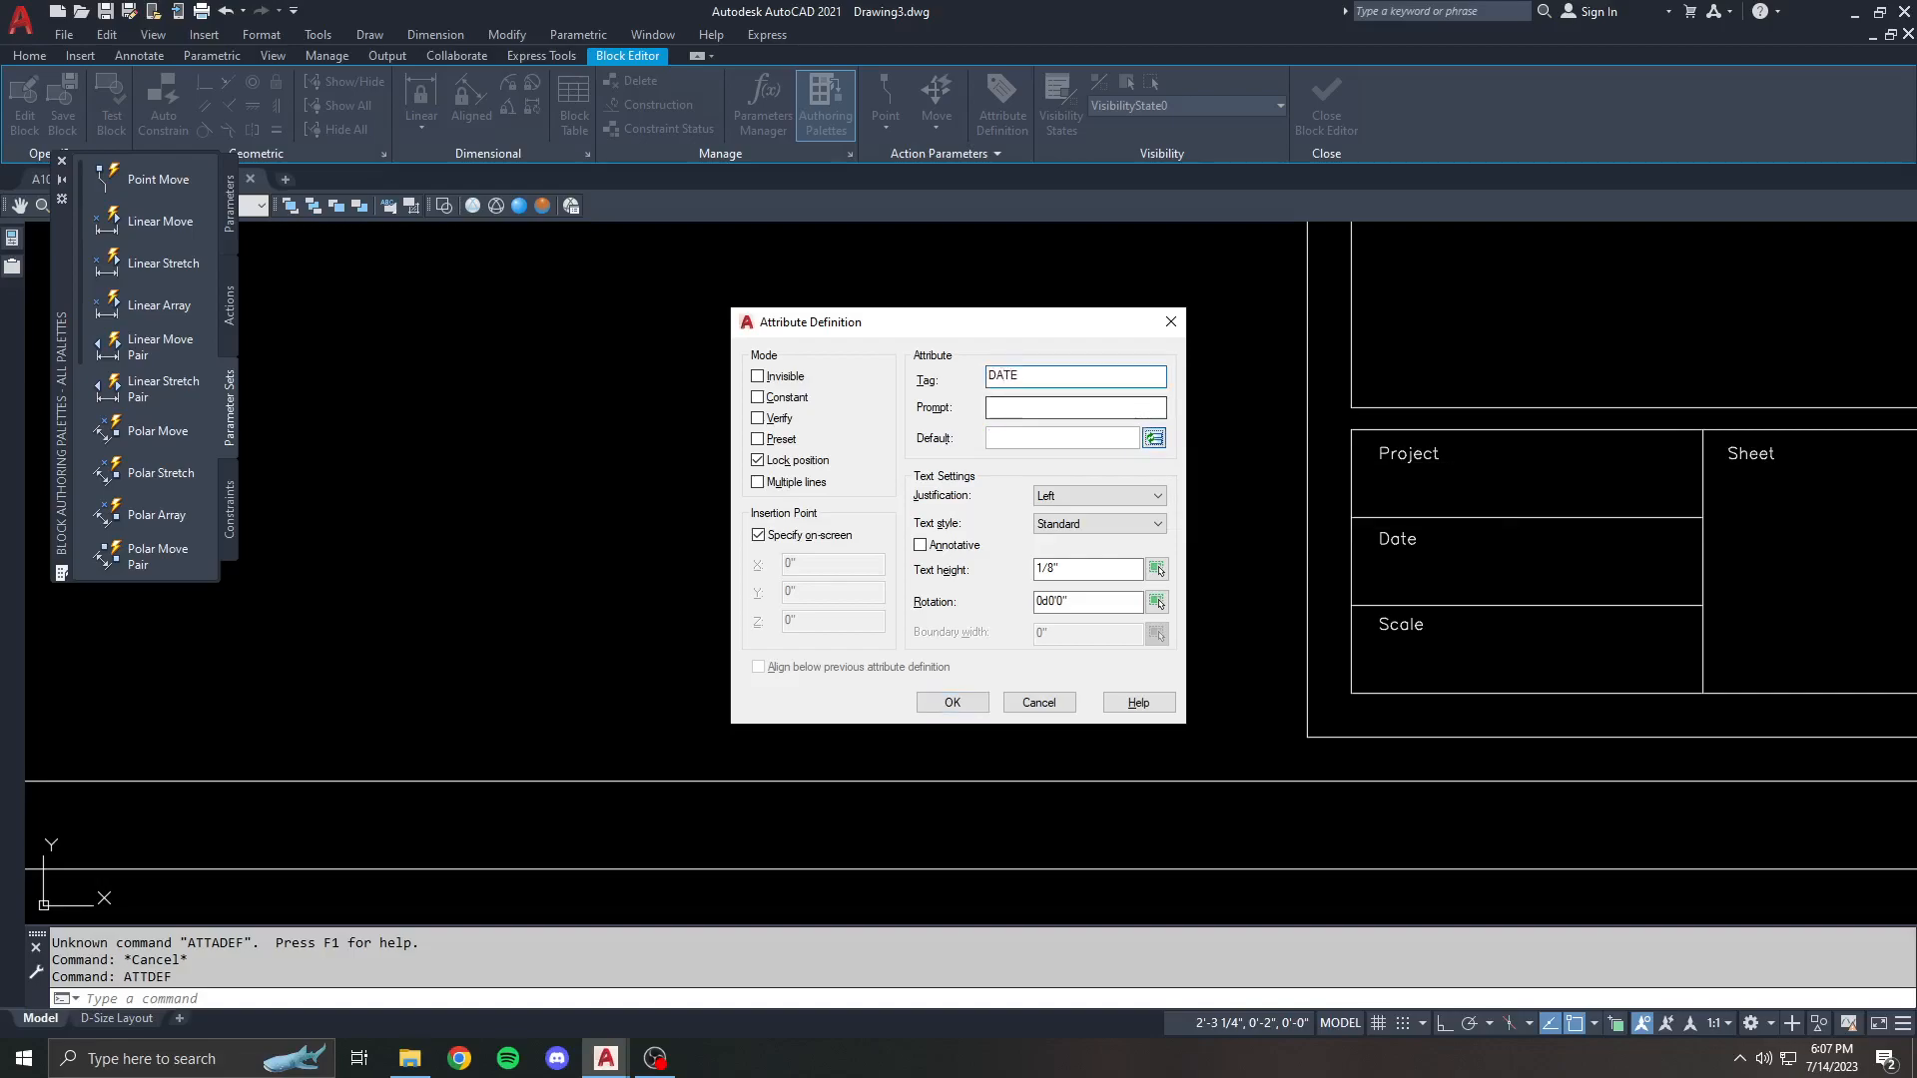
left_click(1152, 437)
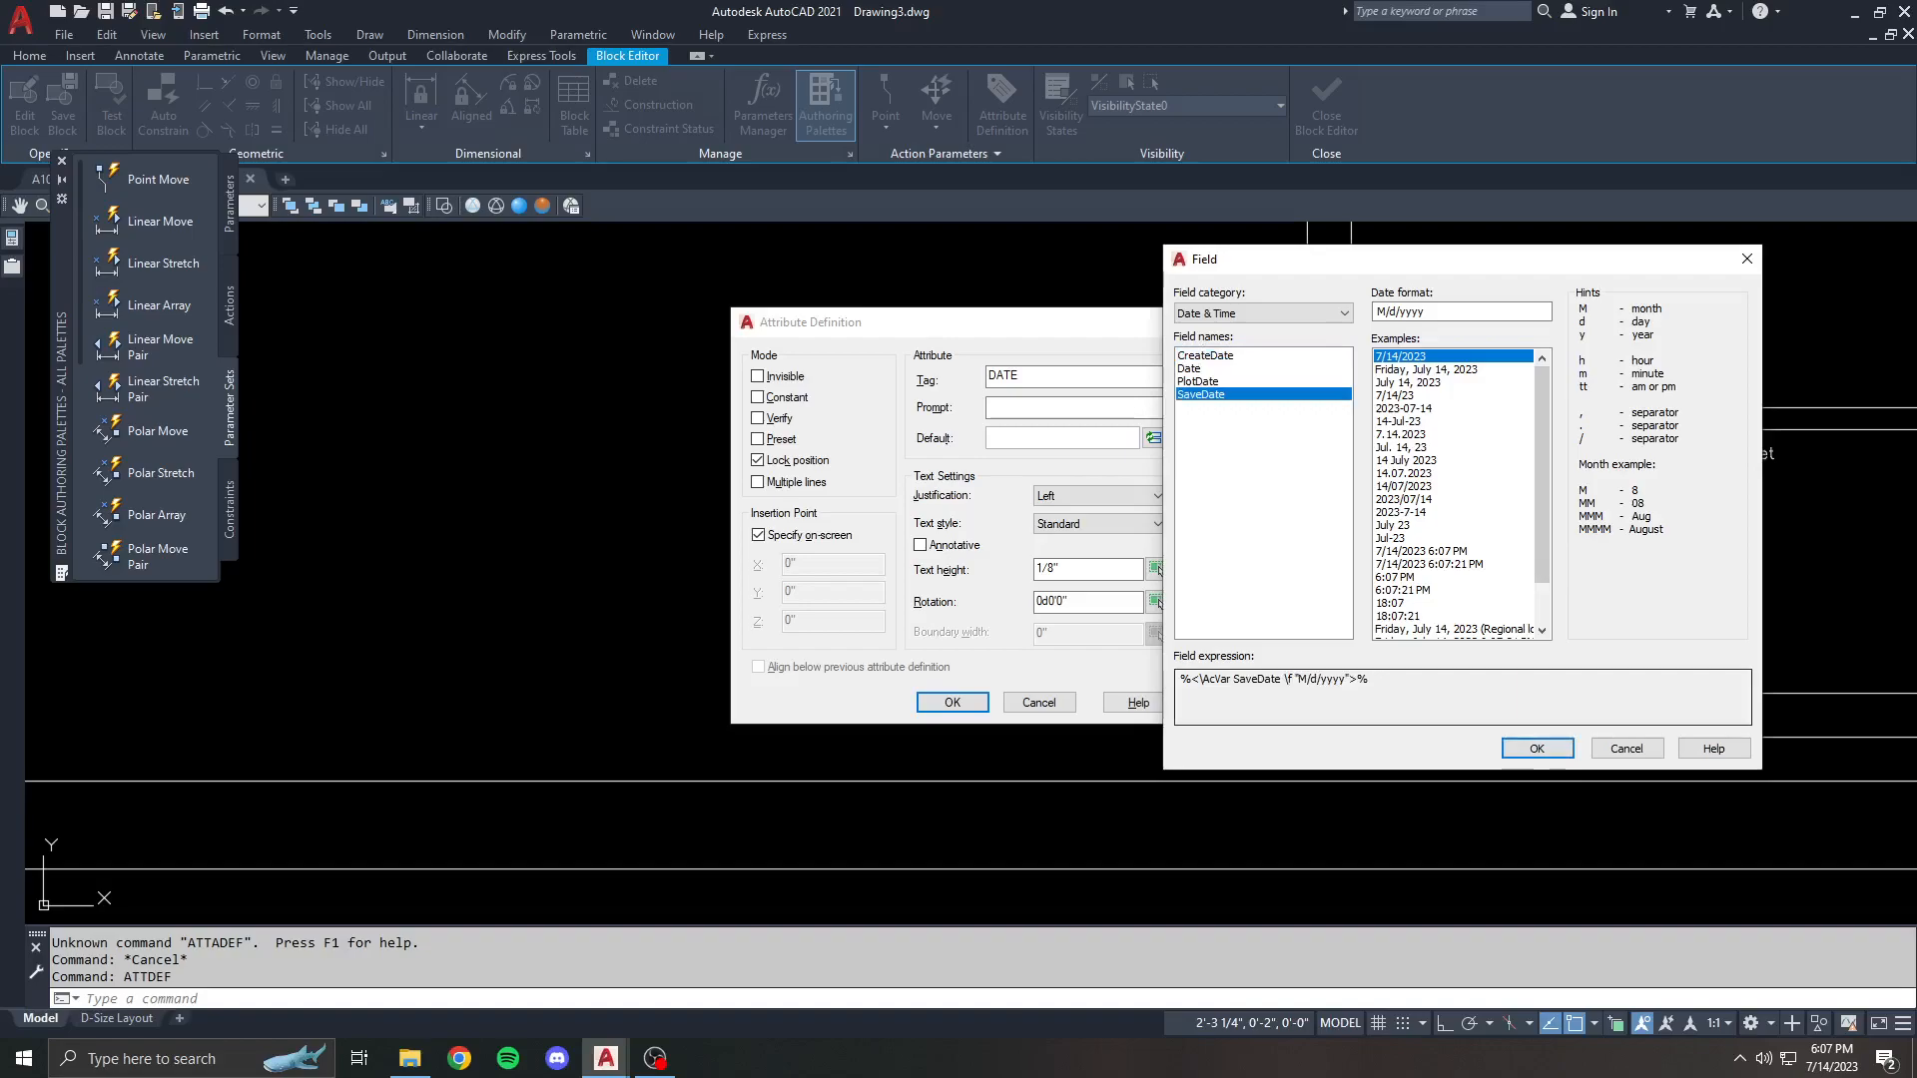
left_click(1533, 747)
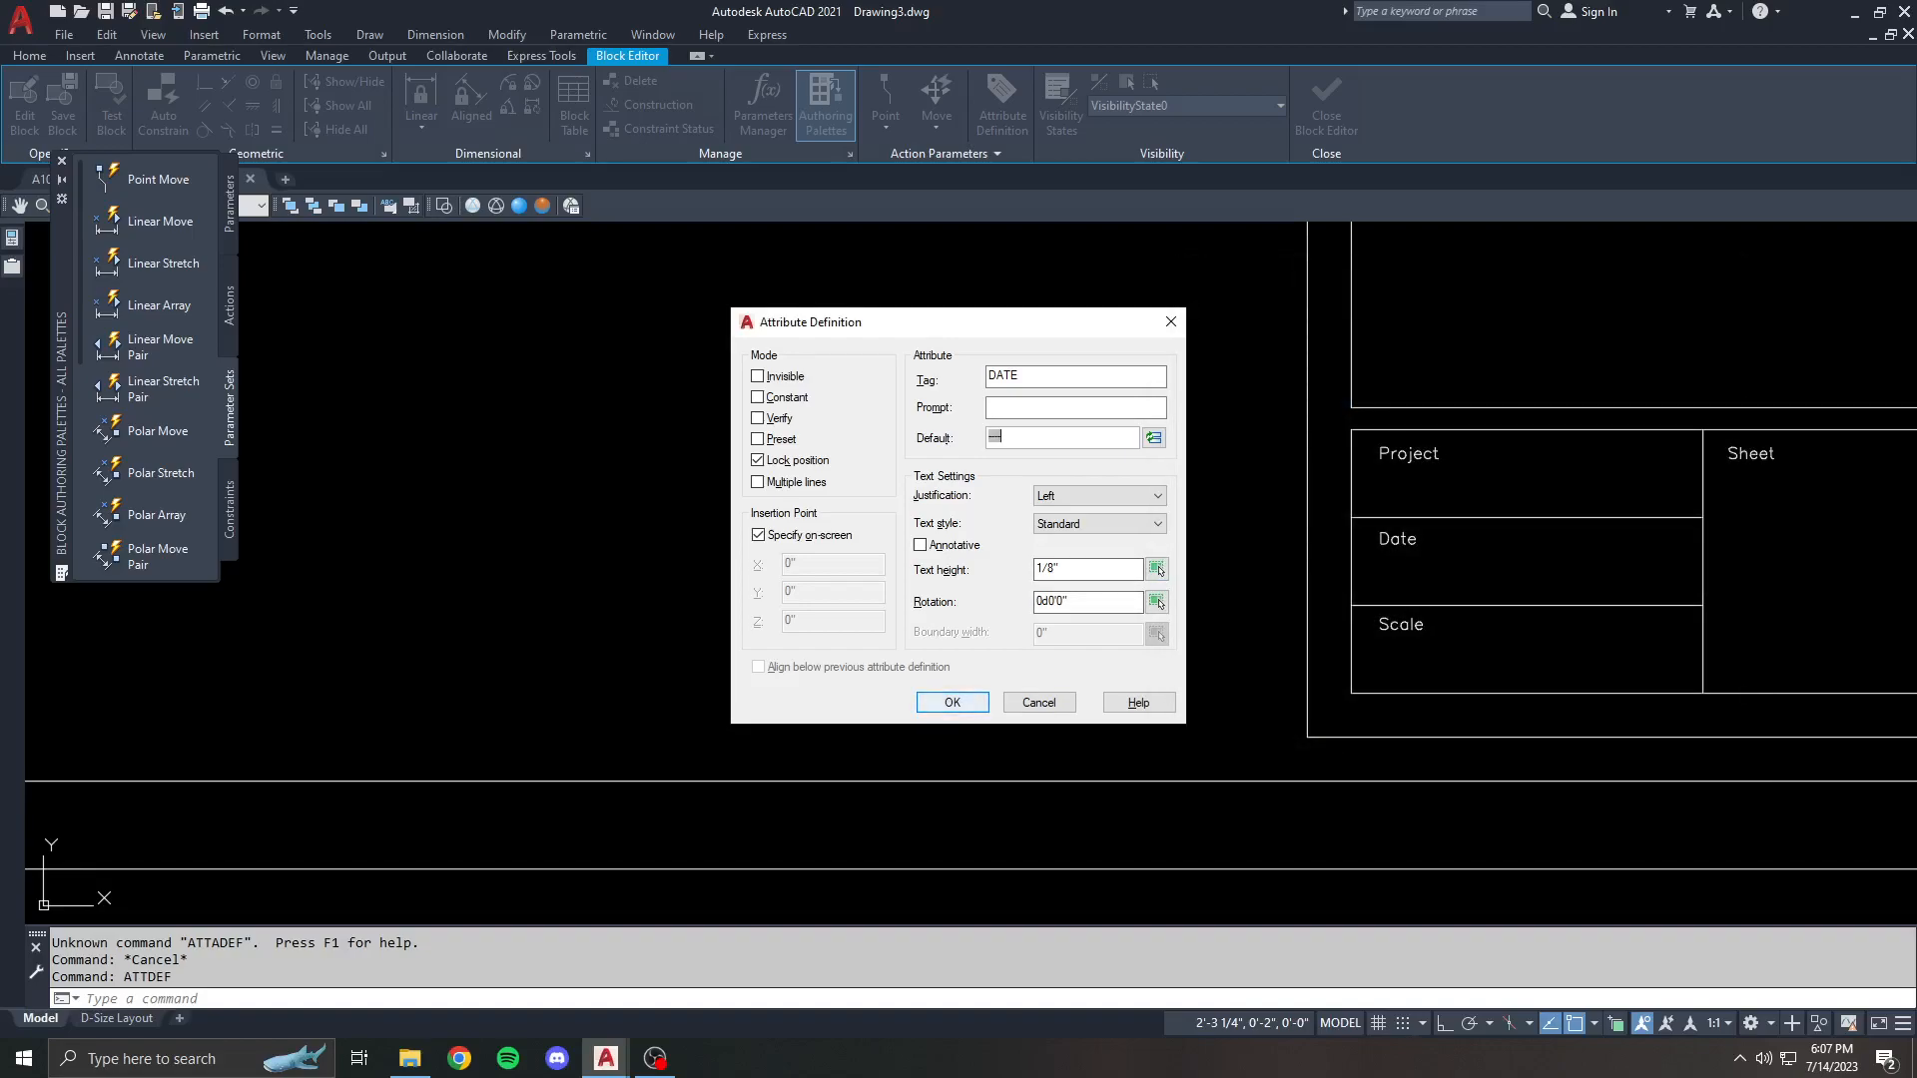
left_click(951, 701)
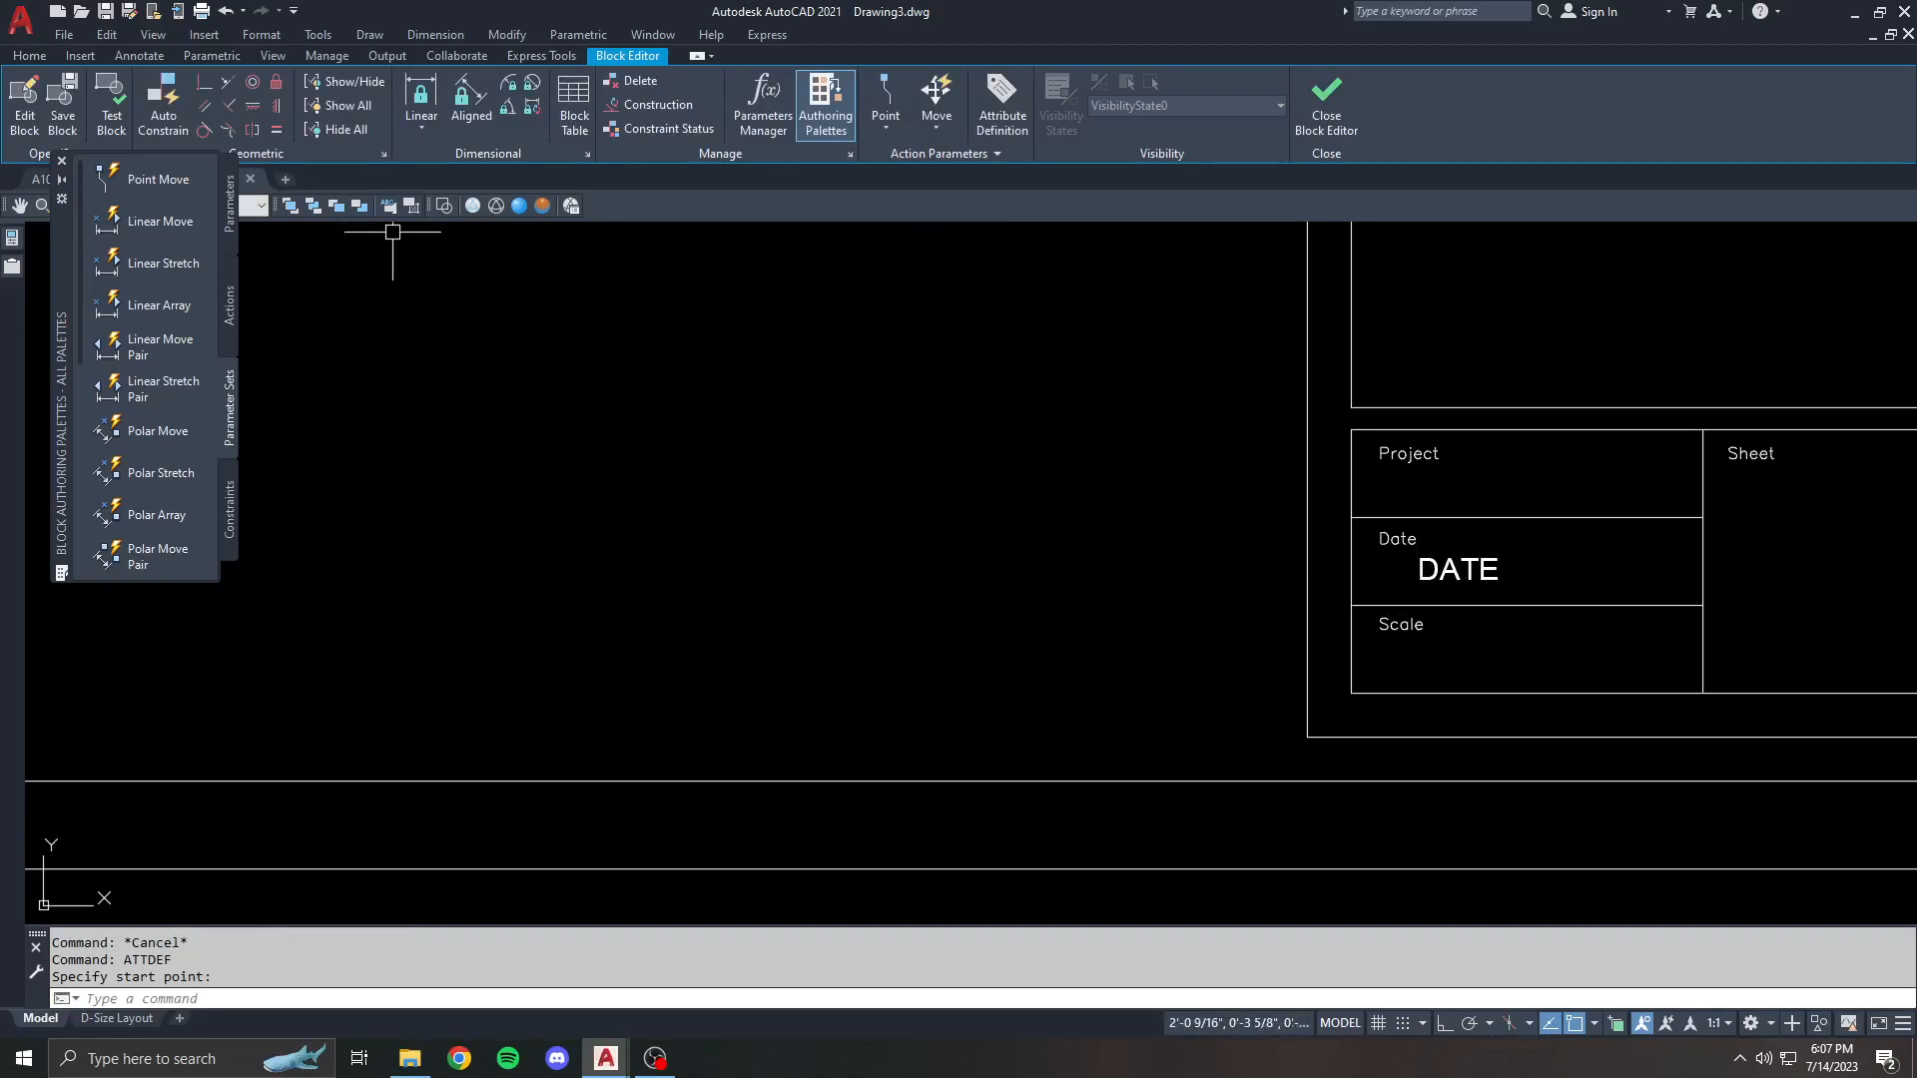
- Place the DATE attribute in the title block's Date cell and save the block definition
left_click(1324, 104)
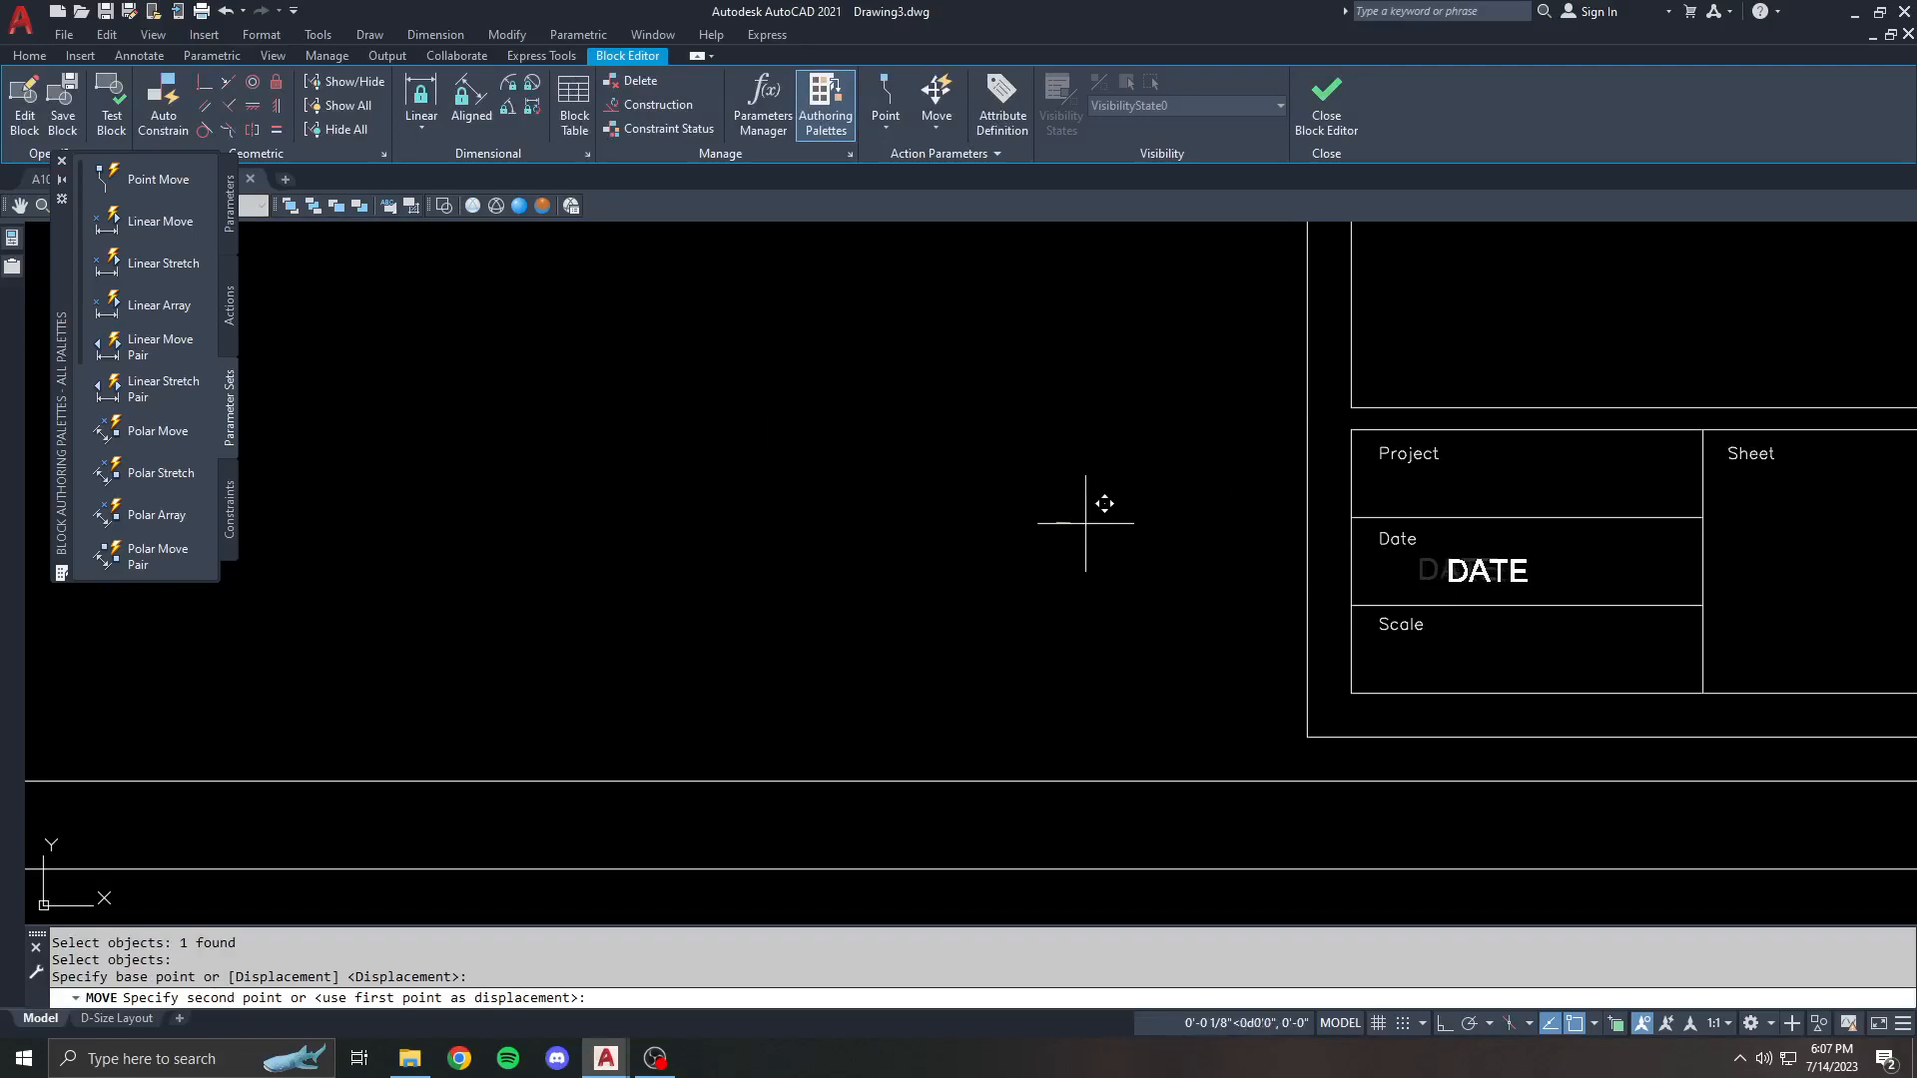
left_click(1324, 104)
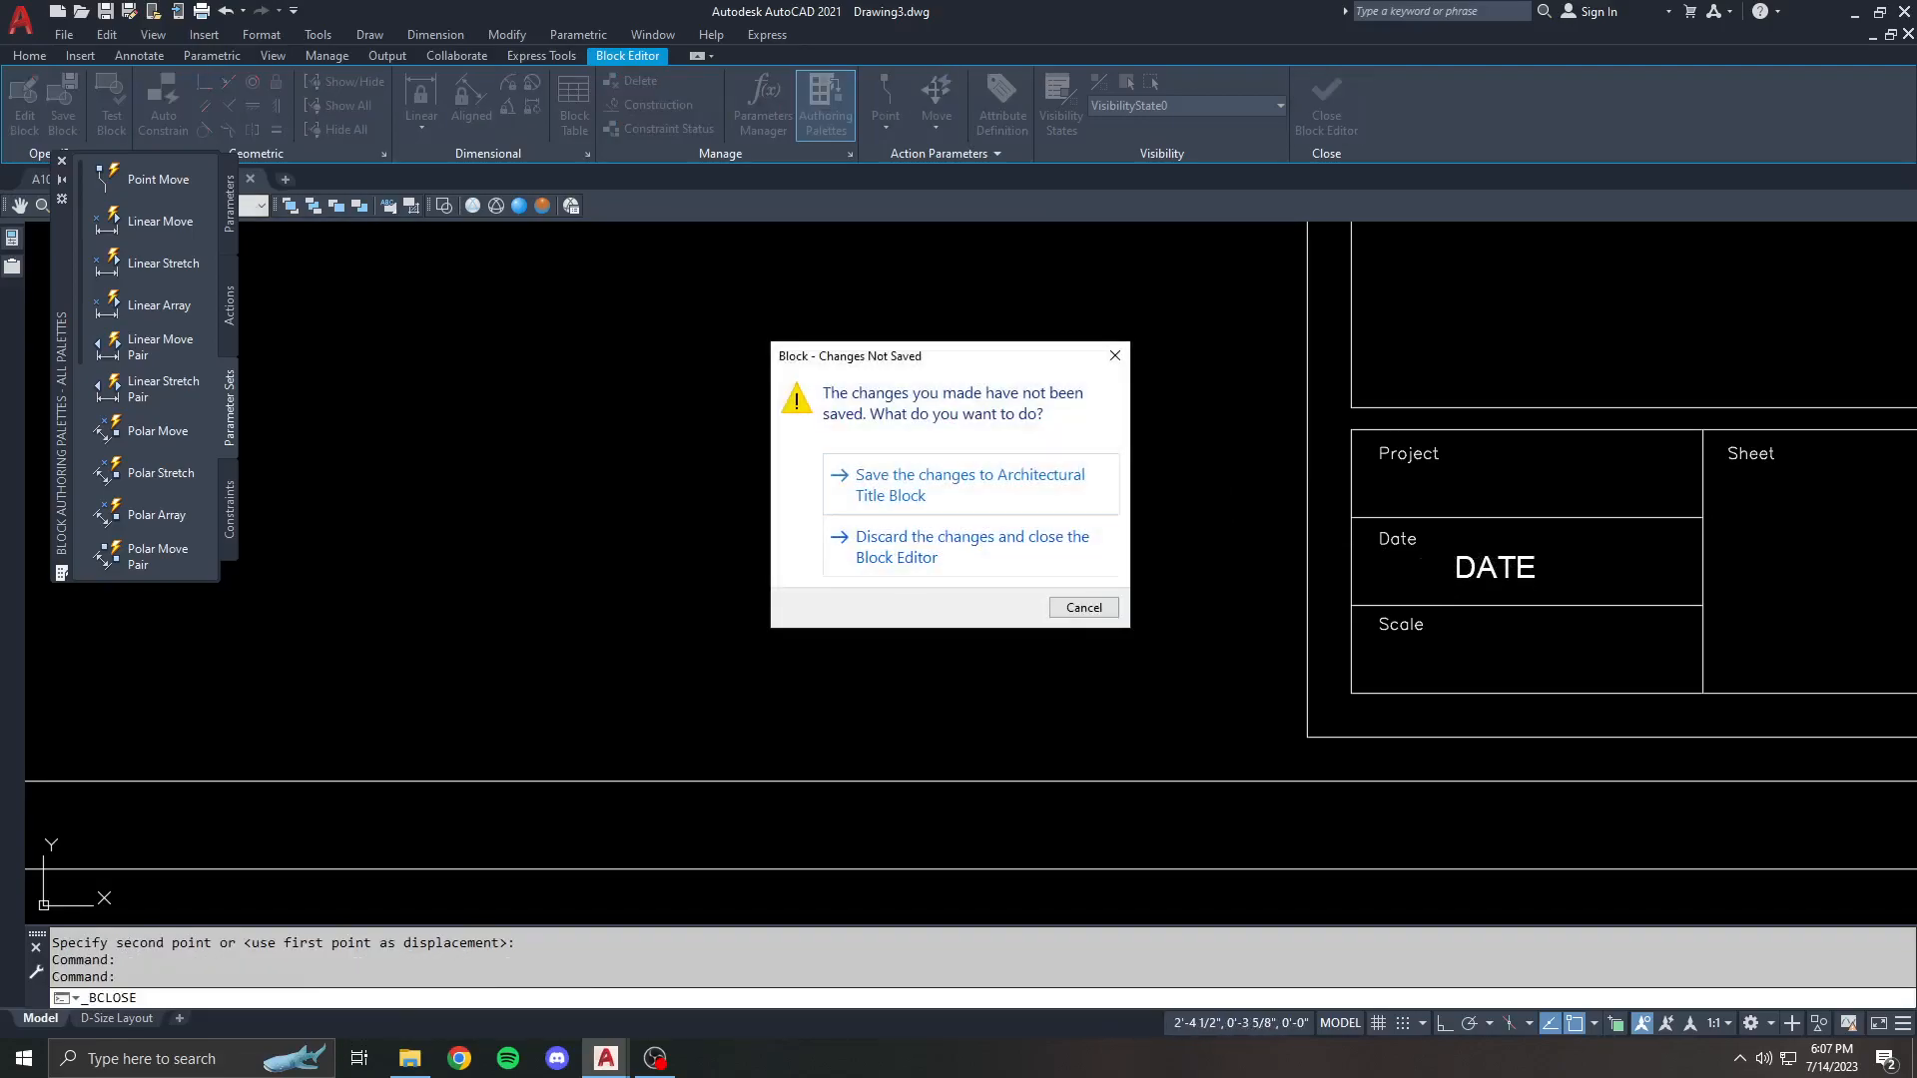
left_click(970, 547)
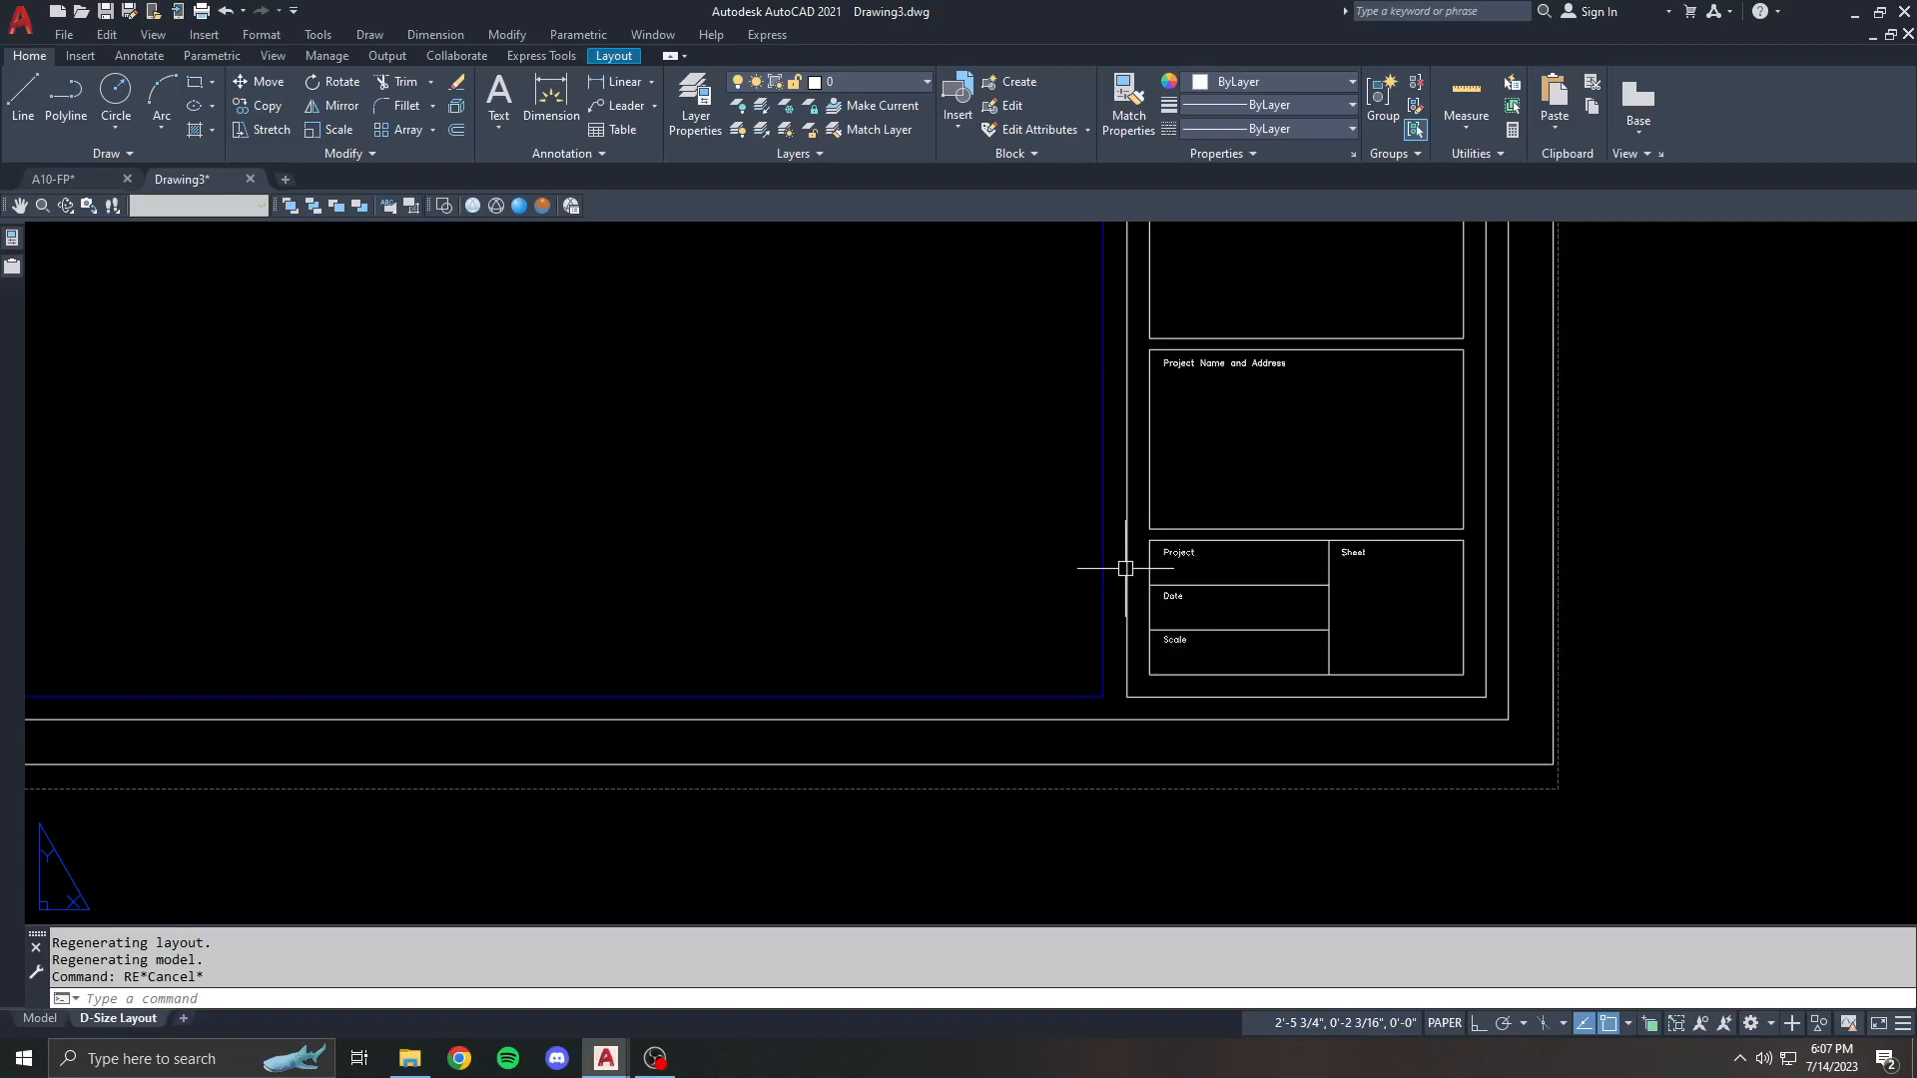
- Sync the title block with ATTSYNC and save the drawing as DATE_EXAMPLE, showing 7/14/2023
type("ATTSYNC")
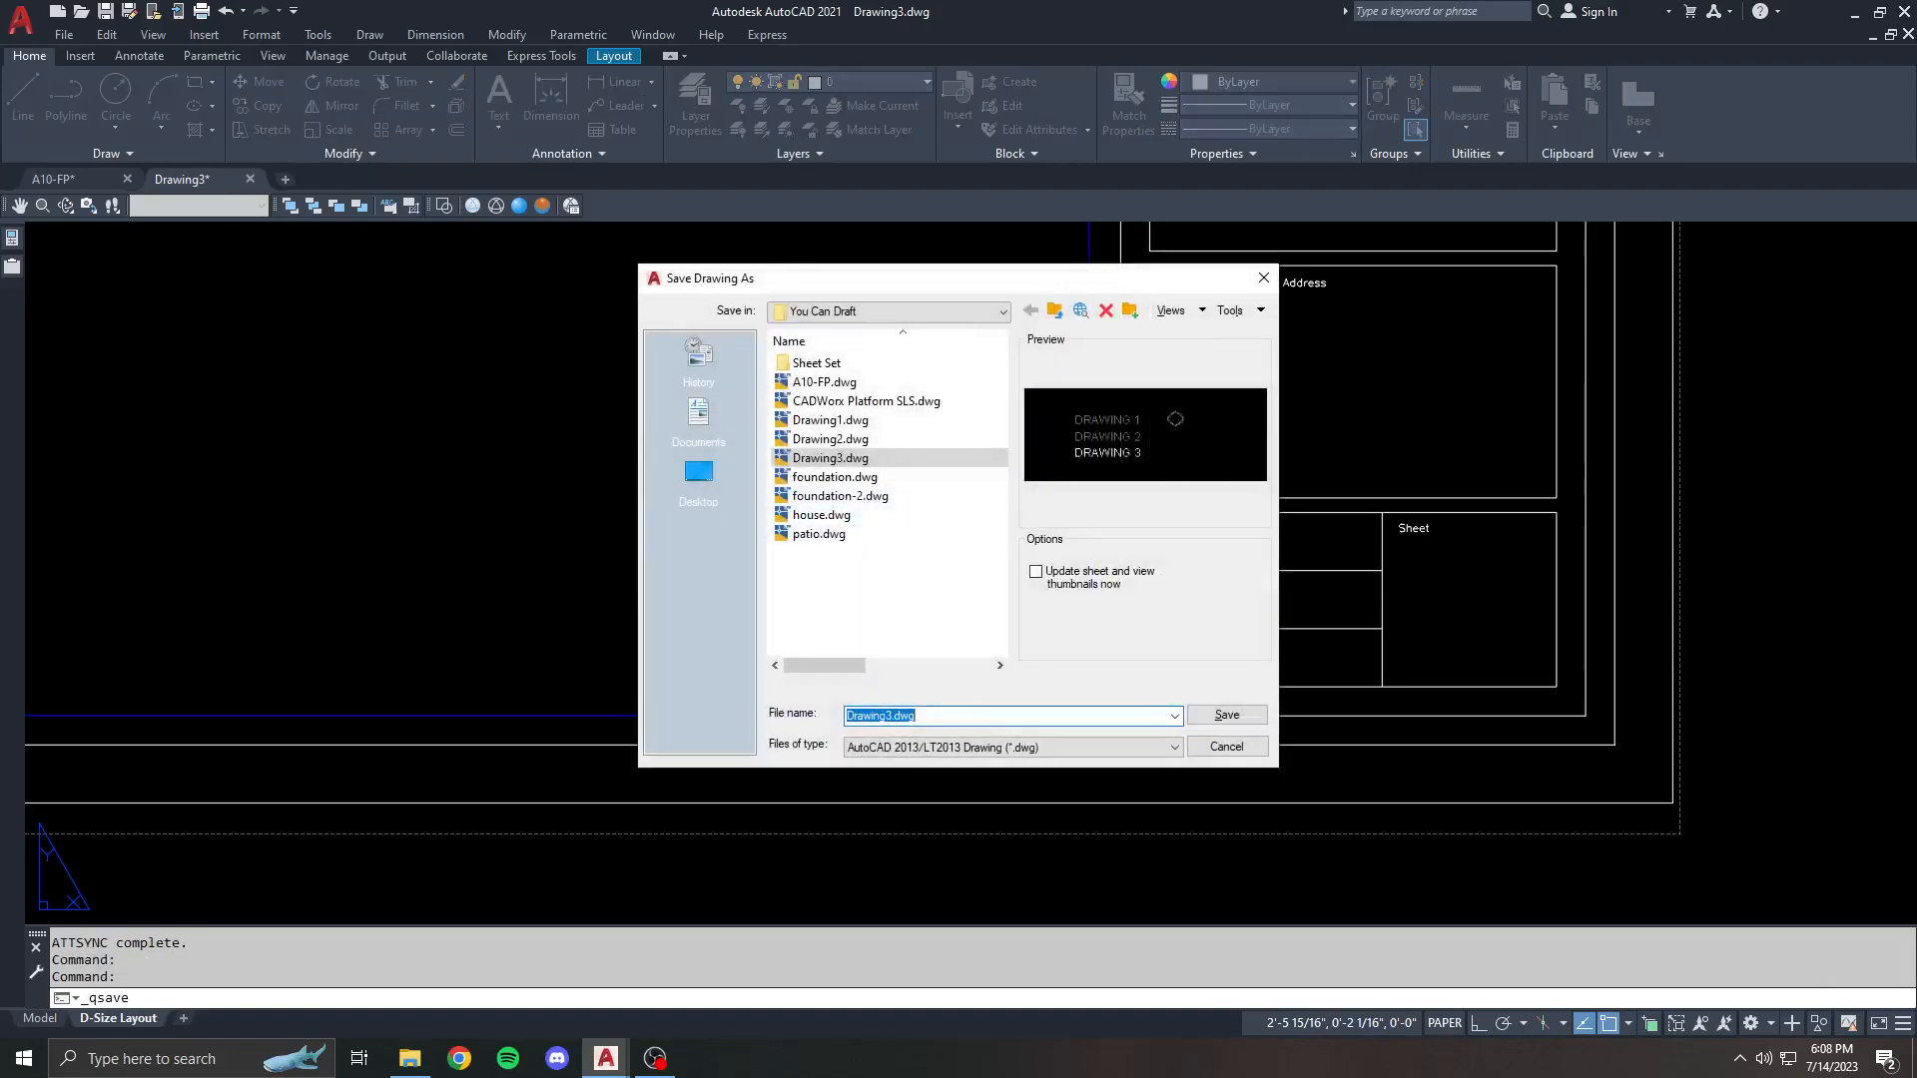
type("DATE_EXAC")
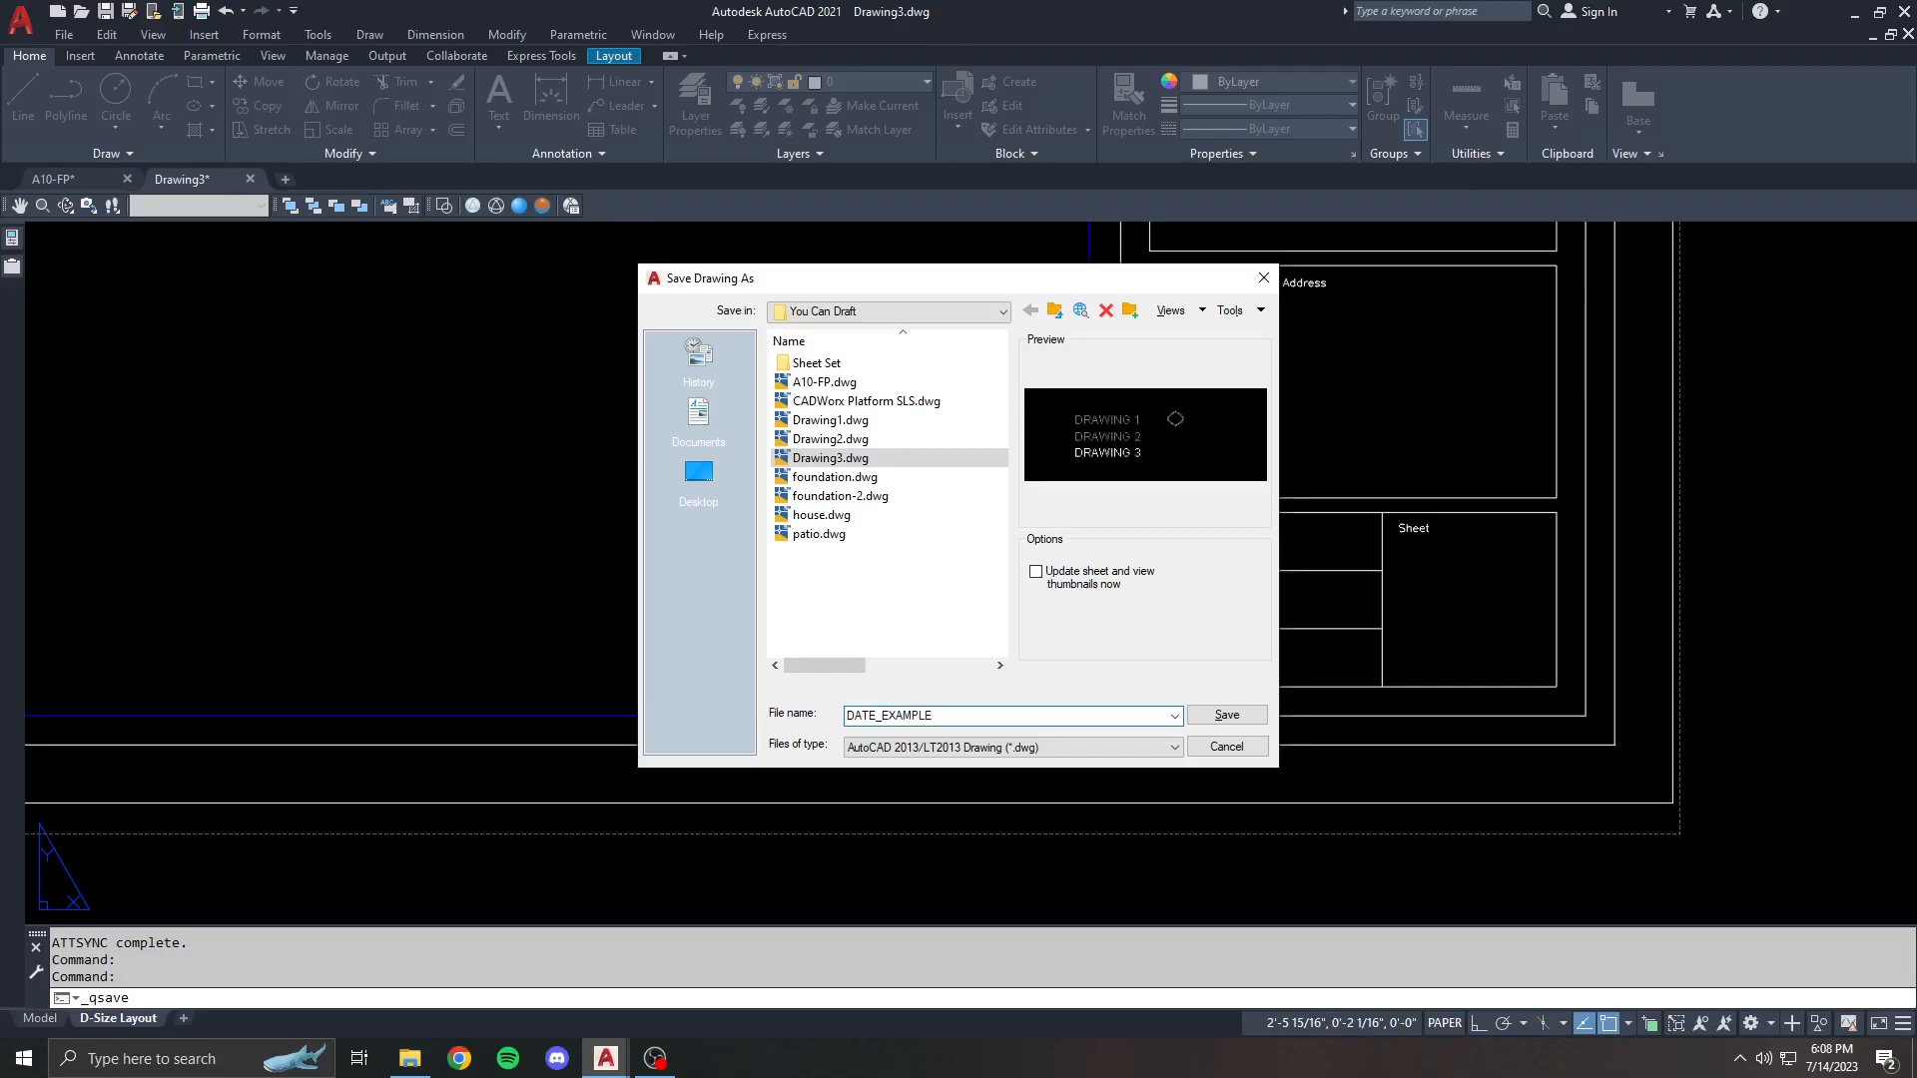
left_click(1224, 715)
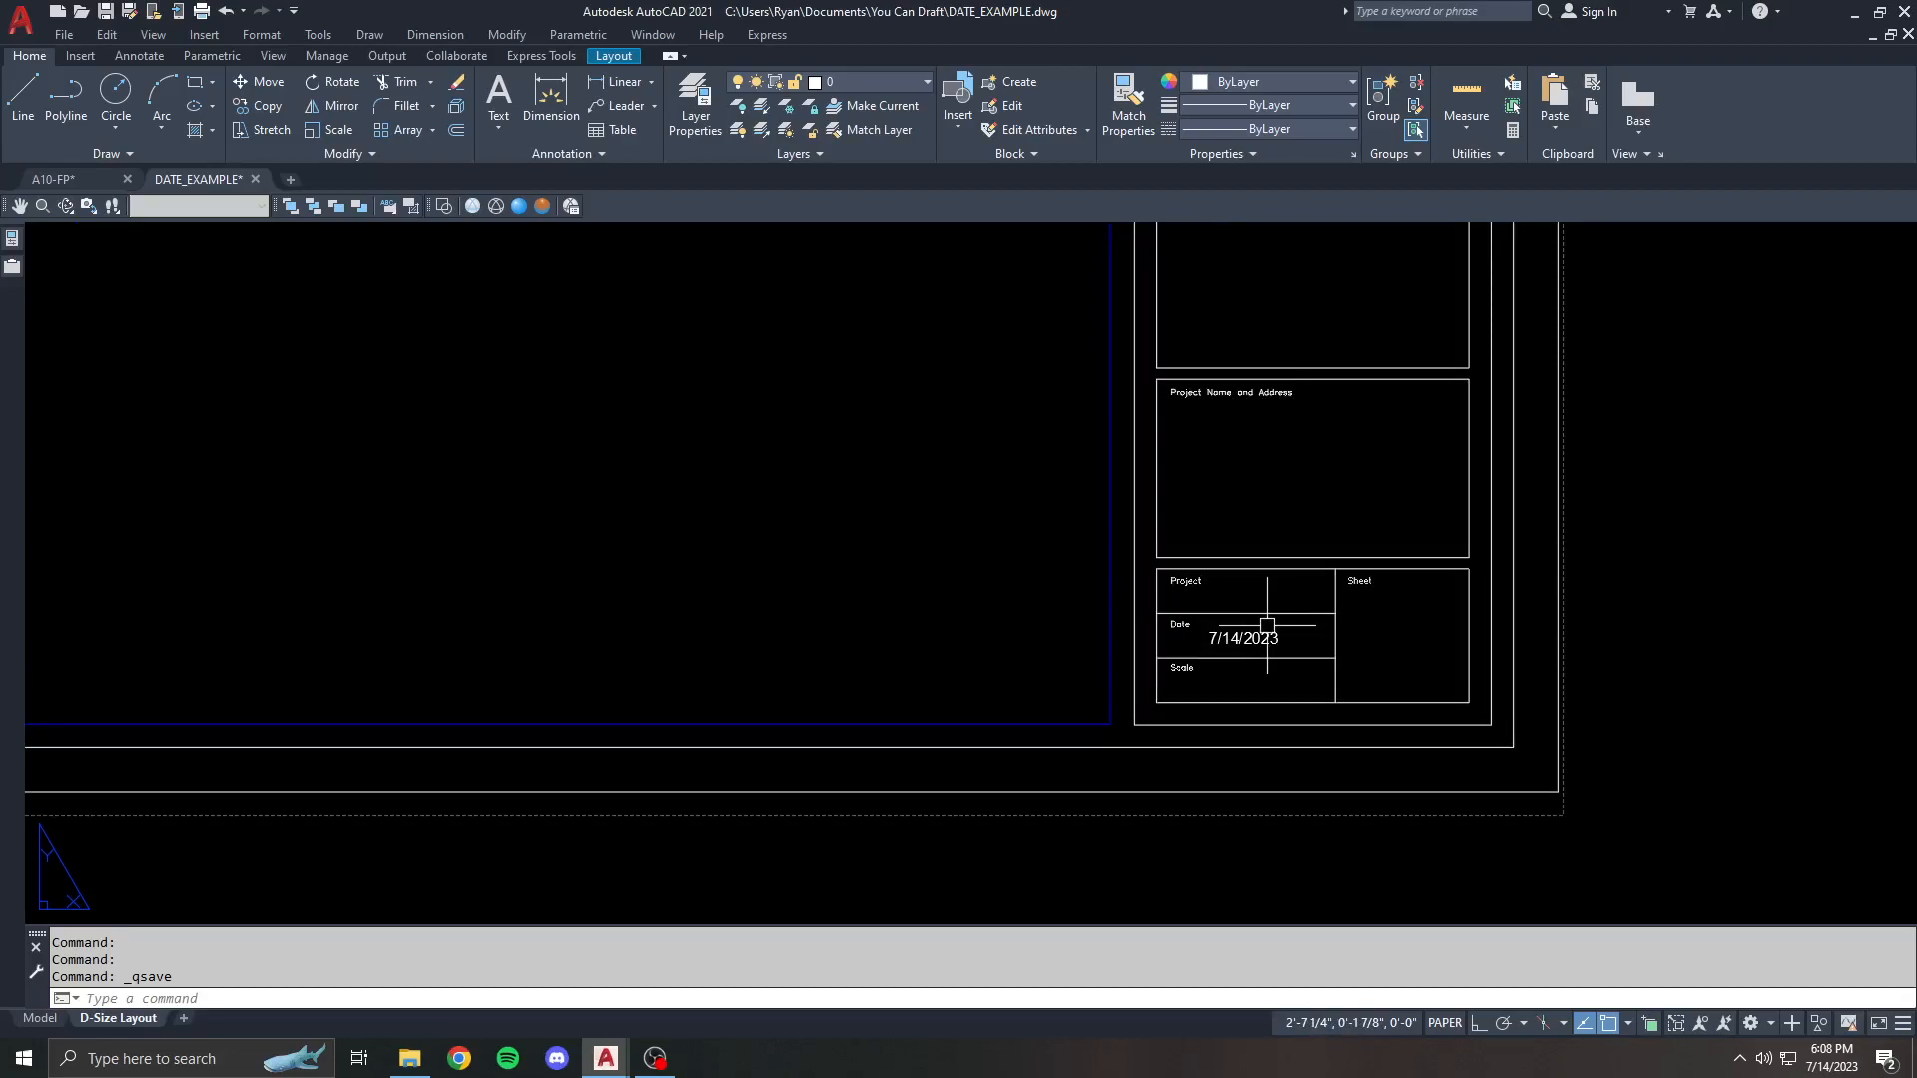
scroll("down", 3)
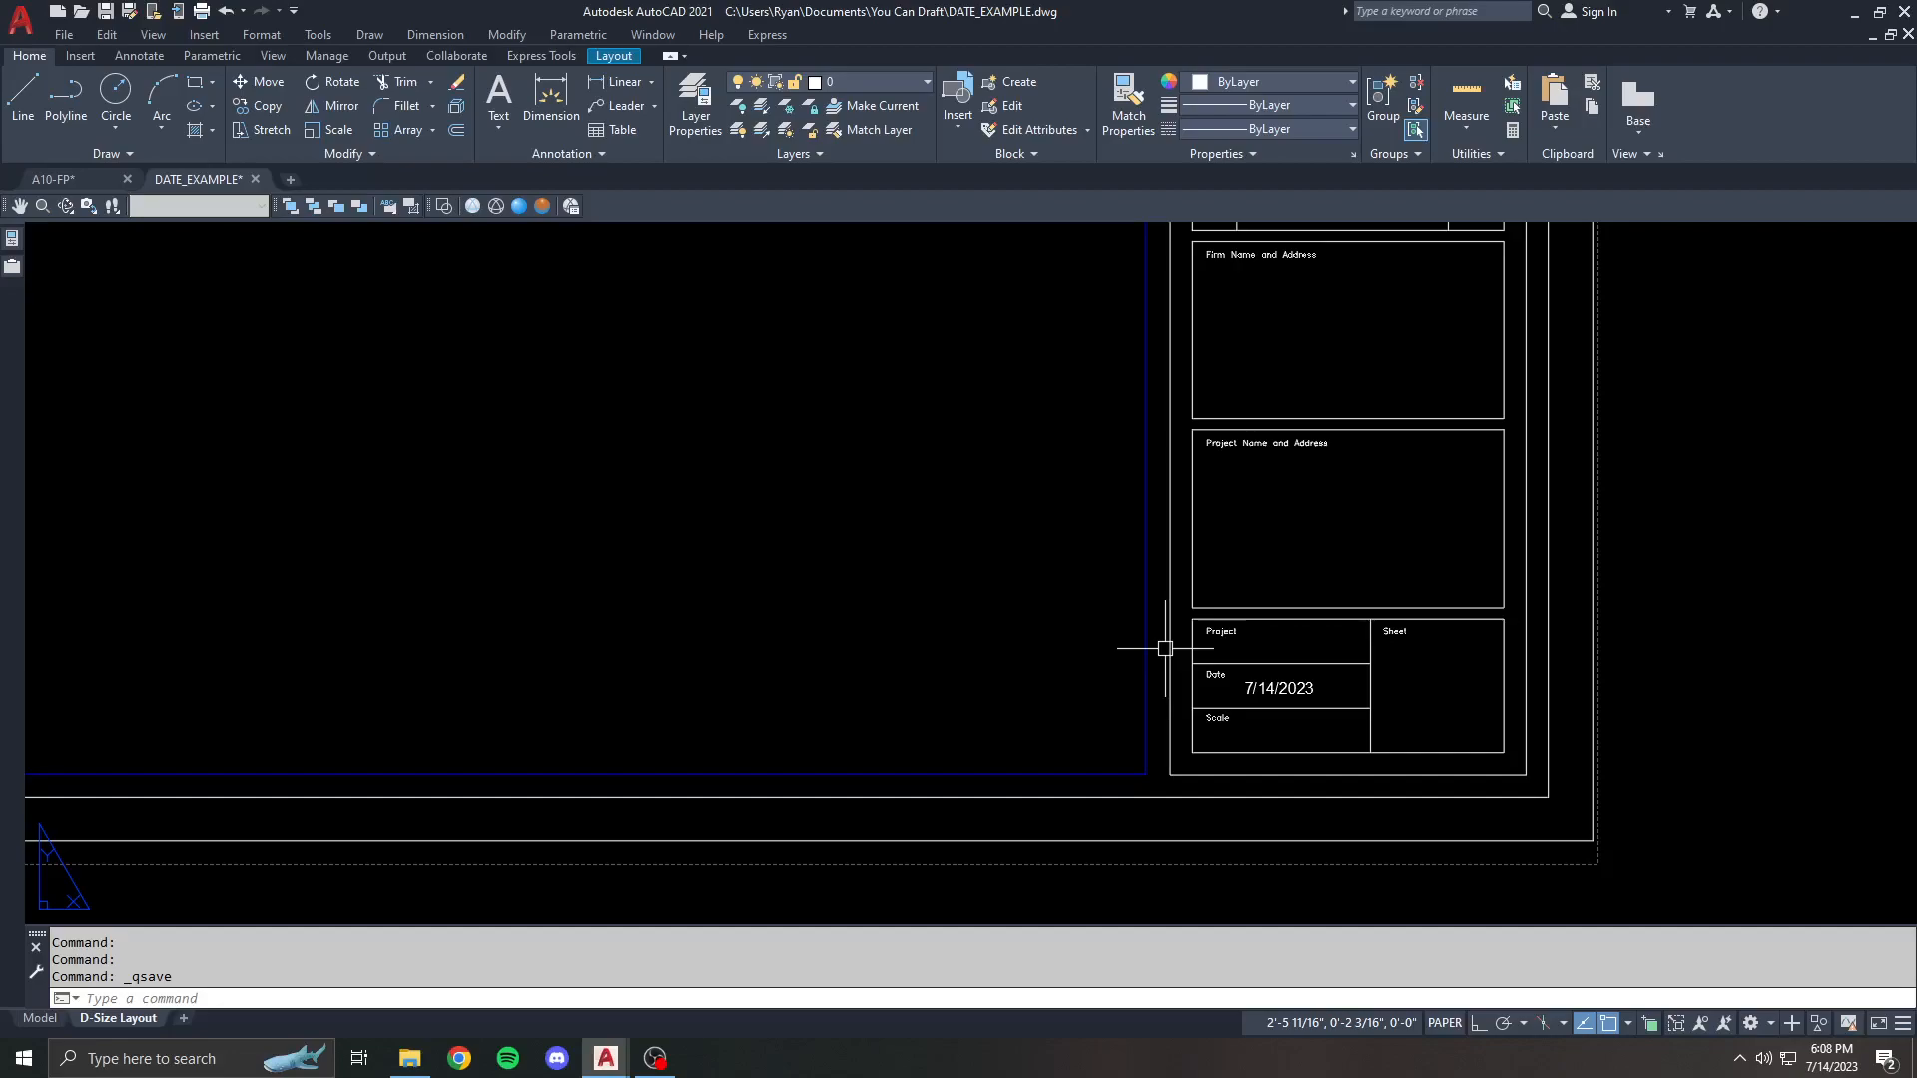
mouse_move(1162, 645)
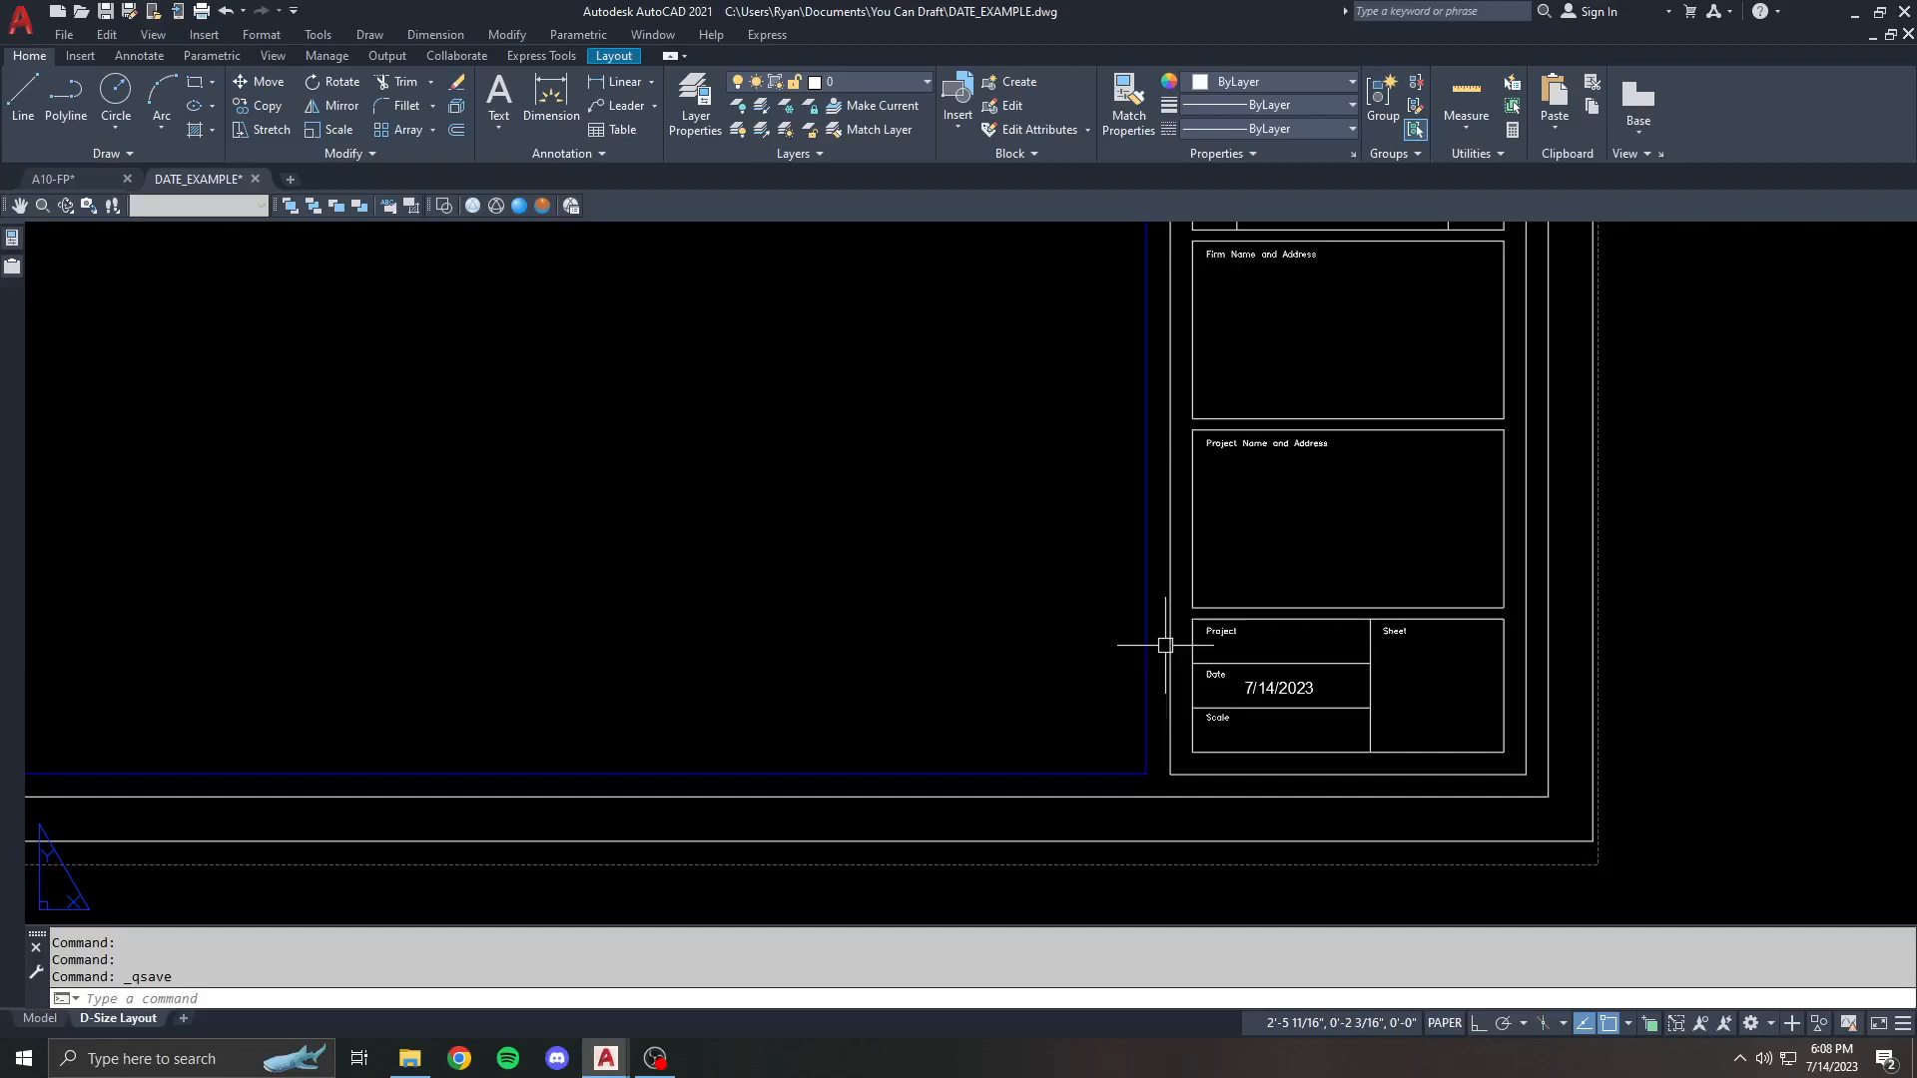
mouse_move(1248, 601)
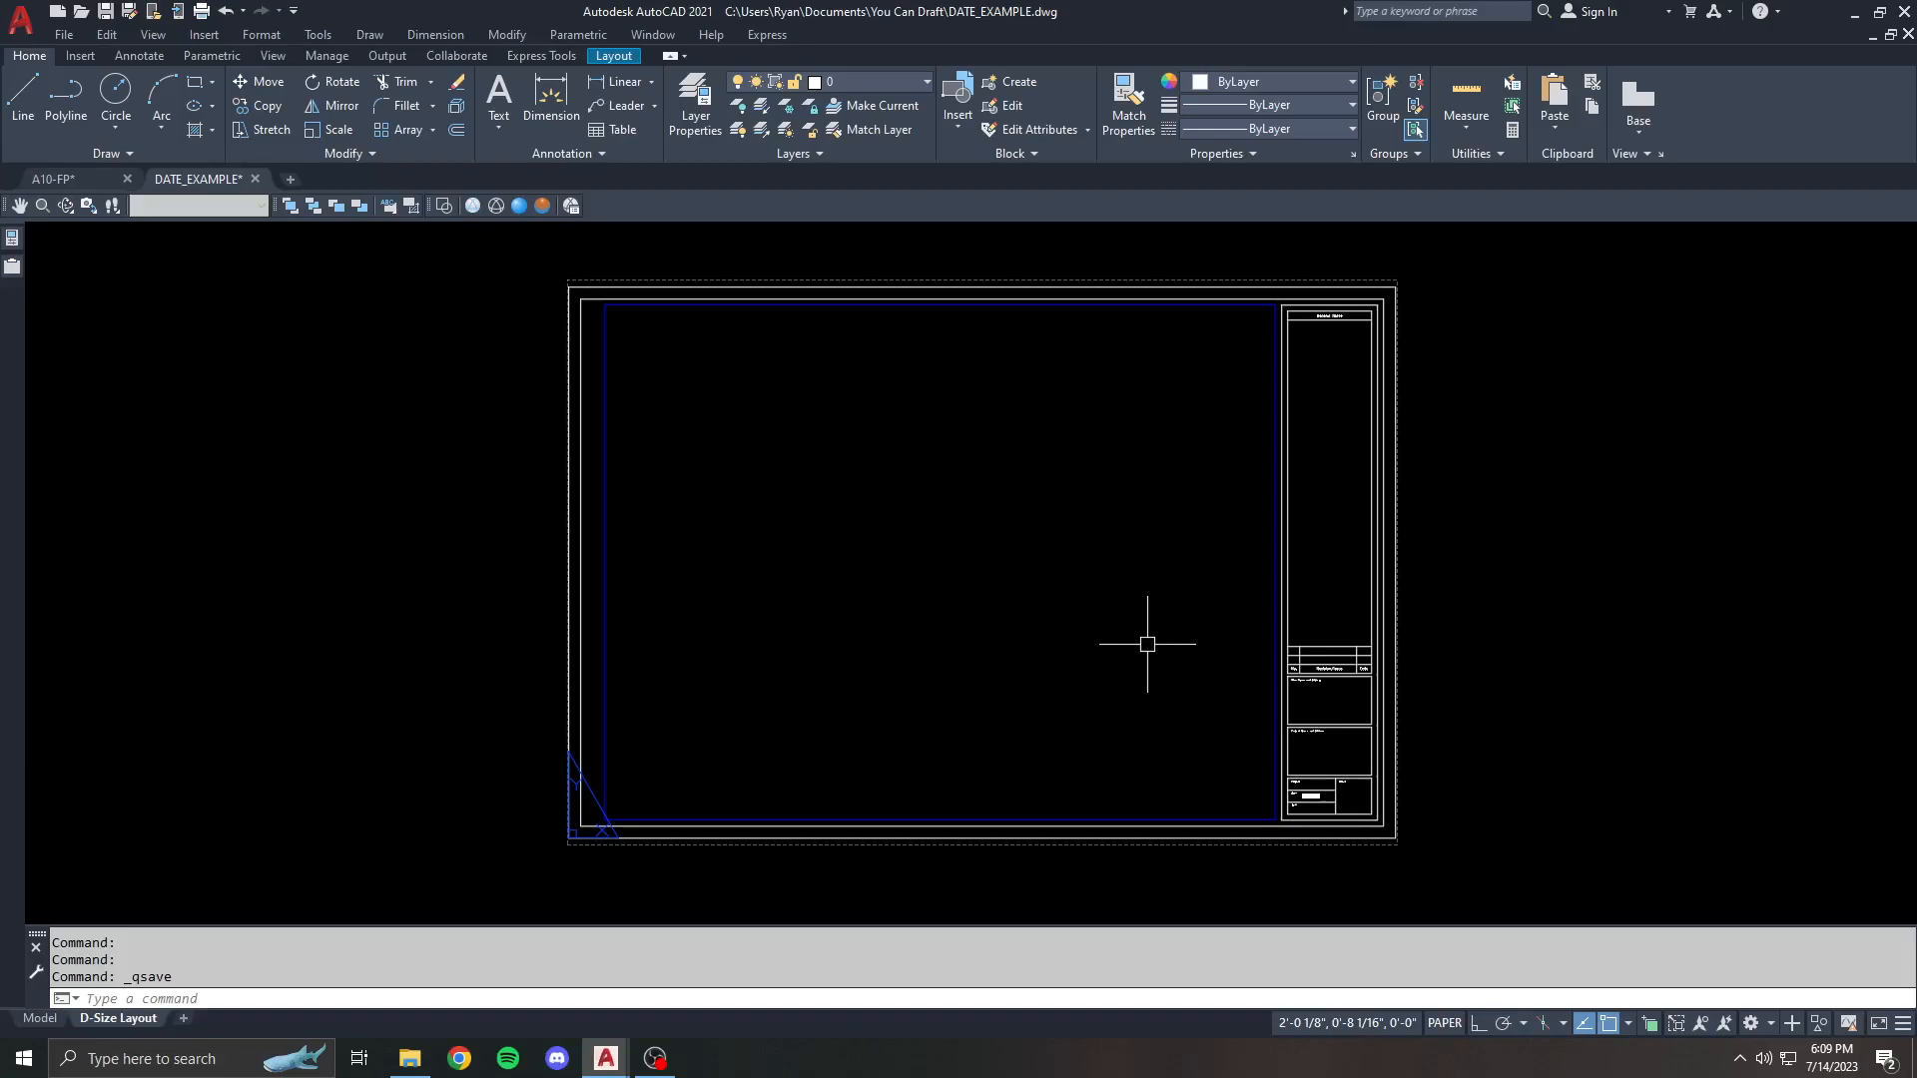
mouse_move(501, 373)
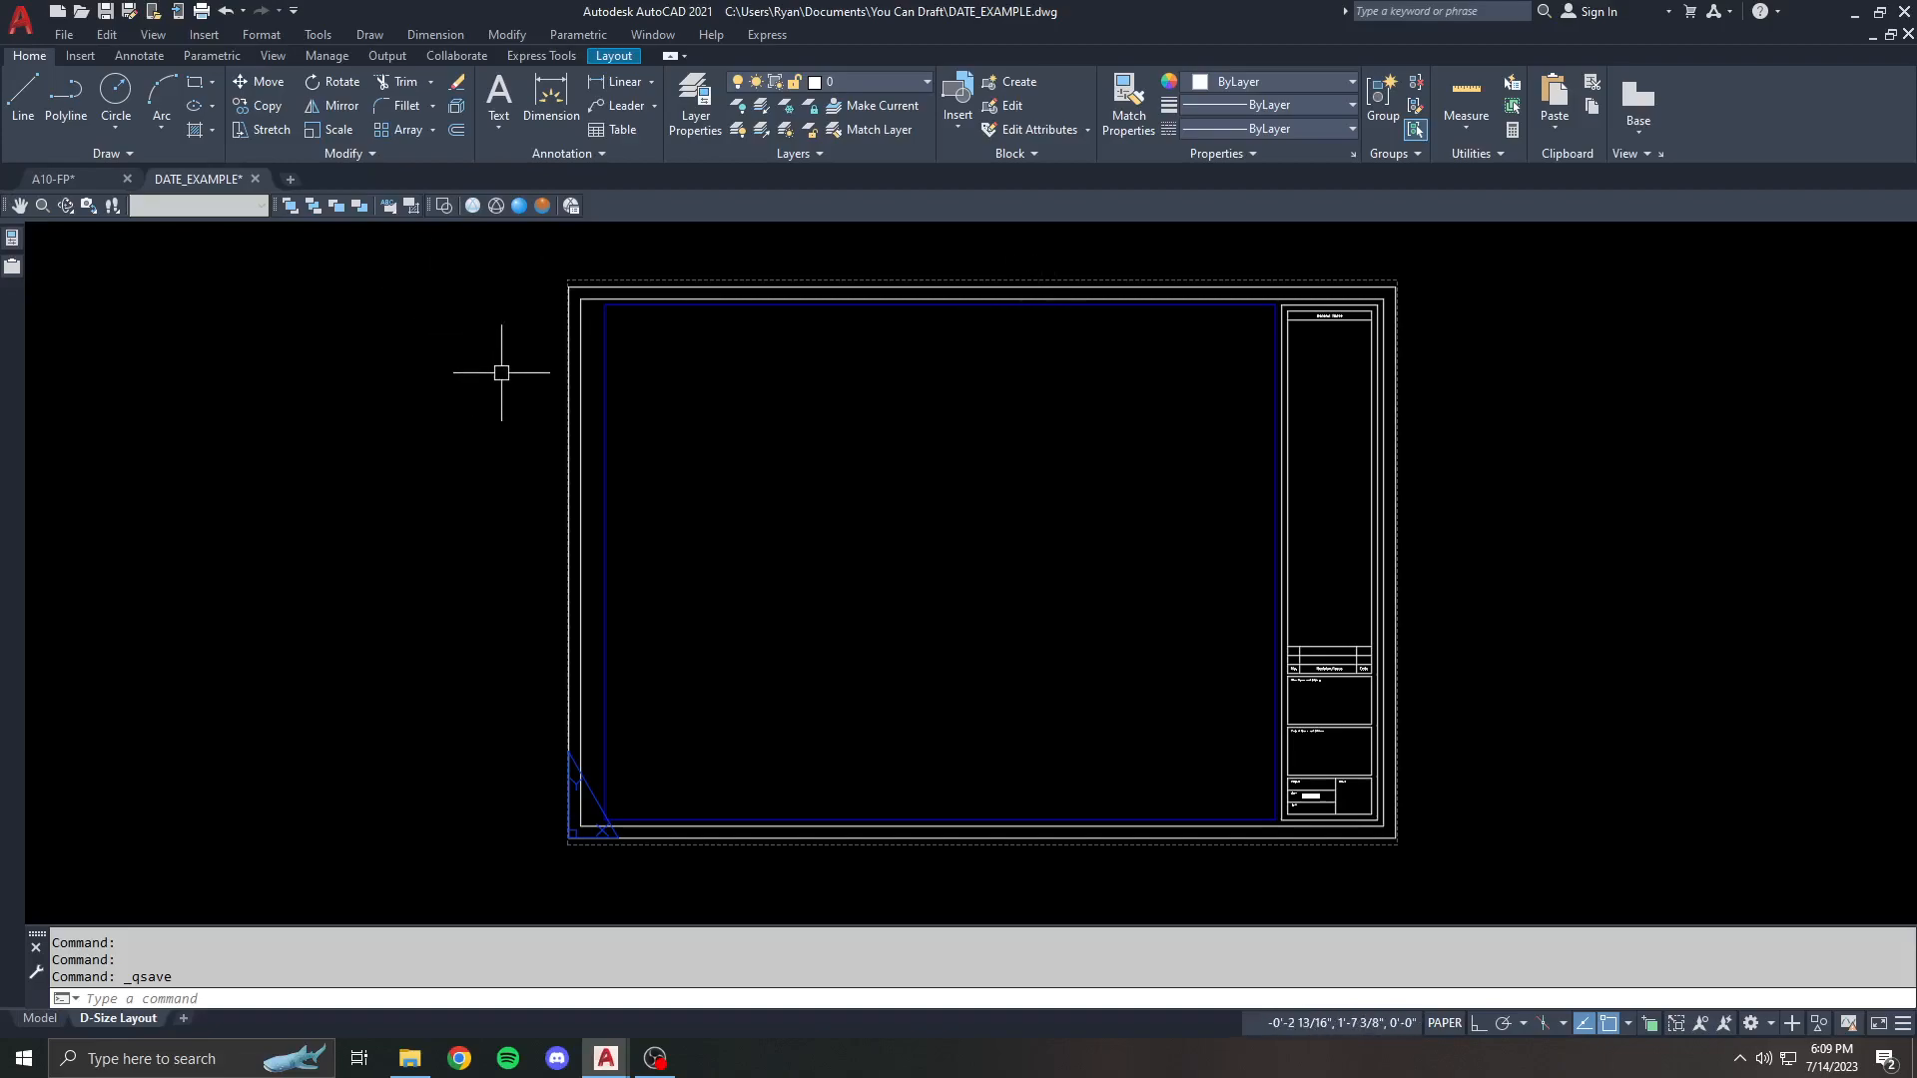